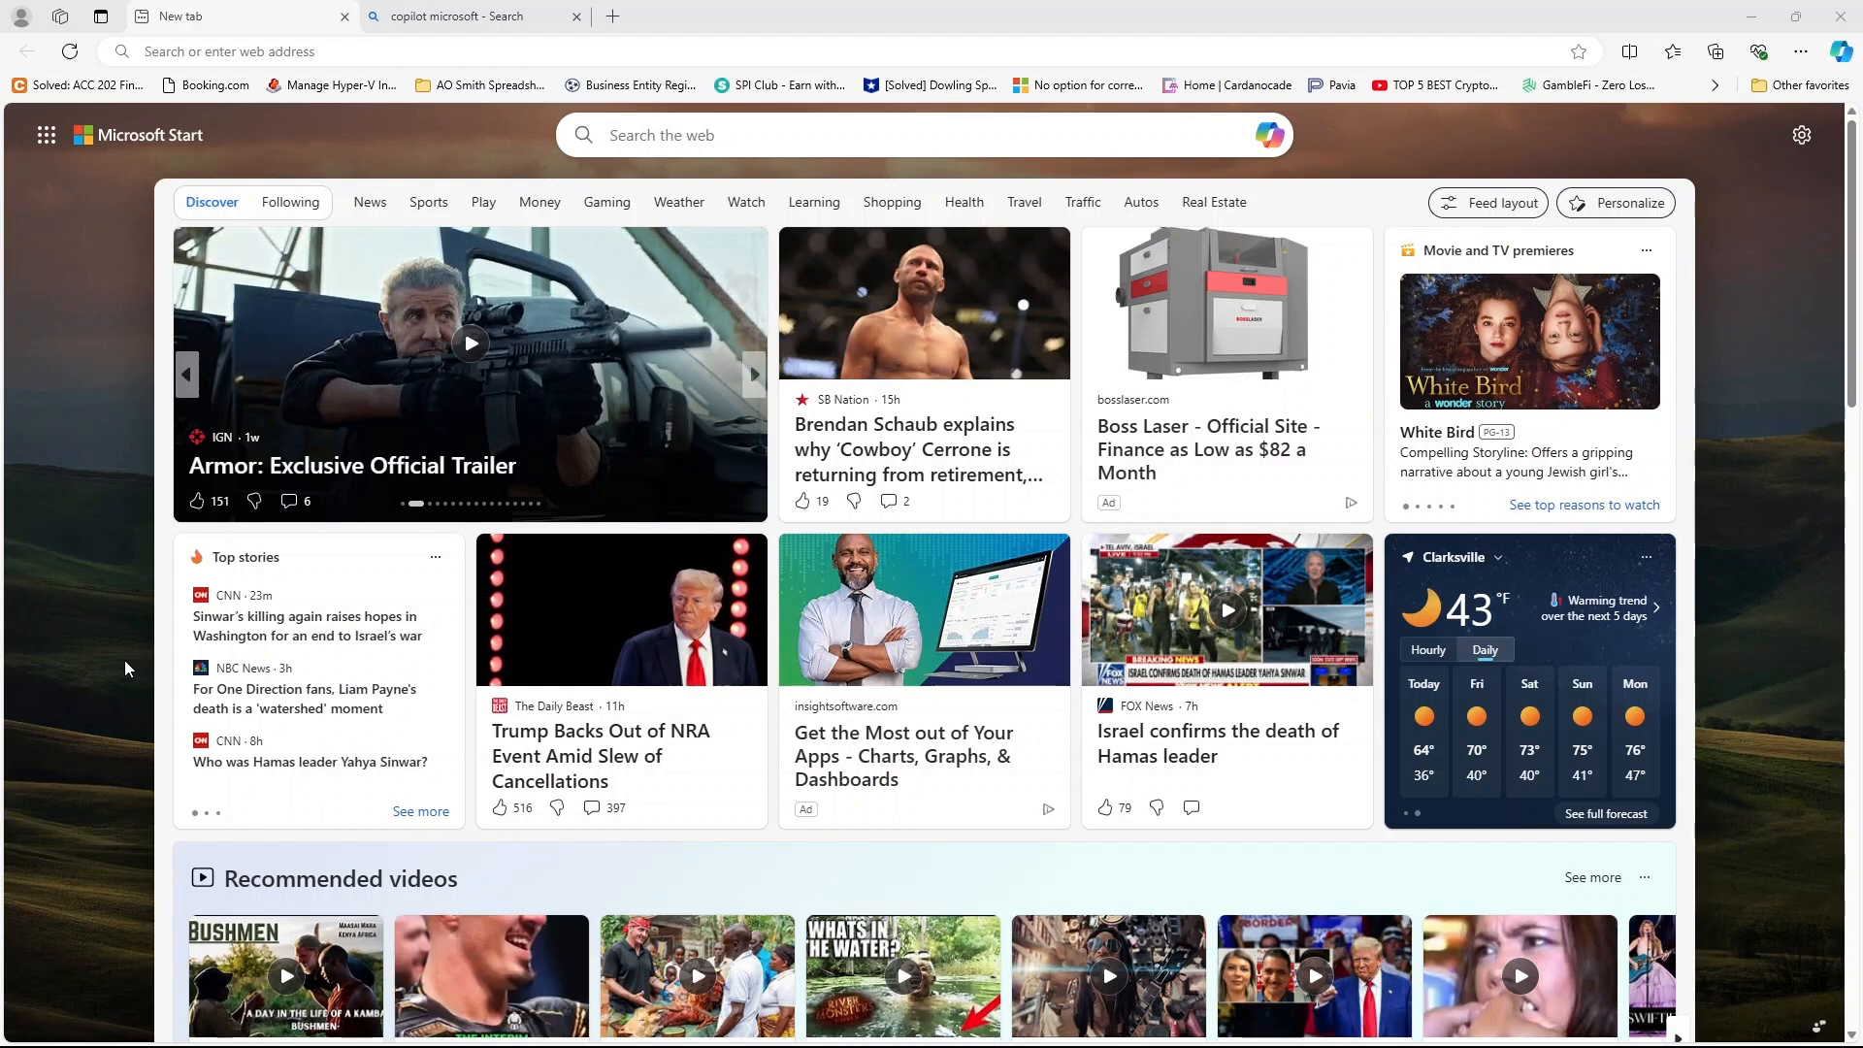
pyautogui.moveTo(1610, 153)
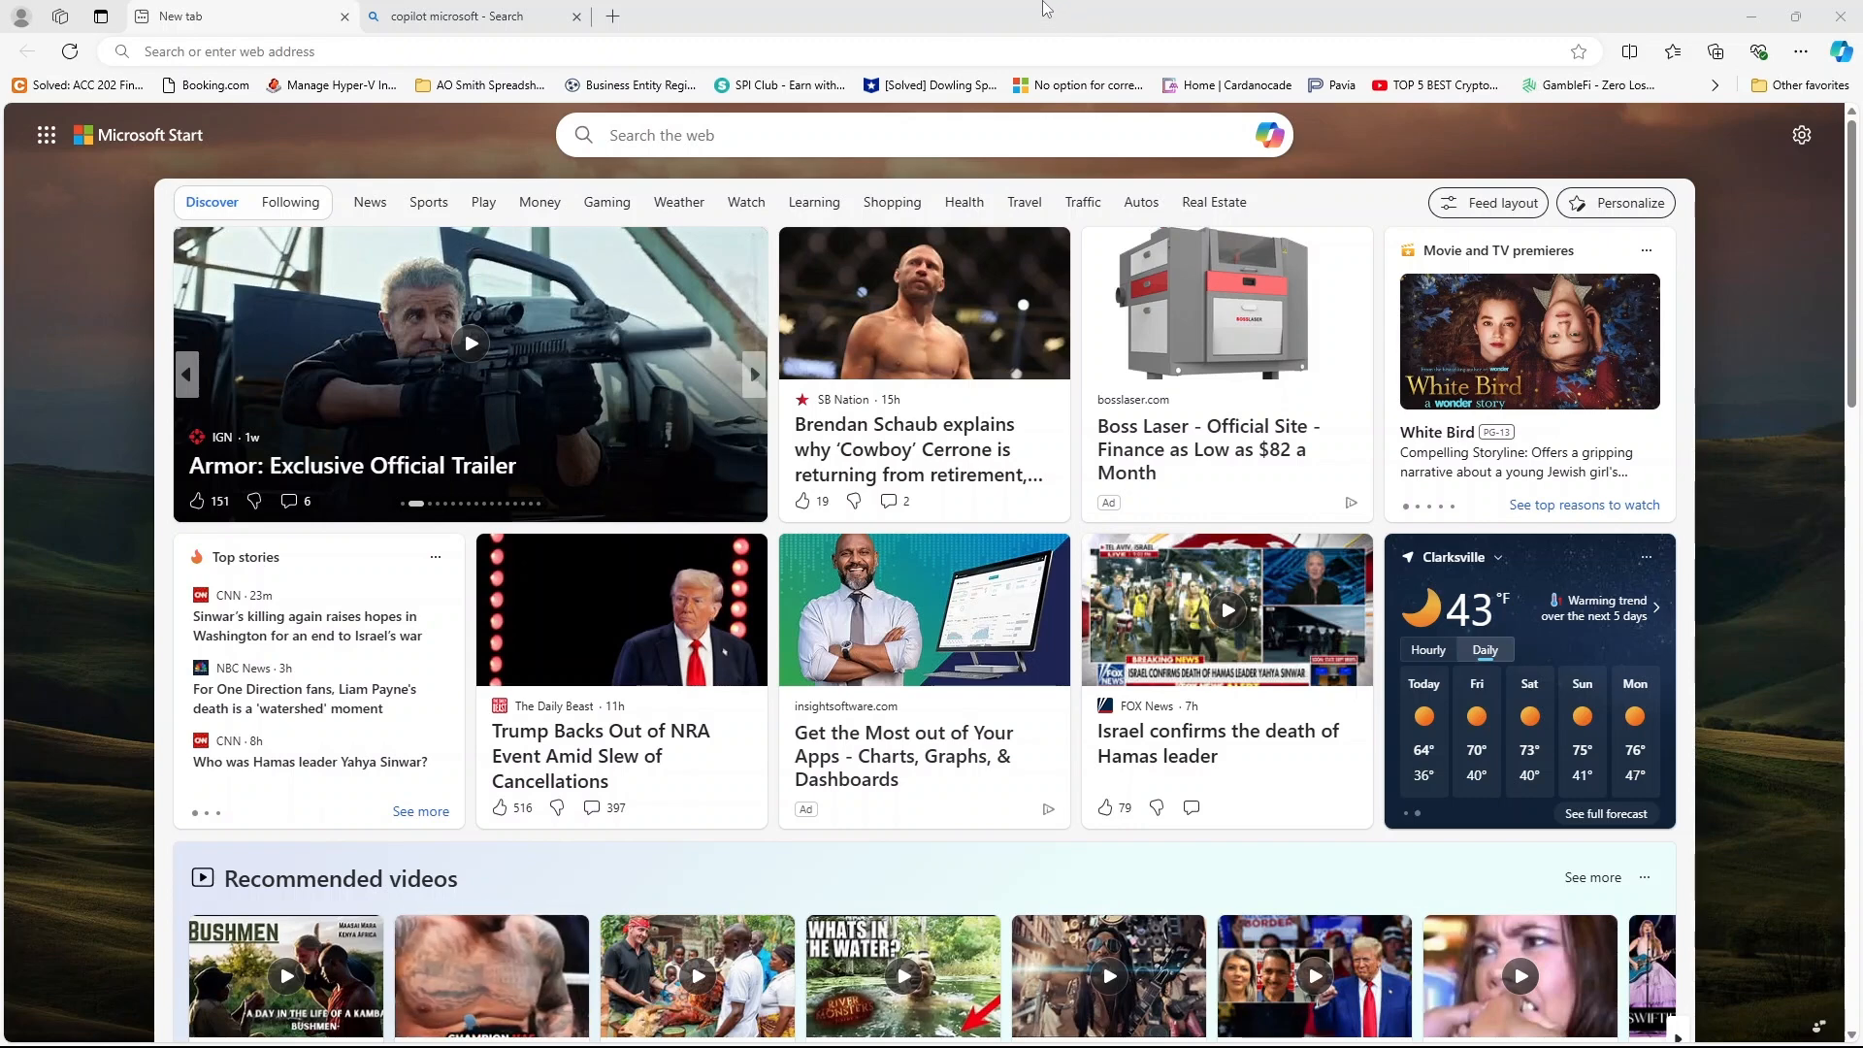
# Return to the Edge news page, open the Copilot sidebar, close it, and reopen it.
pyautogui.click(472, 15)
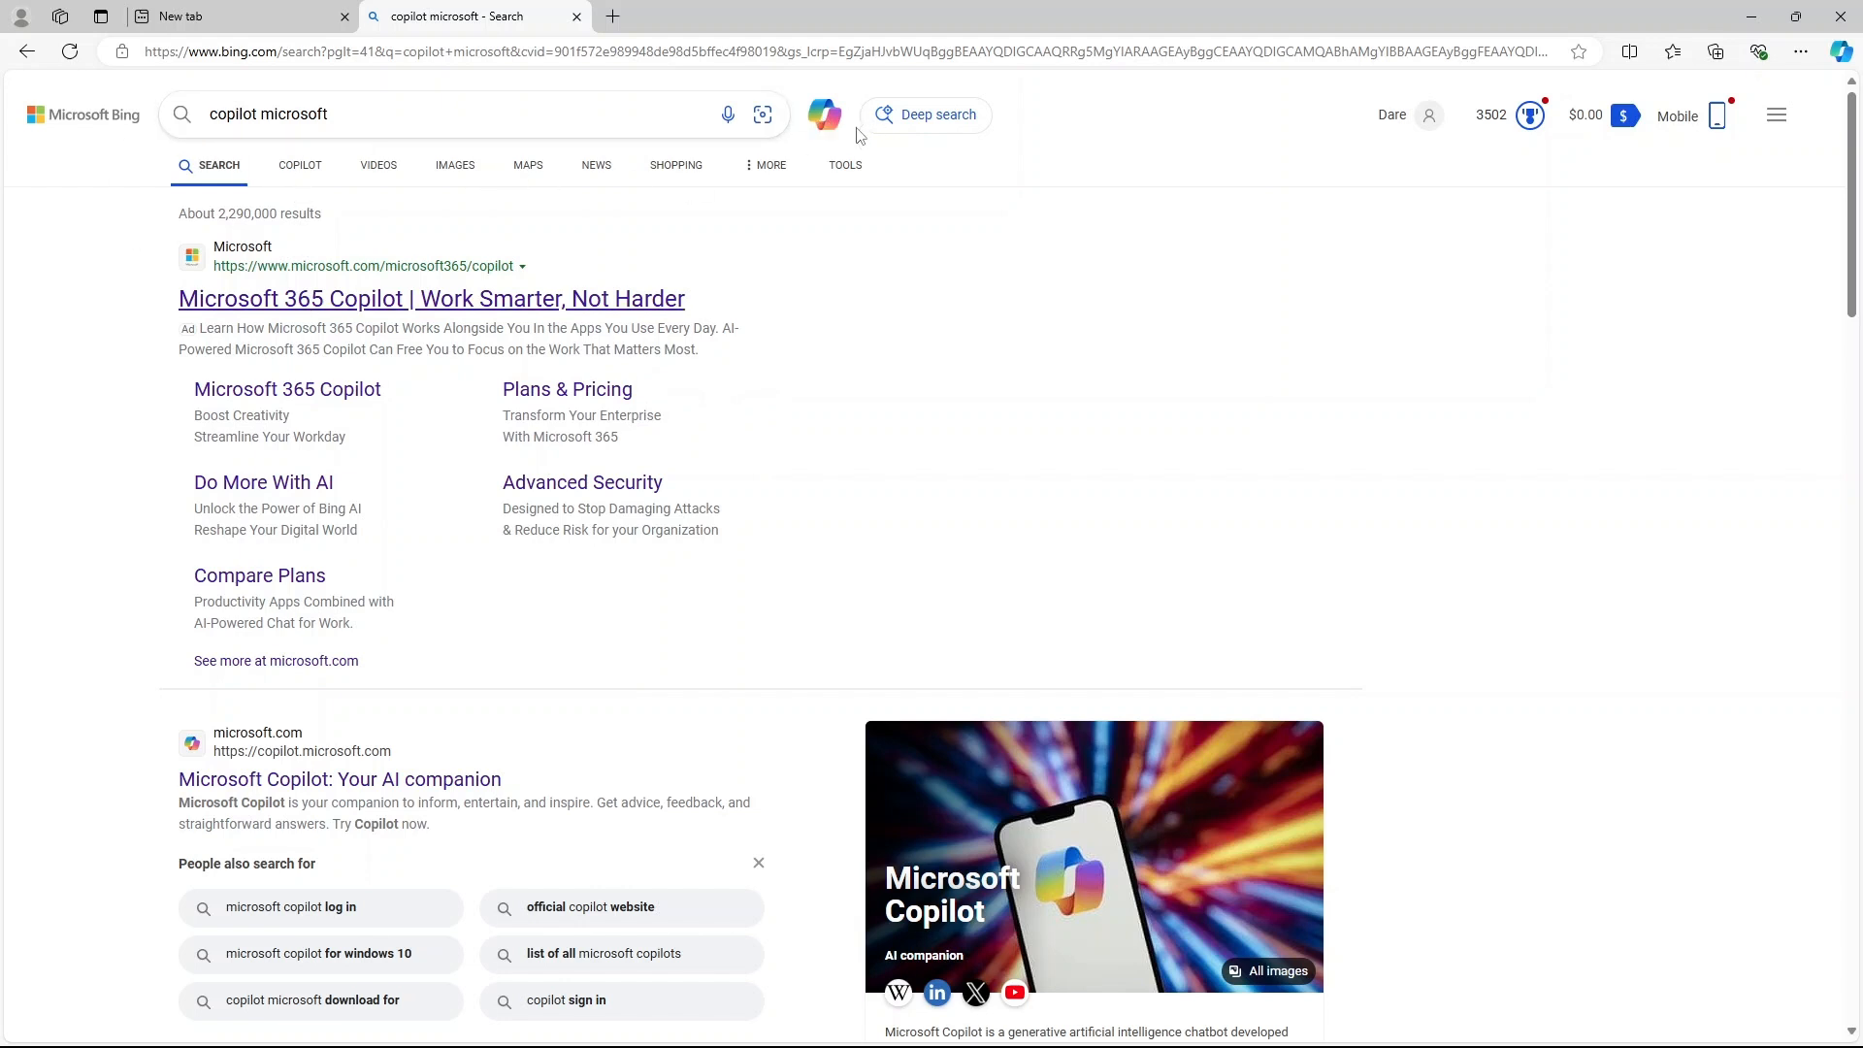
pyautogui.moveTo(824, 116)
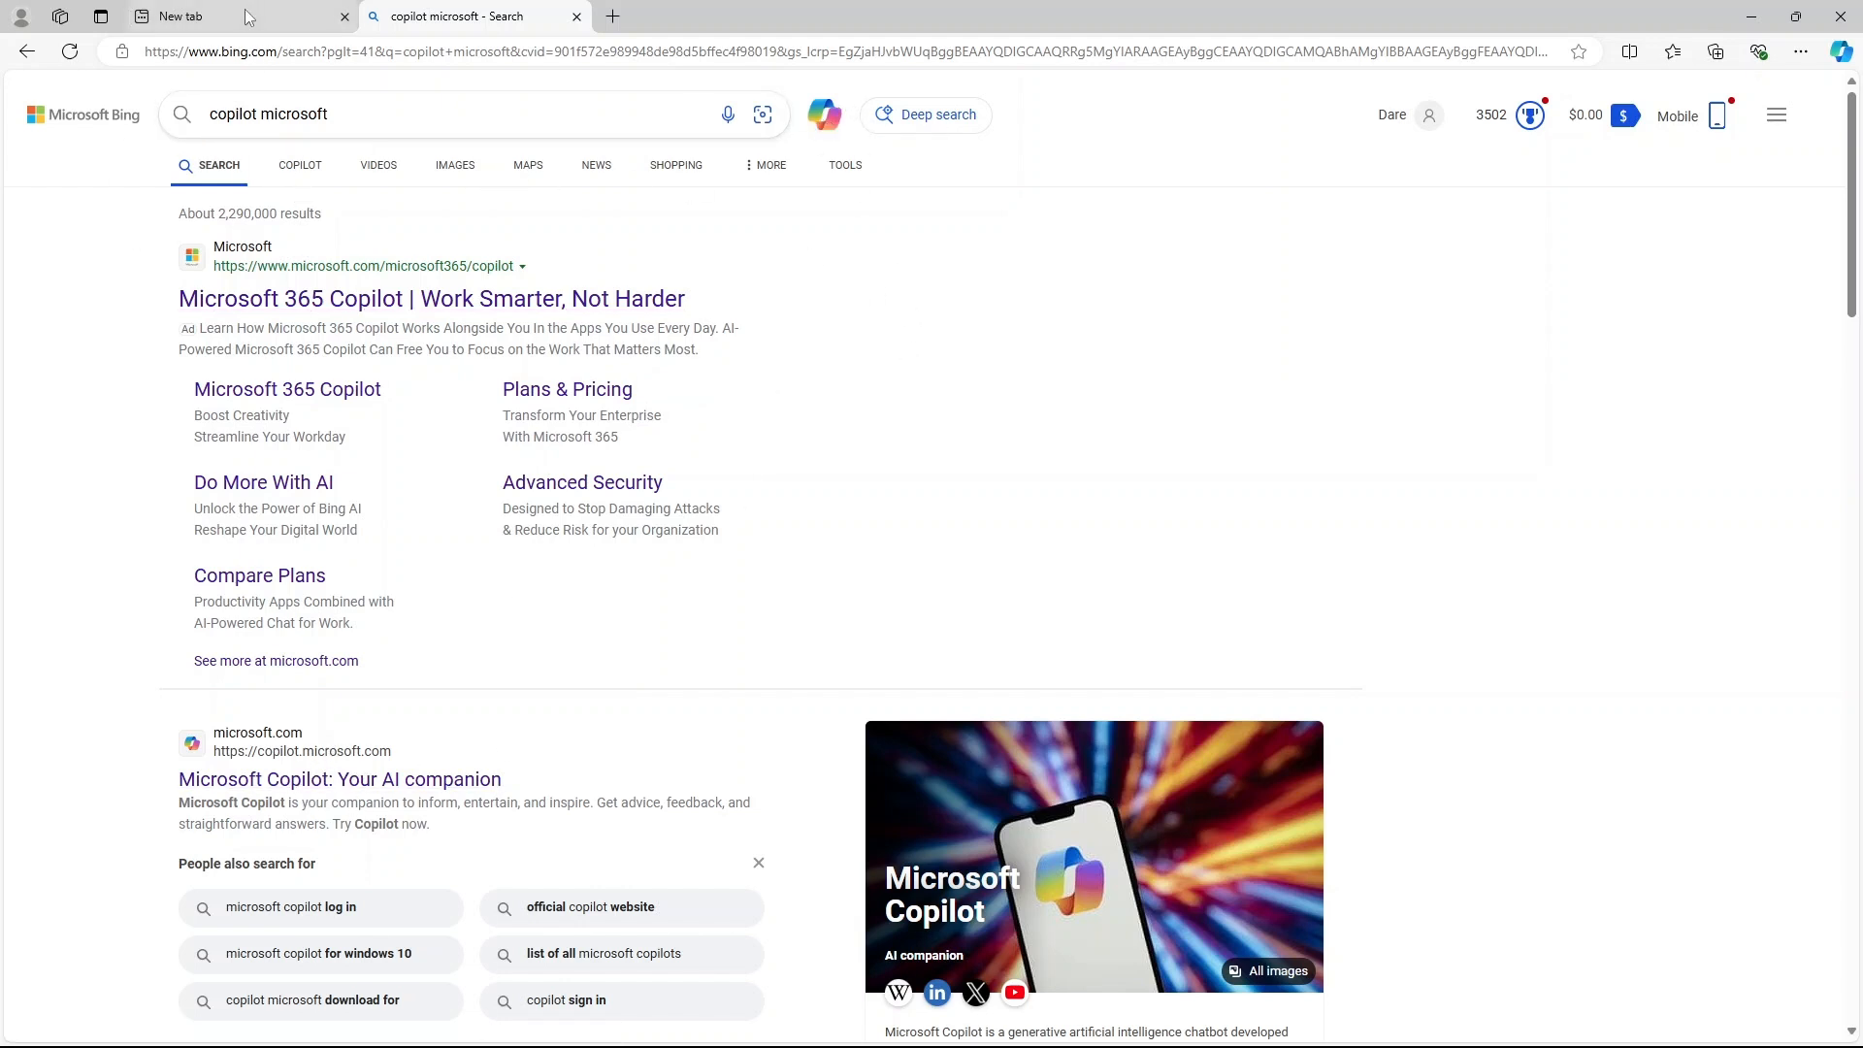
pyautogui.click(185, 15)
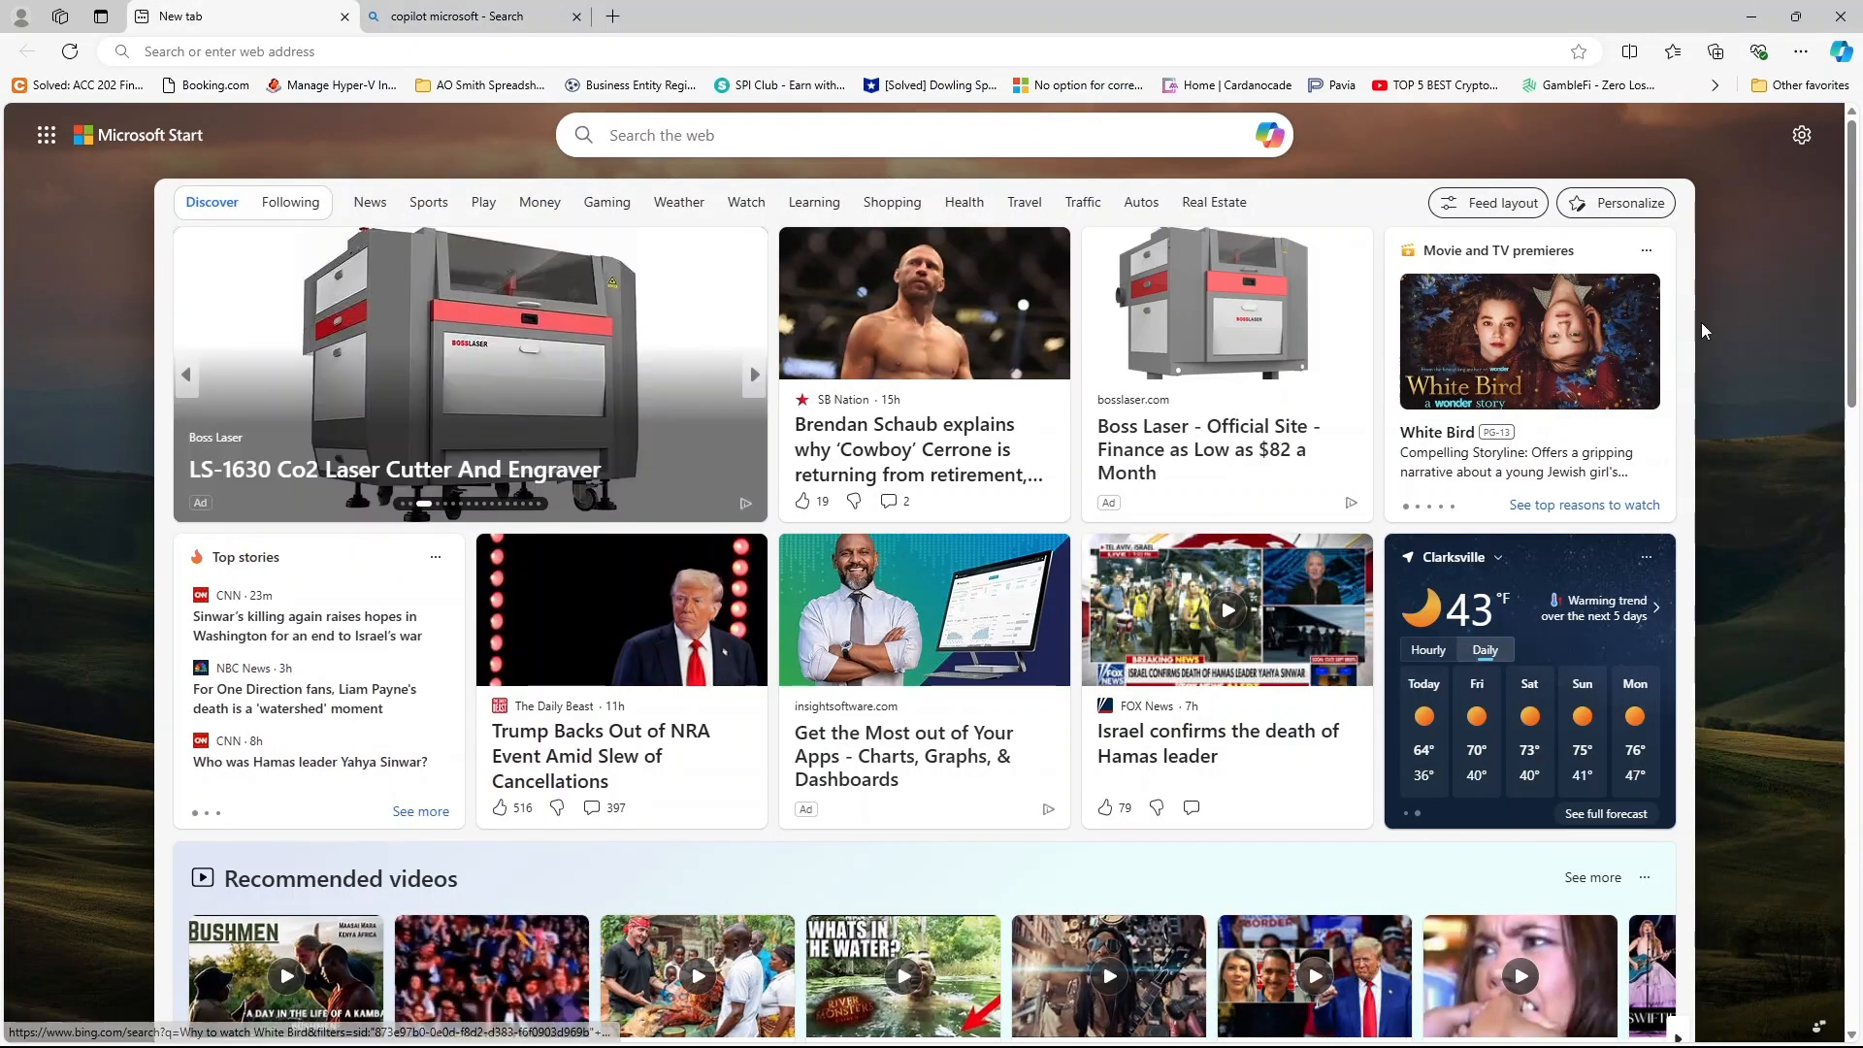
pyautogui.moveTo(1769, 322)
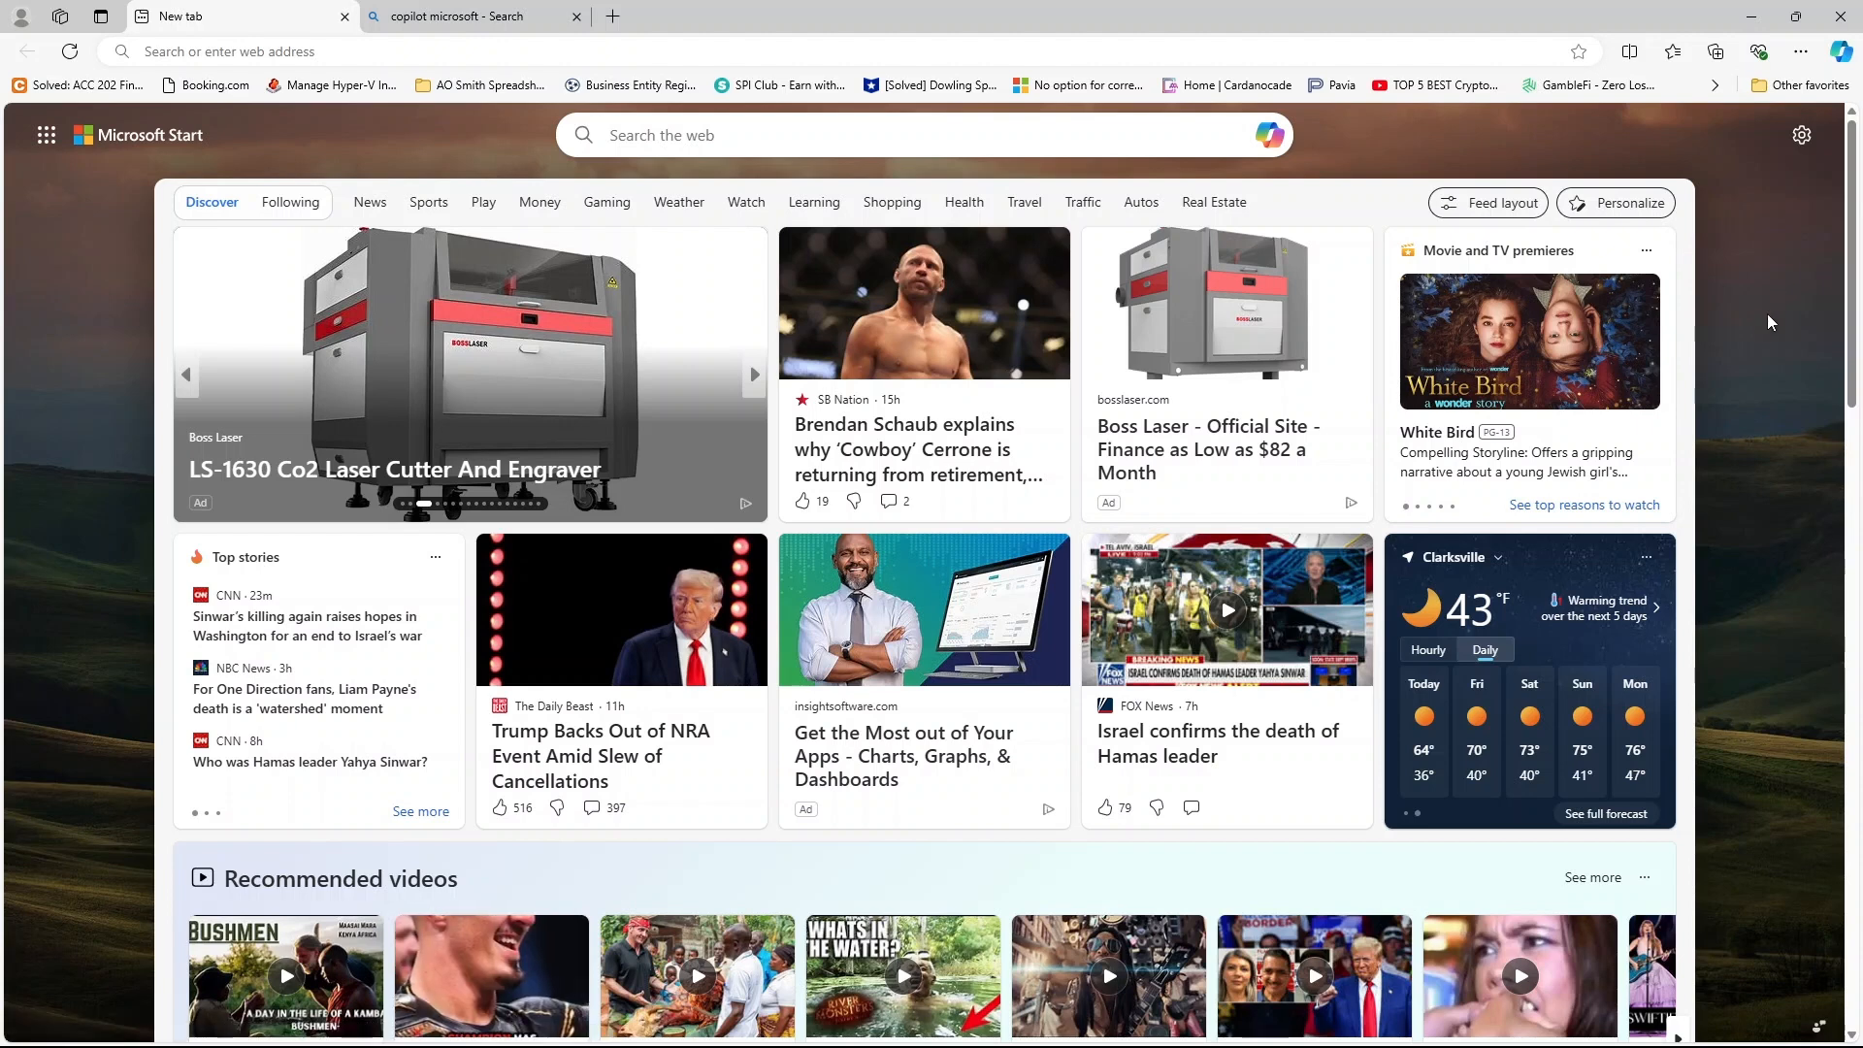
pyautogui.click(1840, 51)
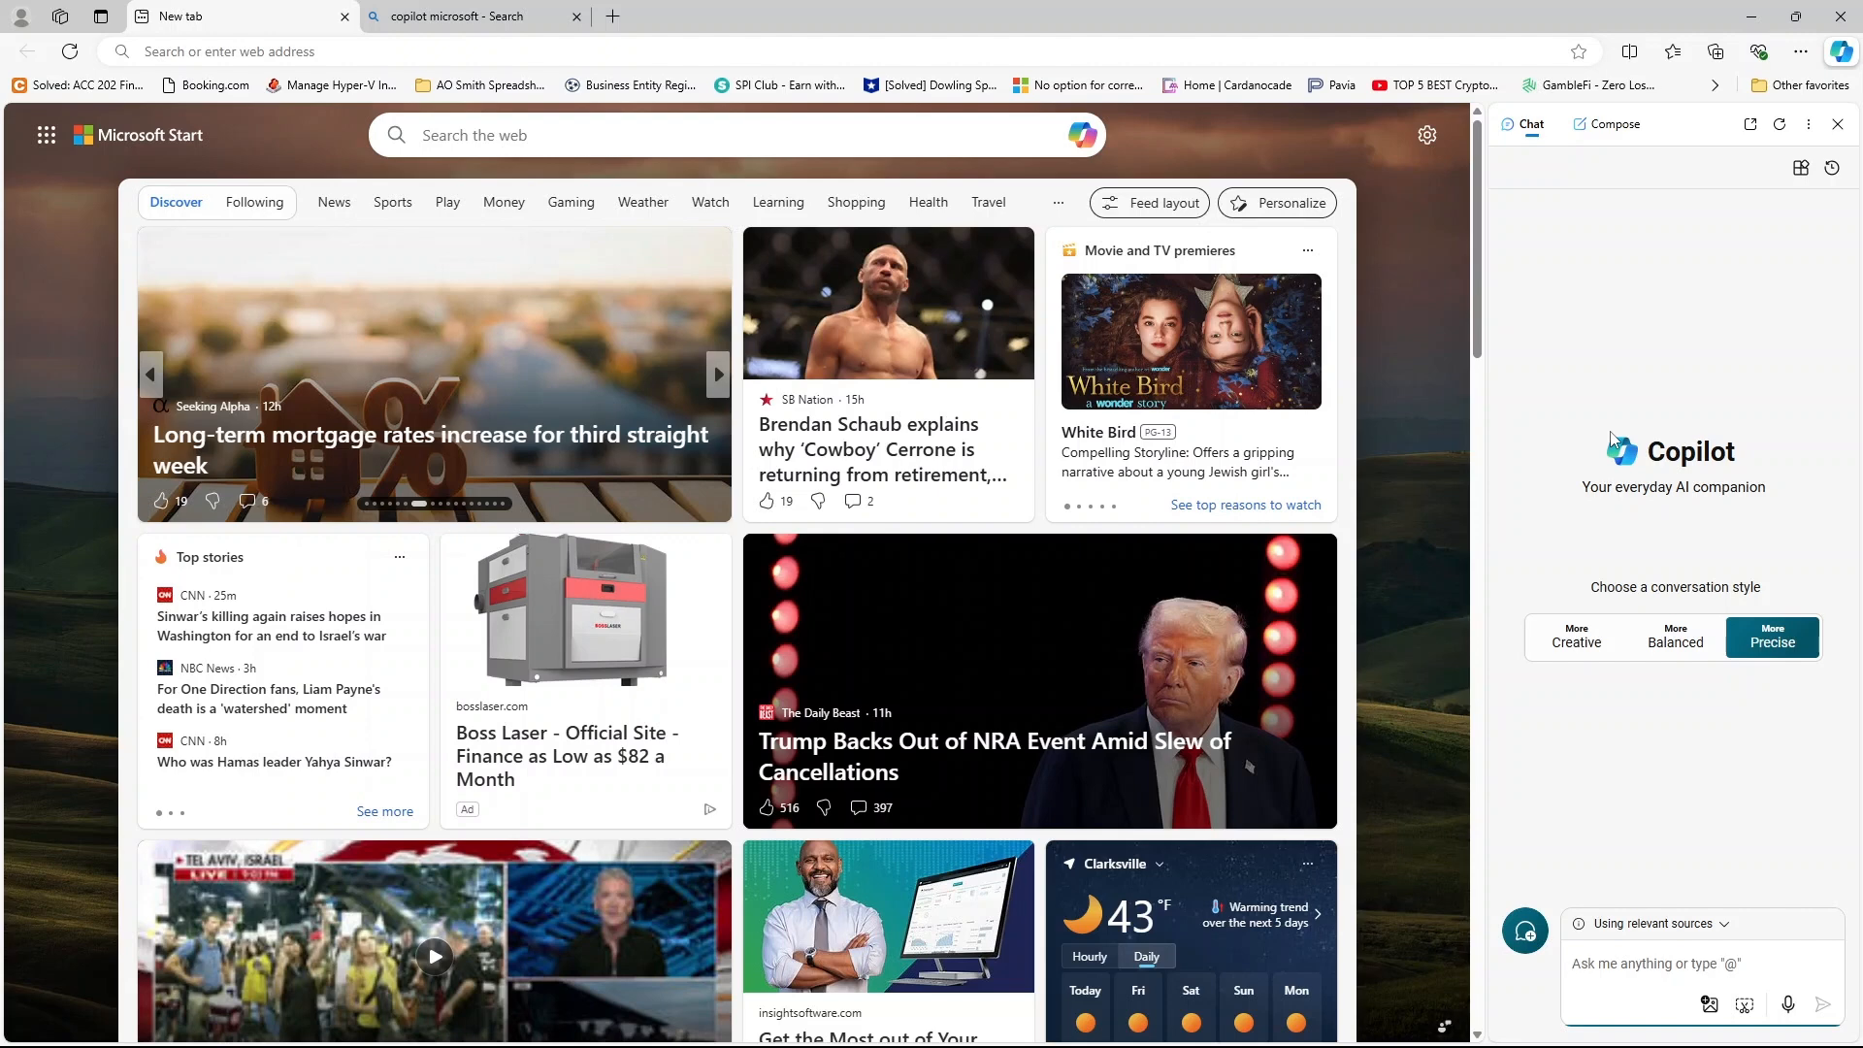
pyautogui.moveTo(1738, 520)
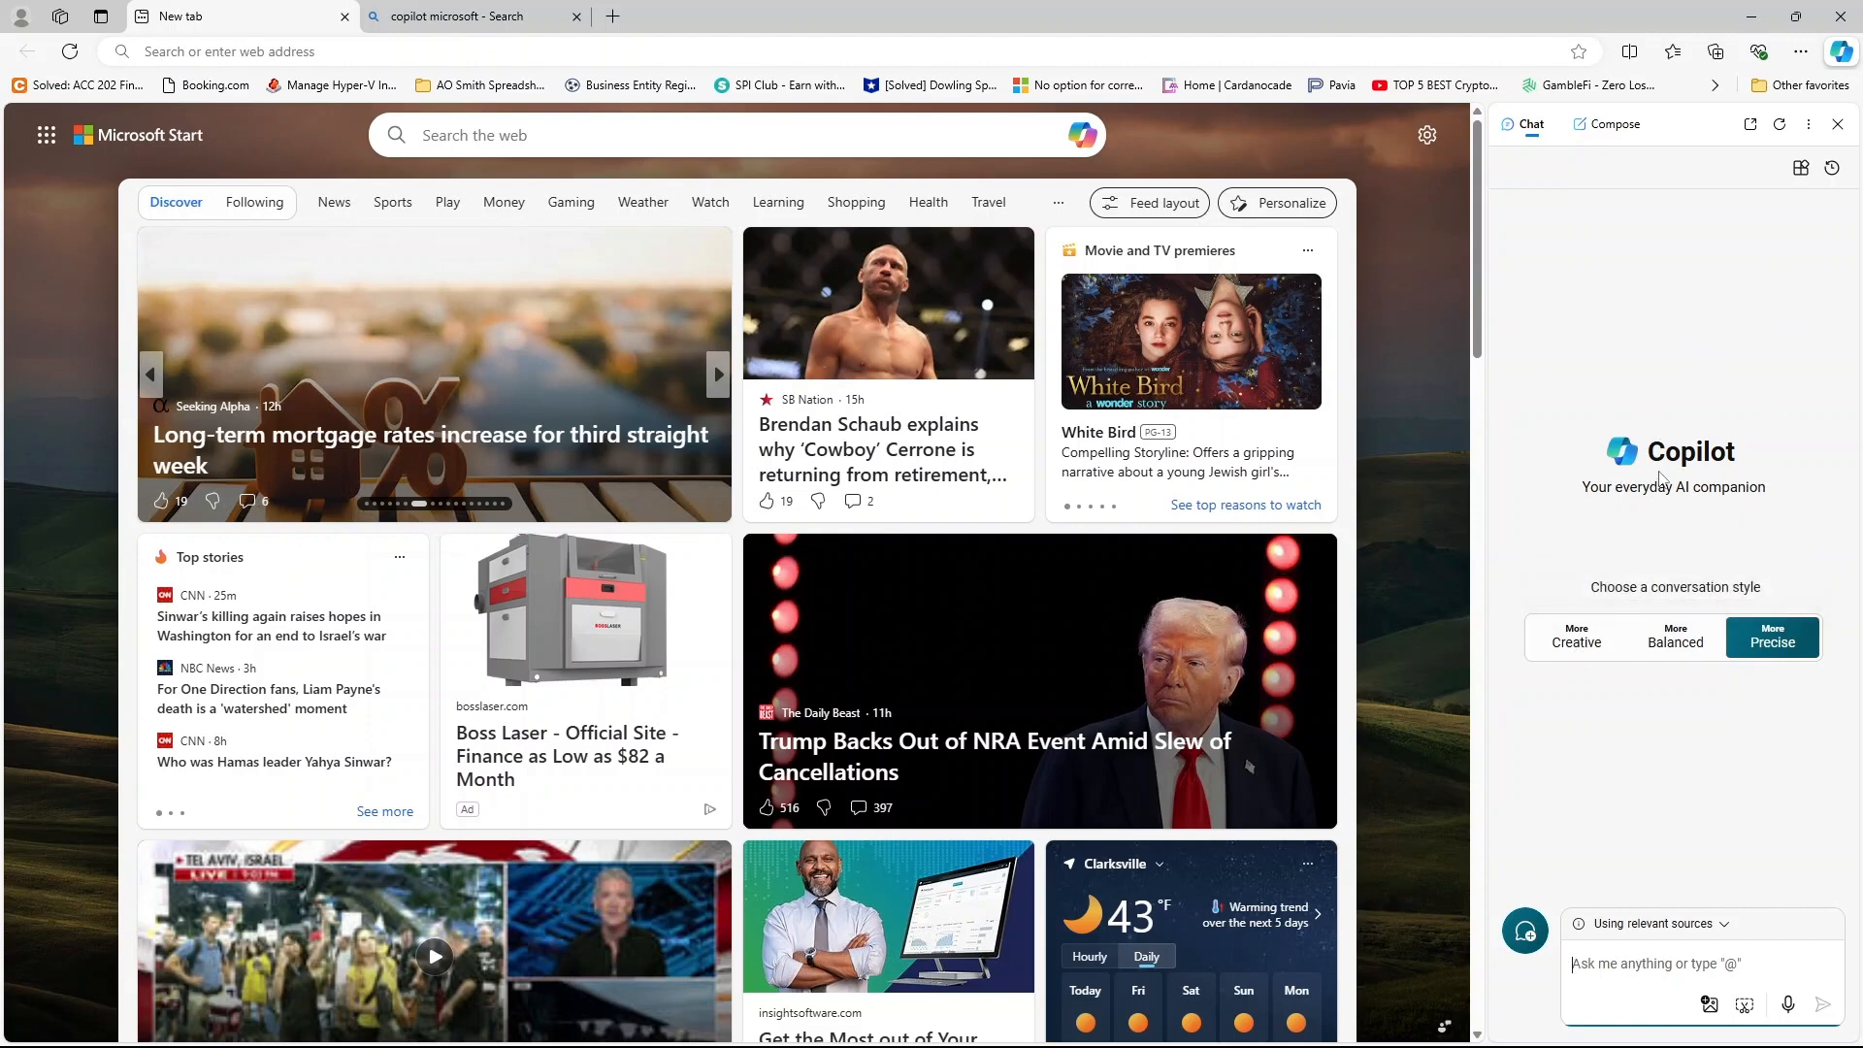
pyautogui.moveTo(1576, 638)
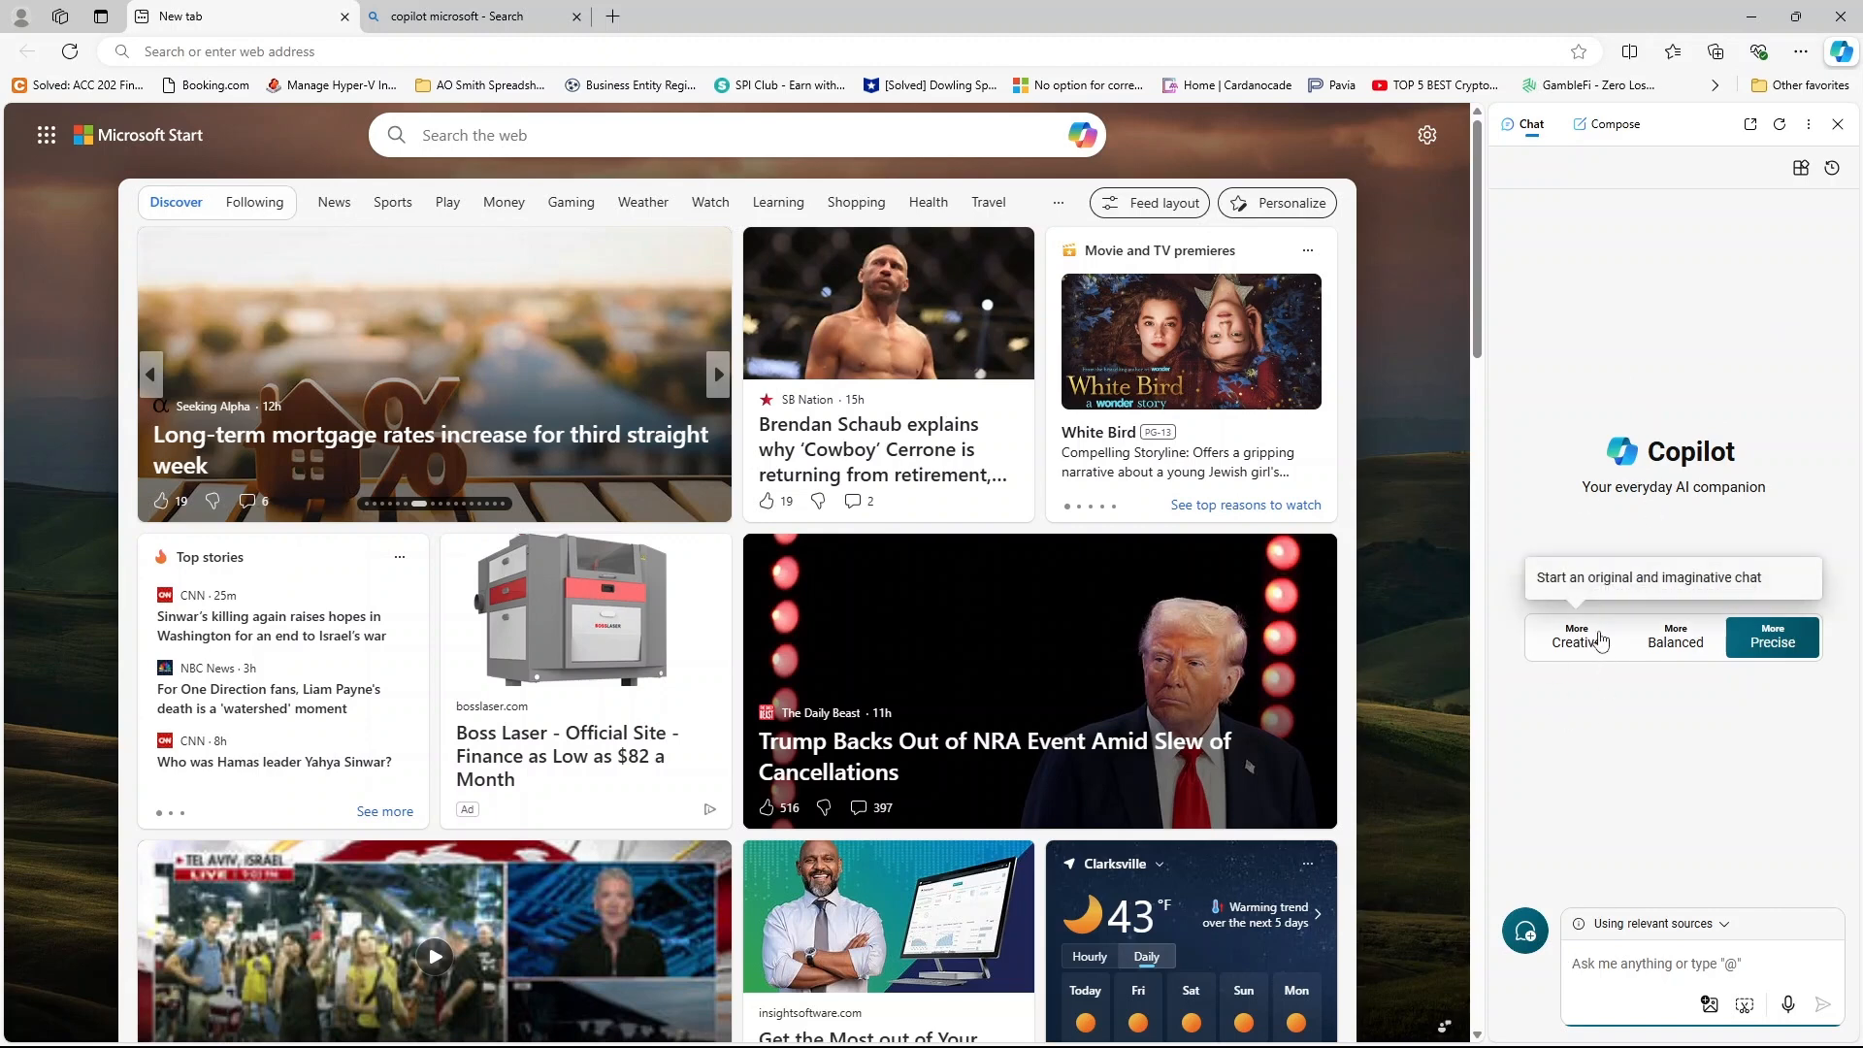
pyautogui.moveTo(1695, 348)
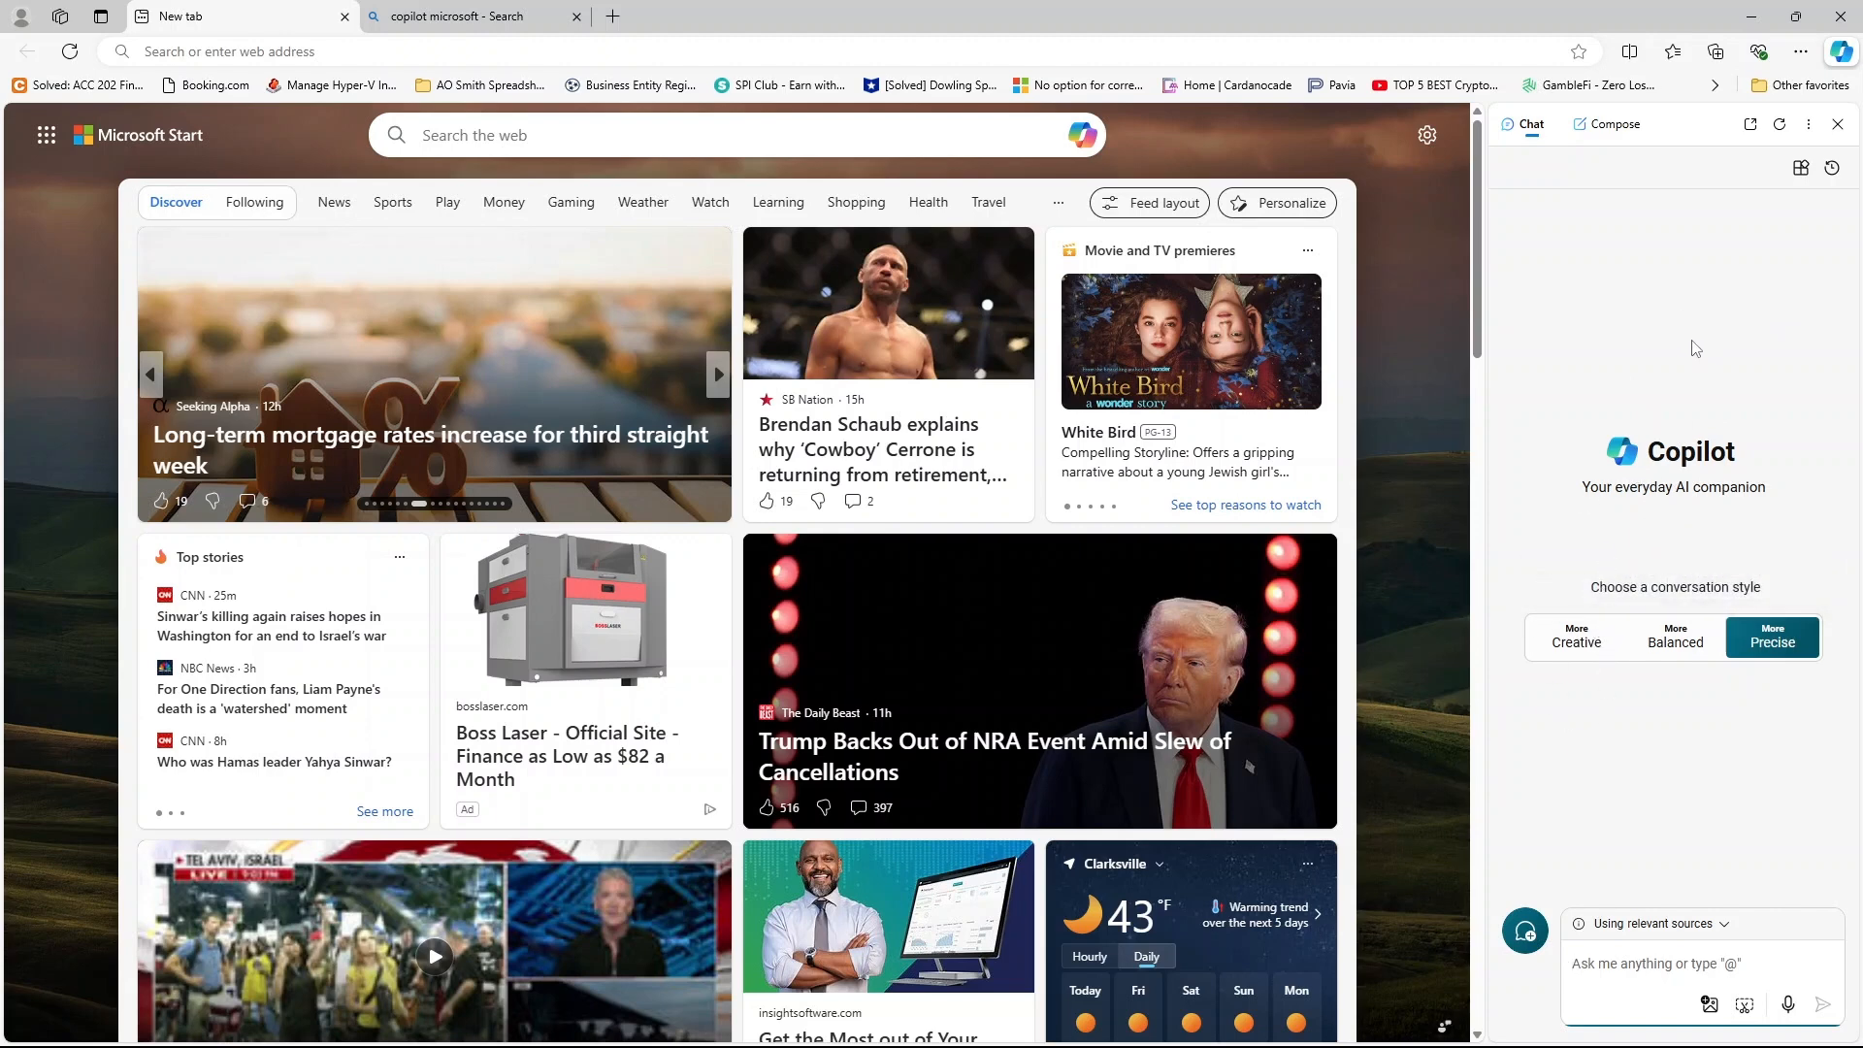
pyautogui.moveTo(1672, 373)
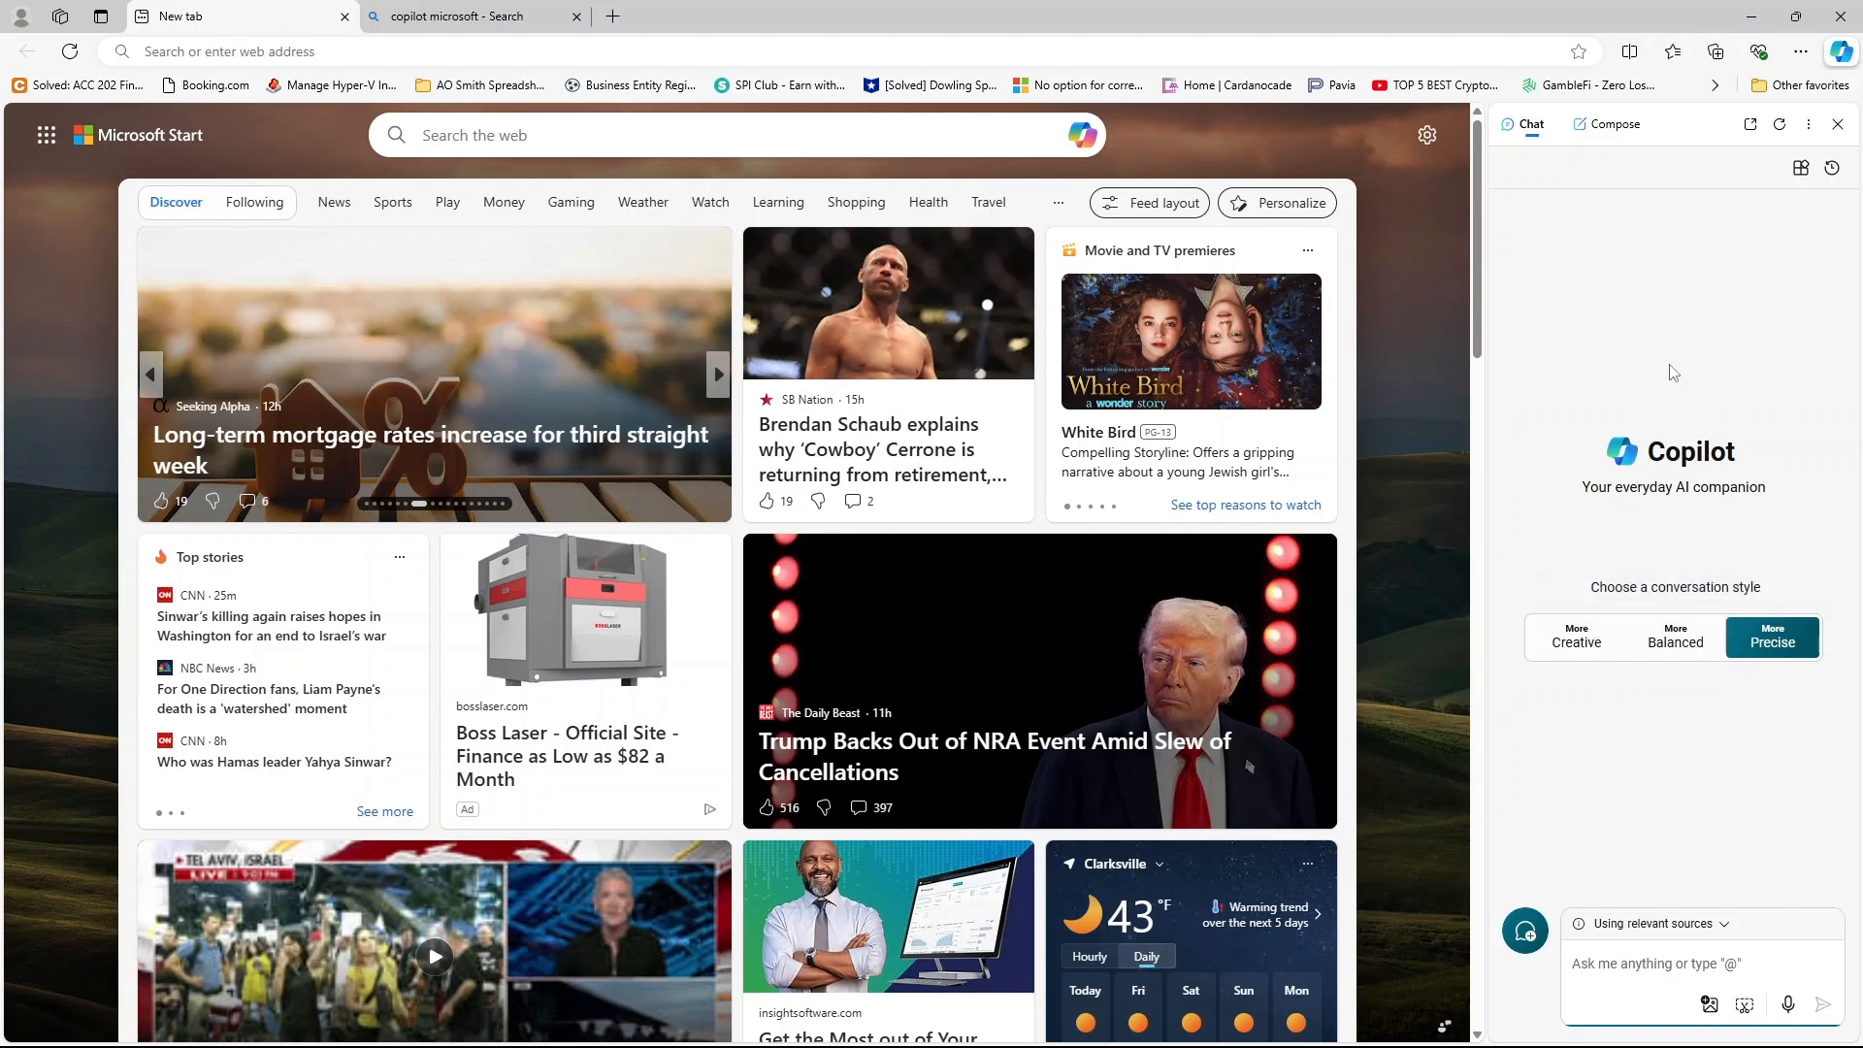
pyautogui.moveTo(1598, 424)
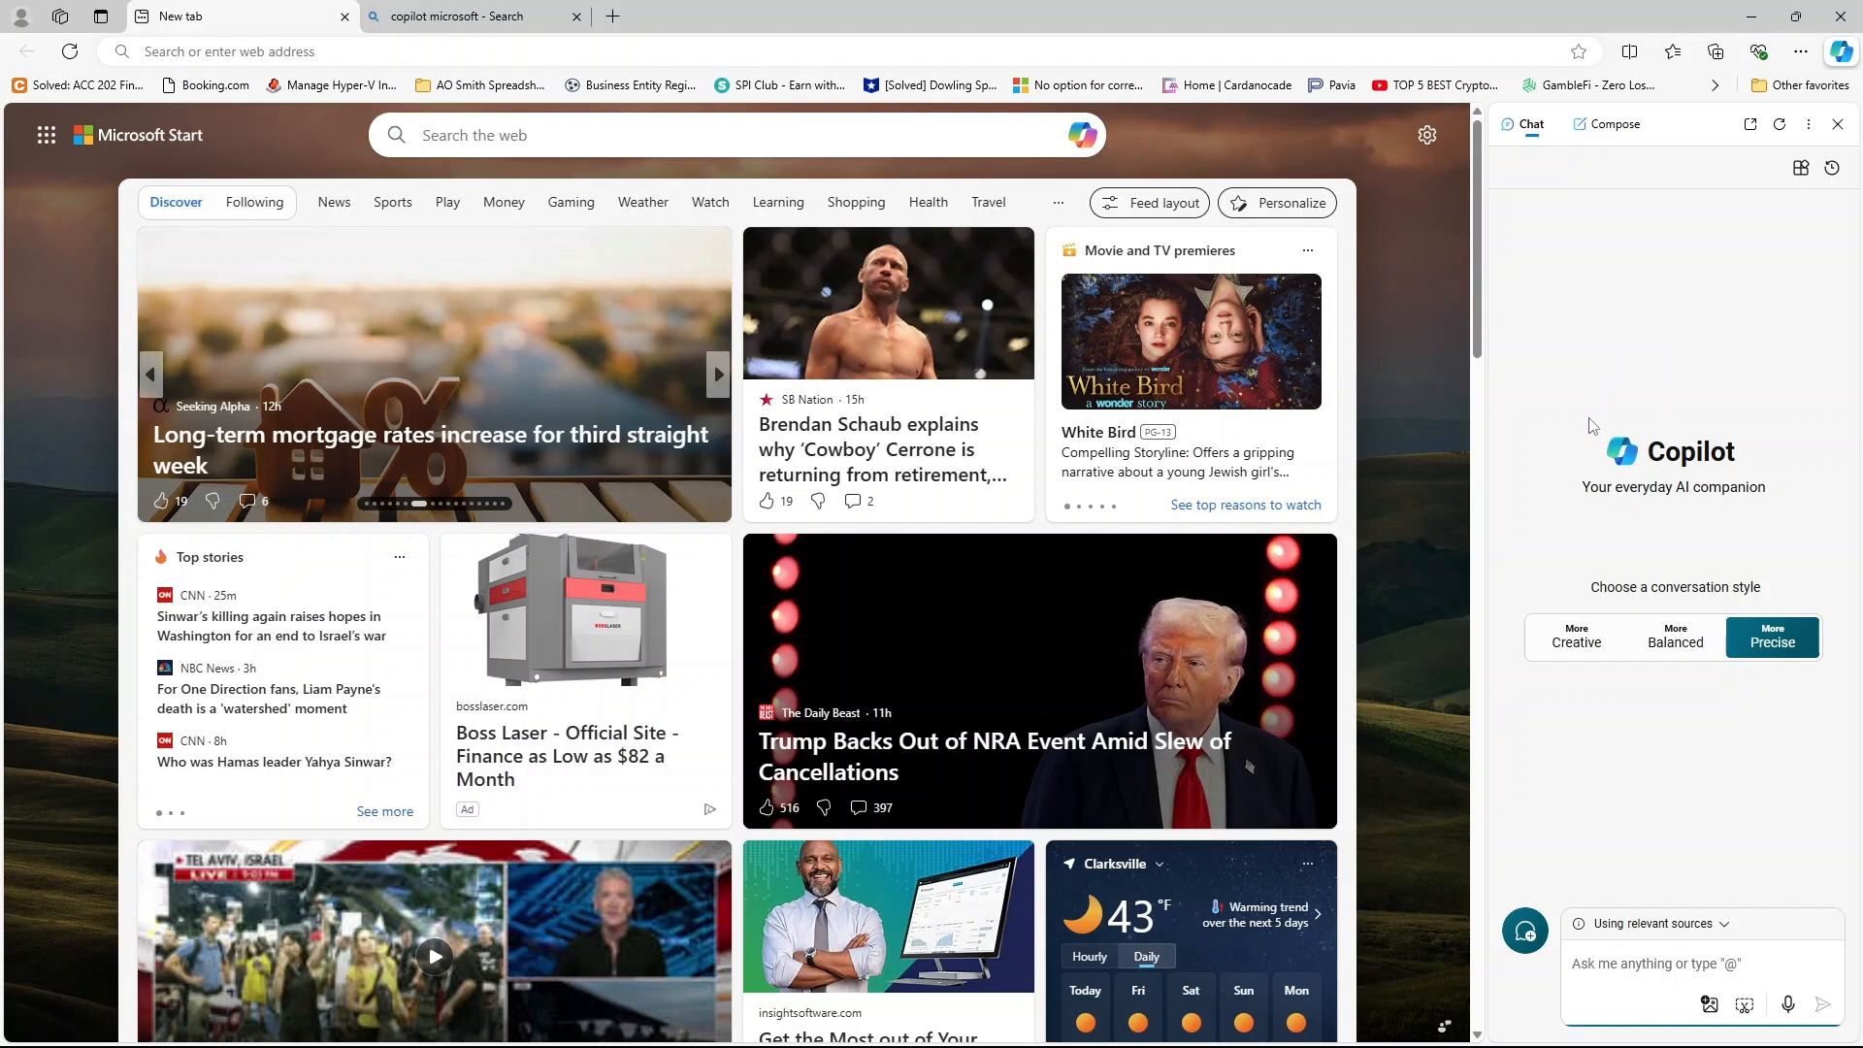
pyautogui.moveTo(1597, 847)
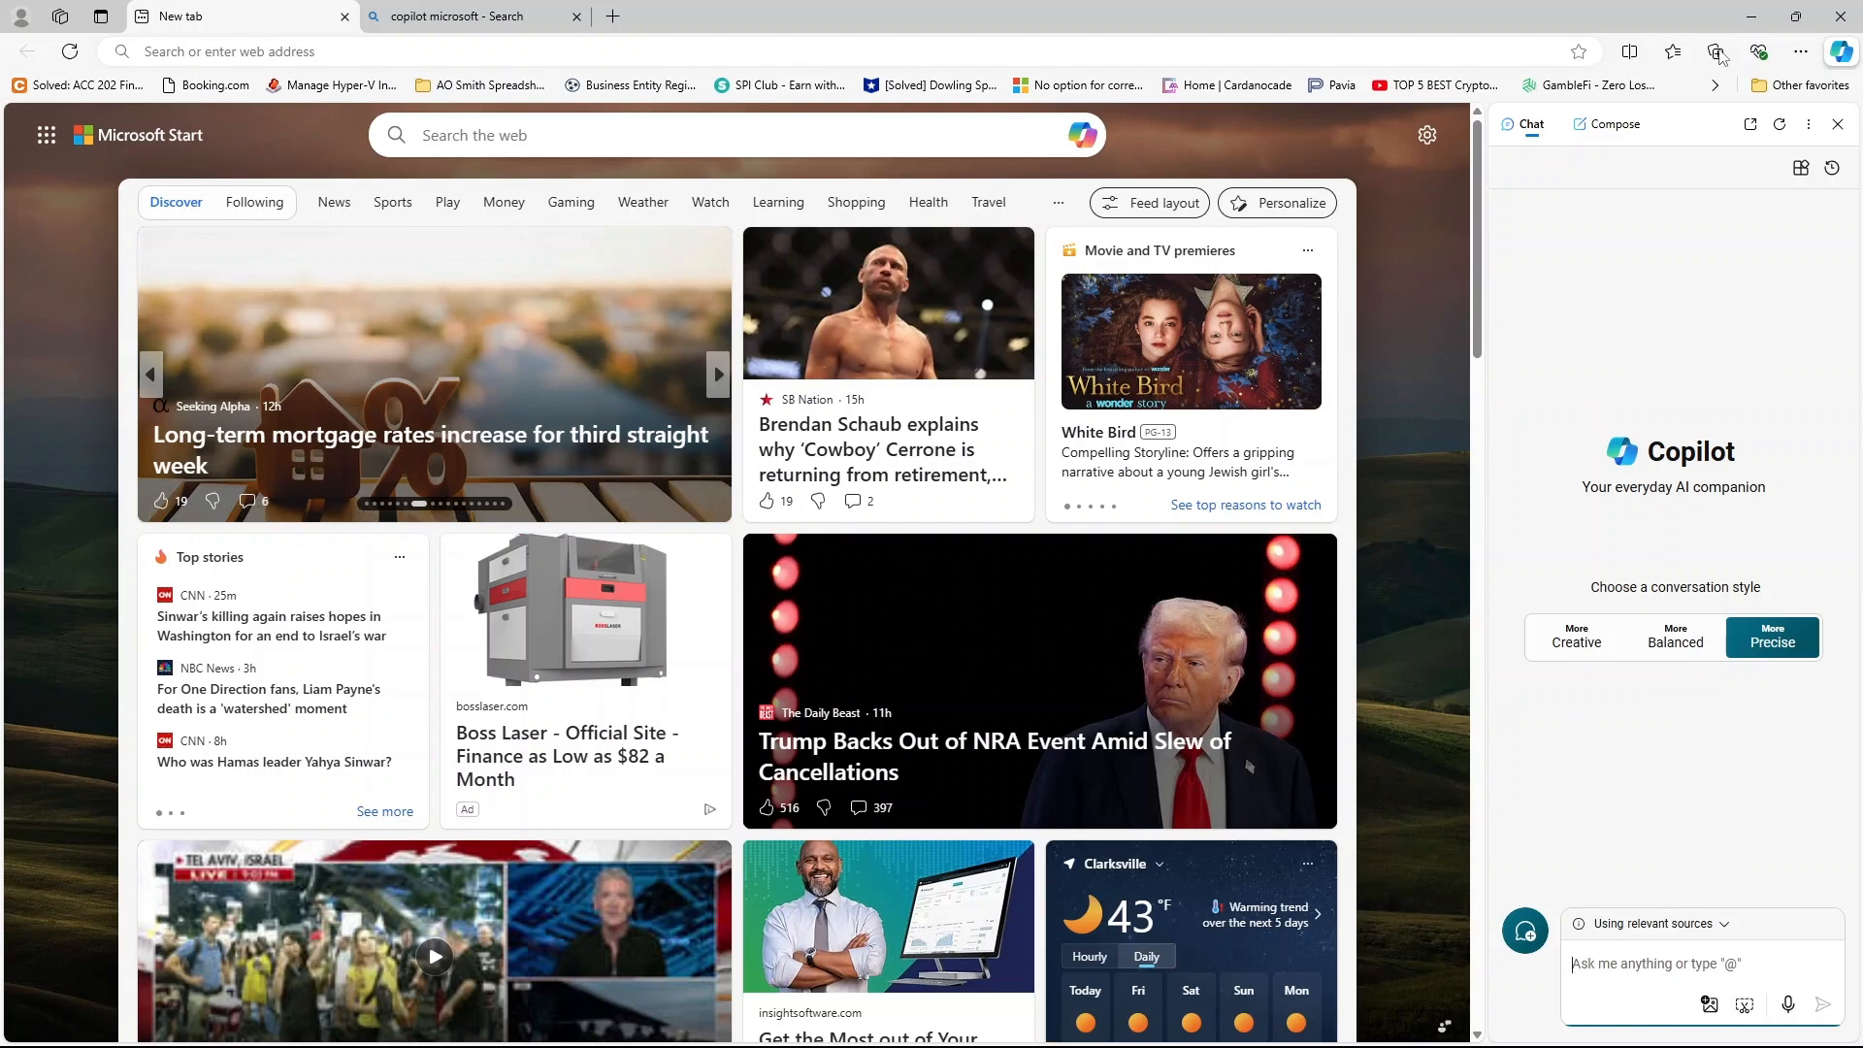
pyautogui.click(1836, 124)
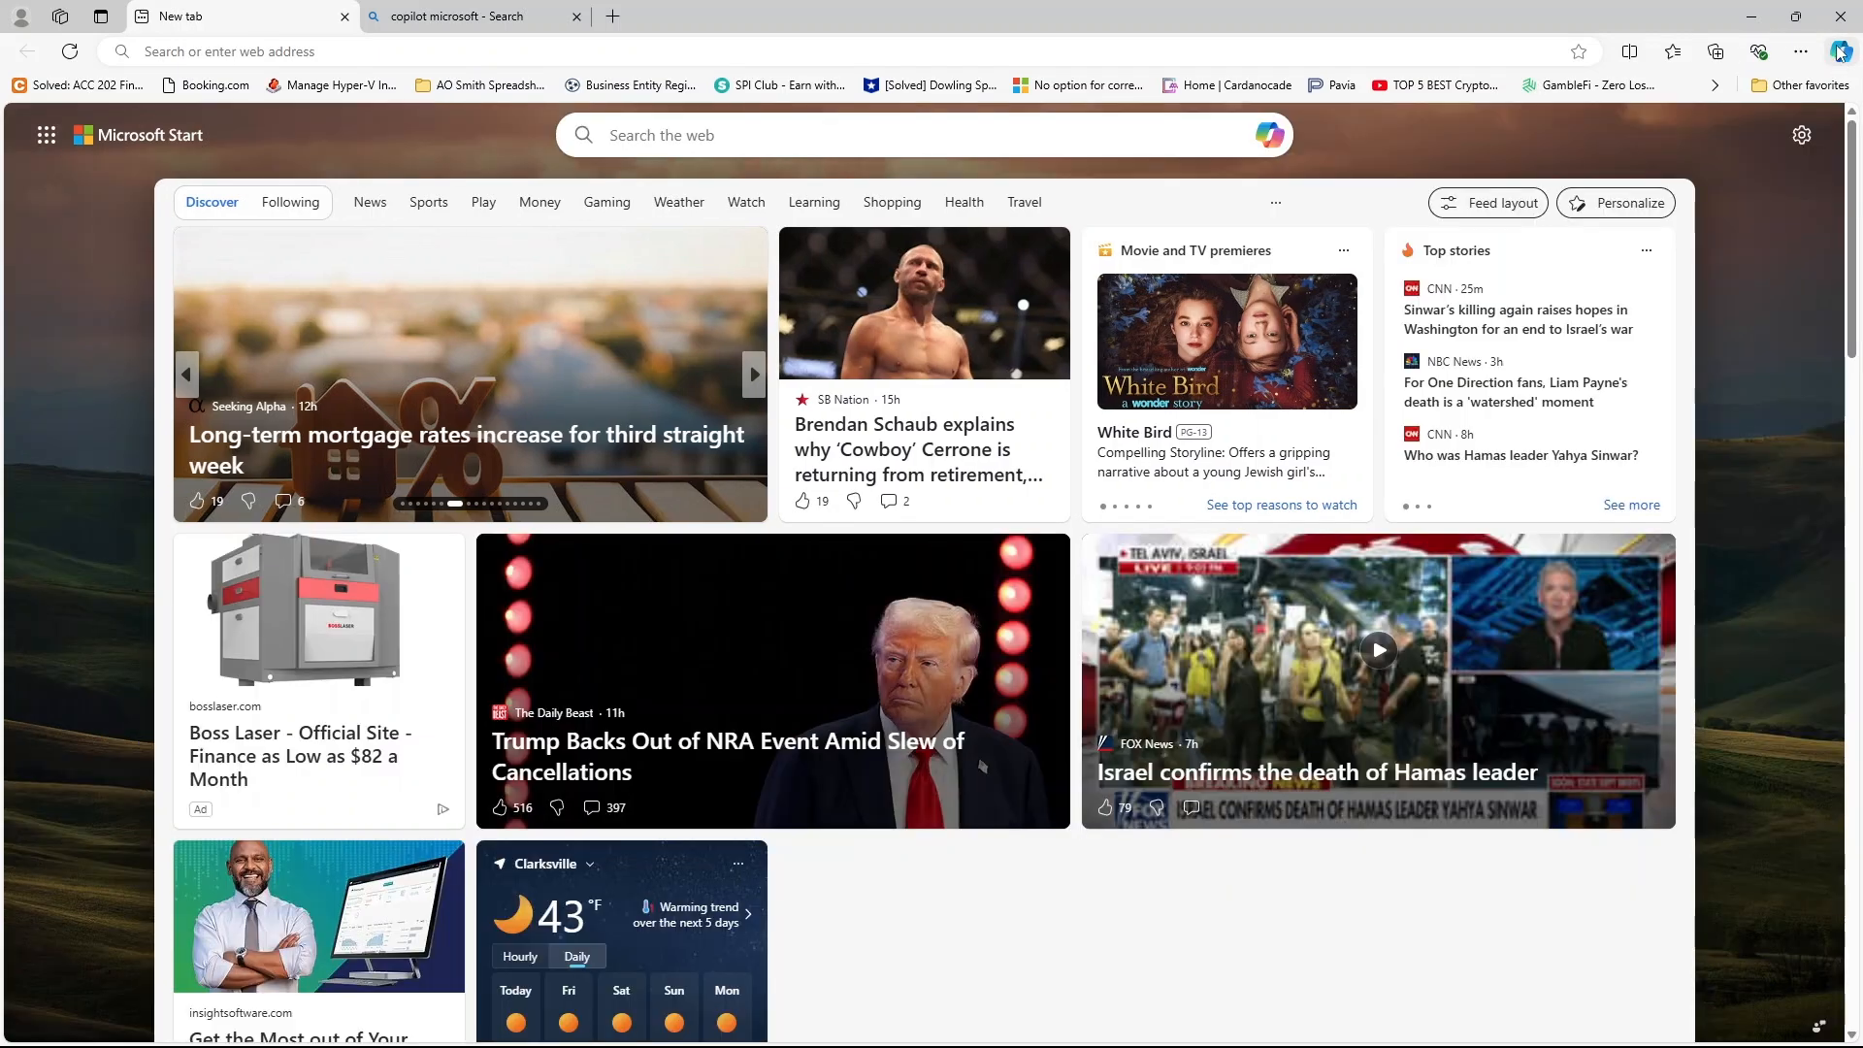
pyautogui.scroll(-3)
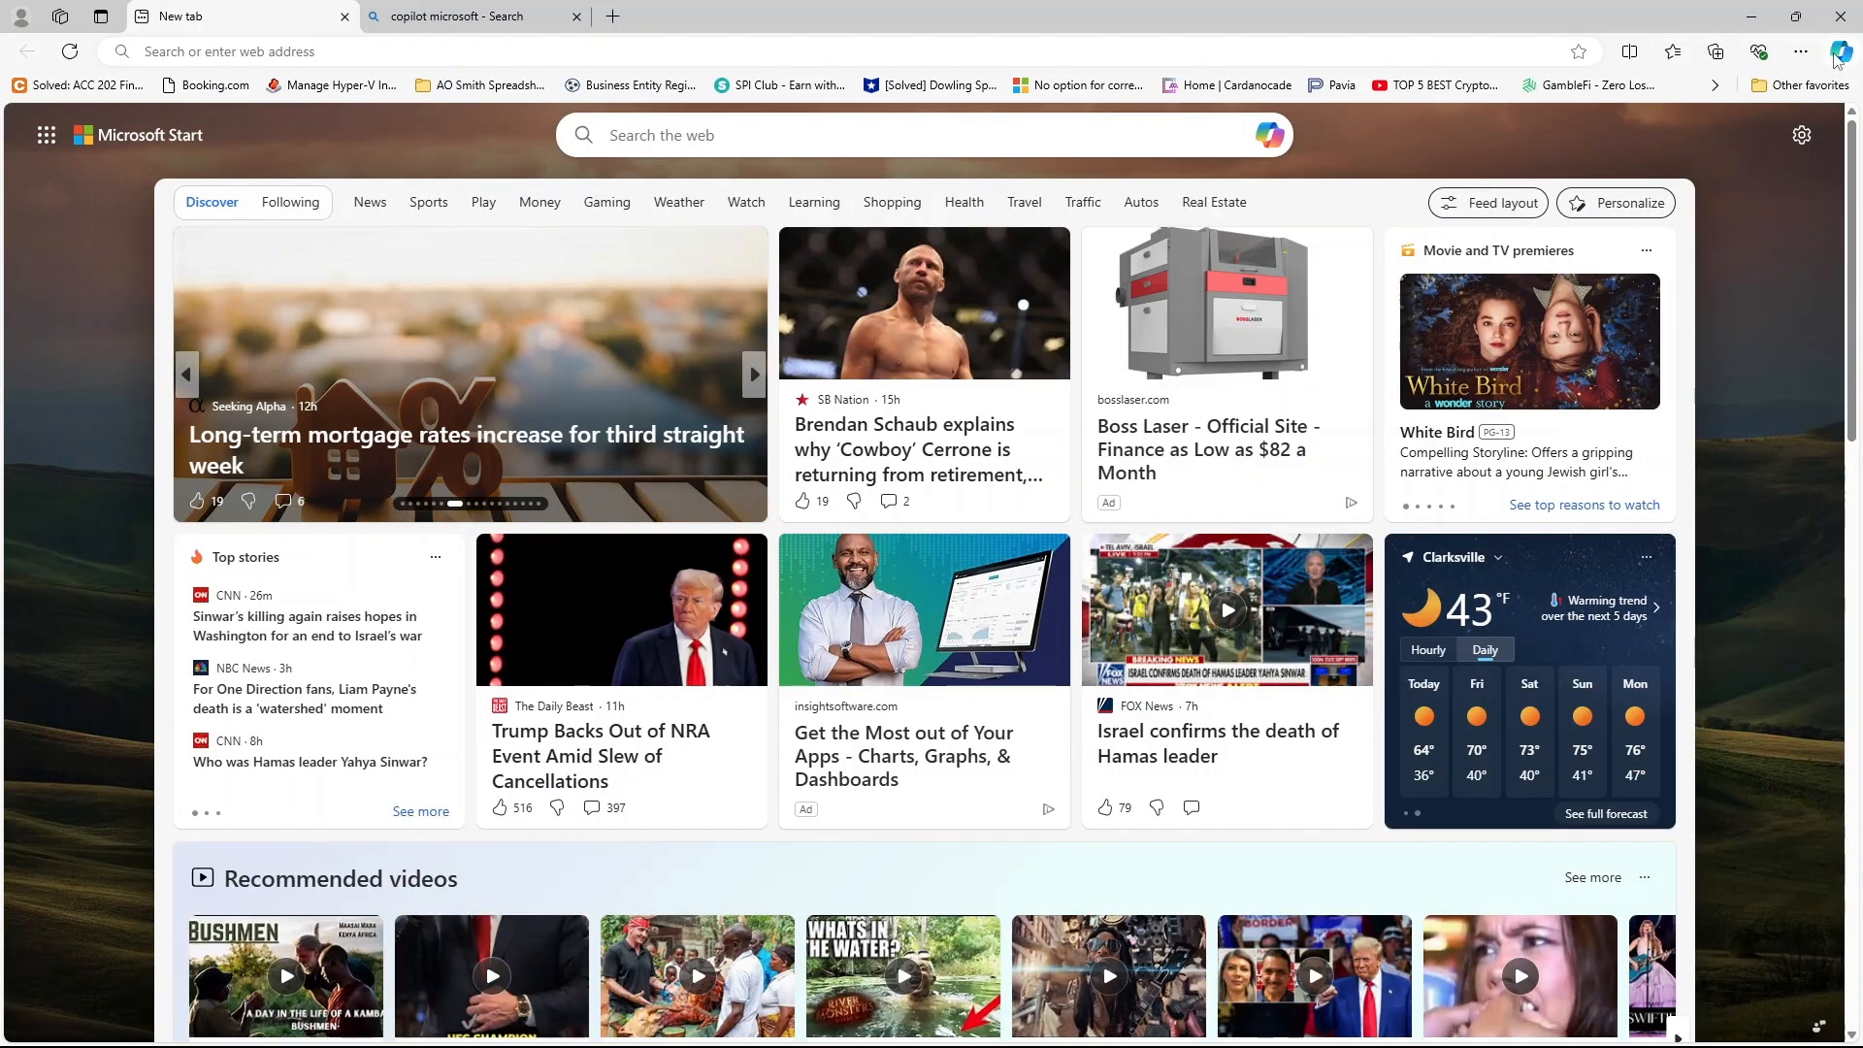
pyautogui.click(753, 375)
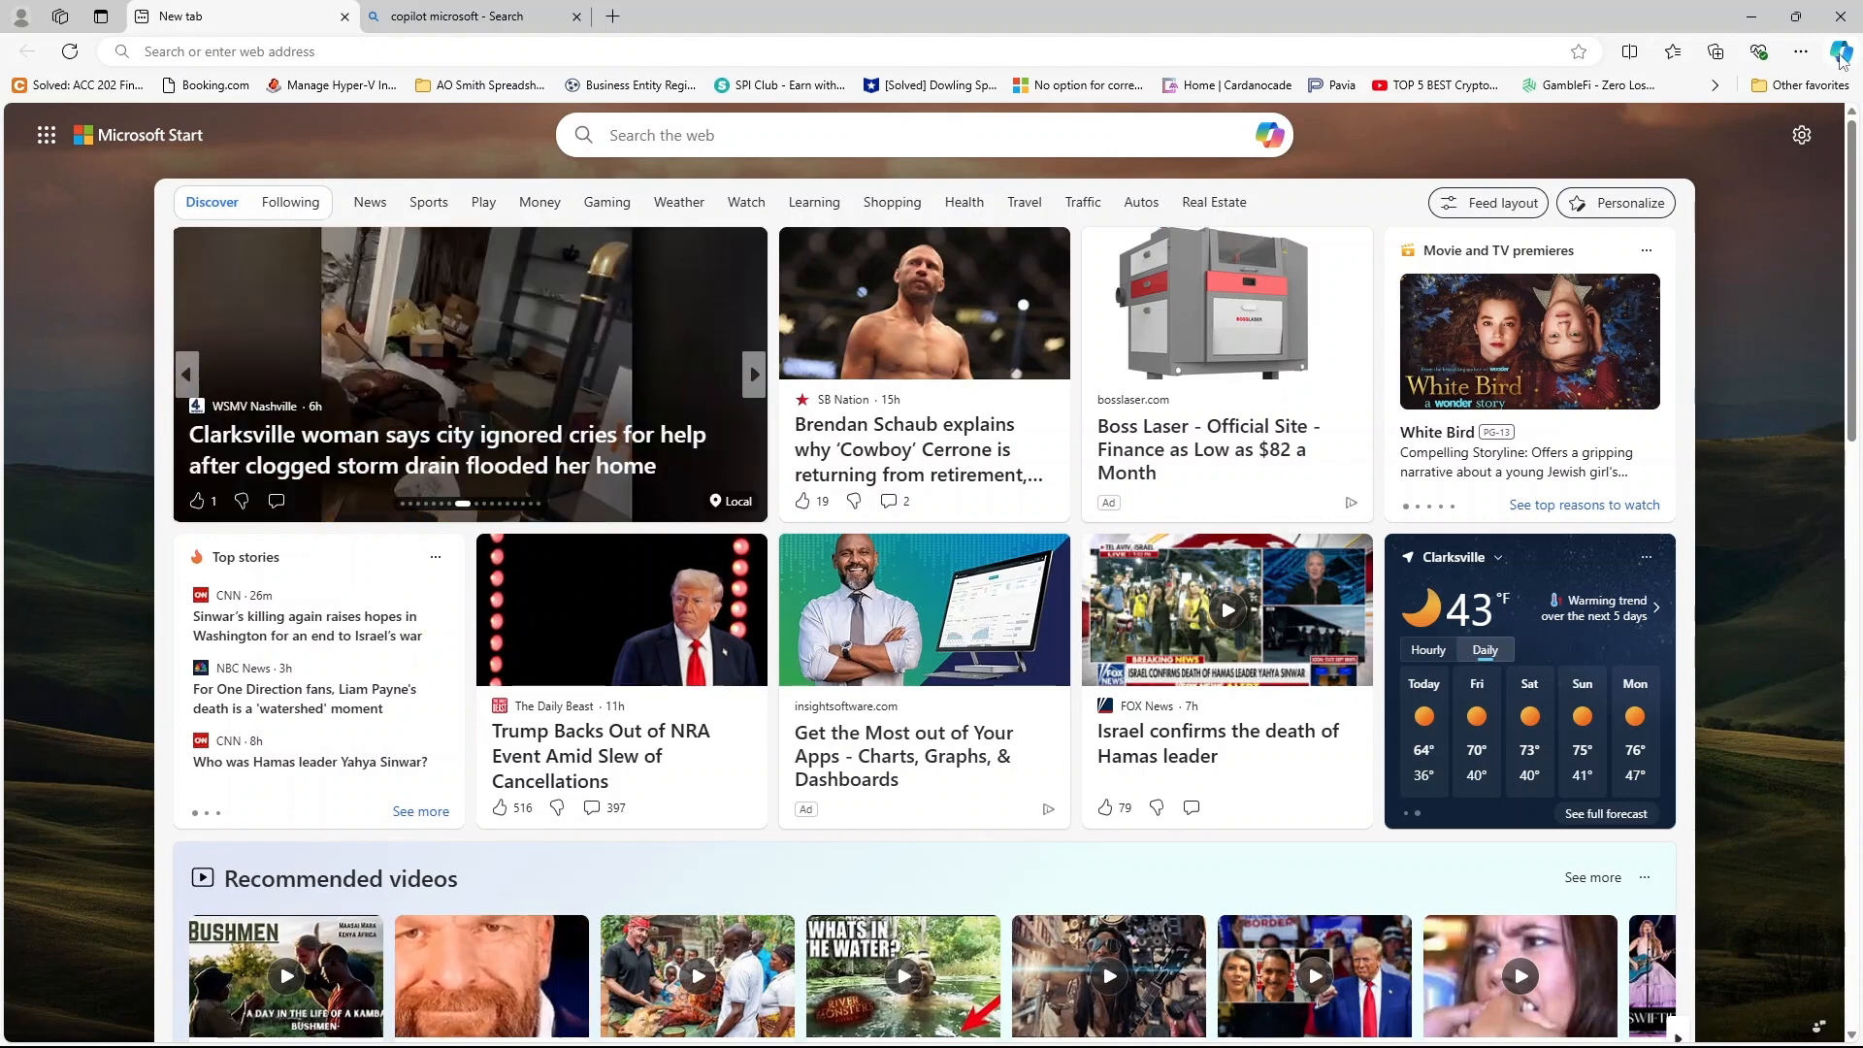
pyautogui.click(1844, 52)
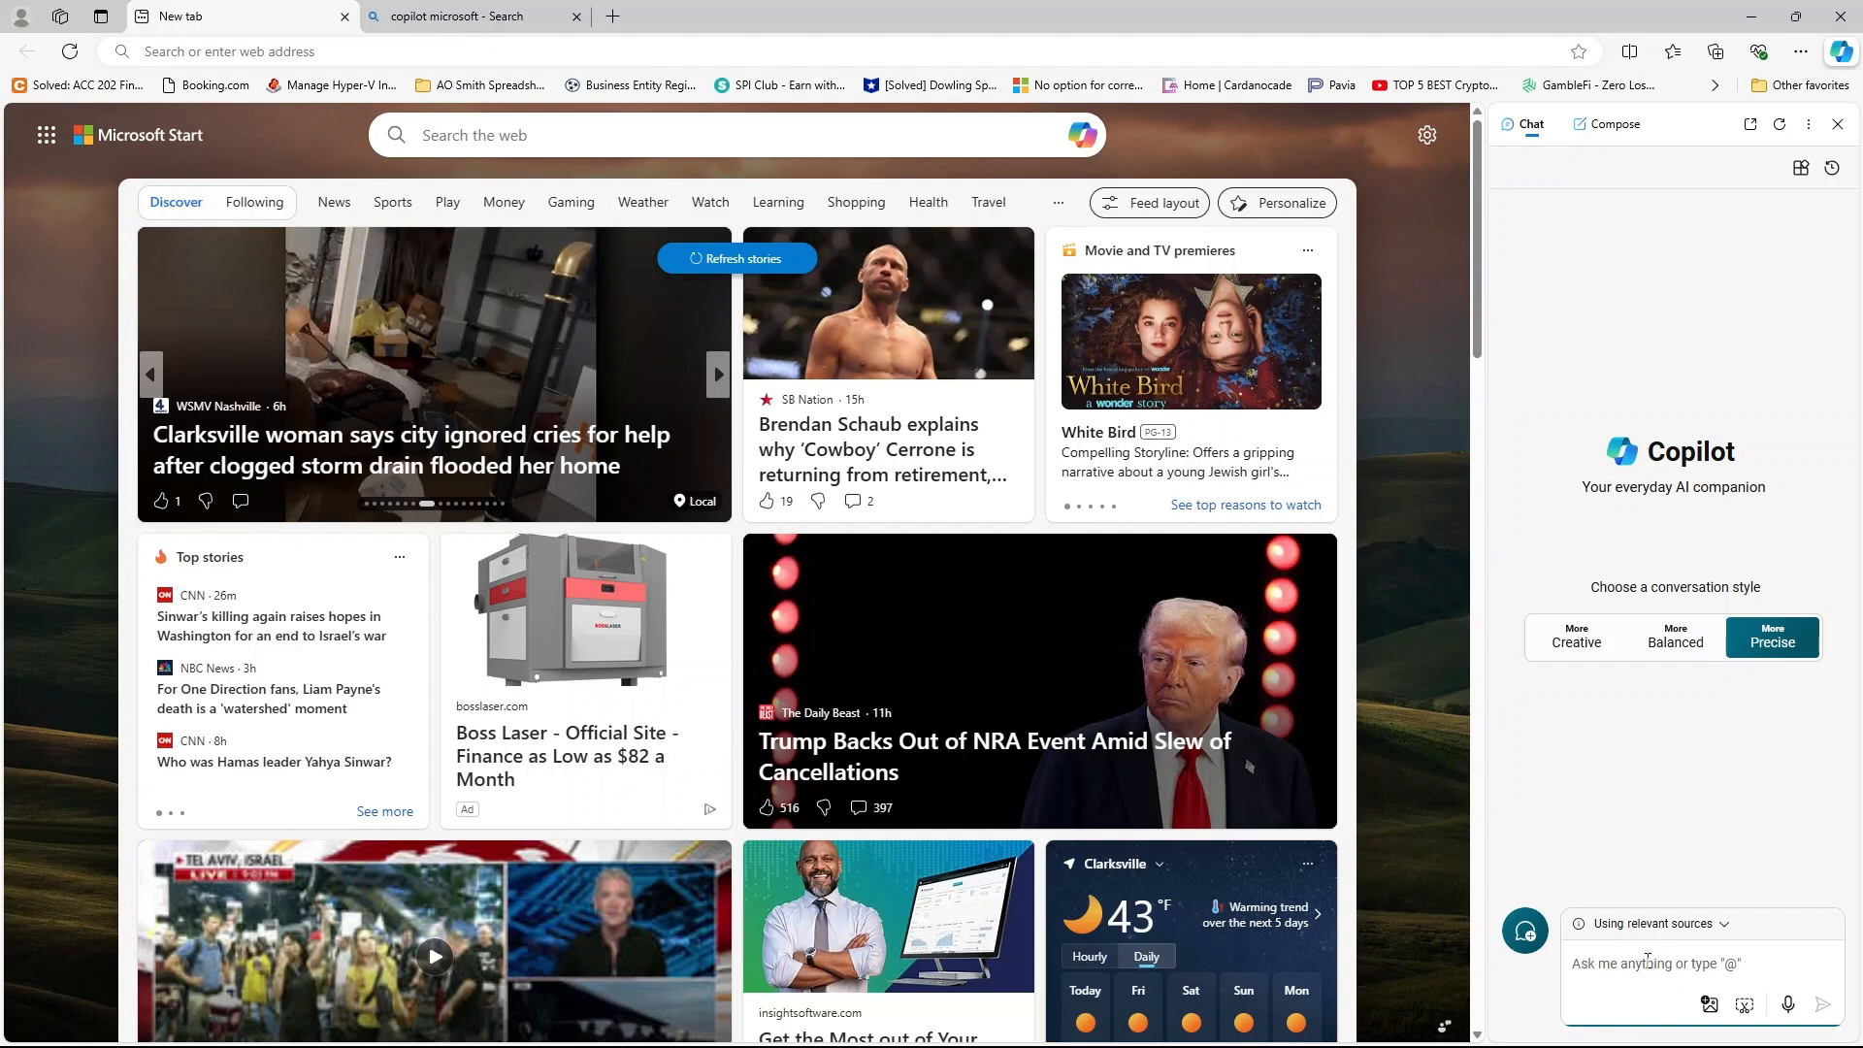
# Type a prompt asking for an SVG-style black and white image of a dog.
pyautogui.write('Generate')
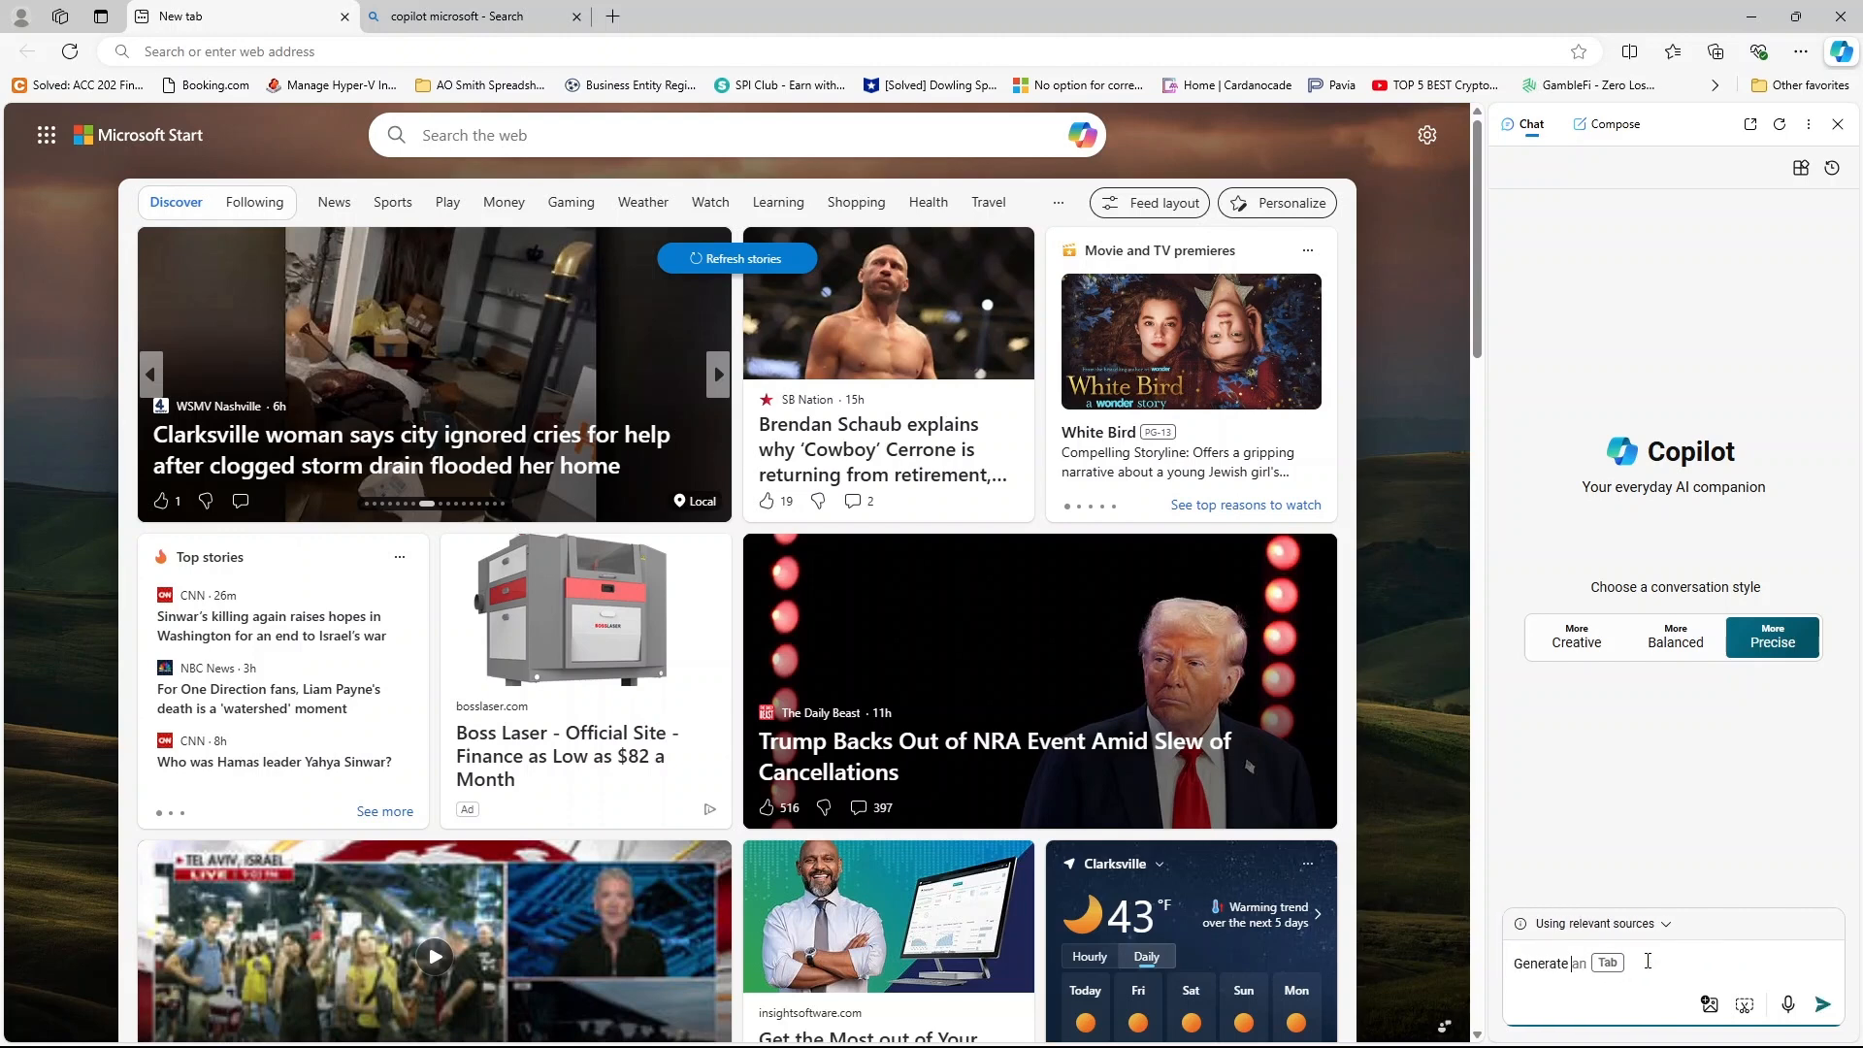
pyautogui.write('sop')
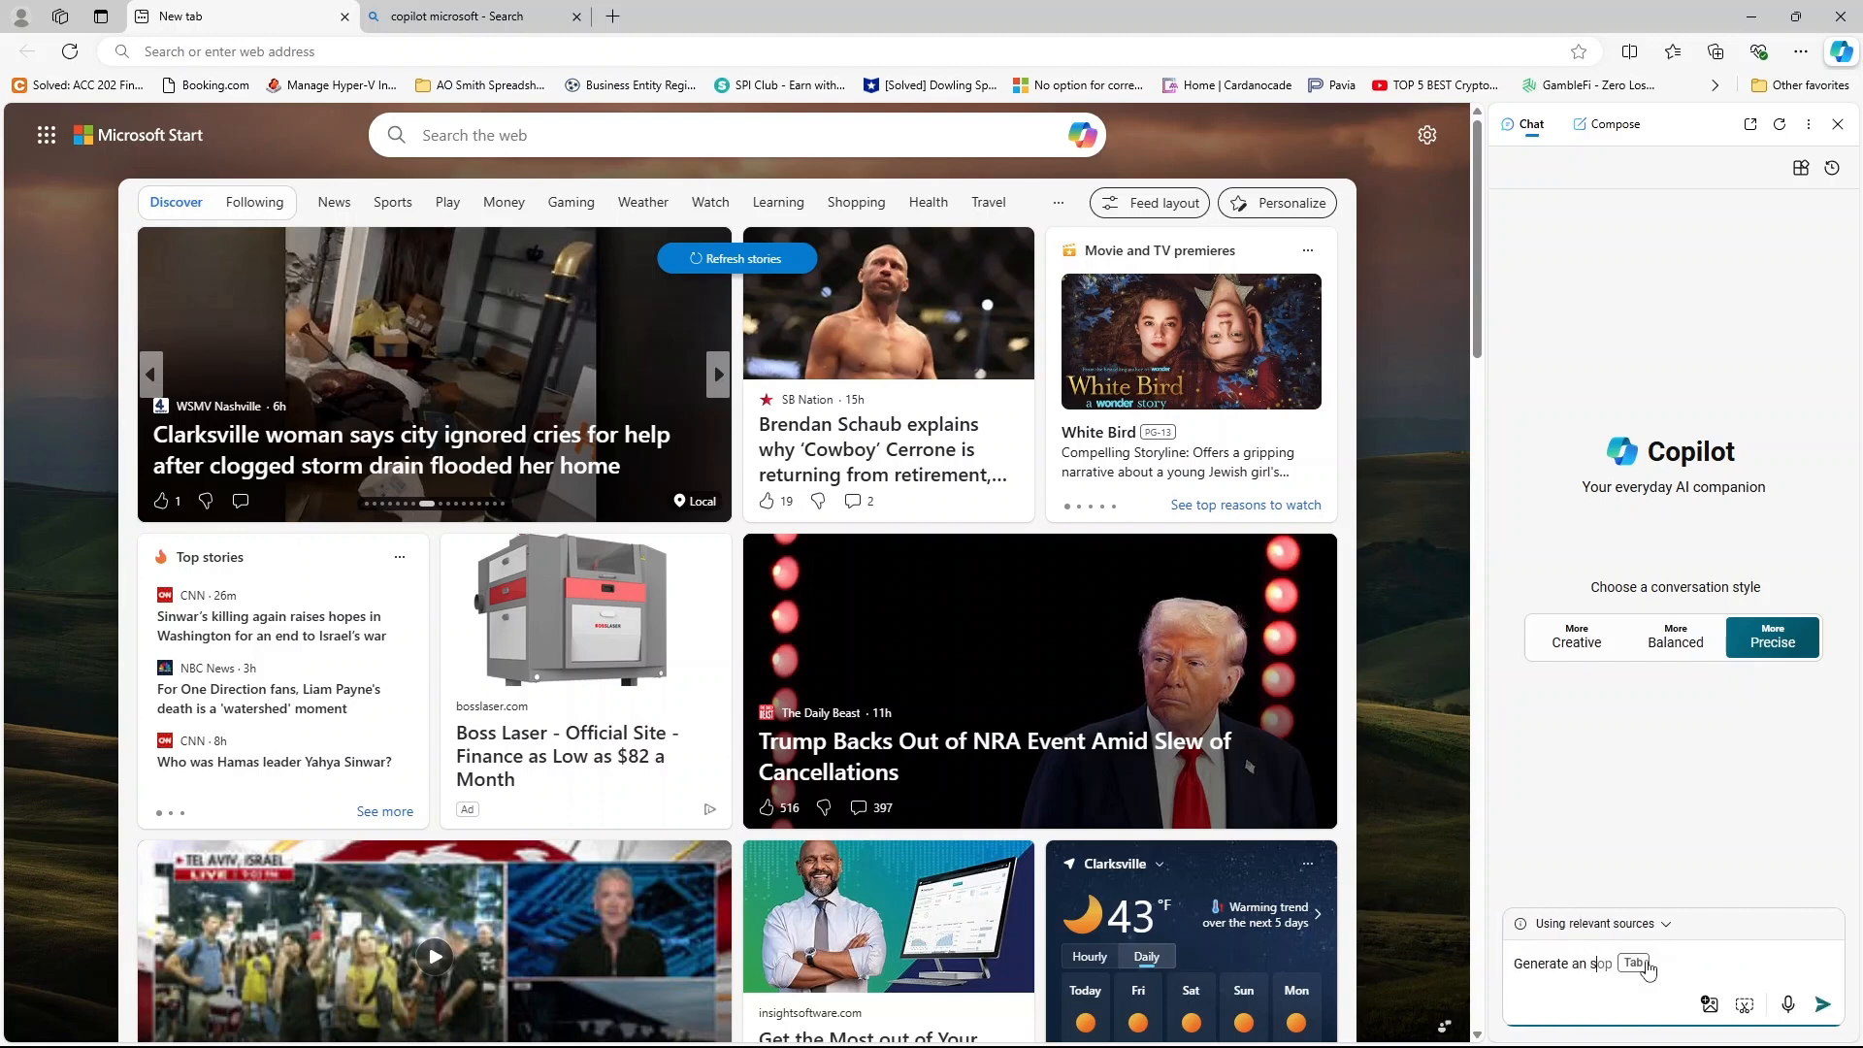
pyautogui.write('vg style black')
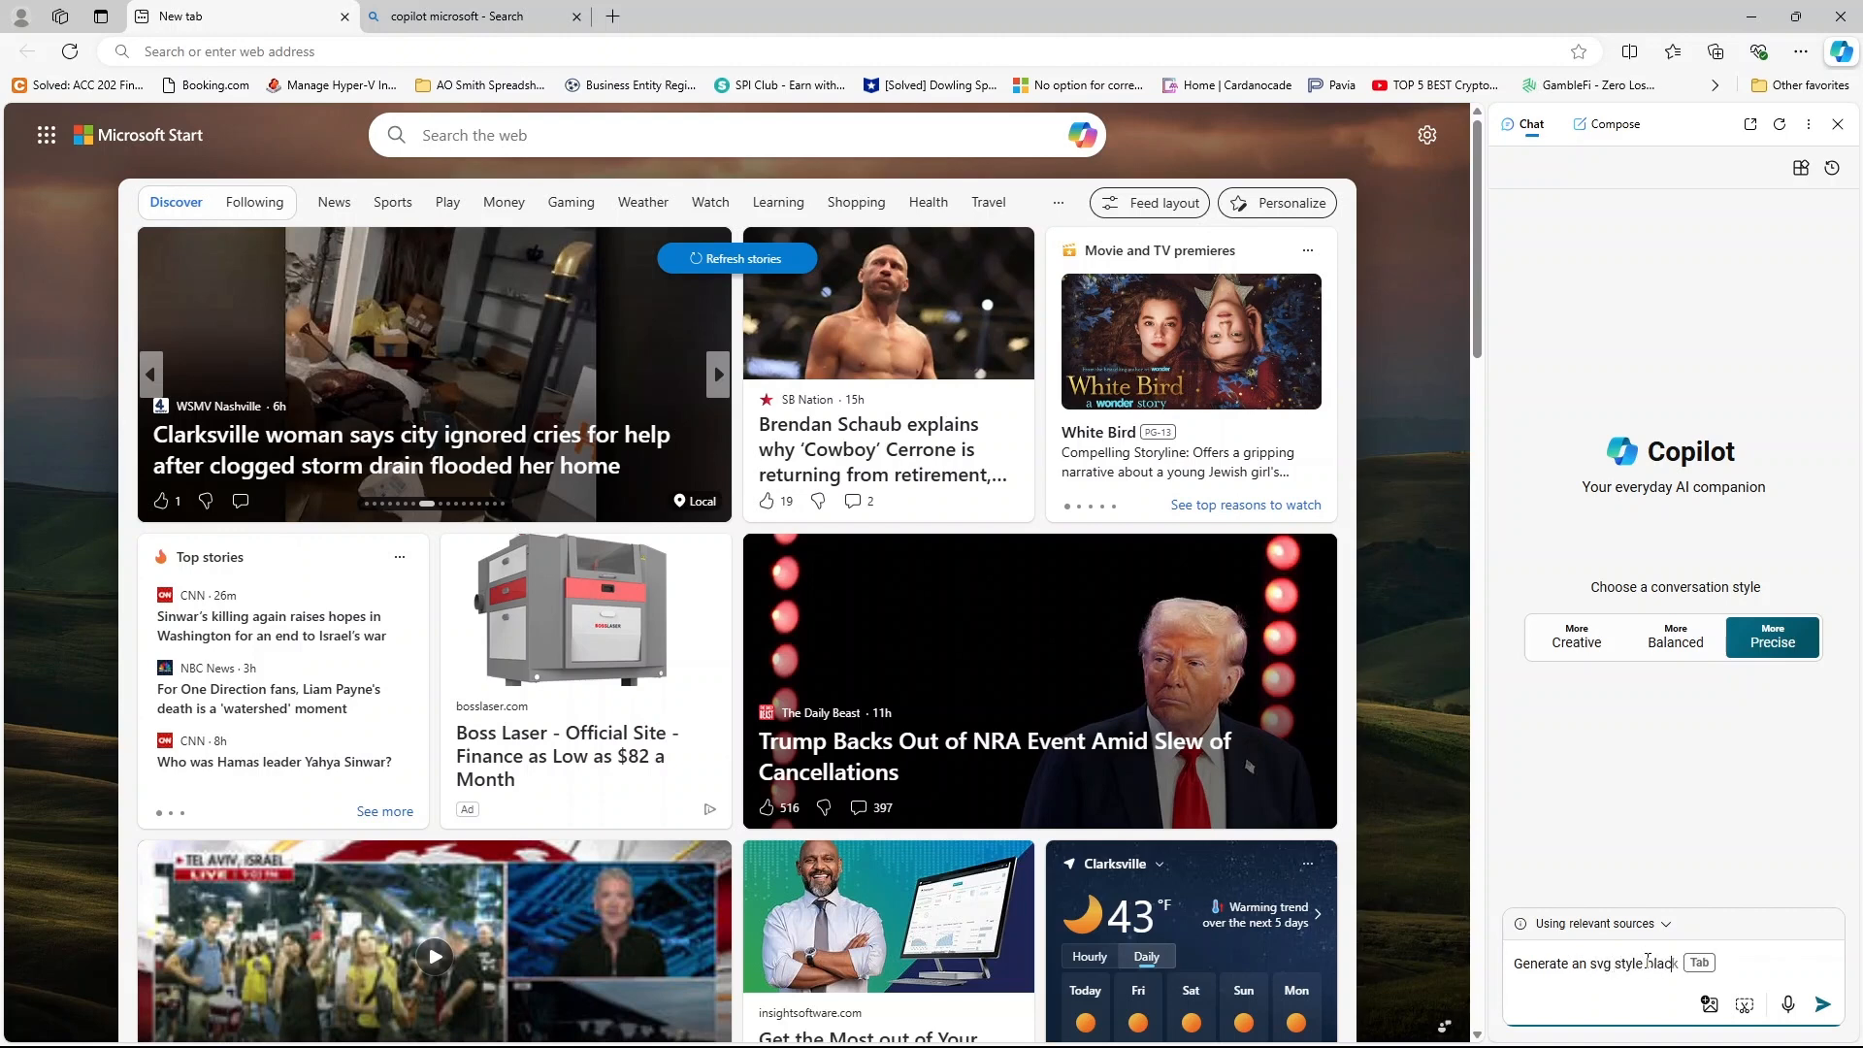
pyautogui.write('and whit')
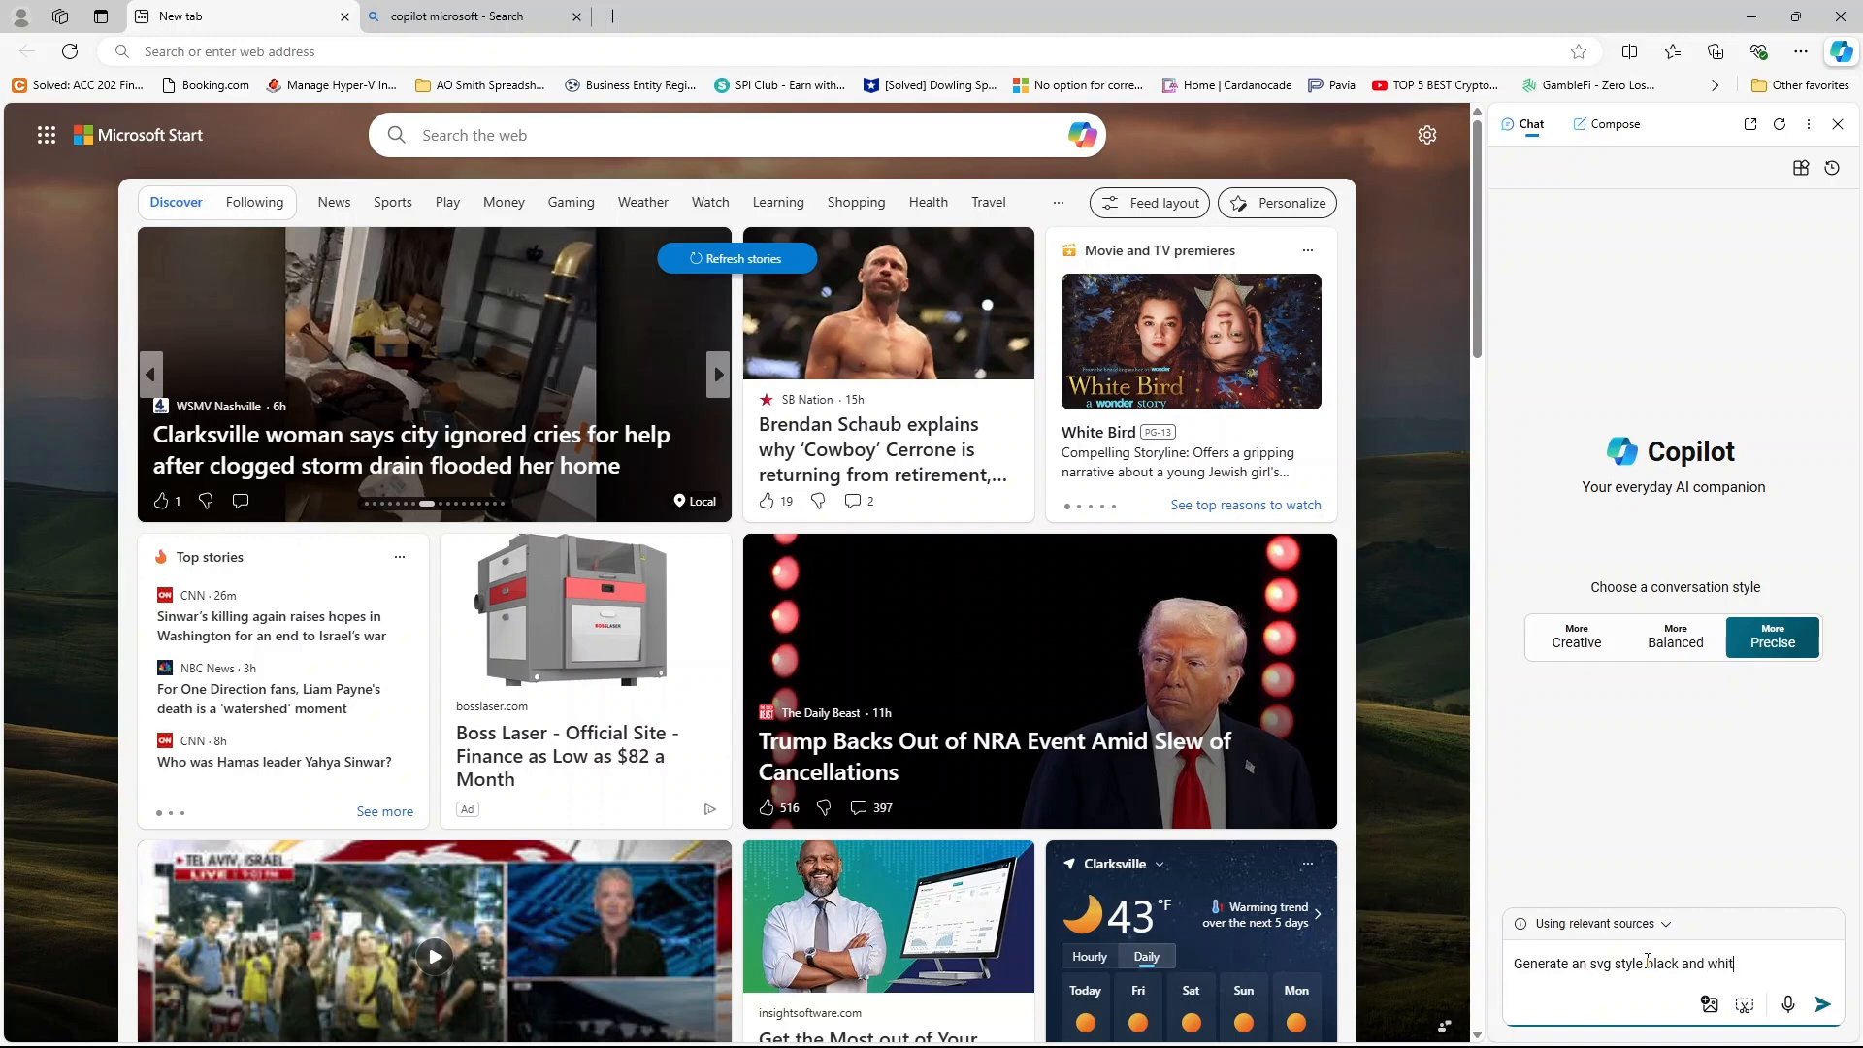
pyautogui.write('e im')
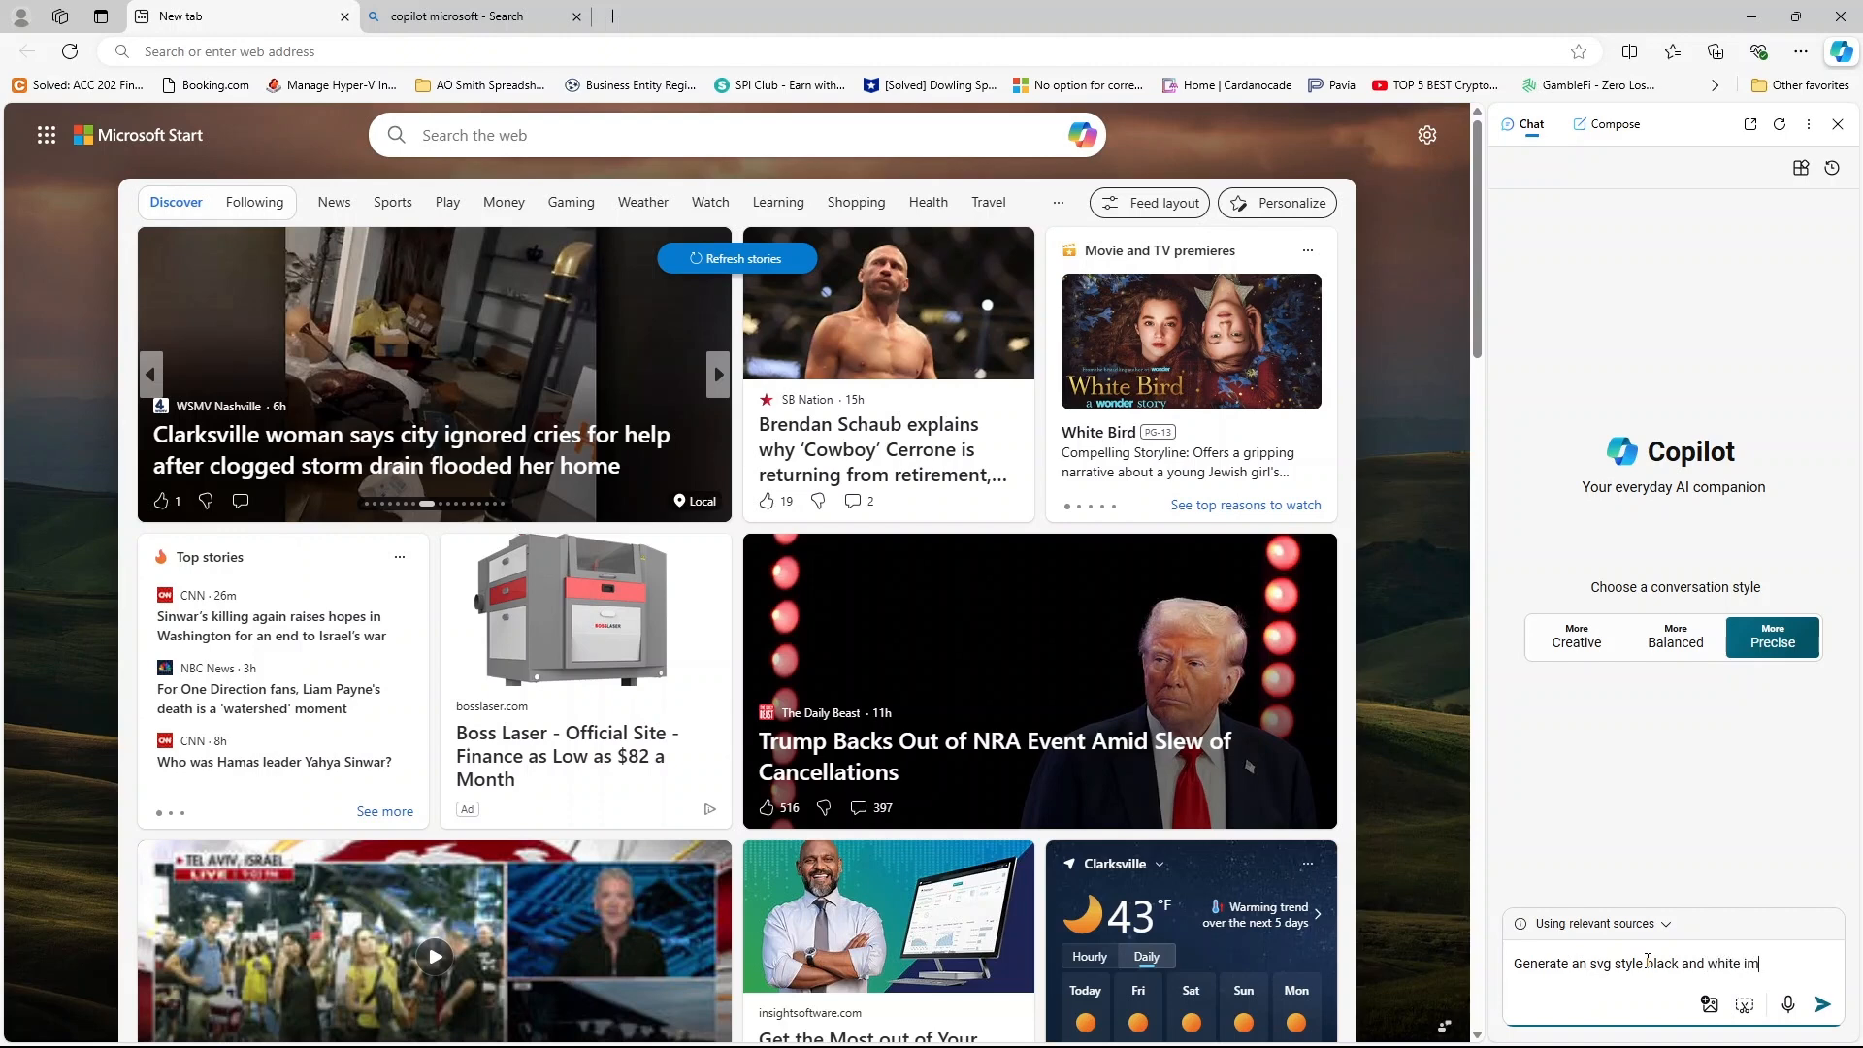
pyautogui.write('age o')
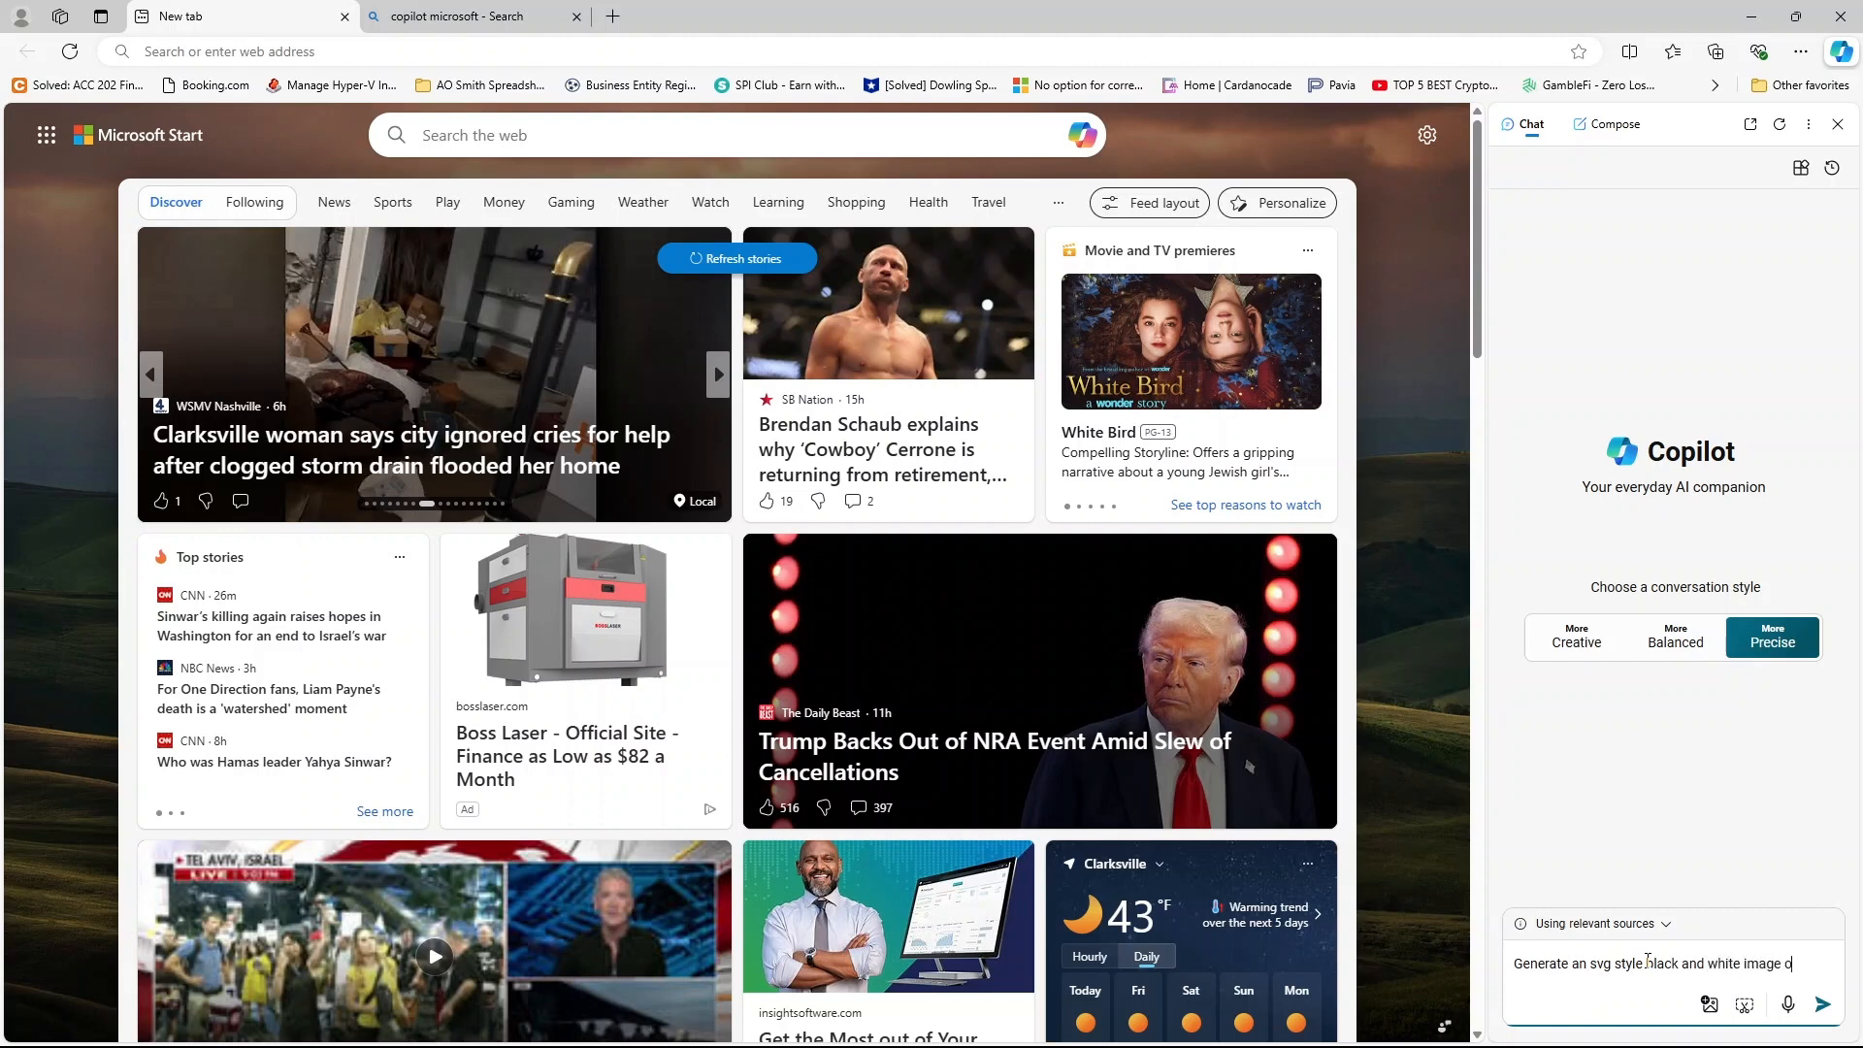
pyautogui.write('of a')
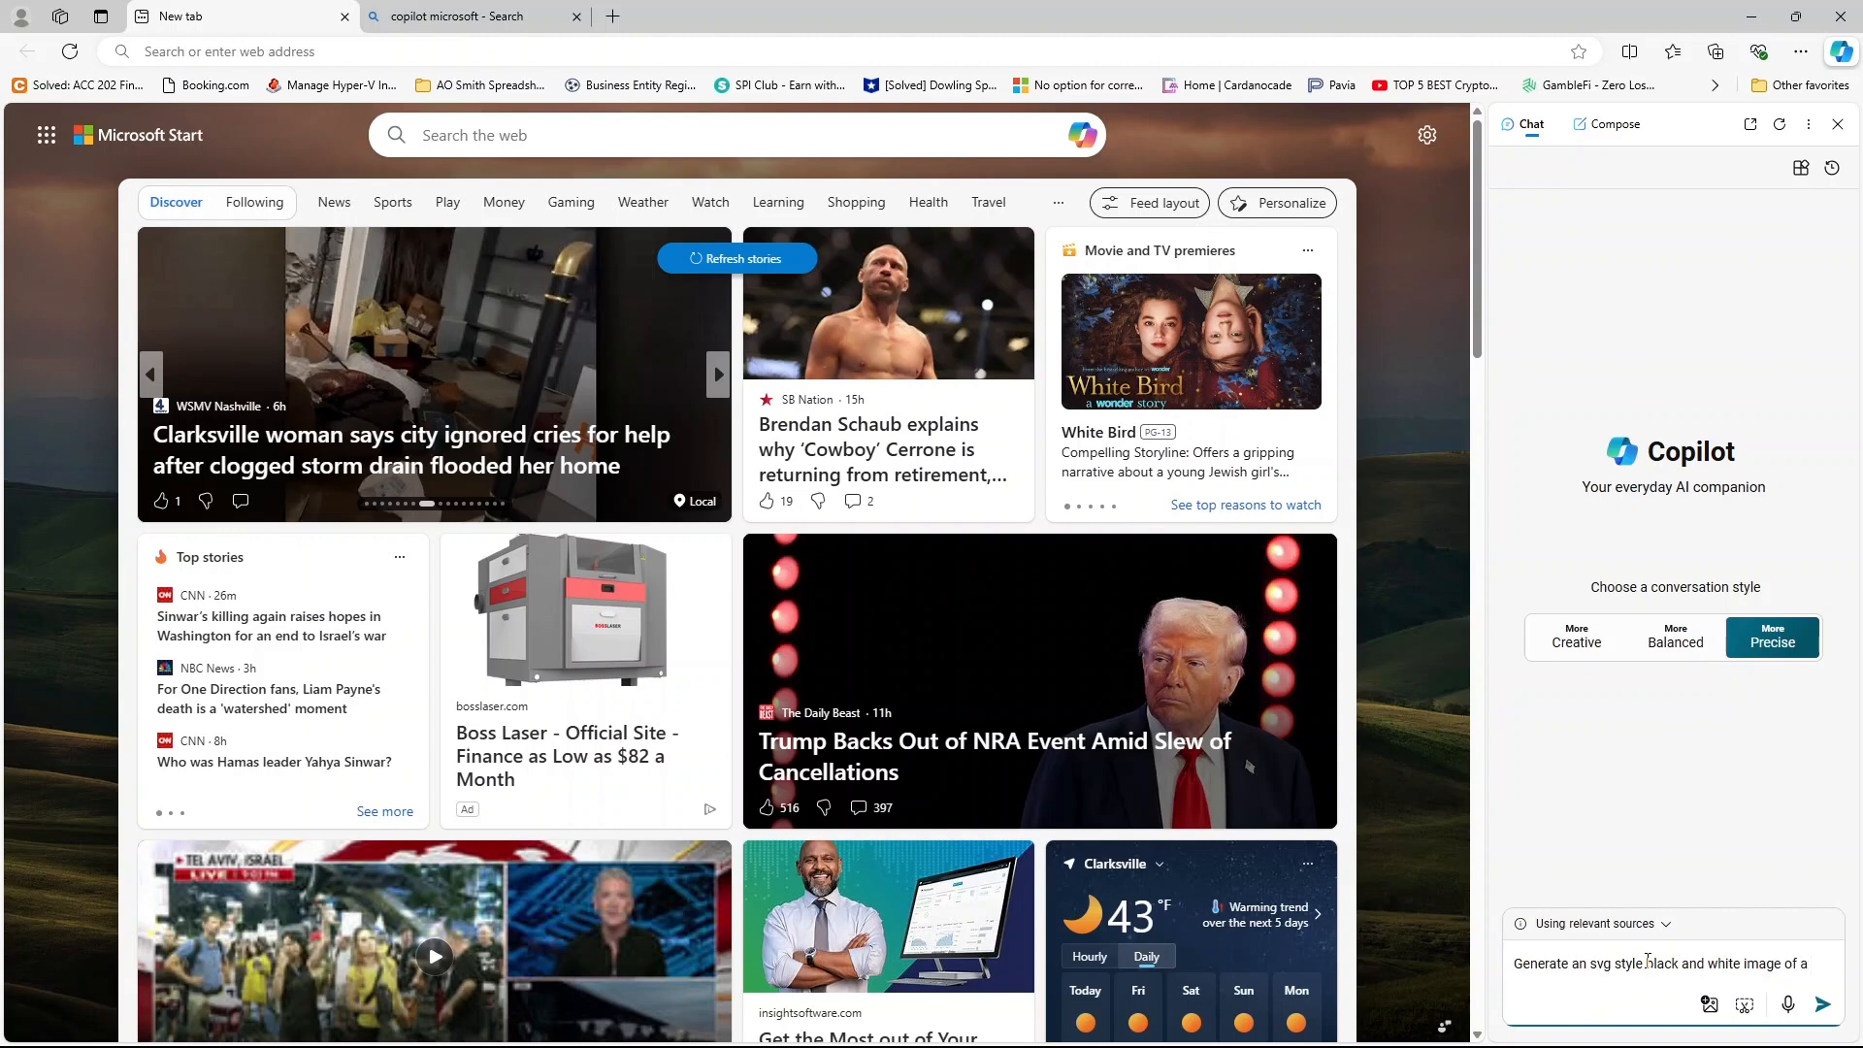
pyautogui.write('do')
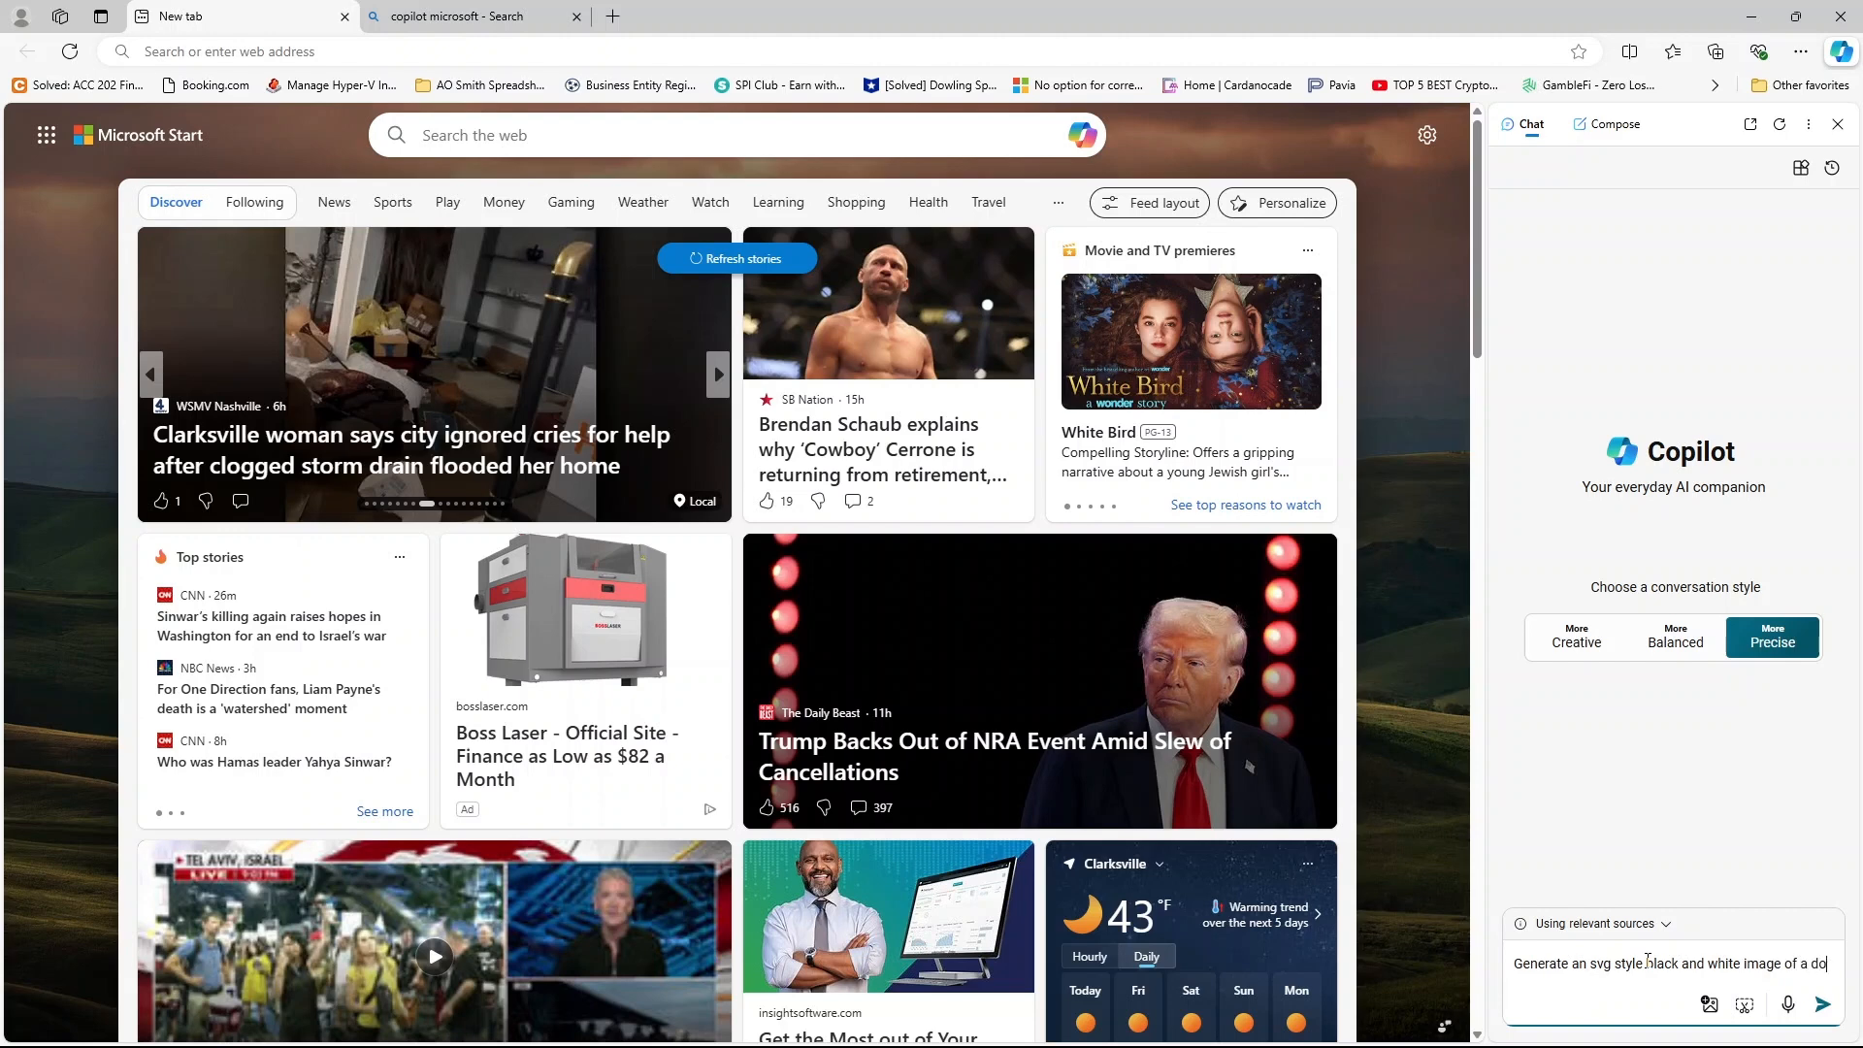
# Send the dog image prompt and open the first of the four generated dog images.
pyautogui.click(1820, 1004)
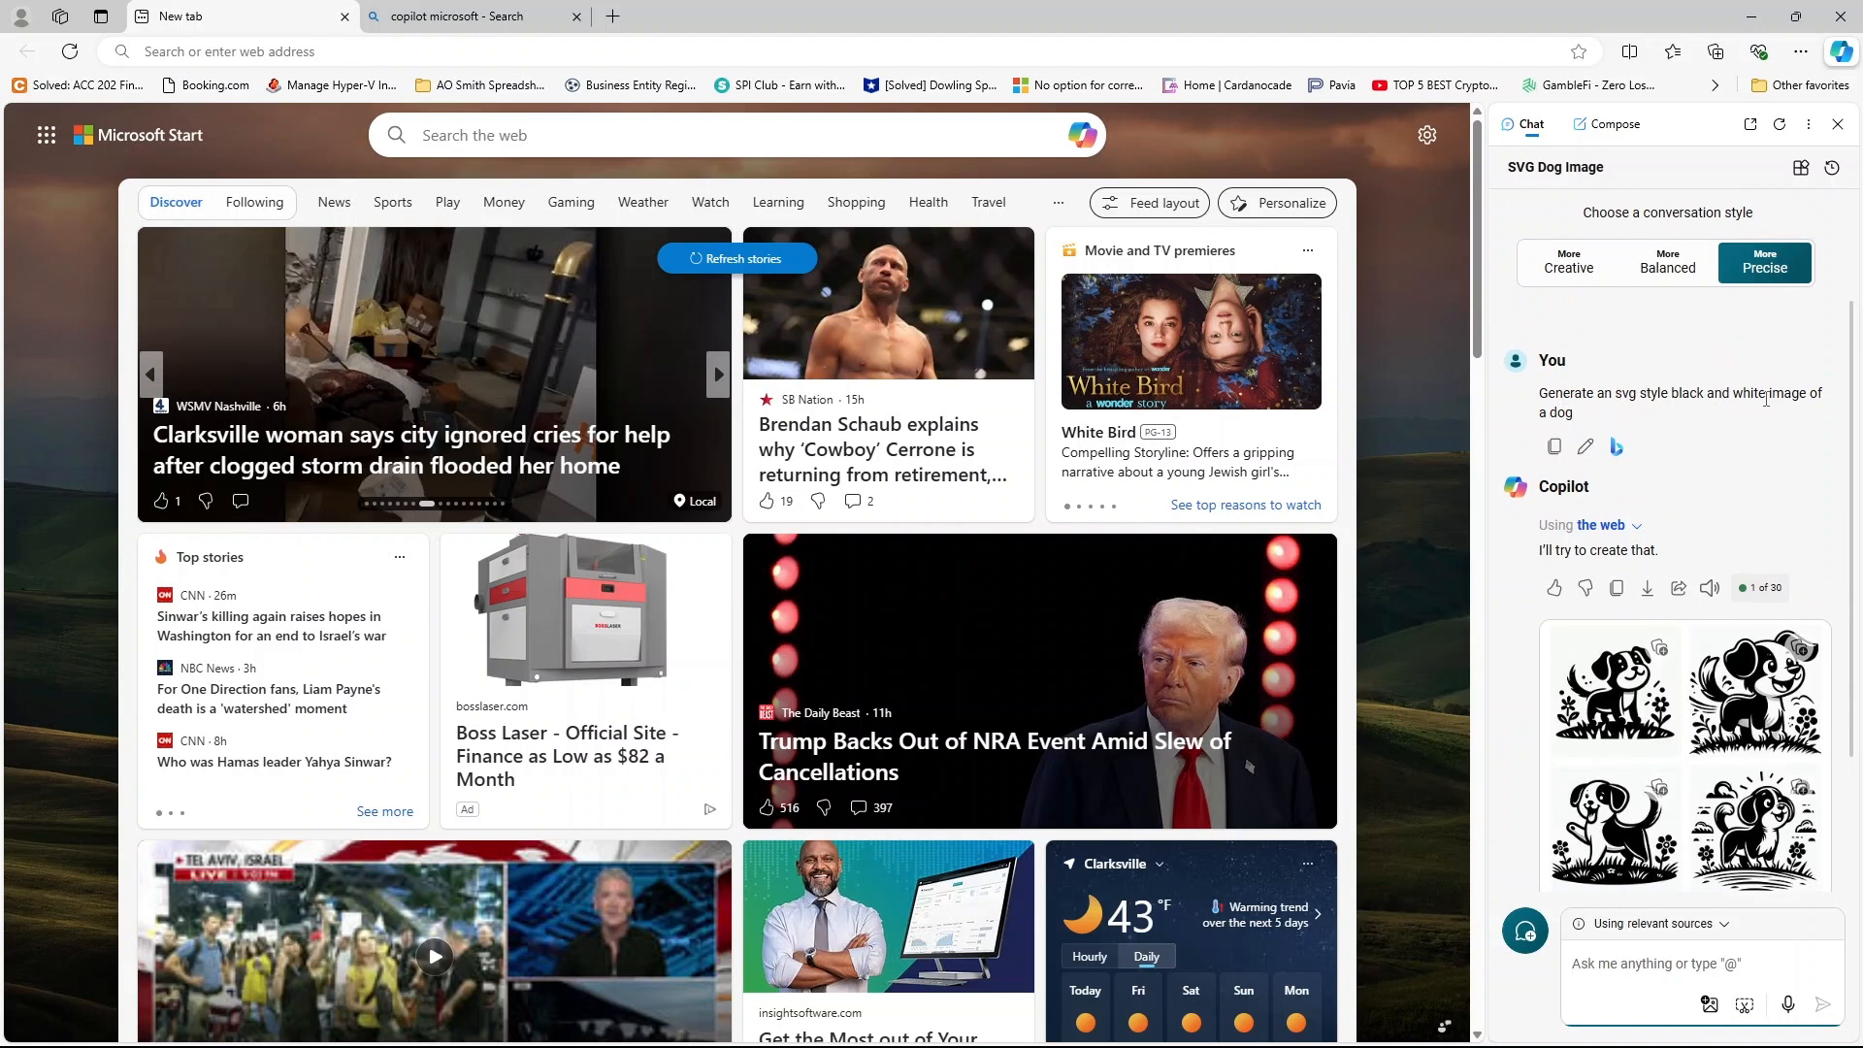
pyautogui.click(1615, 689)
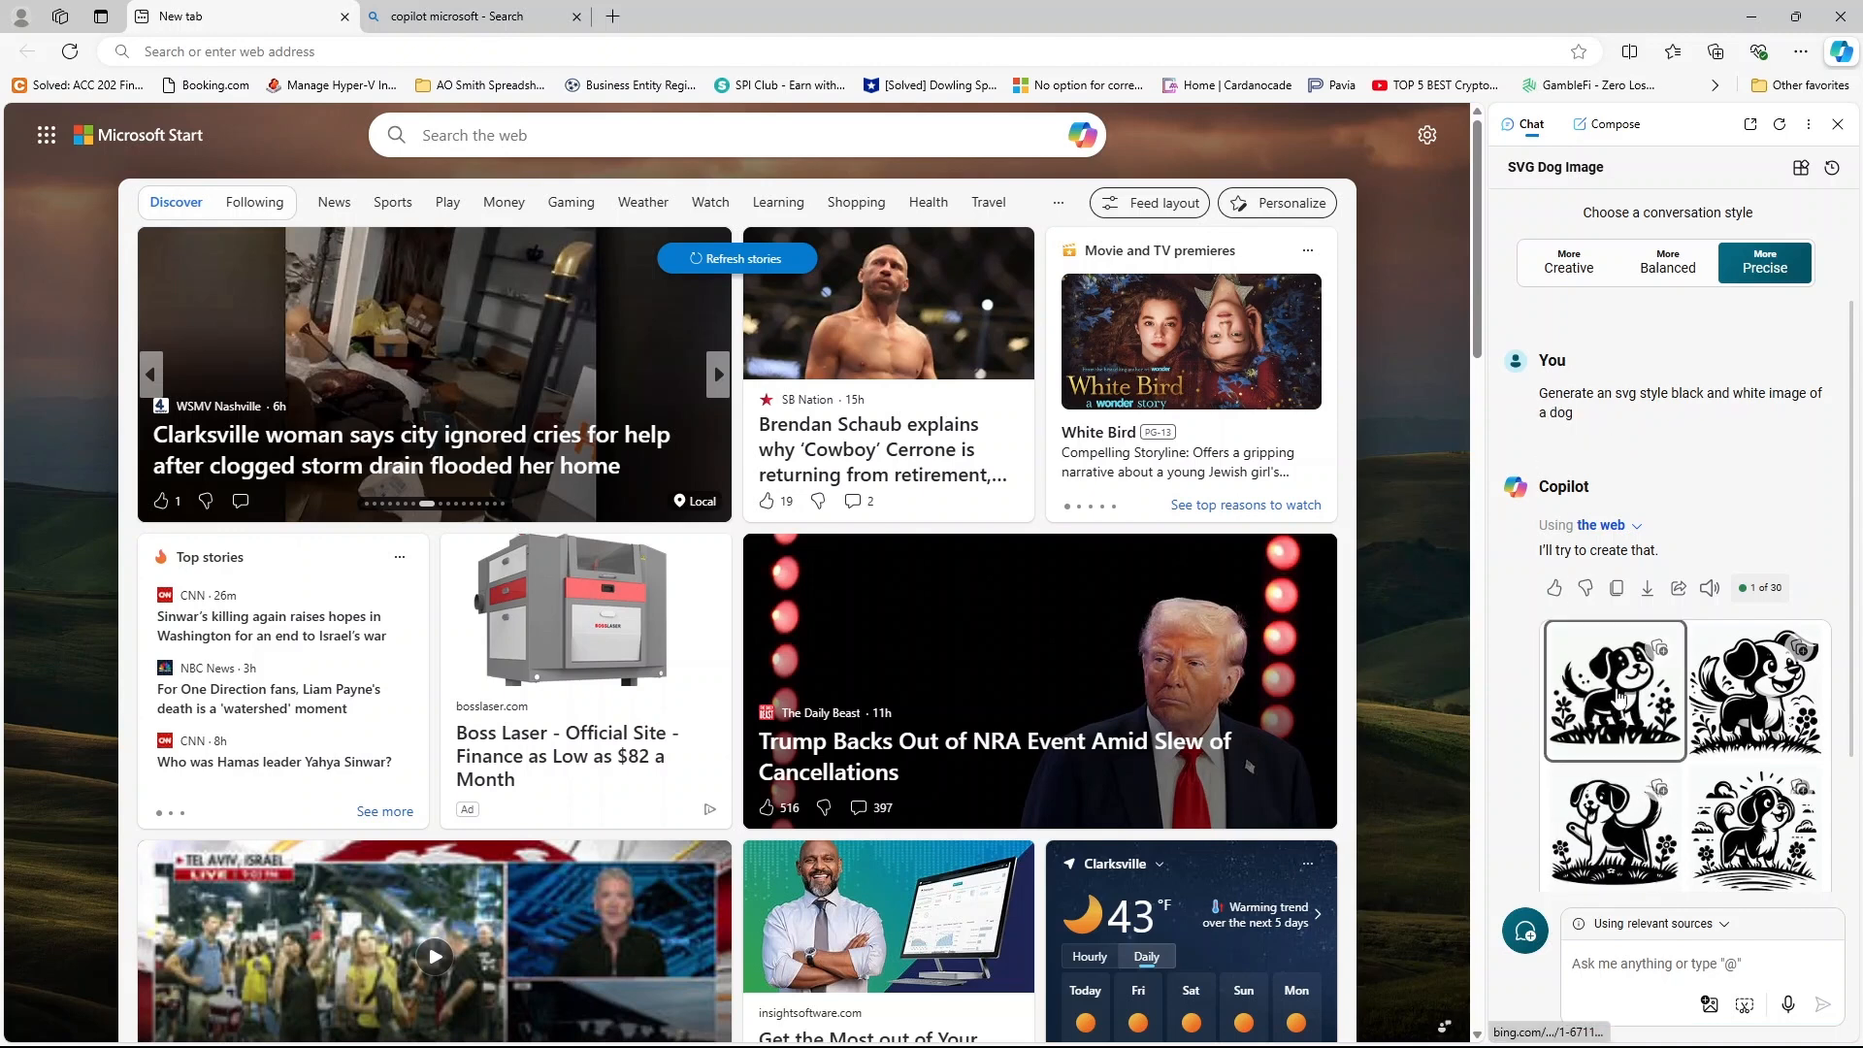
# View the first dog image full size, then advance to the next generated dog image.
pyautogui.click(1613, 689)
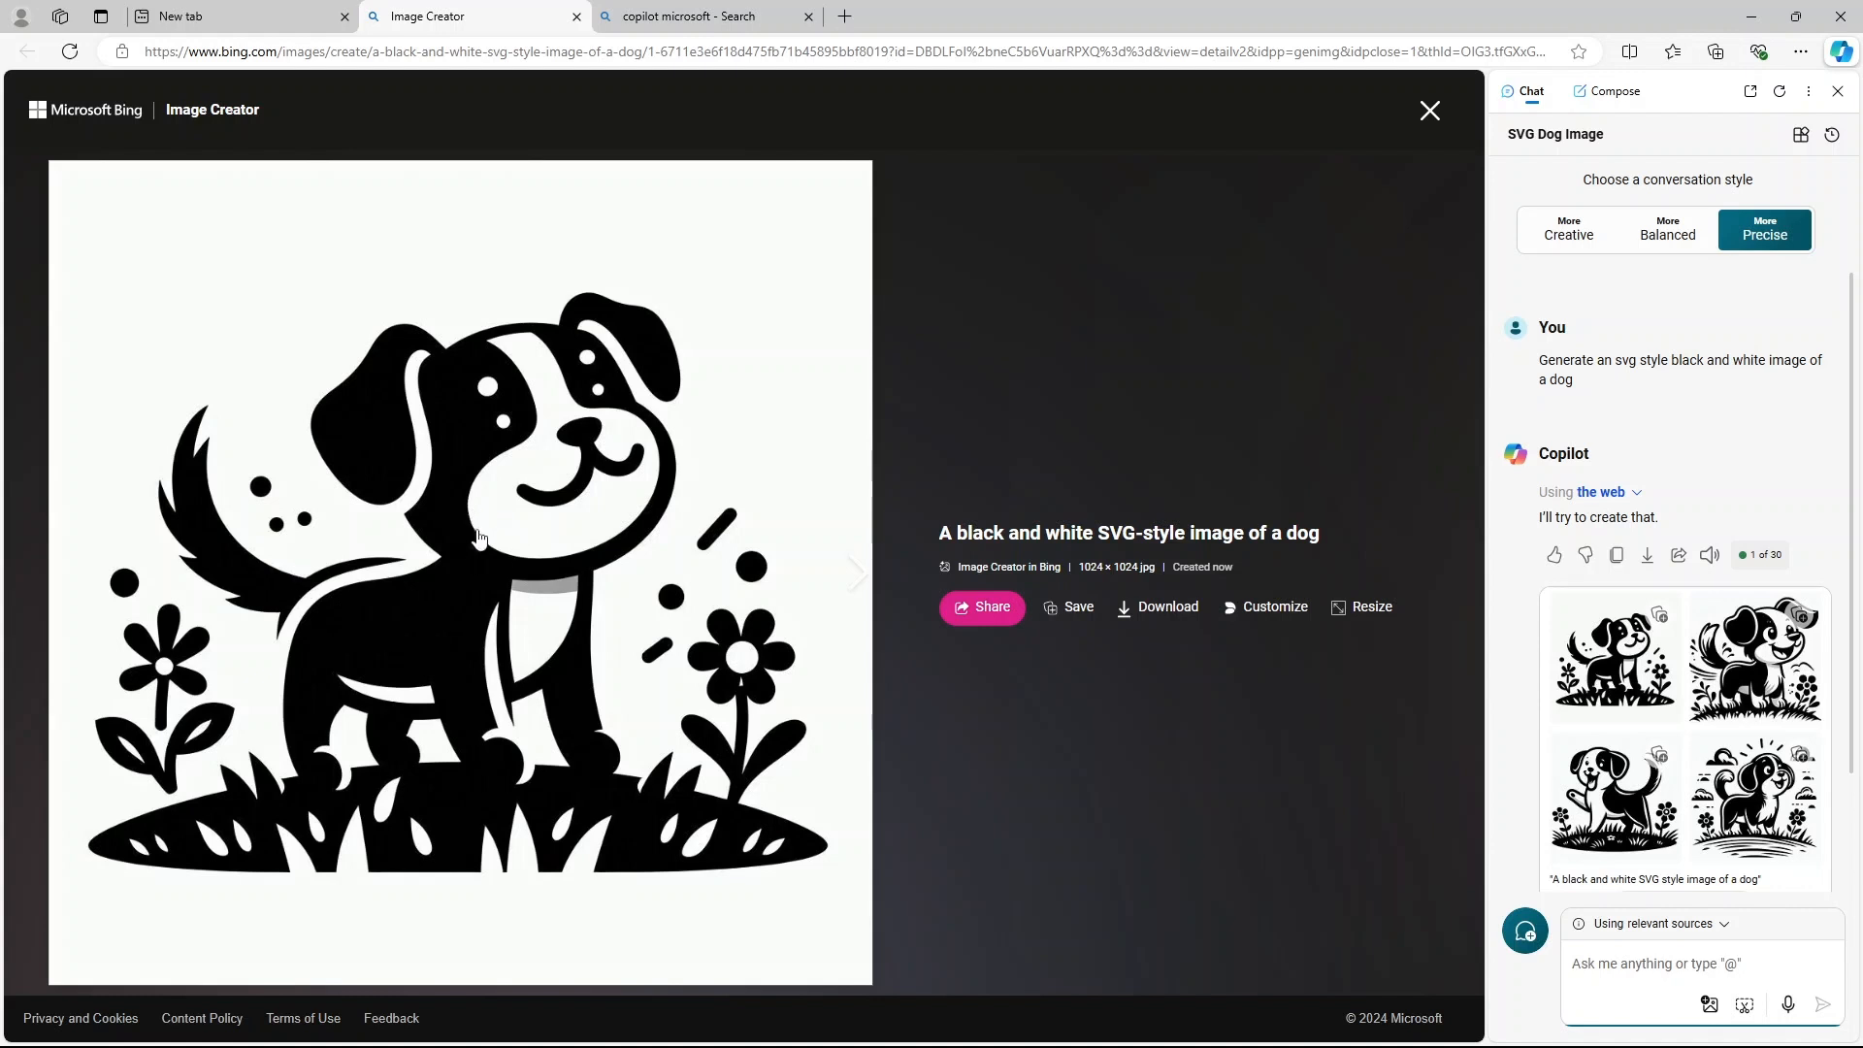
pyautogui.moveTo(690, 576)
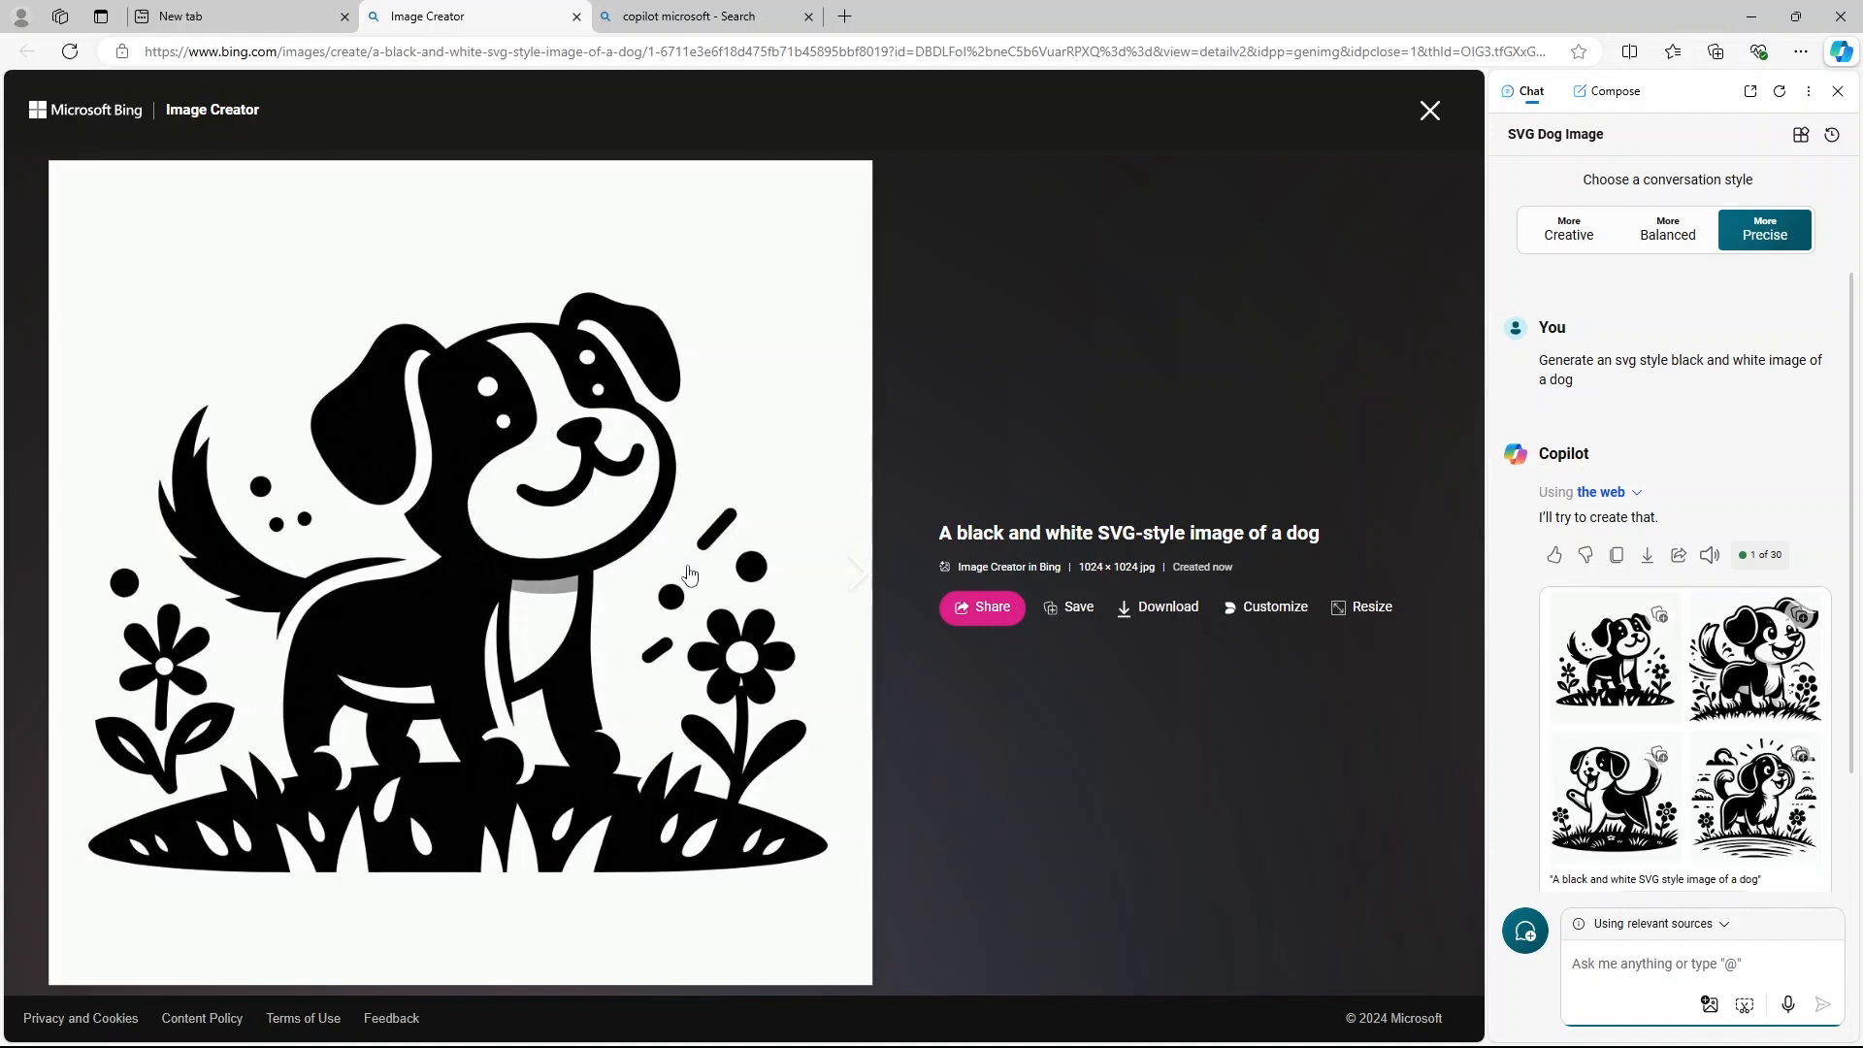
pyautogui.moveTo(784, 578)
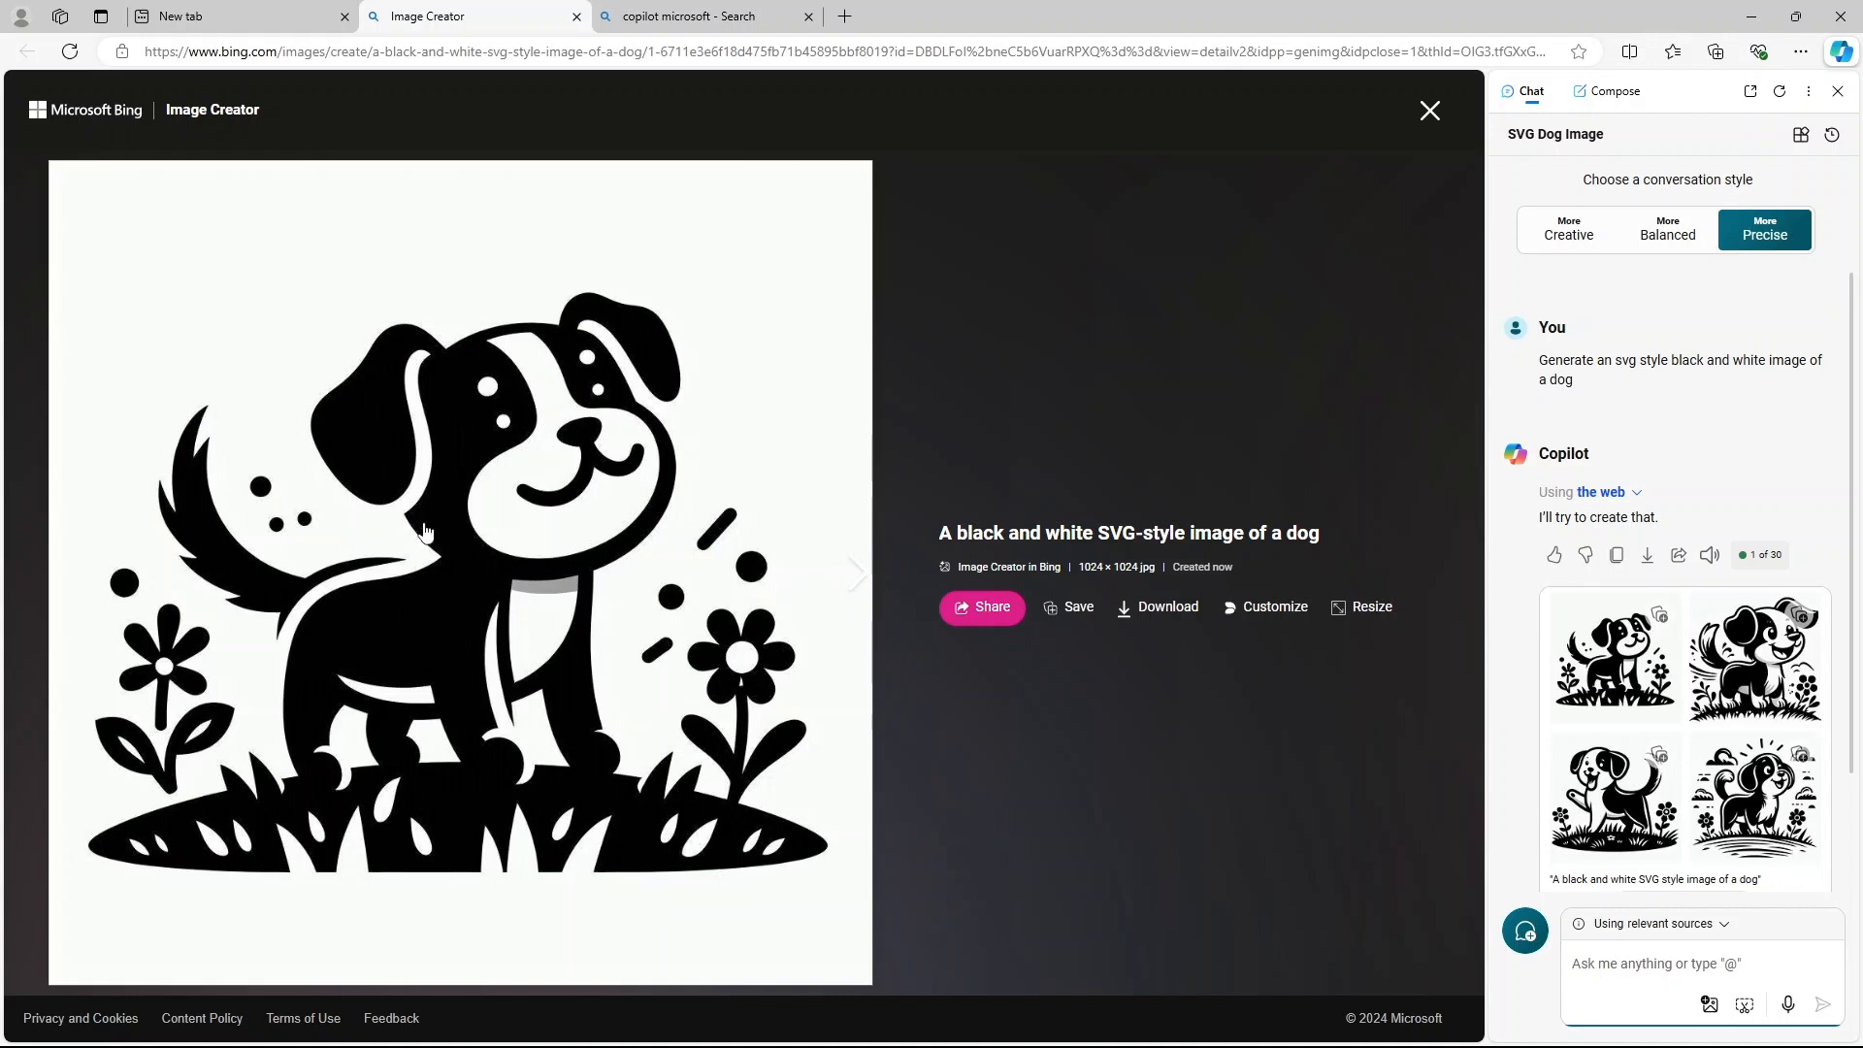
pyautogui.moveTo(528, 577)
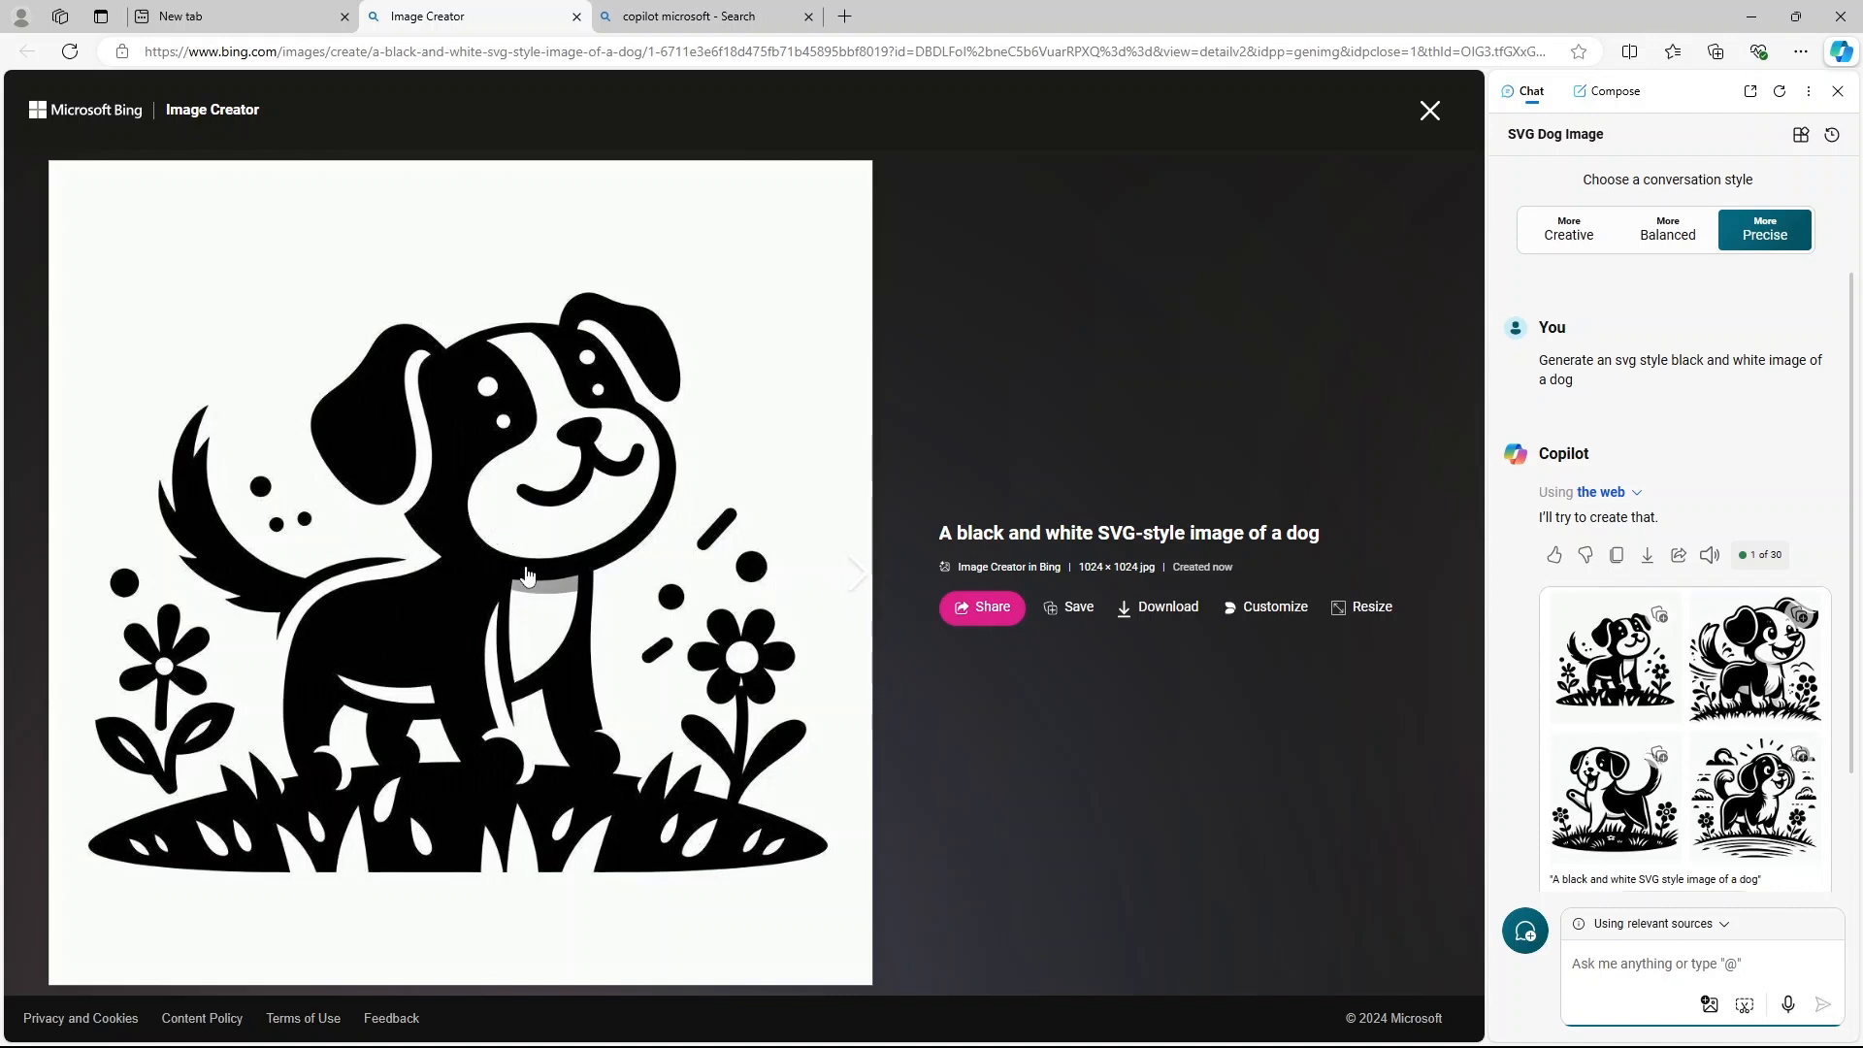
pyautogui.moveTo(846, 577)
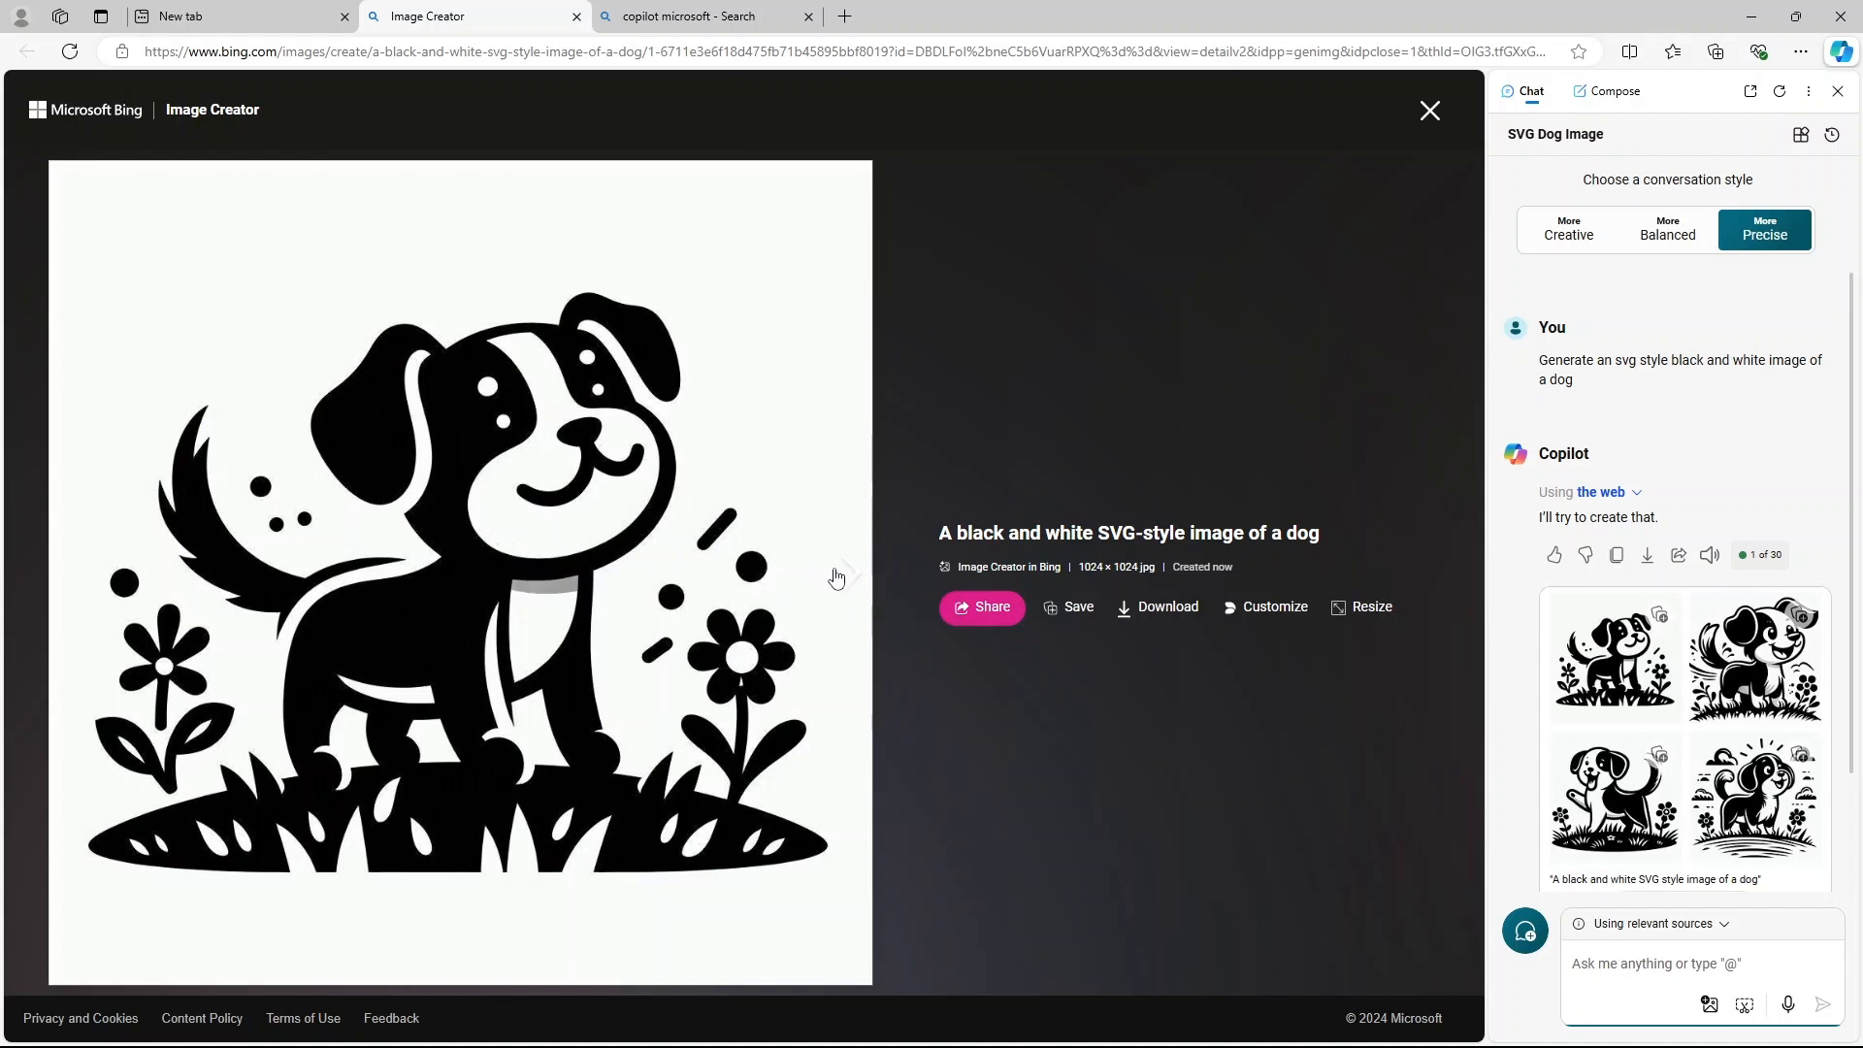
pyautogui.moveTo(846, 587)
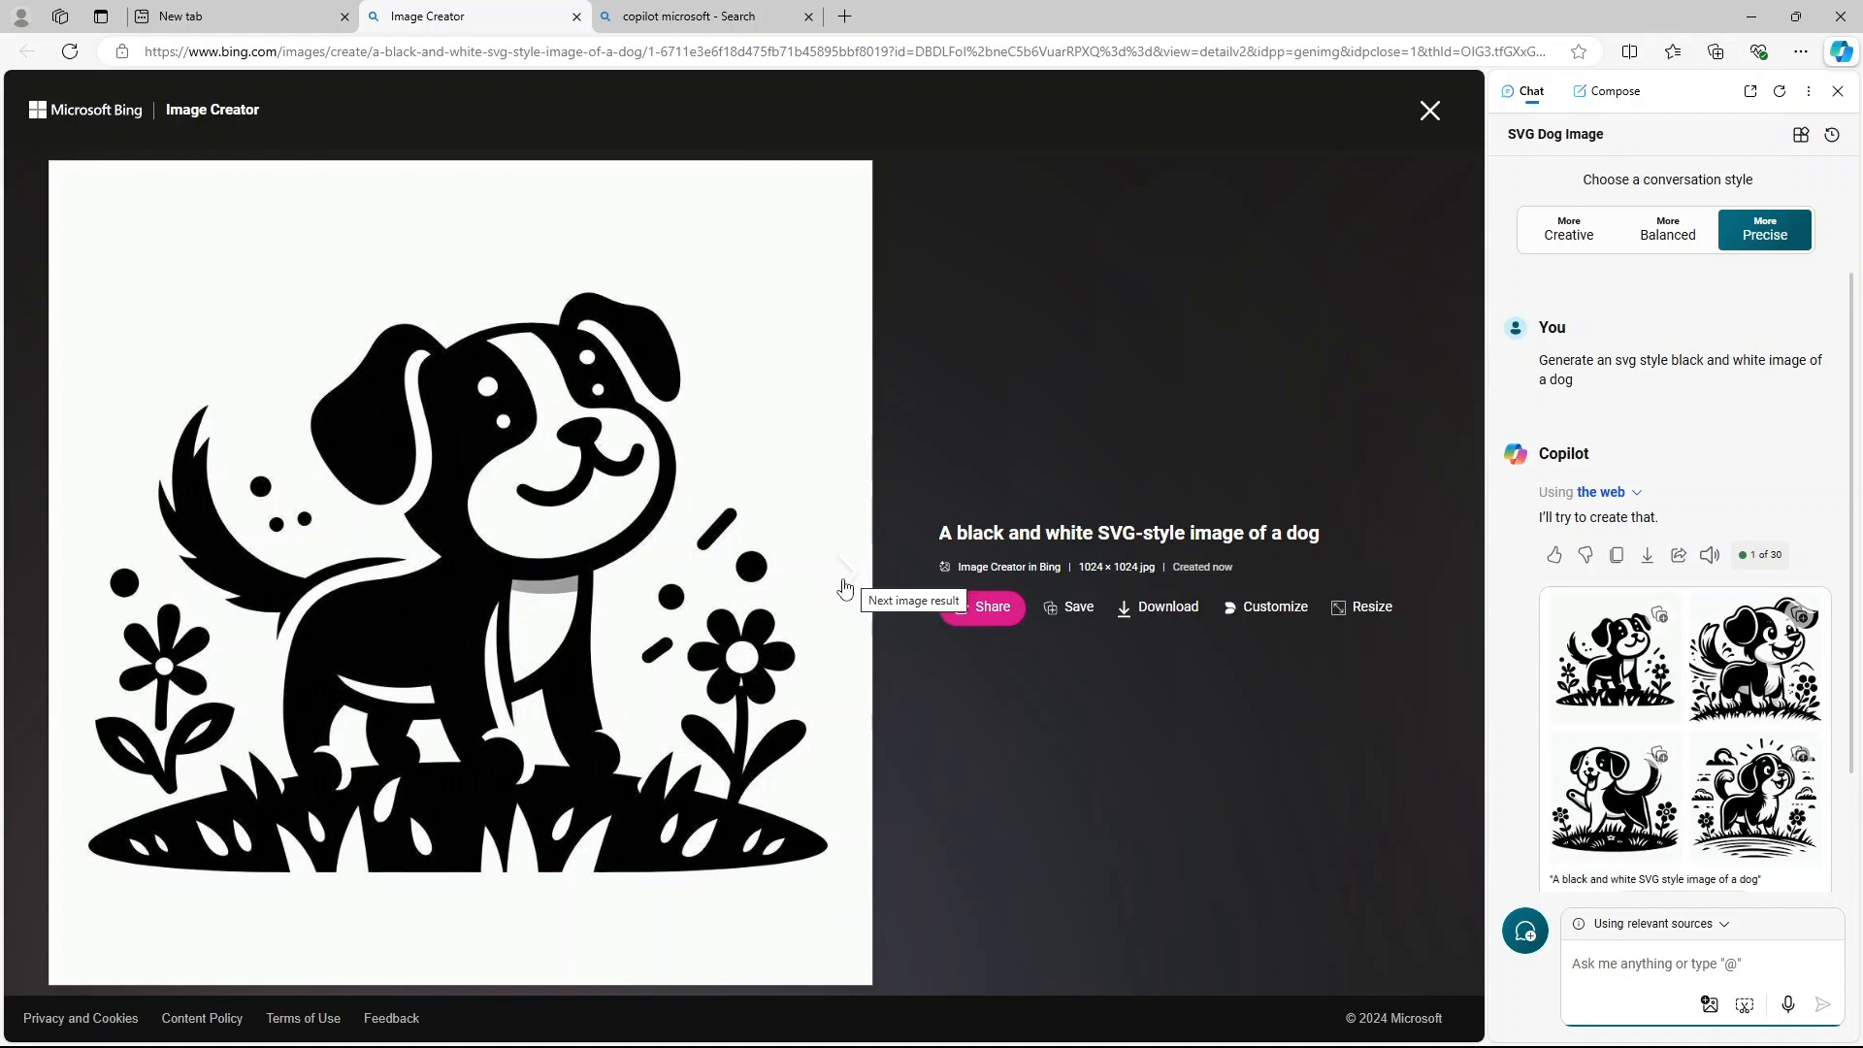
pyautogui.click(843, 567)
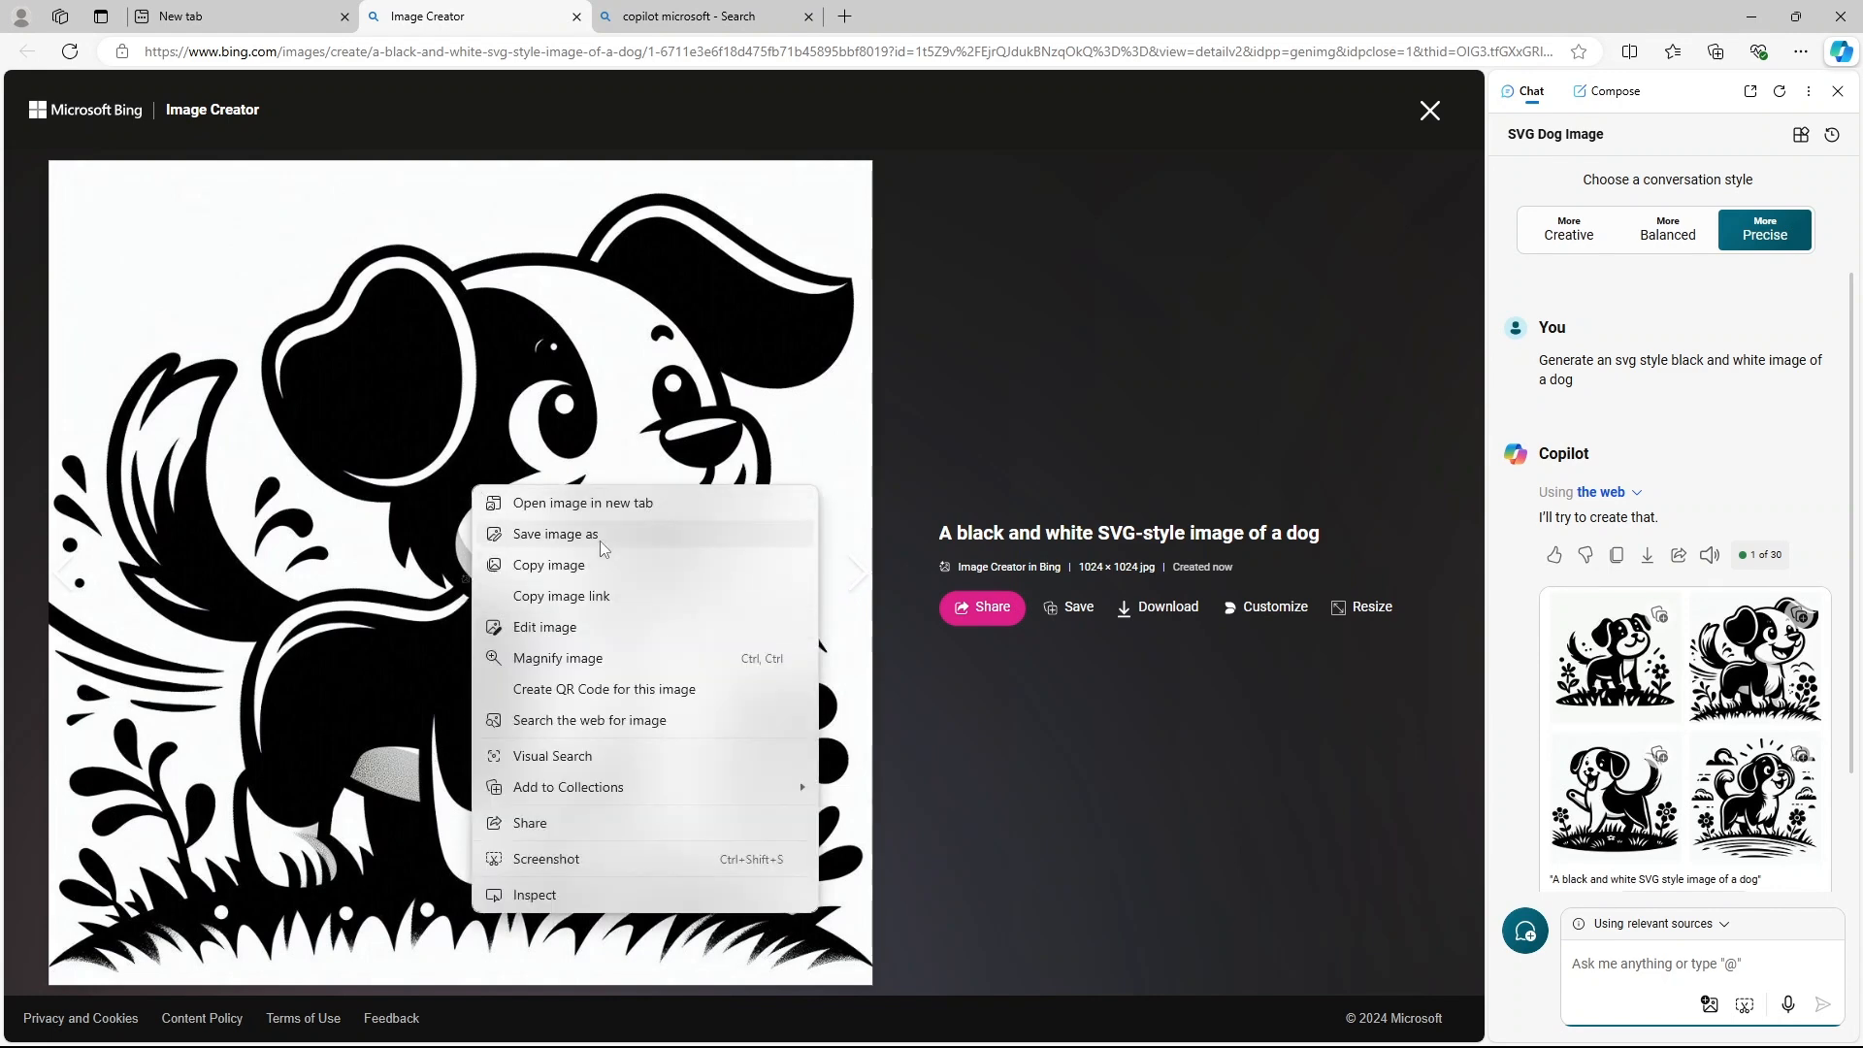
# Save the dog image to the Downloads folder as 'puppy'.
pyautogui.click(554, 534)
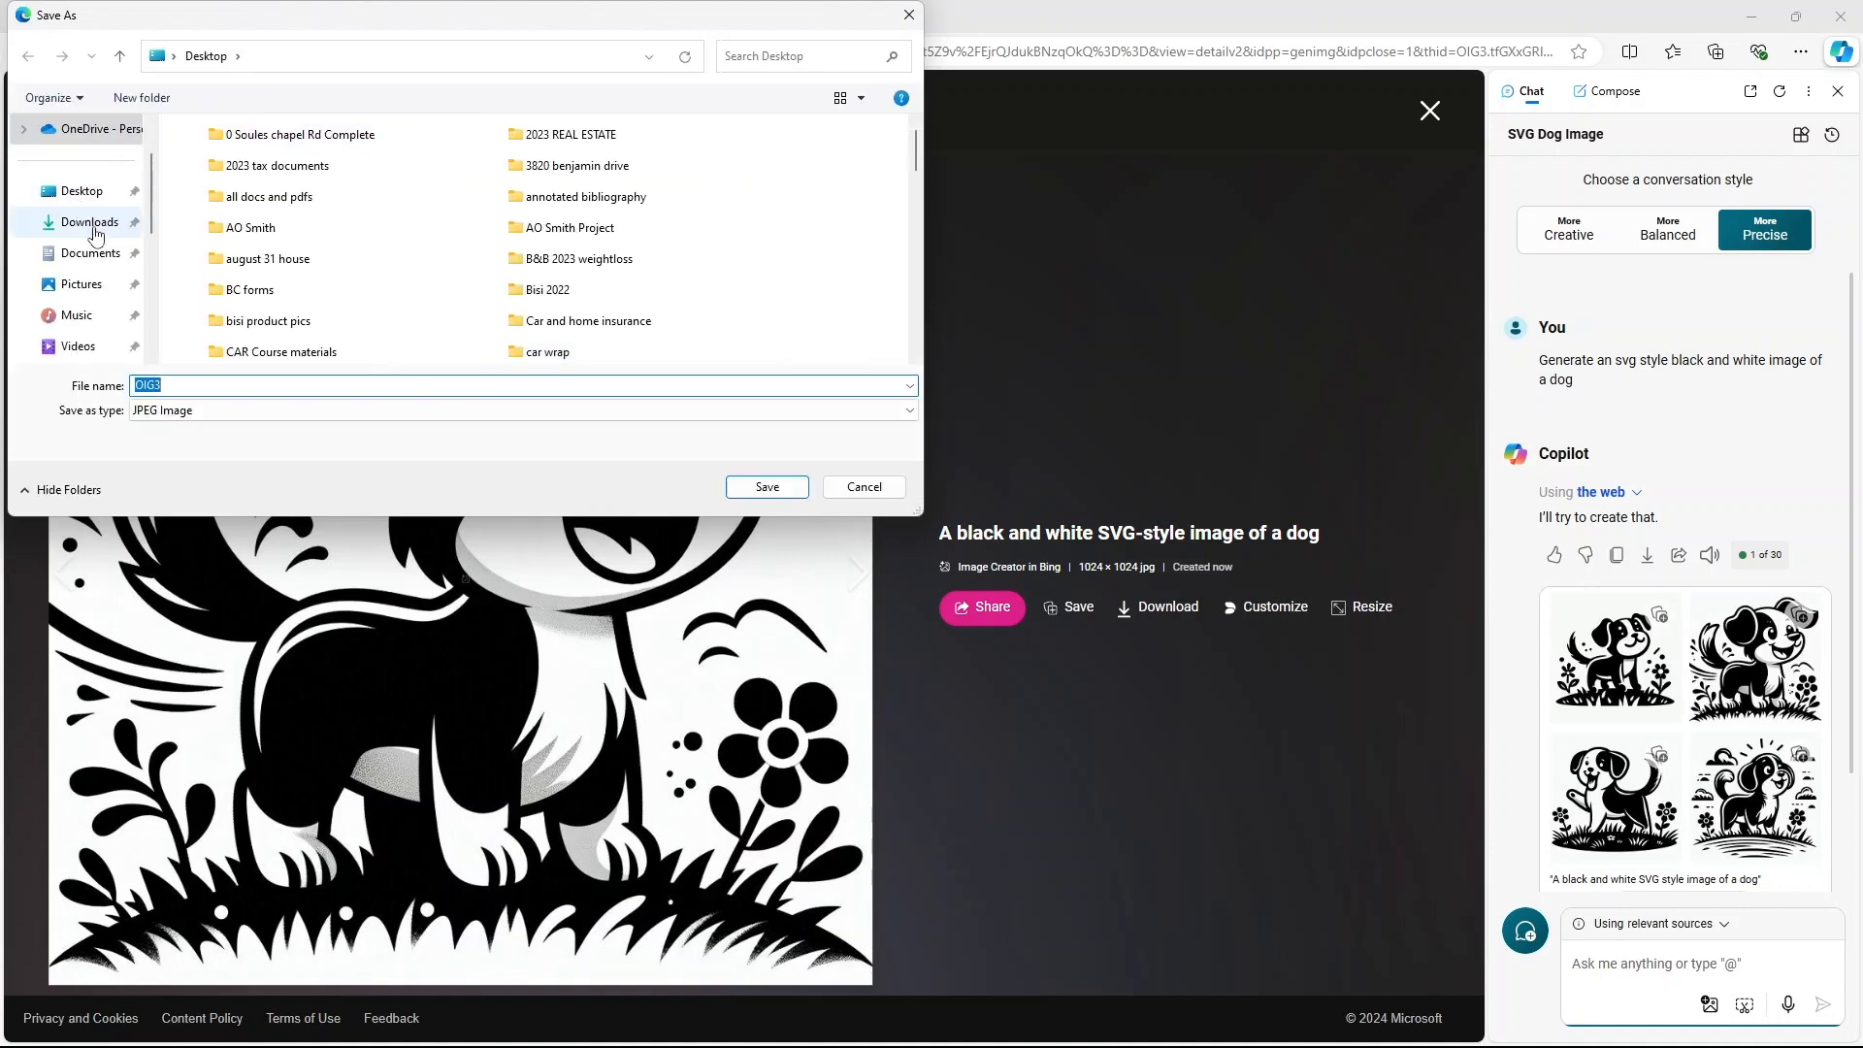
pyautogui.click(88, 222)
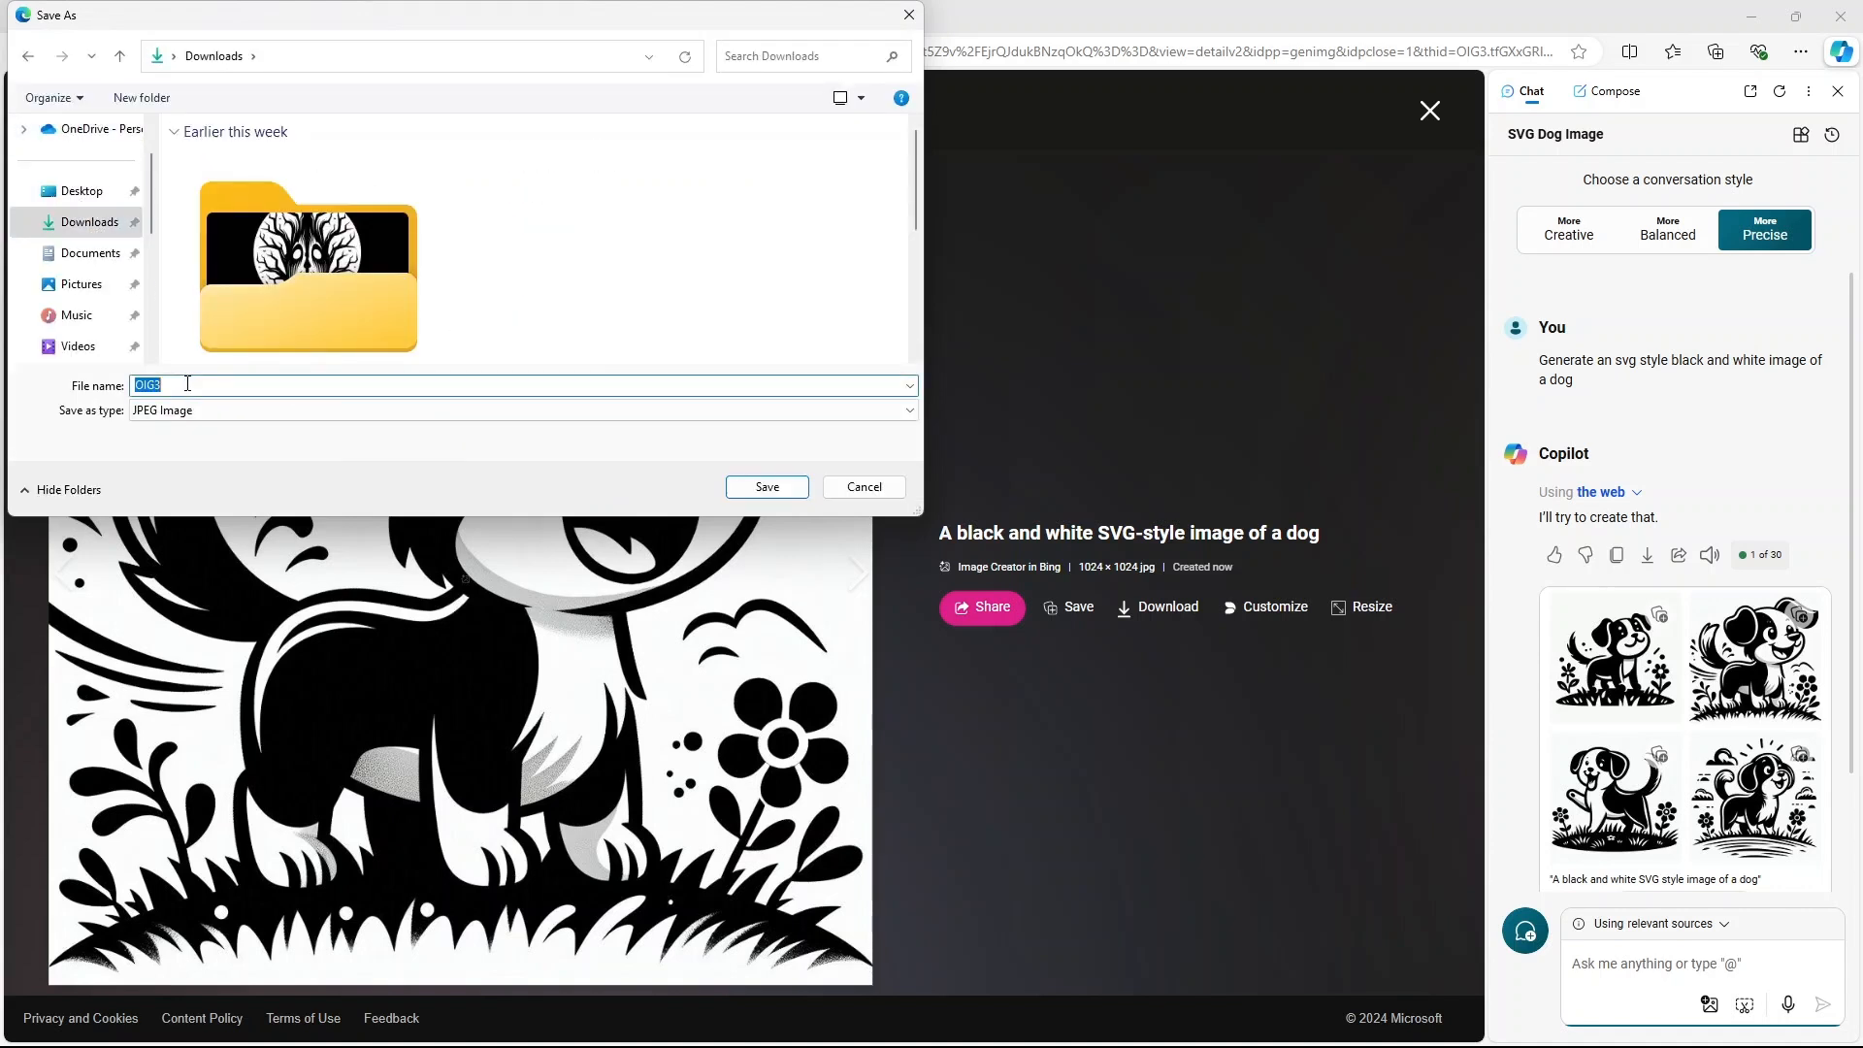
pyautogui.write('puppy')
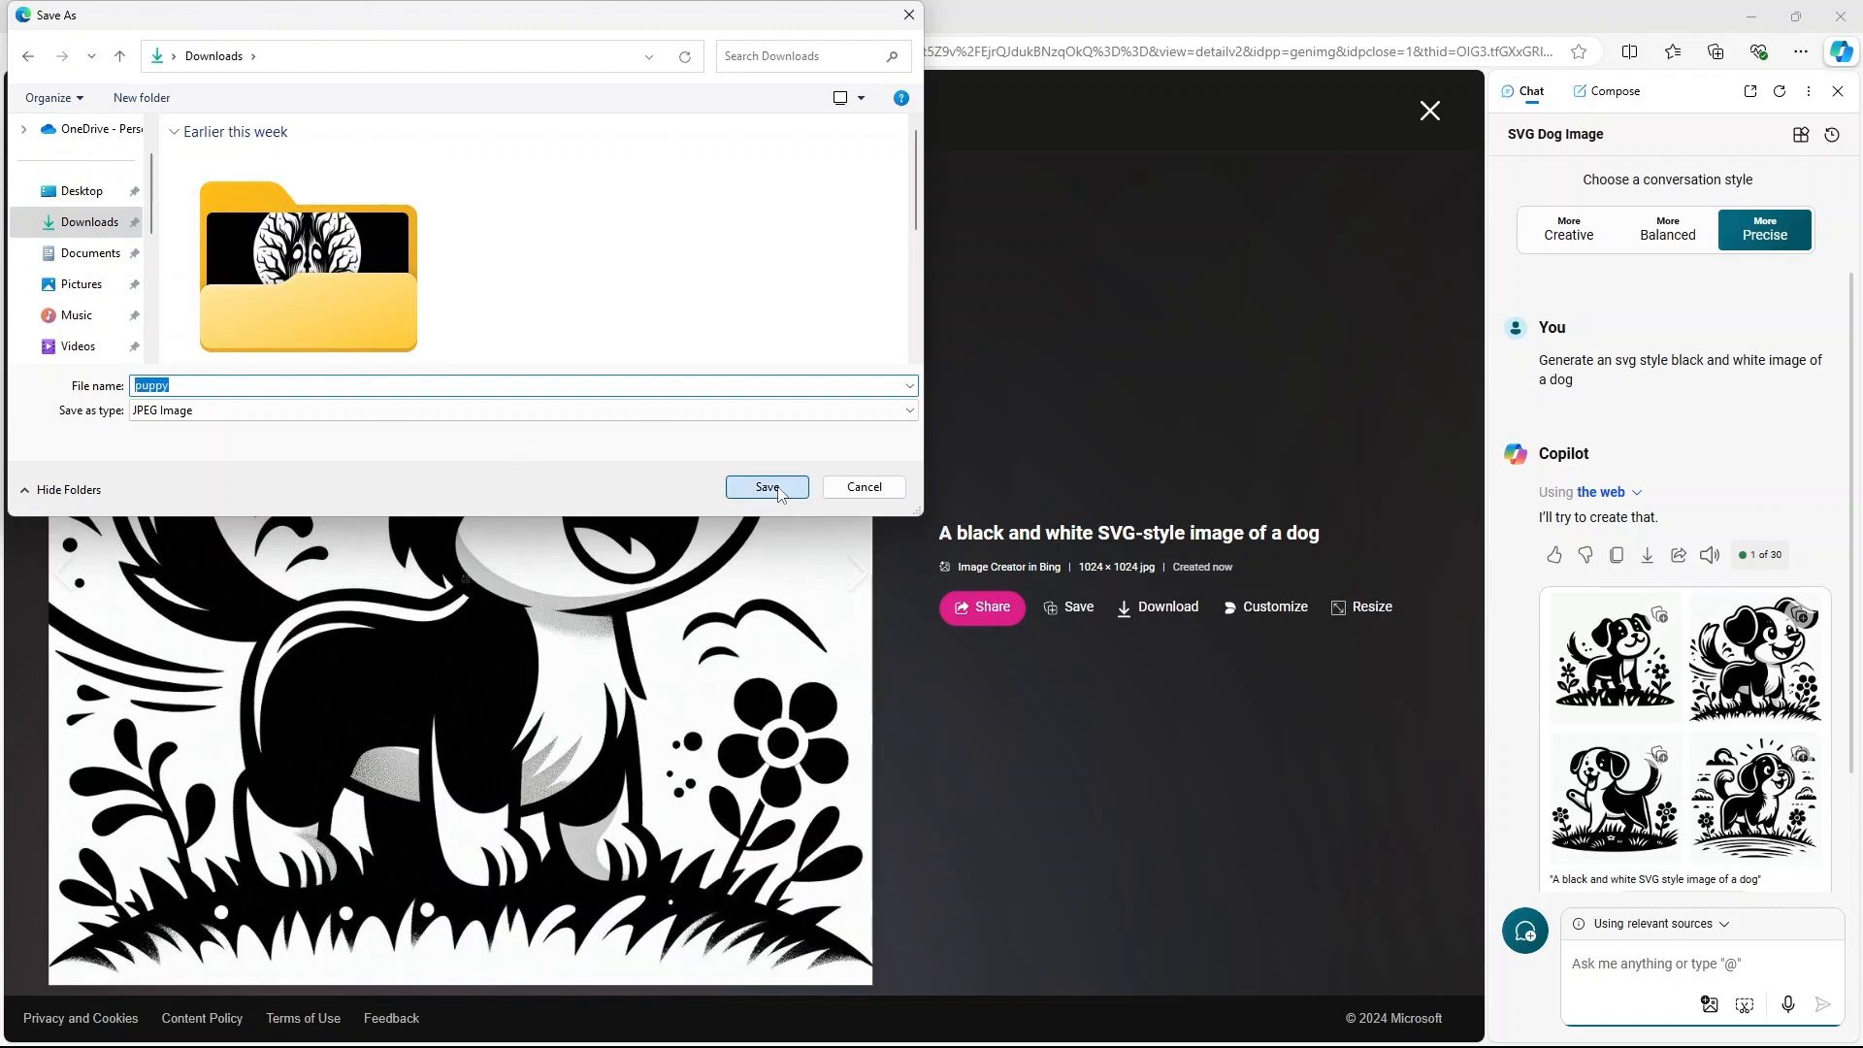
pyautogui.click(767, 487)
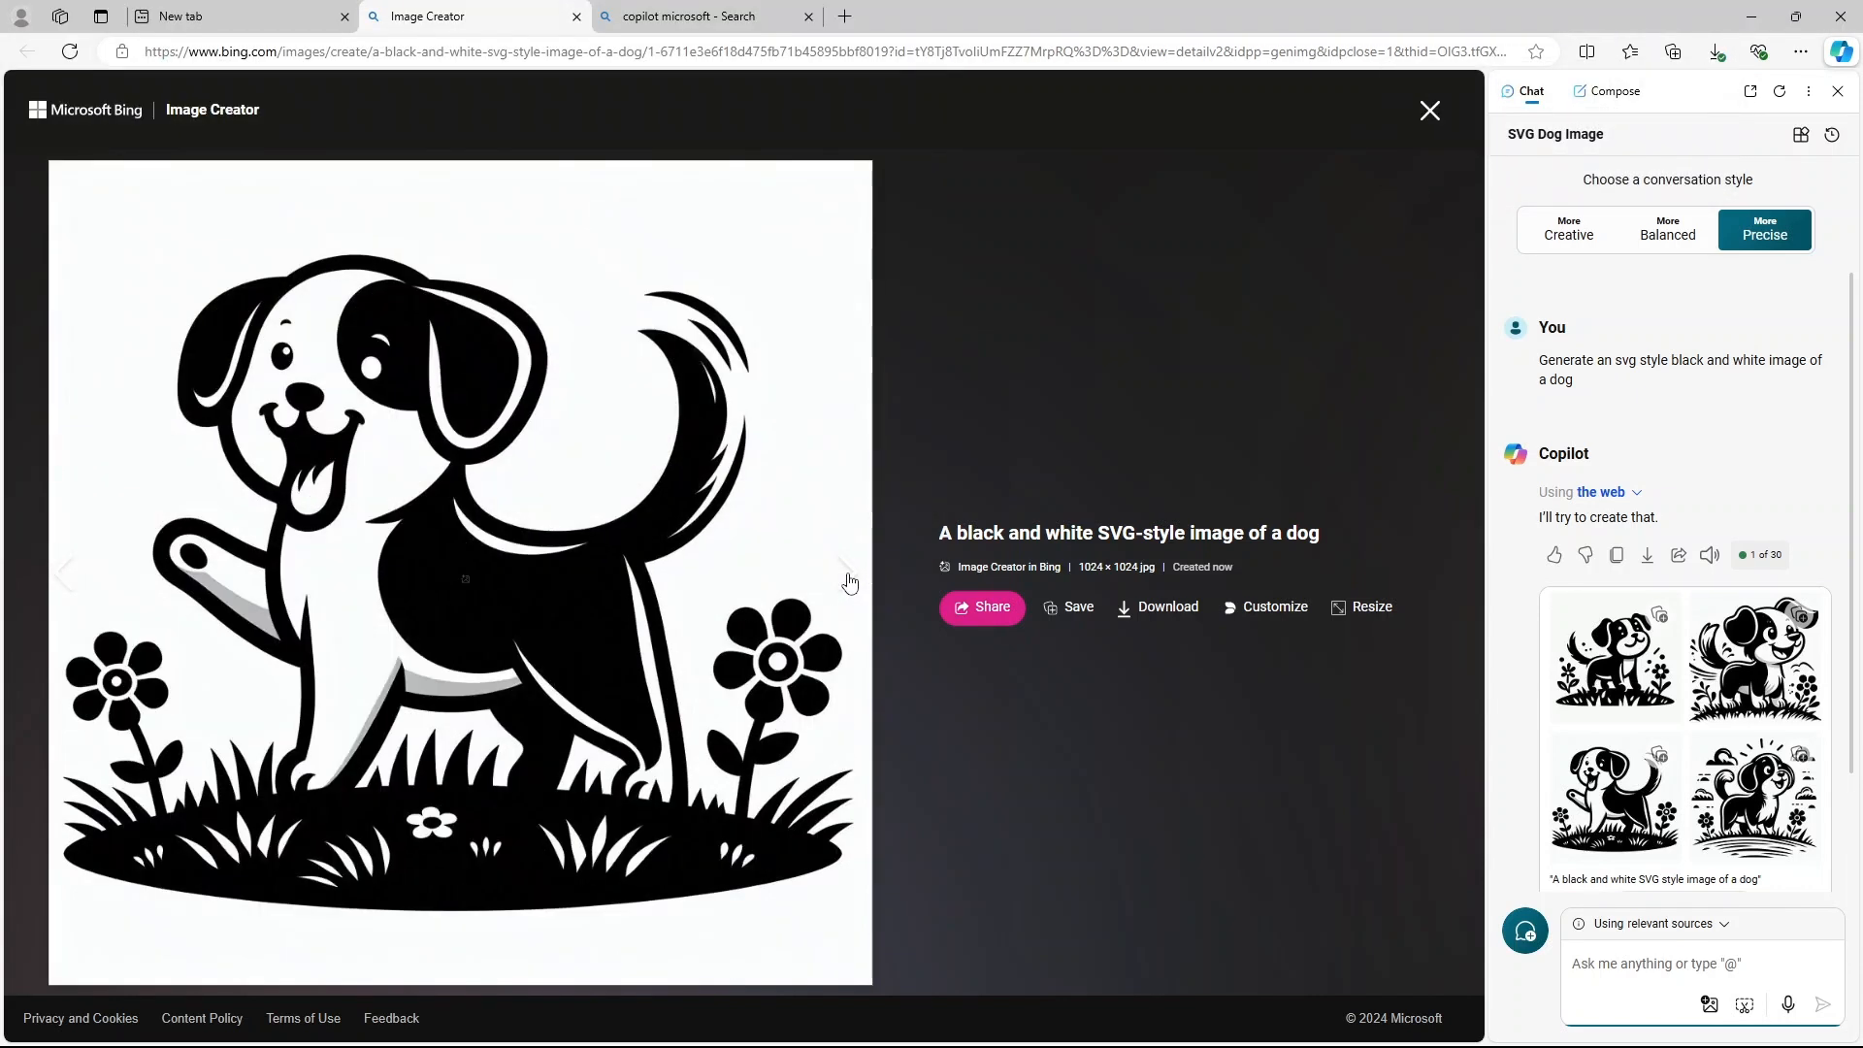
# Advance to the dog image with clouds and sun rays, and scroll the Copilot chat.
pyautogui.click(841, 572)
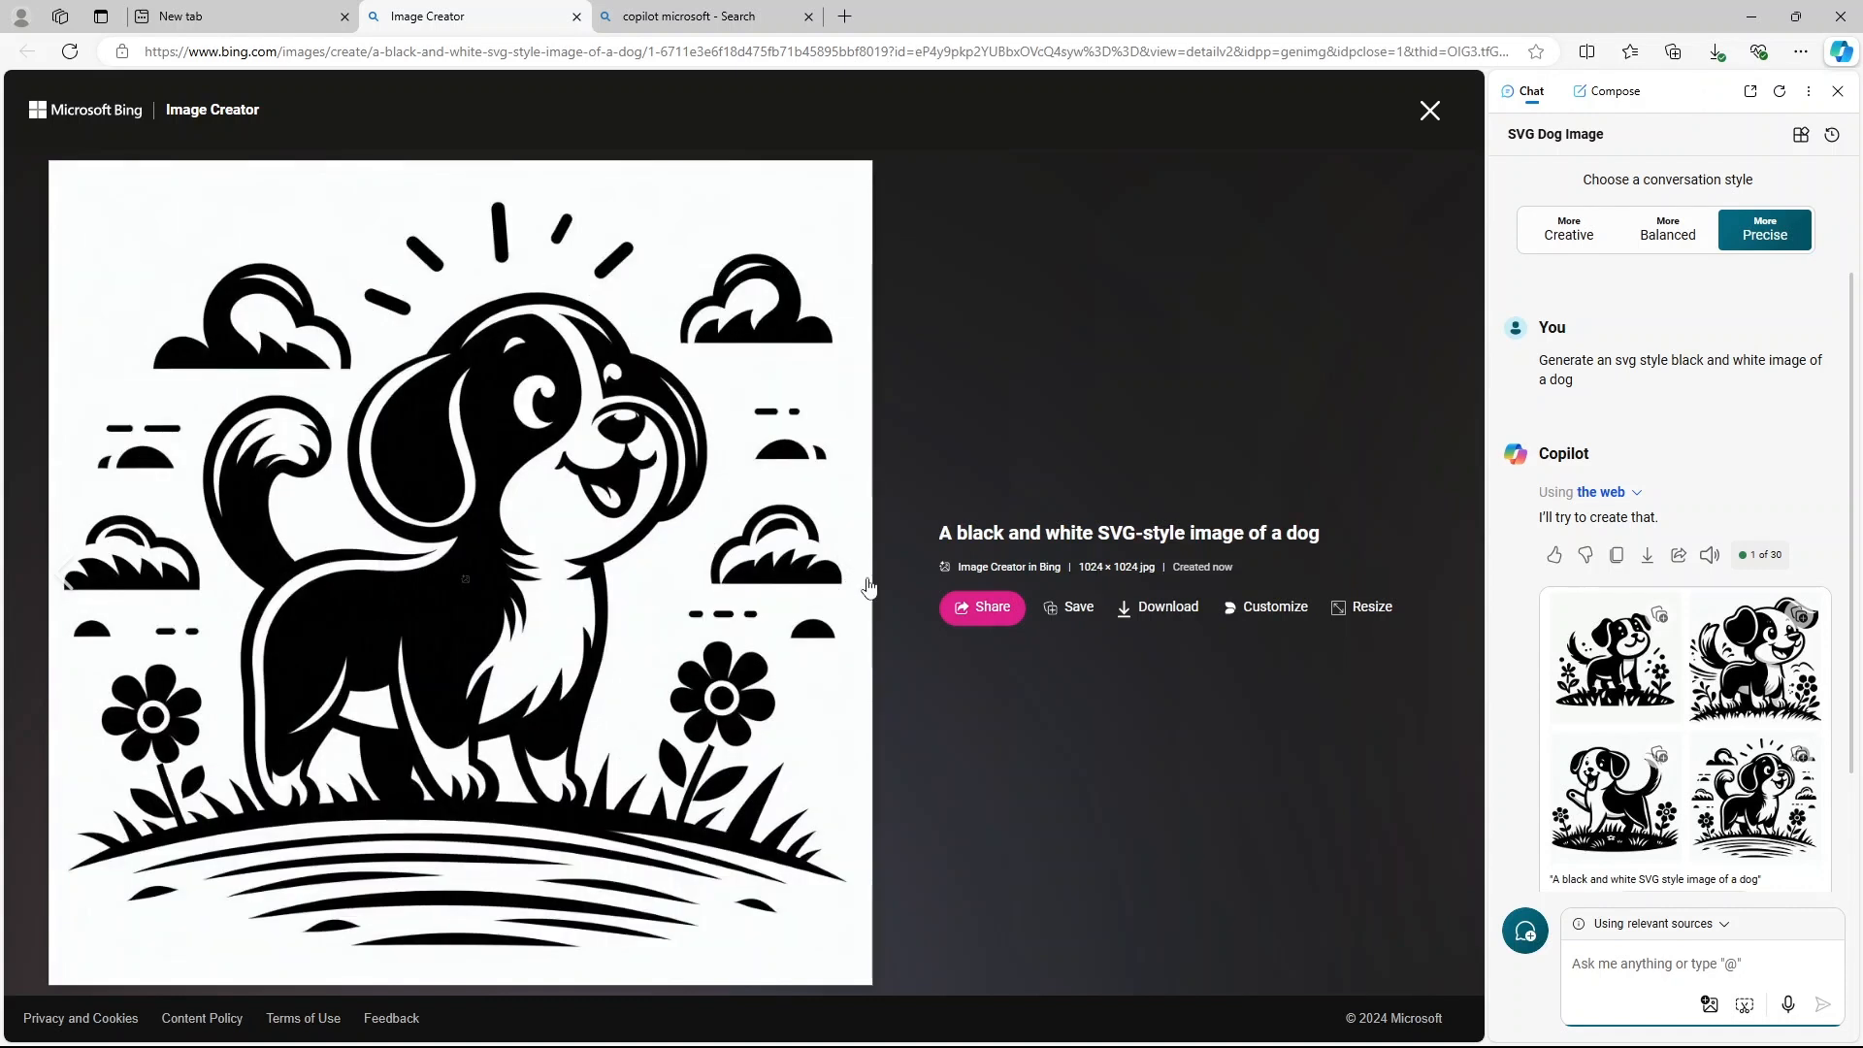
pyautogui.moveTo(1621, 446)
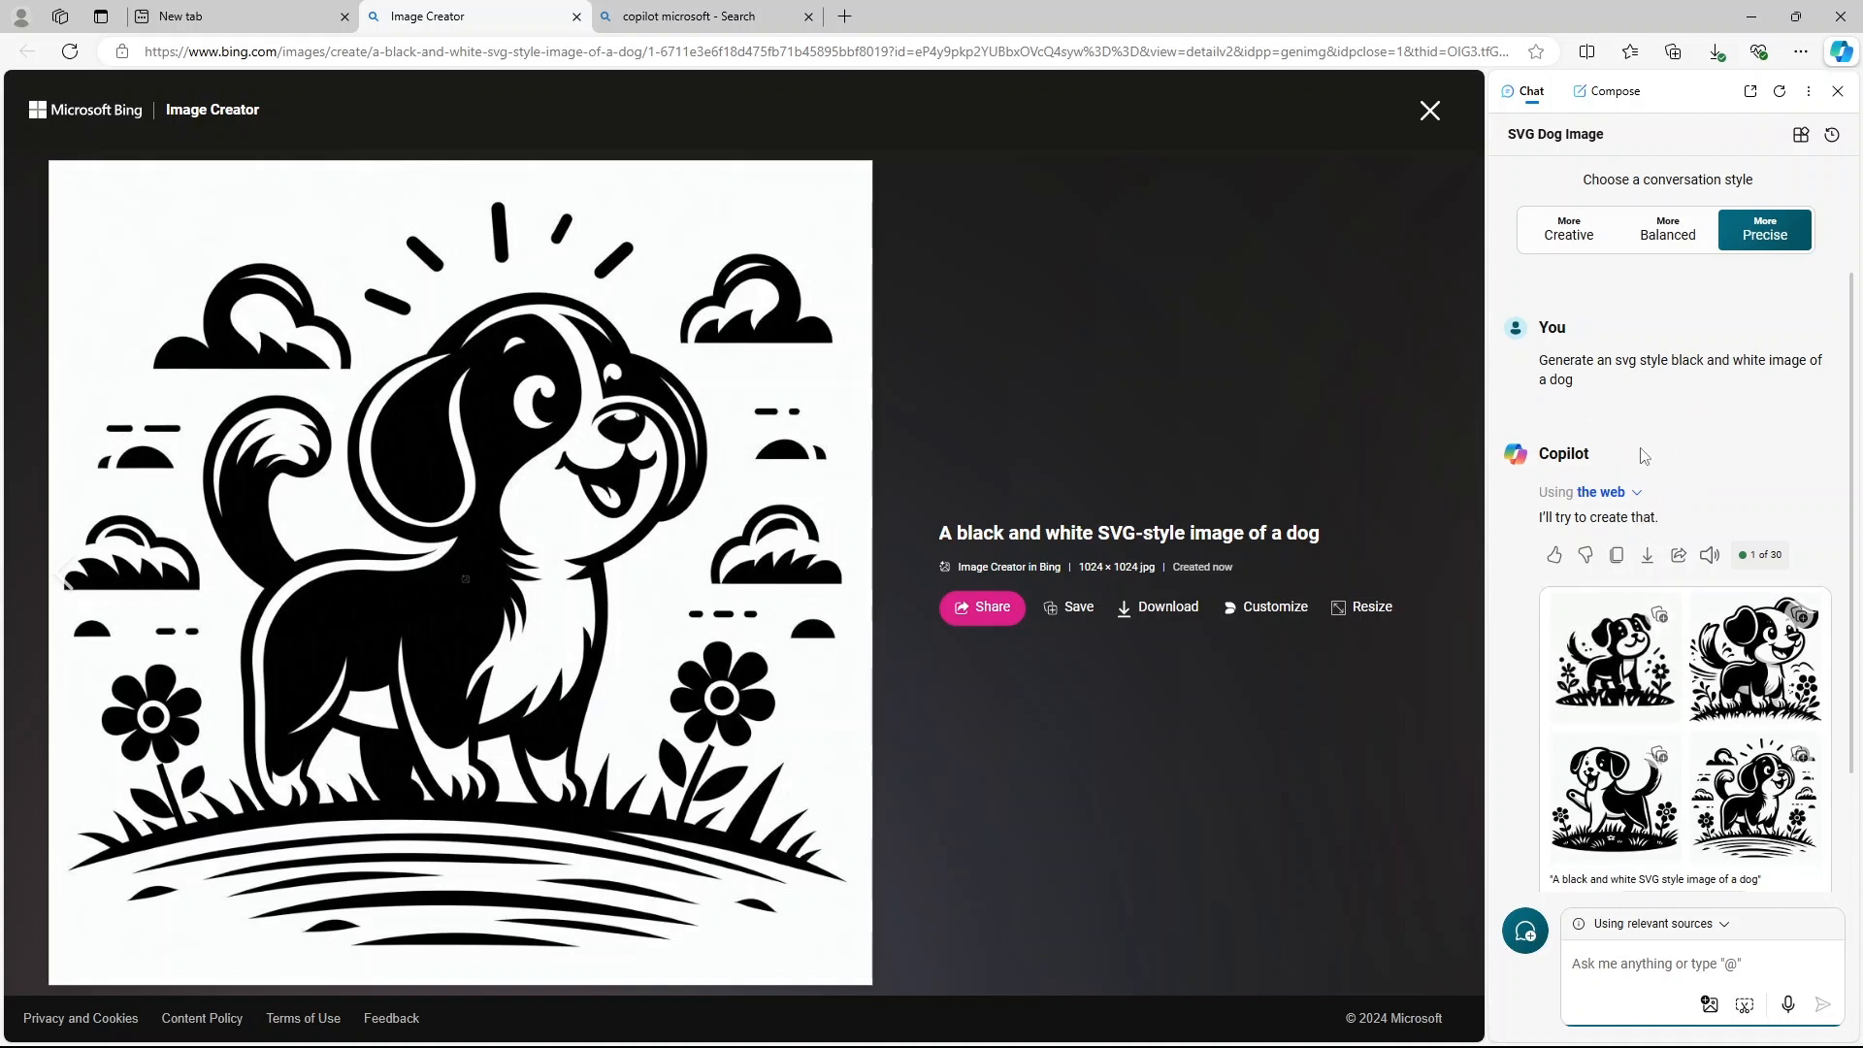
pyautogui.moveTo(591, 475)
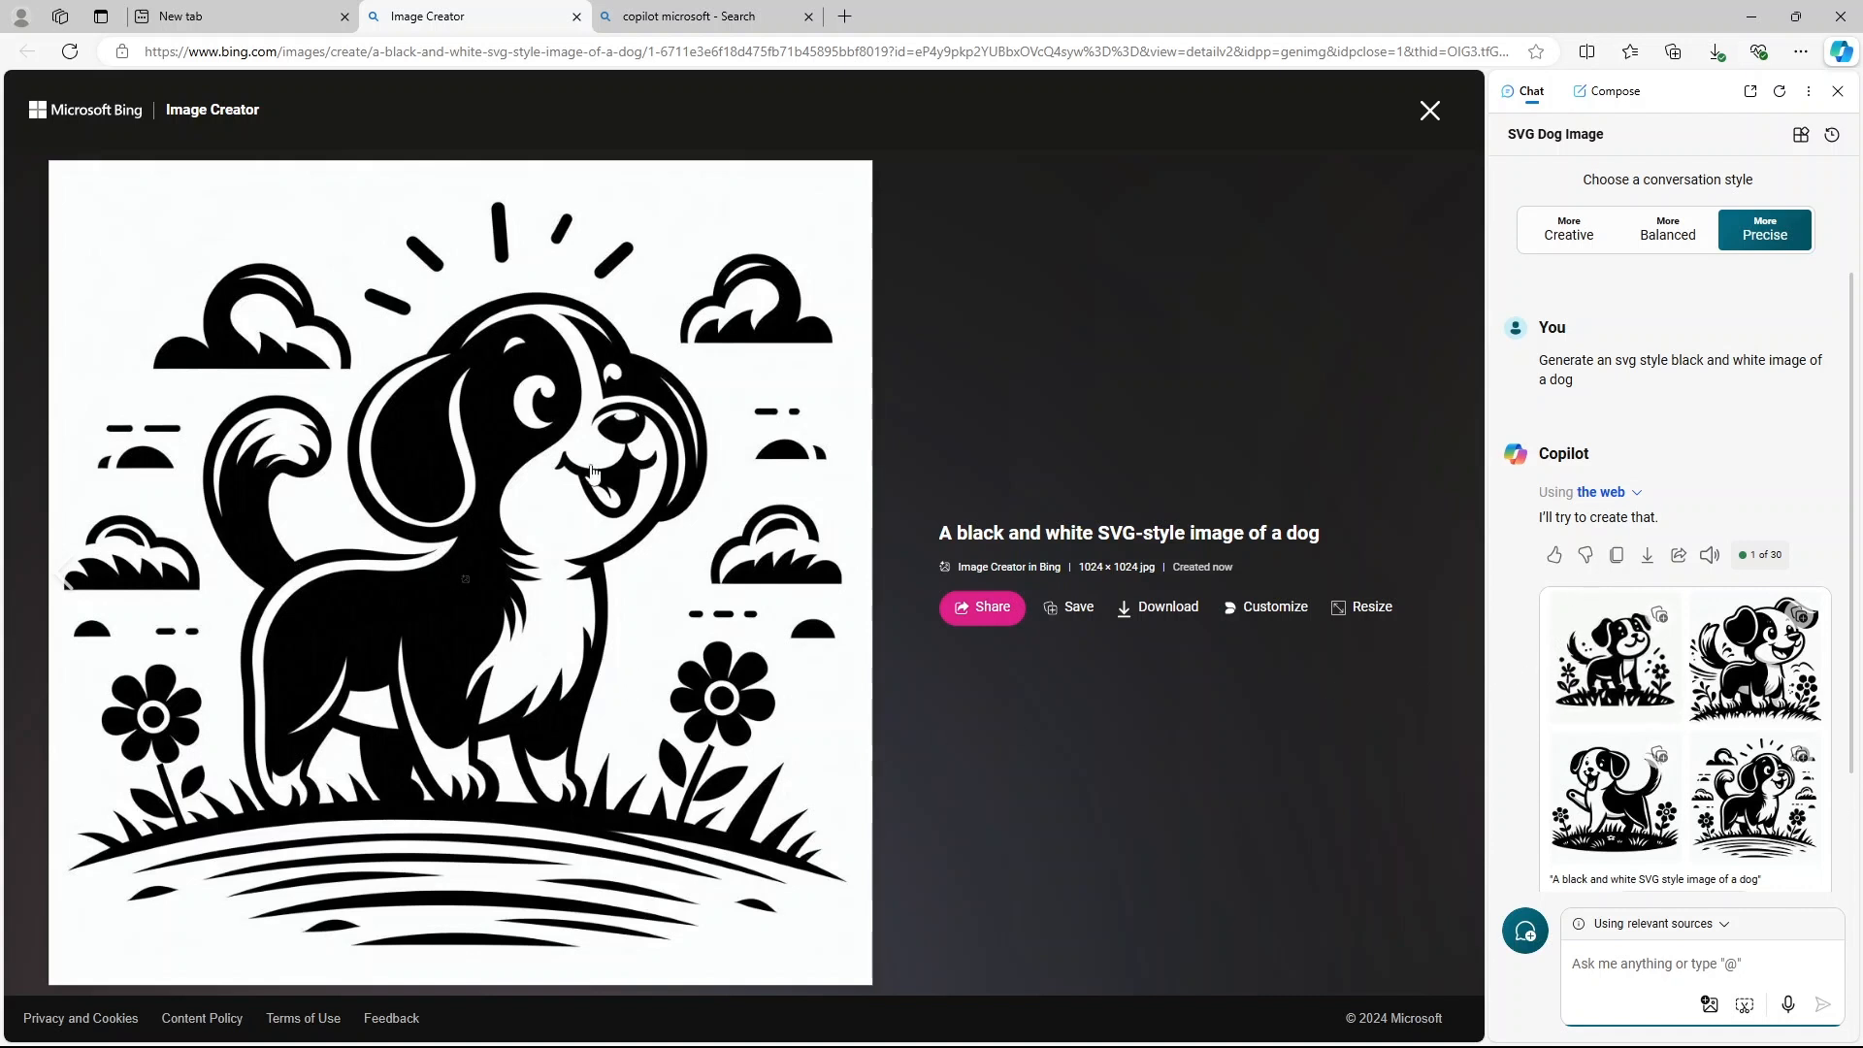
pyautogui.moveTo(660, 488)
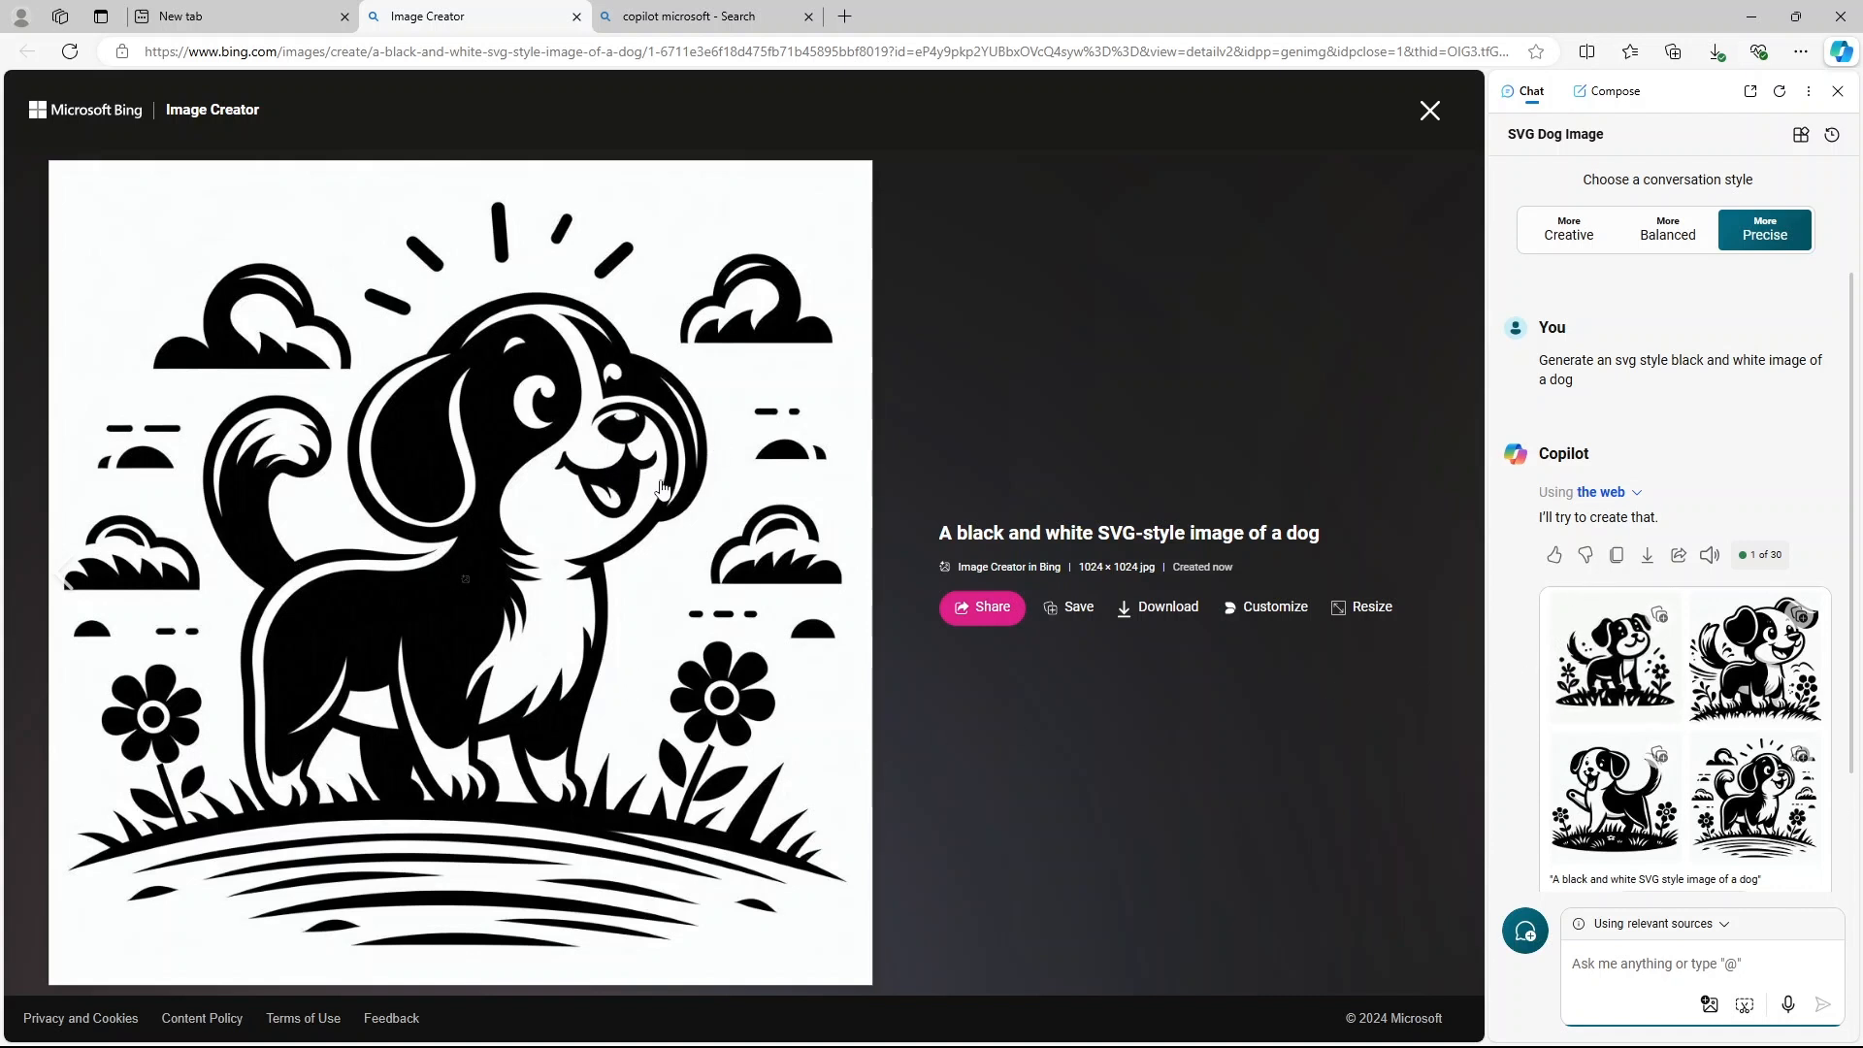
pyautogui.moveTo(681, 530)
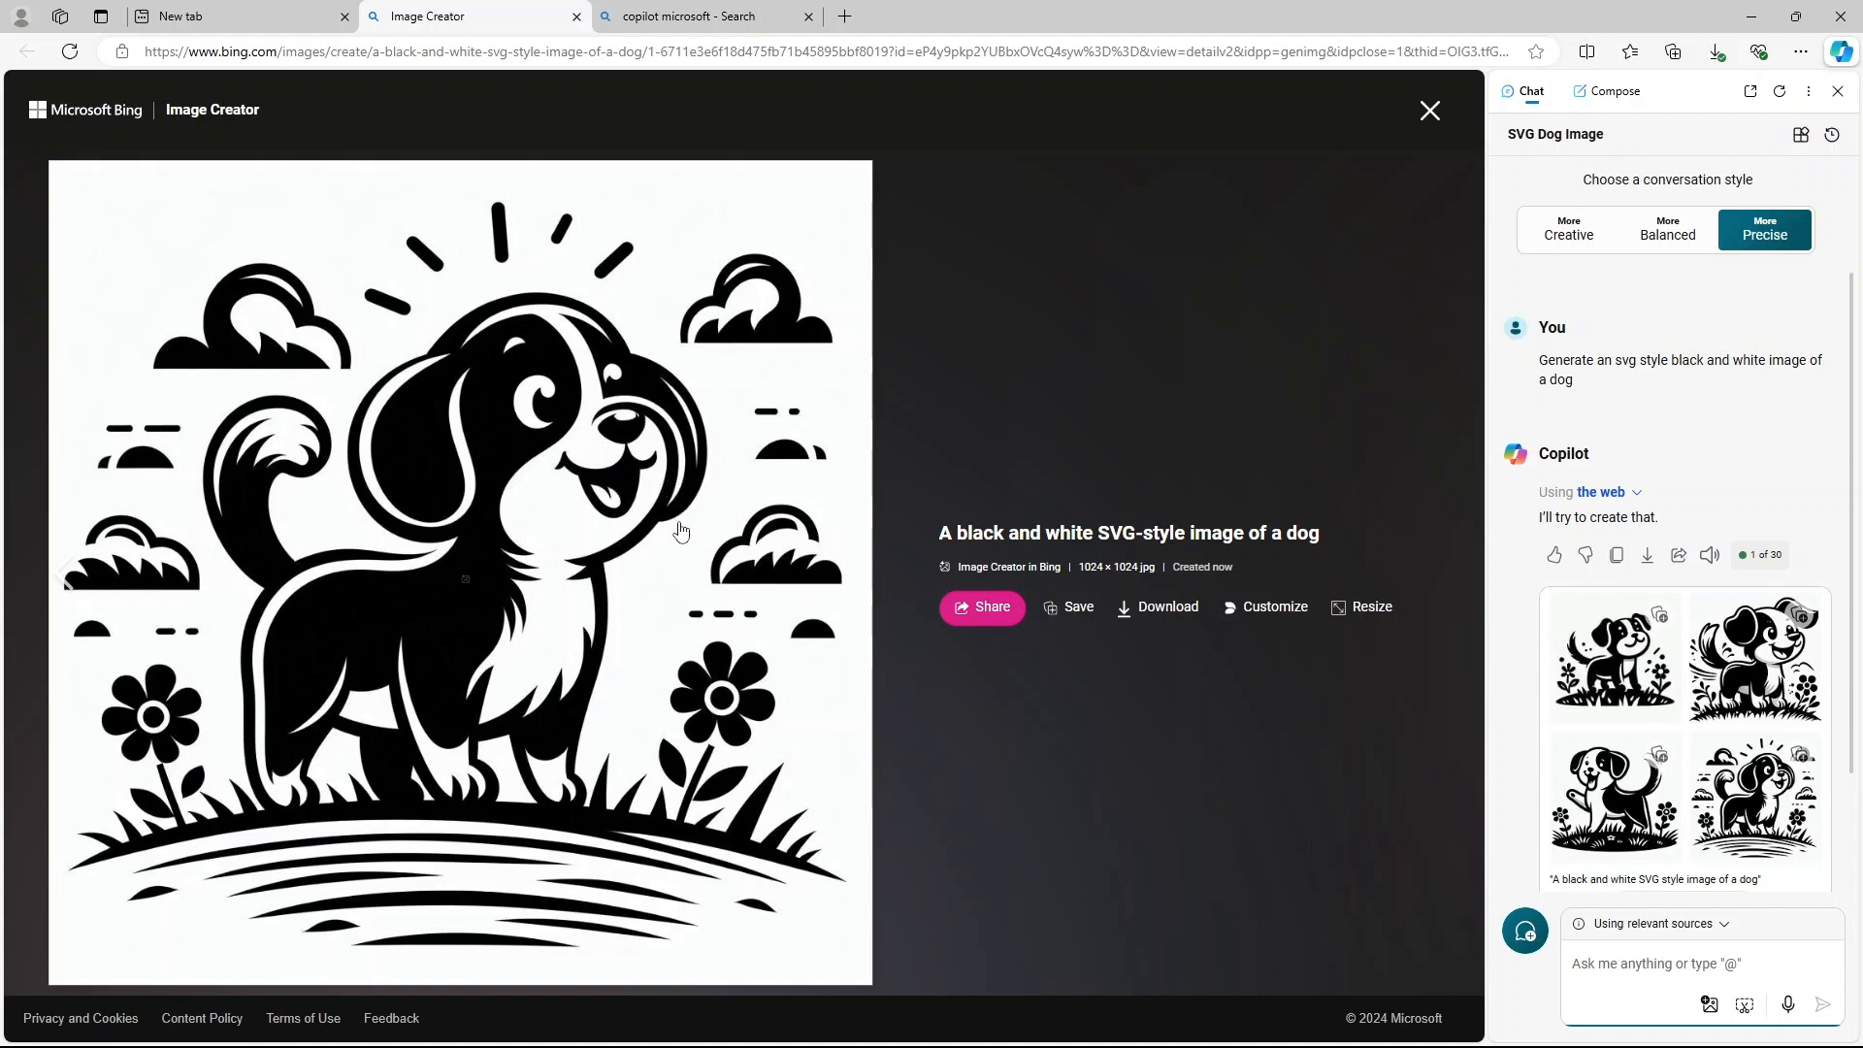
pyautogui.moveTo(750, 517)
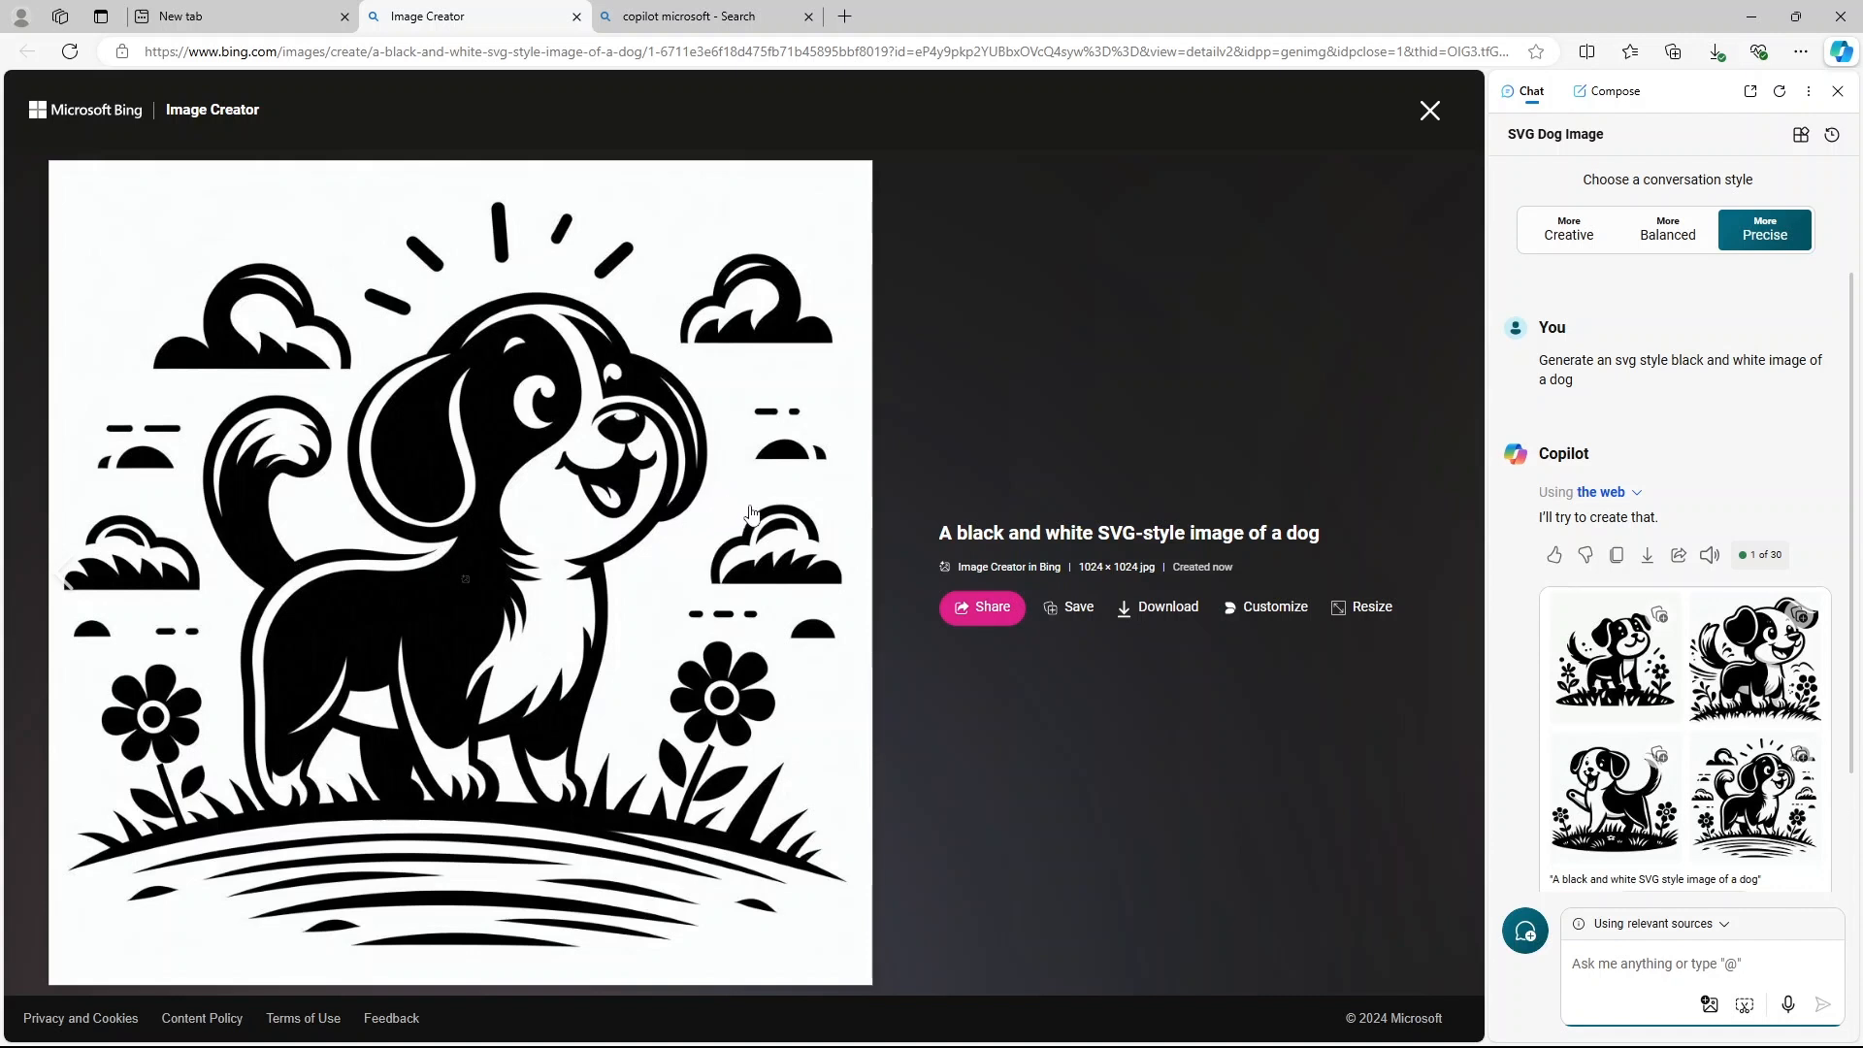
pyautogui.moveTo(764, 485)
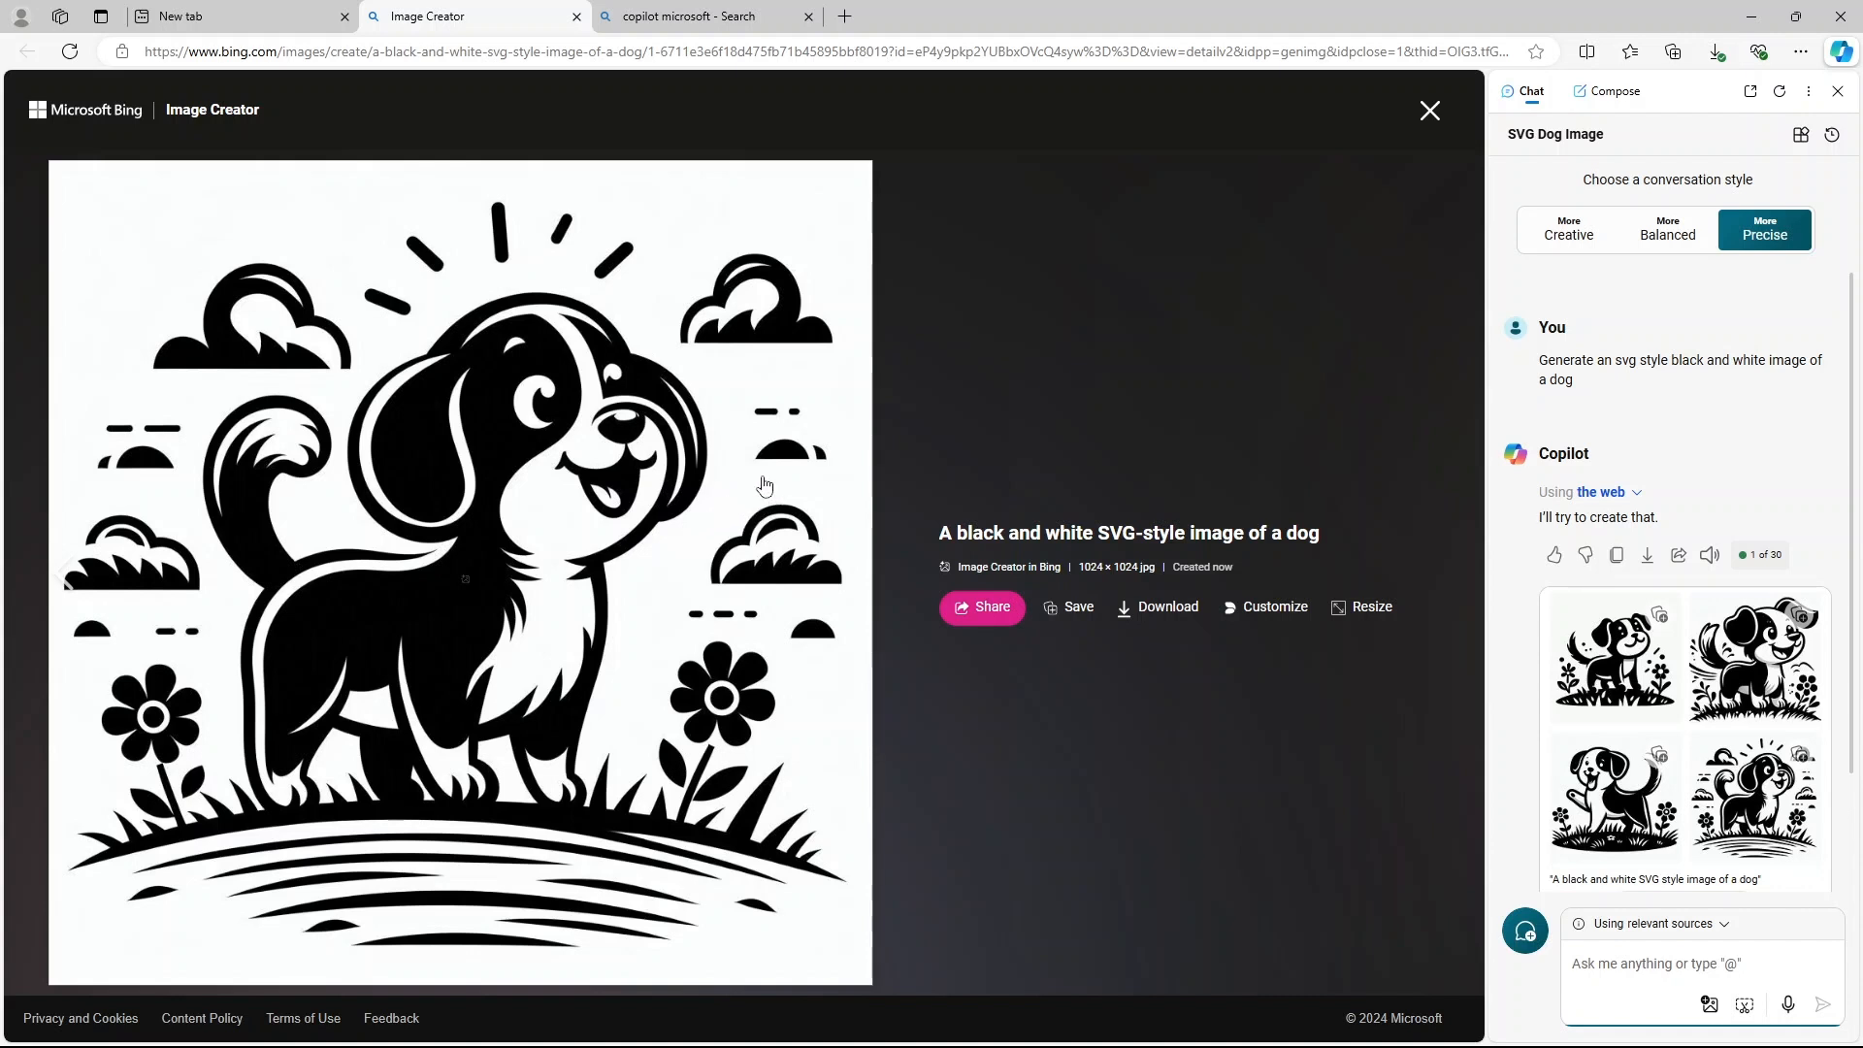
pyautogui.moveTo(1257, 9)
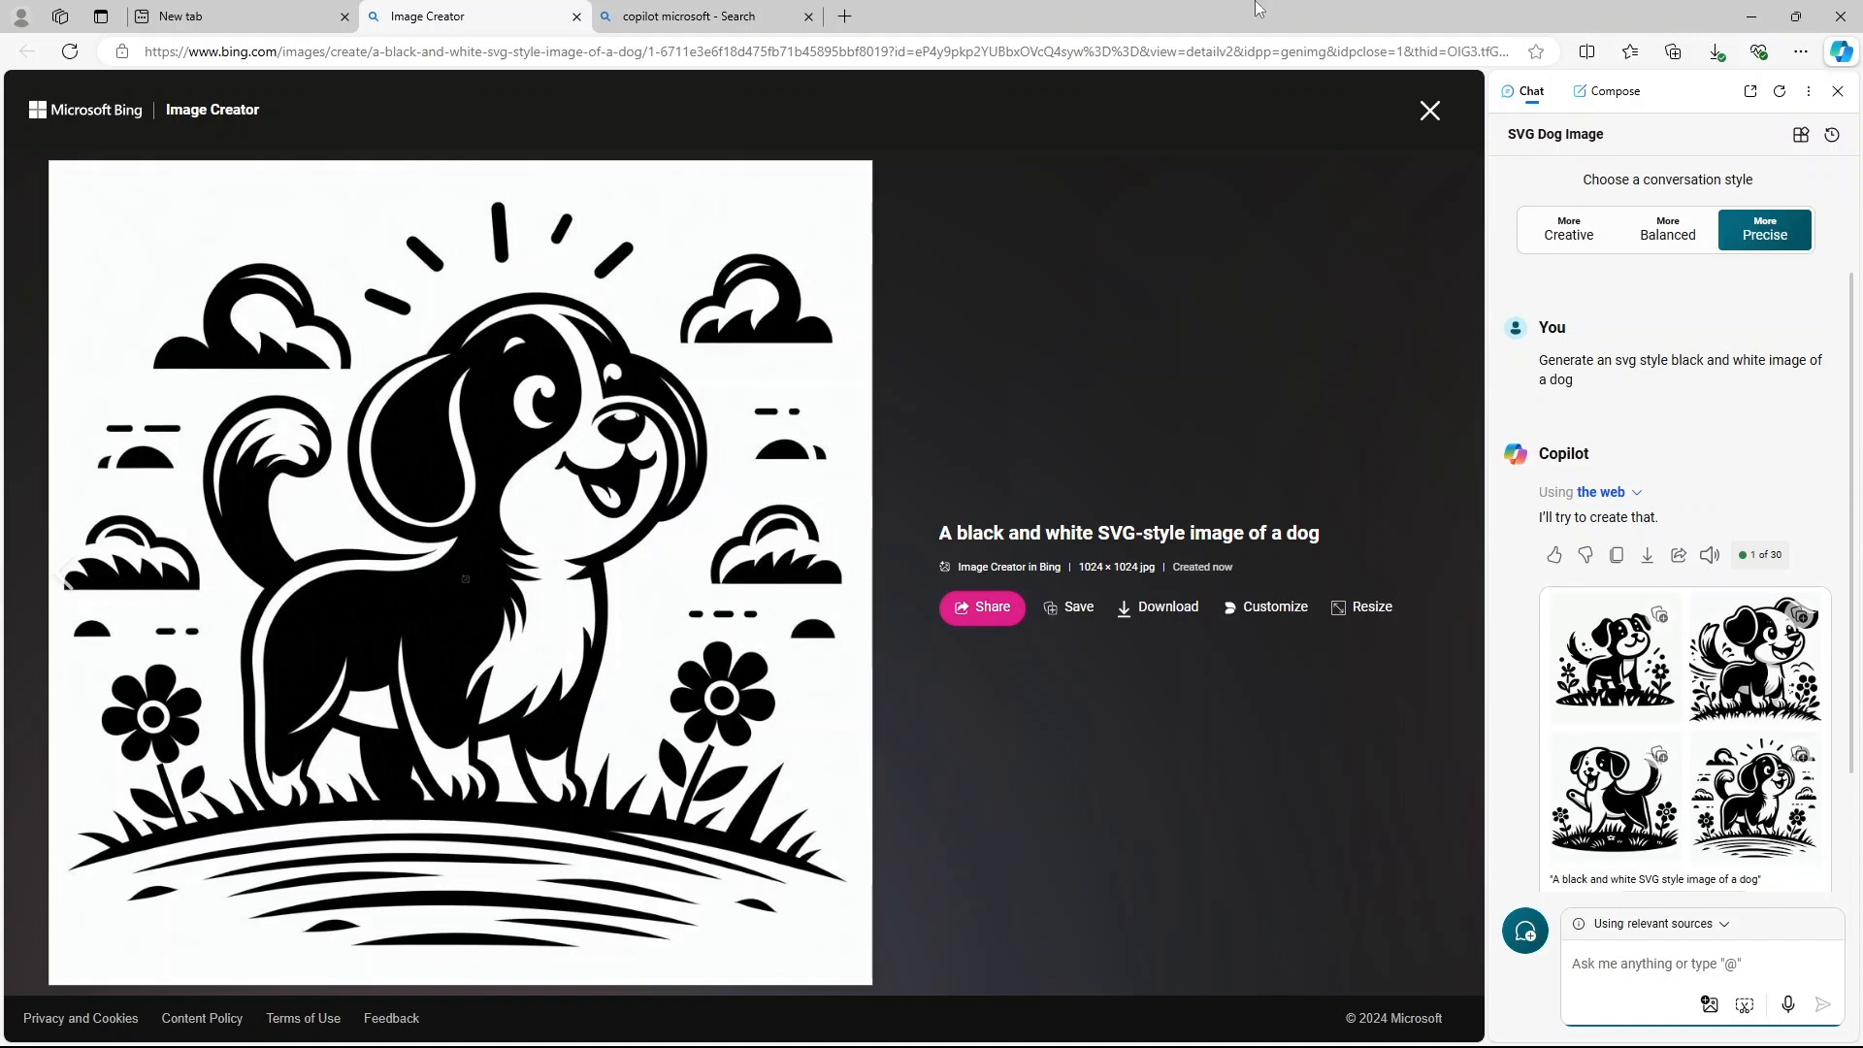
pyautogui.moveTo(1580, 592)
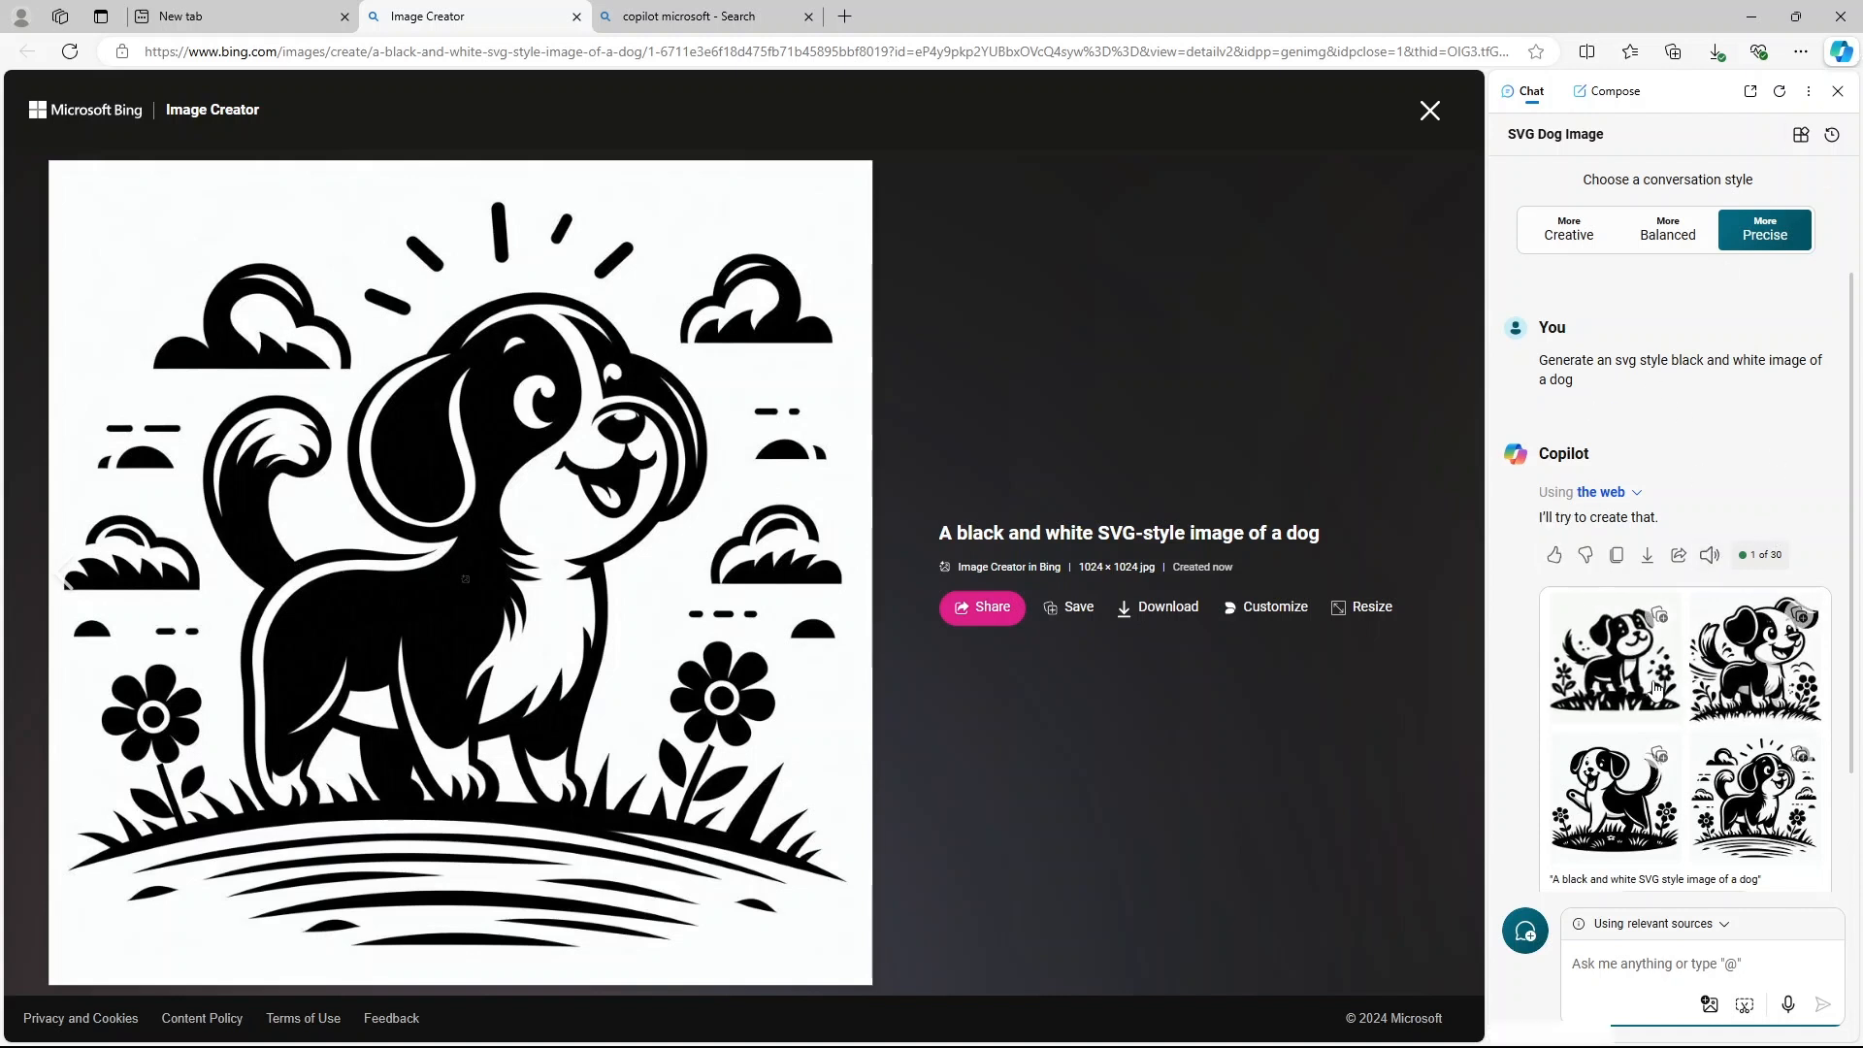
pyautogui.scroll(-3)
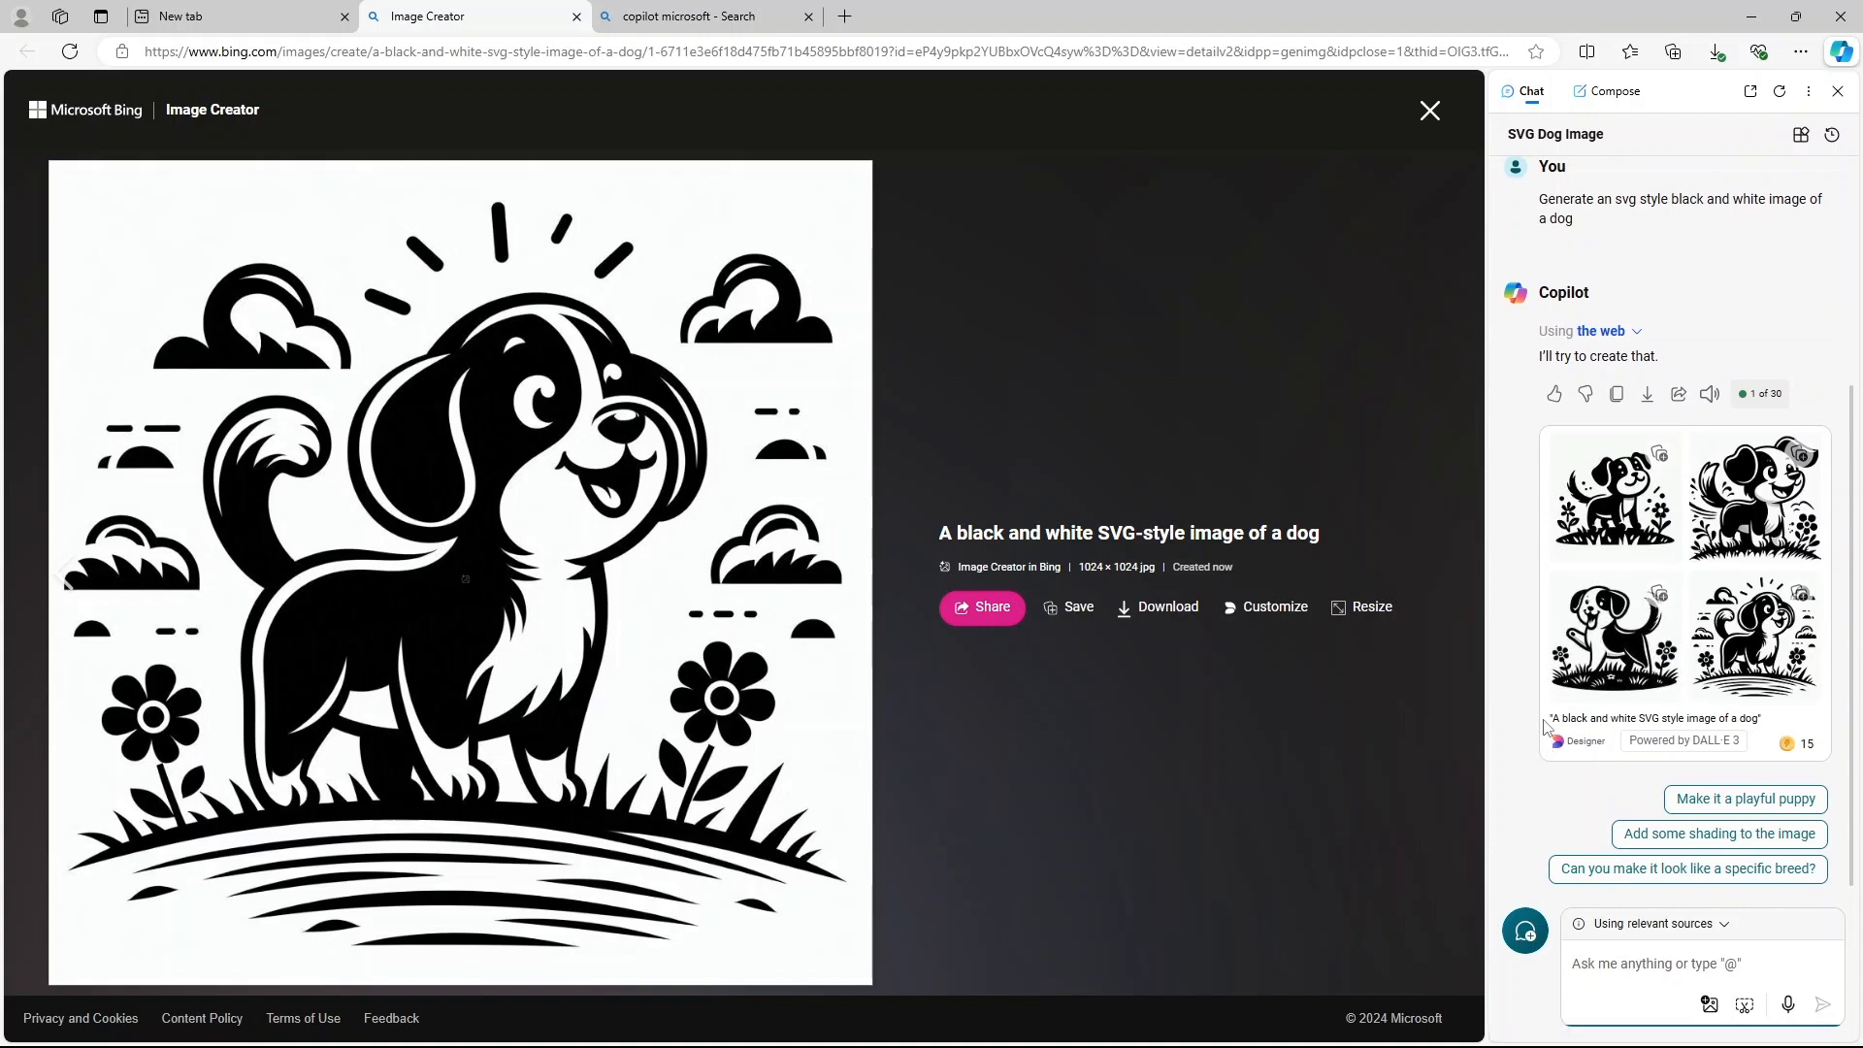
pyautogui.moveTo(1553, 198)
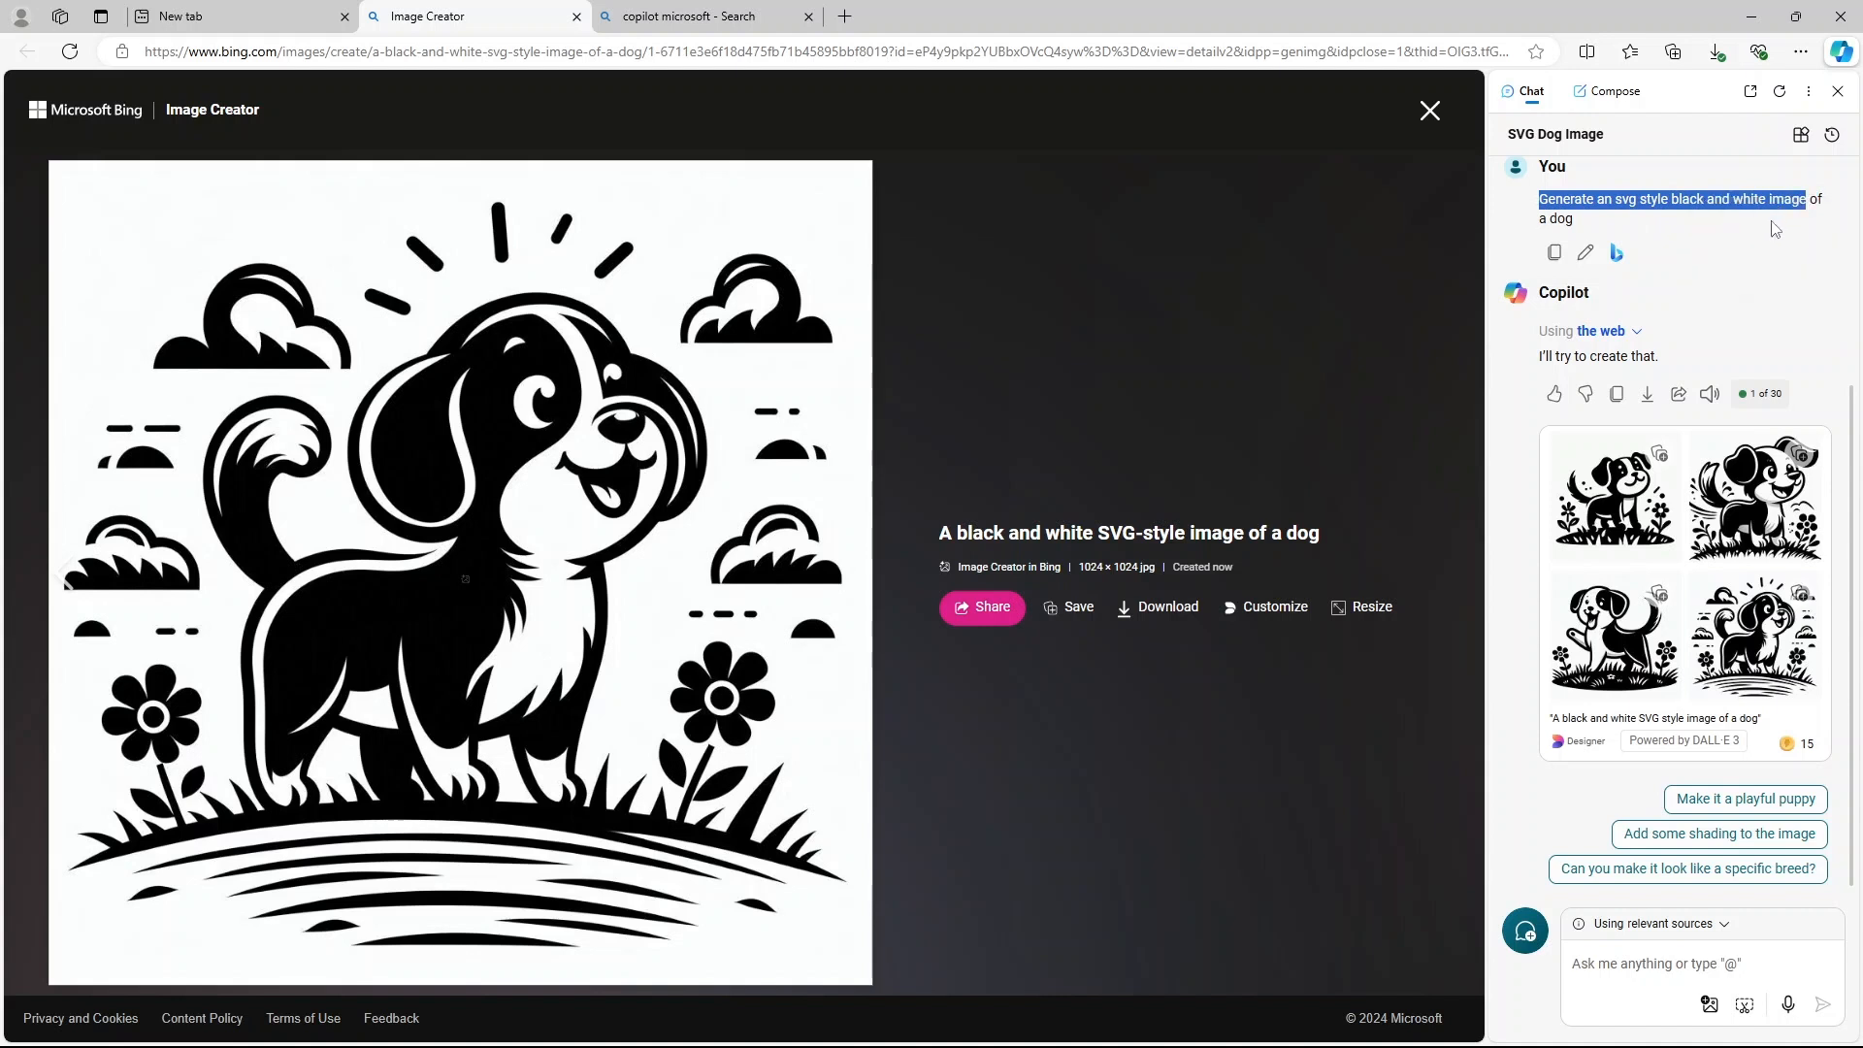
# Reuse the earlier prompt wording, add 'of an adult cat climbing a wall', and send it.
pyautogui.rightClick(1676, 962)
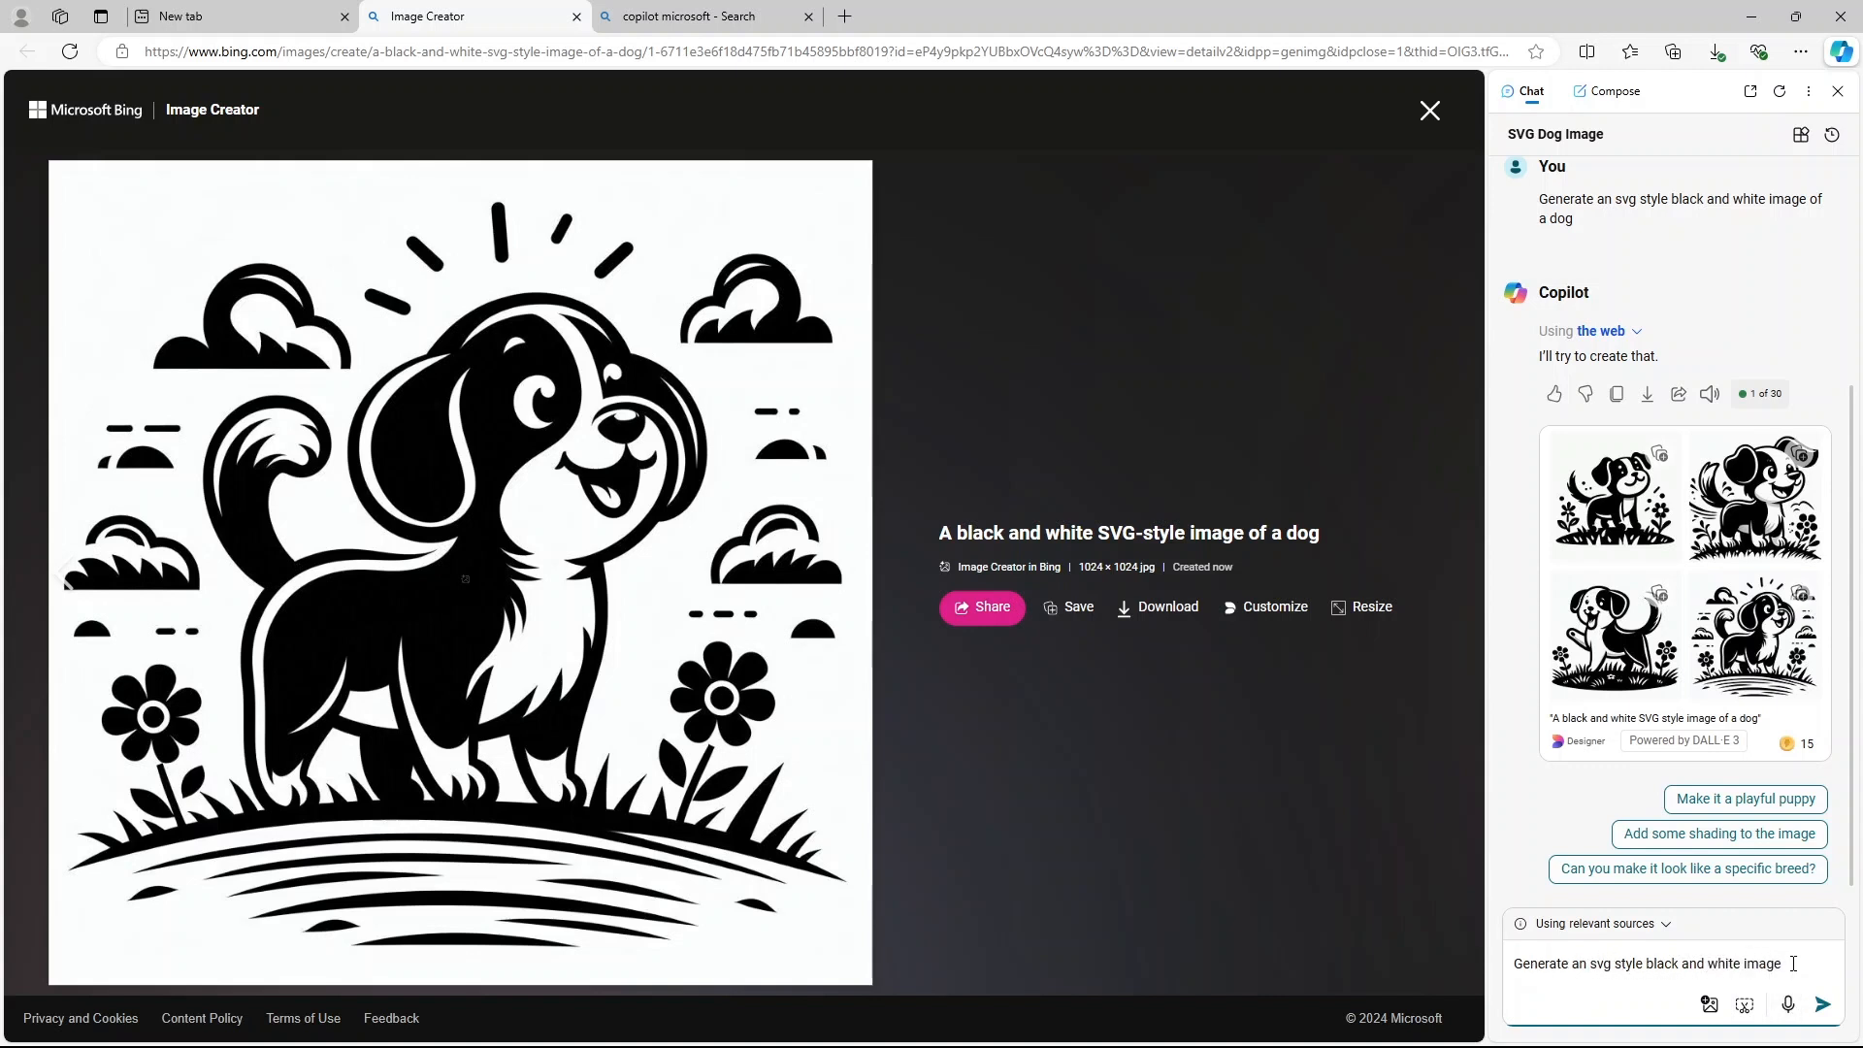
pyautogui.write('of')
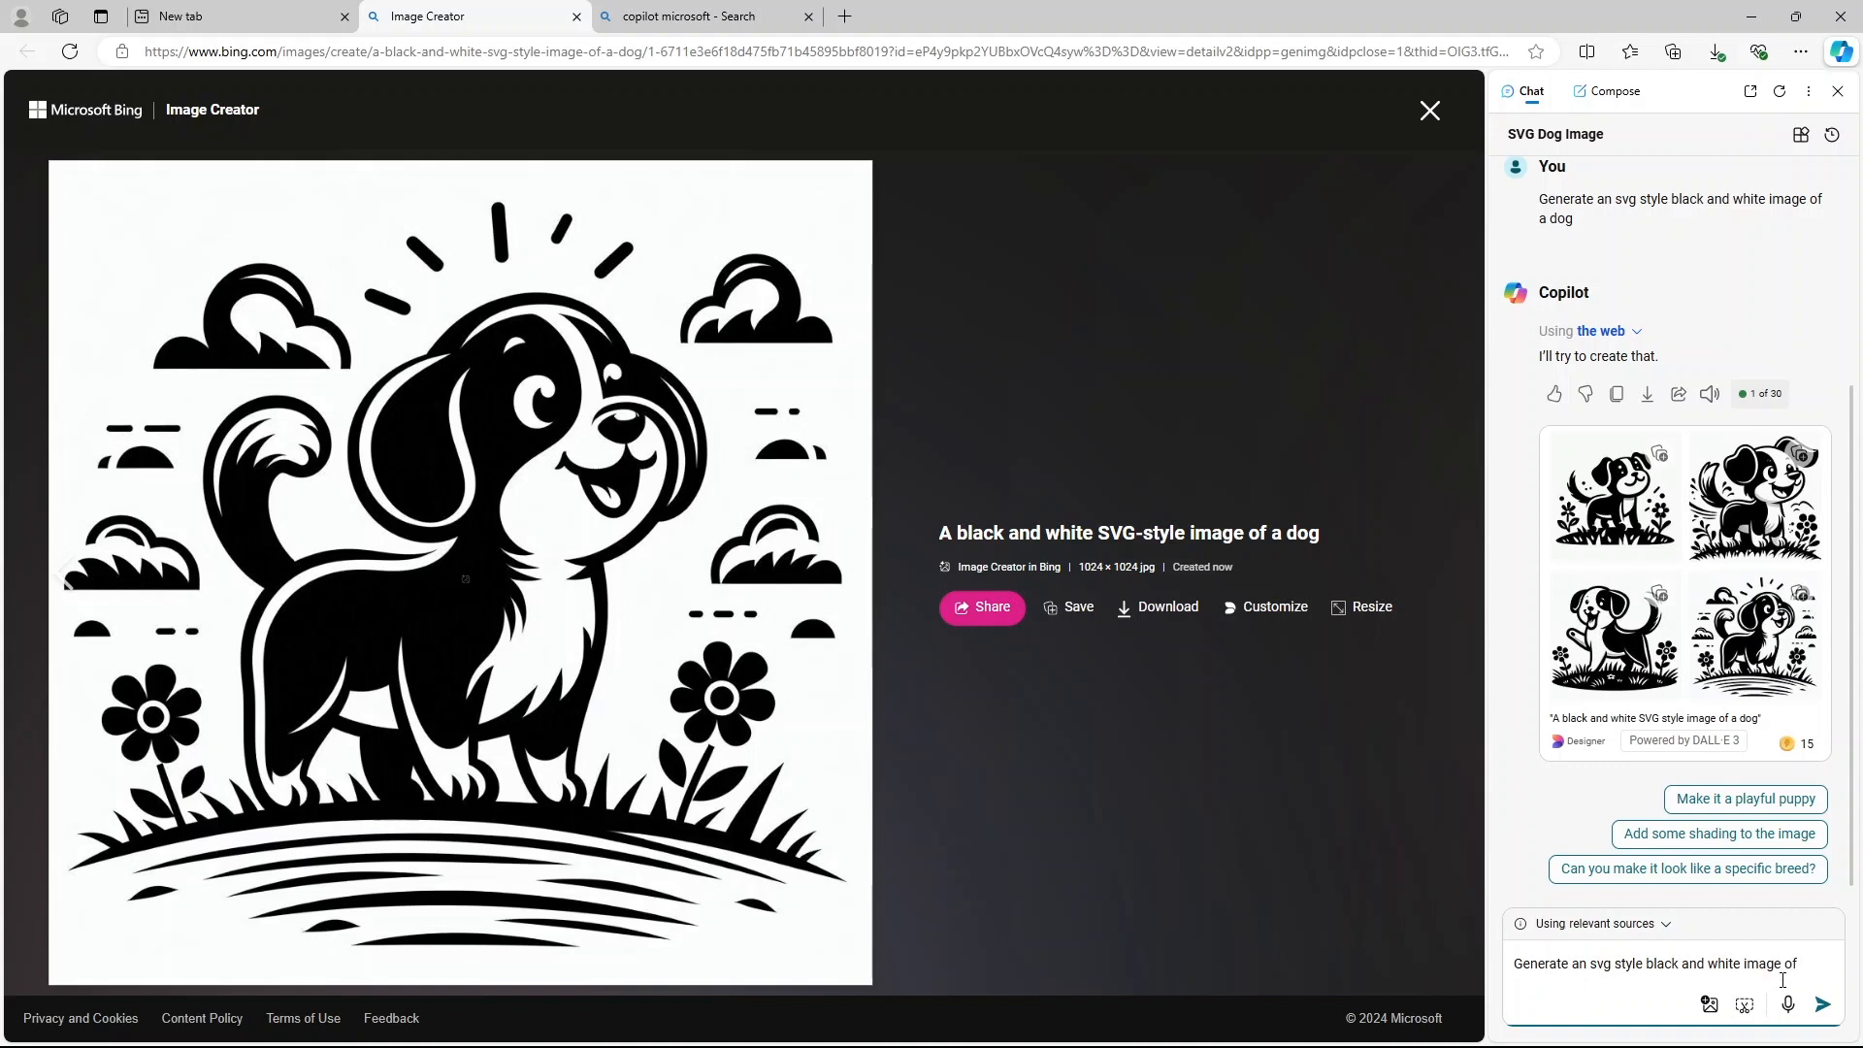
pyautogui.write('an adult ca')
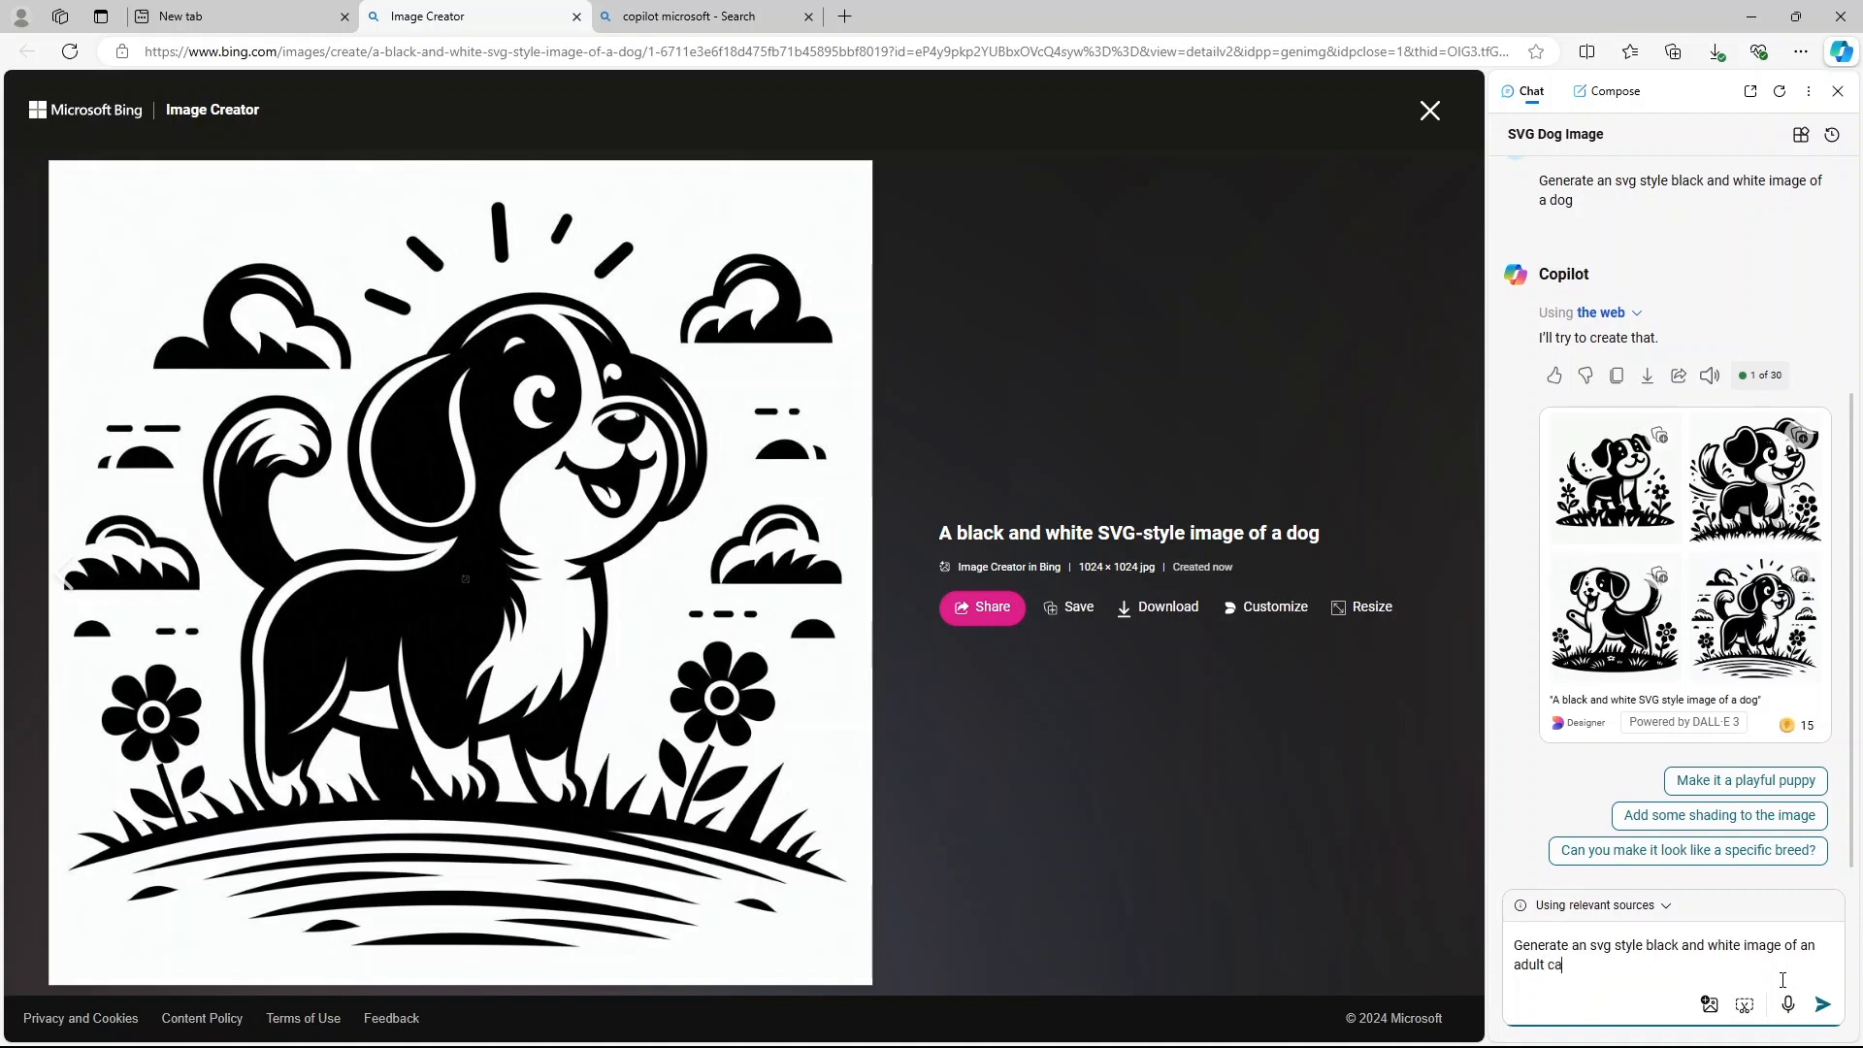
pyautogui.write('t clim')
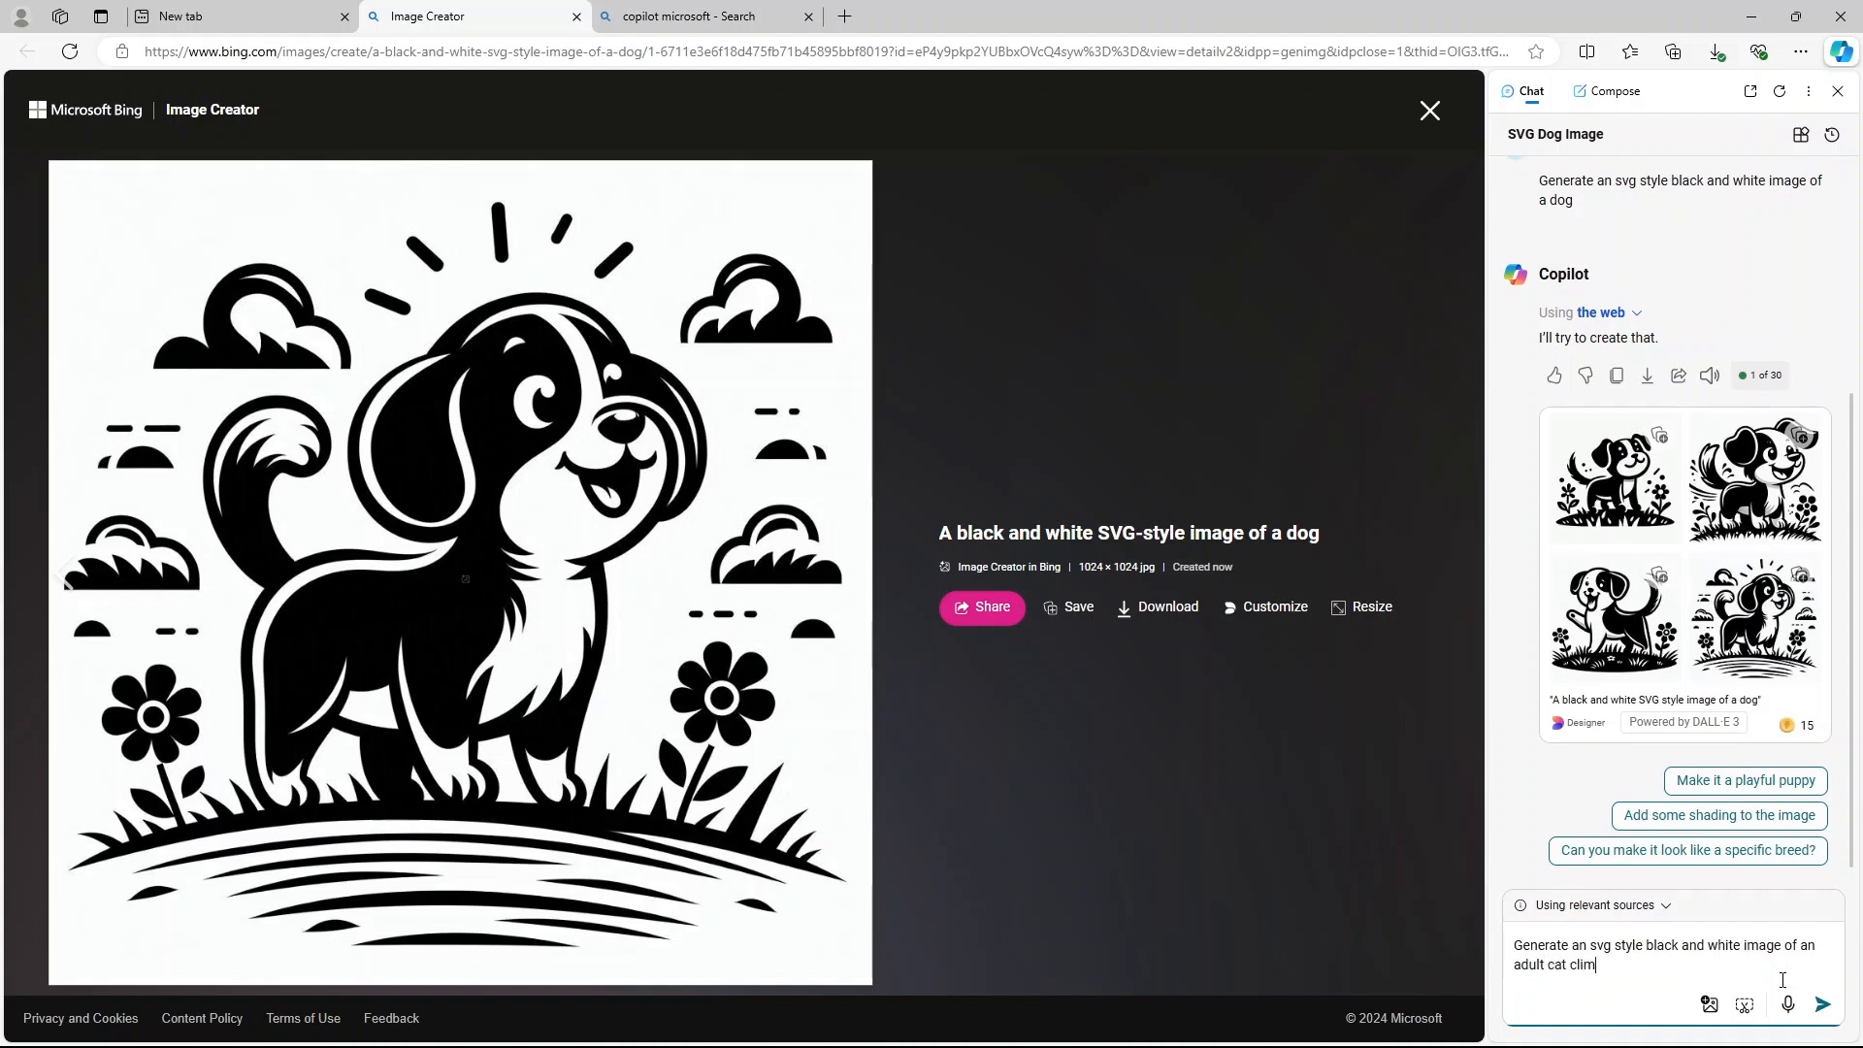
pyautogui.write('bing')
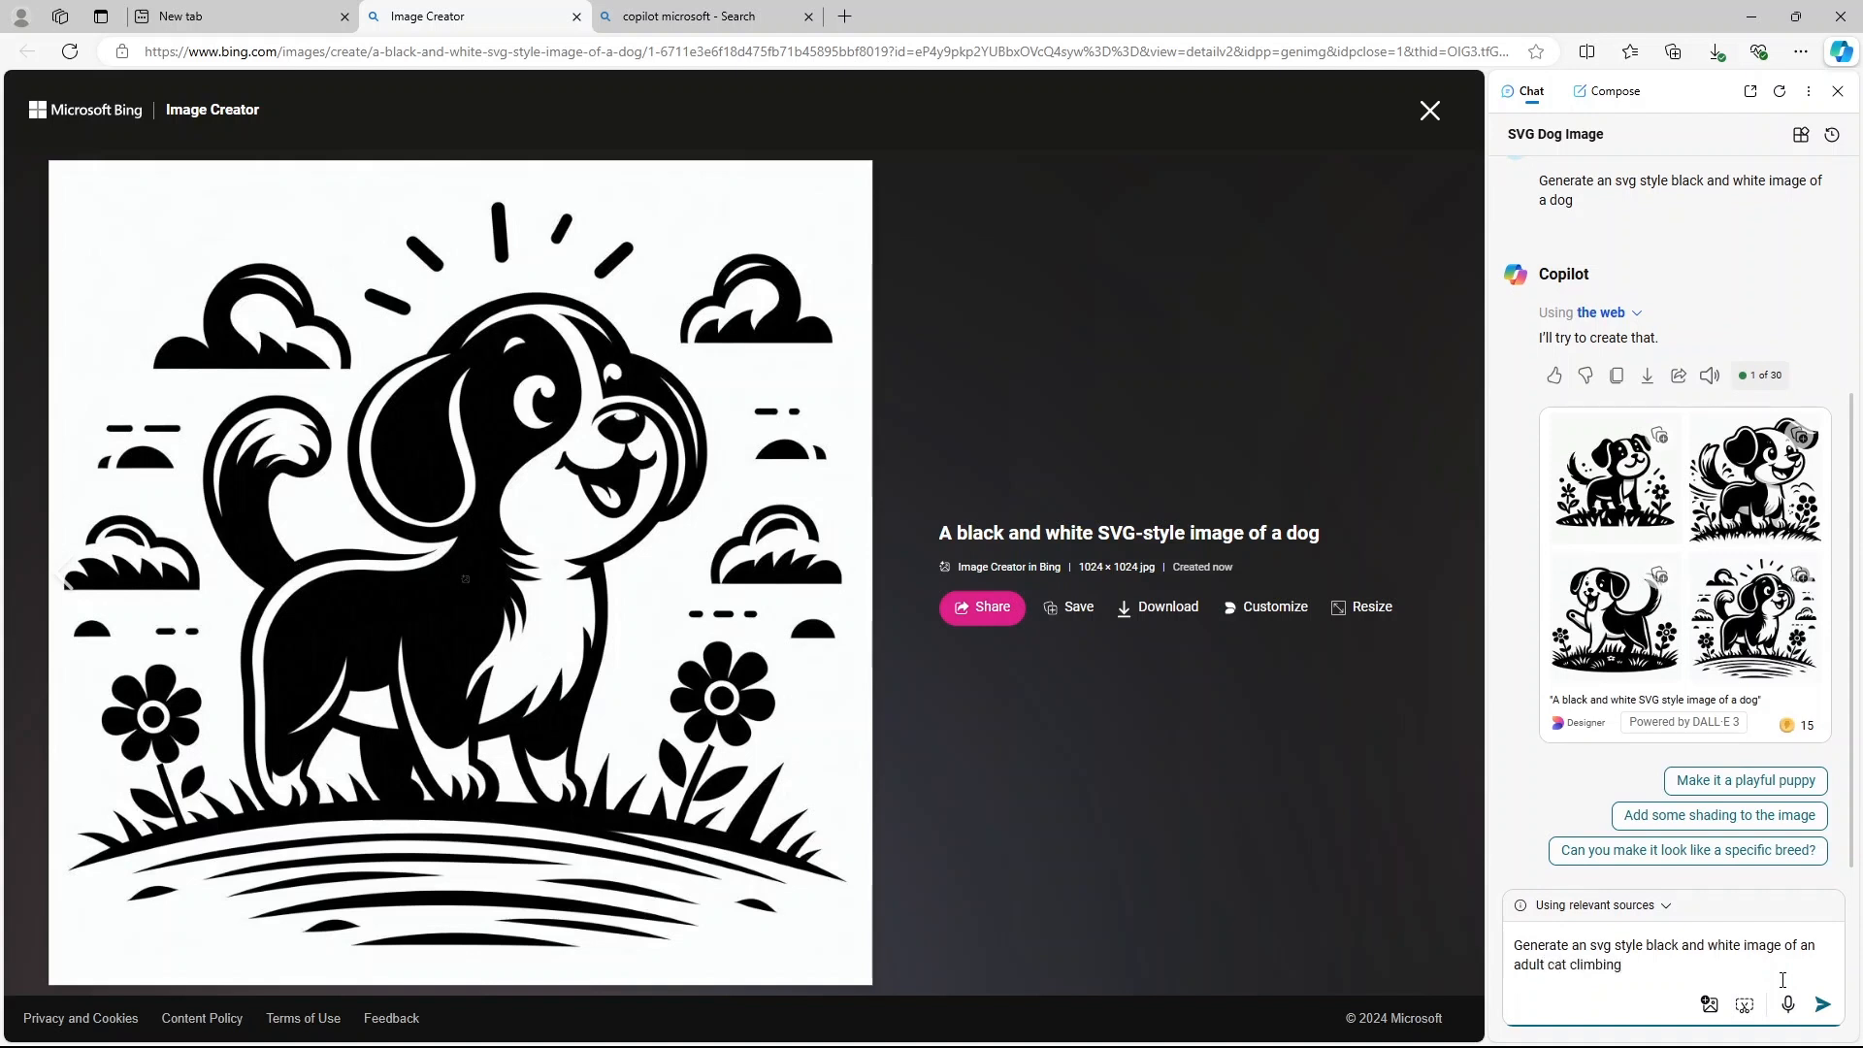
pyautogui.write('a wal')
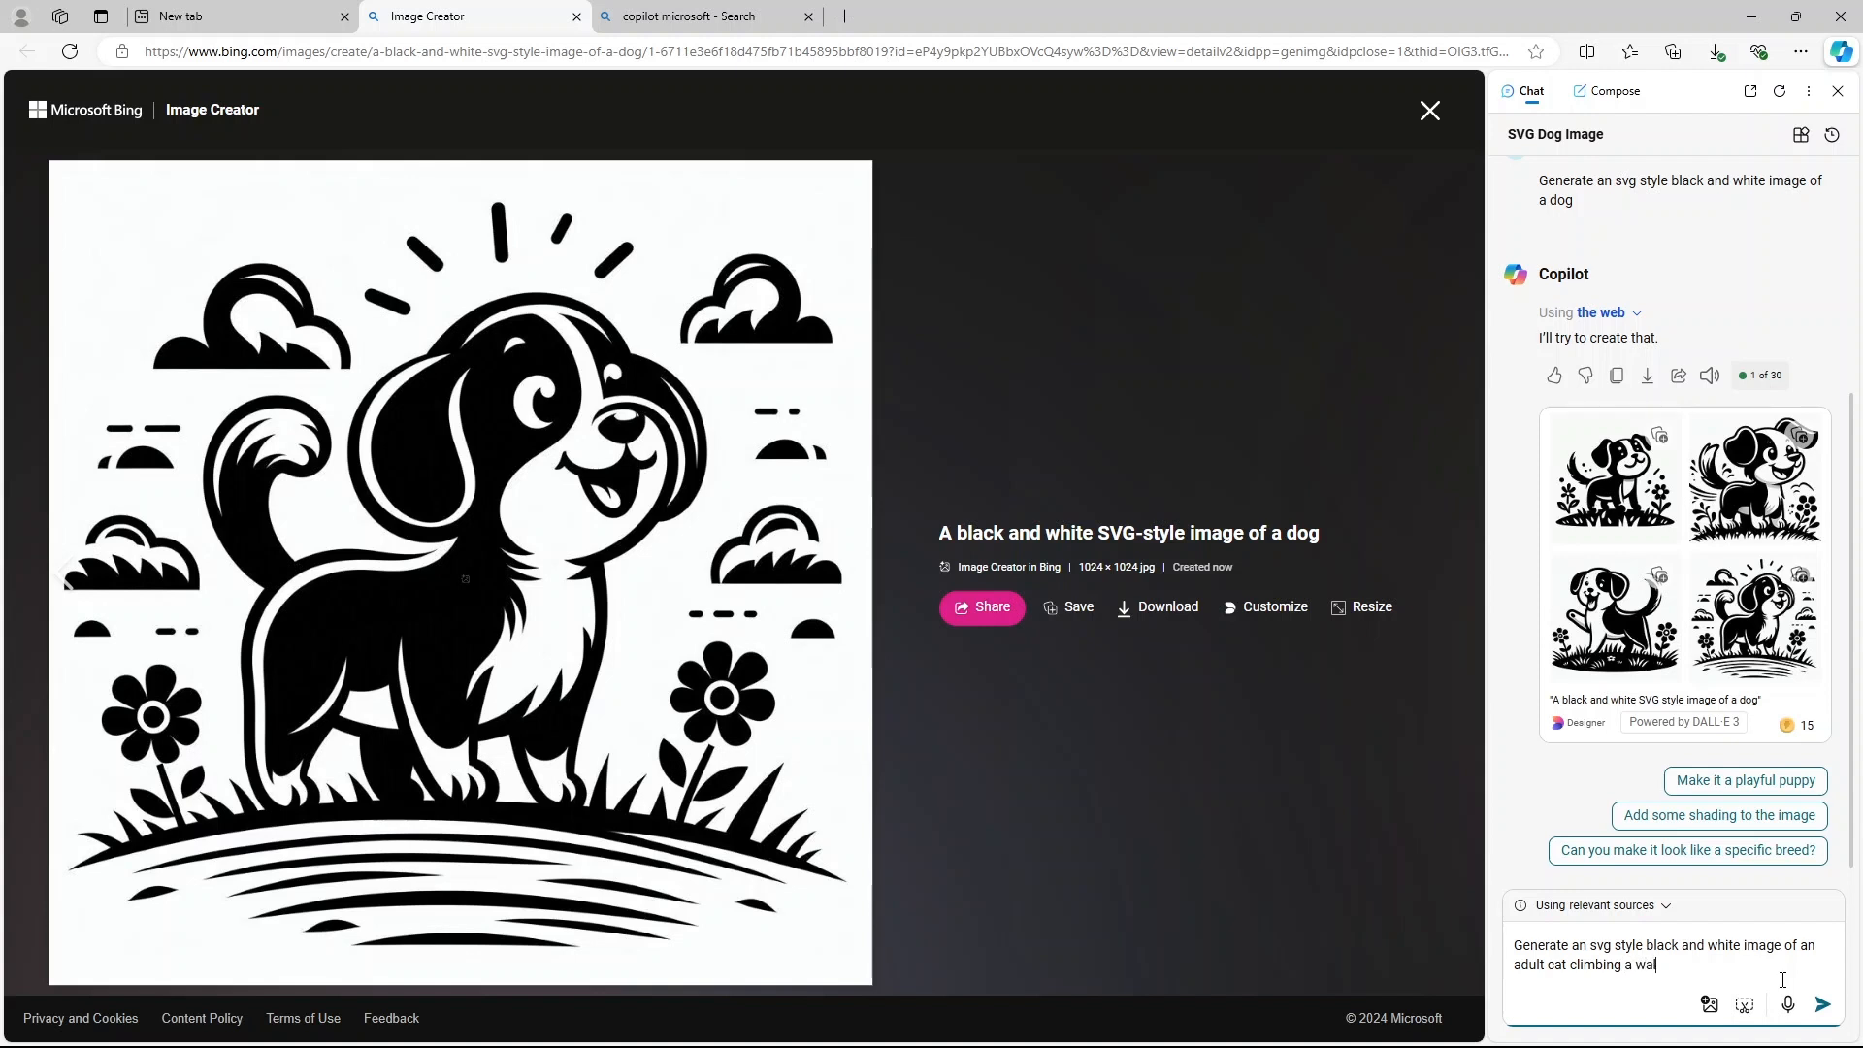
pyautogui.click(1820, 1003)
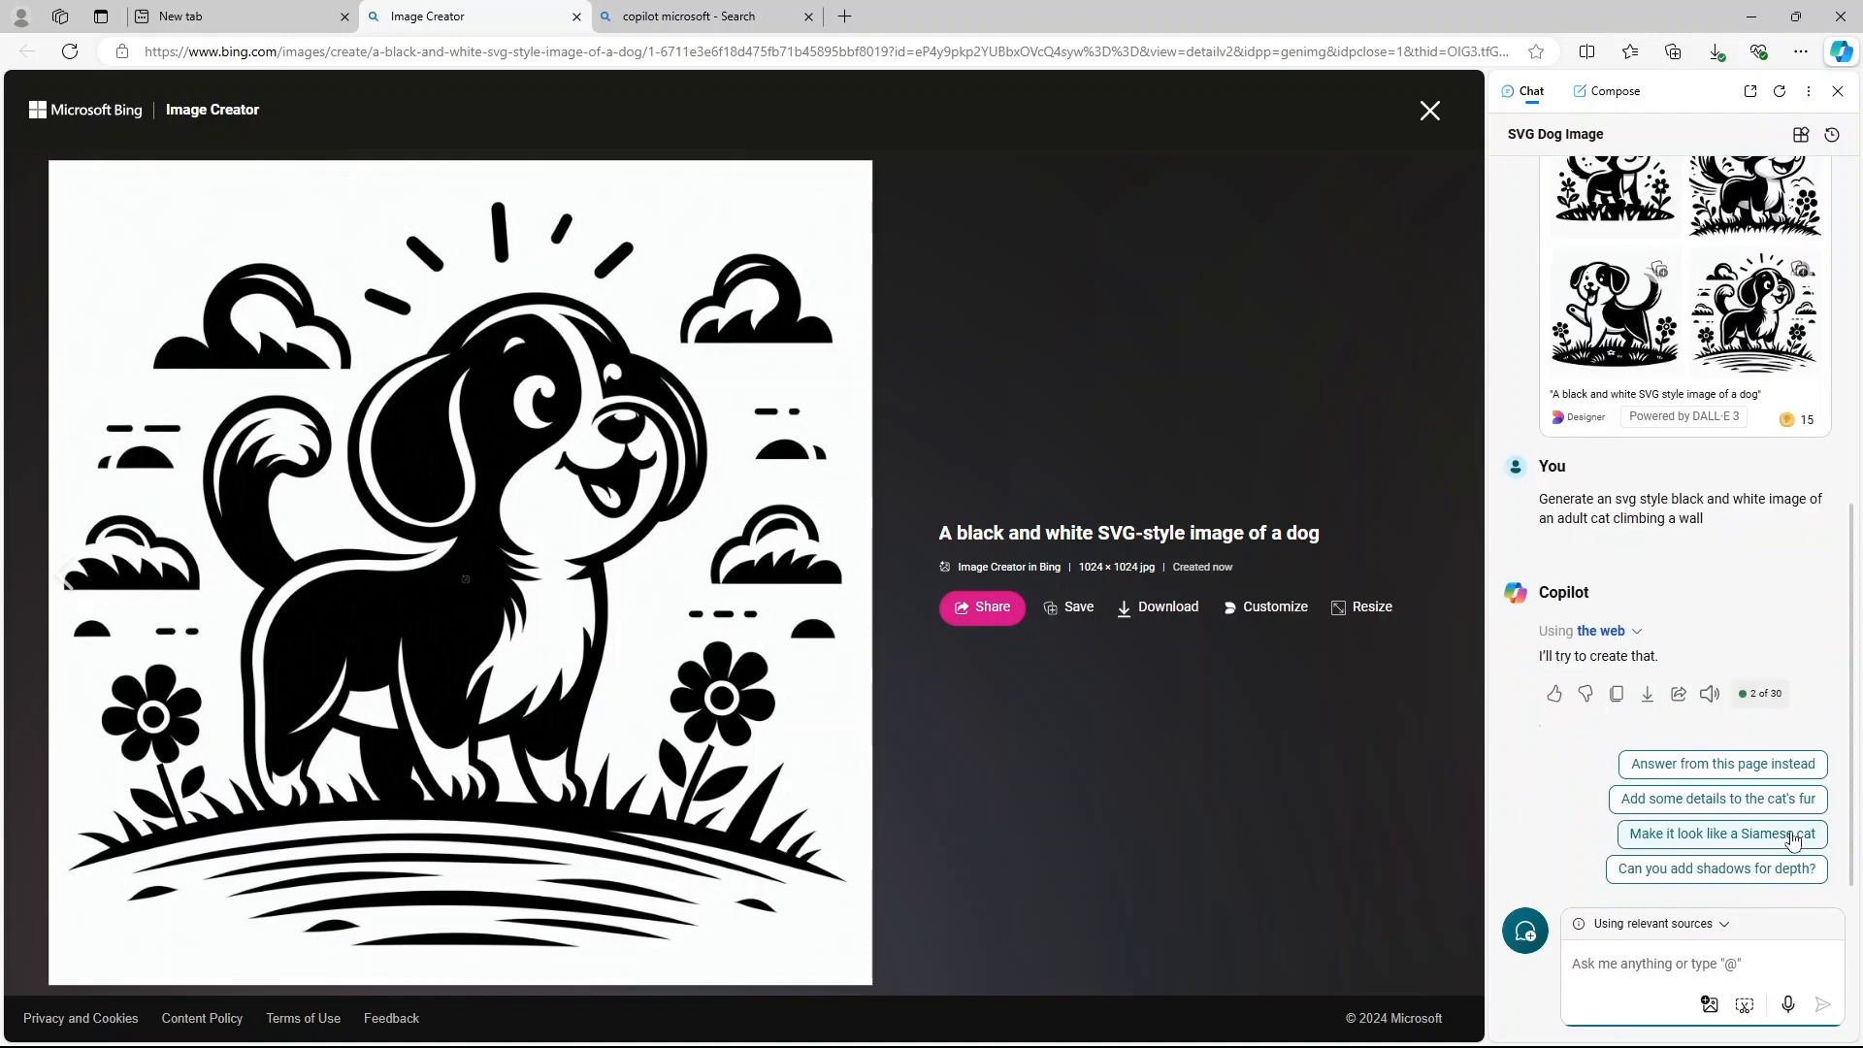
# Scroll the Copilot sidebar down to the four generated cat images.
pyautogui.scroll(-3)
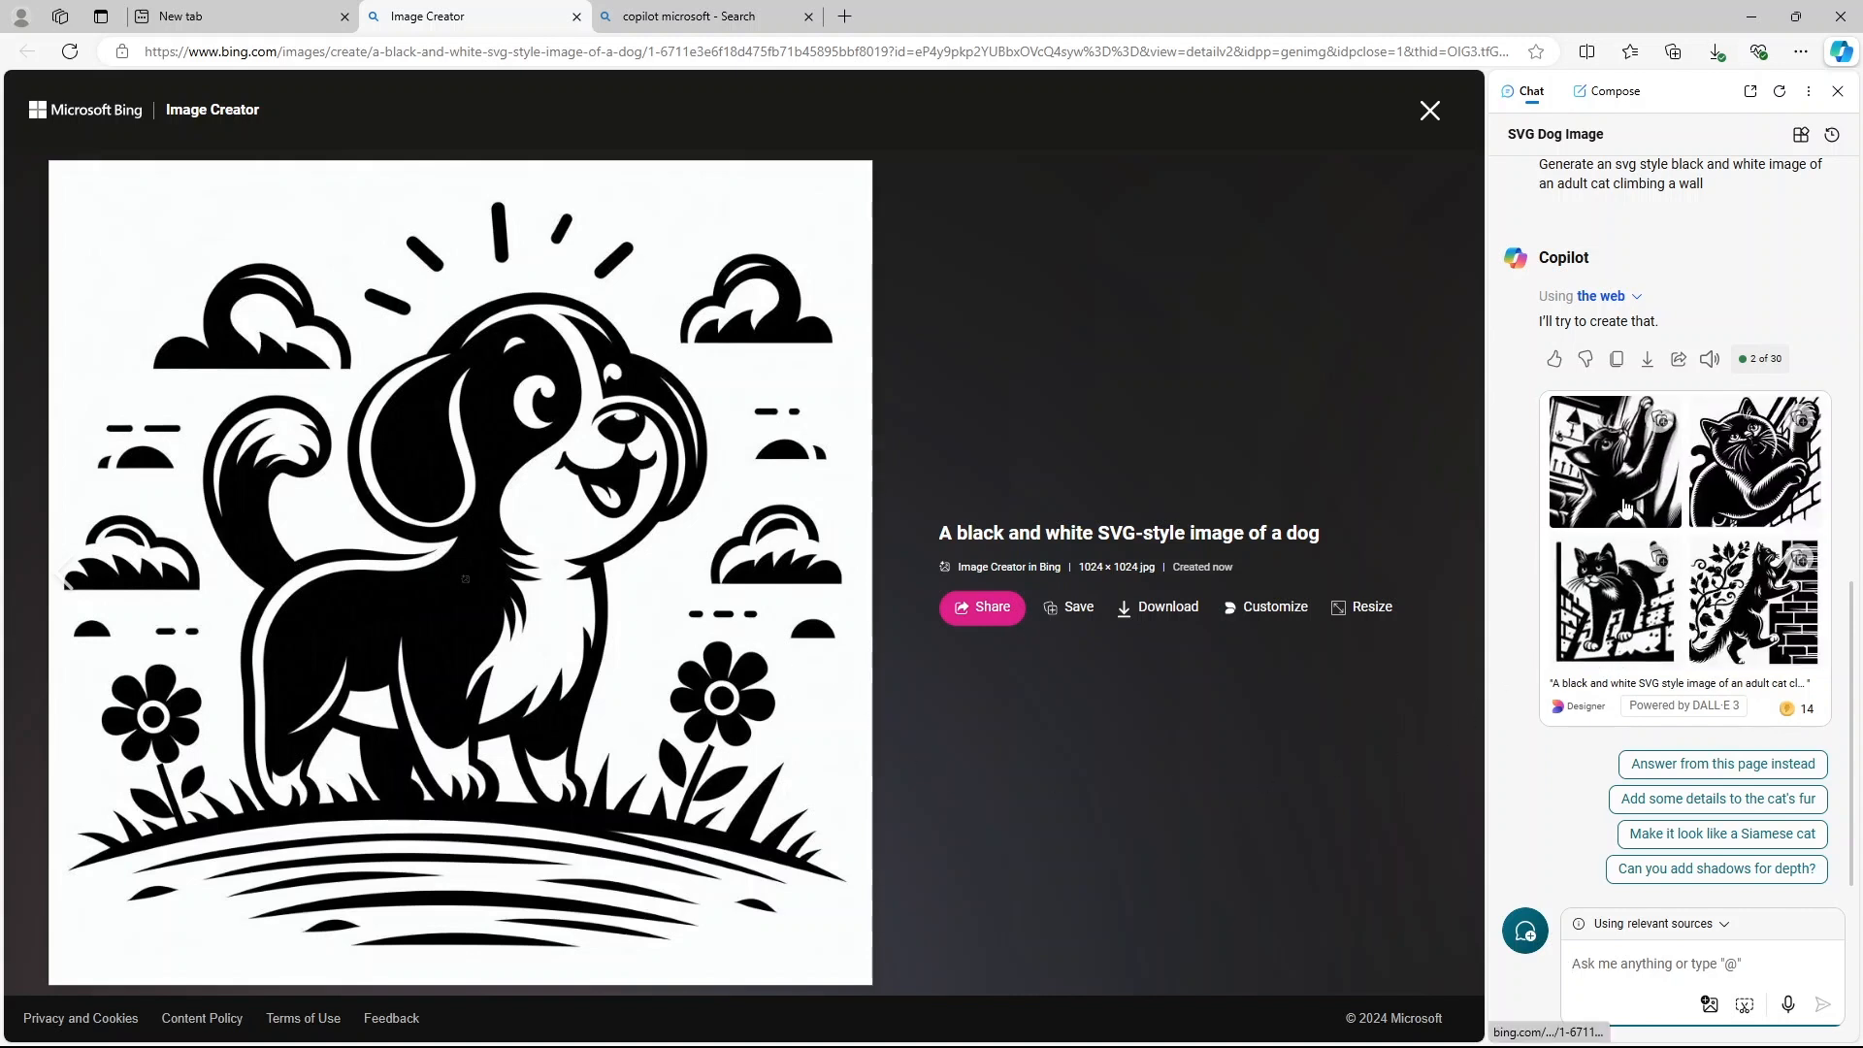
# Open the first cat image full size and page ahead to the cat reaching up by a window.
pyautogui.click(1615, 461)
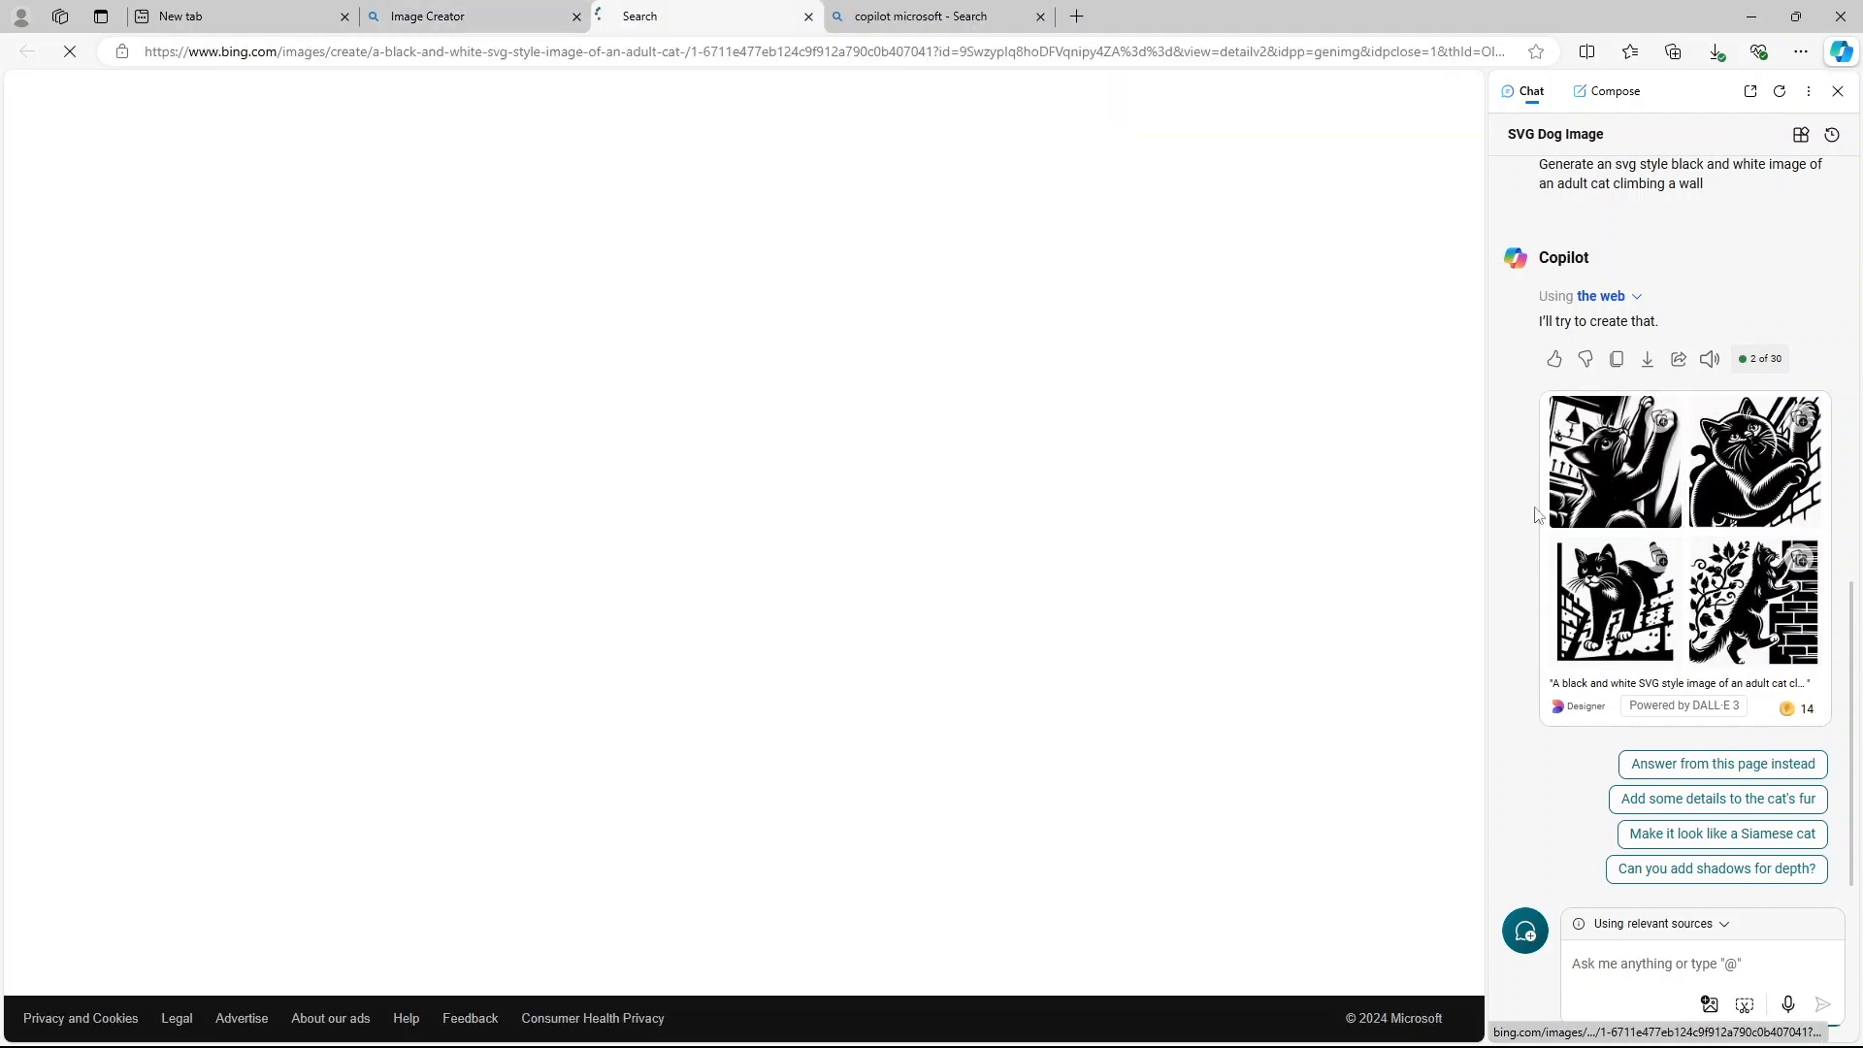
pyautogui.click(1614, 461)
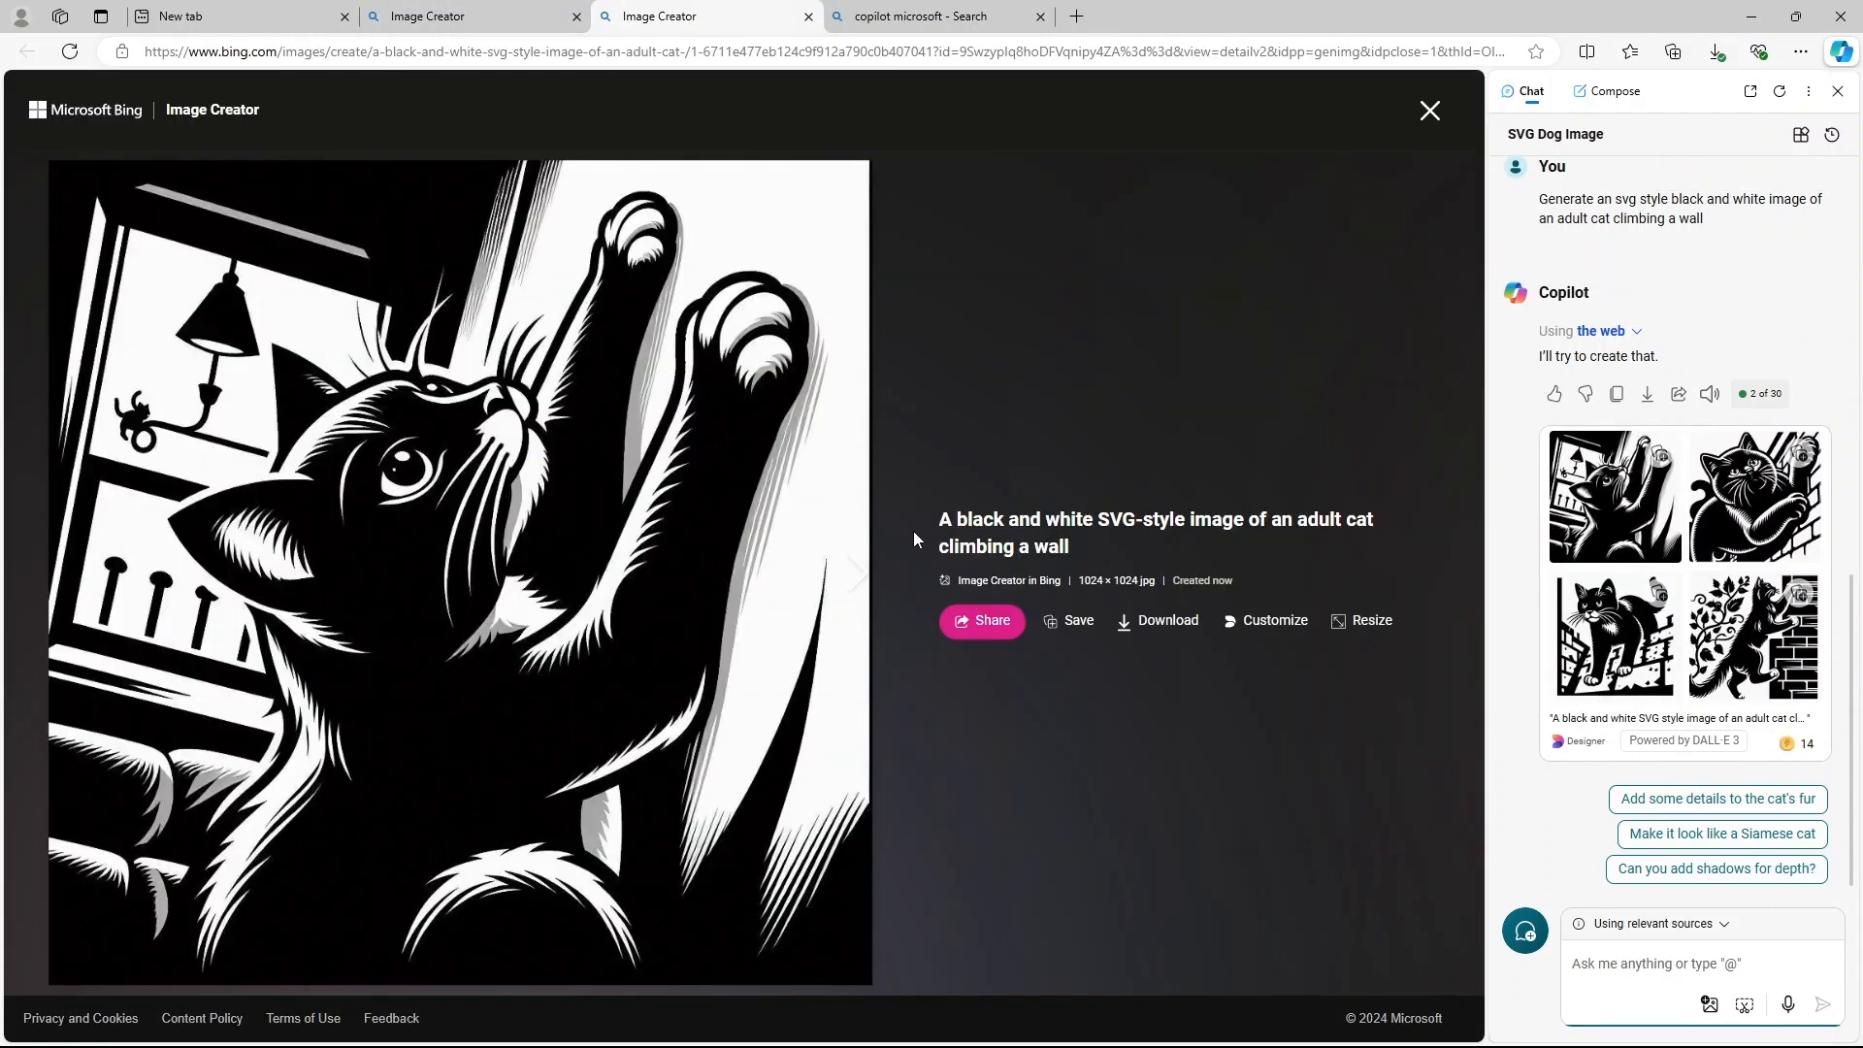
pyautogui.moveTo(748, 603)
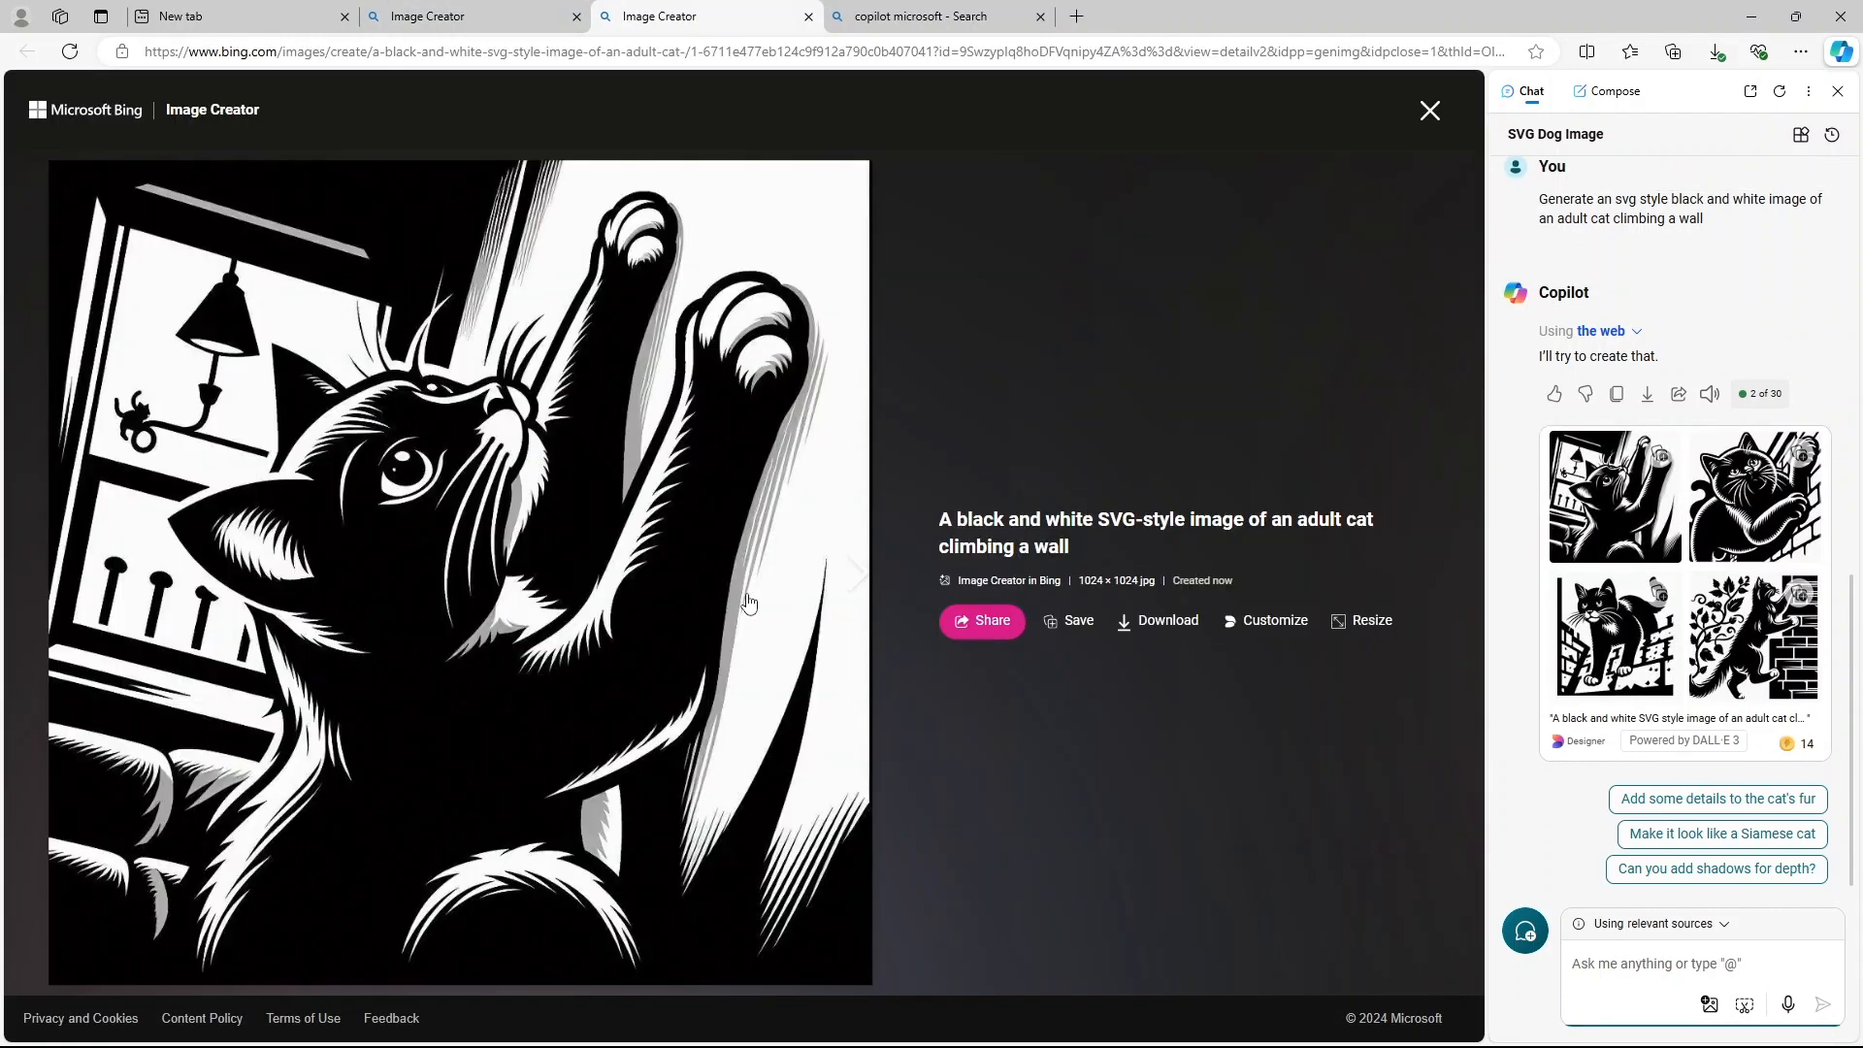
pyautogui.moveTo(840, 586)
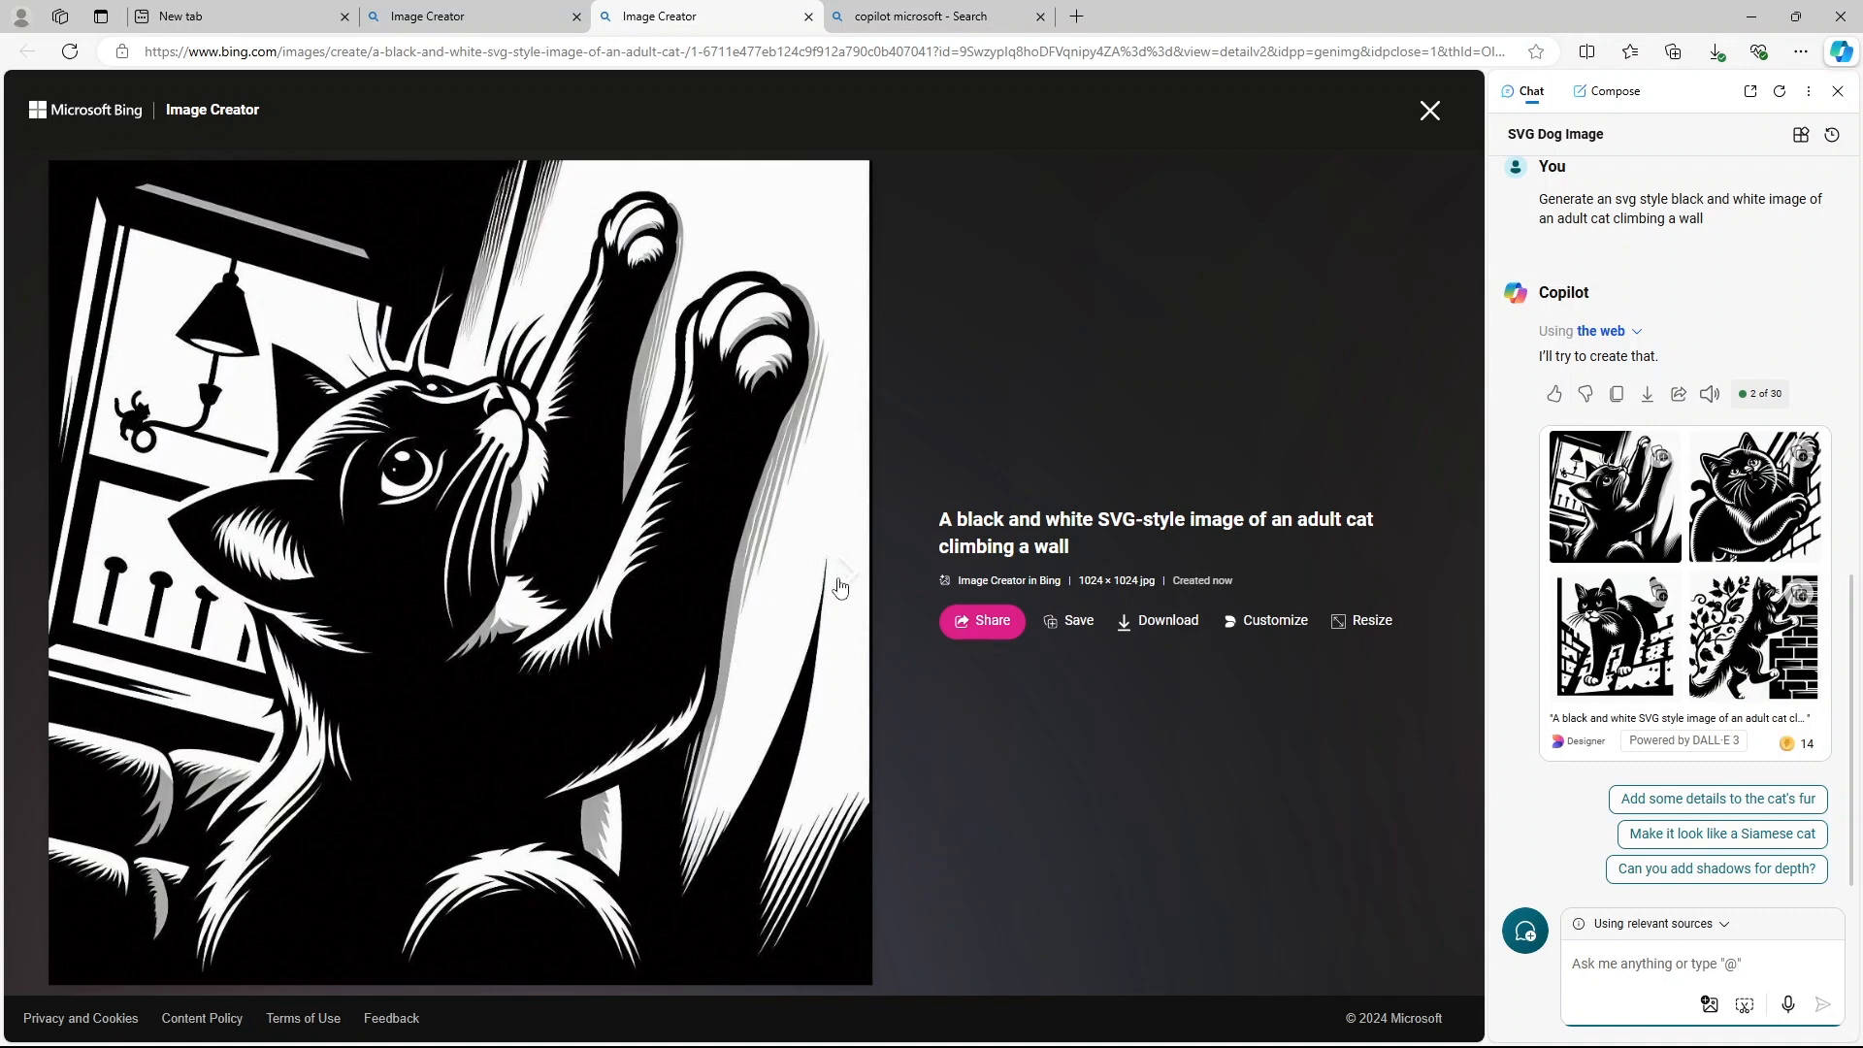
pyautogui.moveTo(838, 582)
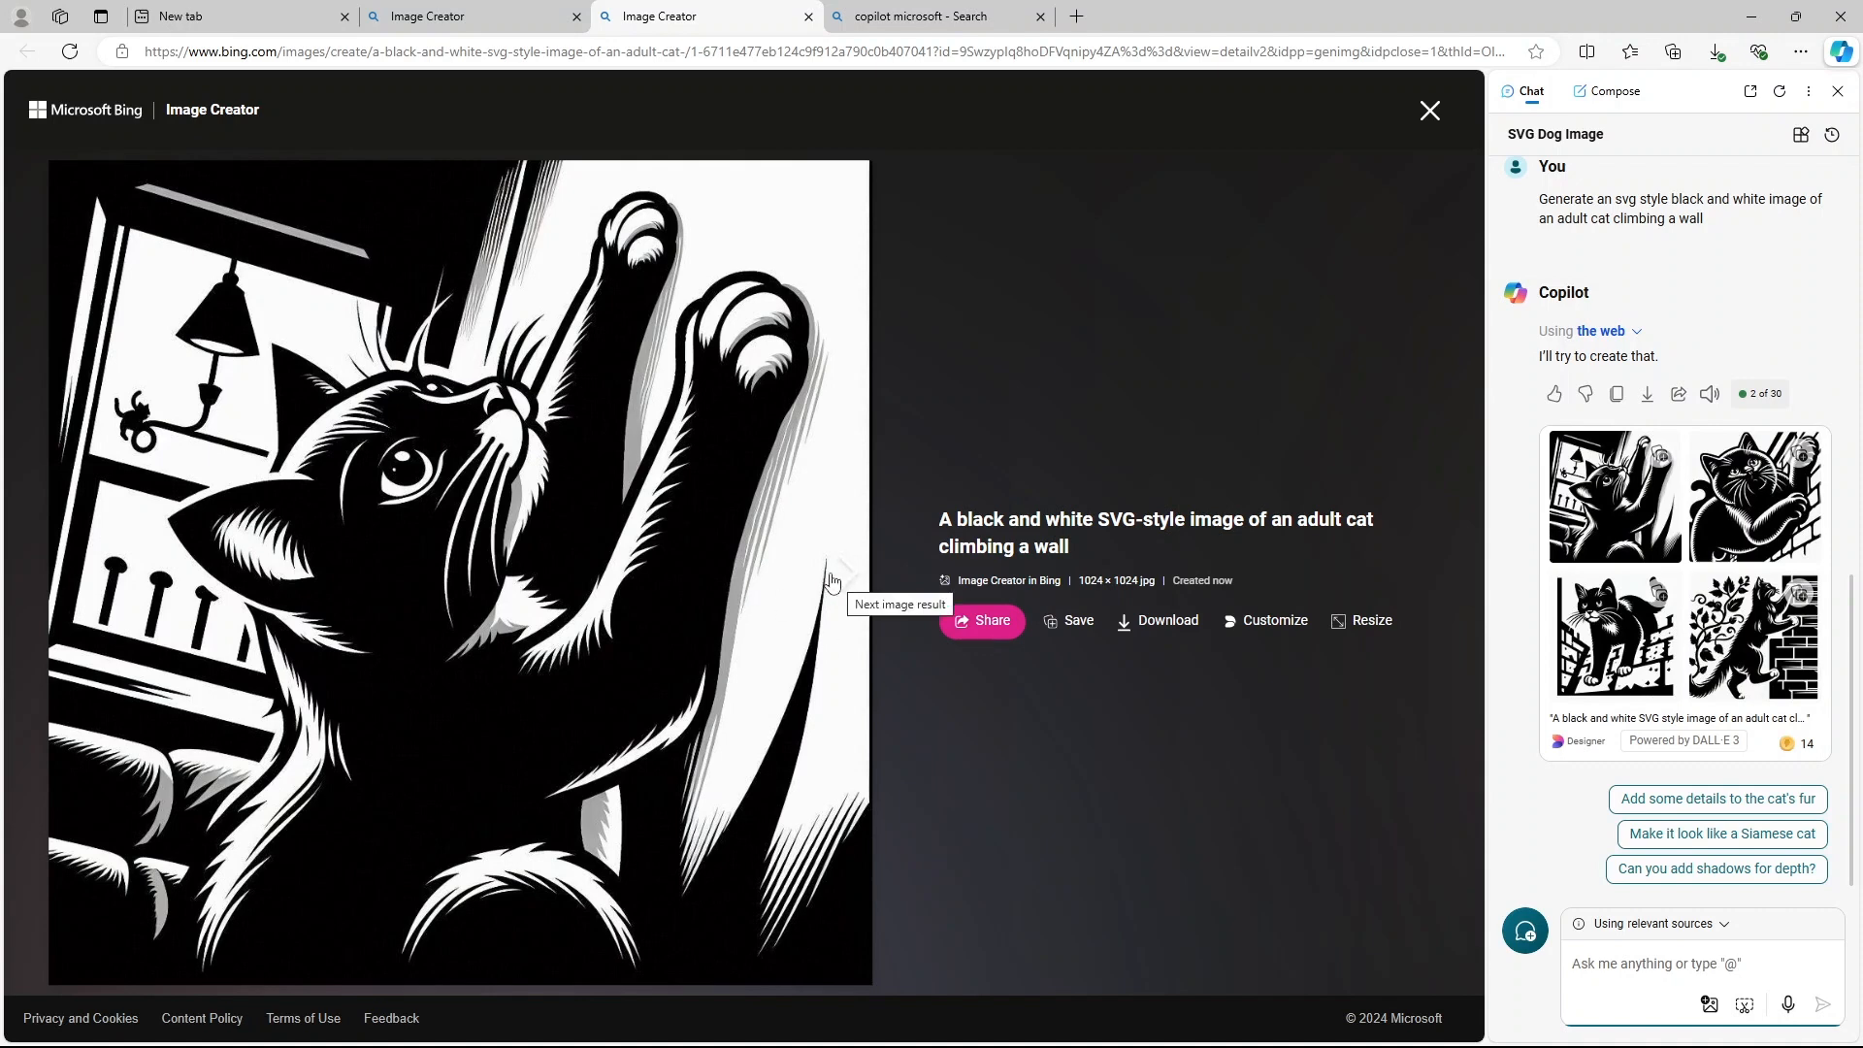
pyautogui.moveTo(841, 604)
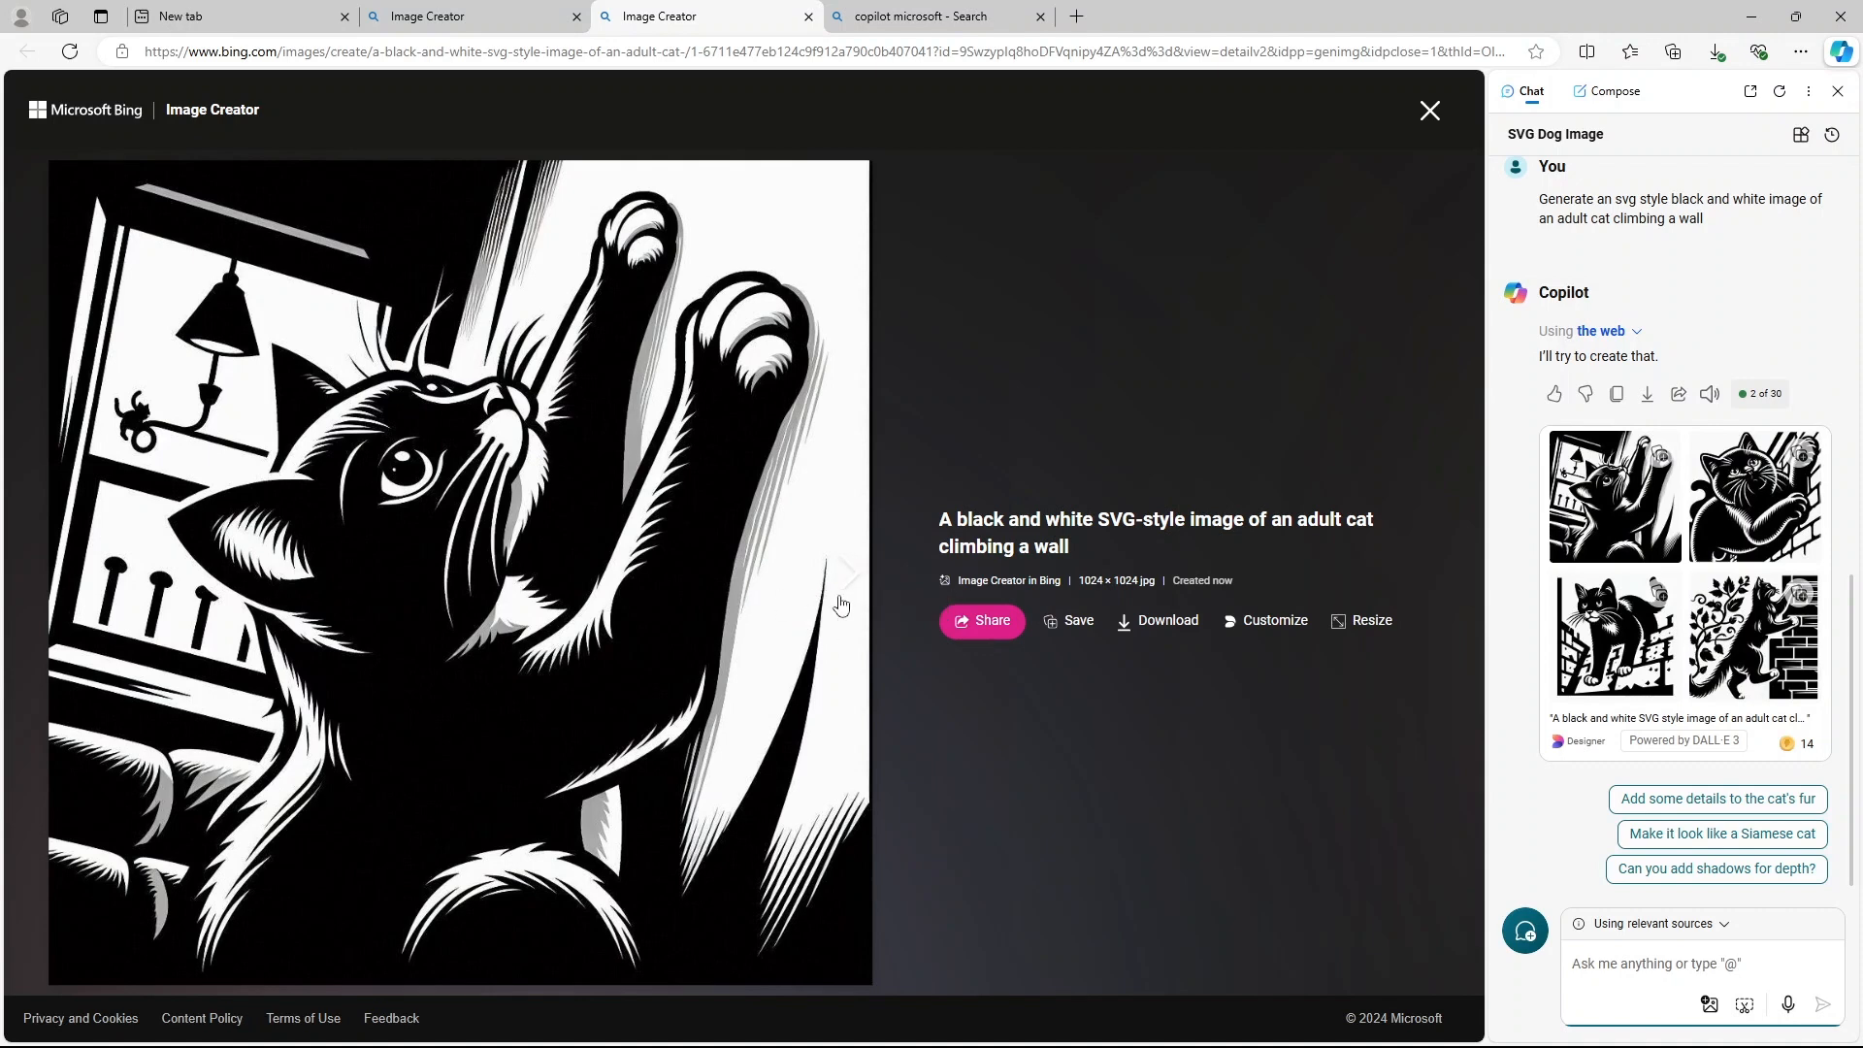
pyautogui.click(848, 571)
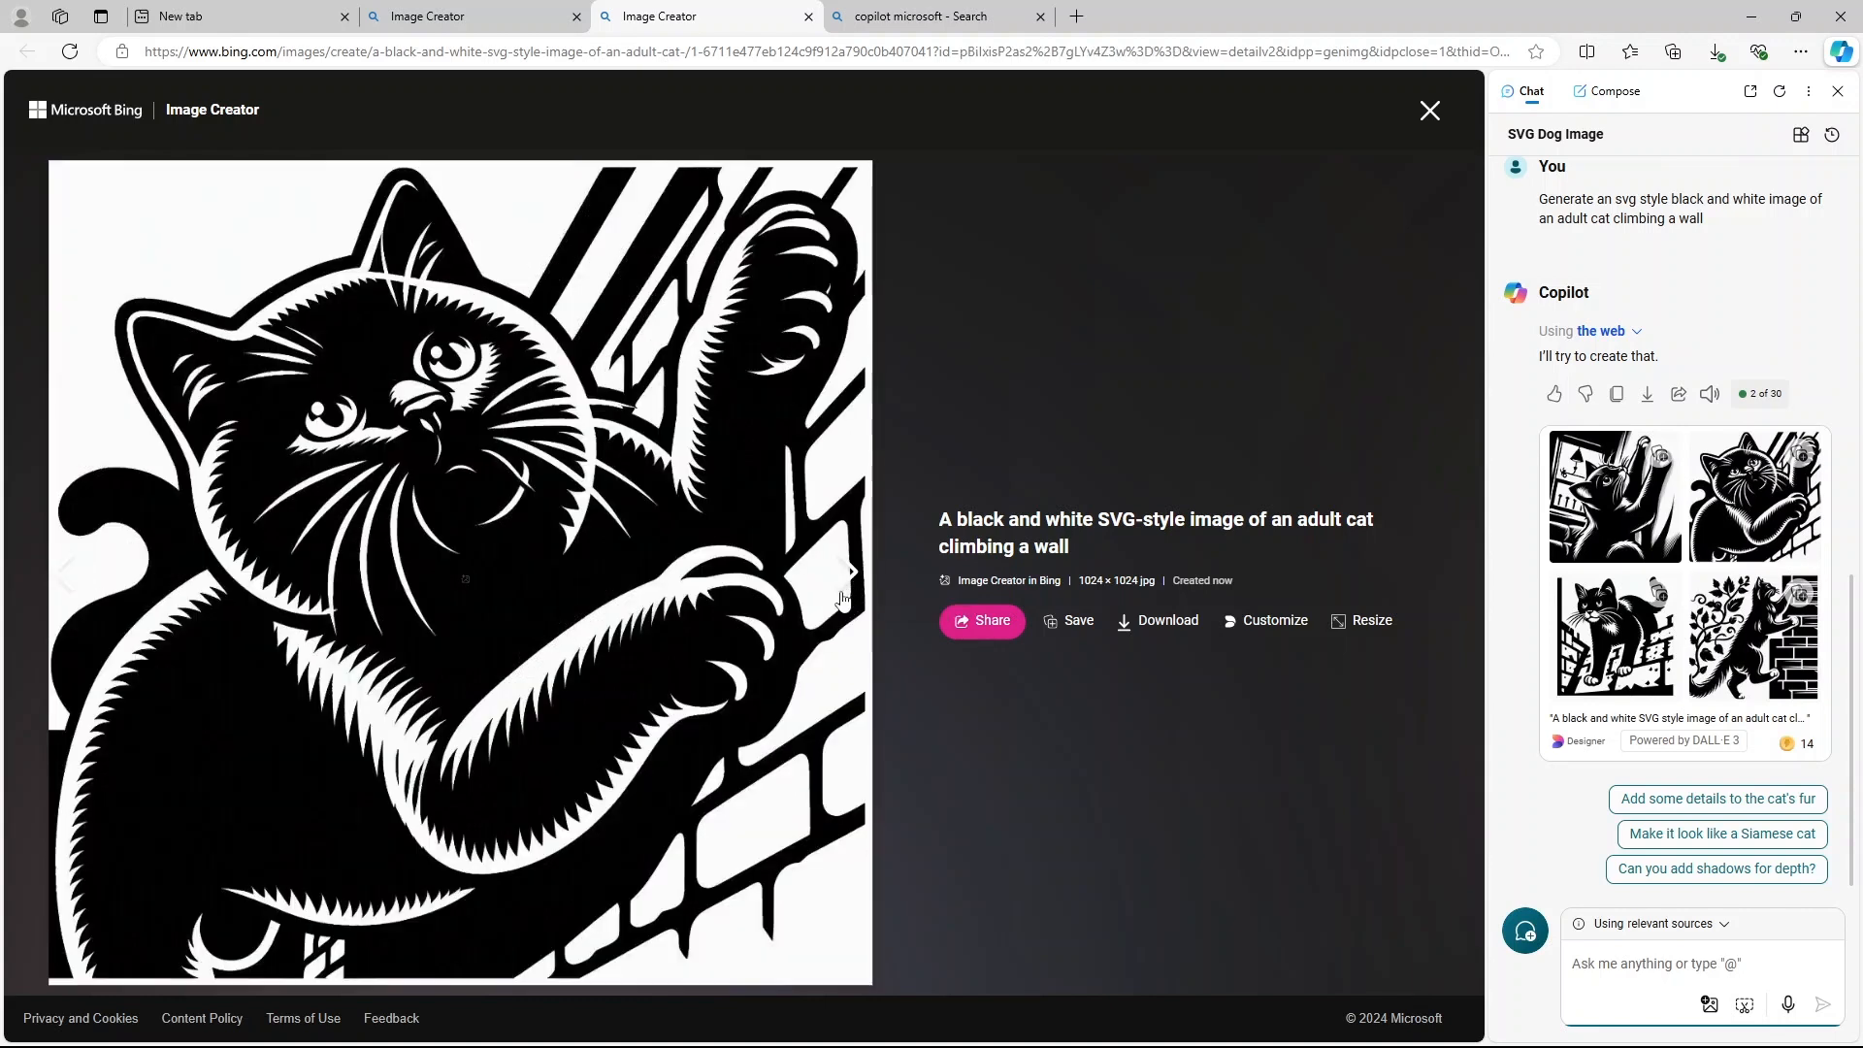
pyautogui.click(851, 572)
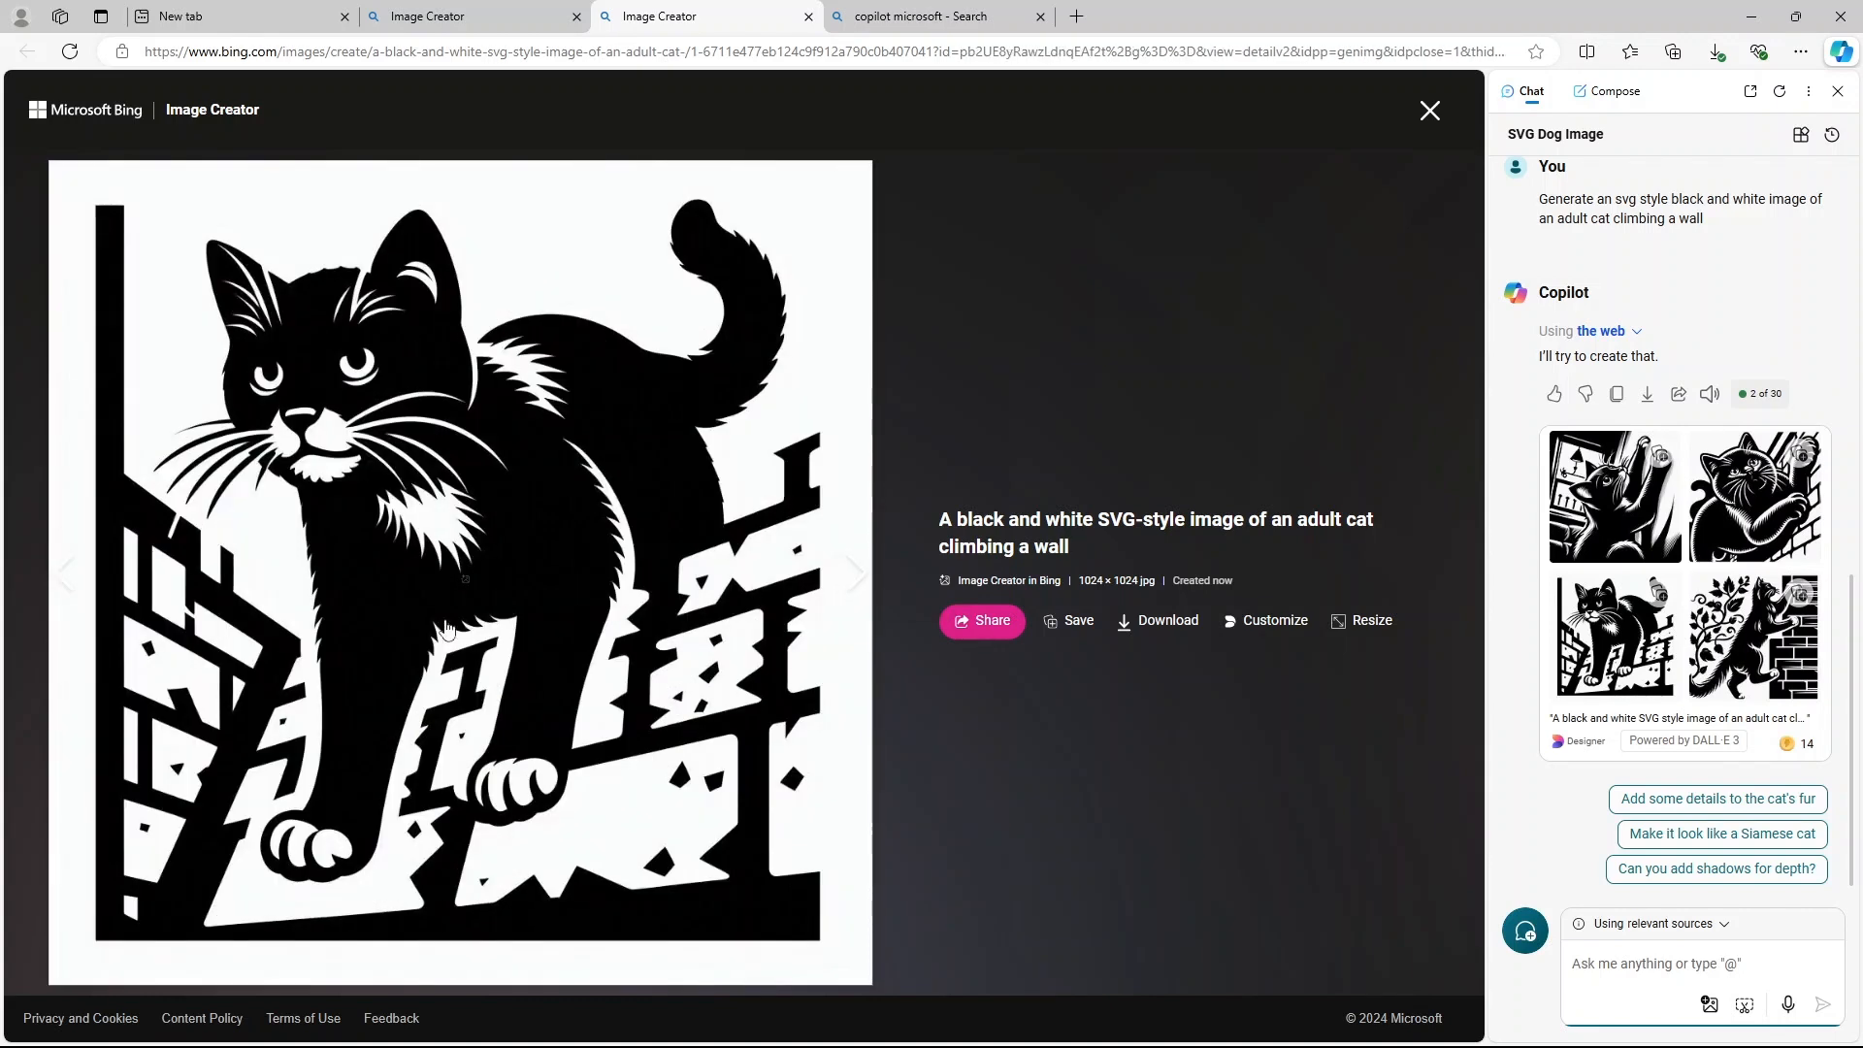
pyautogui.moveTo(850, 576)
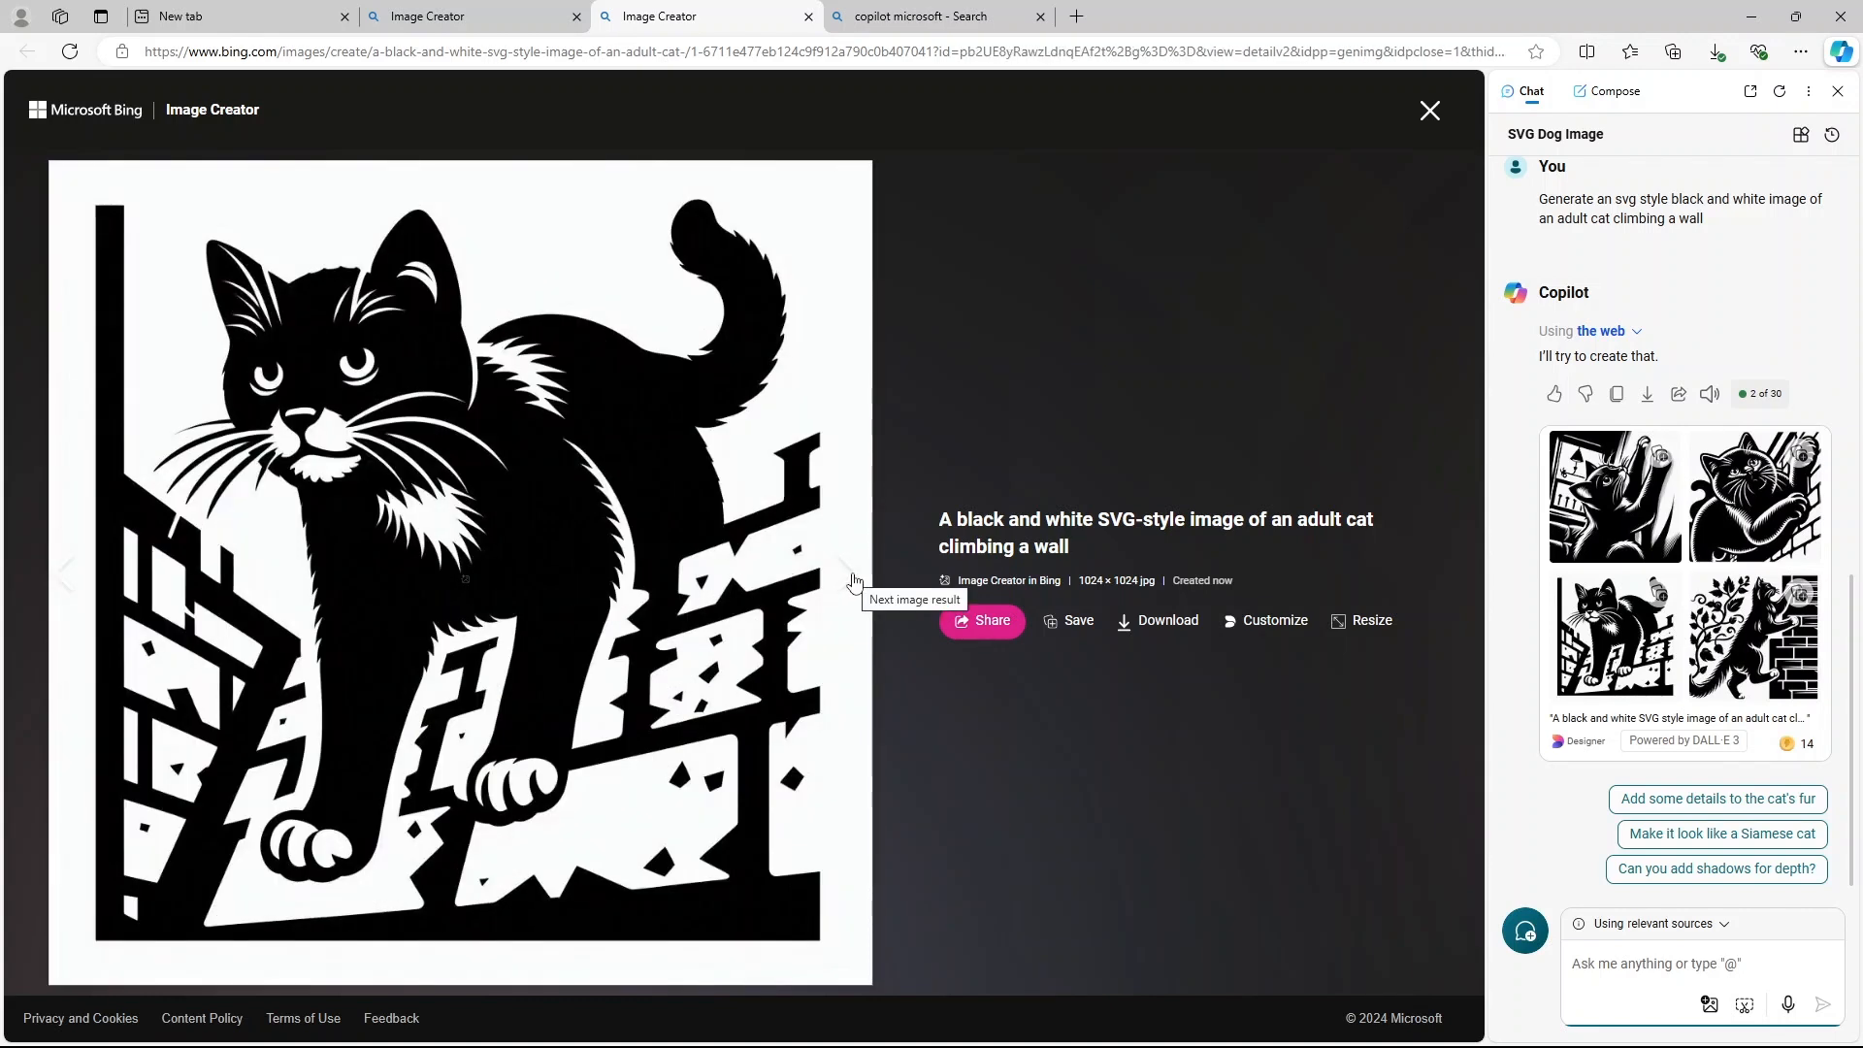
pyautogui.click(843, 573)
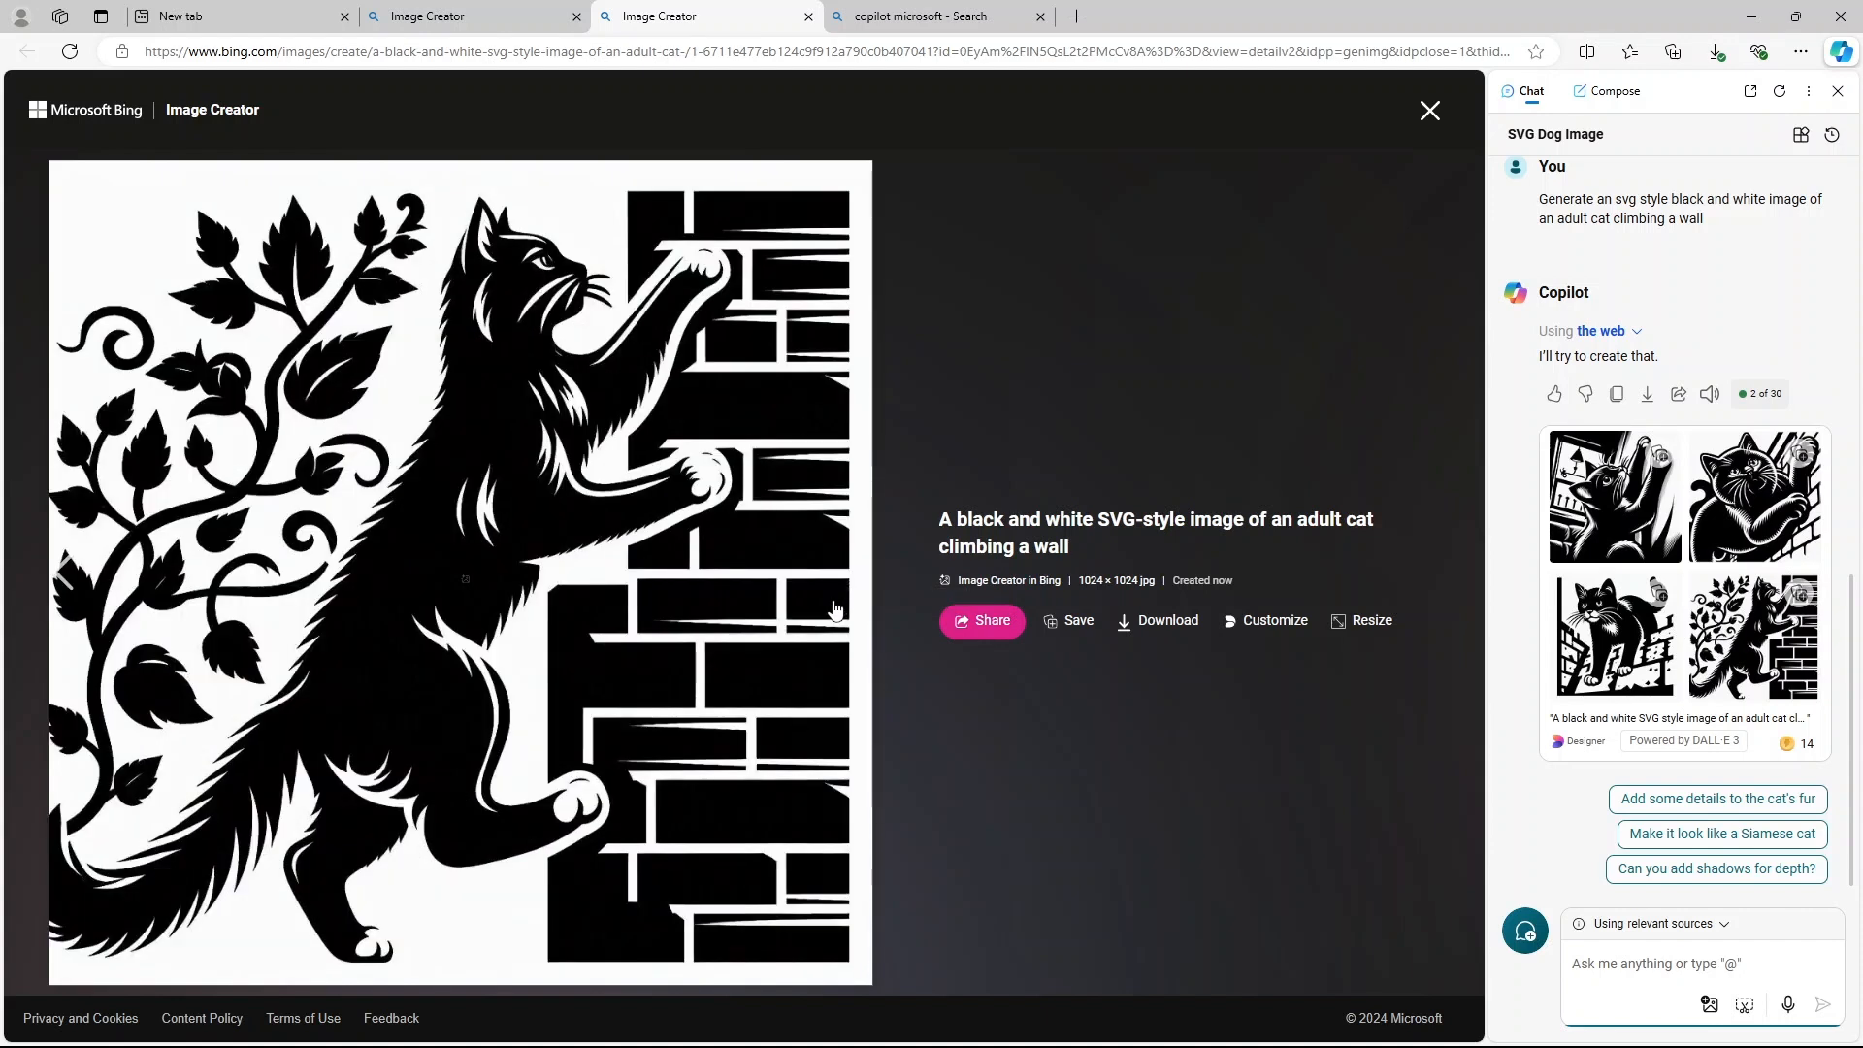
pyautogui.moveTo(699, 423)
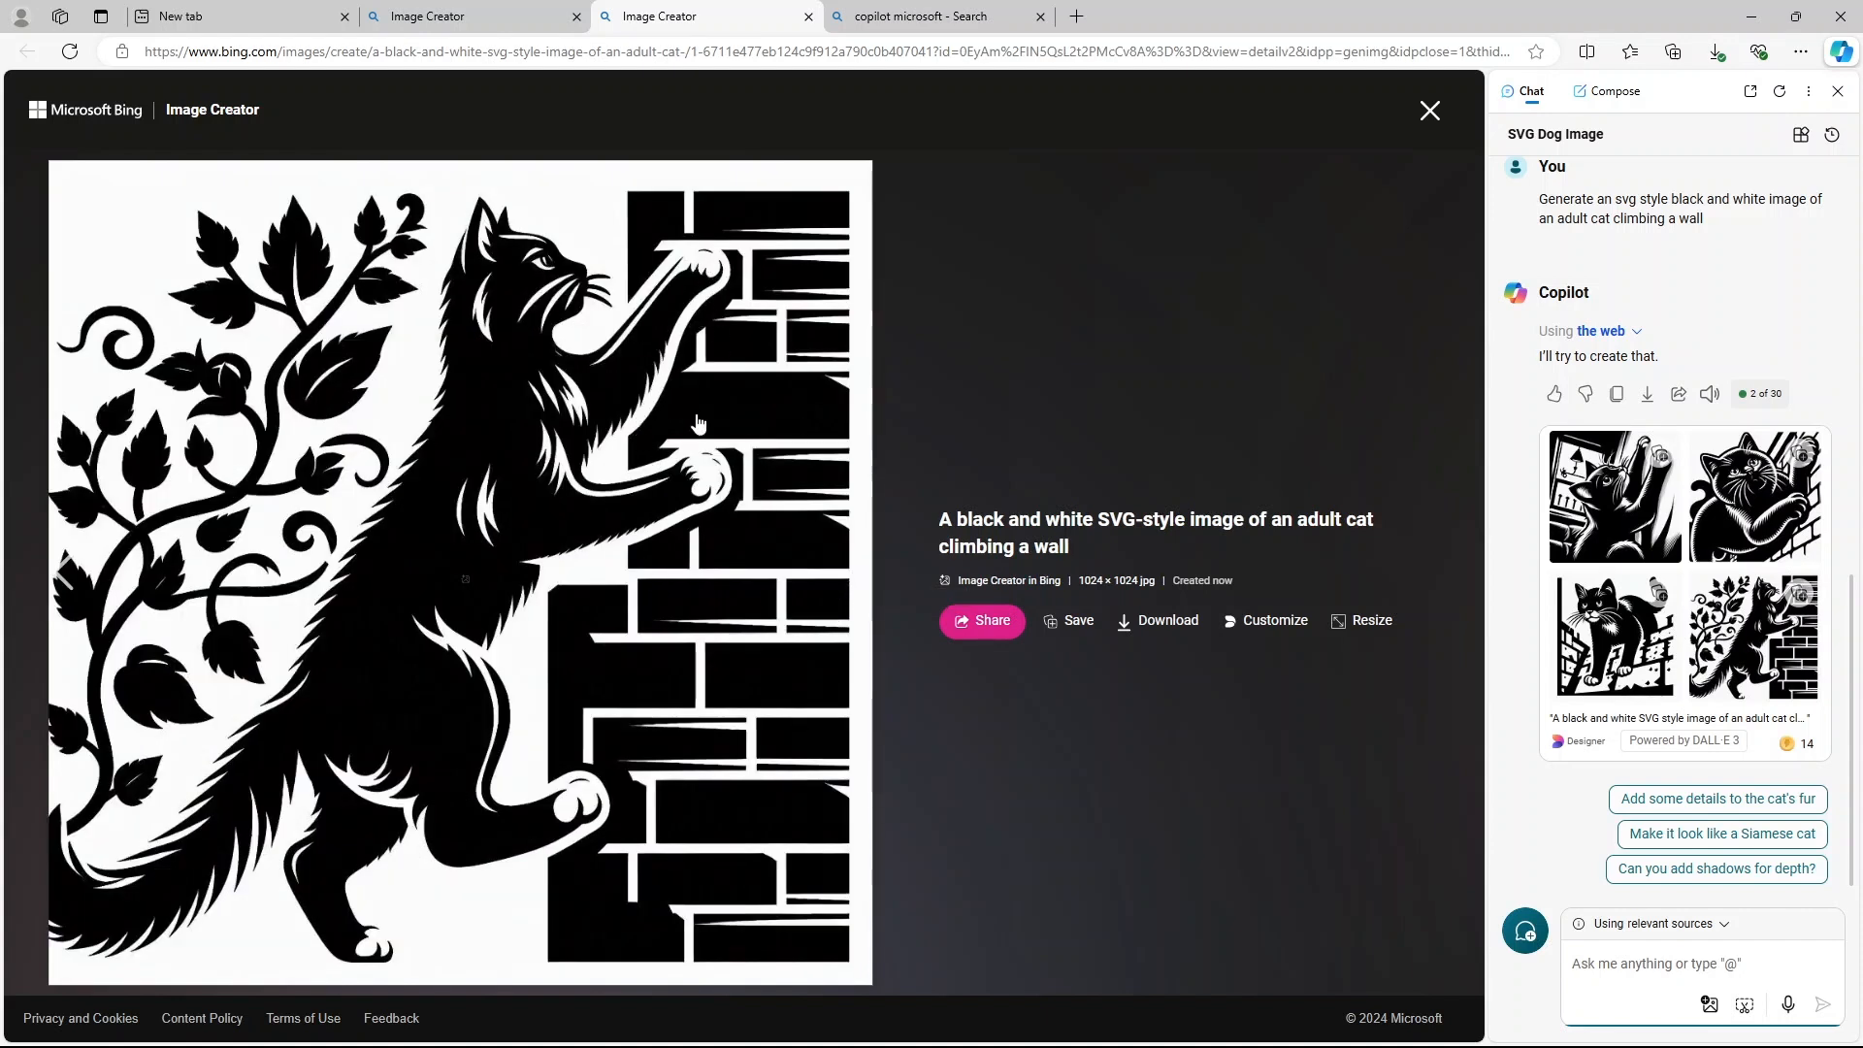
pyautogui.moveTo(594, 787)
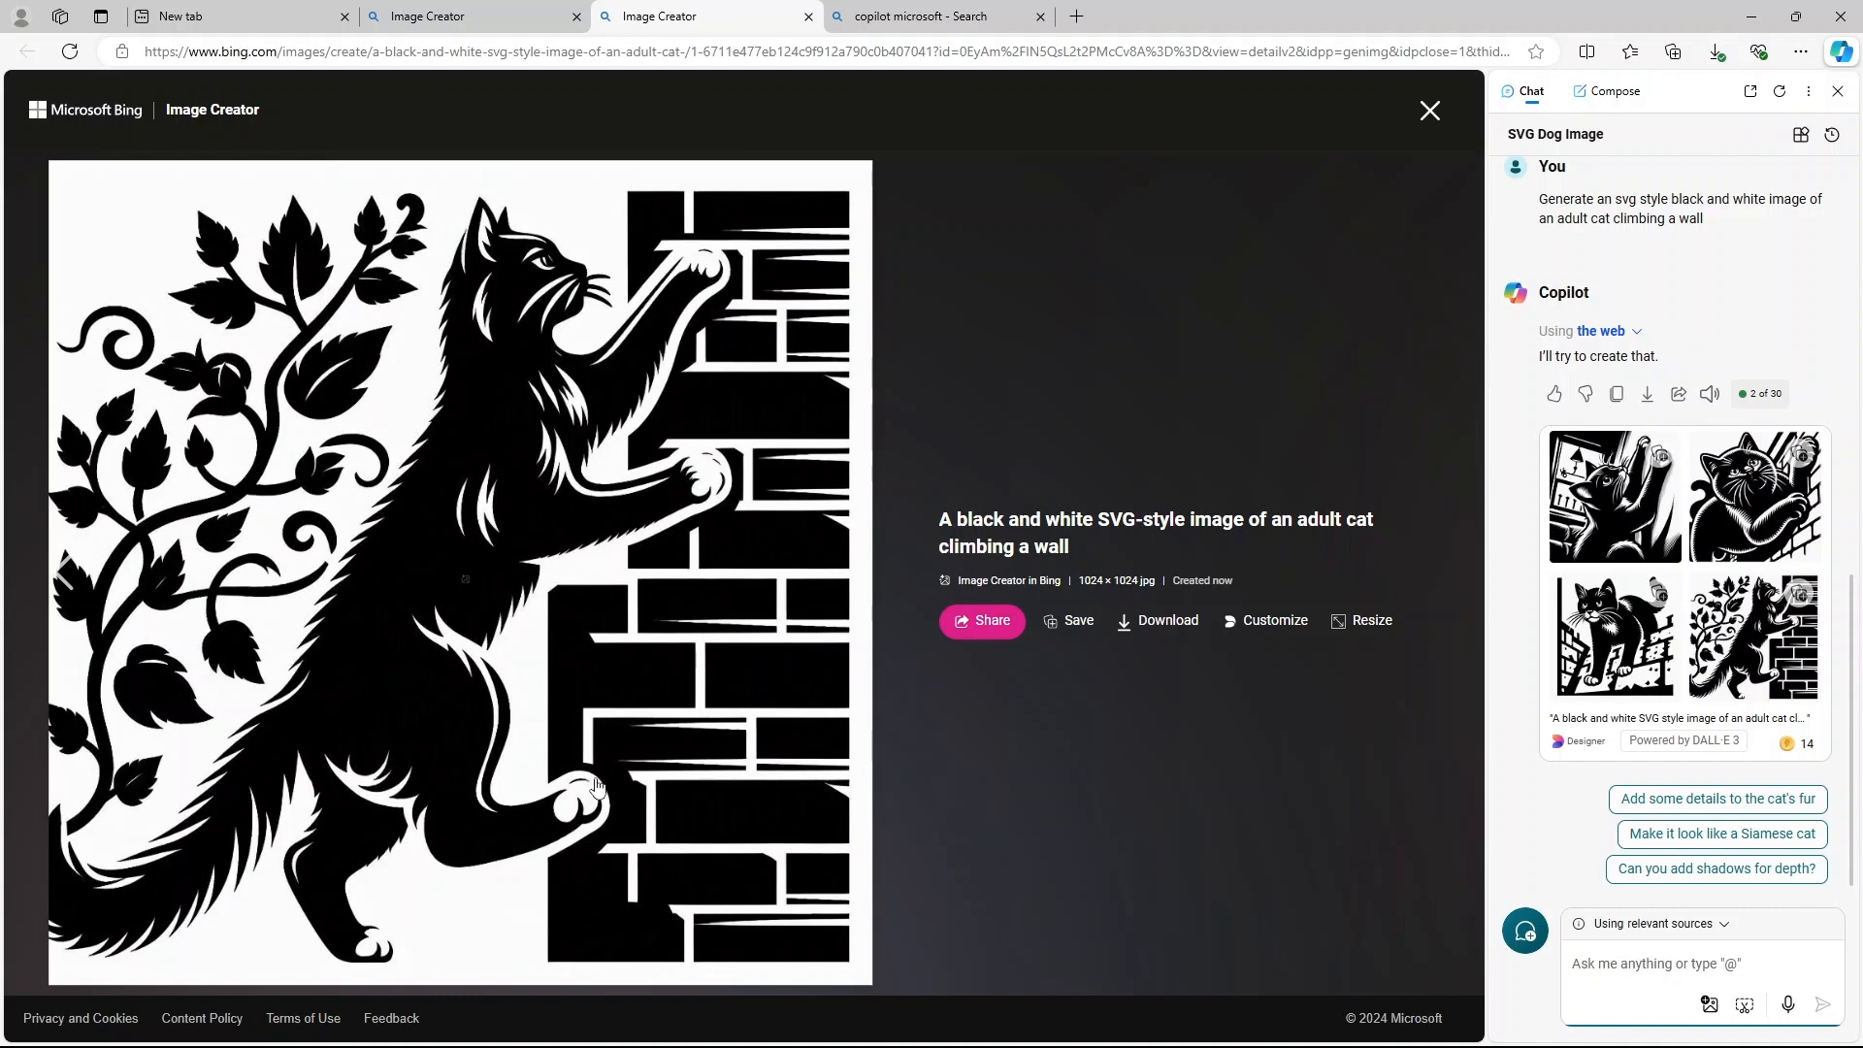
pyautogui.moveTo(868, 605)
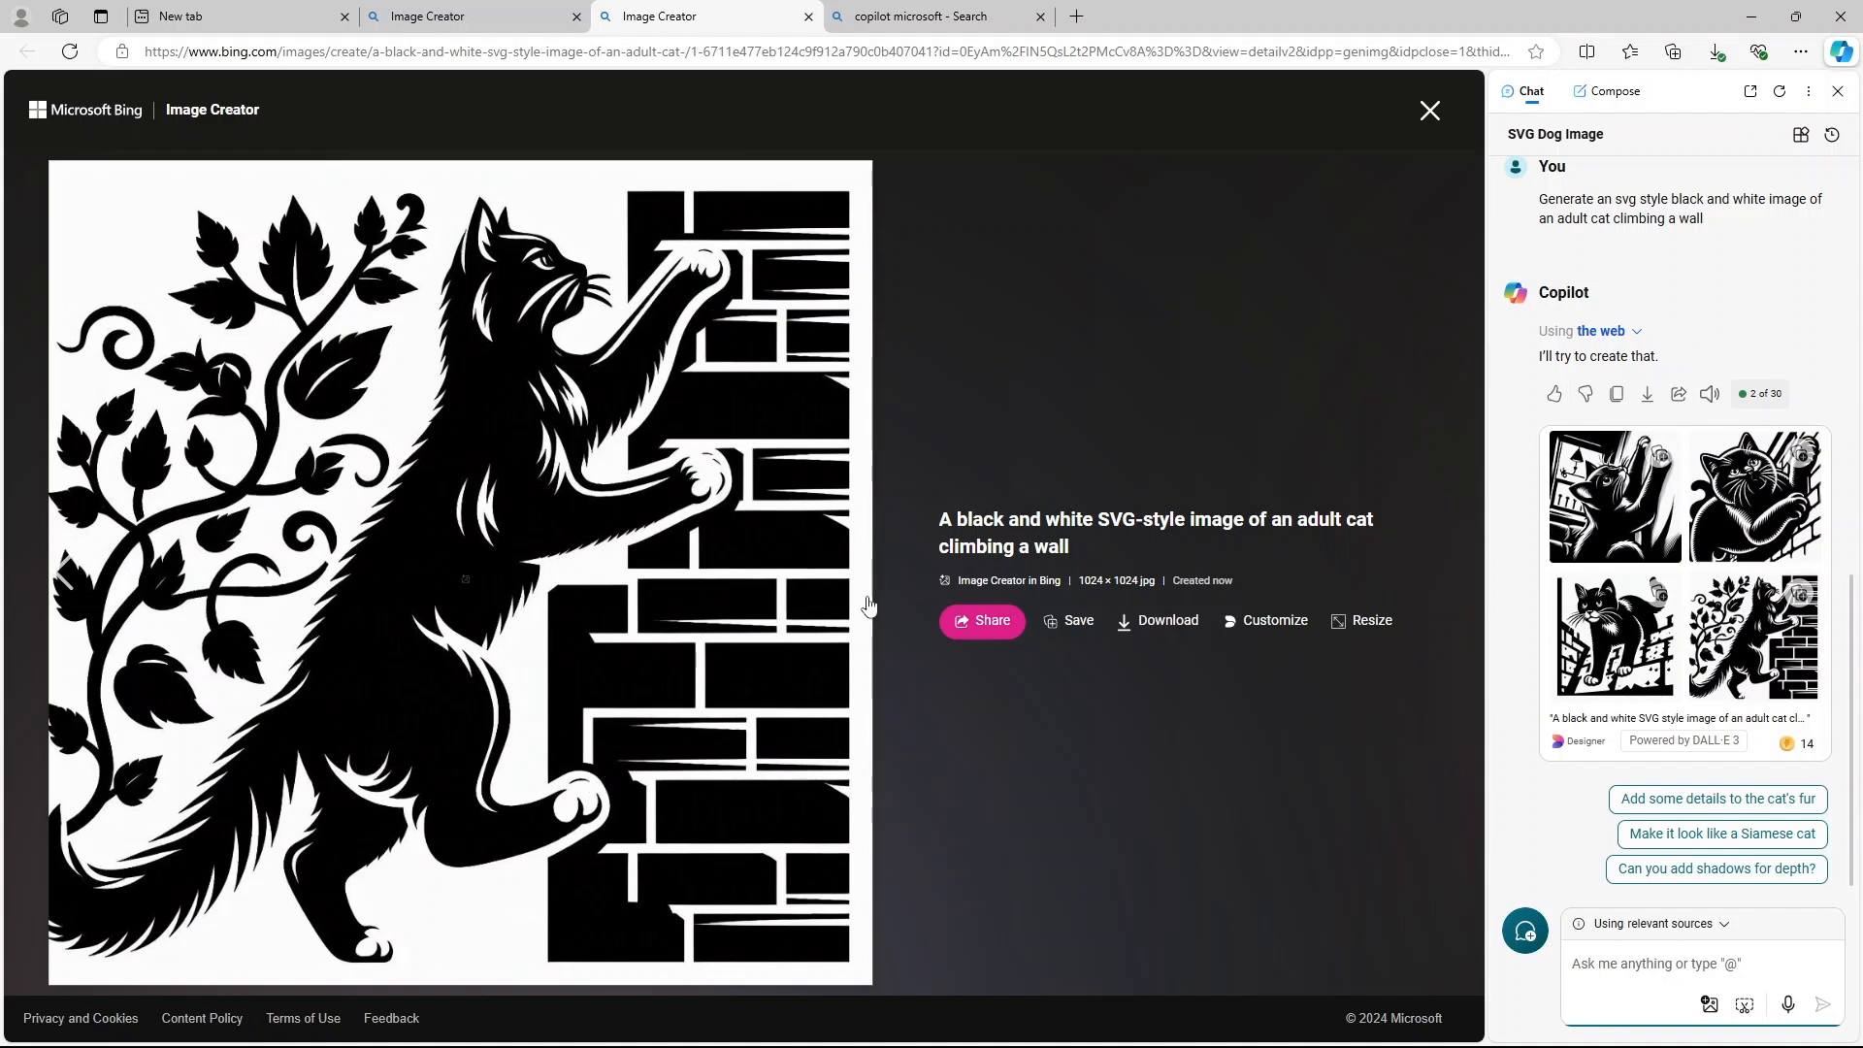
pyautogui.moveTo(71, 571)
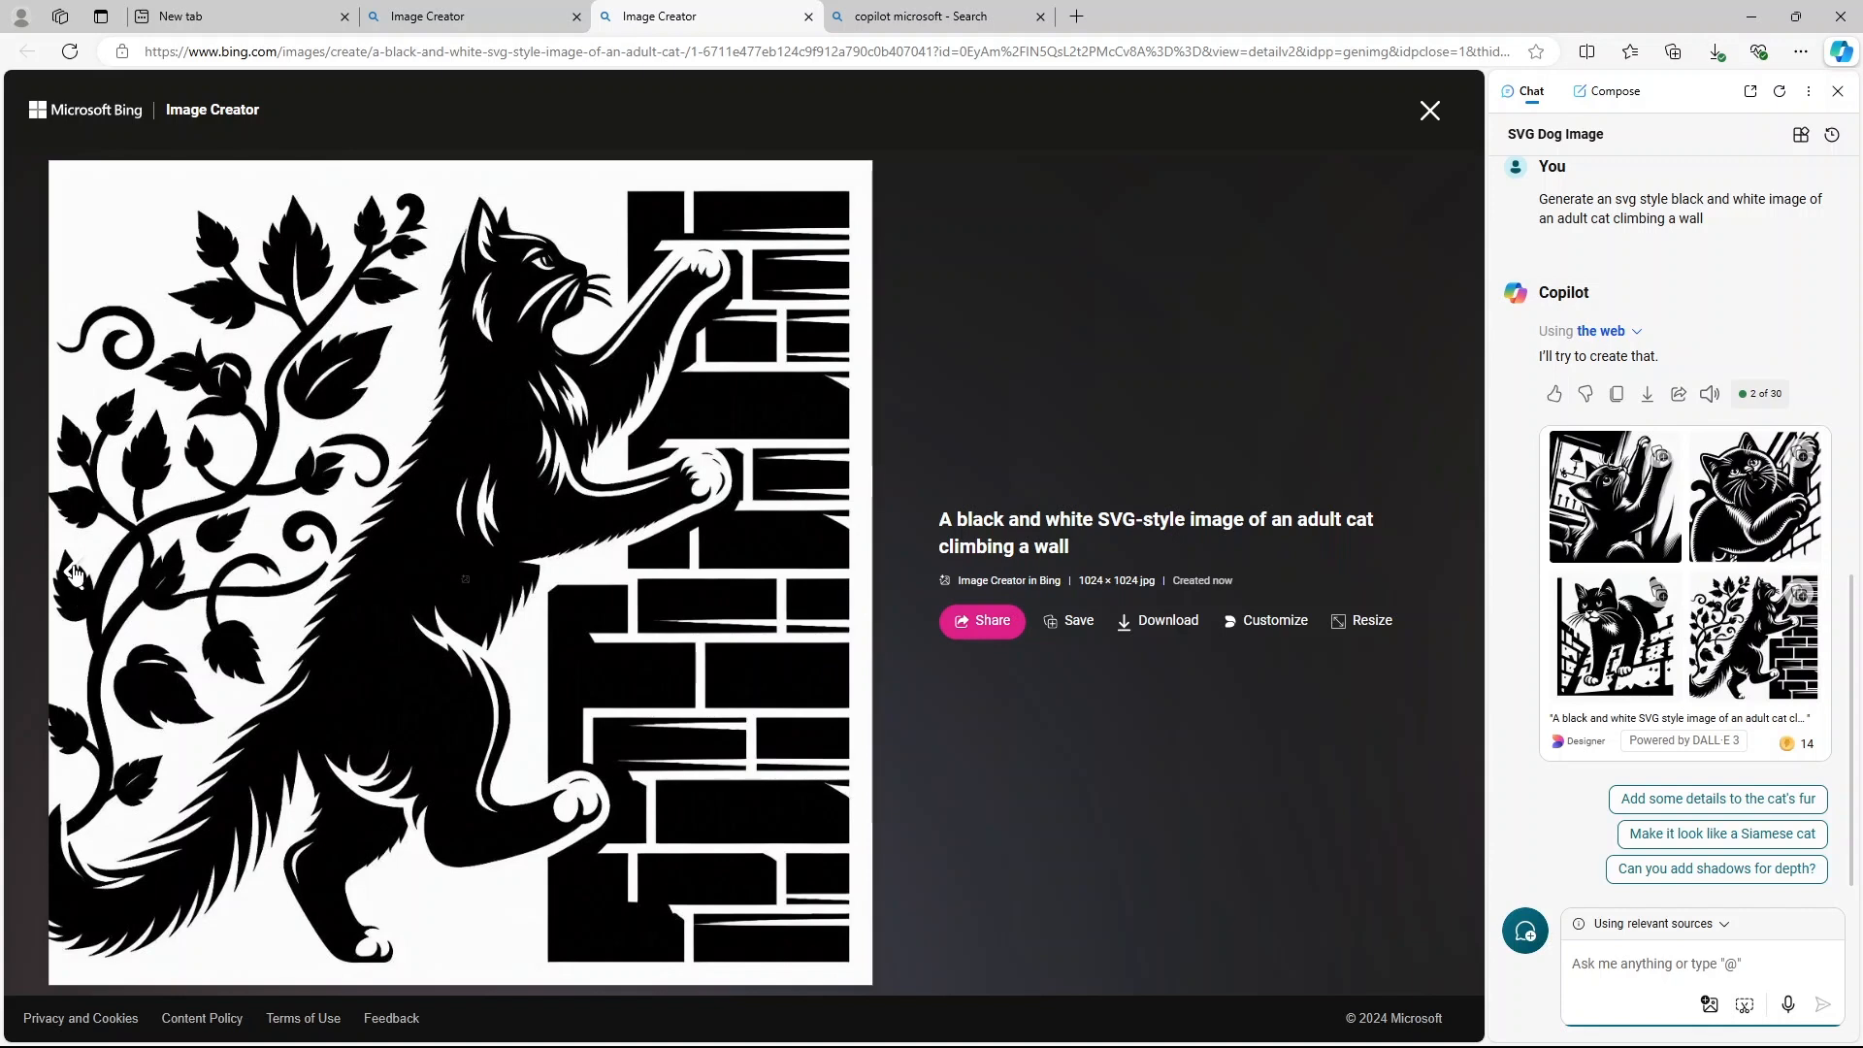
pyautogui.click(853, 573)
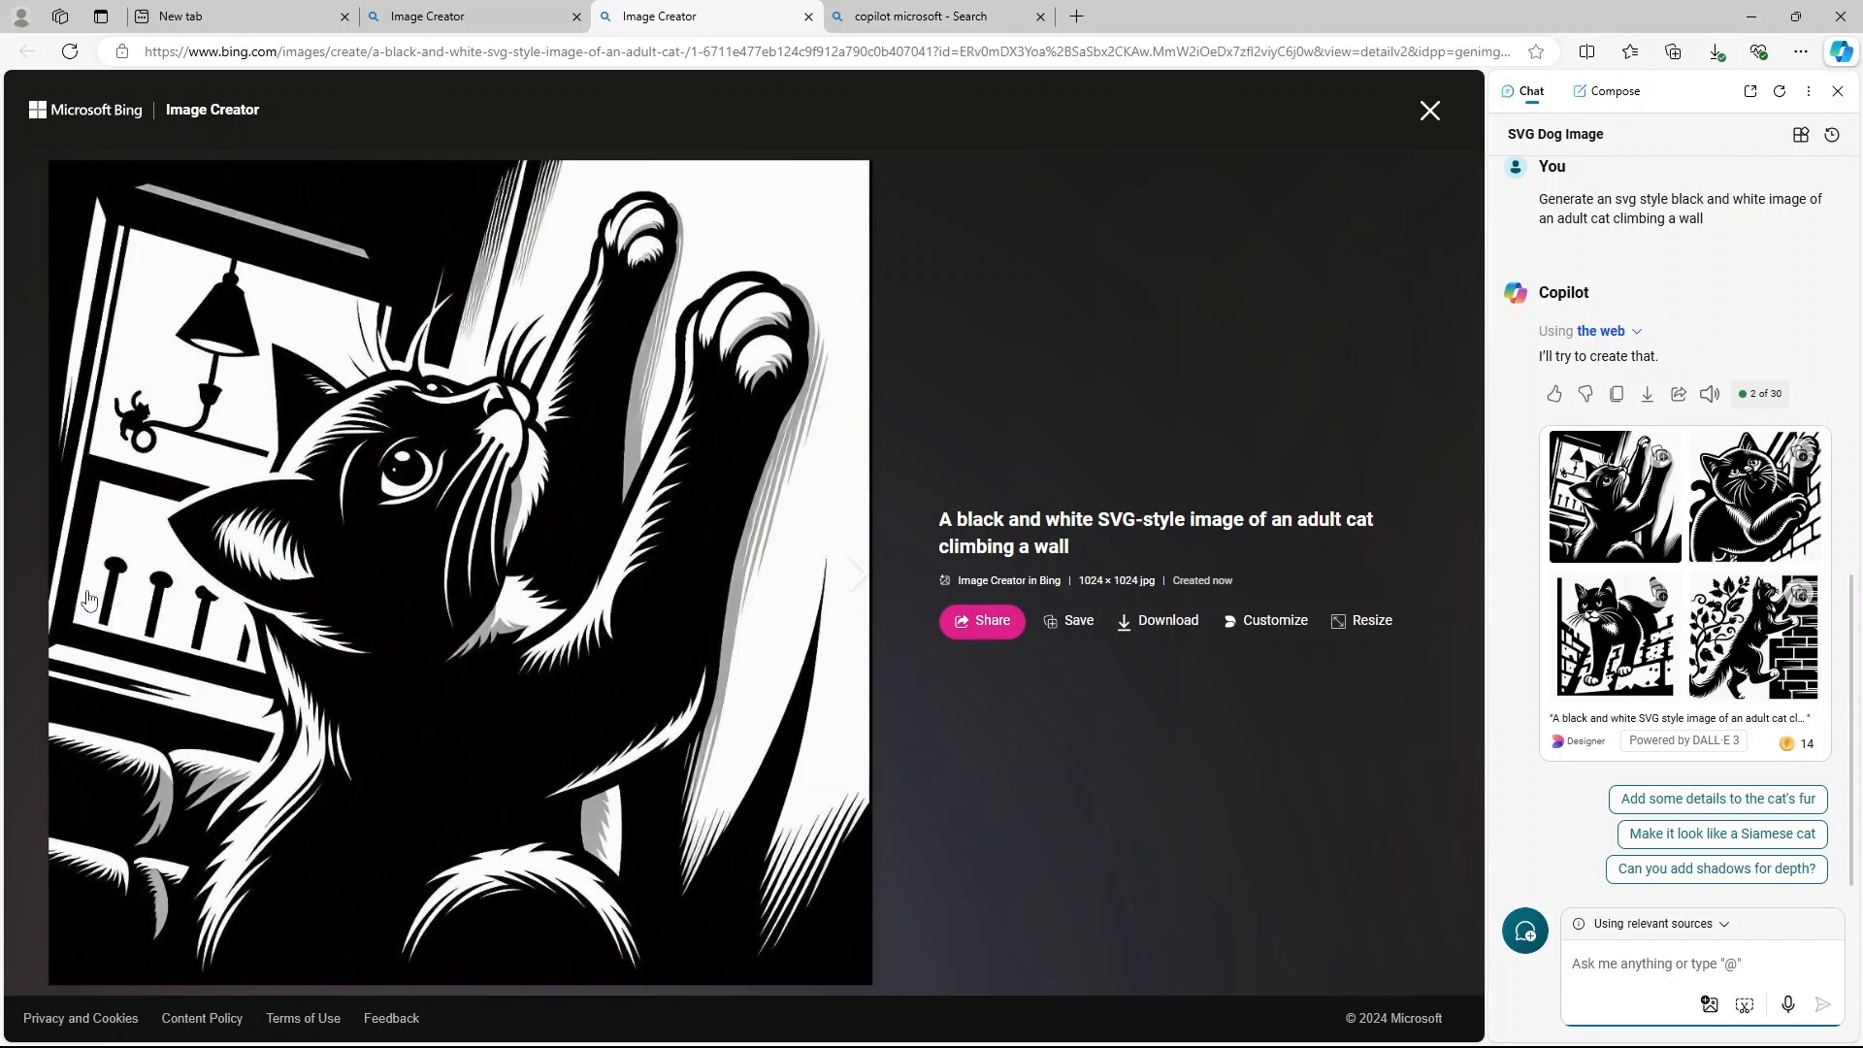
pyautogui.moveTo(730, 656)
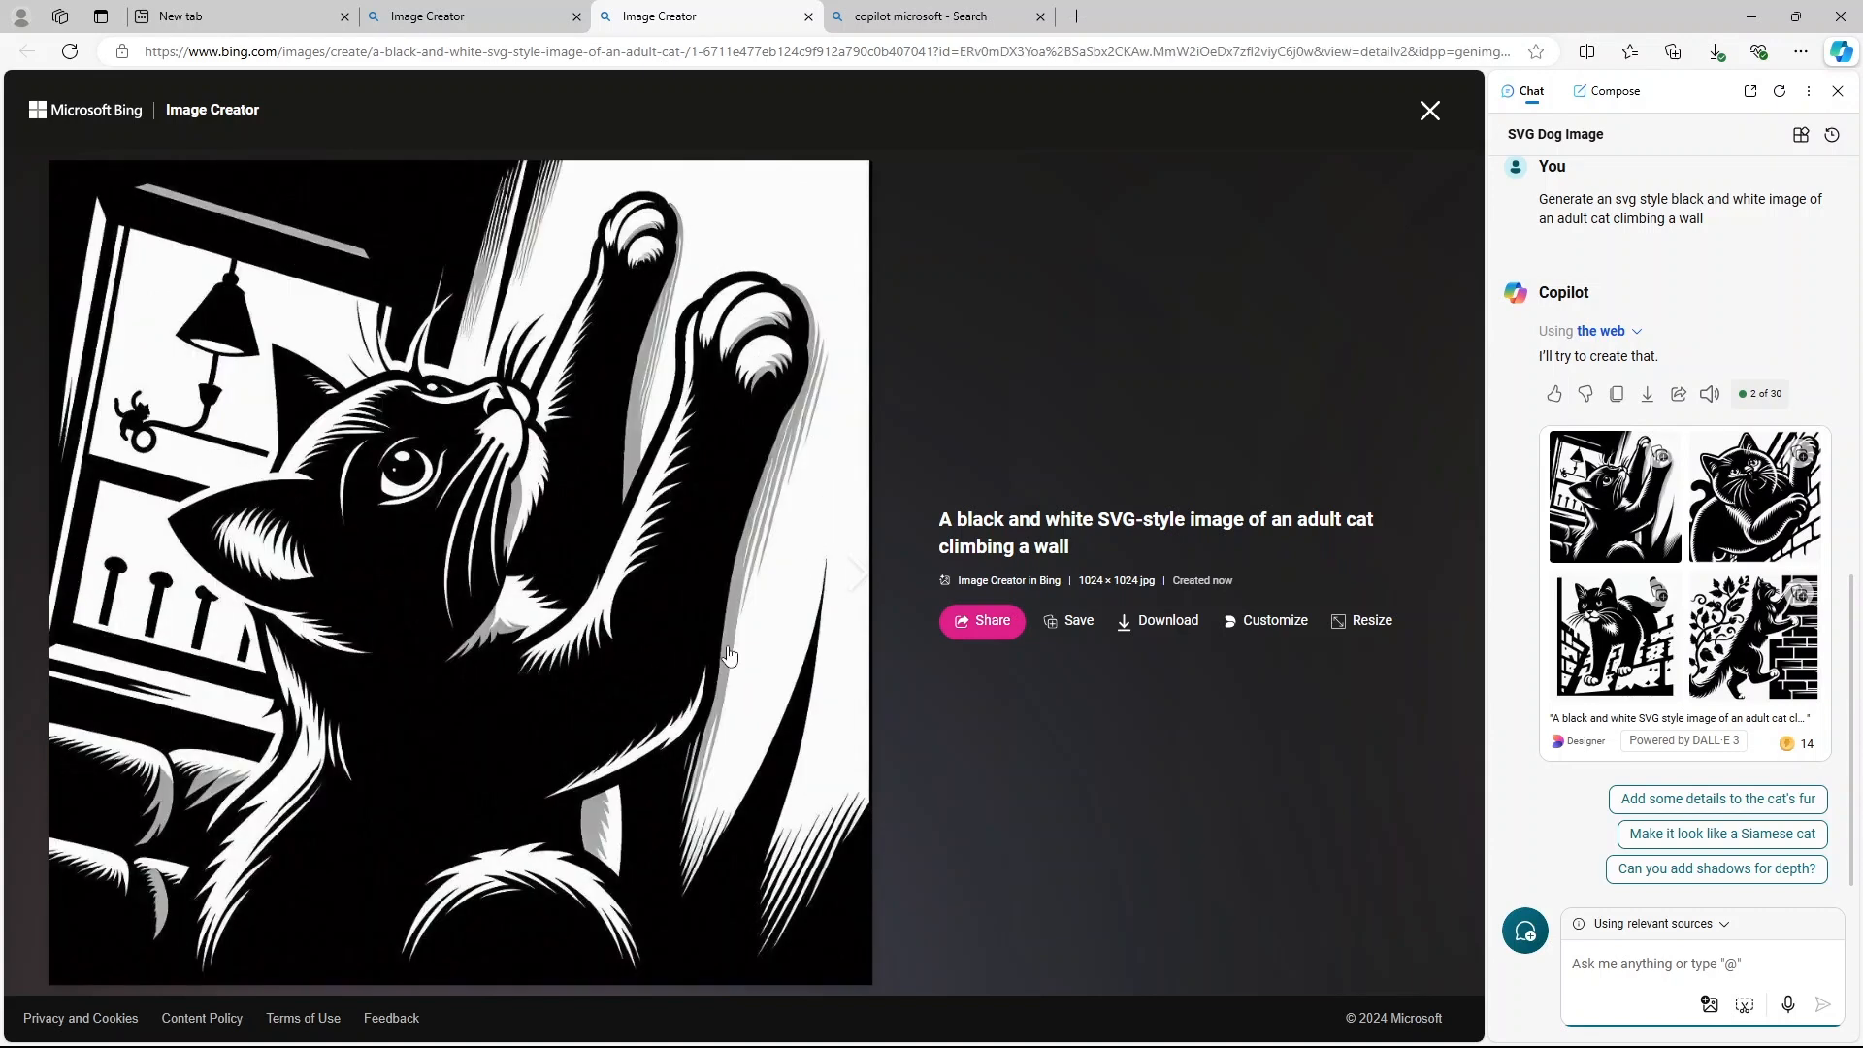
pyautogui.moveTo(752, 645)
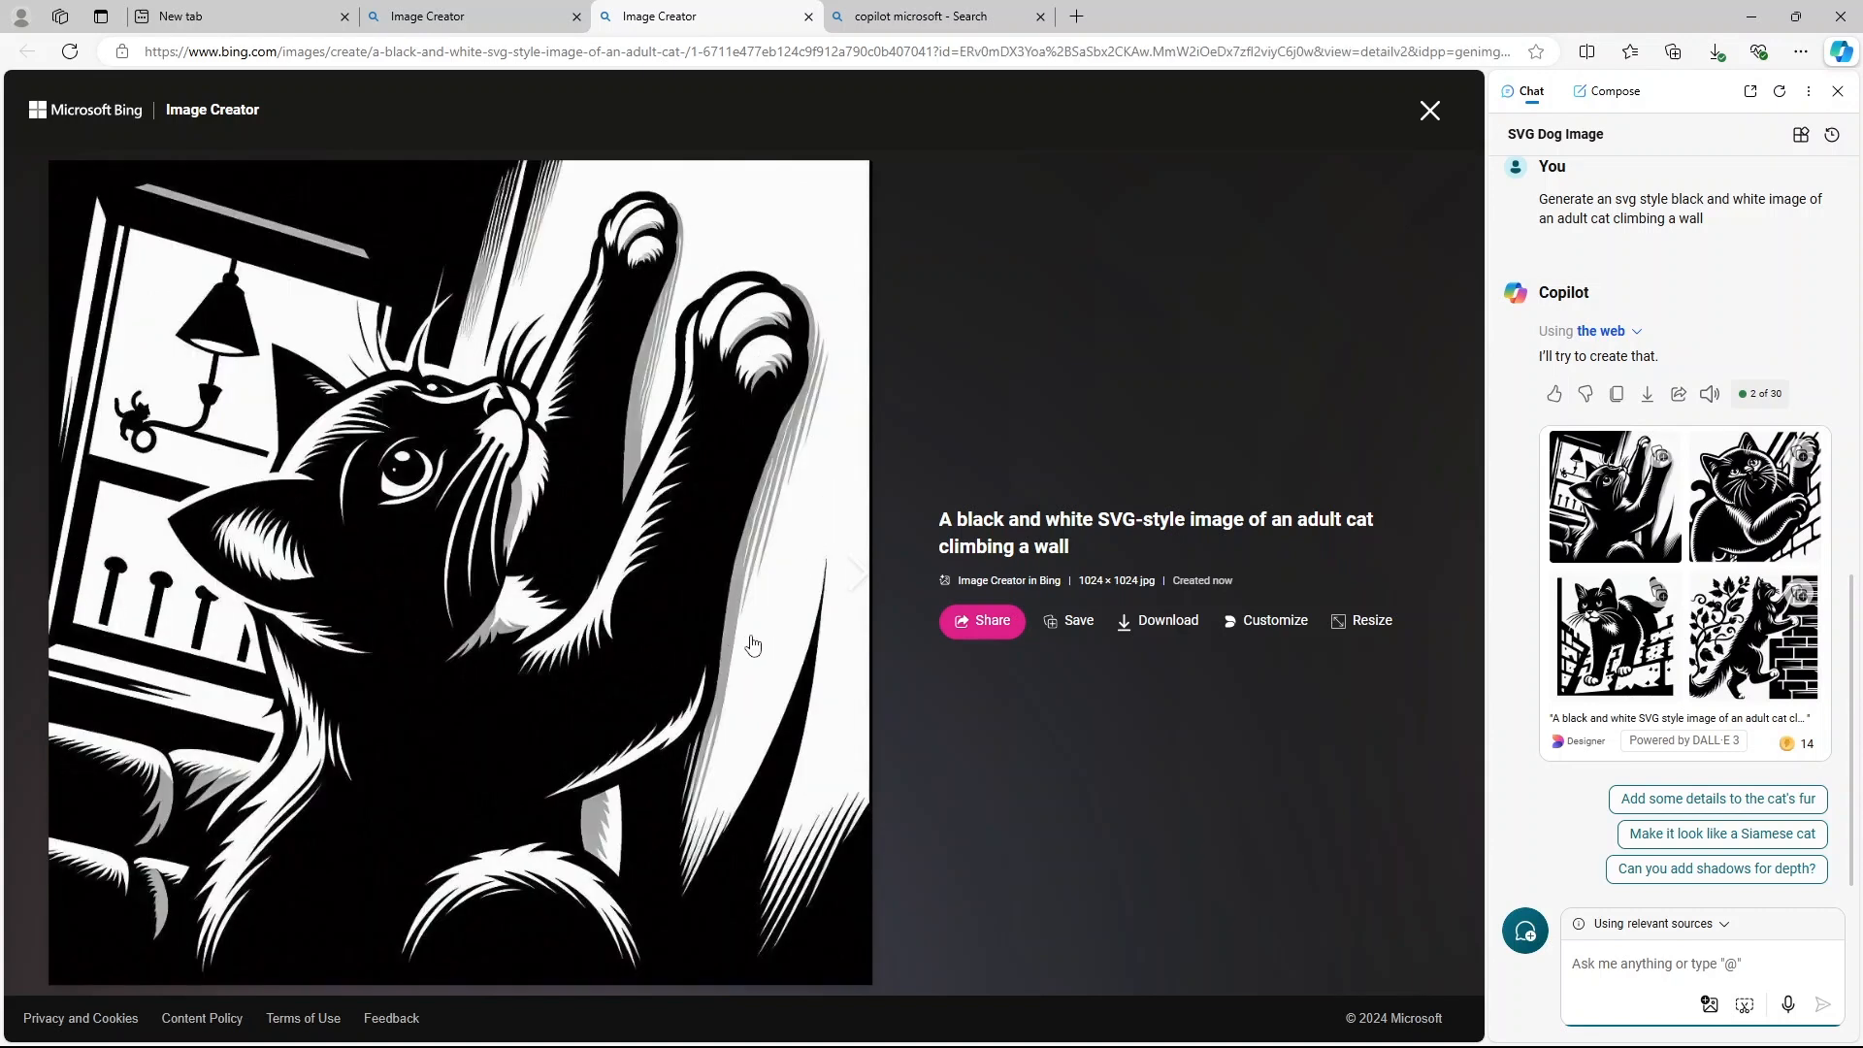
pyautogui.moveTo(602, 695)
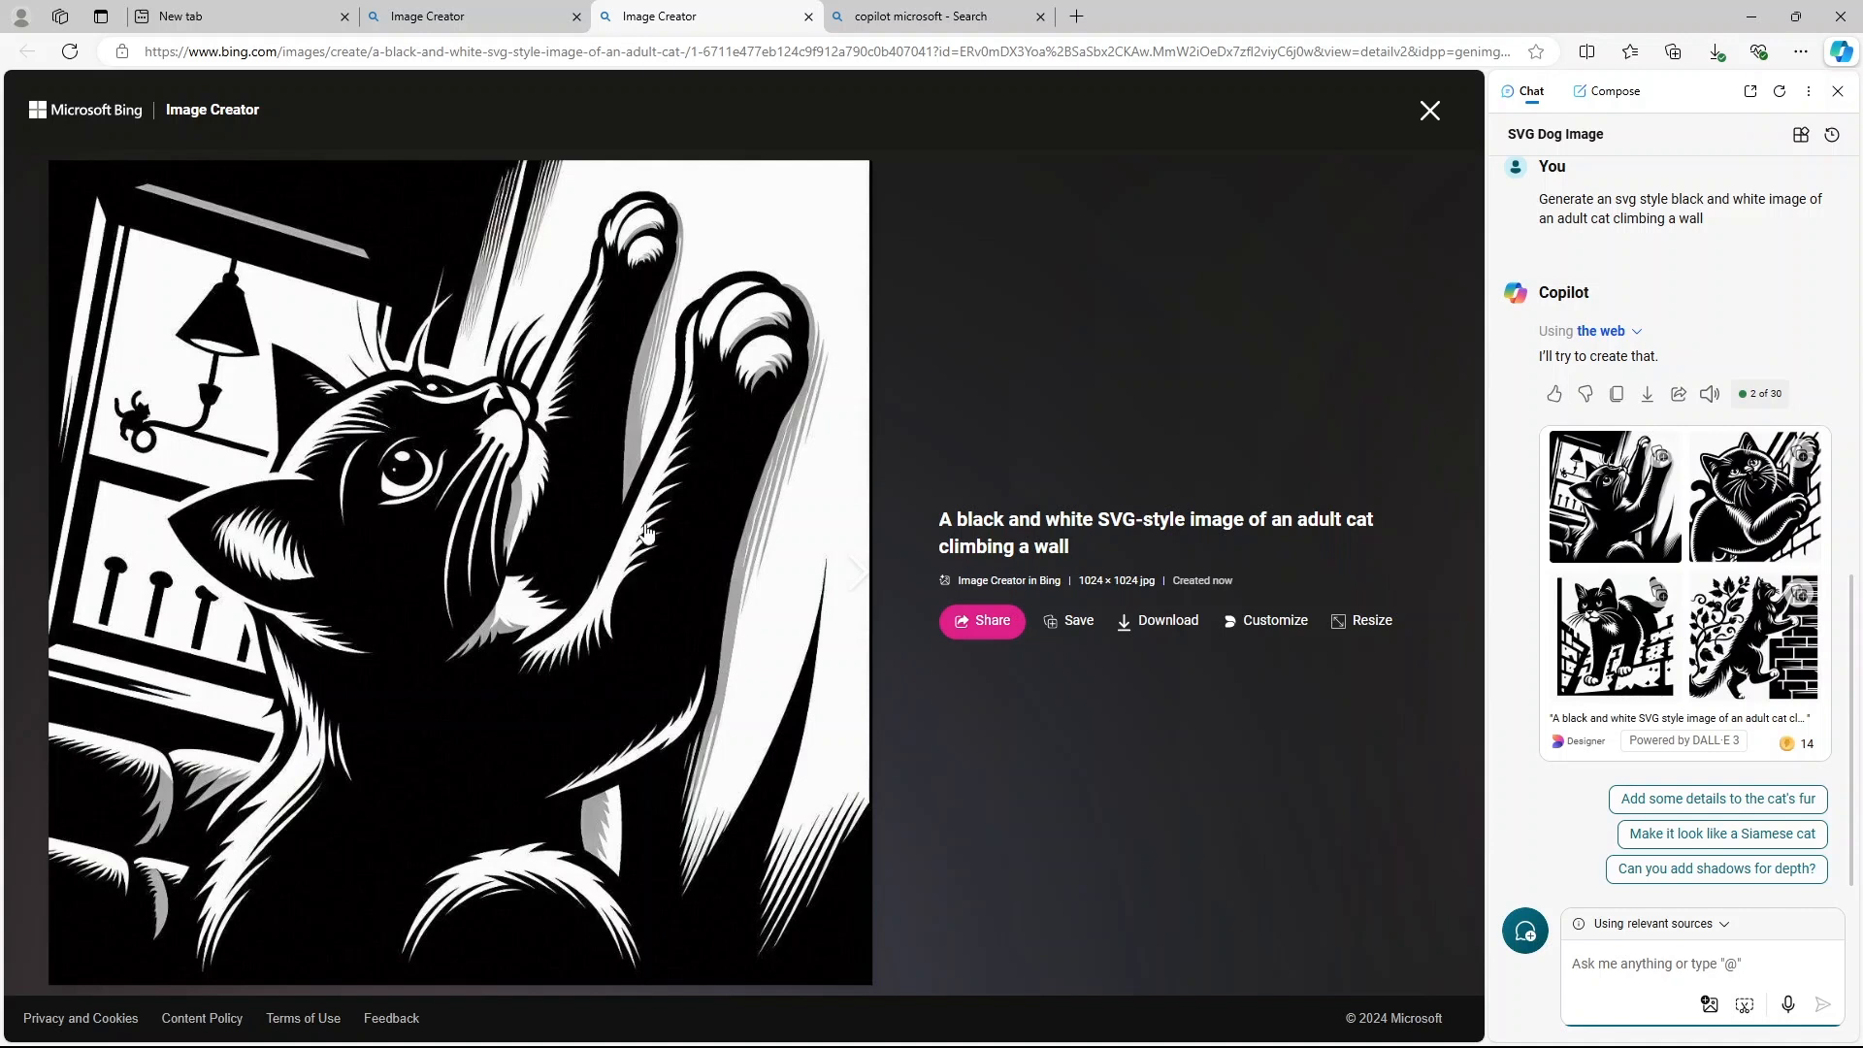
pyautogui.moveTo(584, 687)
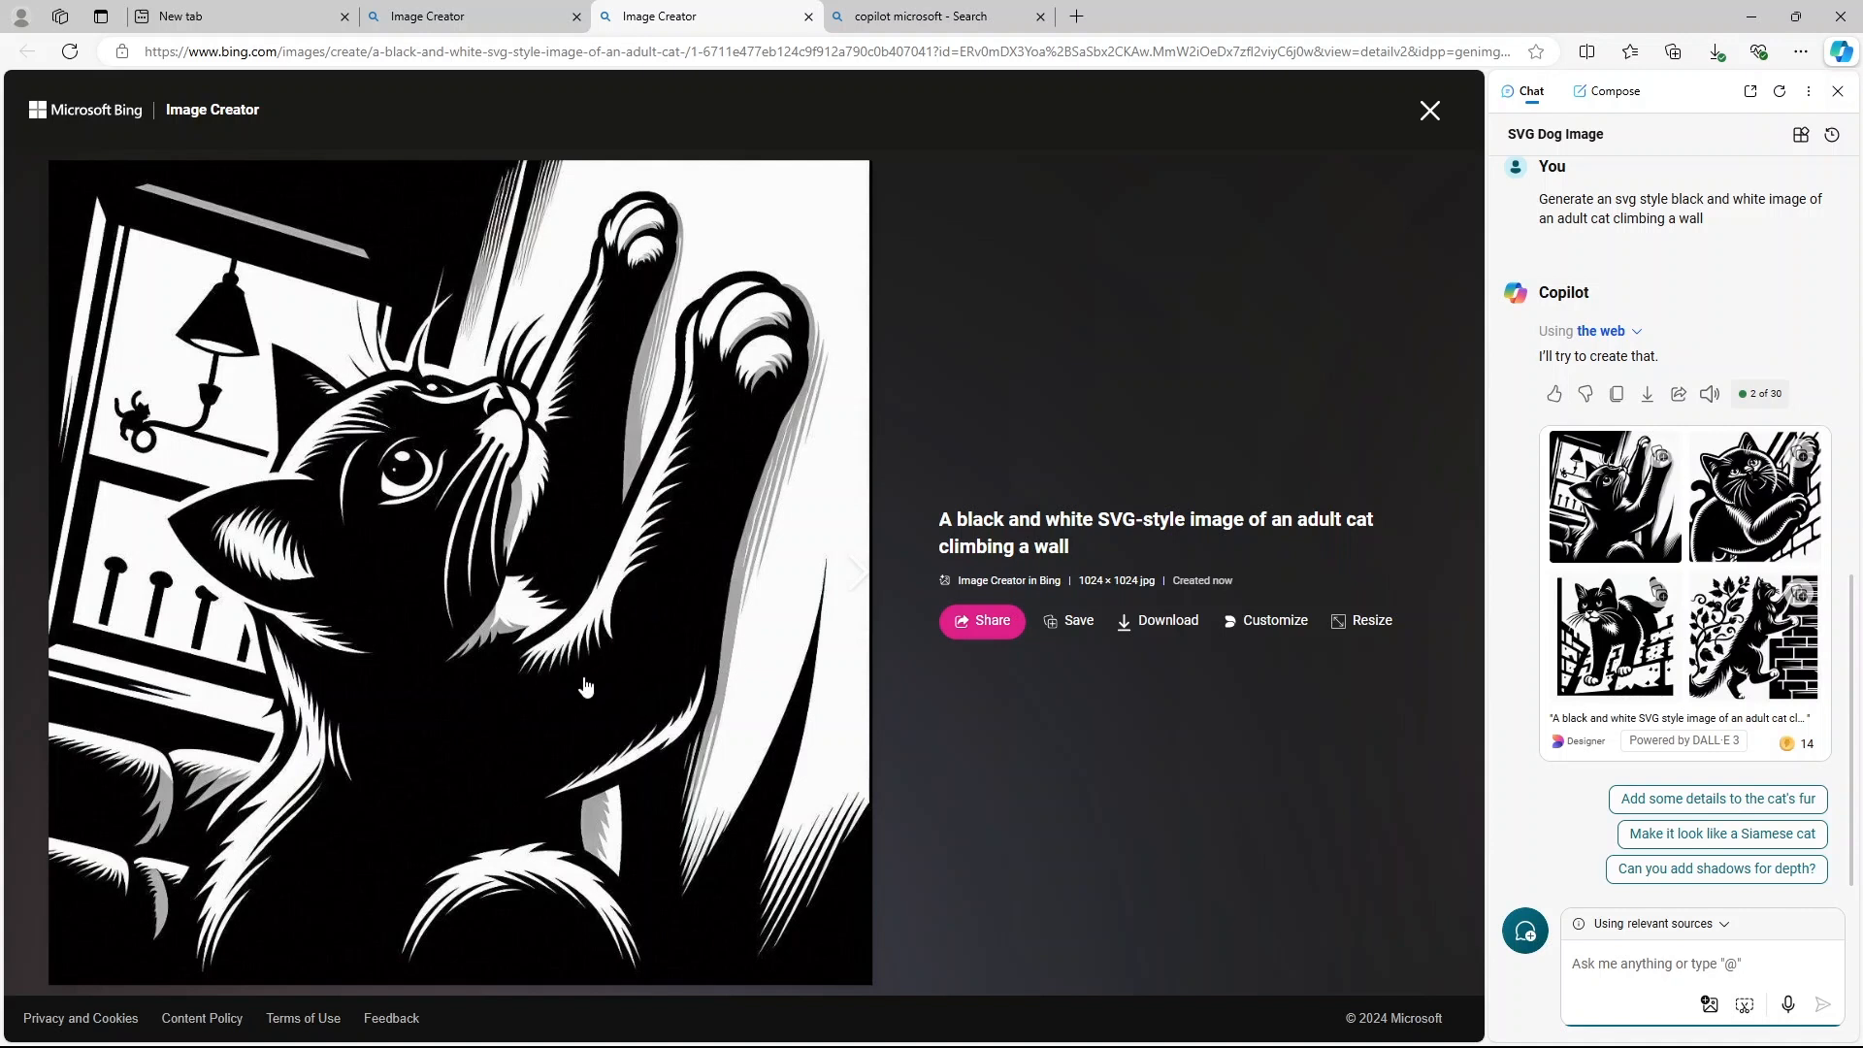
pyautogui.moveTo(633, 573)
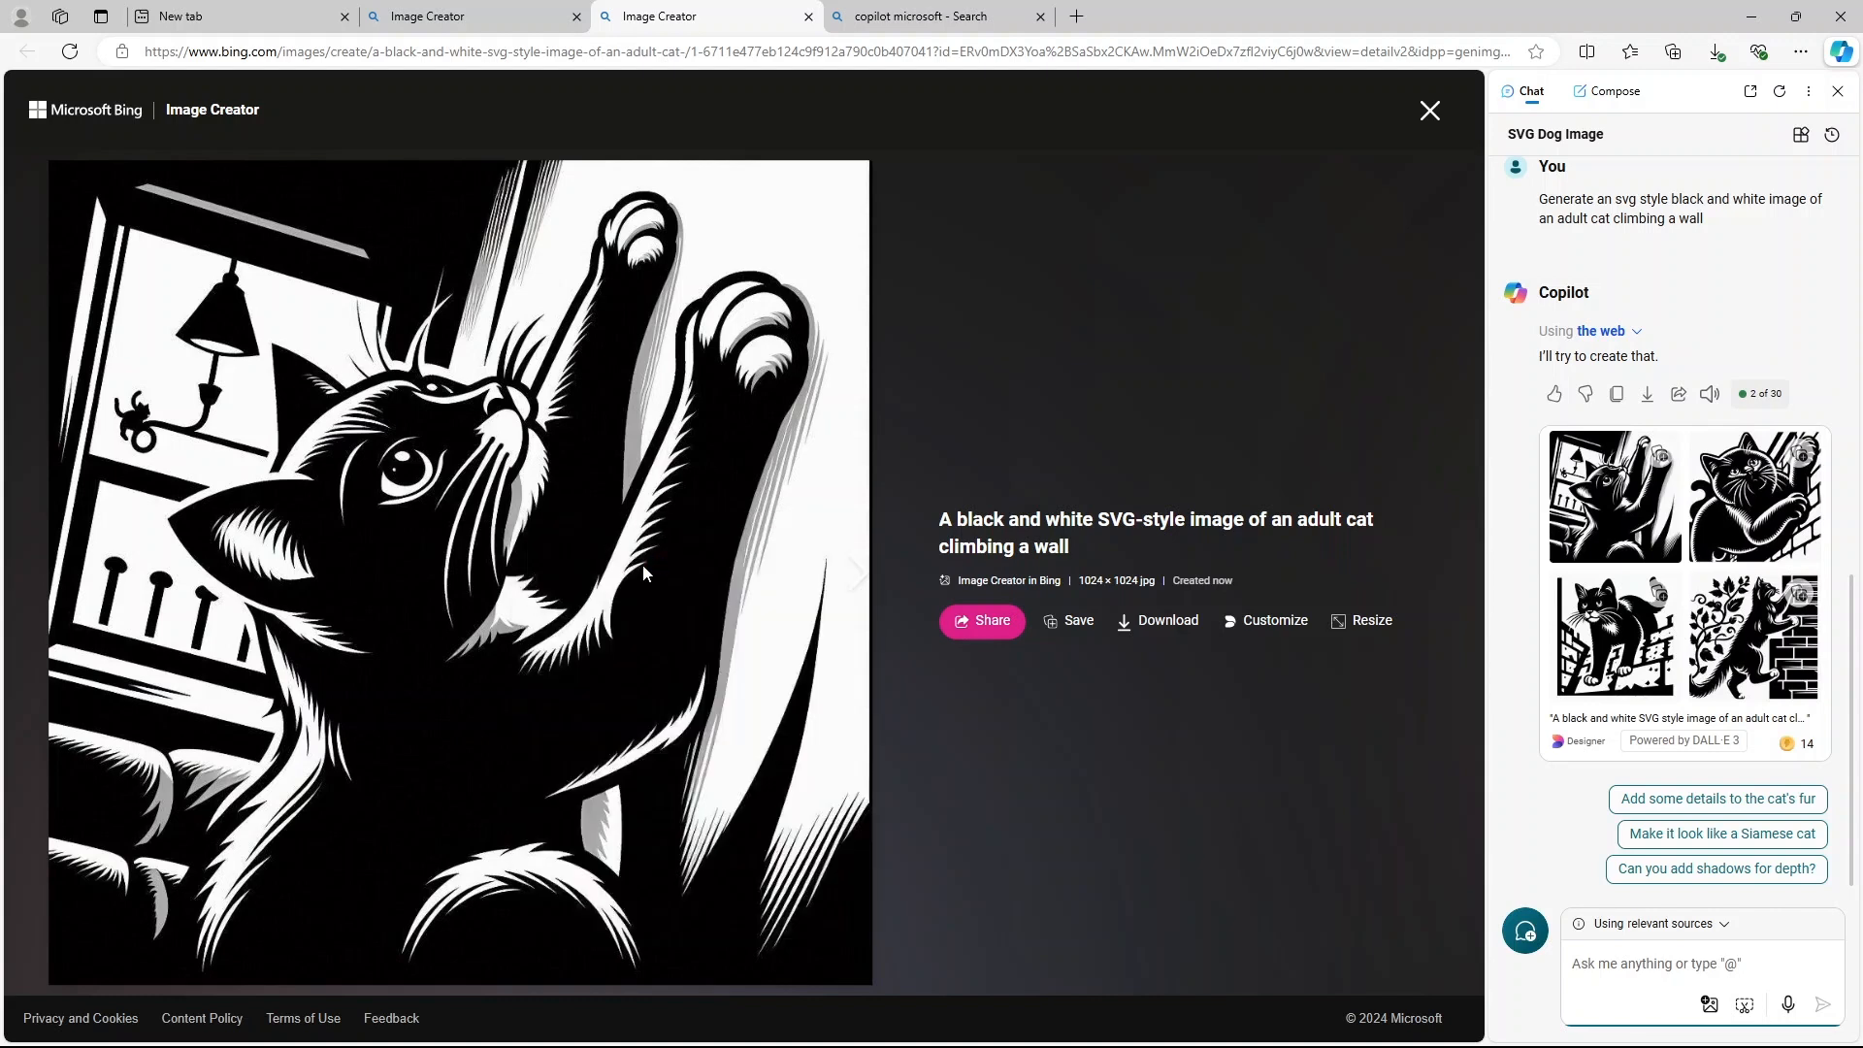
# Download the window cat image to Downloads as 'cat climbing wall'.
pyautogui.click(1156, 620)
pyautogui.write('cat climbi')
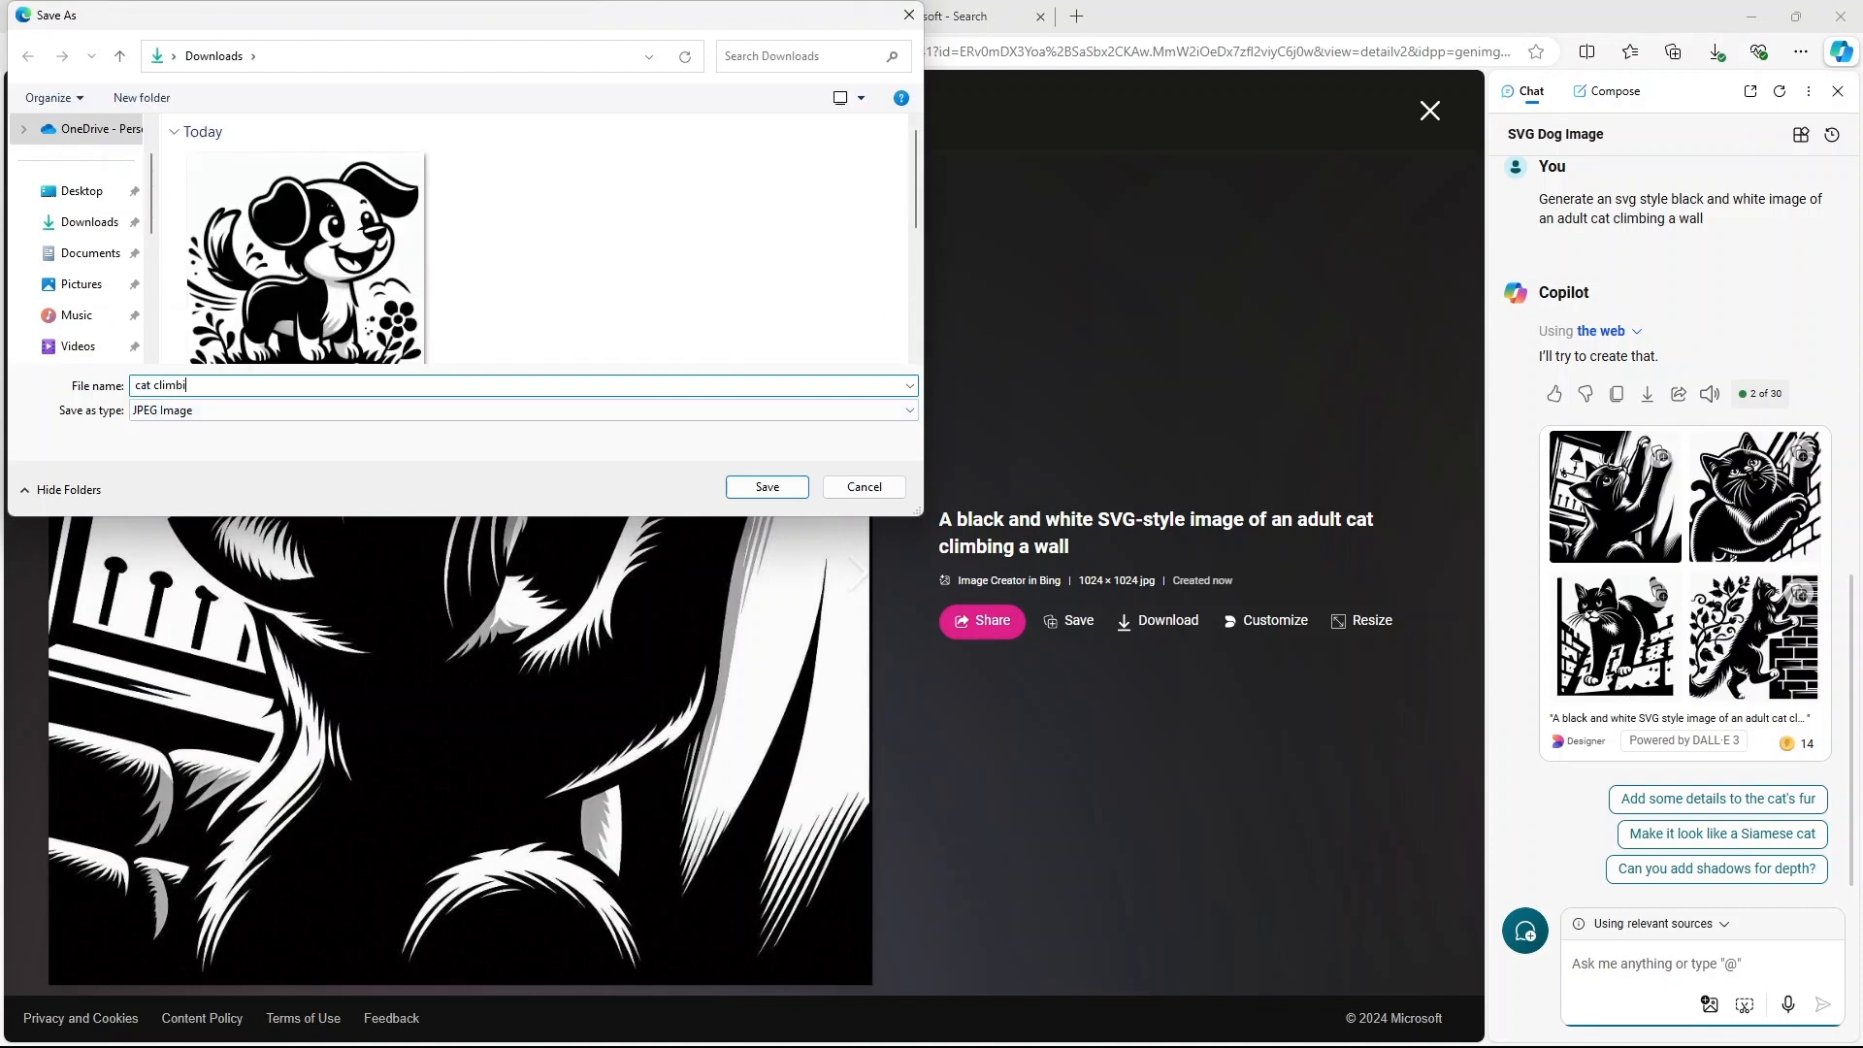
pyautogui.write('ng wall')
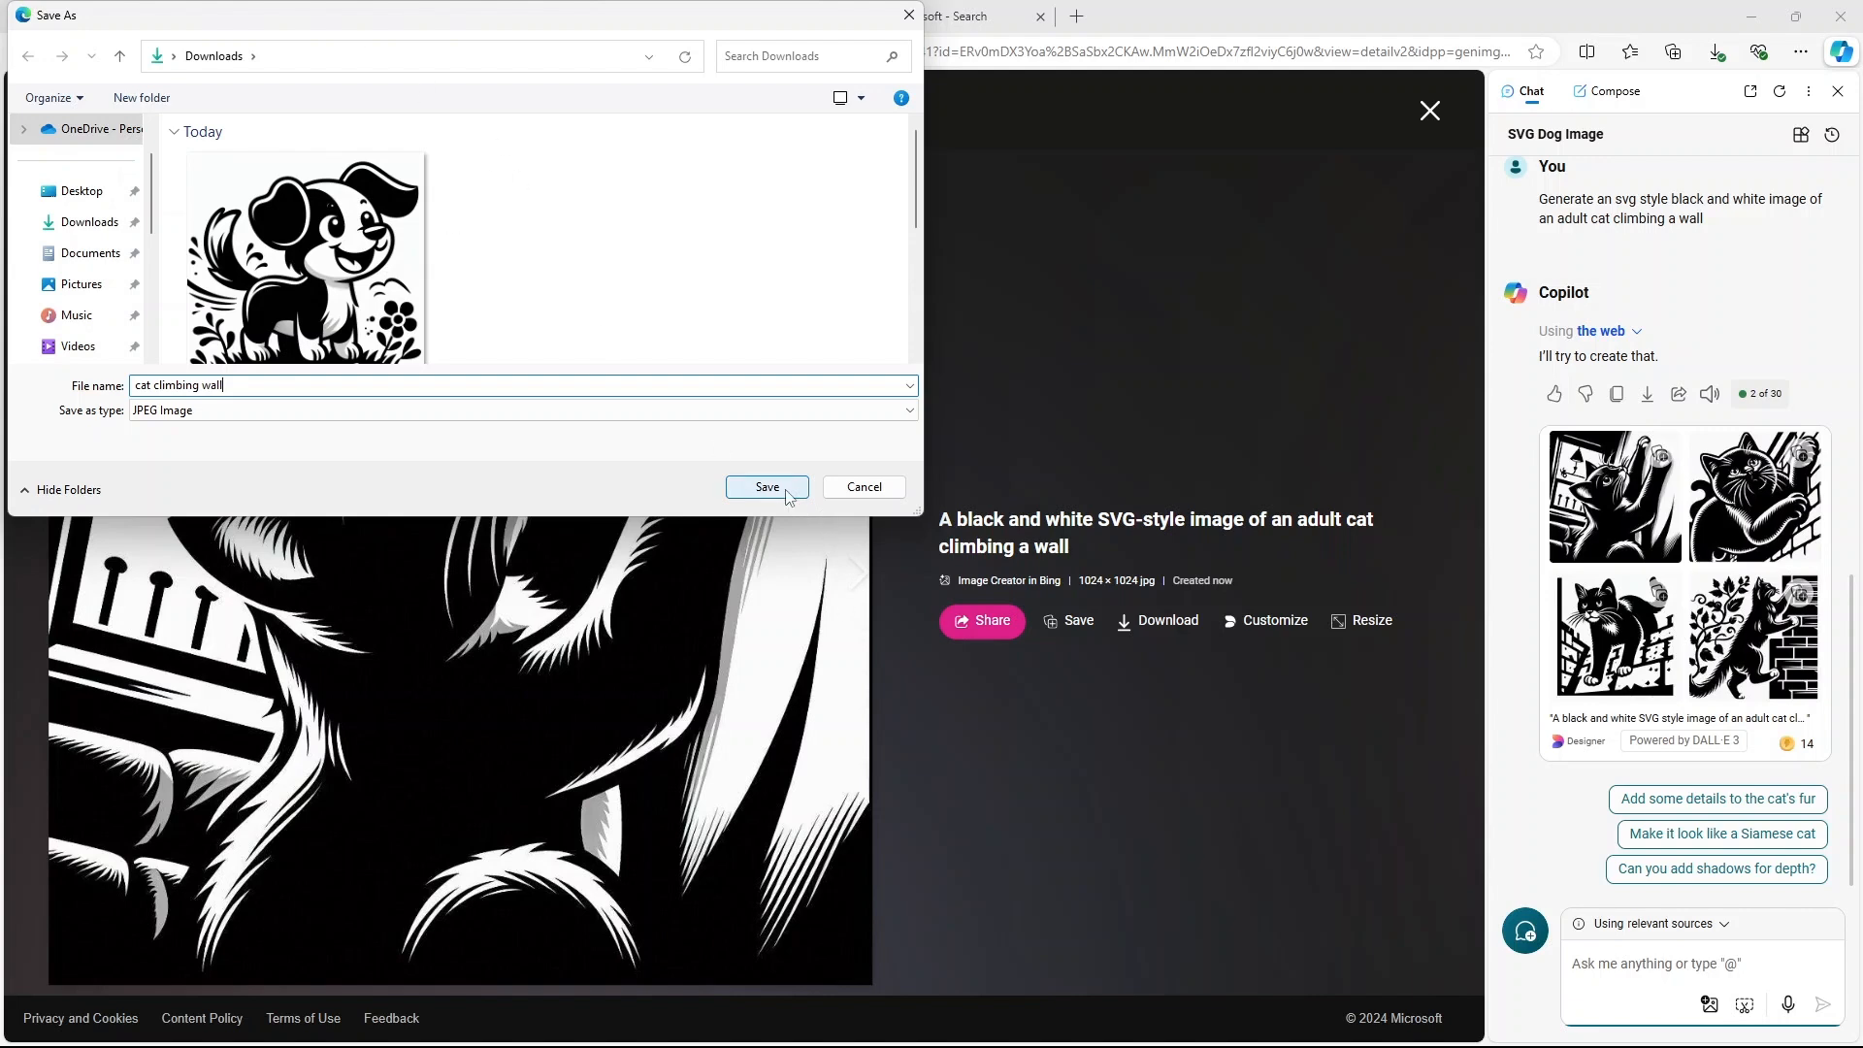
pyautogui.click(767, 487)
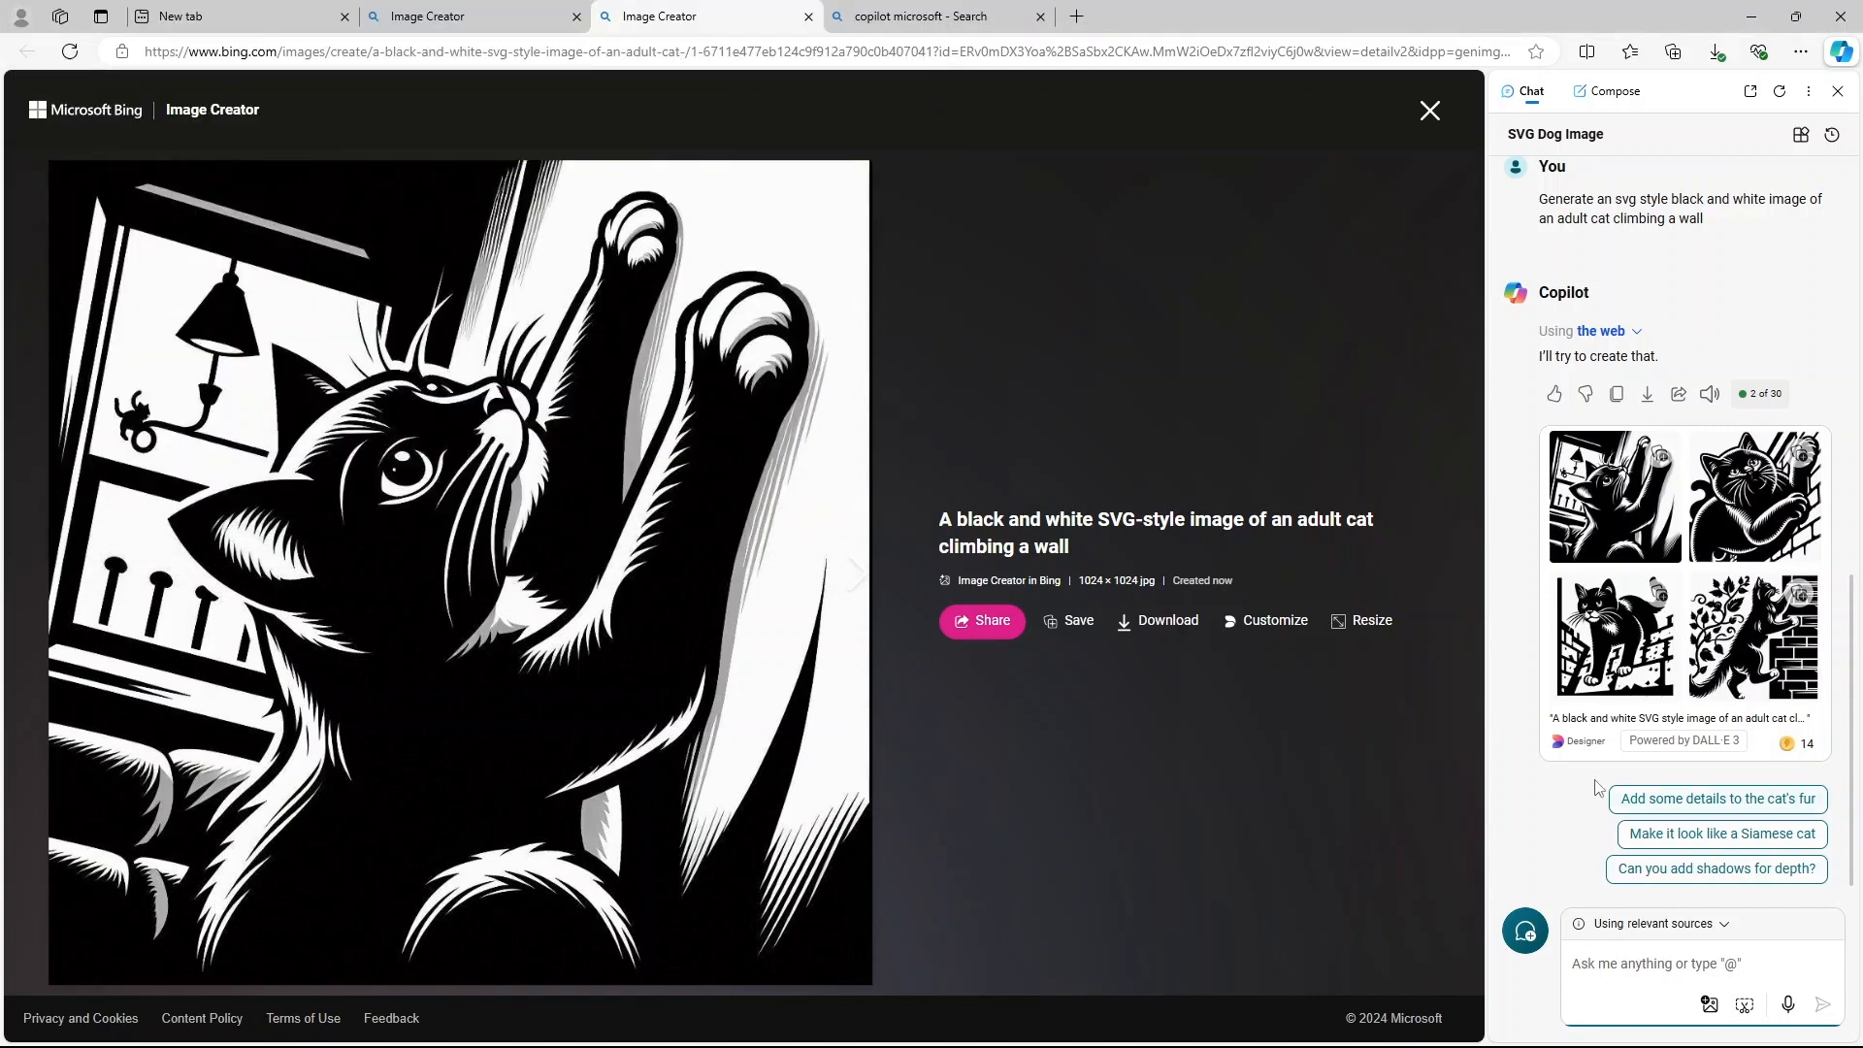
pyautogui.click(1714, 51)
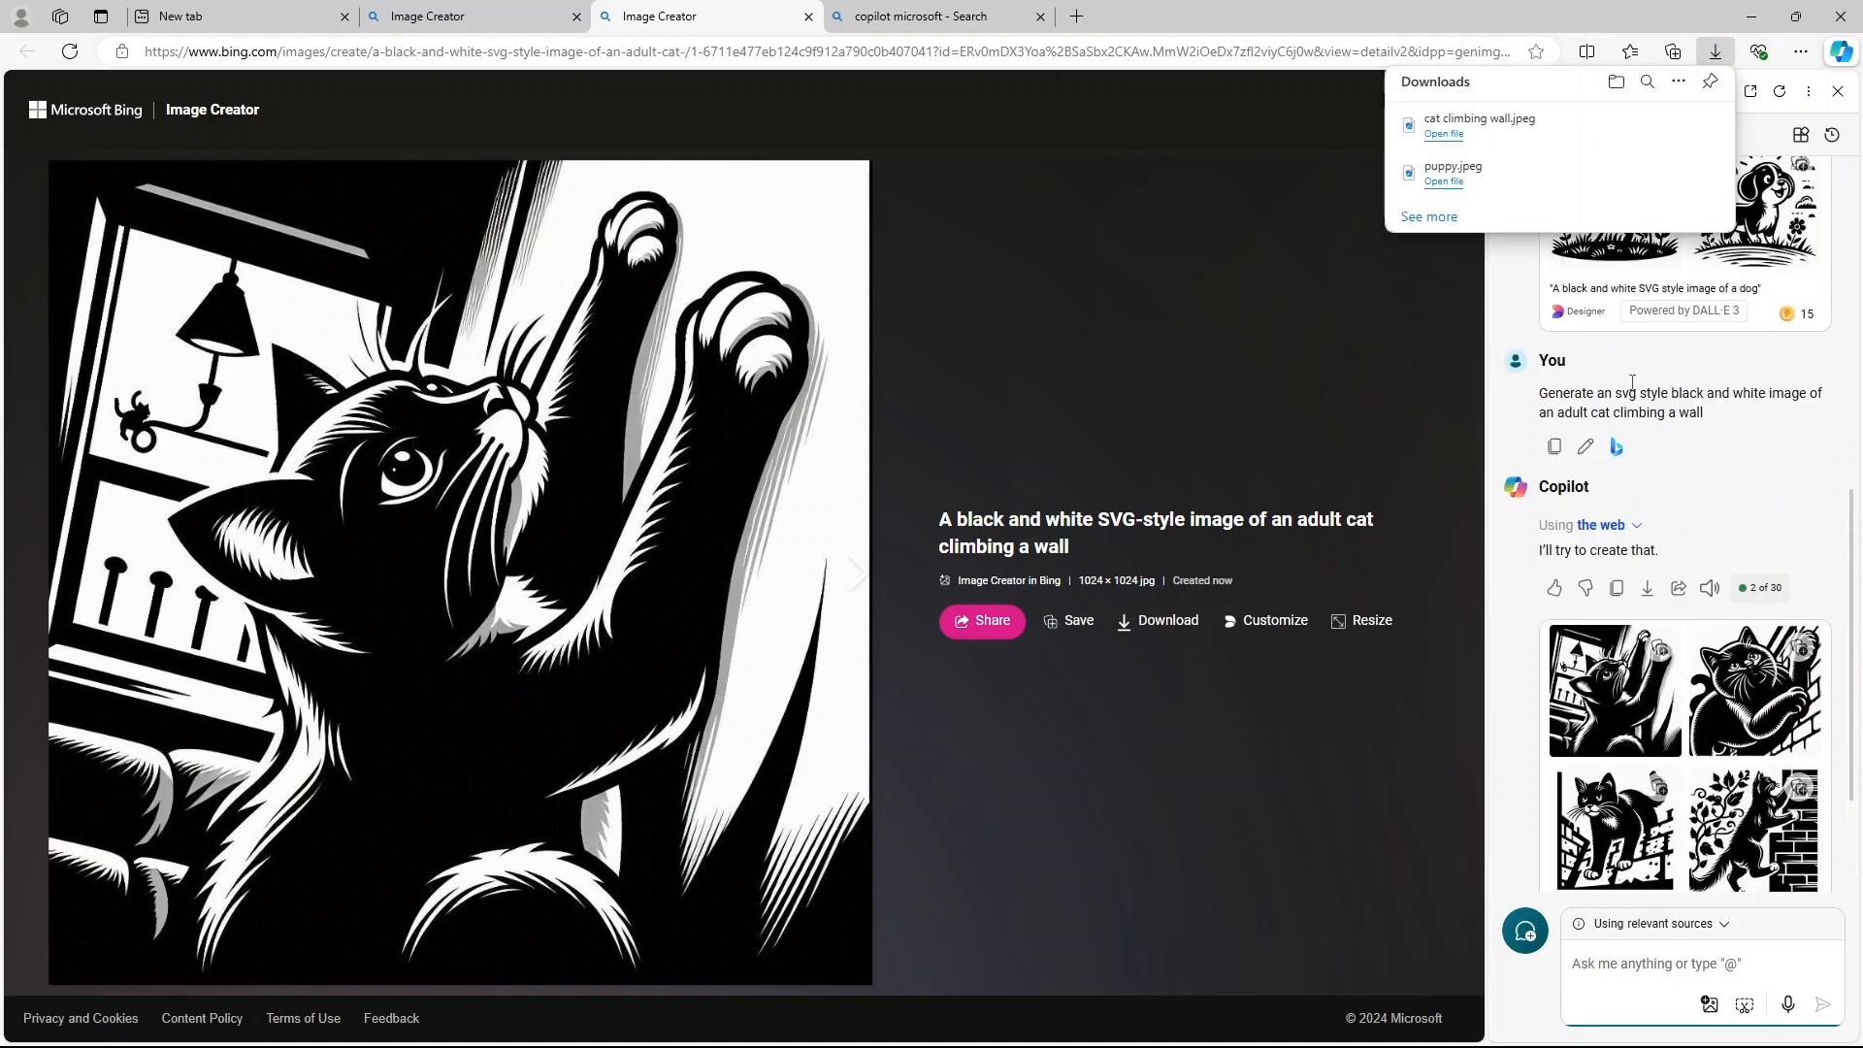
pyautogui.moveTo(1681, 433)
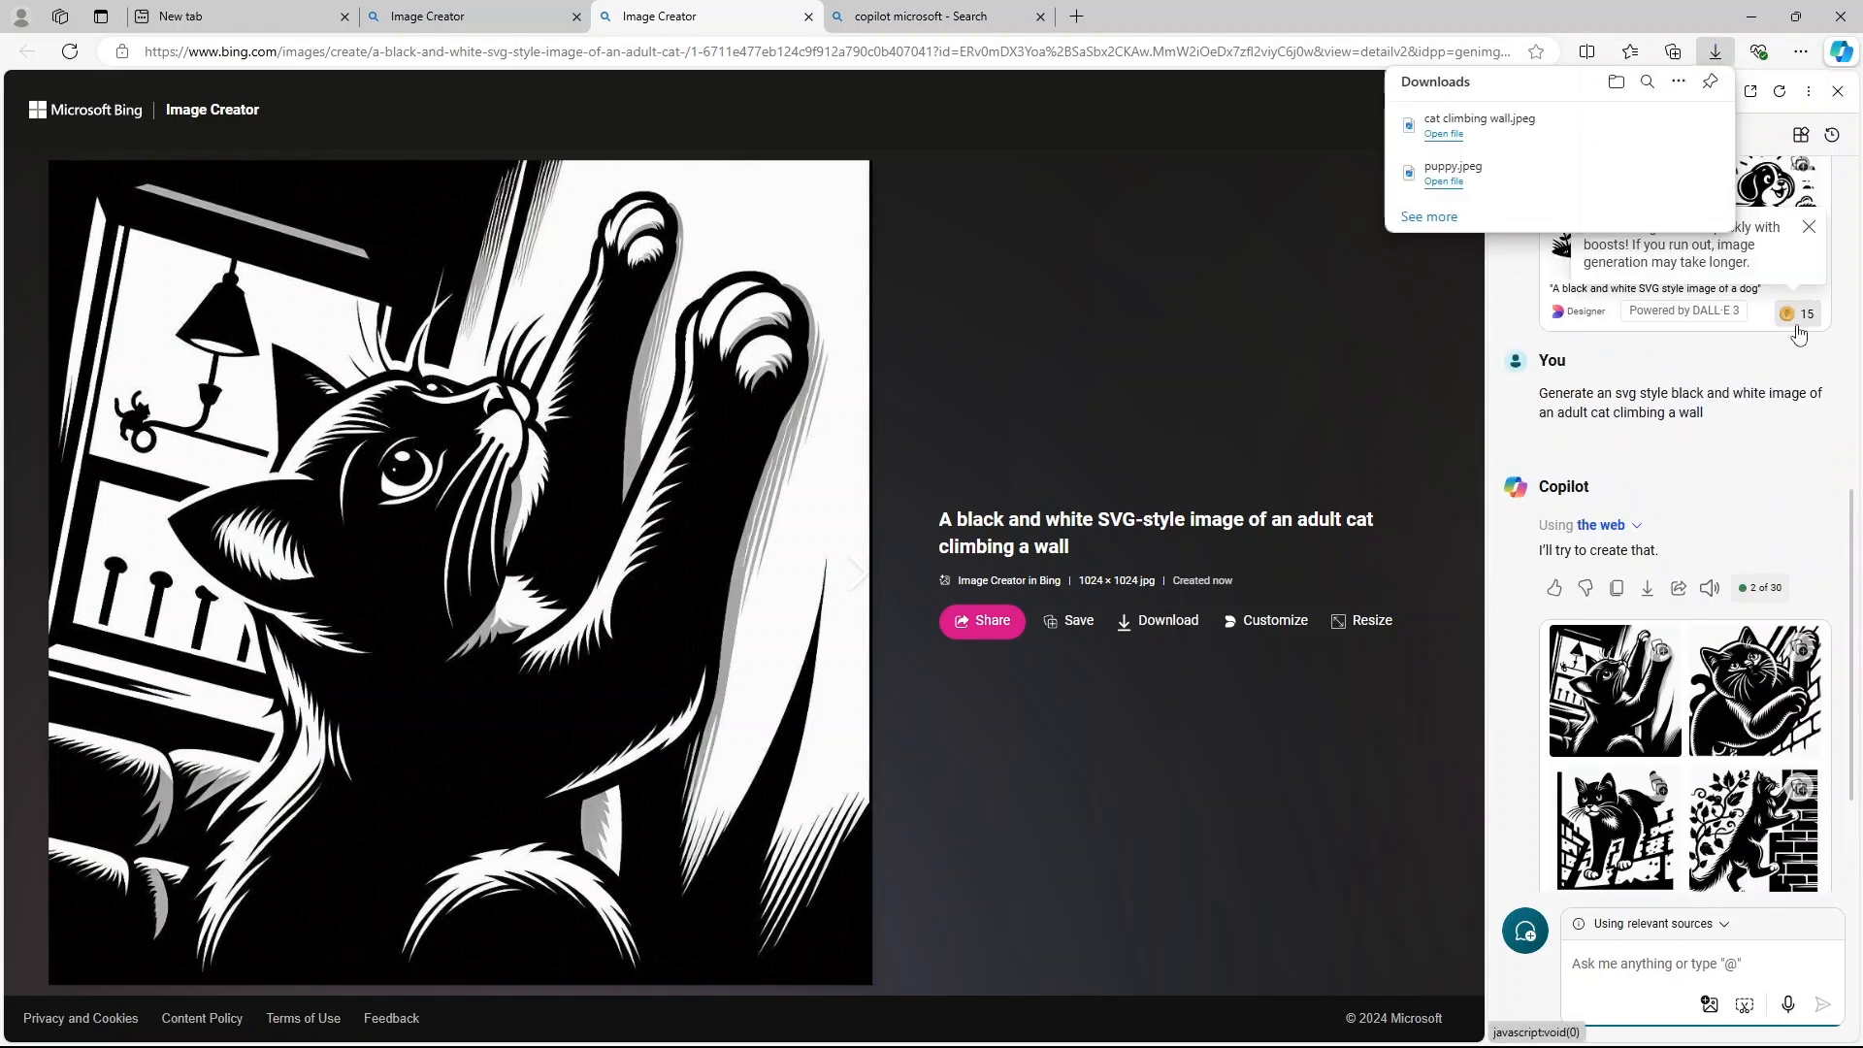
pyautogui.moveTo(1769, 363)
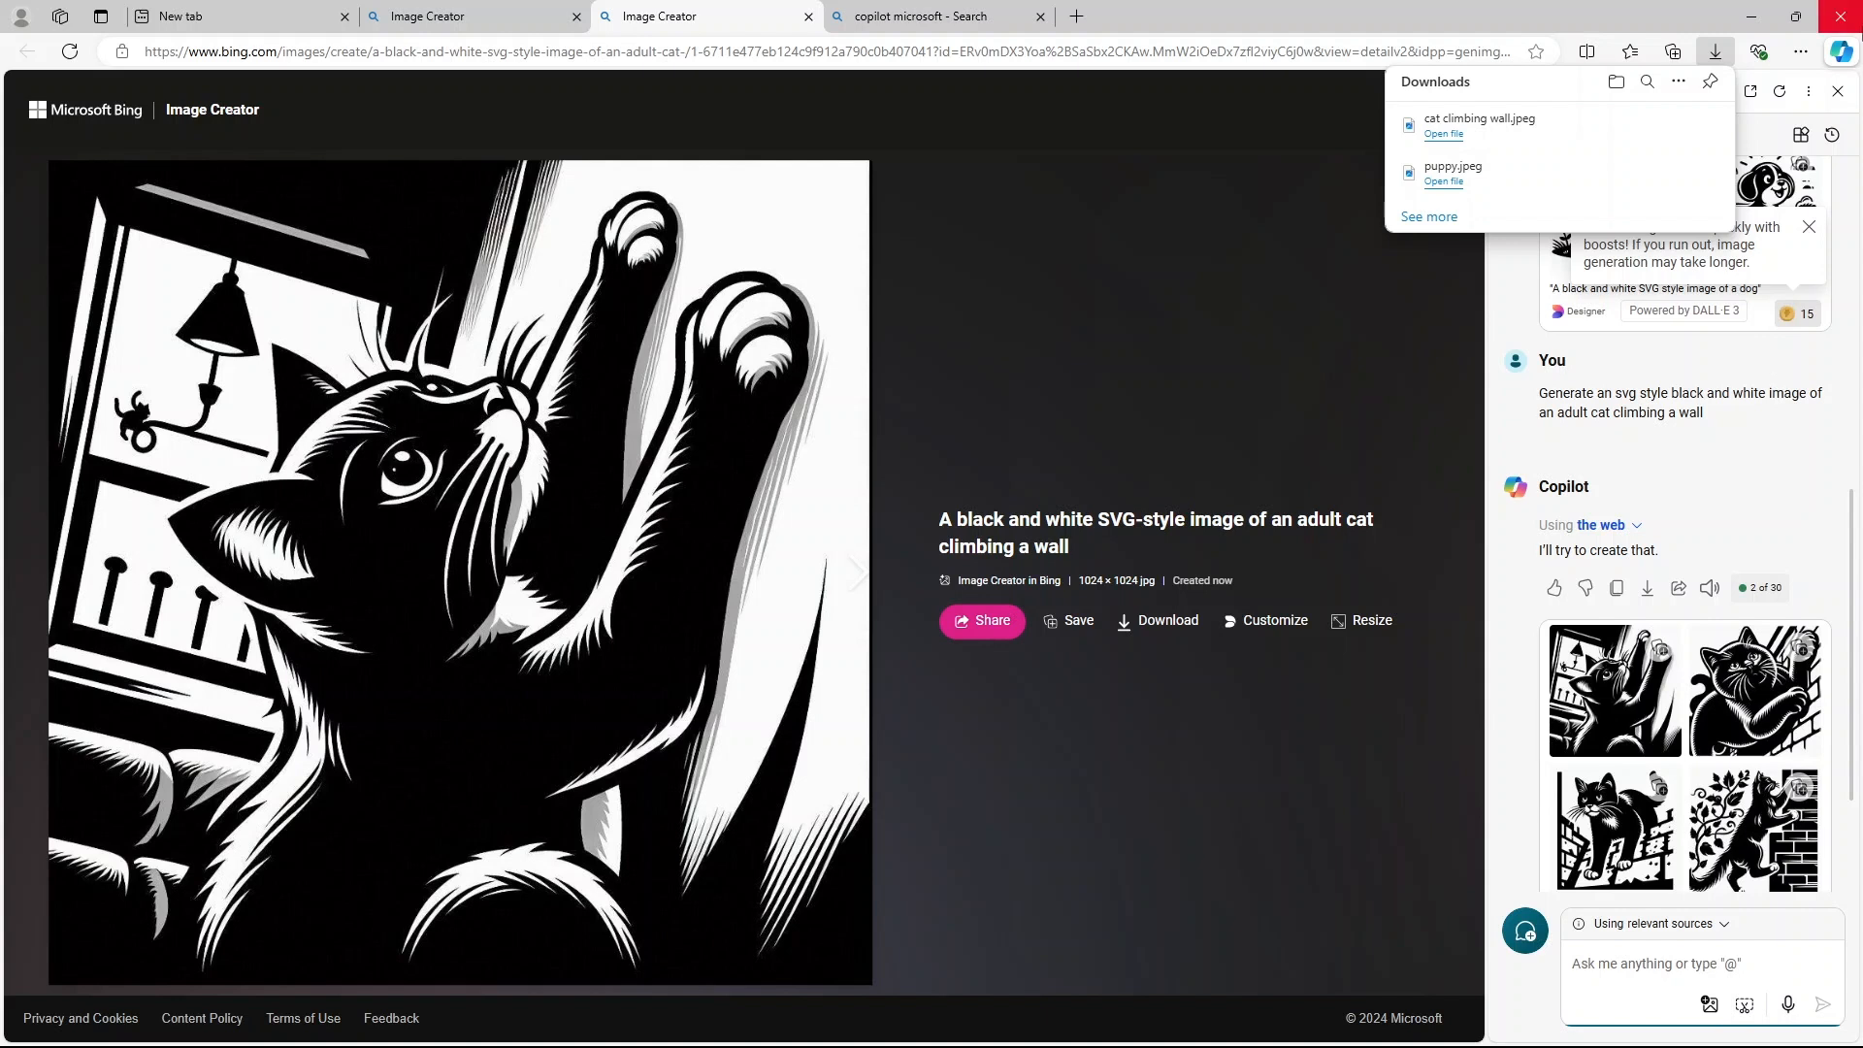
pyautogui.moveTo(1806, 330)
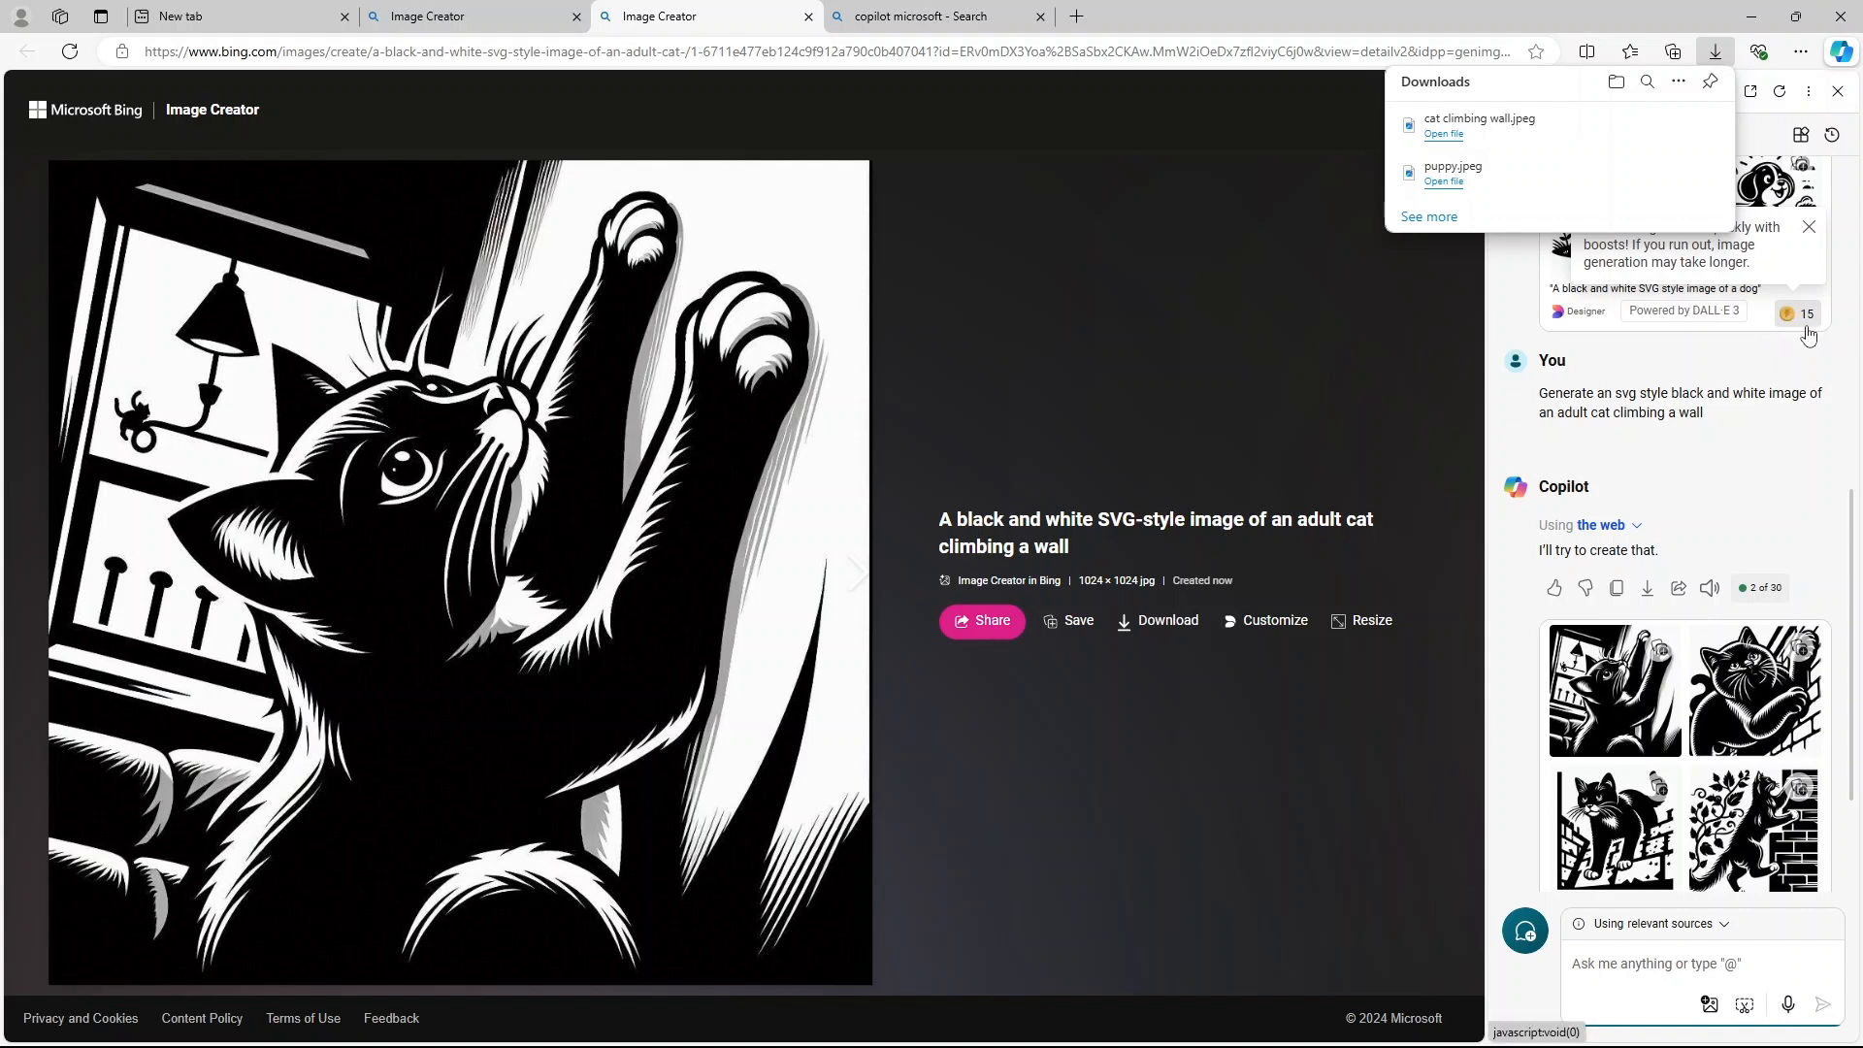
pyautogui.moveTo(1781, 329)
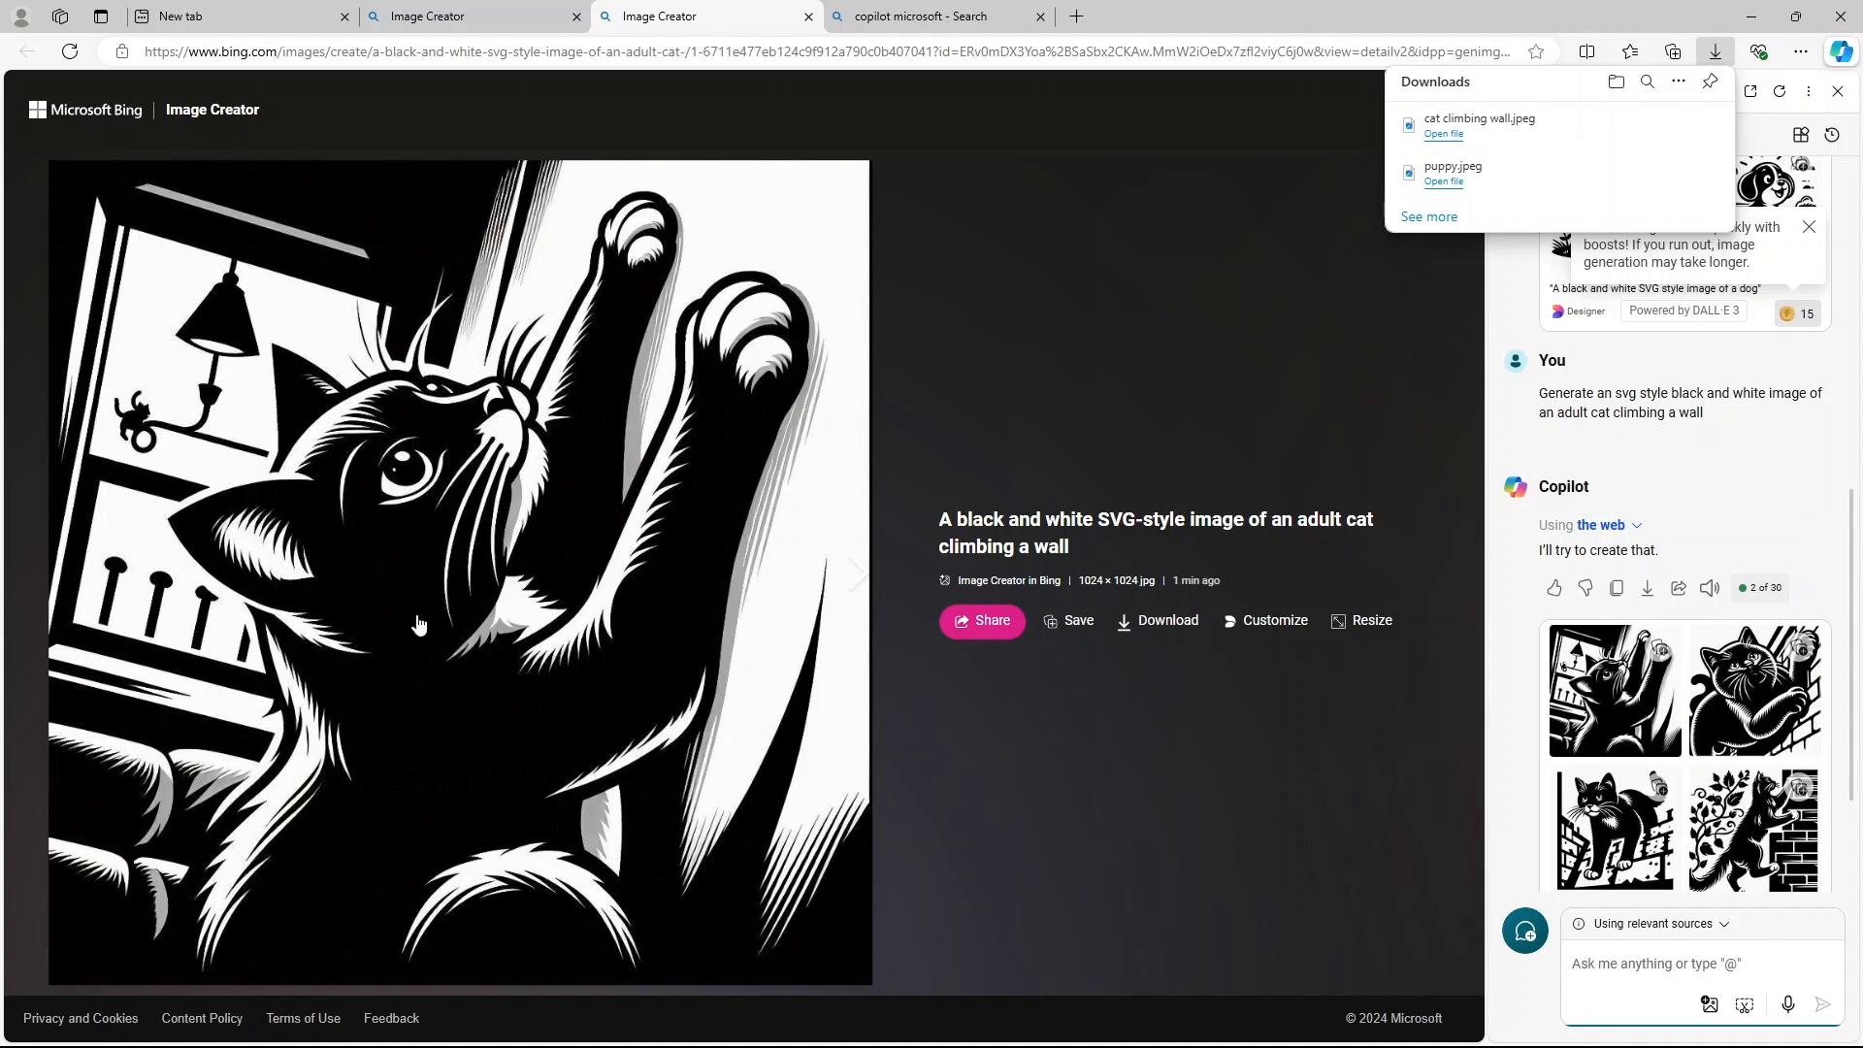
pyautogui.moveTo(706, 607)
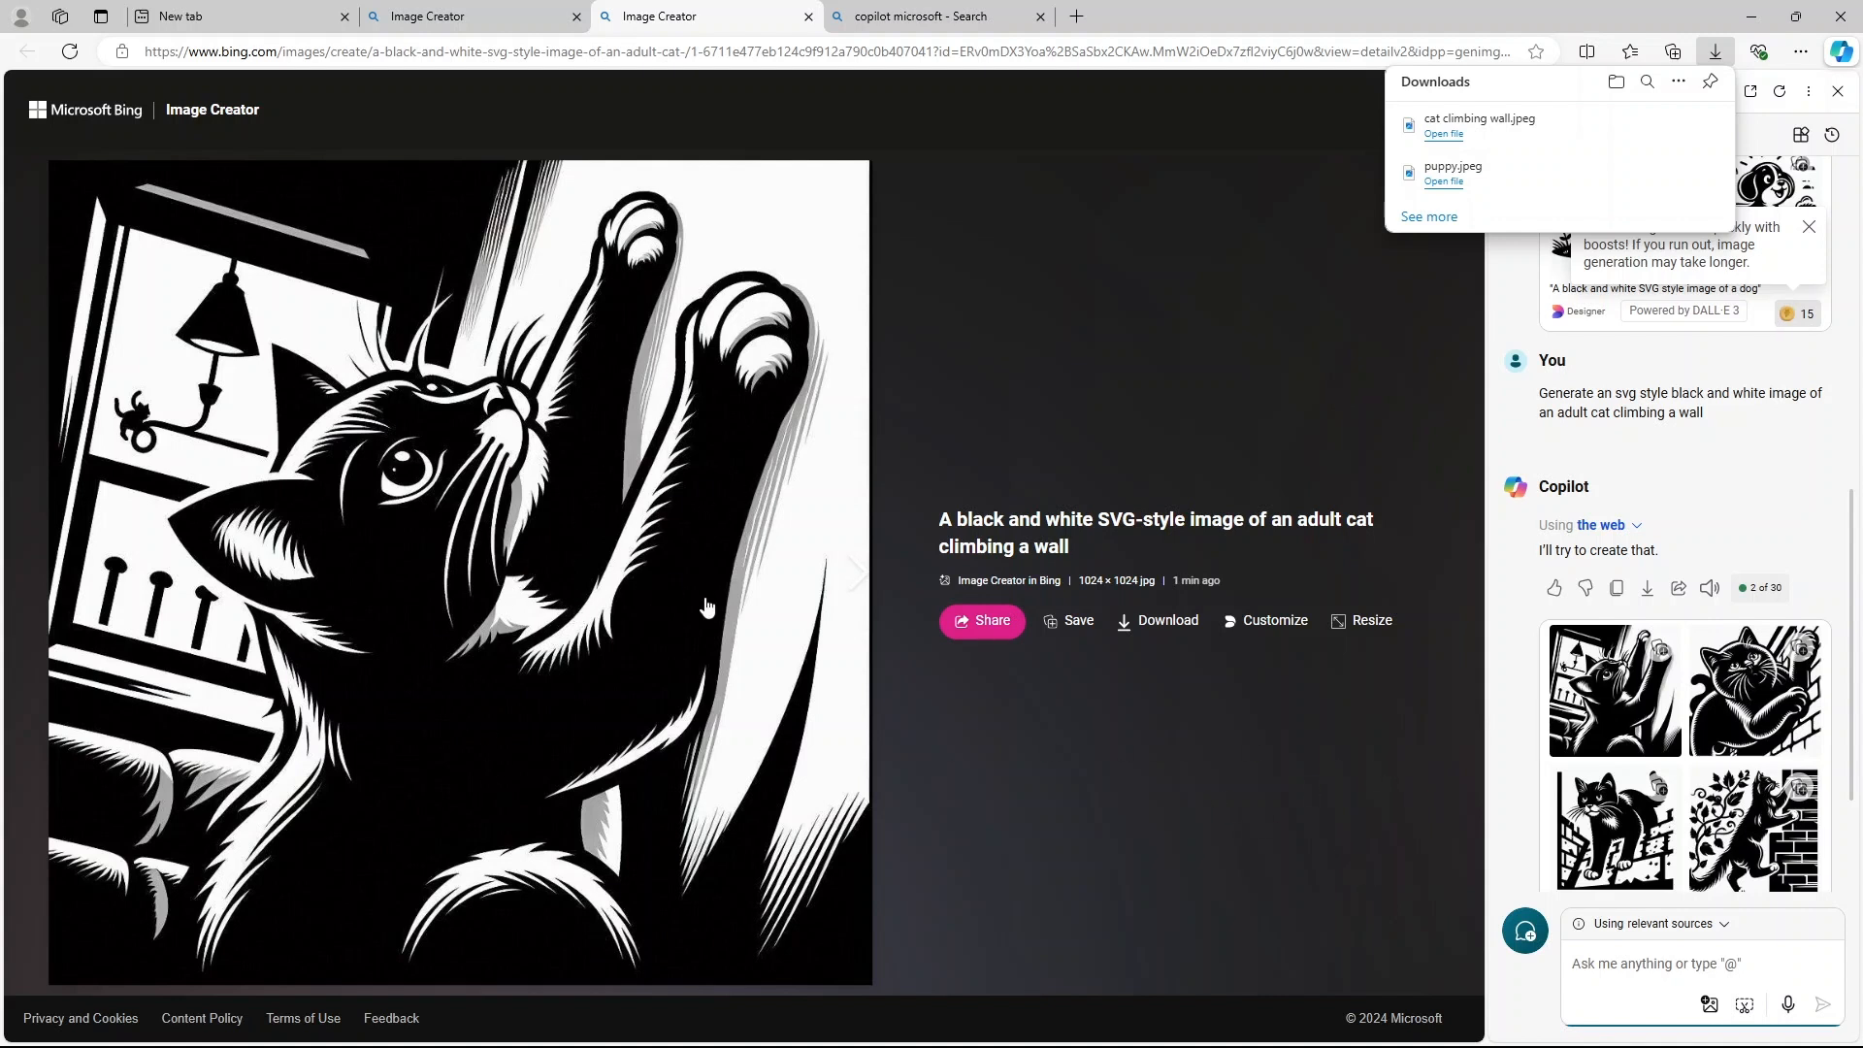
pyautogui.moveTo(1207, 644)
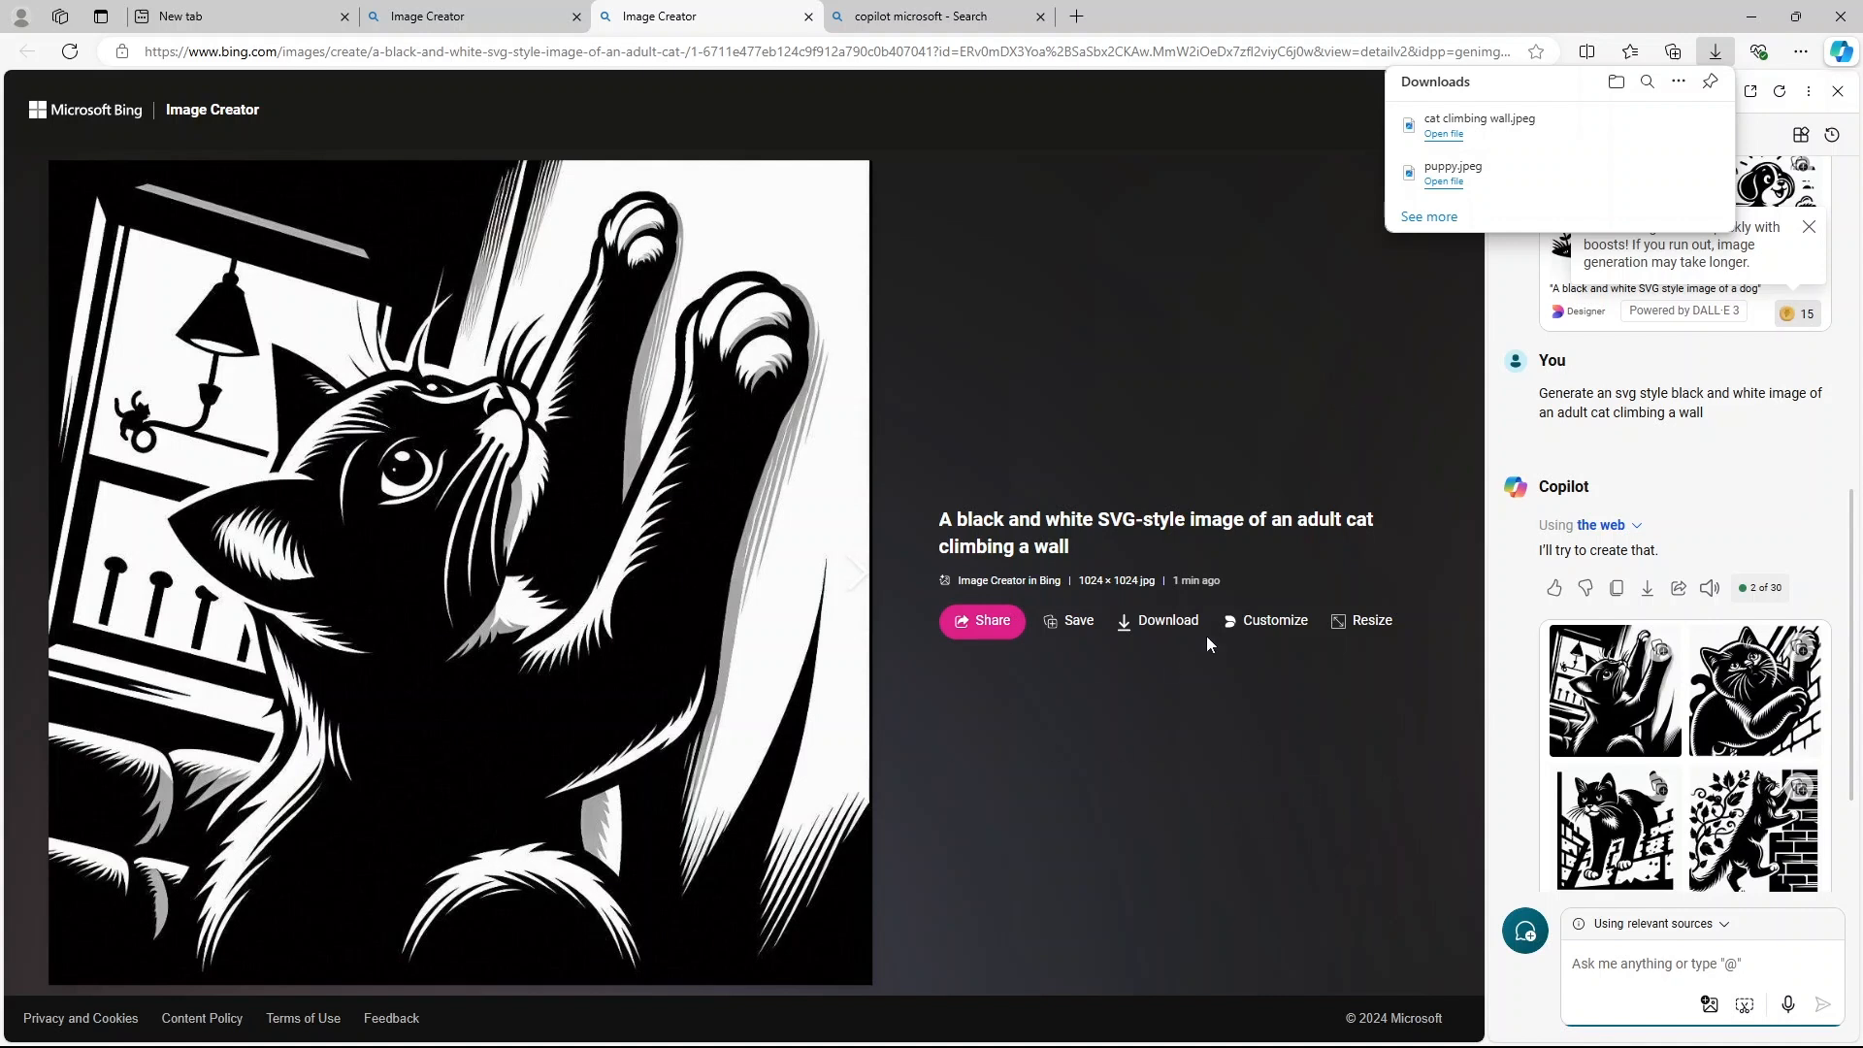
pyautogui.moveTo(1676, 402)
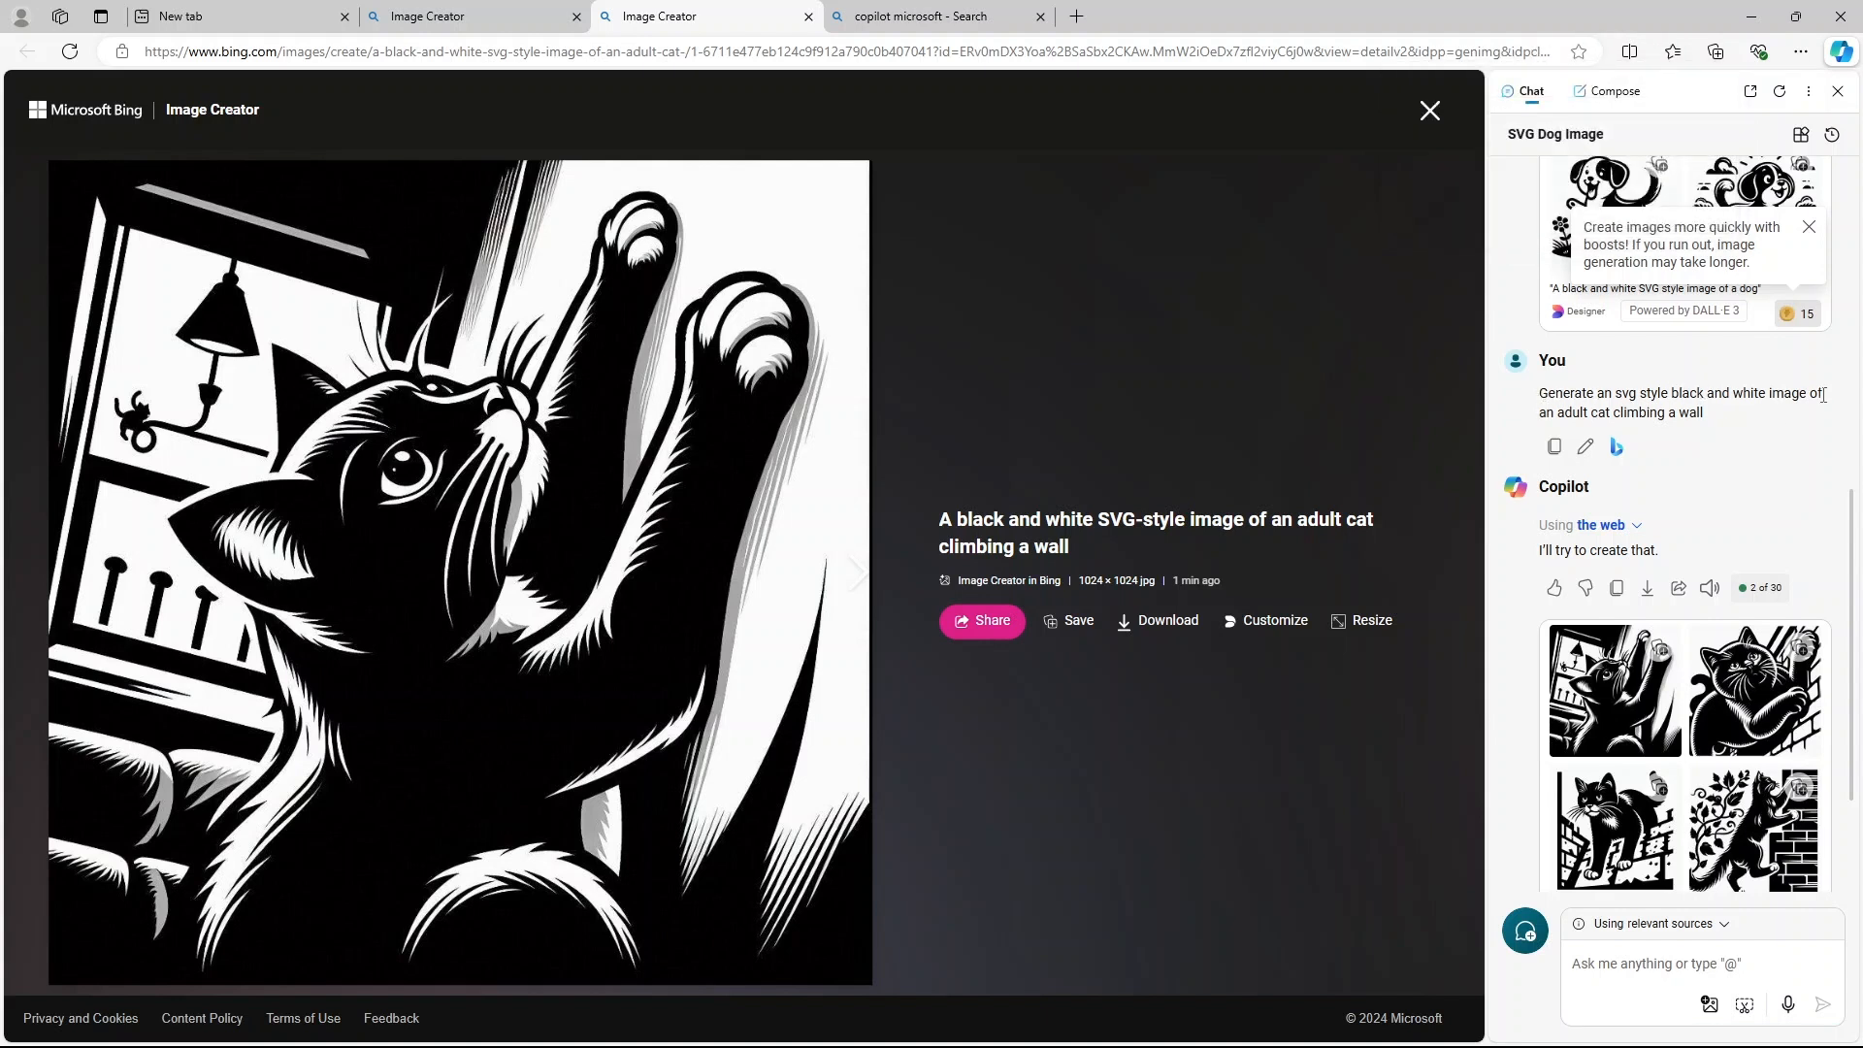
pyautogui.moveTo(1537, 544)
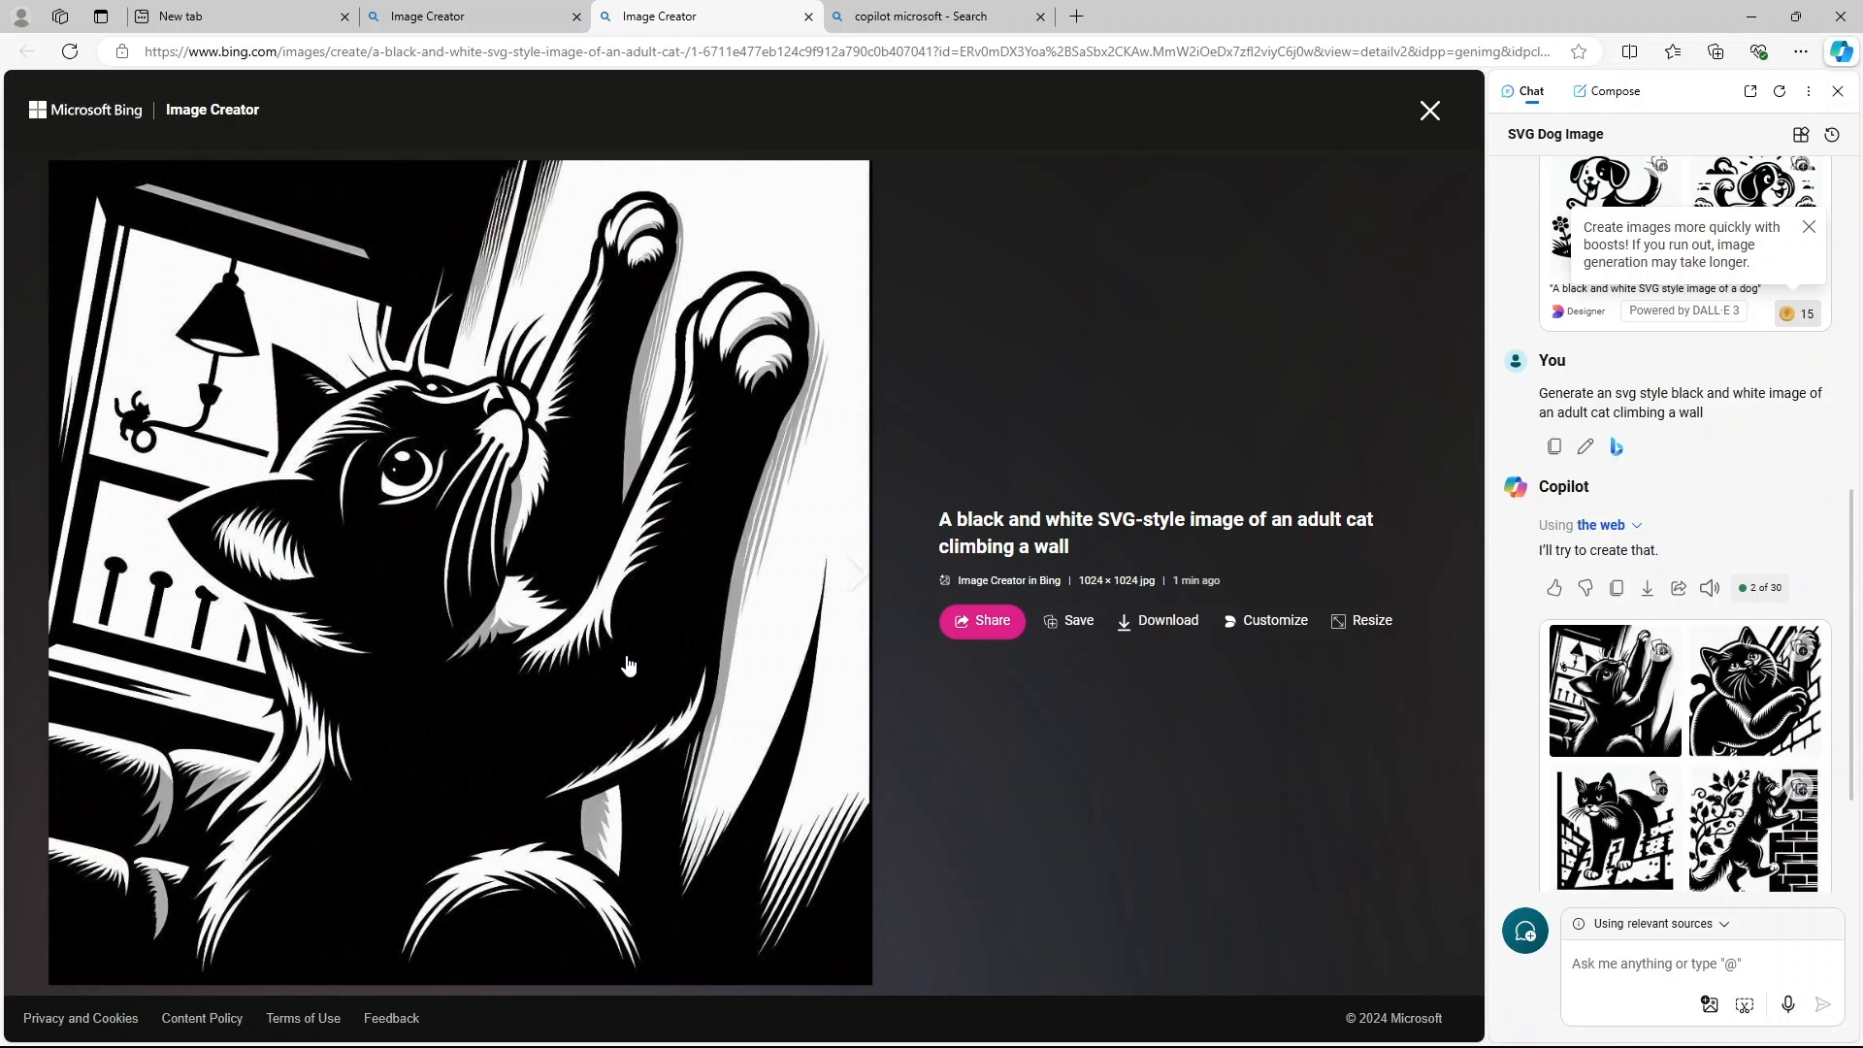
pyautogui.moveTo(673, 450)
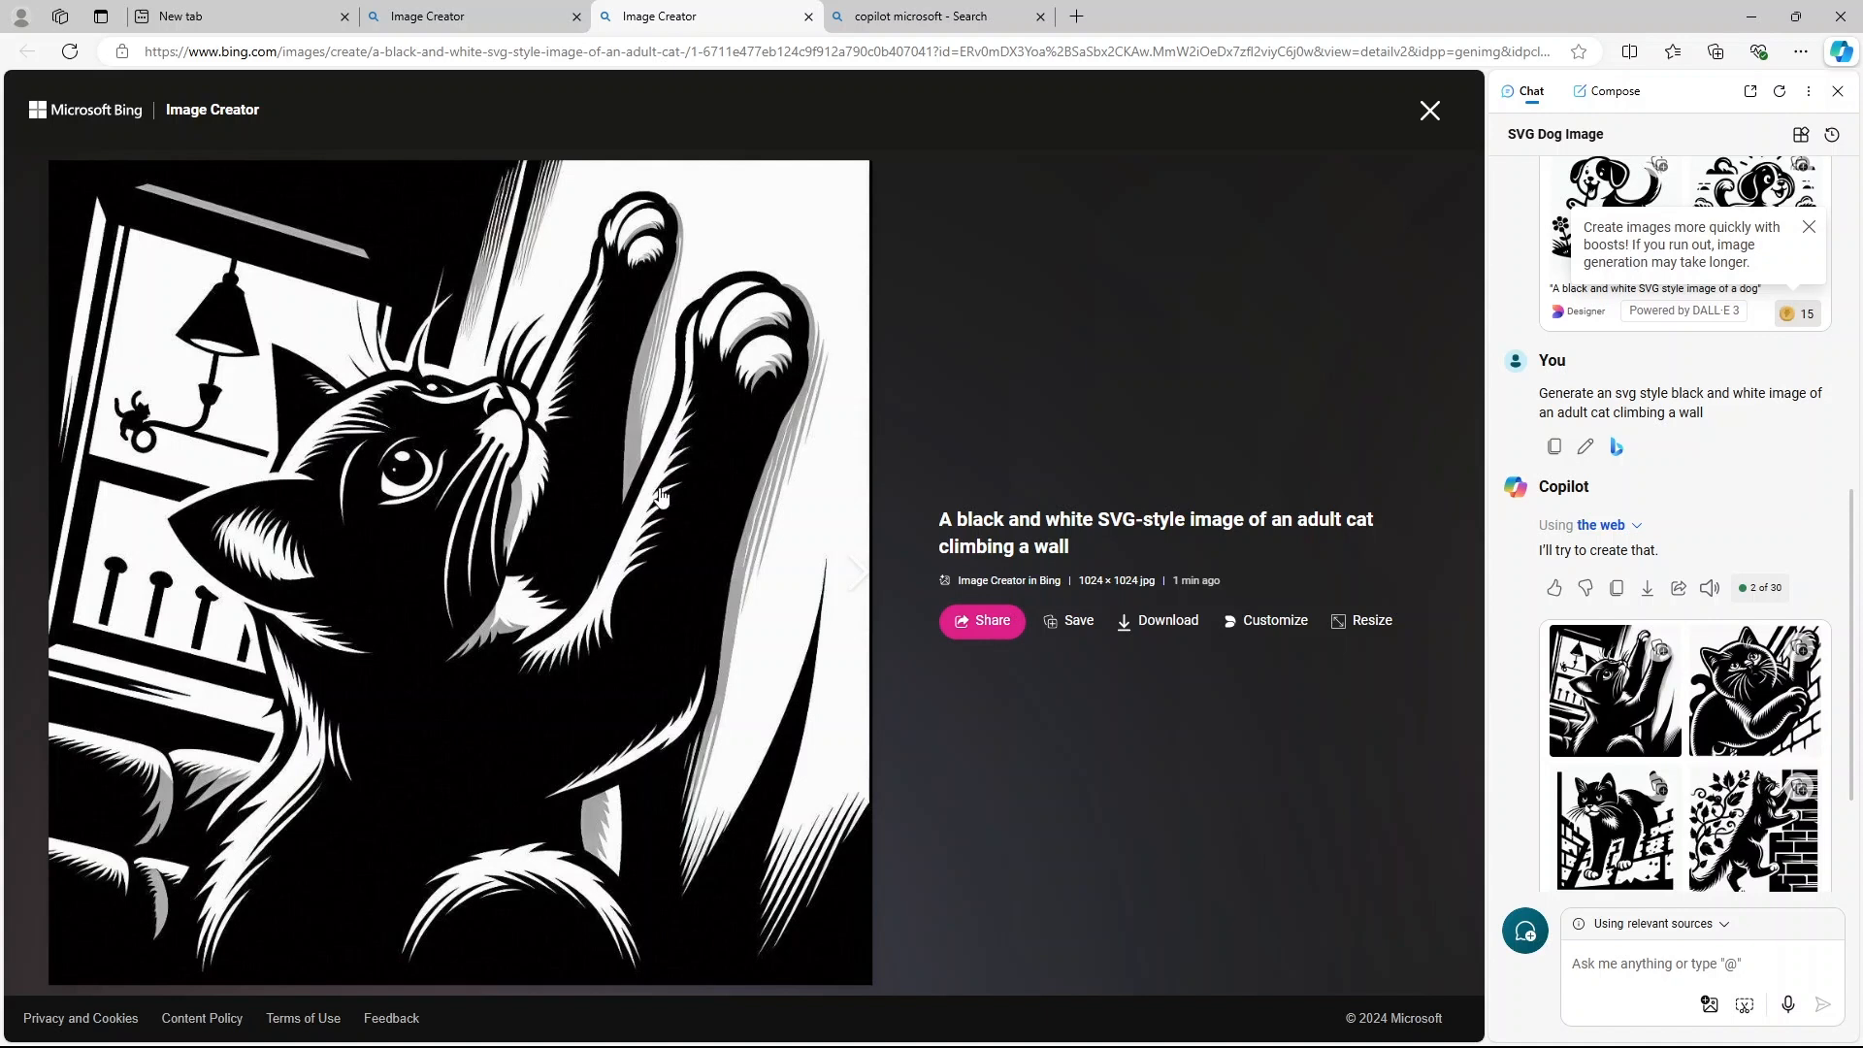
pyautogui.moveTo(645, 503)
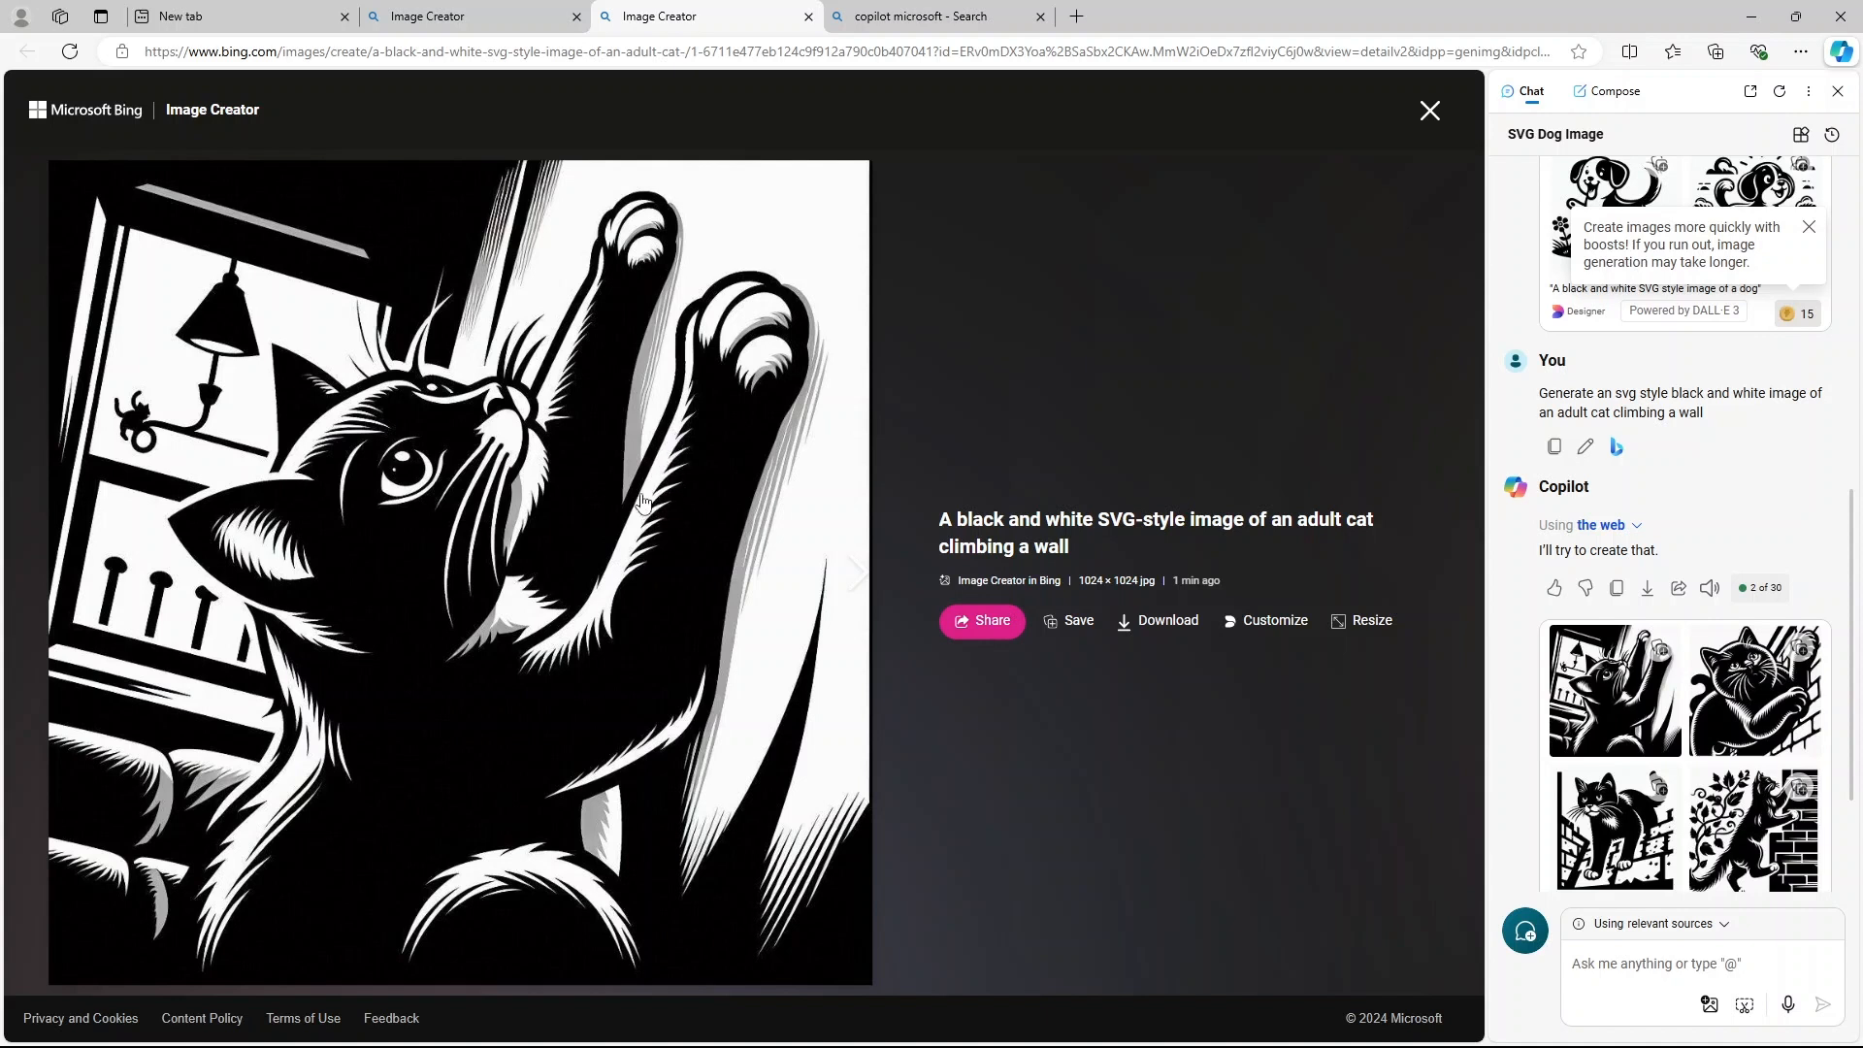
pyautogui.moveTo(681, 467)
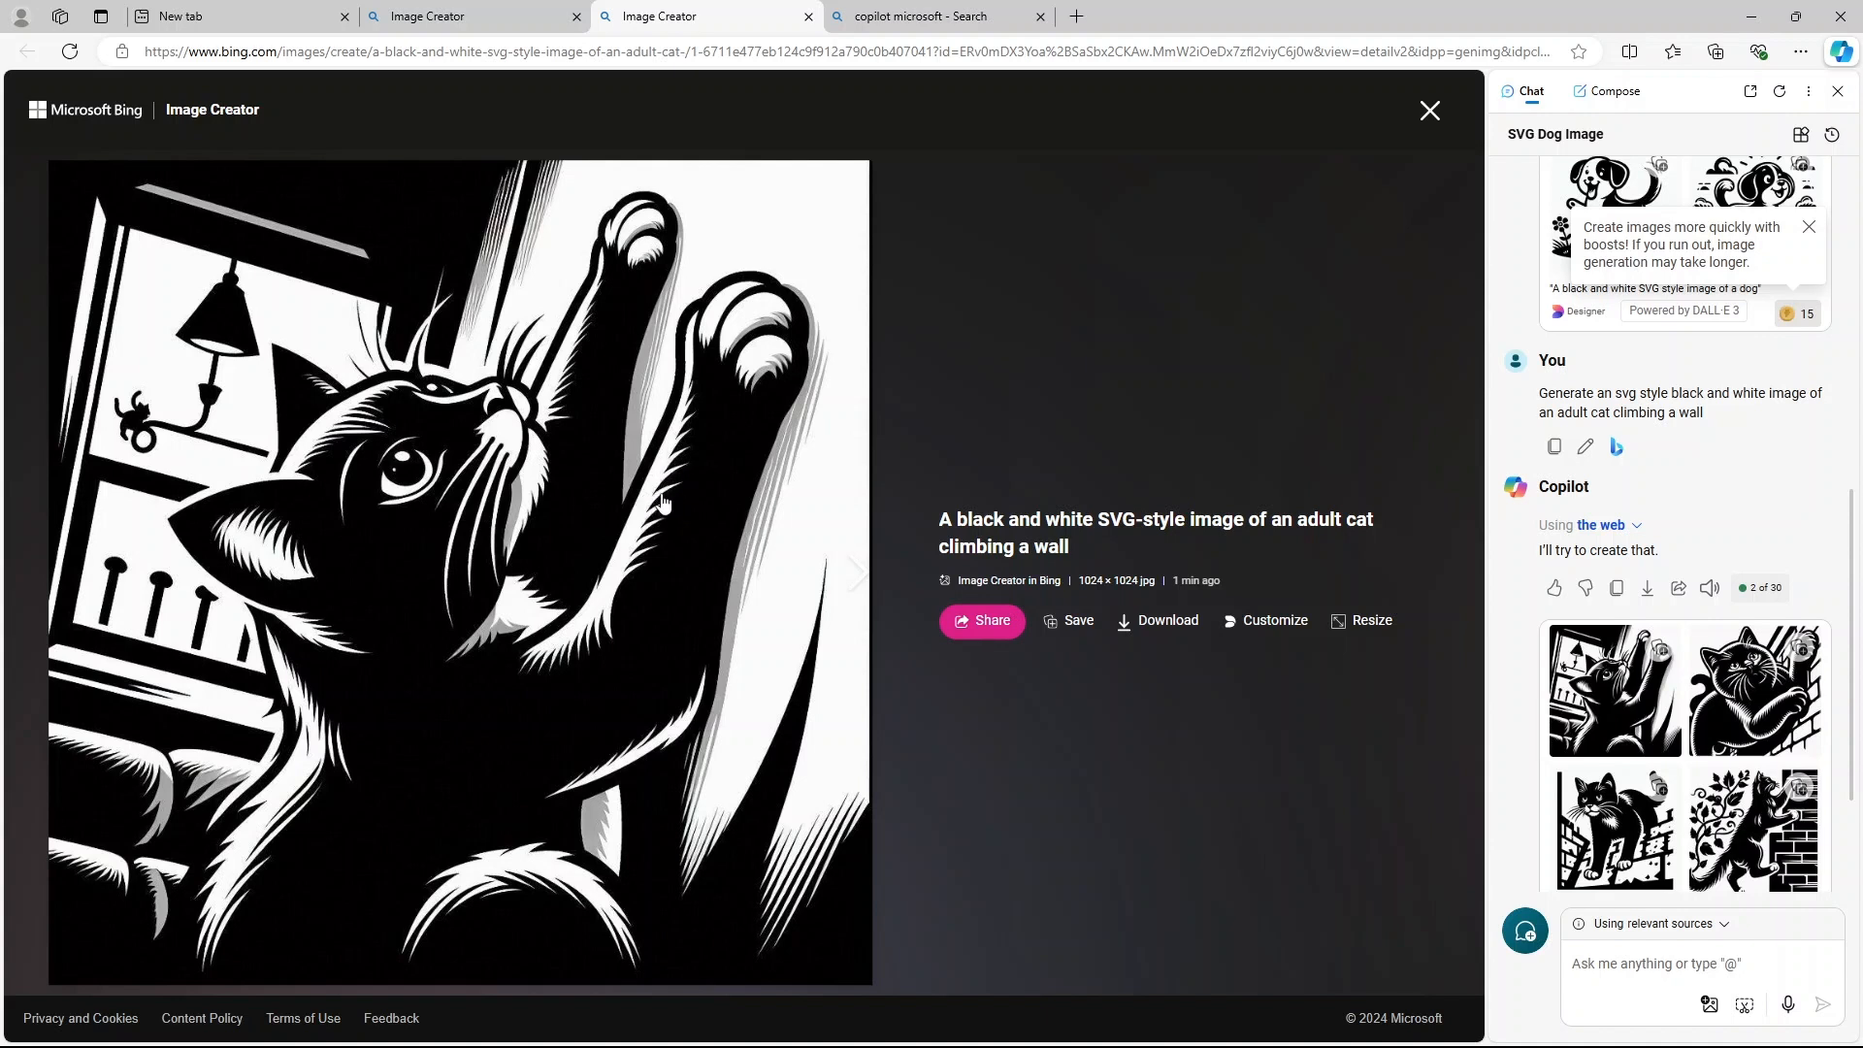
pyautogui.moveTo(499, 788)
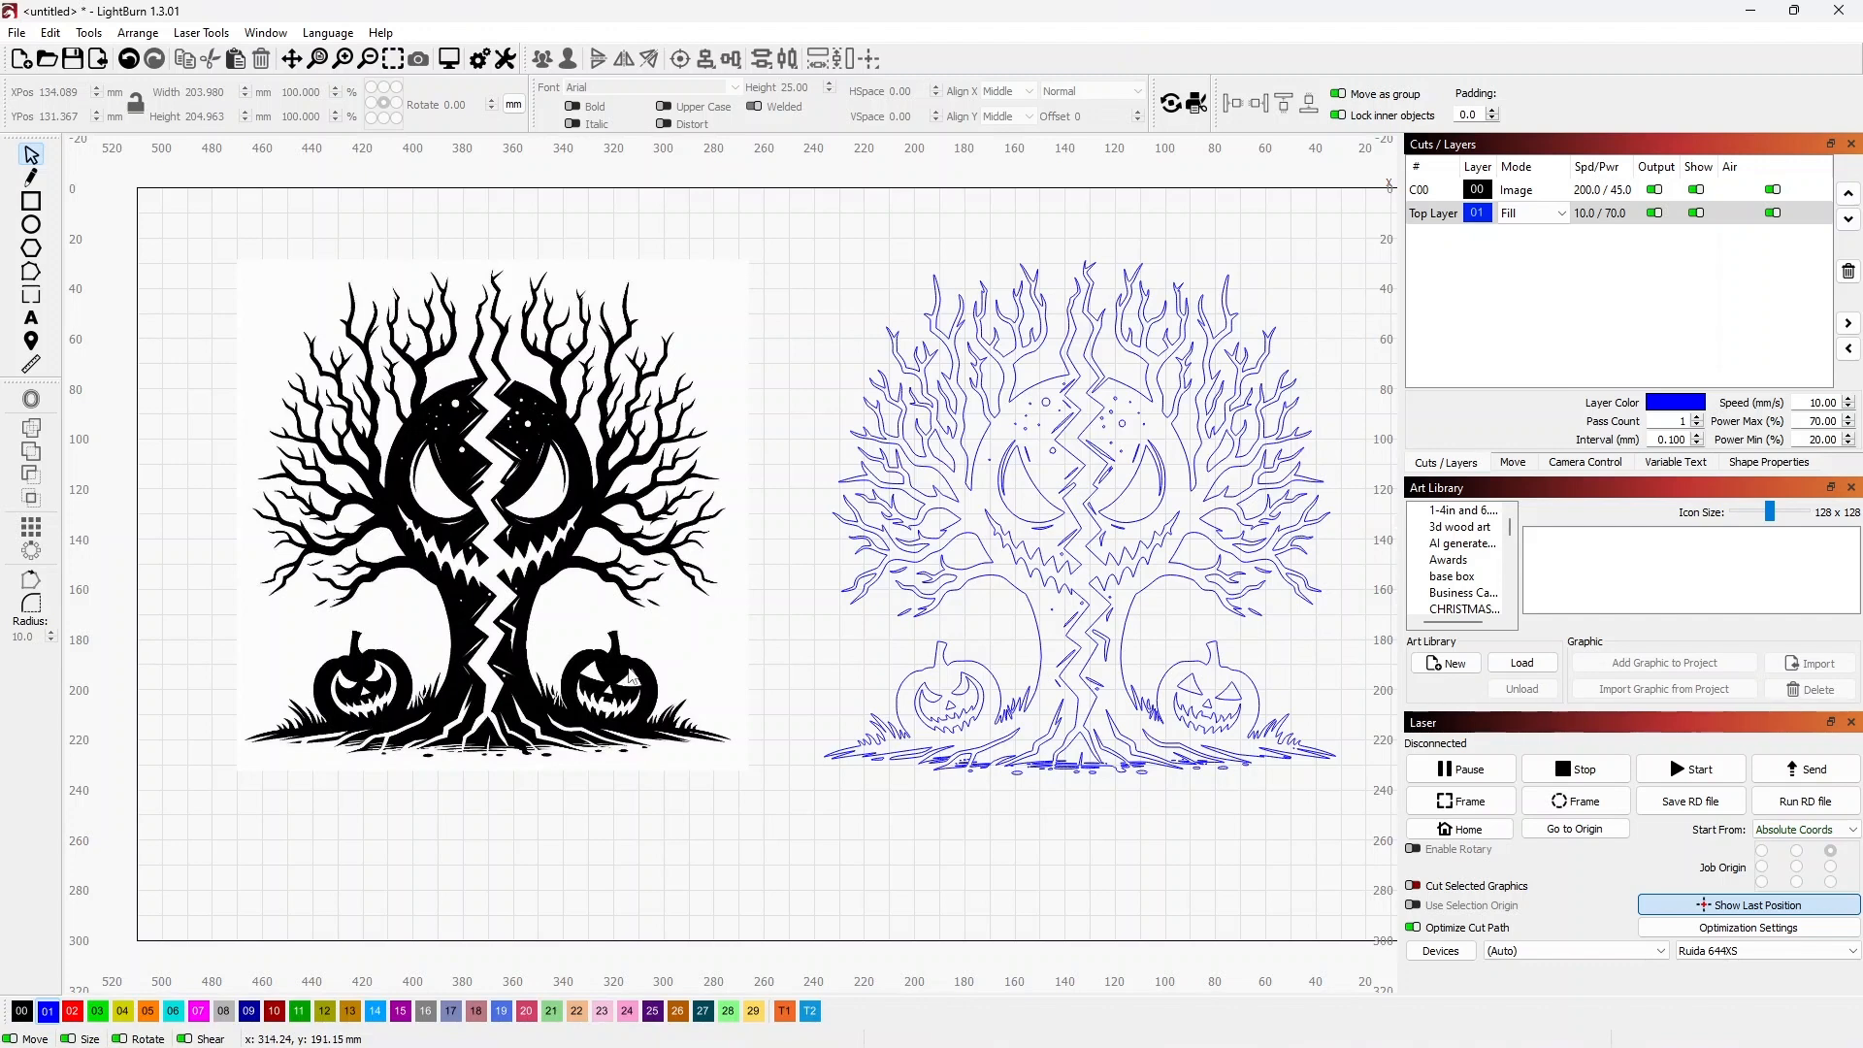
pyautogui.moveTo(1070, 160)
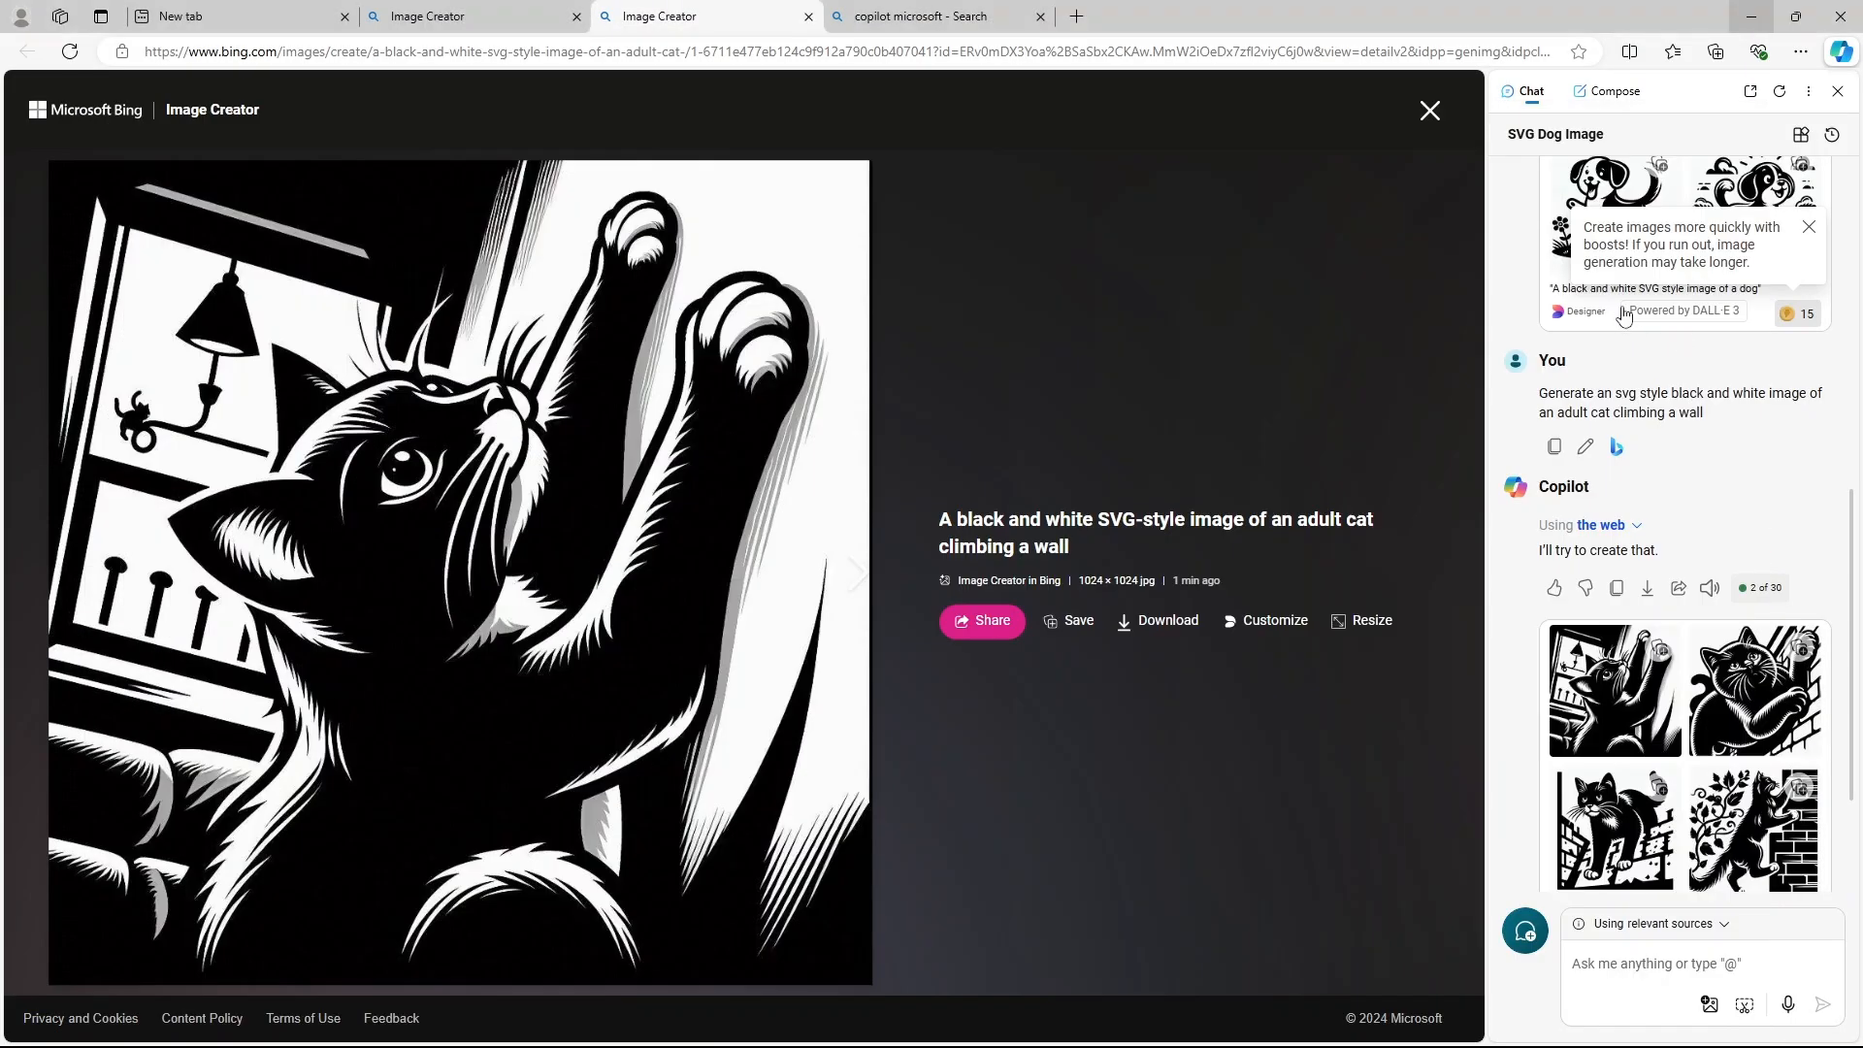
pyautogui.moveTo(1641, 398)
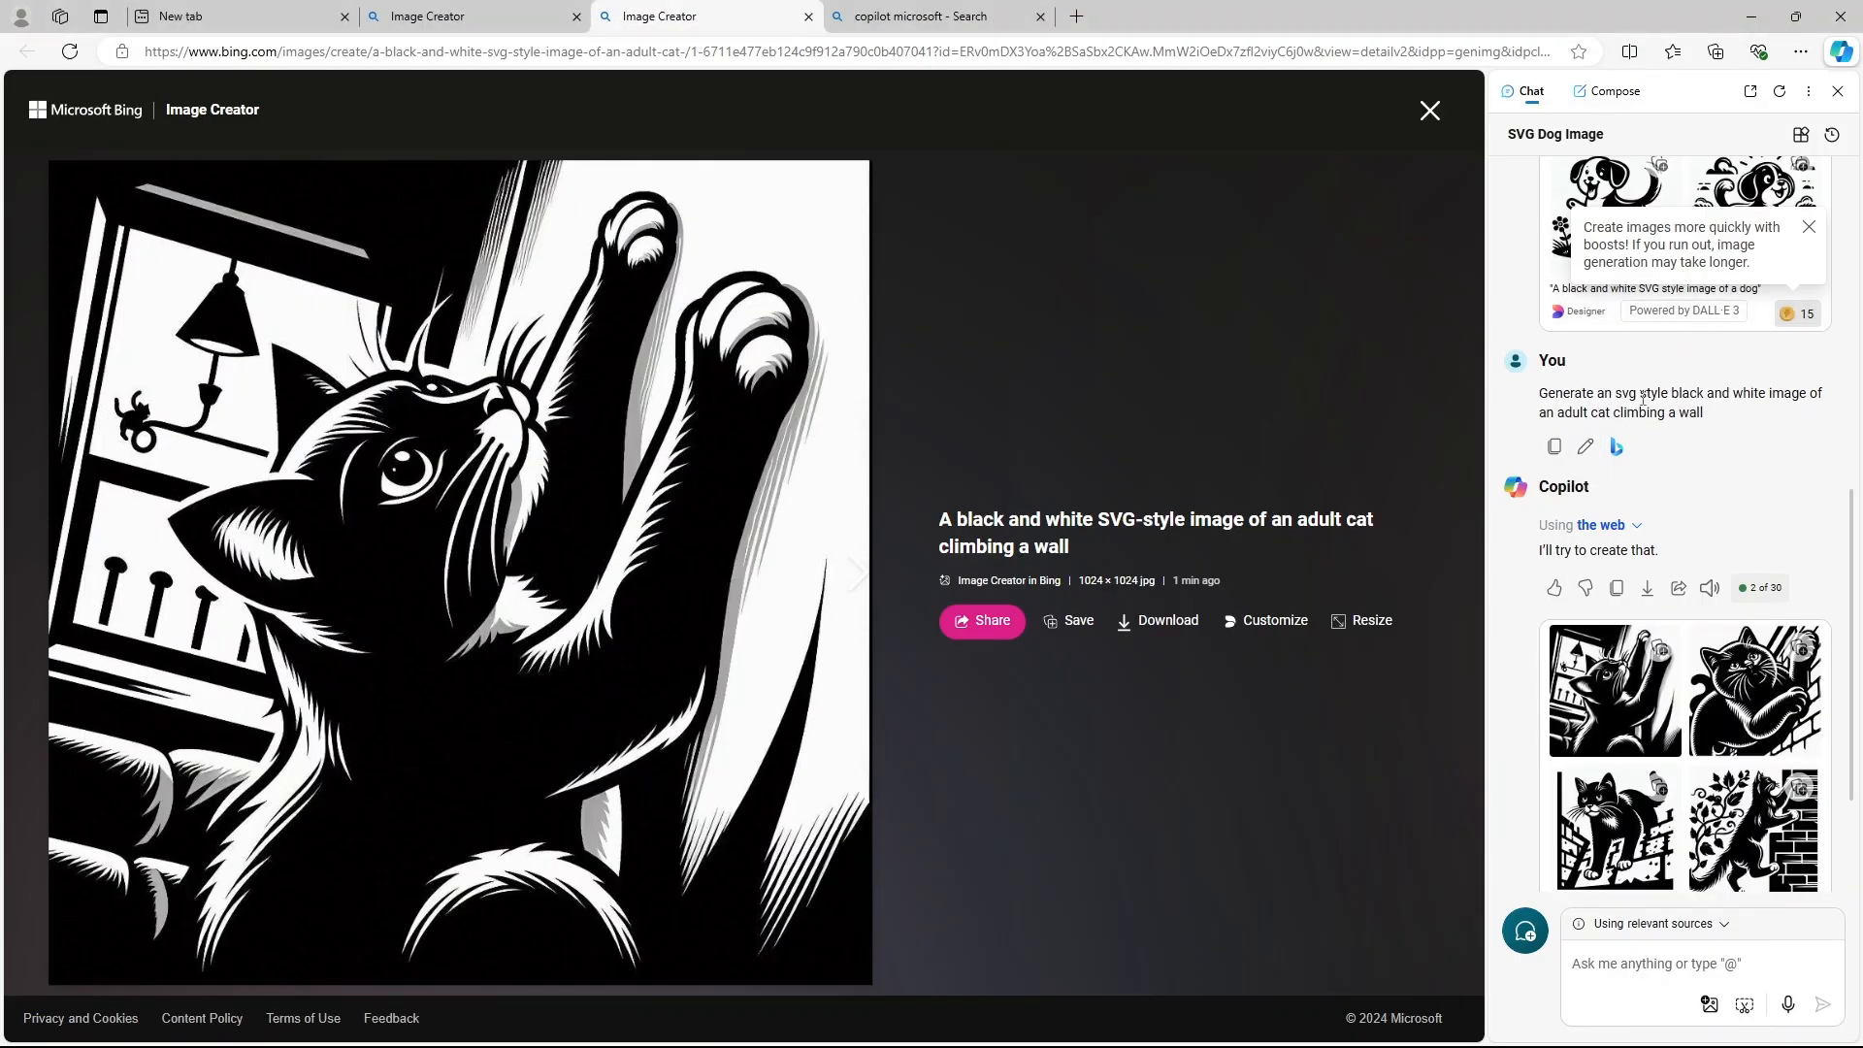
pyautogui.moveTo(1584, 445)
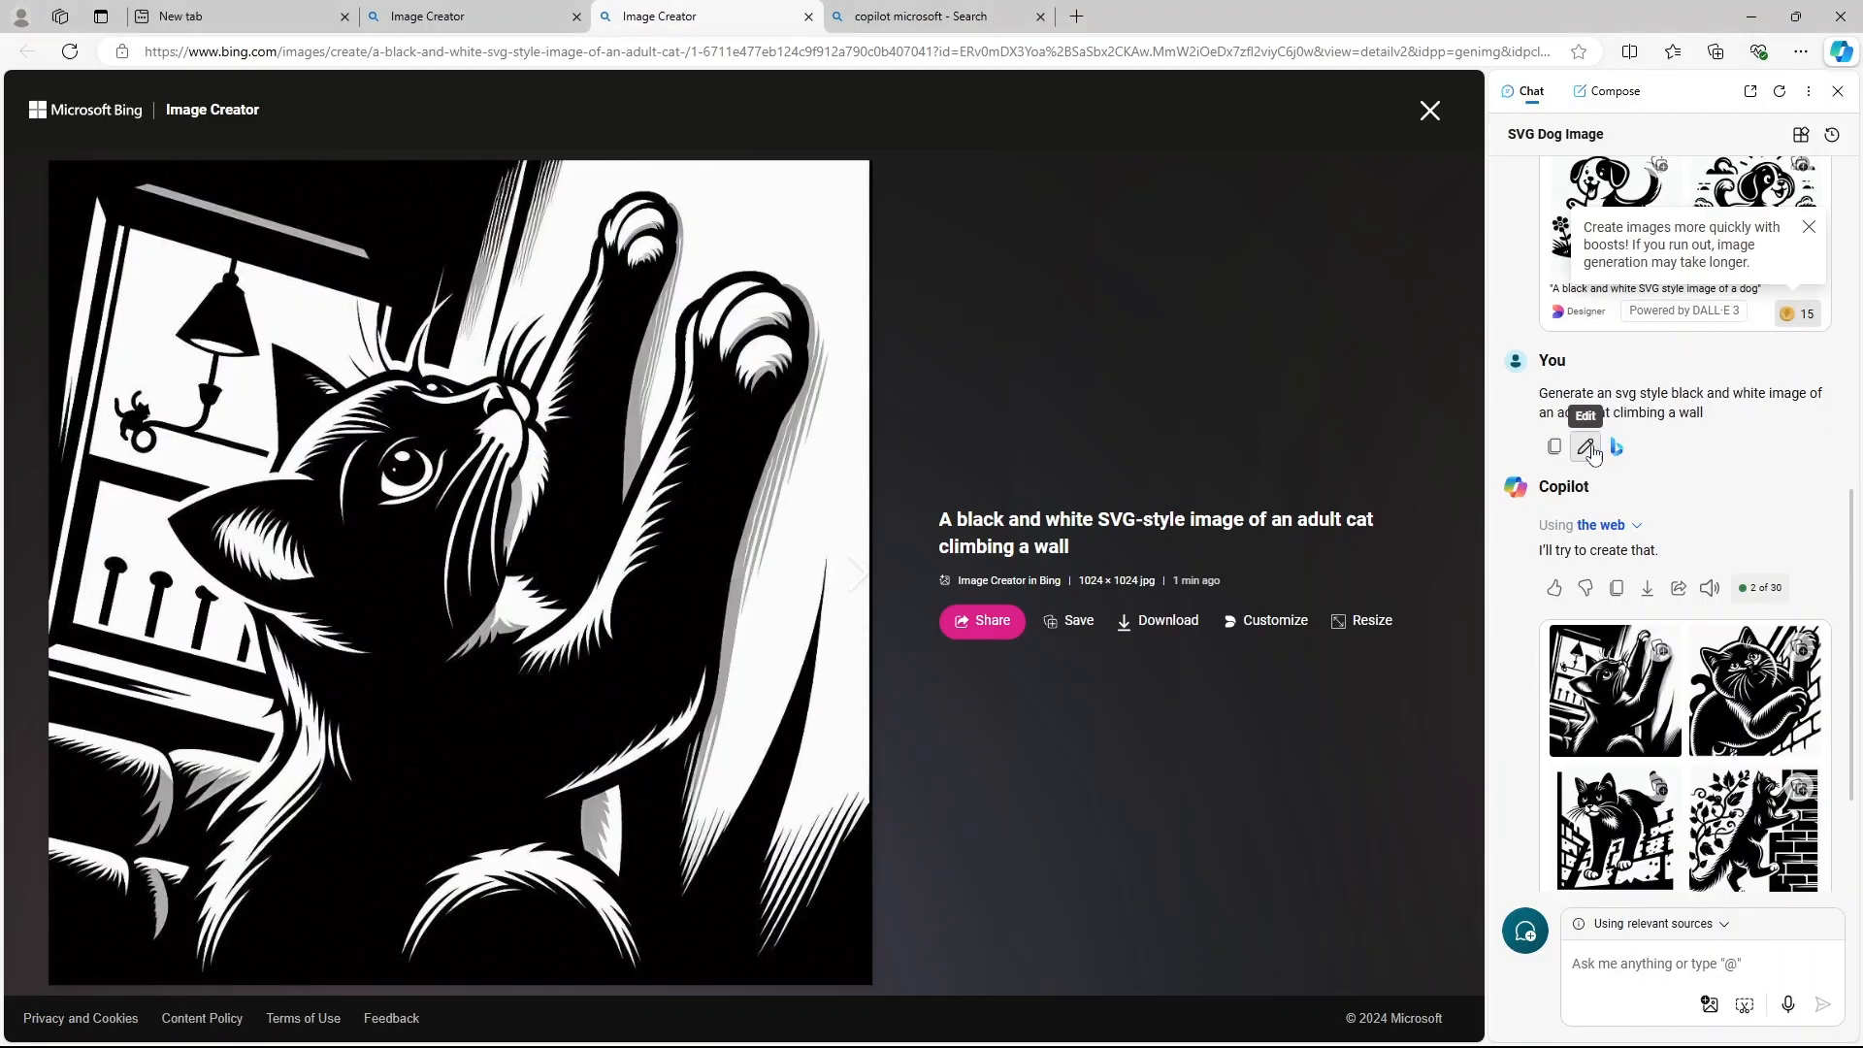
pyautogui.moveTo(1651, 453)
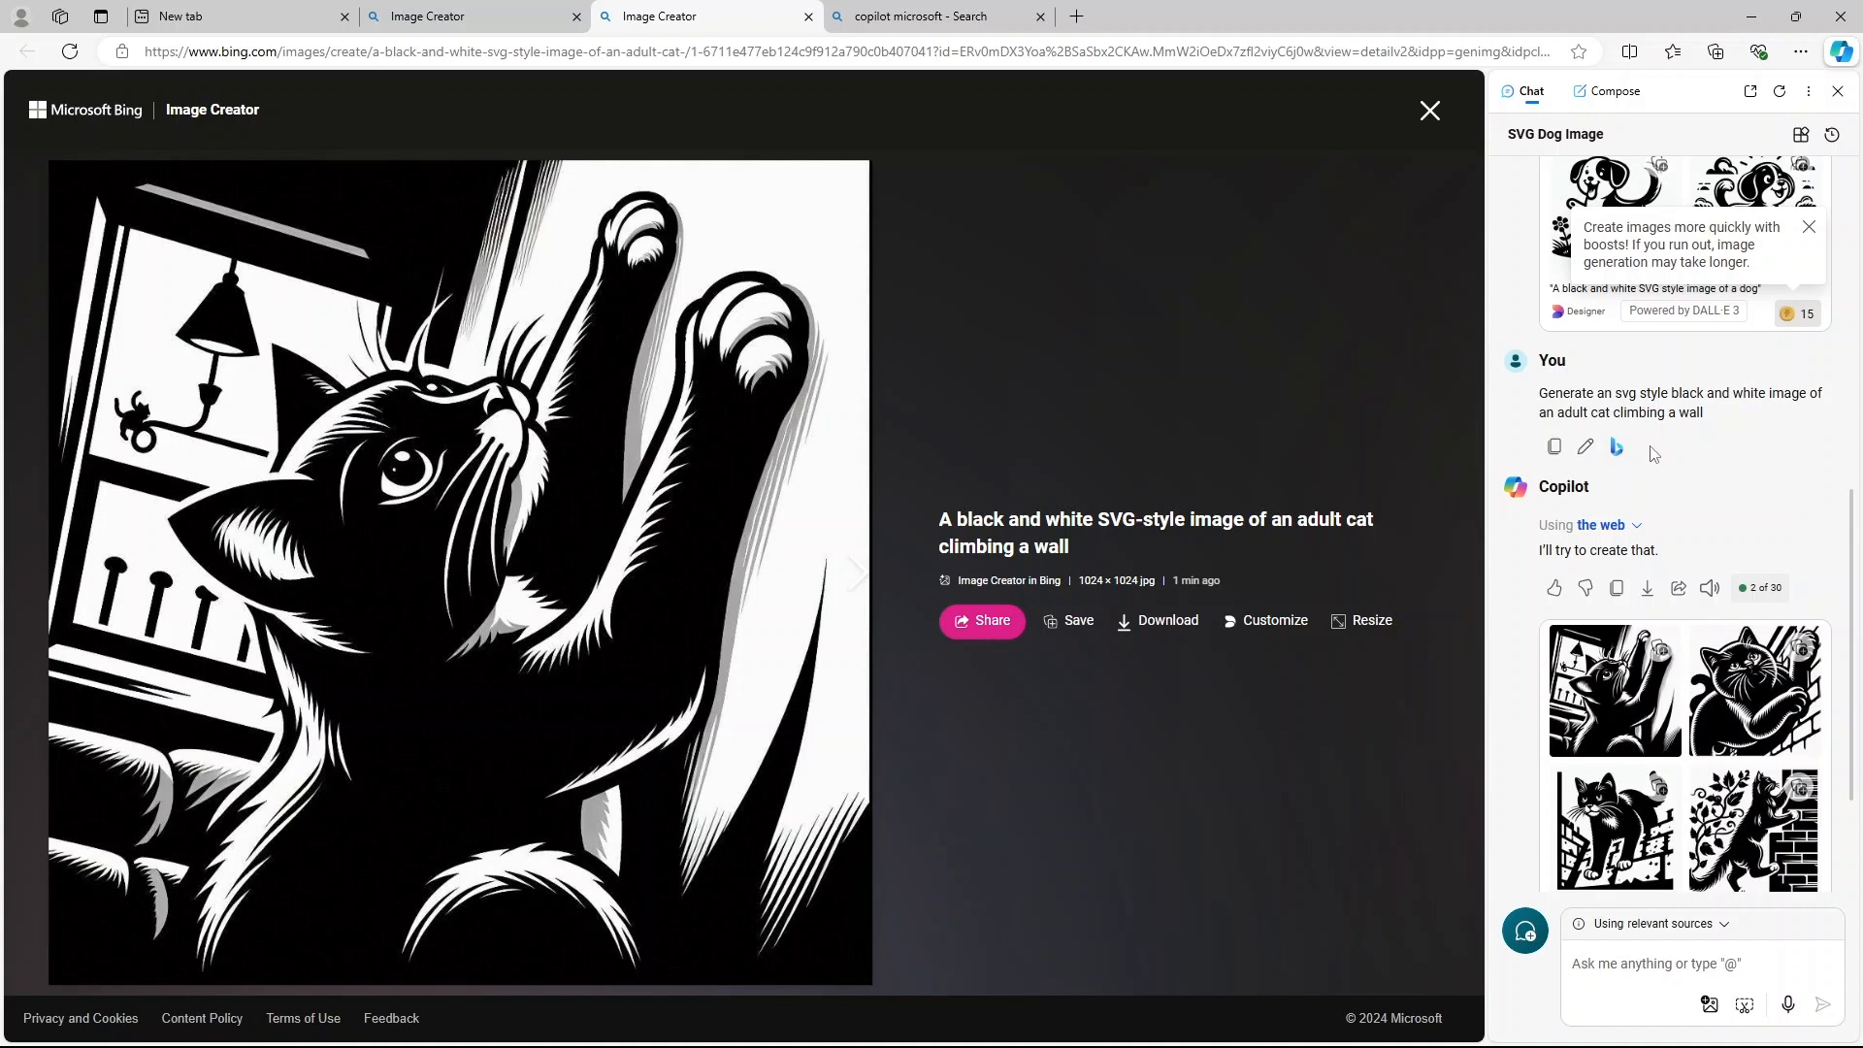
pyautogui.moveTo(1615, 447)
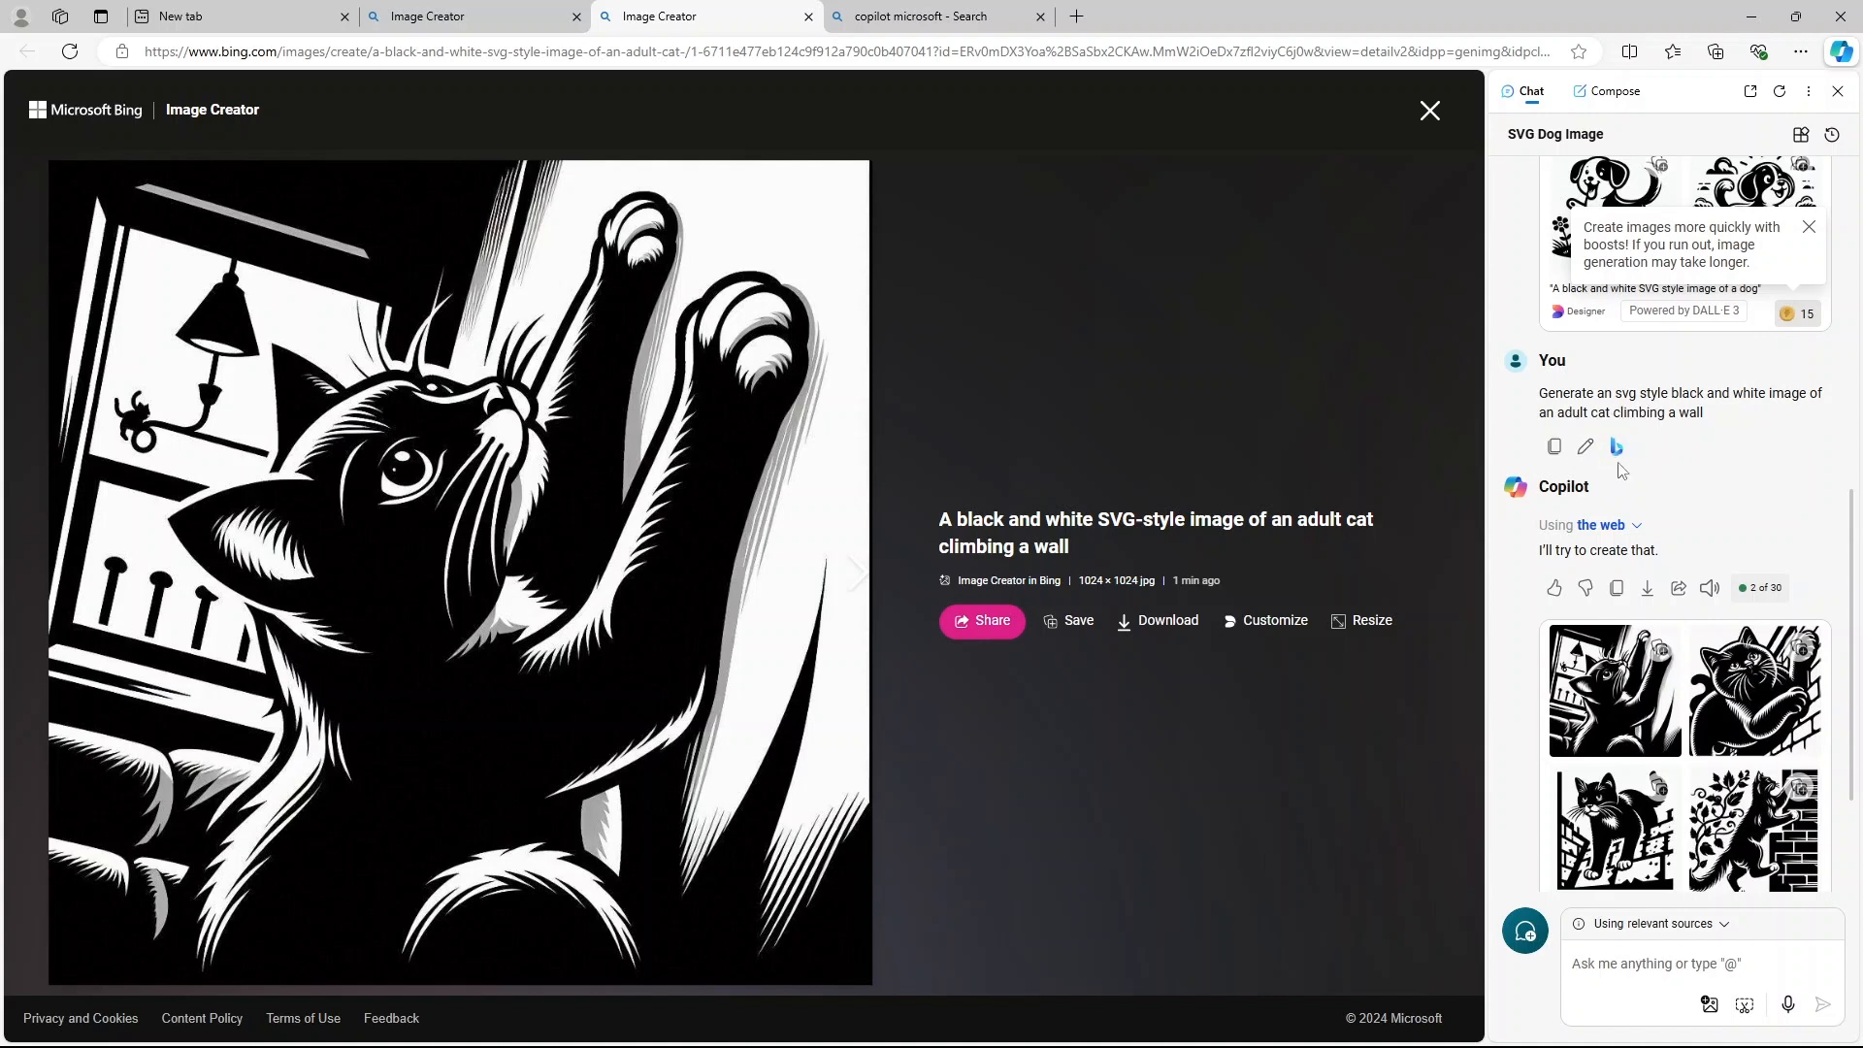
pyautogui.moveTo(1615, 446)
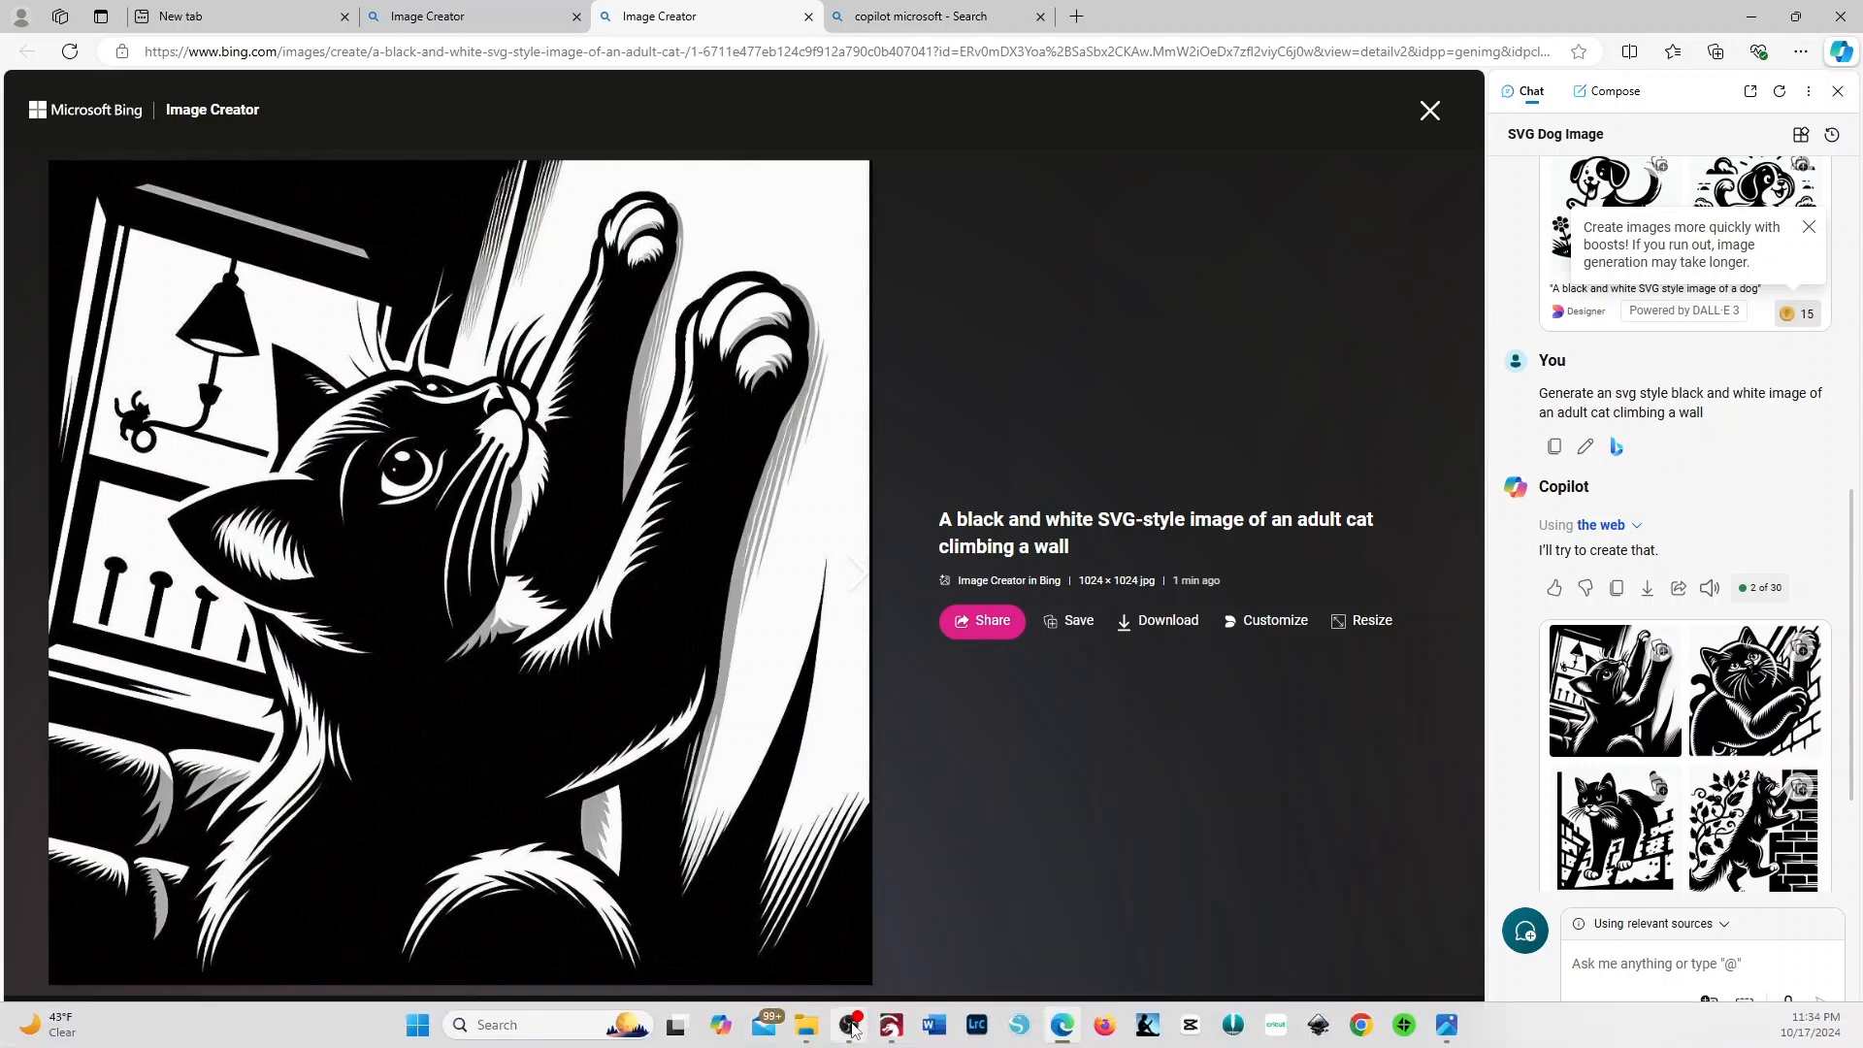
# Bring LightBurn back to the front from the taskbar.
pyautogui.click(888, 1024)
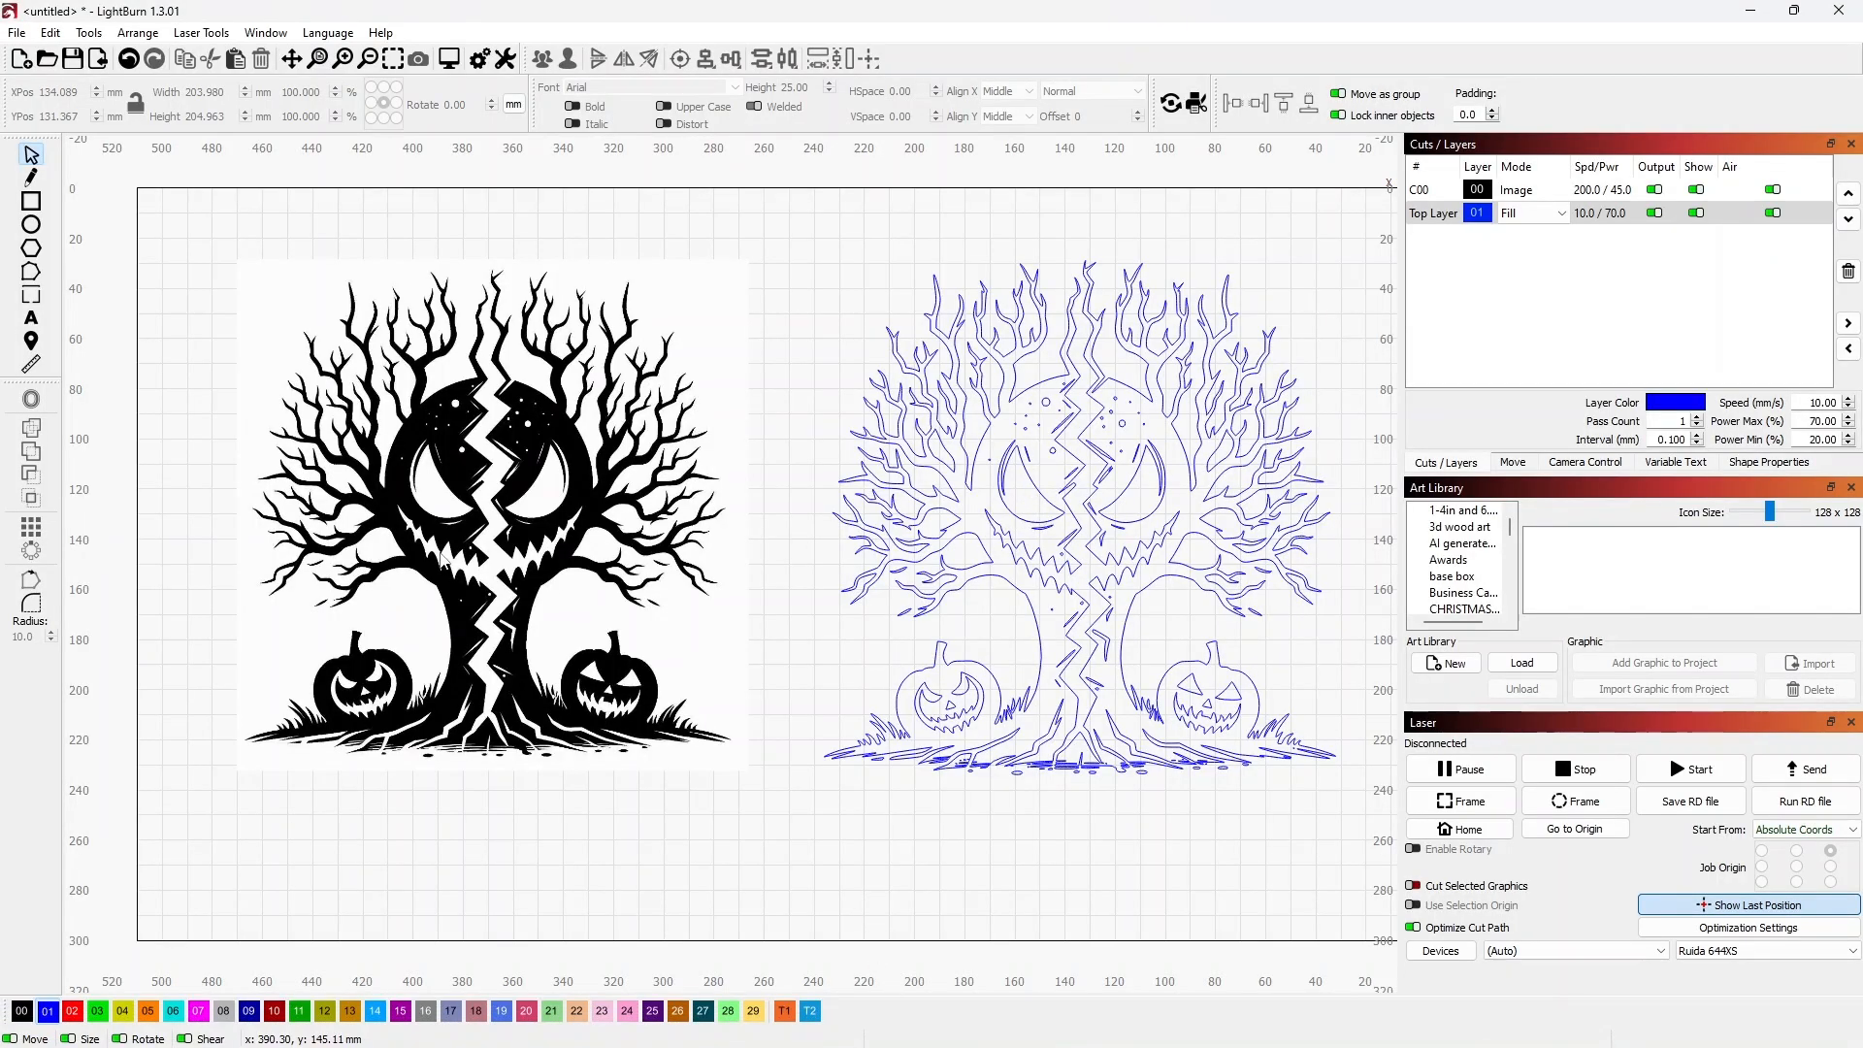
pyautogui.moveTo(624, 485)
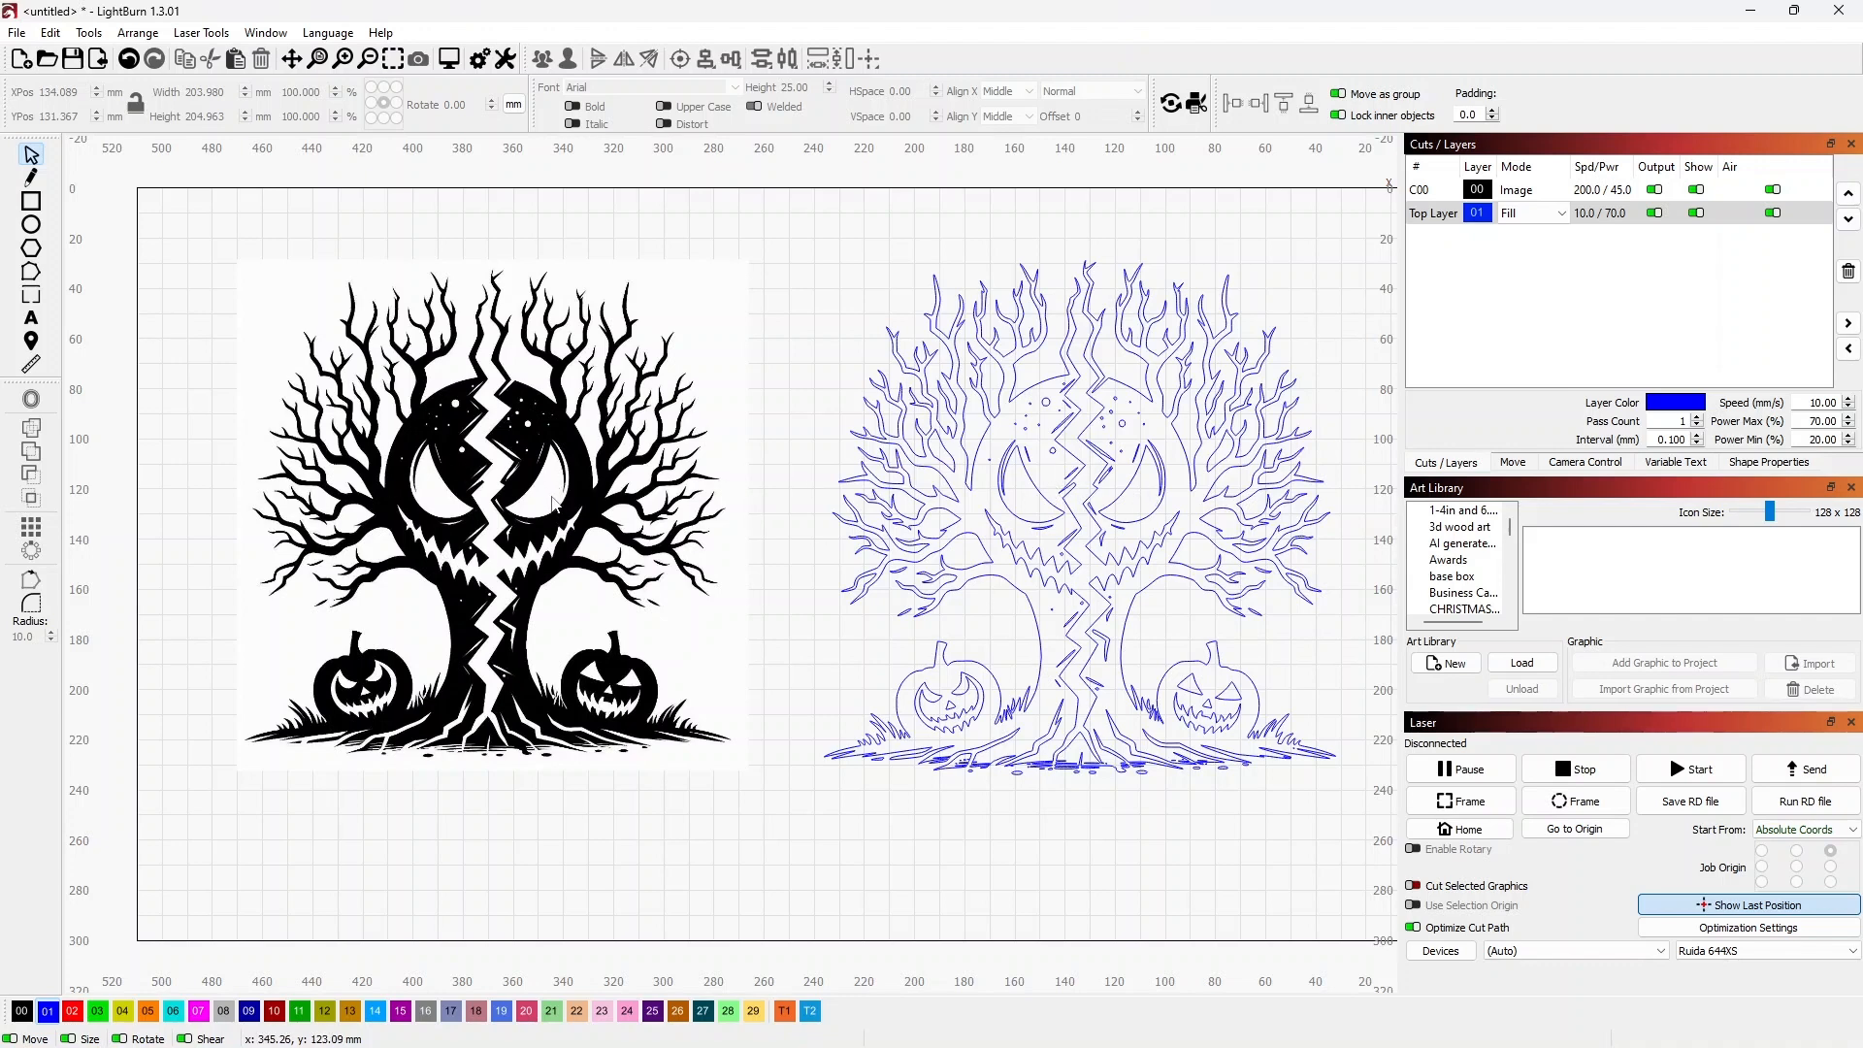
pyautogui.moveTo(508, 450)
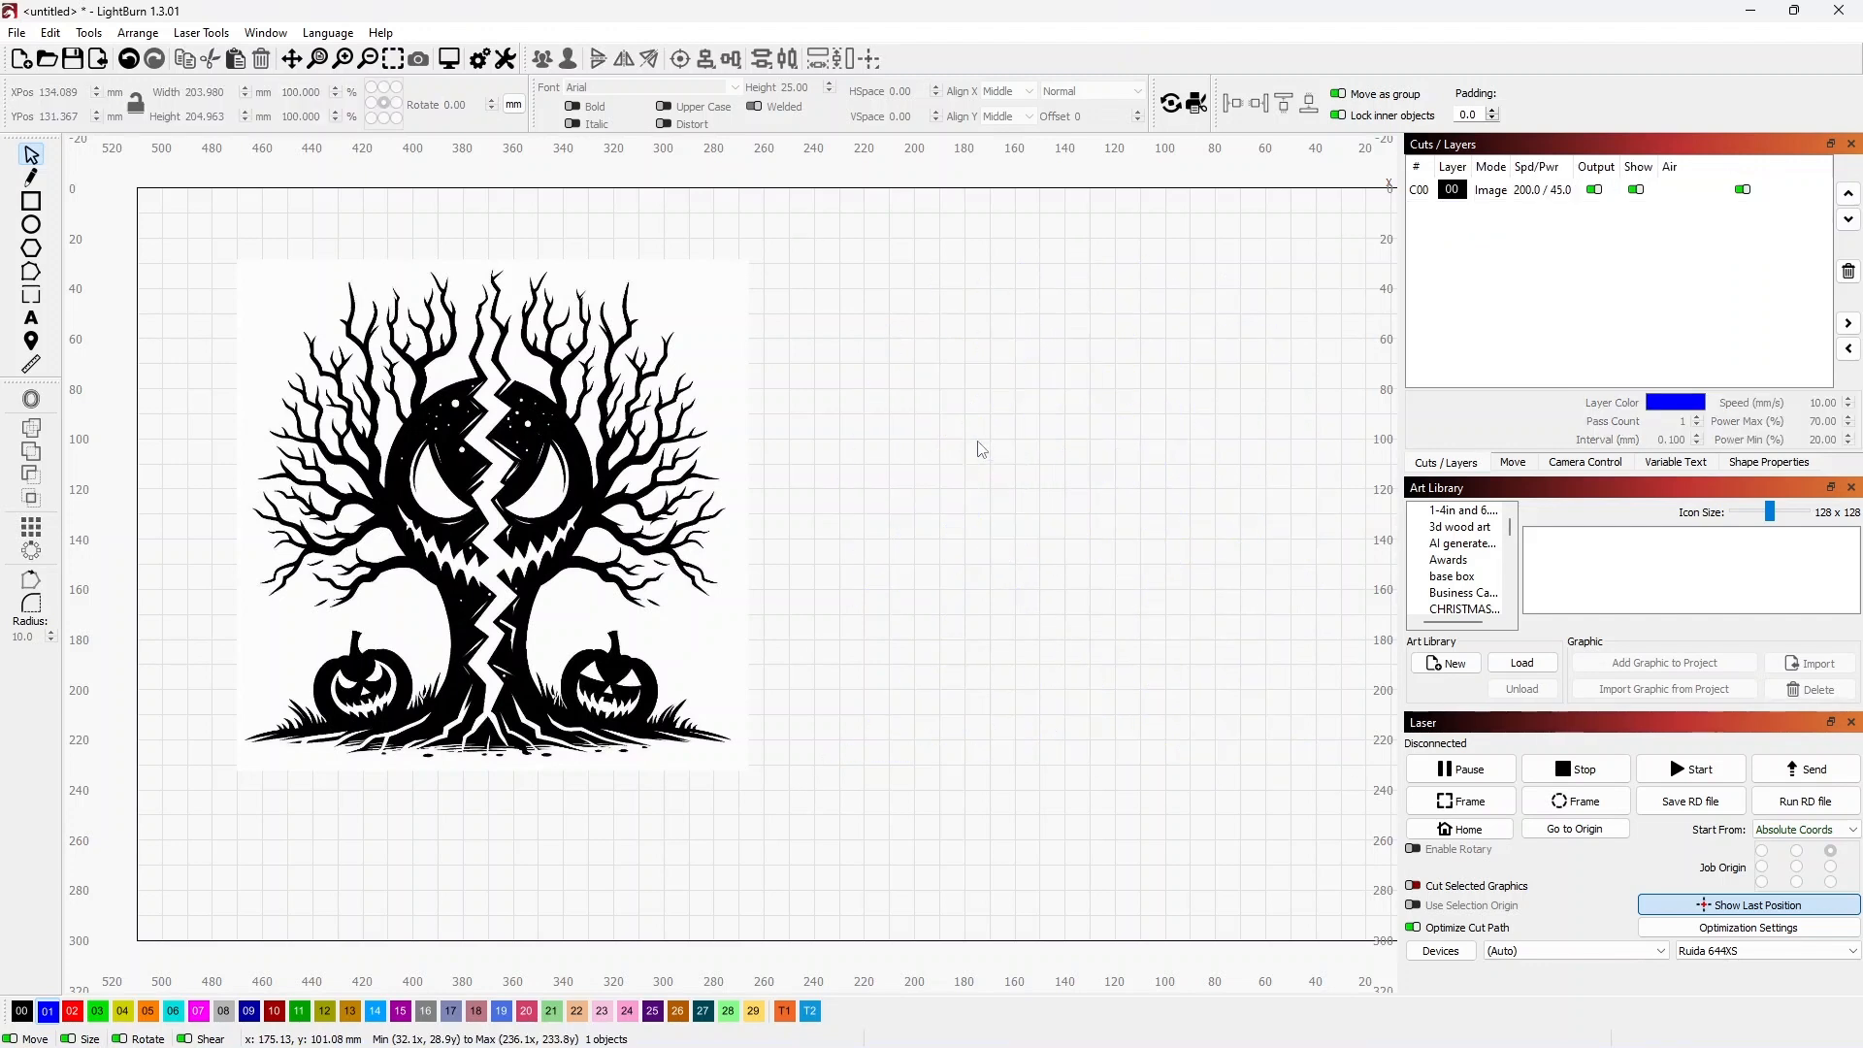
pyautogui.moveTo(538, 436)
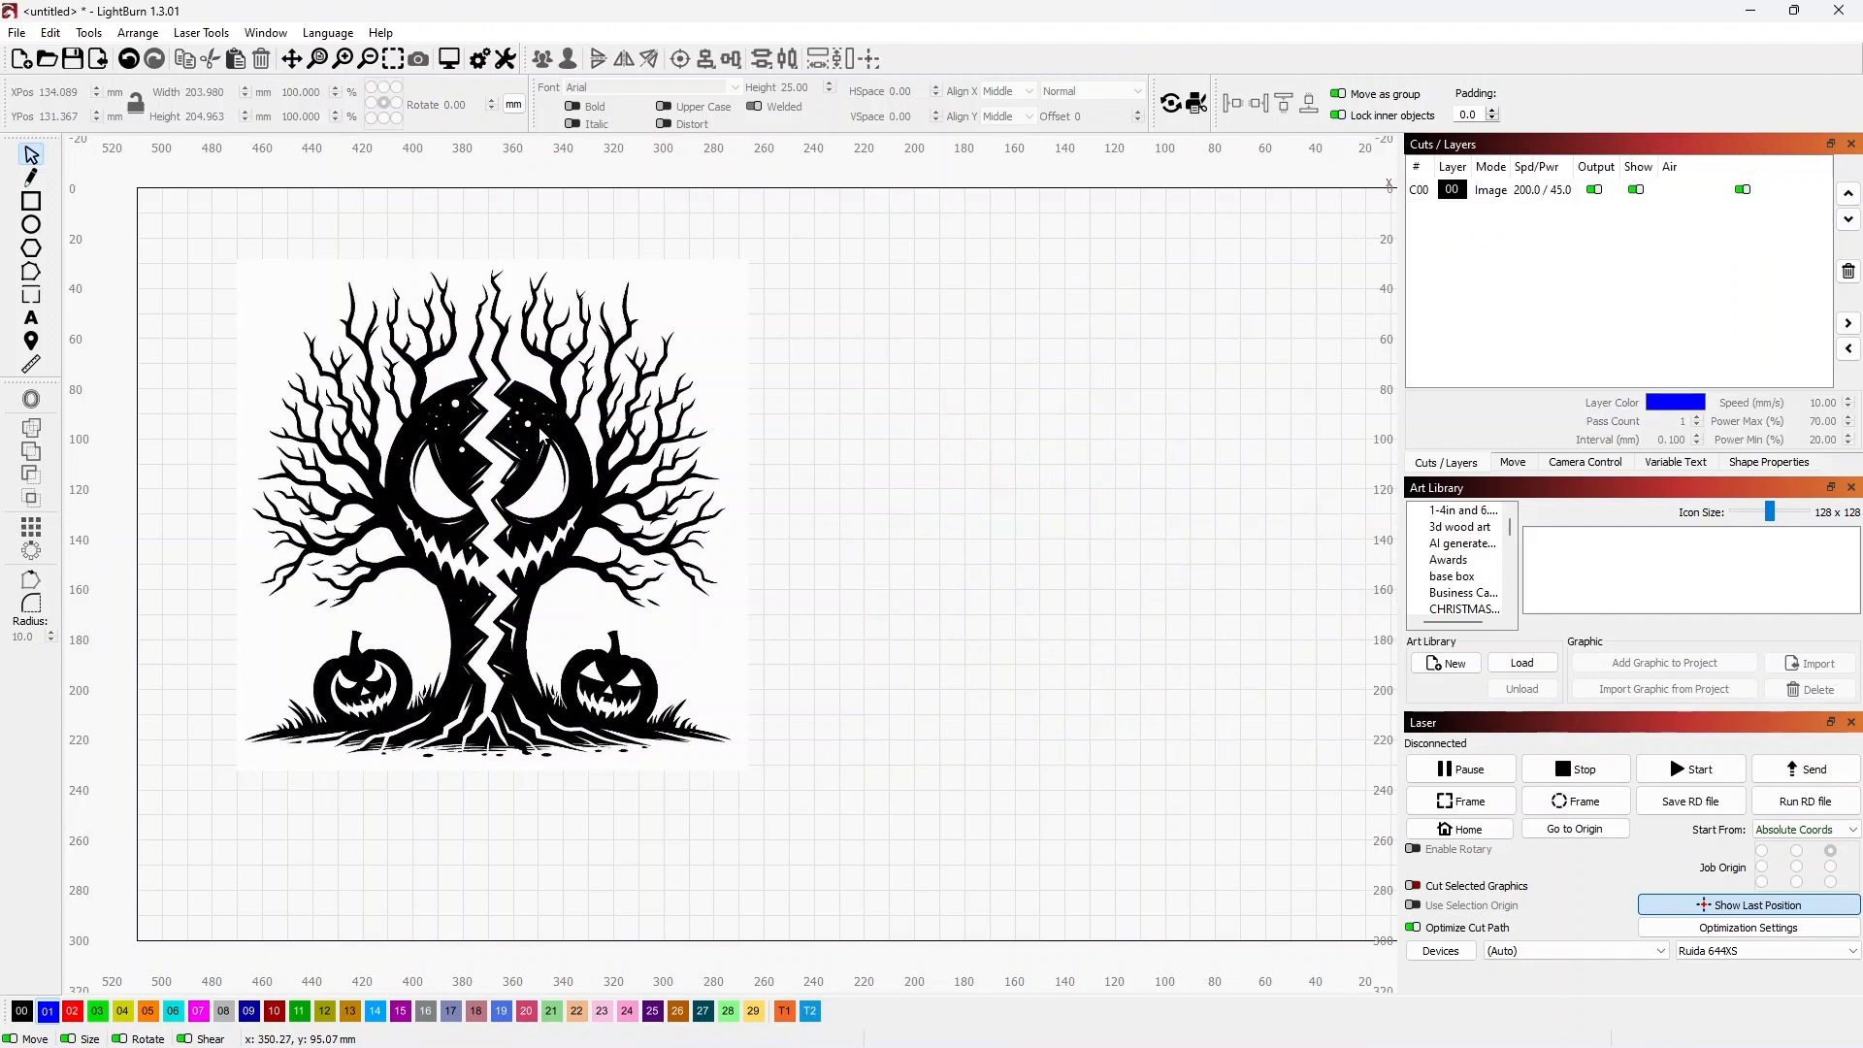
# Trace the Halloween tree image with the default threshold settings, then deselect the new outline.
pyautogui.rightClick(535, 451)
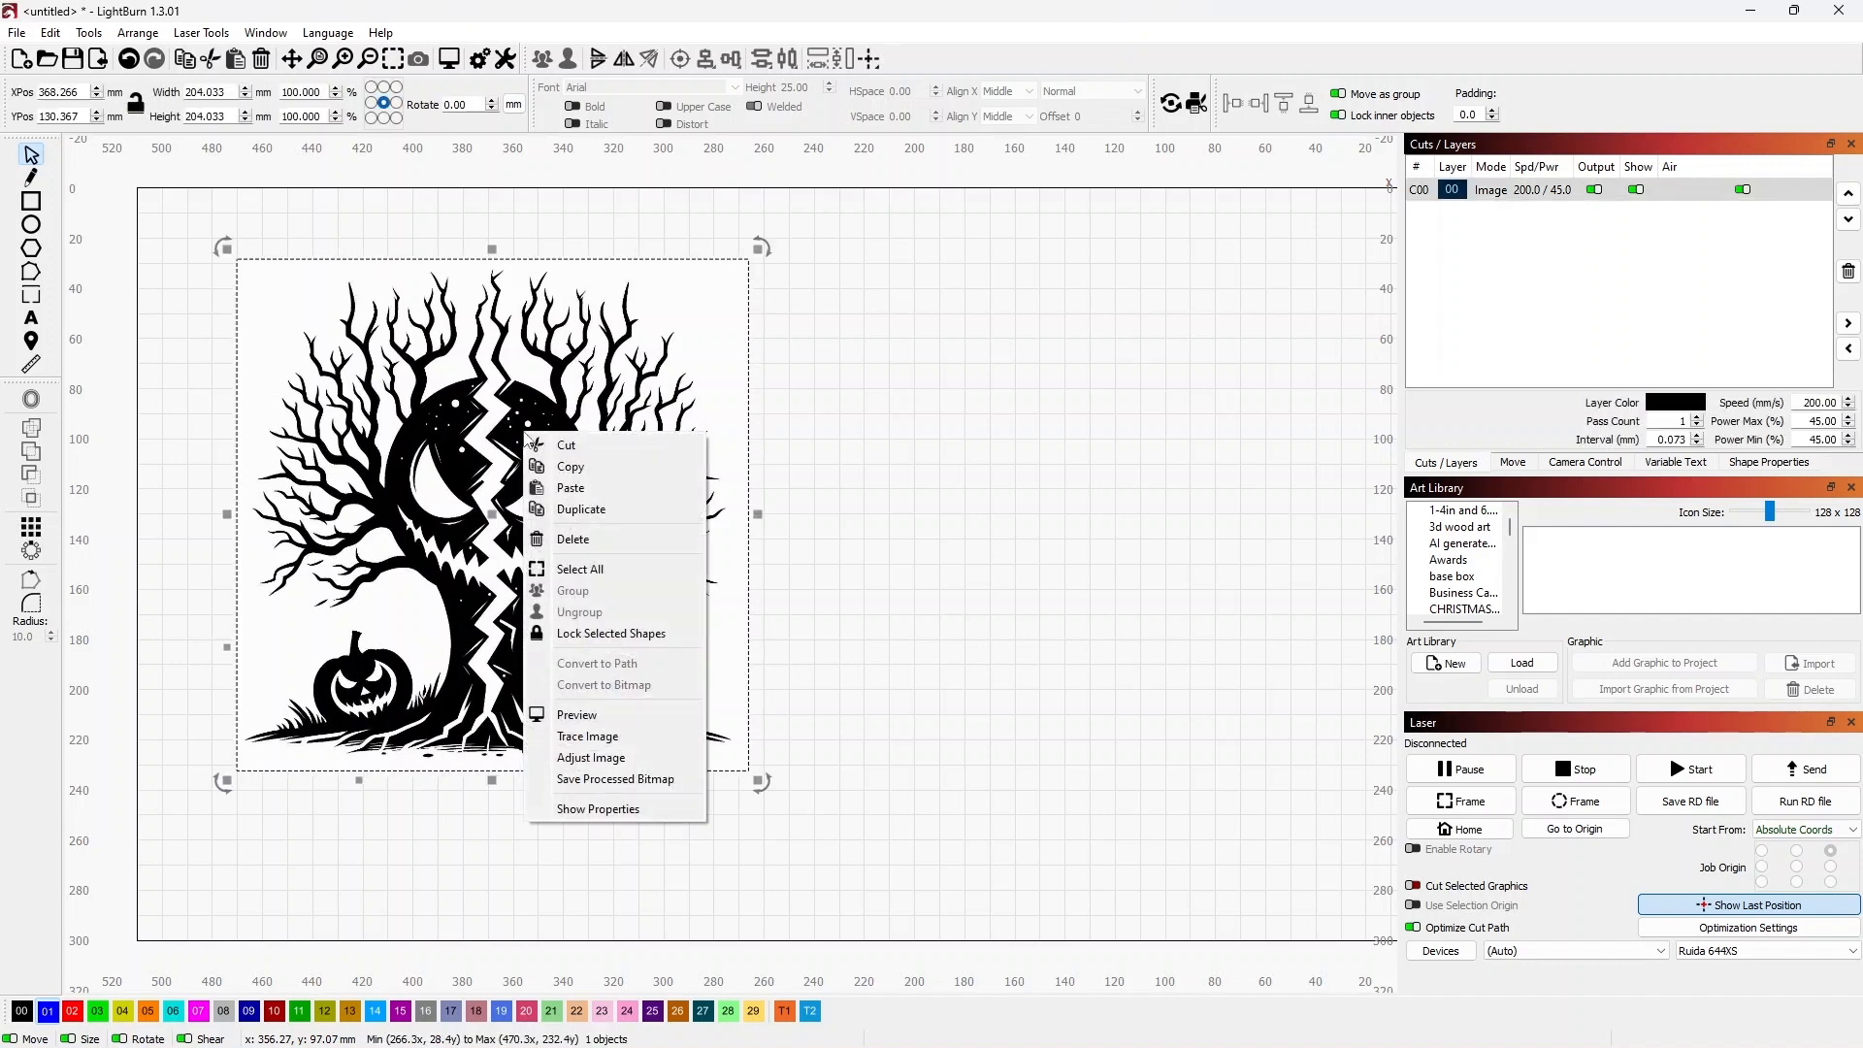
pyautogui.moveTo(591, 757)
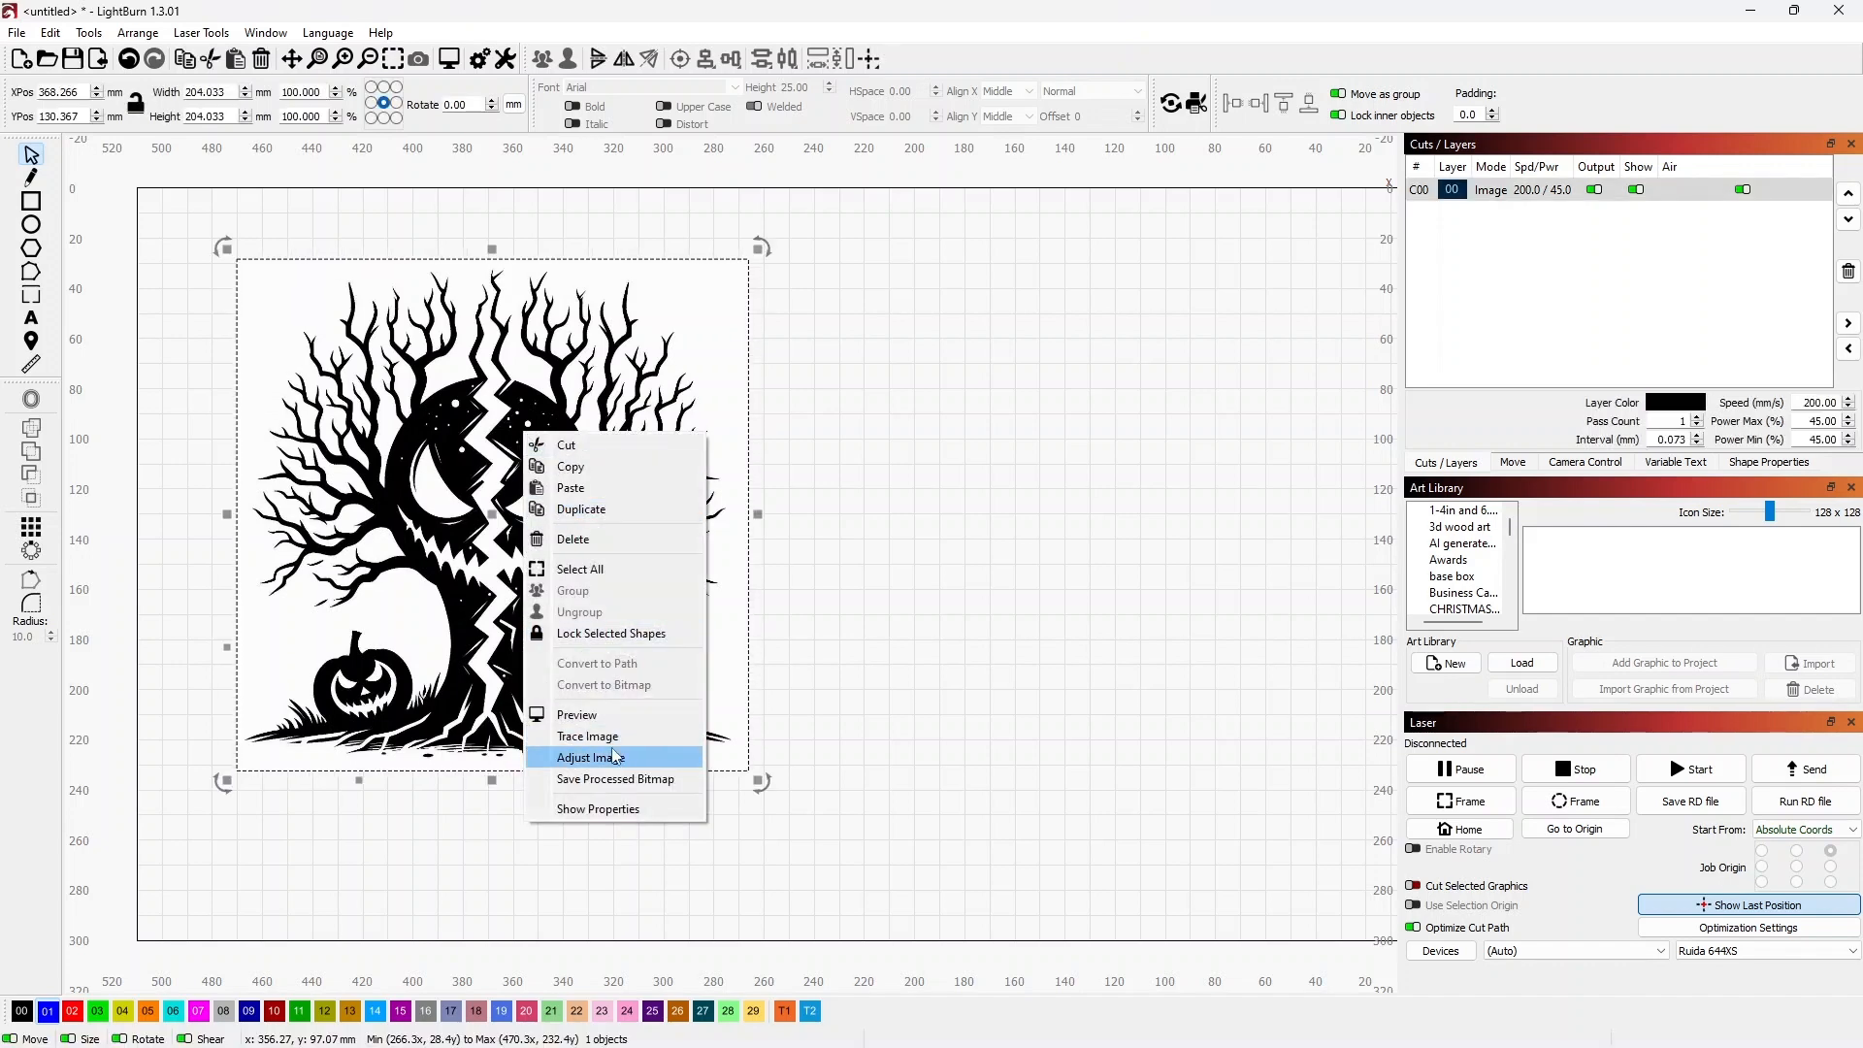
pyautogui.click(587, 735)
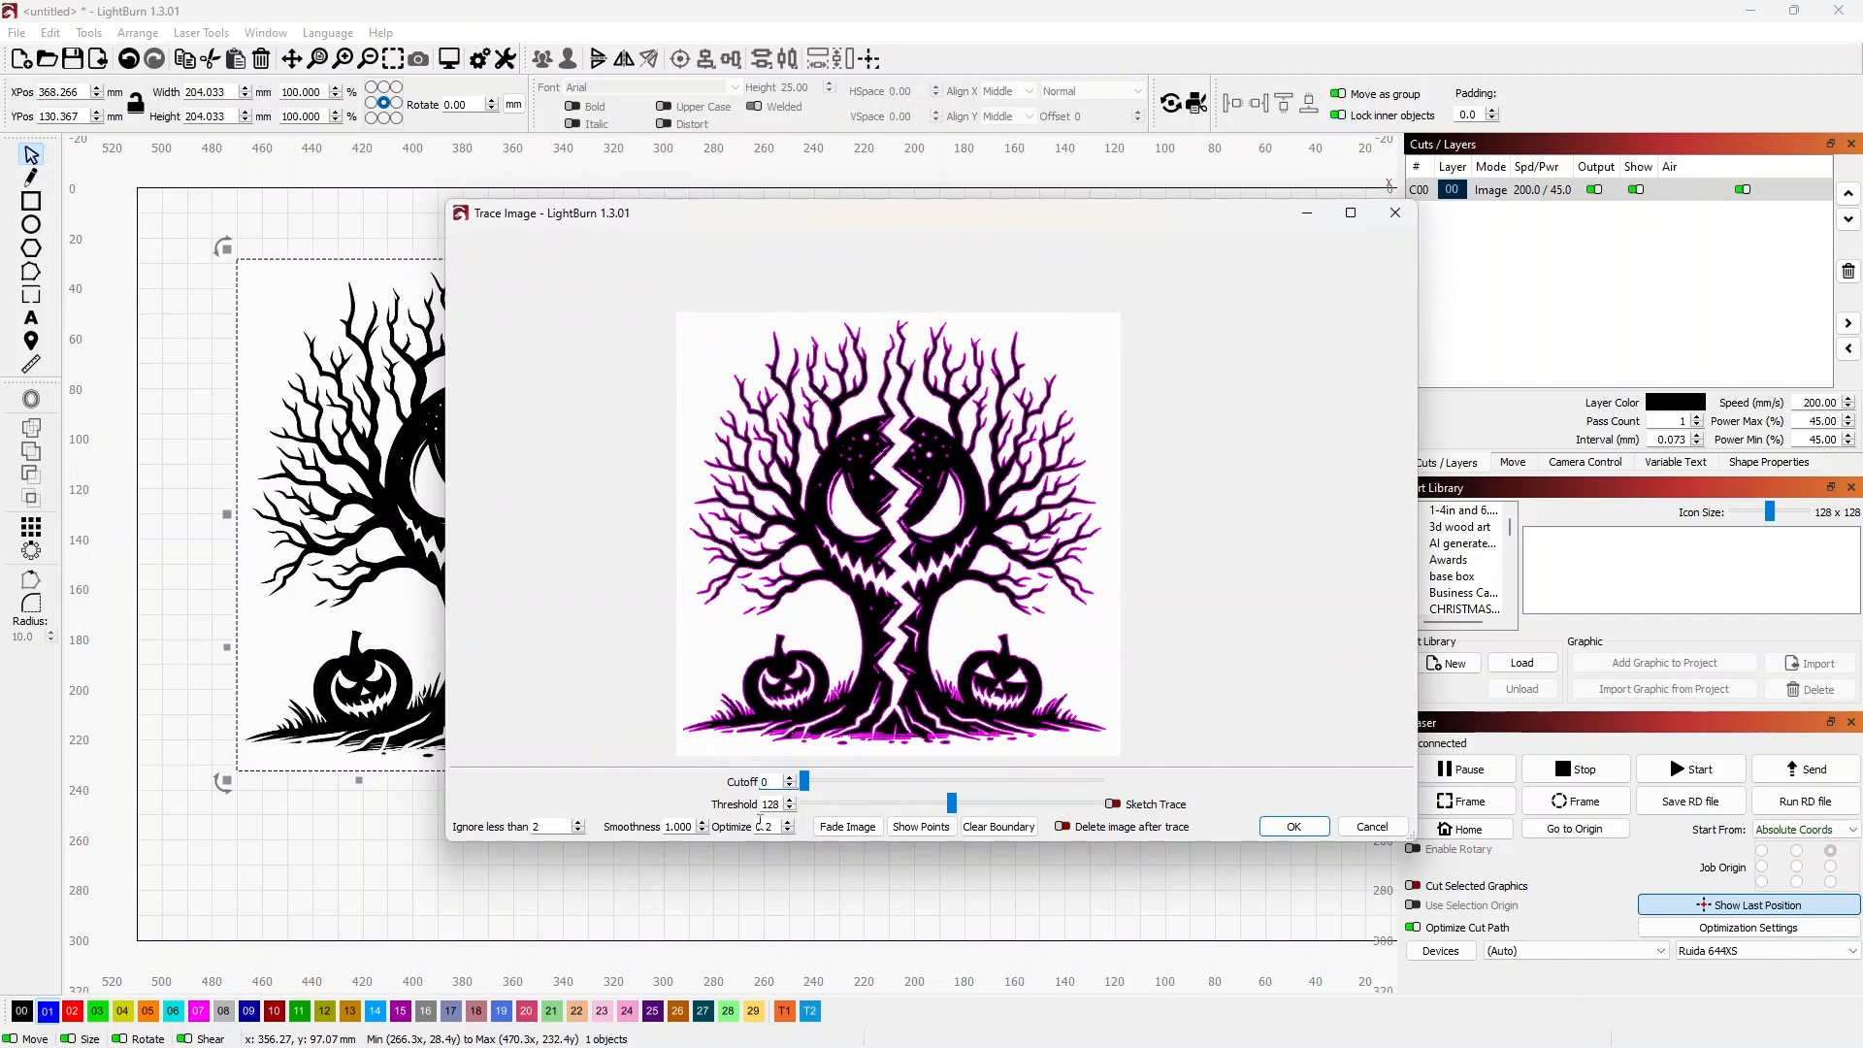
pyautogui.click(1292, 826)
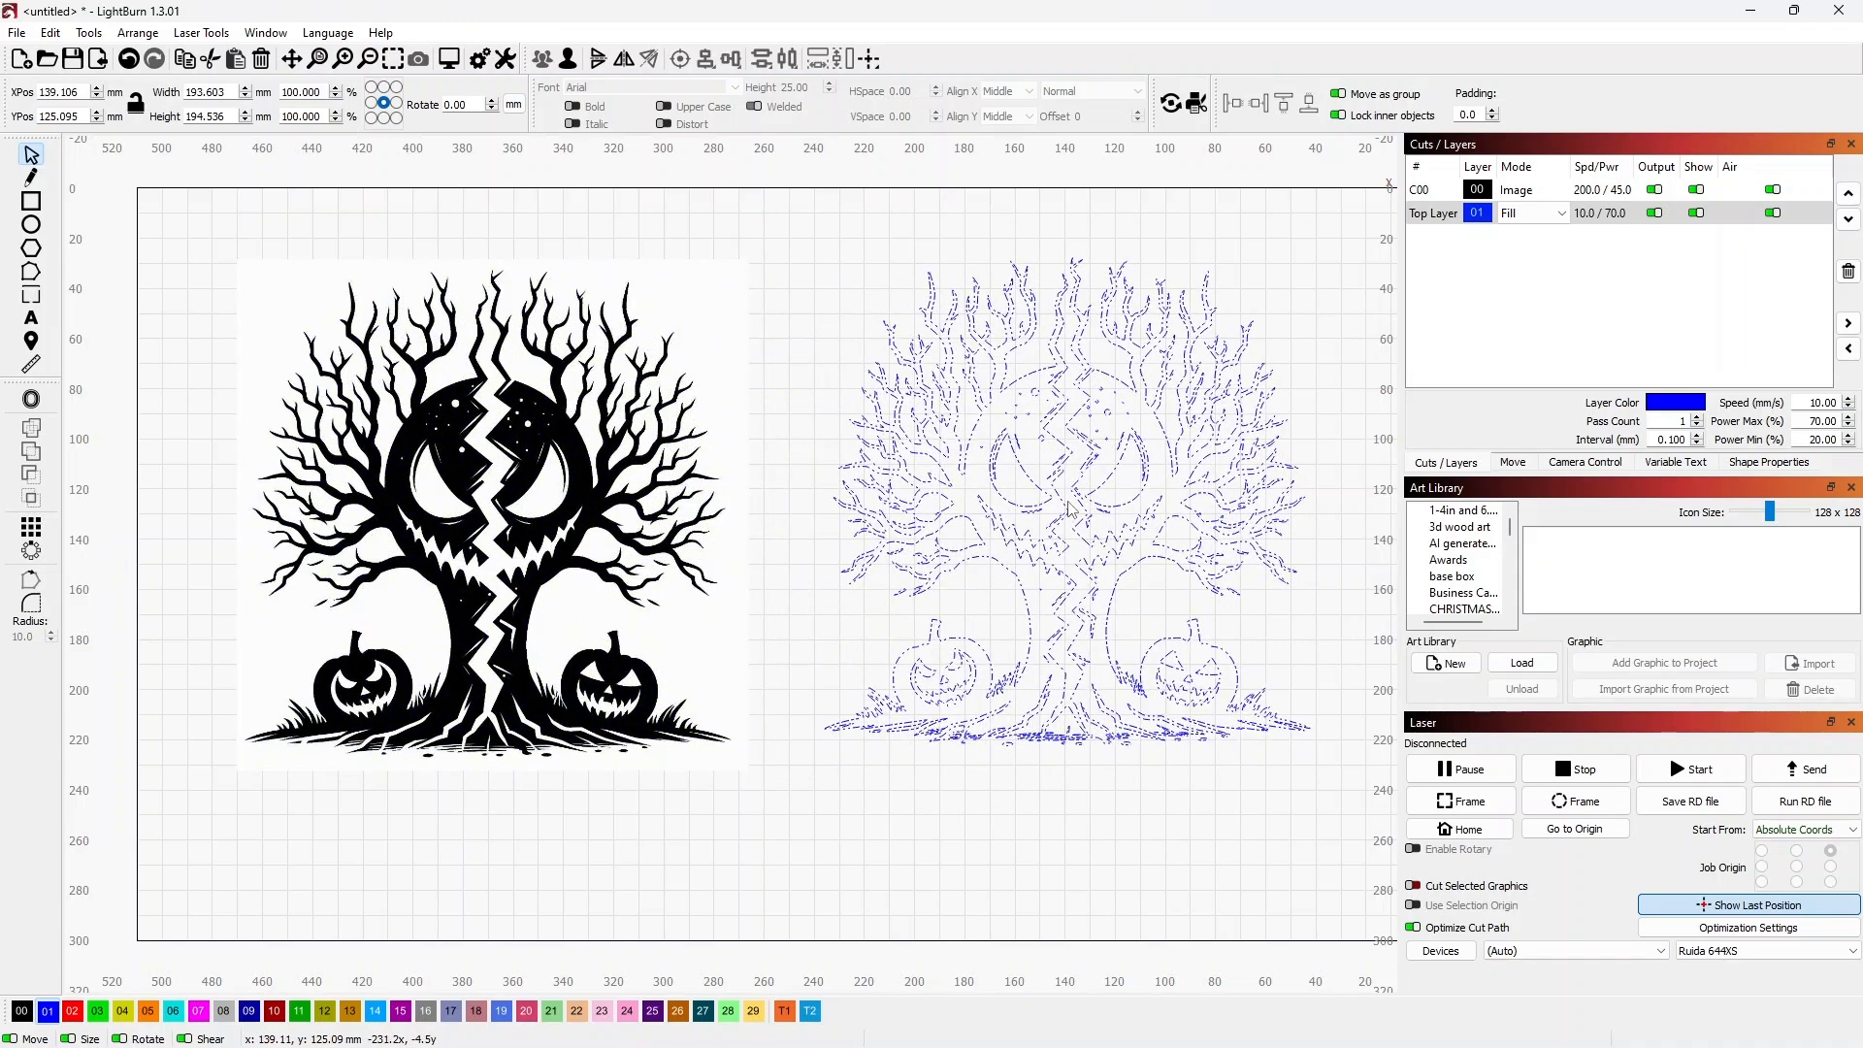
pyautogui.click(1063, 498)
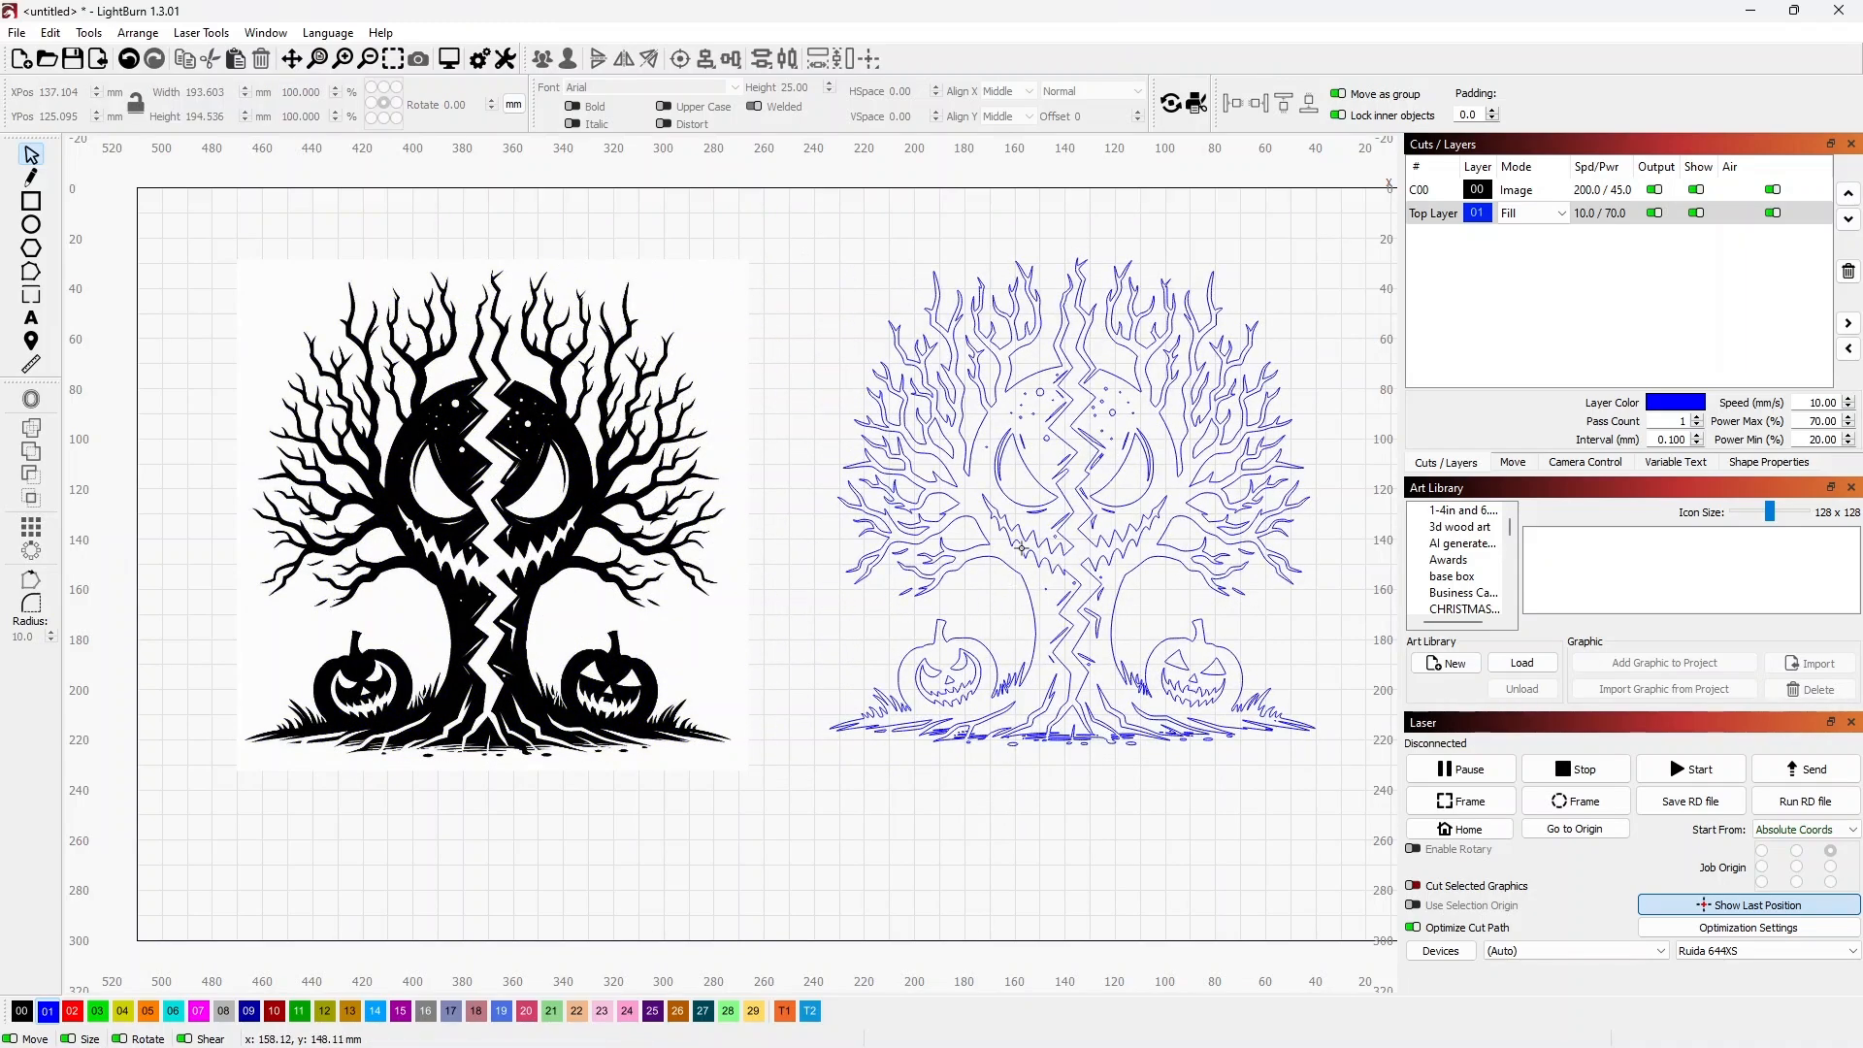
pyautogui.moveTo(1011, 497)
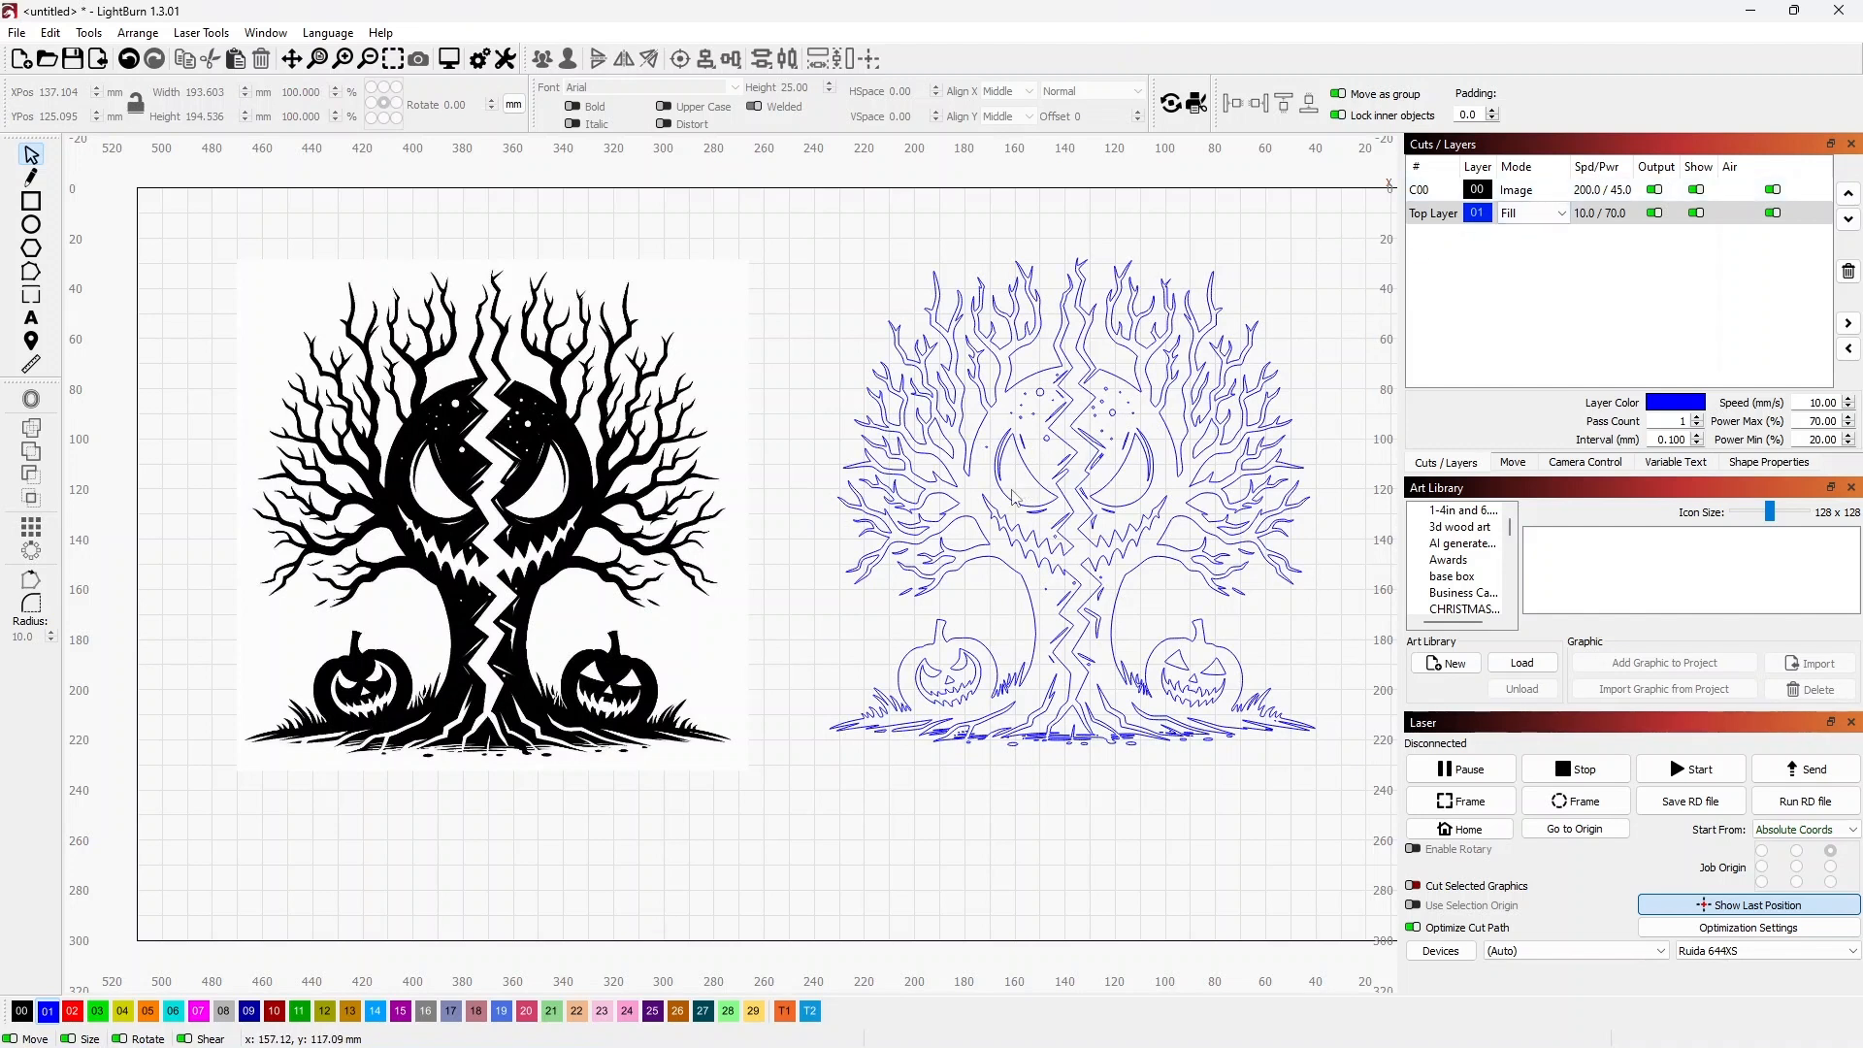
pyautogui.moveTo(1016, 498)
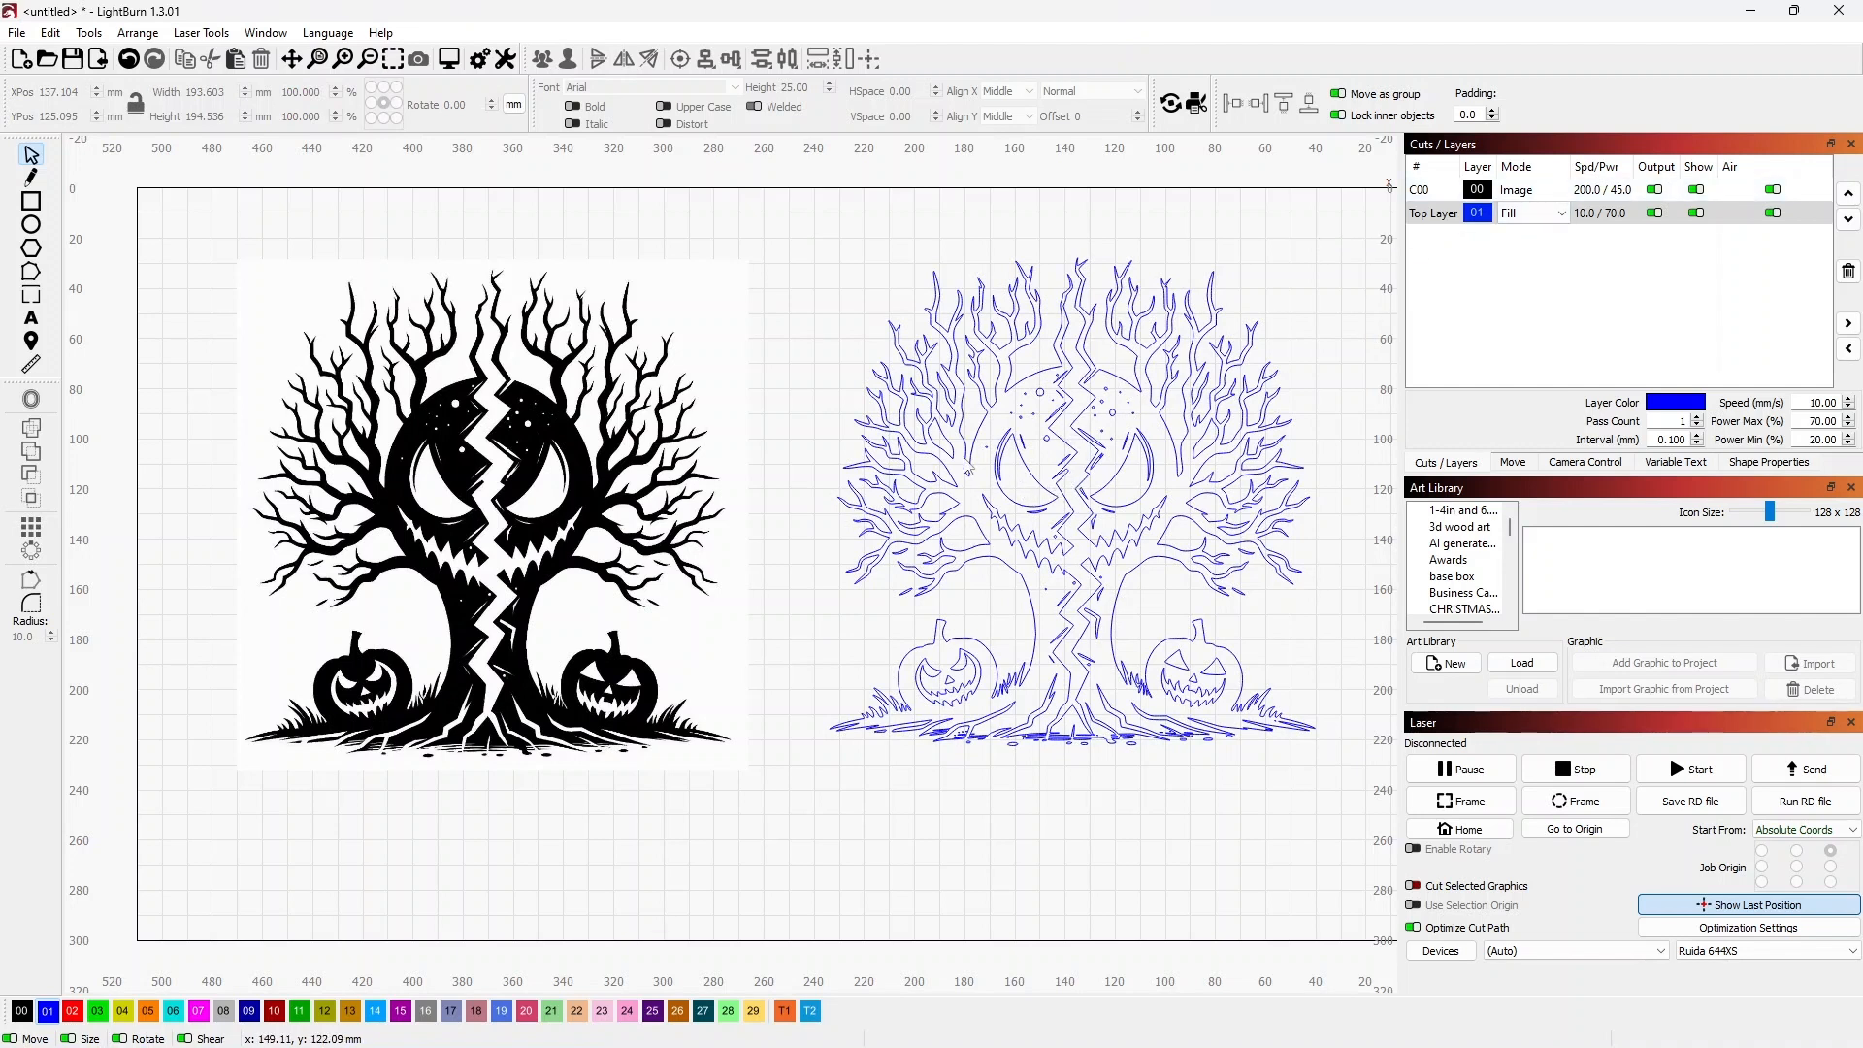
pyautogui.moveTo(1116, 477)
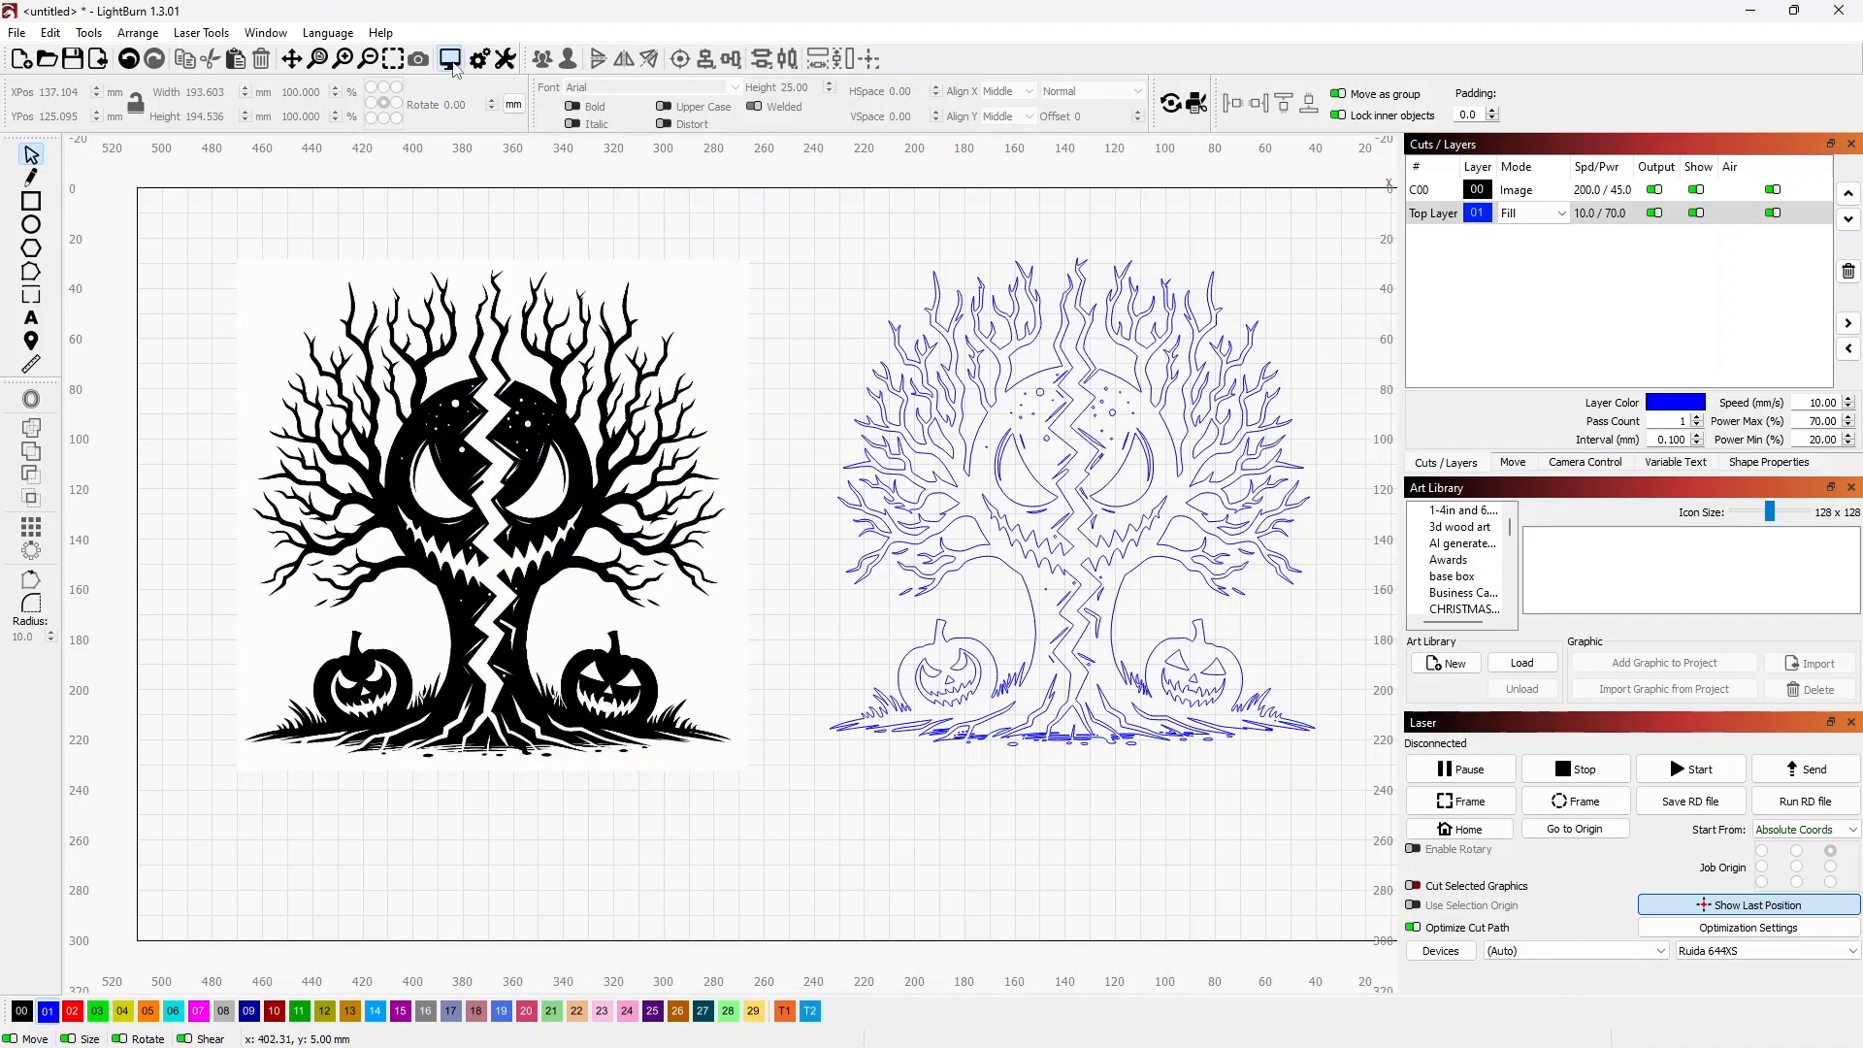
# Open the job preview of the traced tree and close it.
pyautogui.click(449, 58)
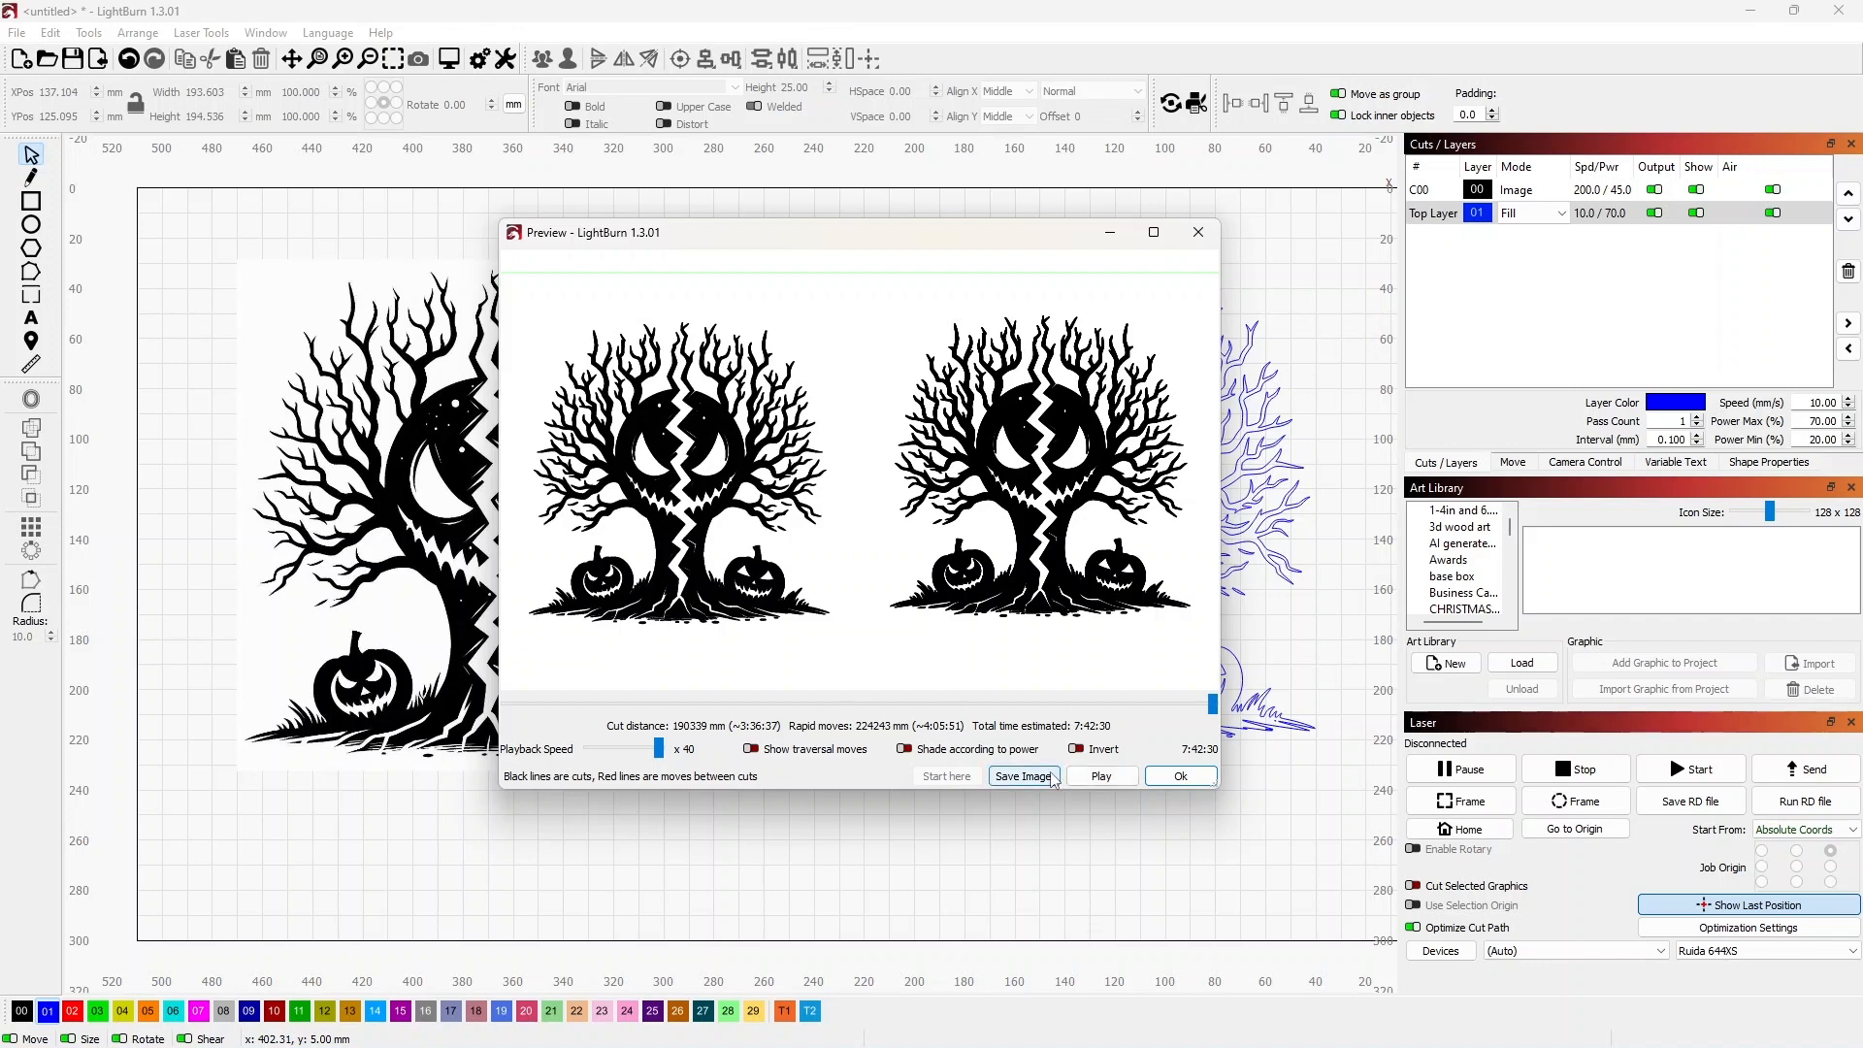
pyautogui.click(1177, 777)
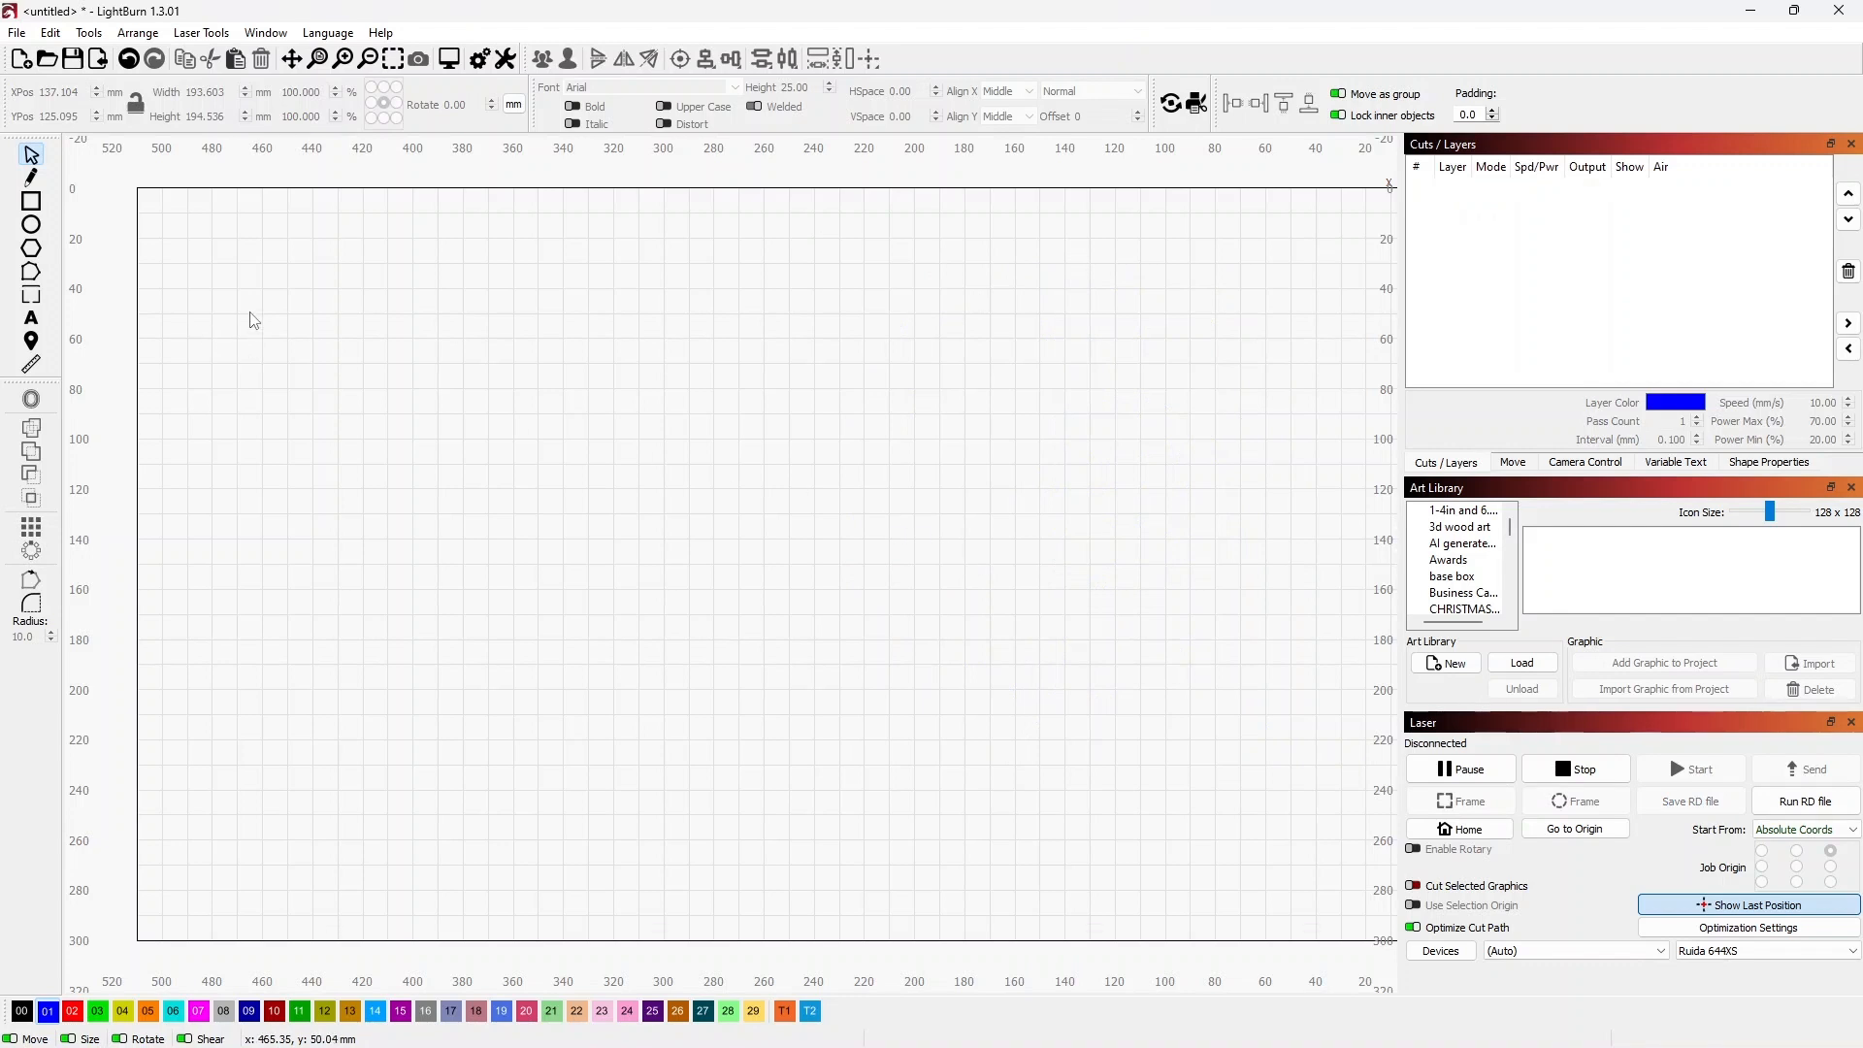
pyautogui.moveTo(253, 311)
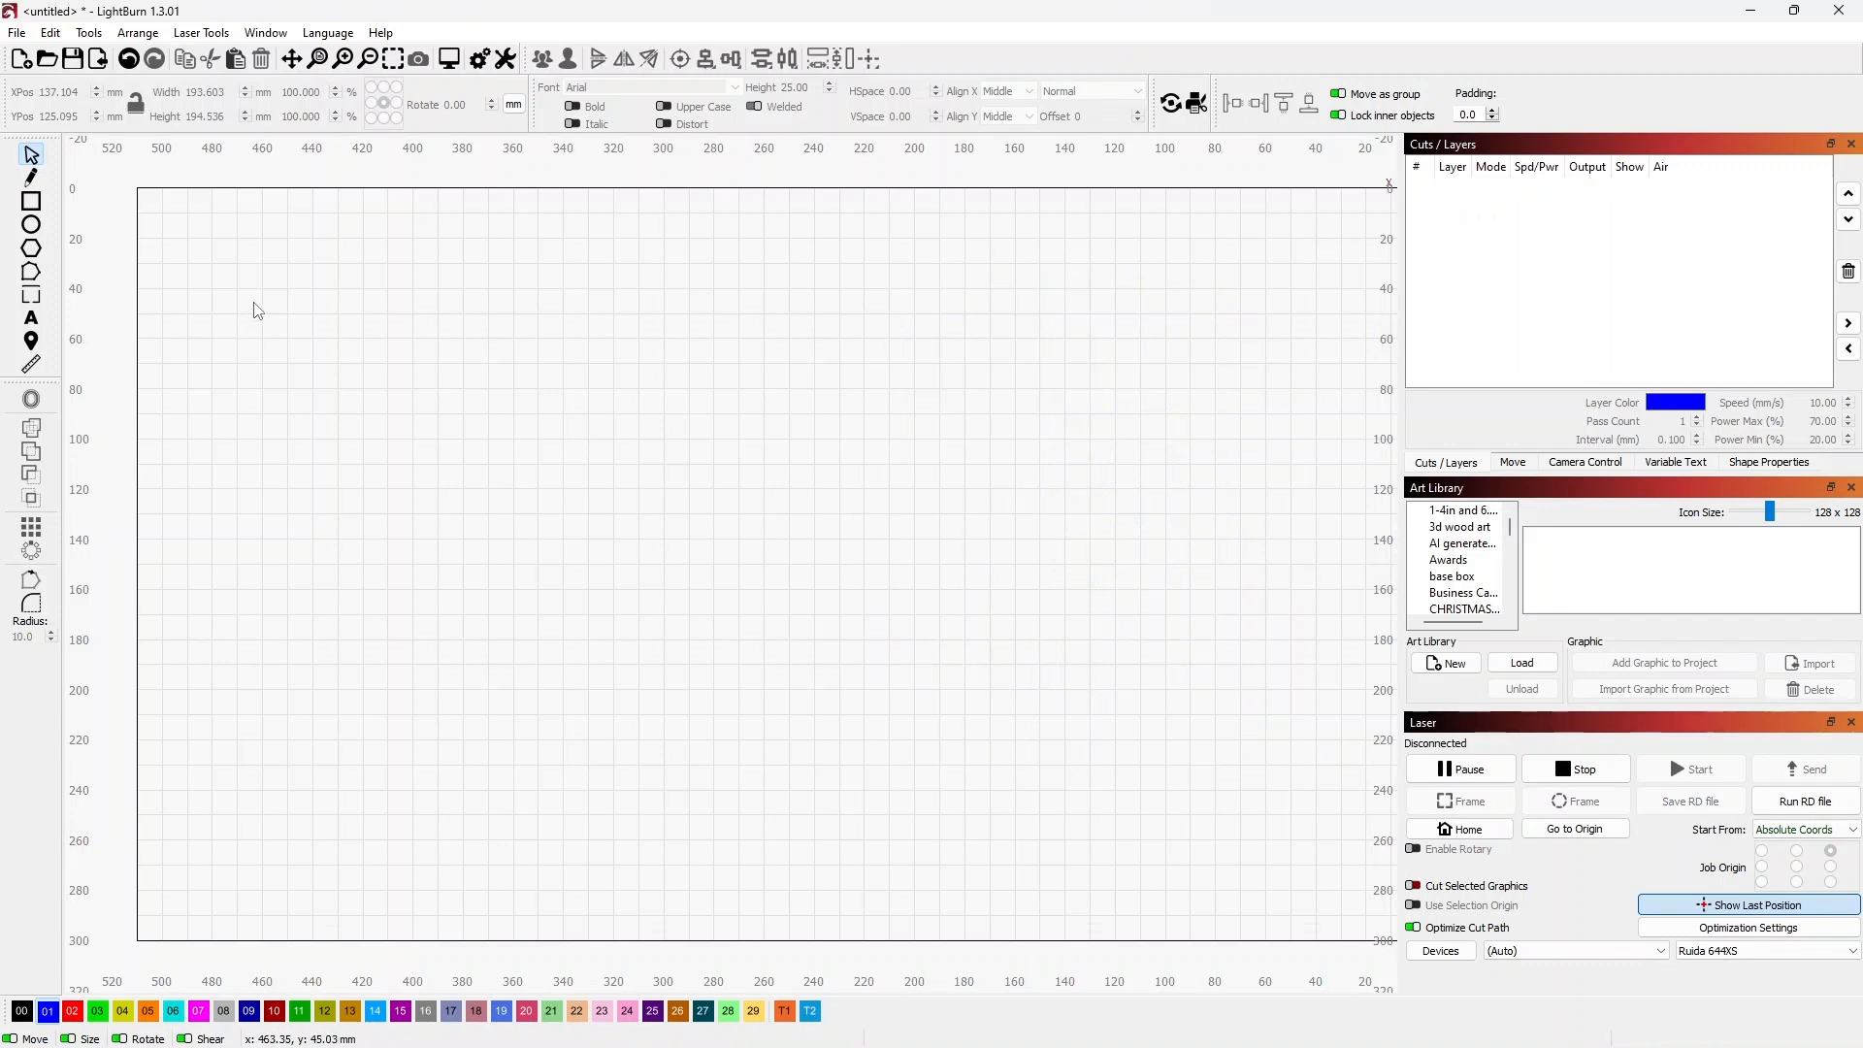
pyautogui.moveTo(26, 20)
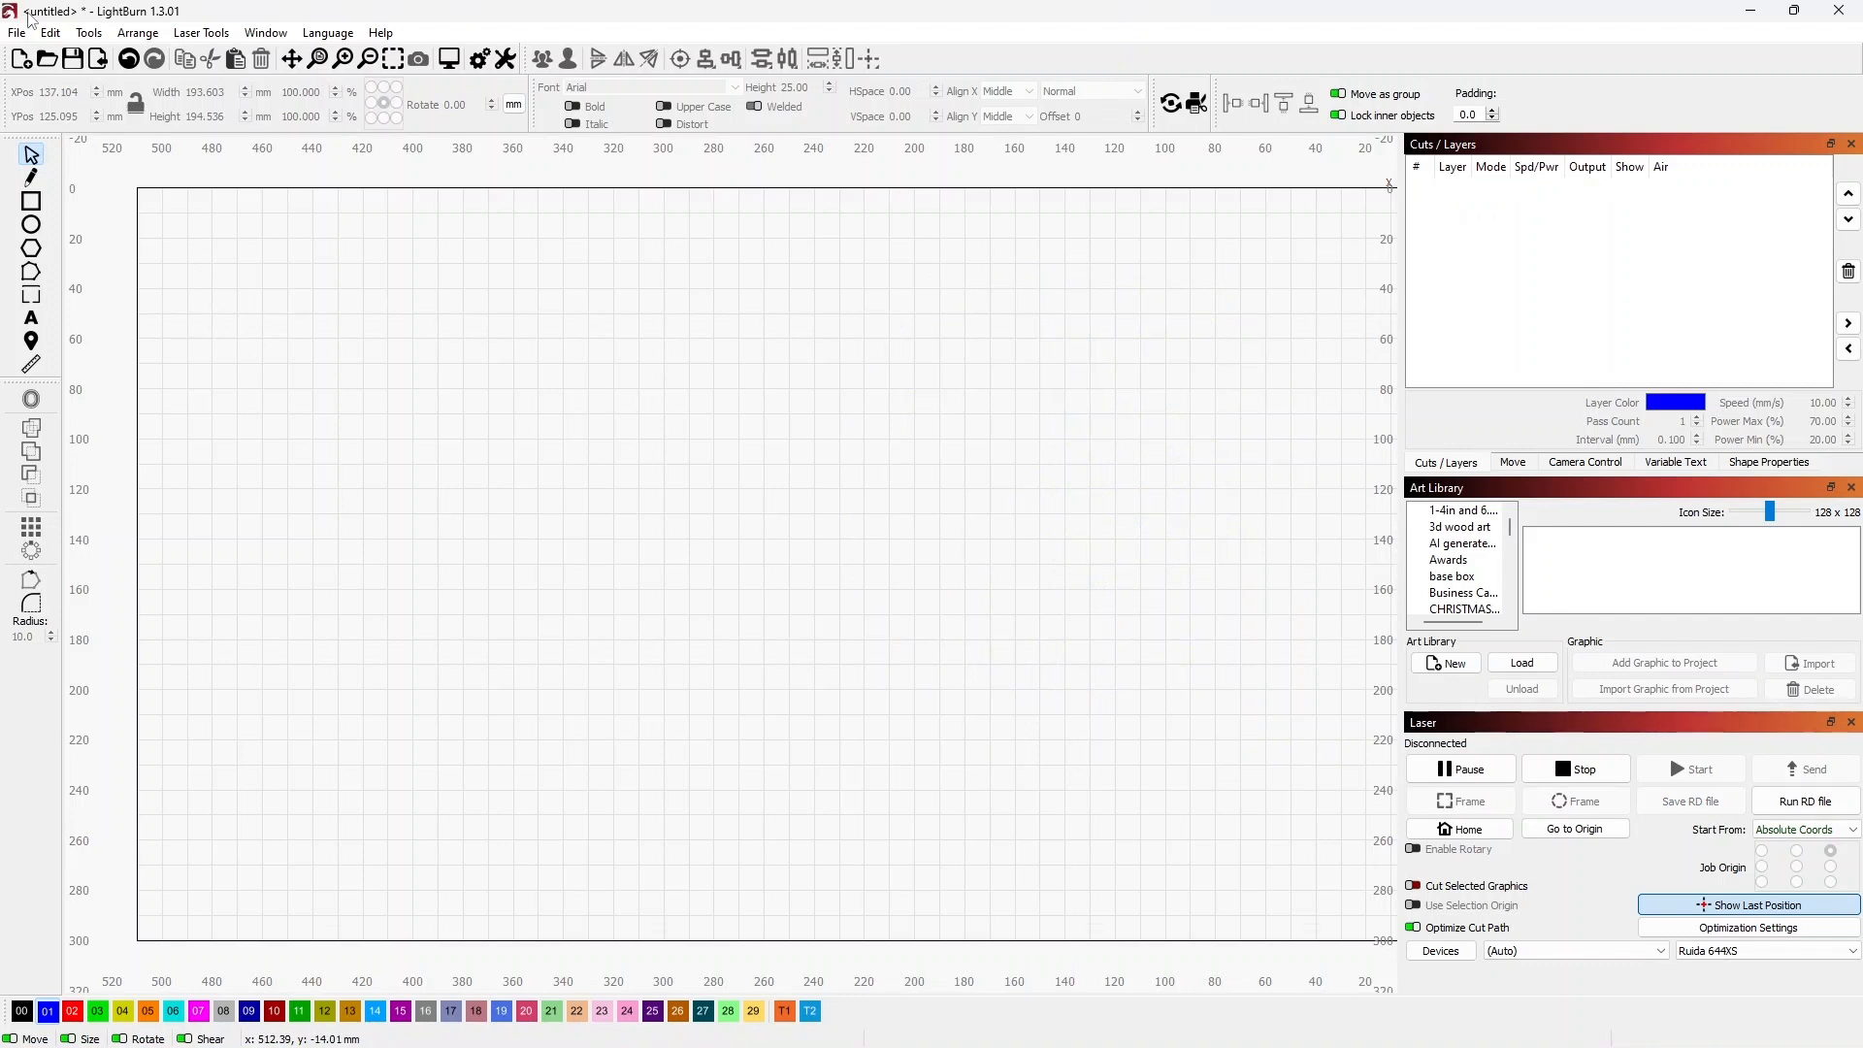
# Import the Santa image from Desktop's 2024 Holiday products > Christmas > Ornament resource images folder.
pyautogui.click(17, 32)
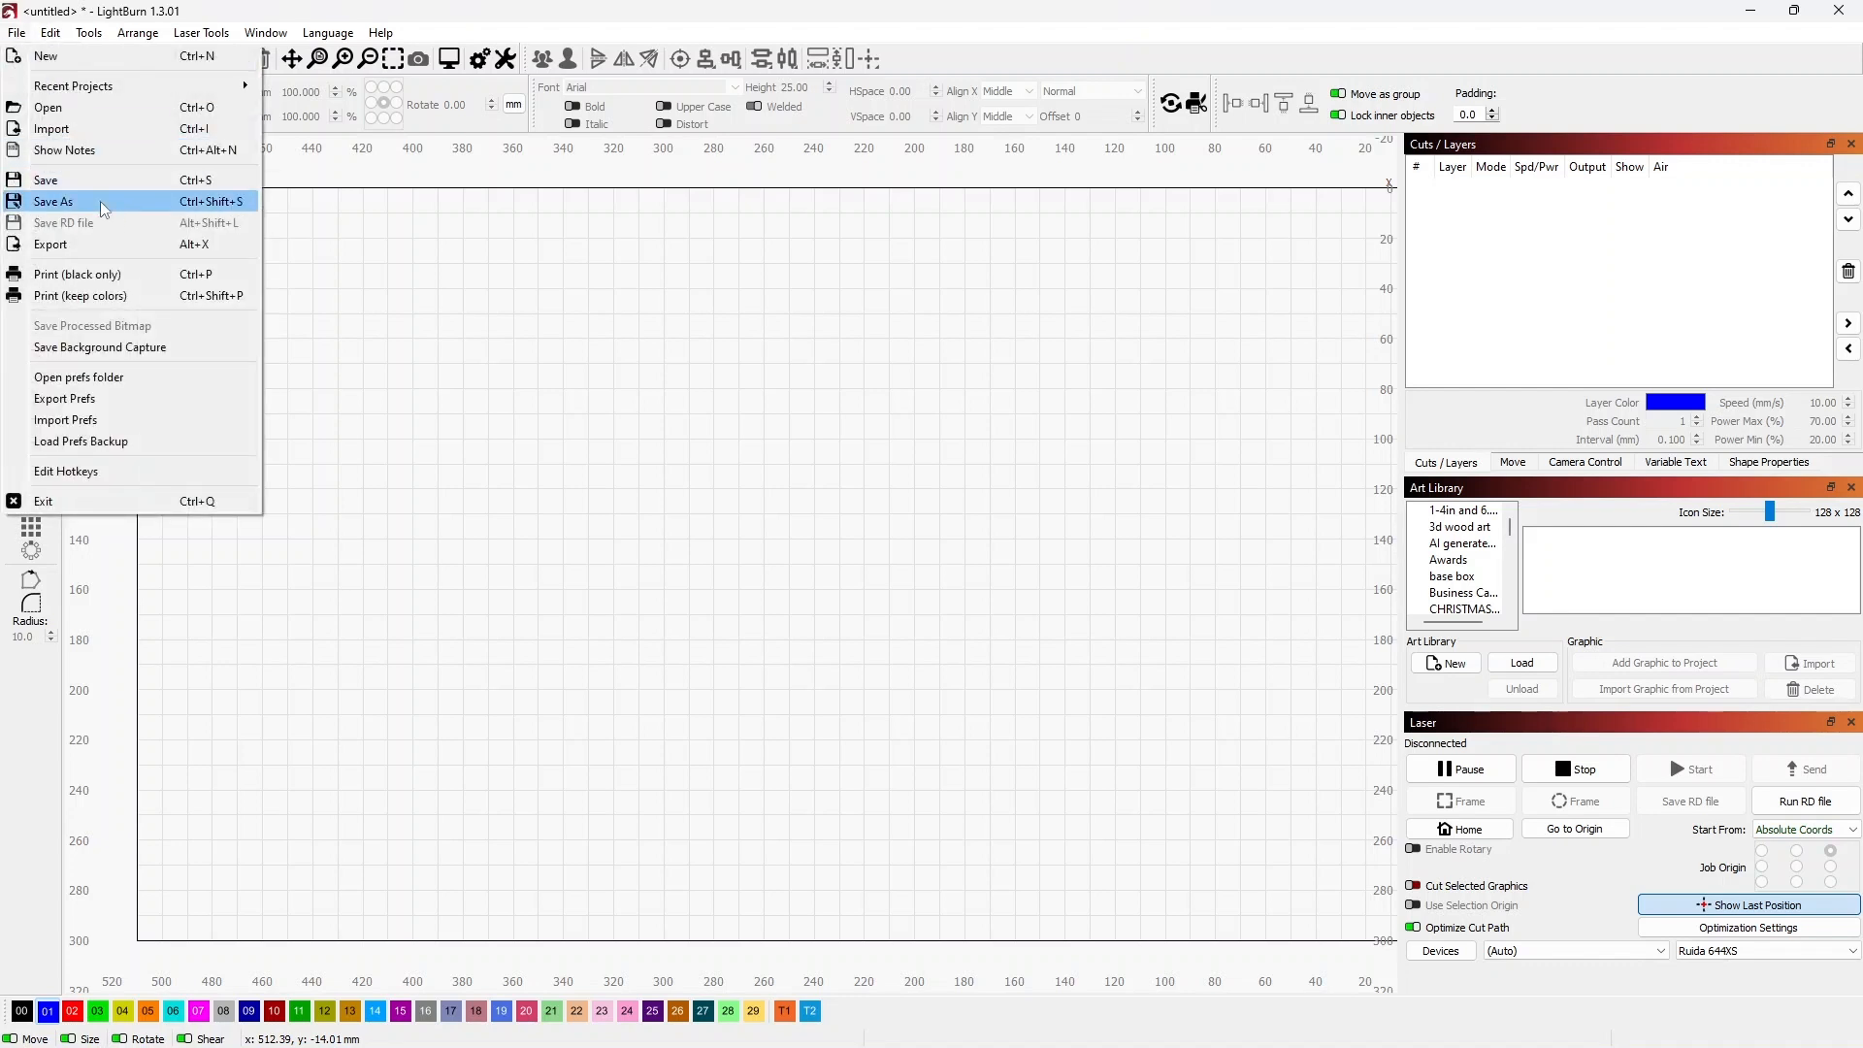
pyautogui.moveTo(95, 128)
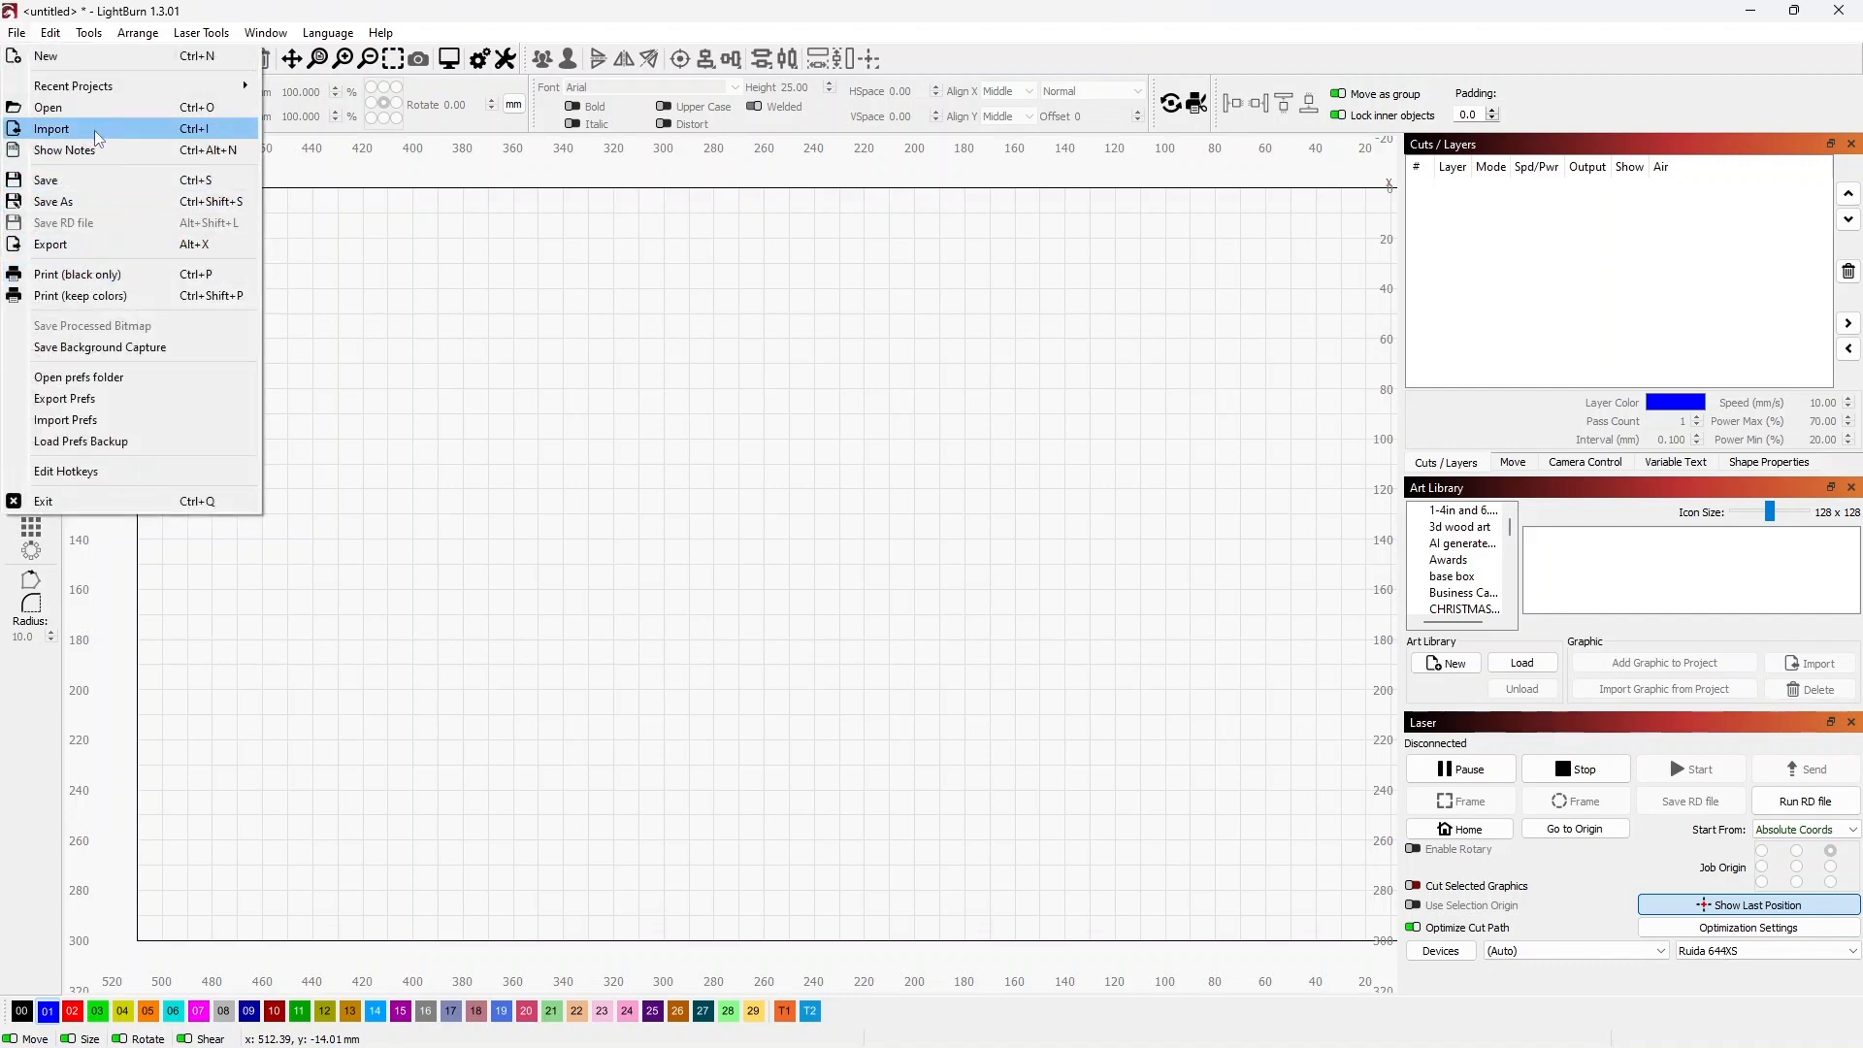
pyautogui.click(51, 128)
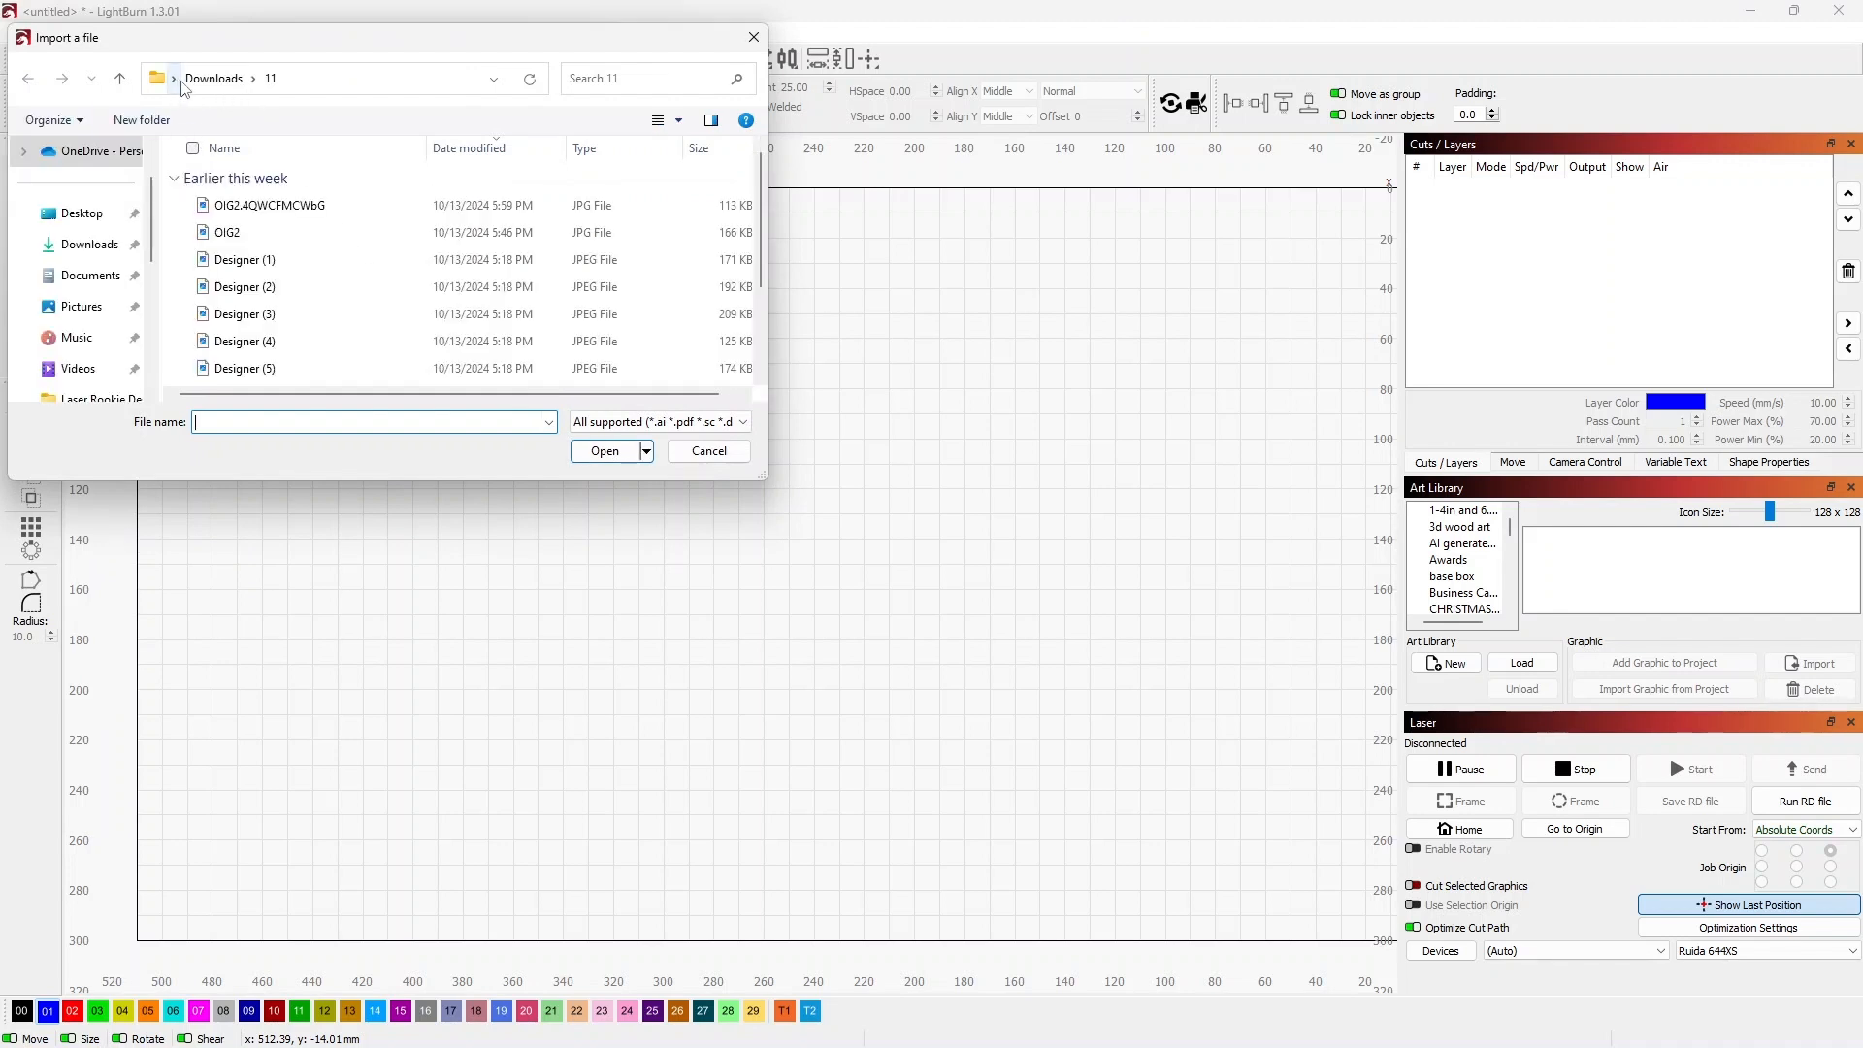
pyautogui.click(250, 79)
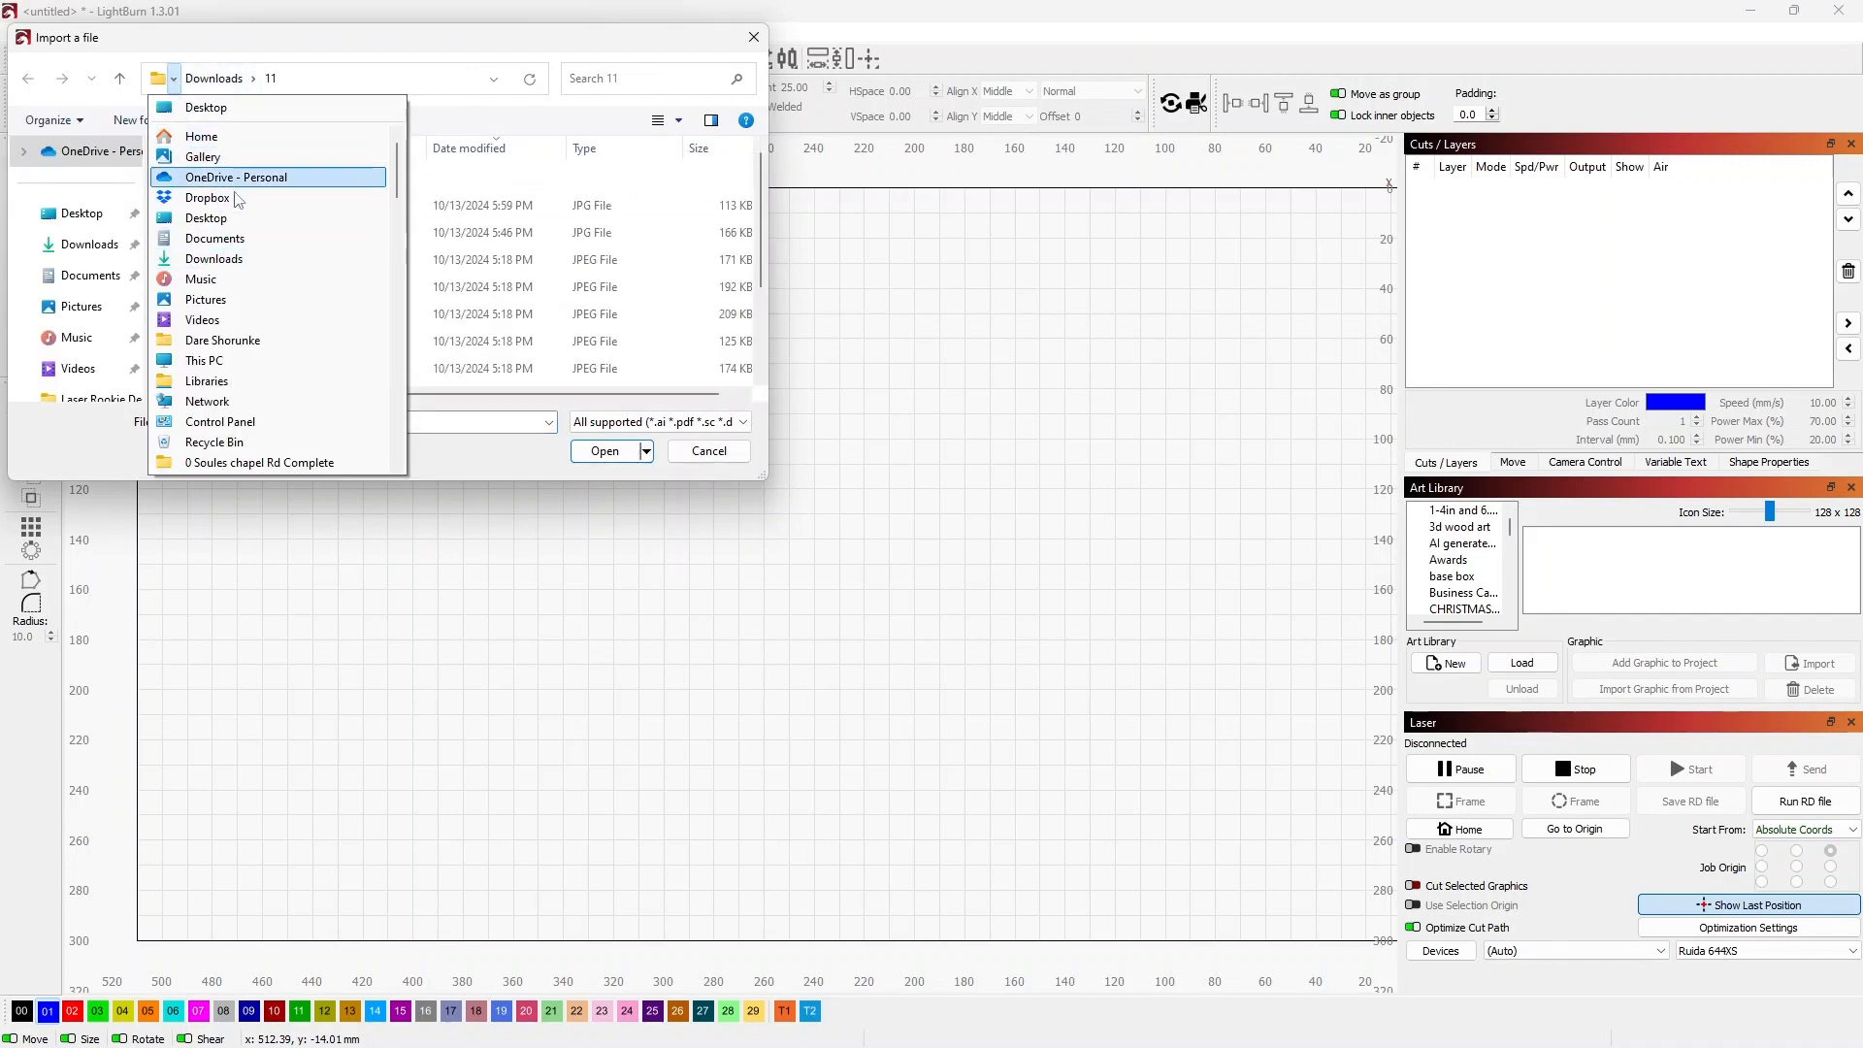
pyautogui.click(206, 107)
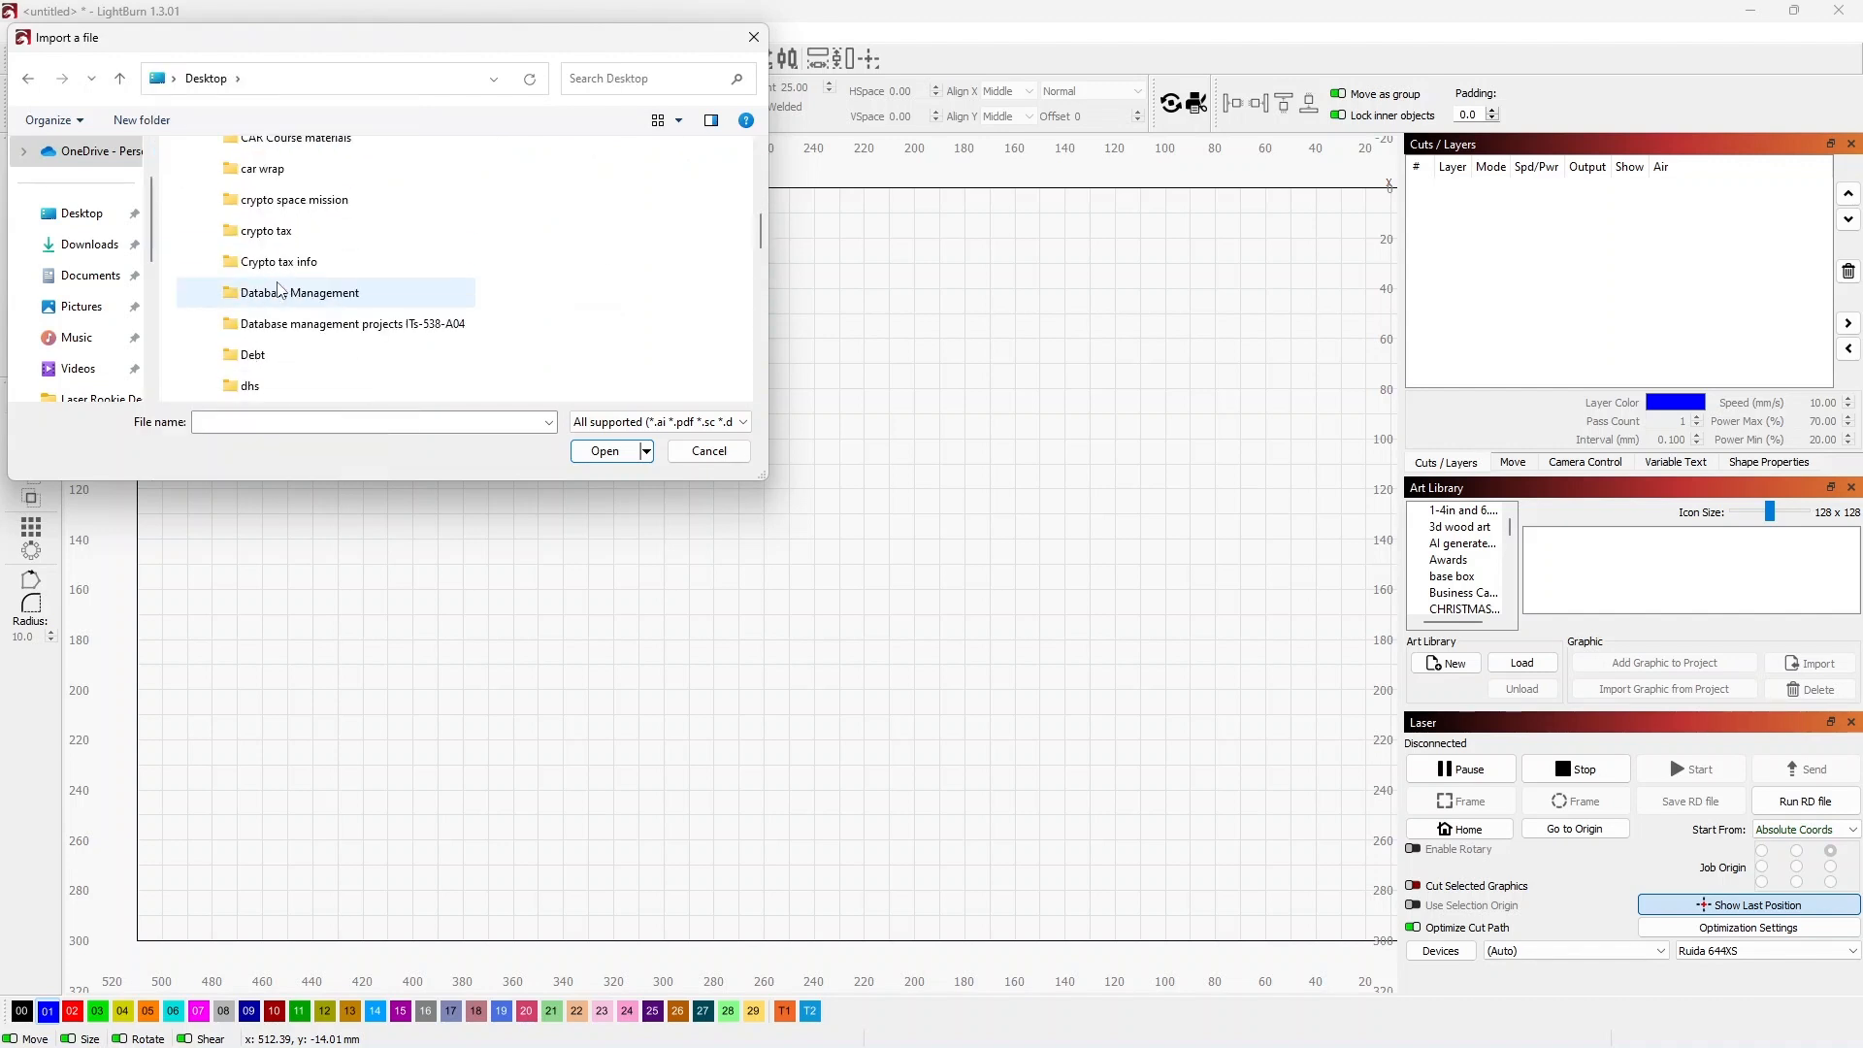
pyautogui.scroll(-3)
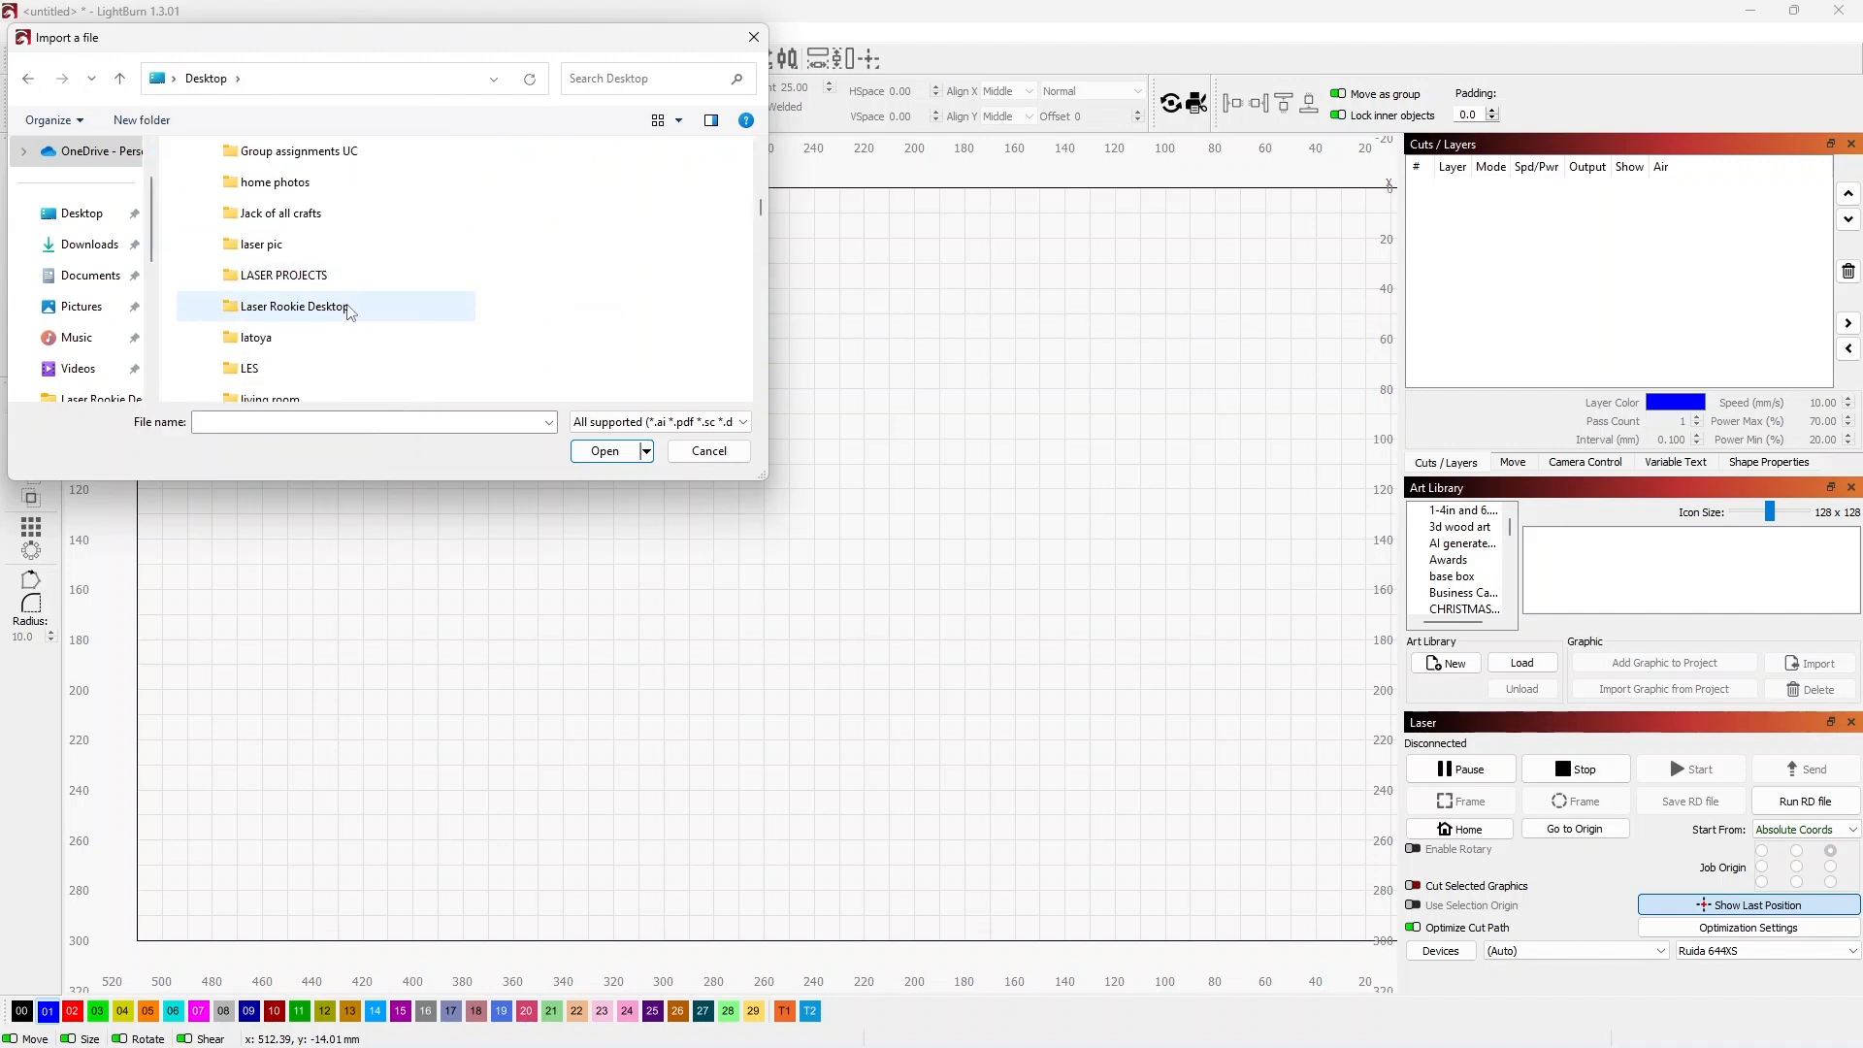
pyautogui.doubleClick(291, 307)
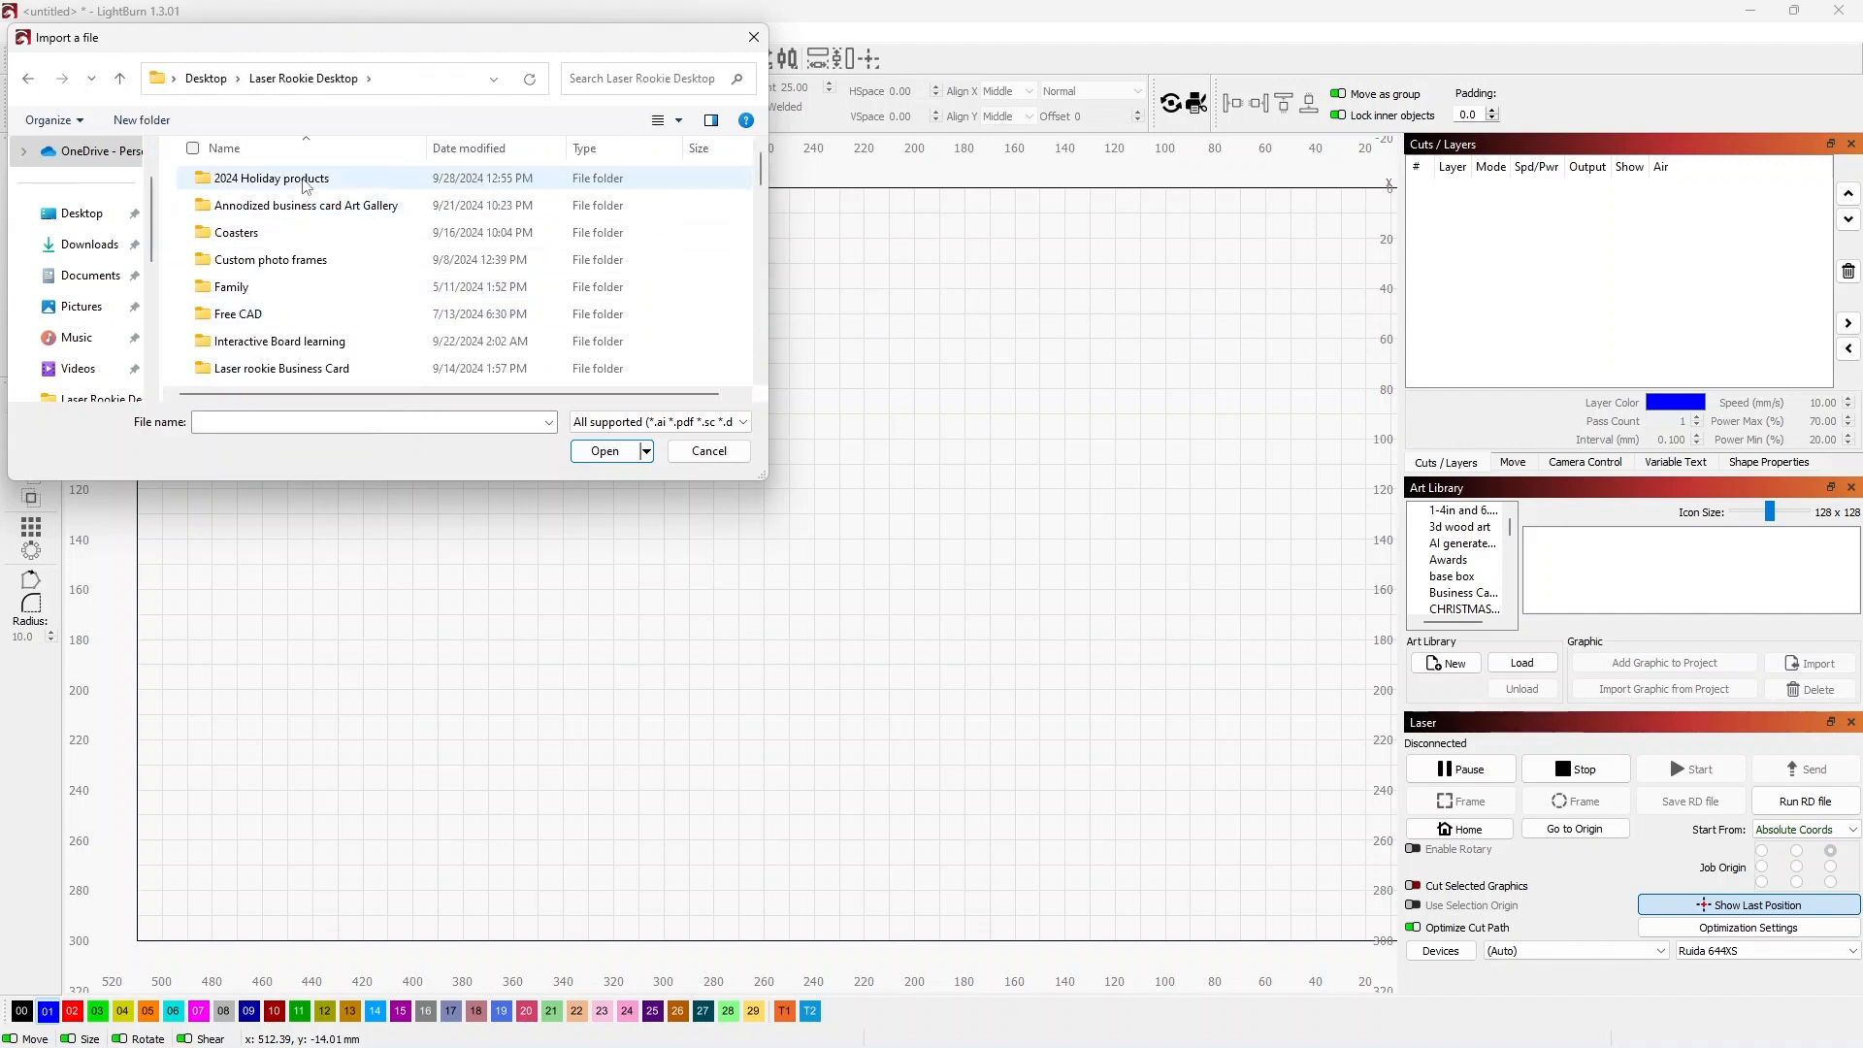
pyautogui.doubleClick(270, 178)
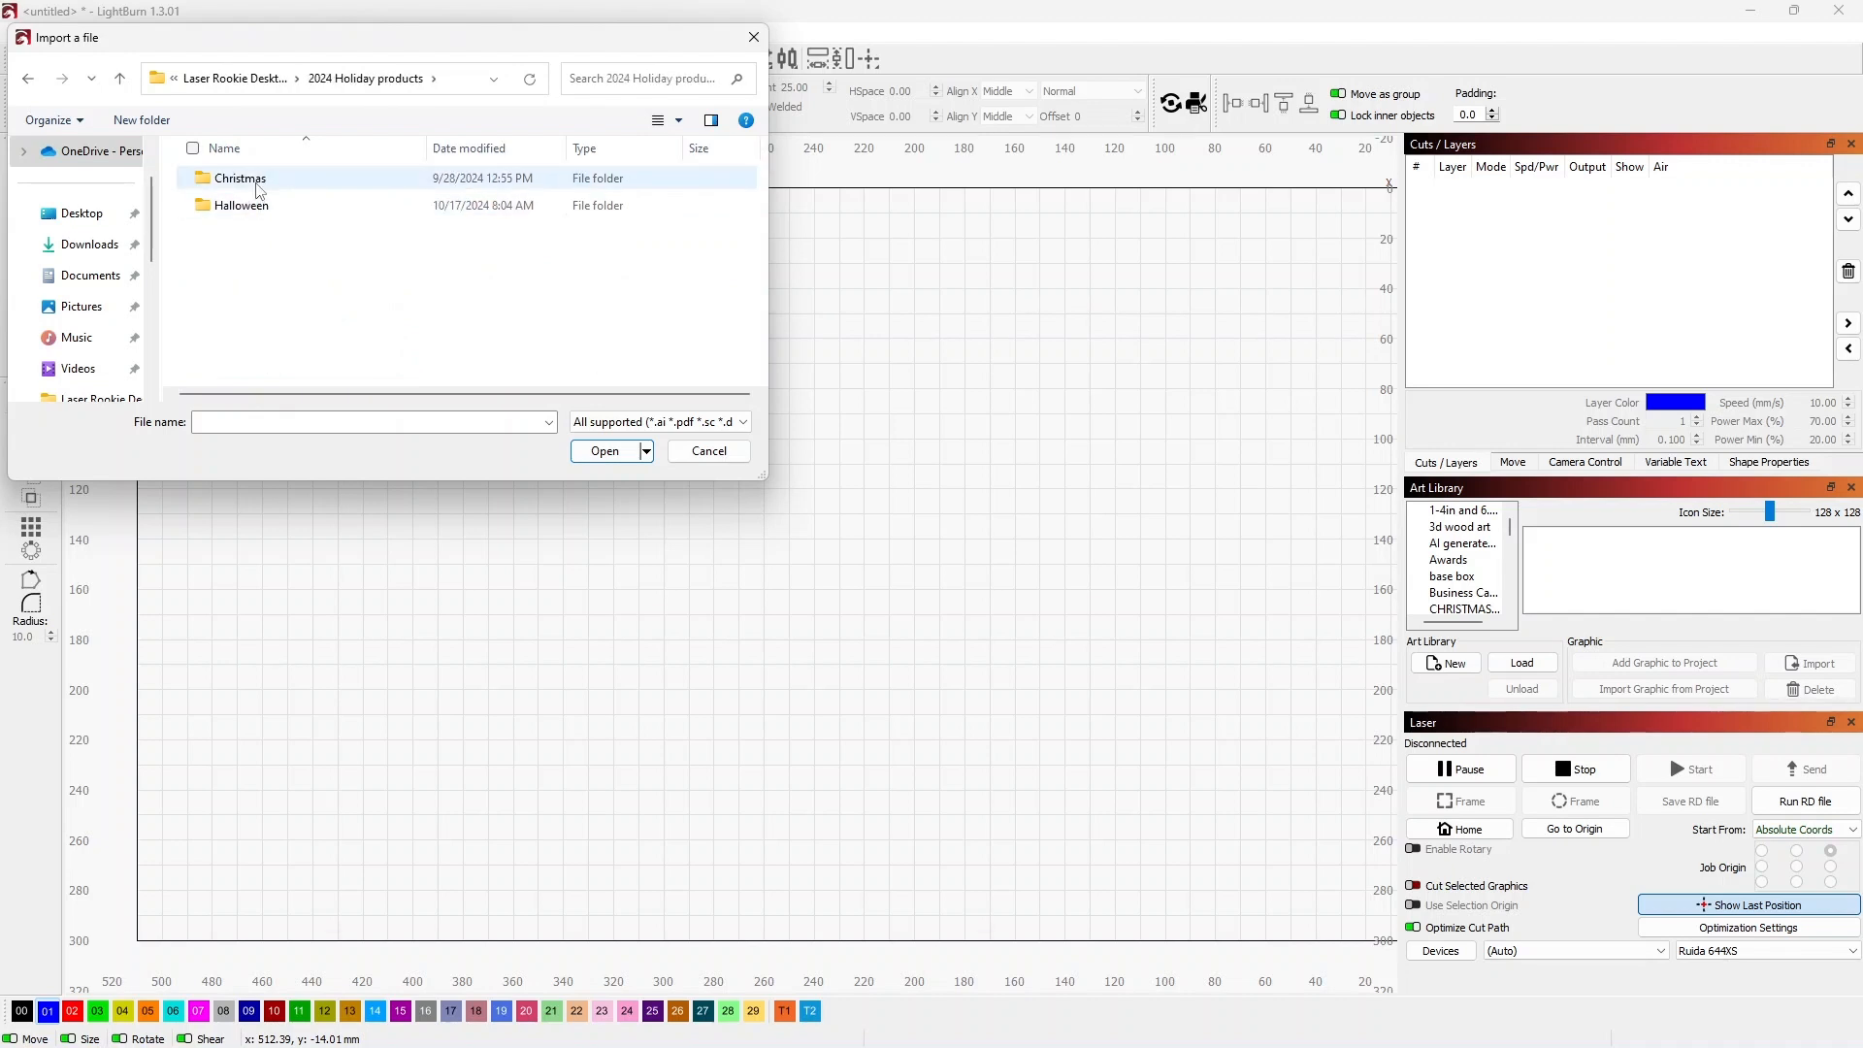
pyautogui.doubleClick(240, 179)
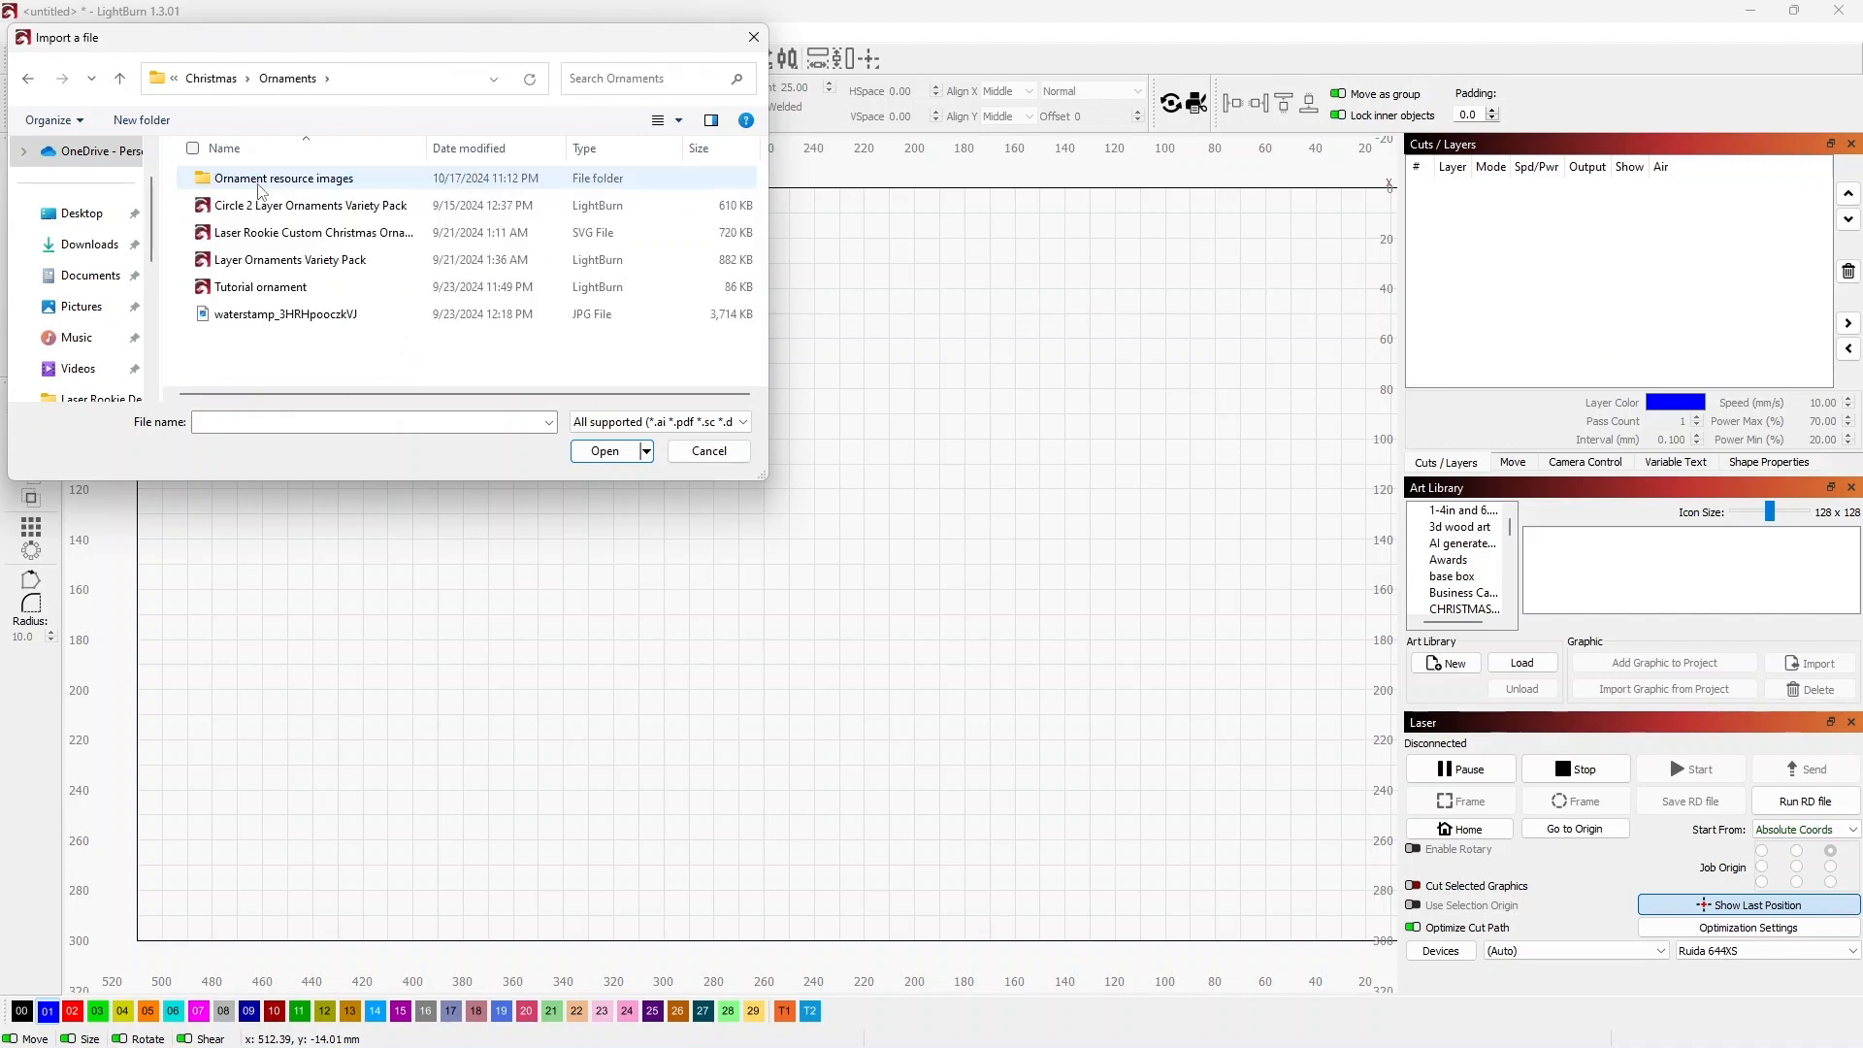
pyautogui.doubleClick(282, 179)
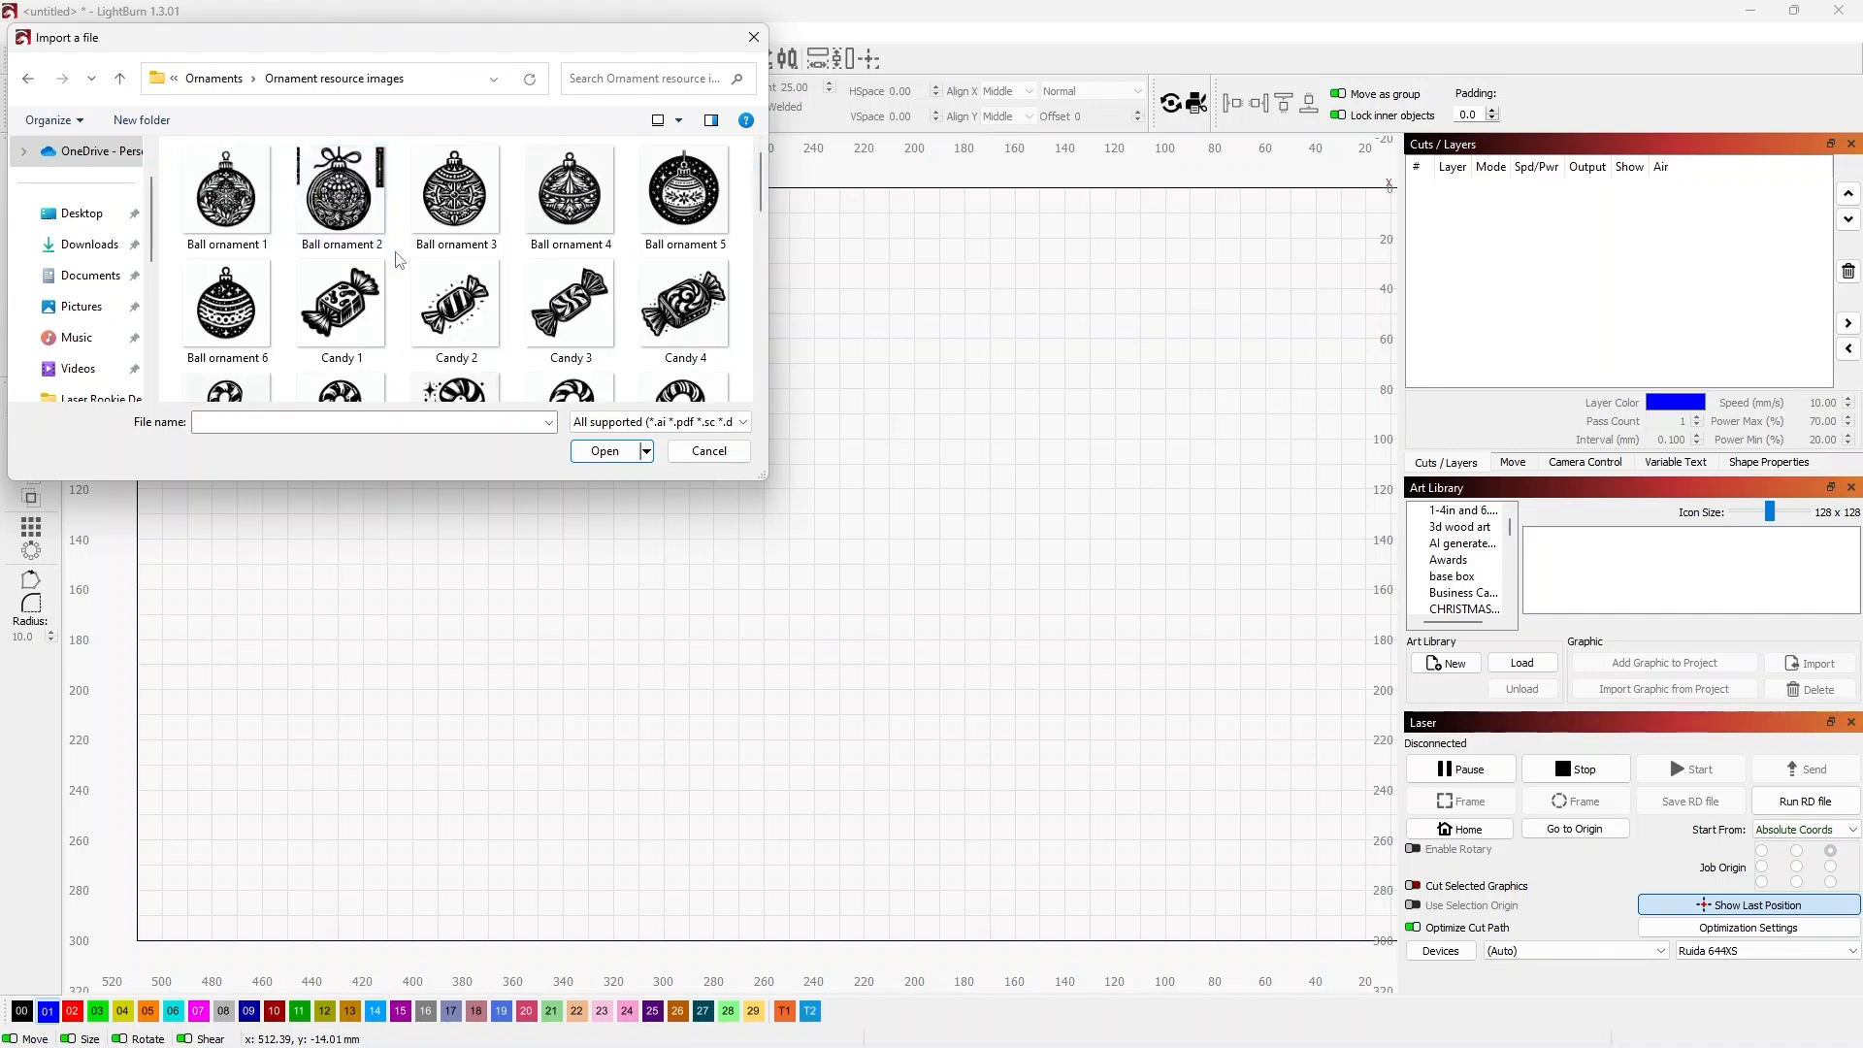
pyautogui.scroll(-3)
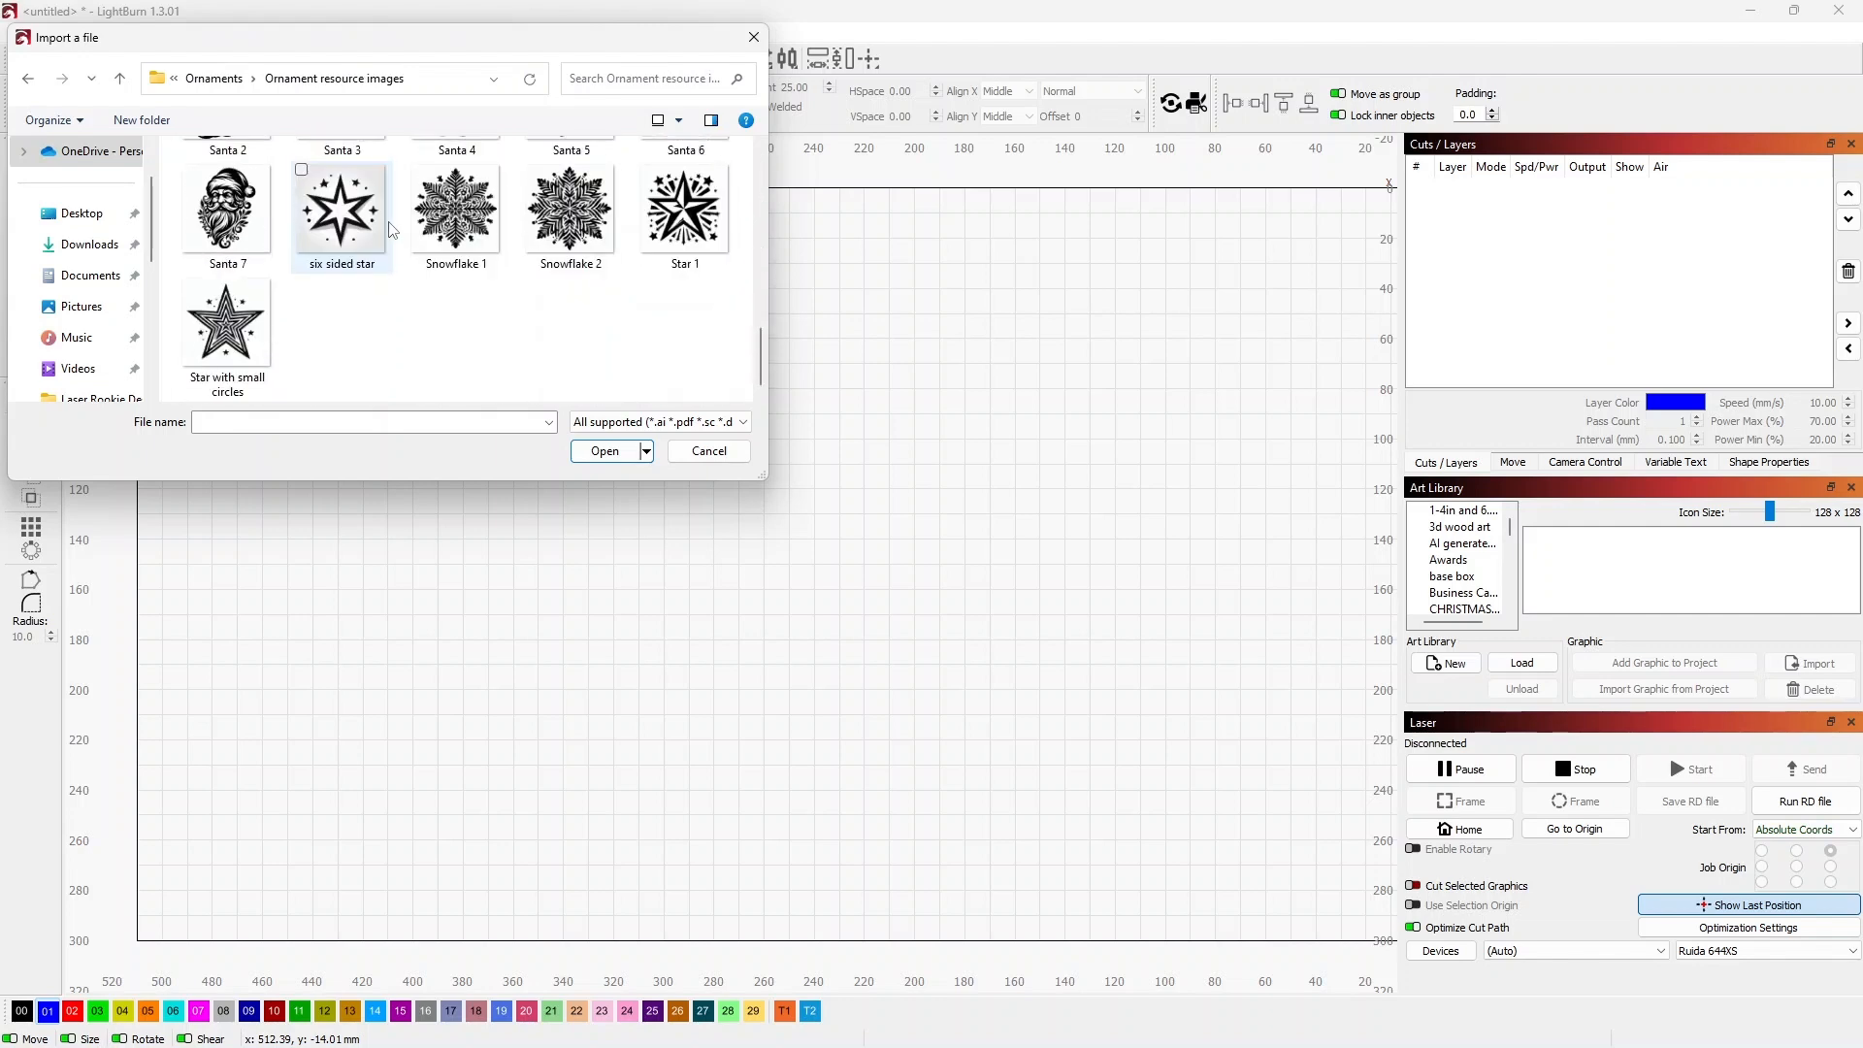
pyautogui.scroll(3)
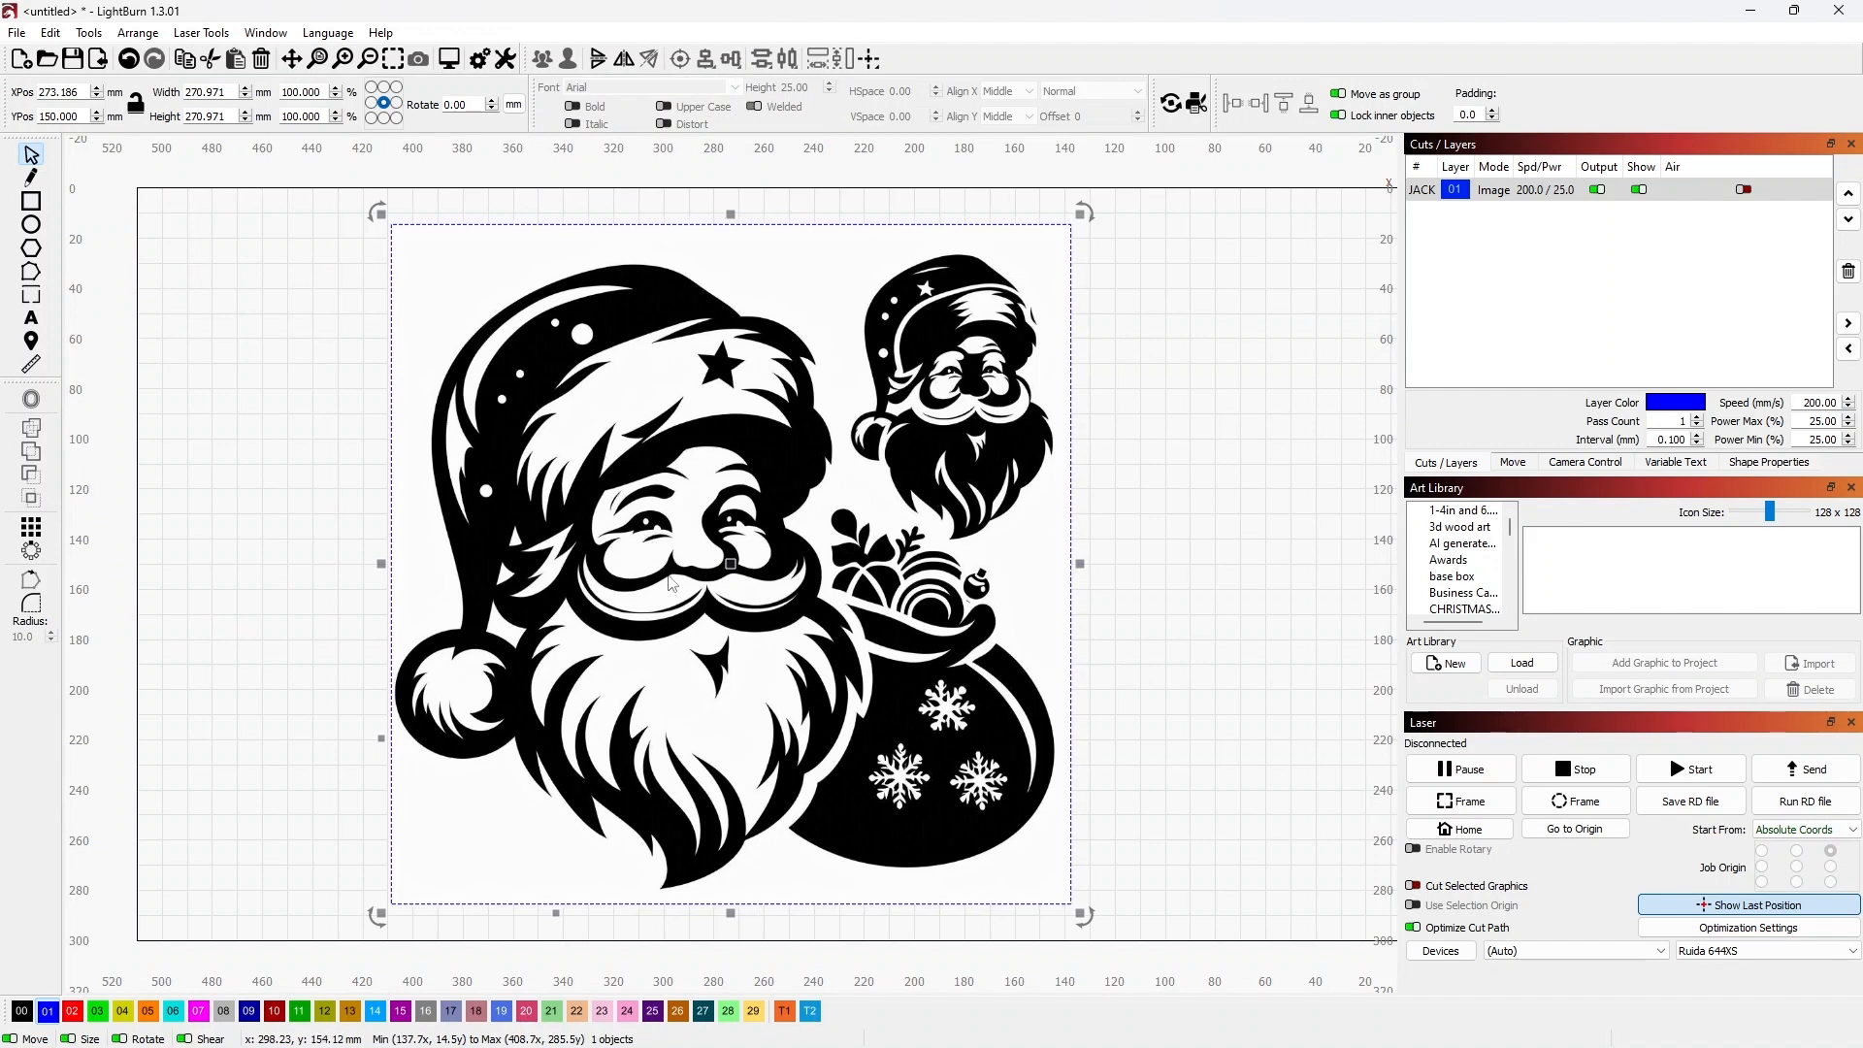
pyautogui.moveTo(731, 565)
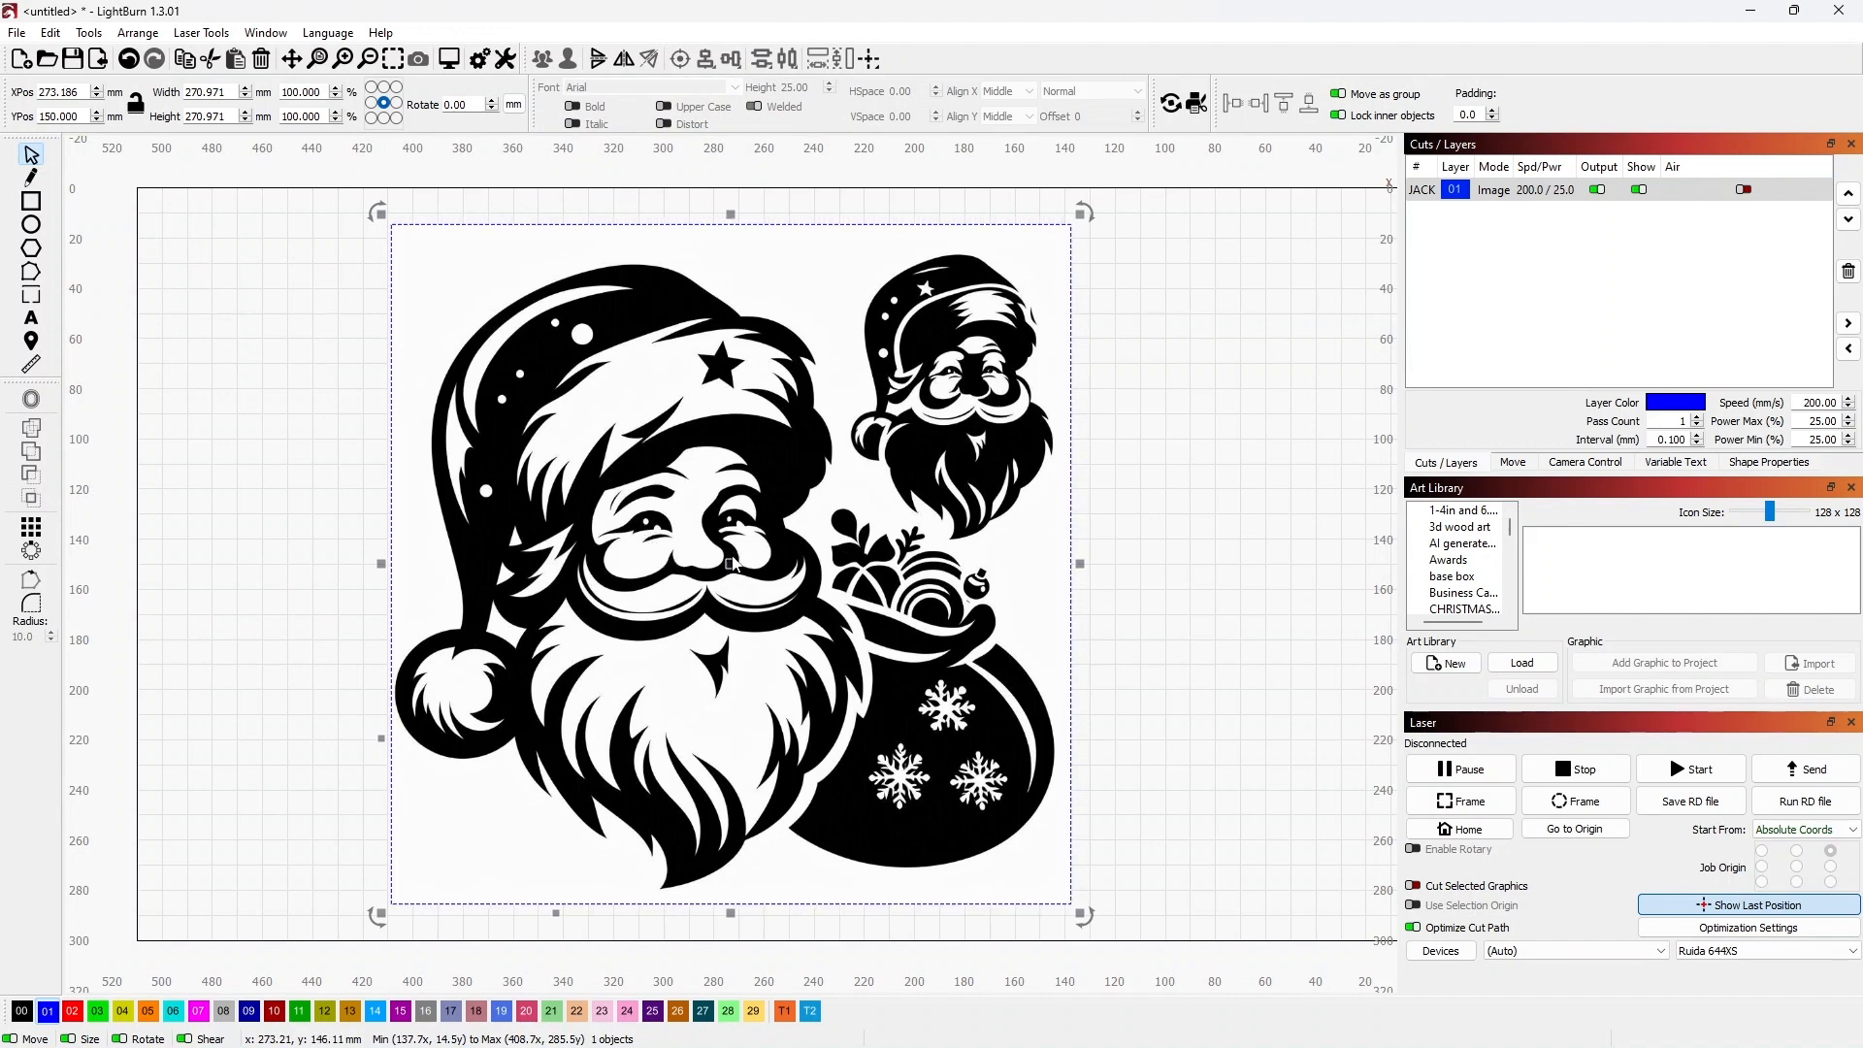
pyautogui.moveTo(728, 573)
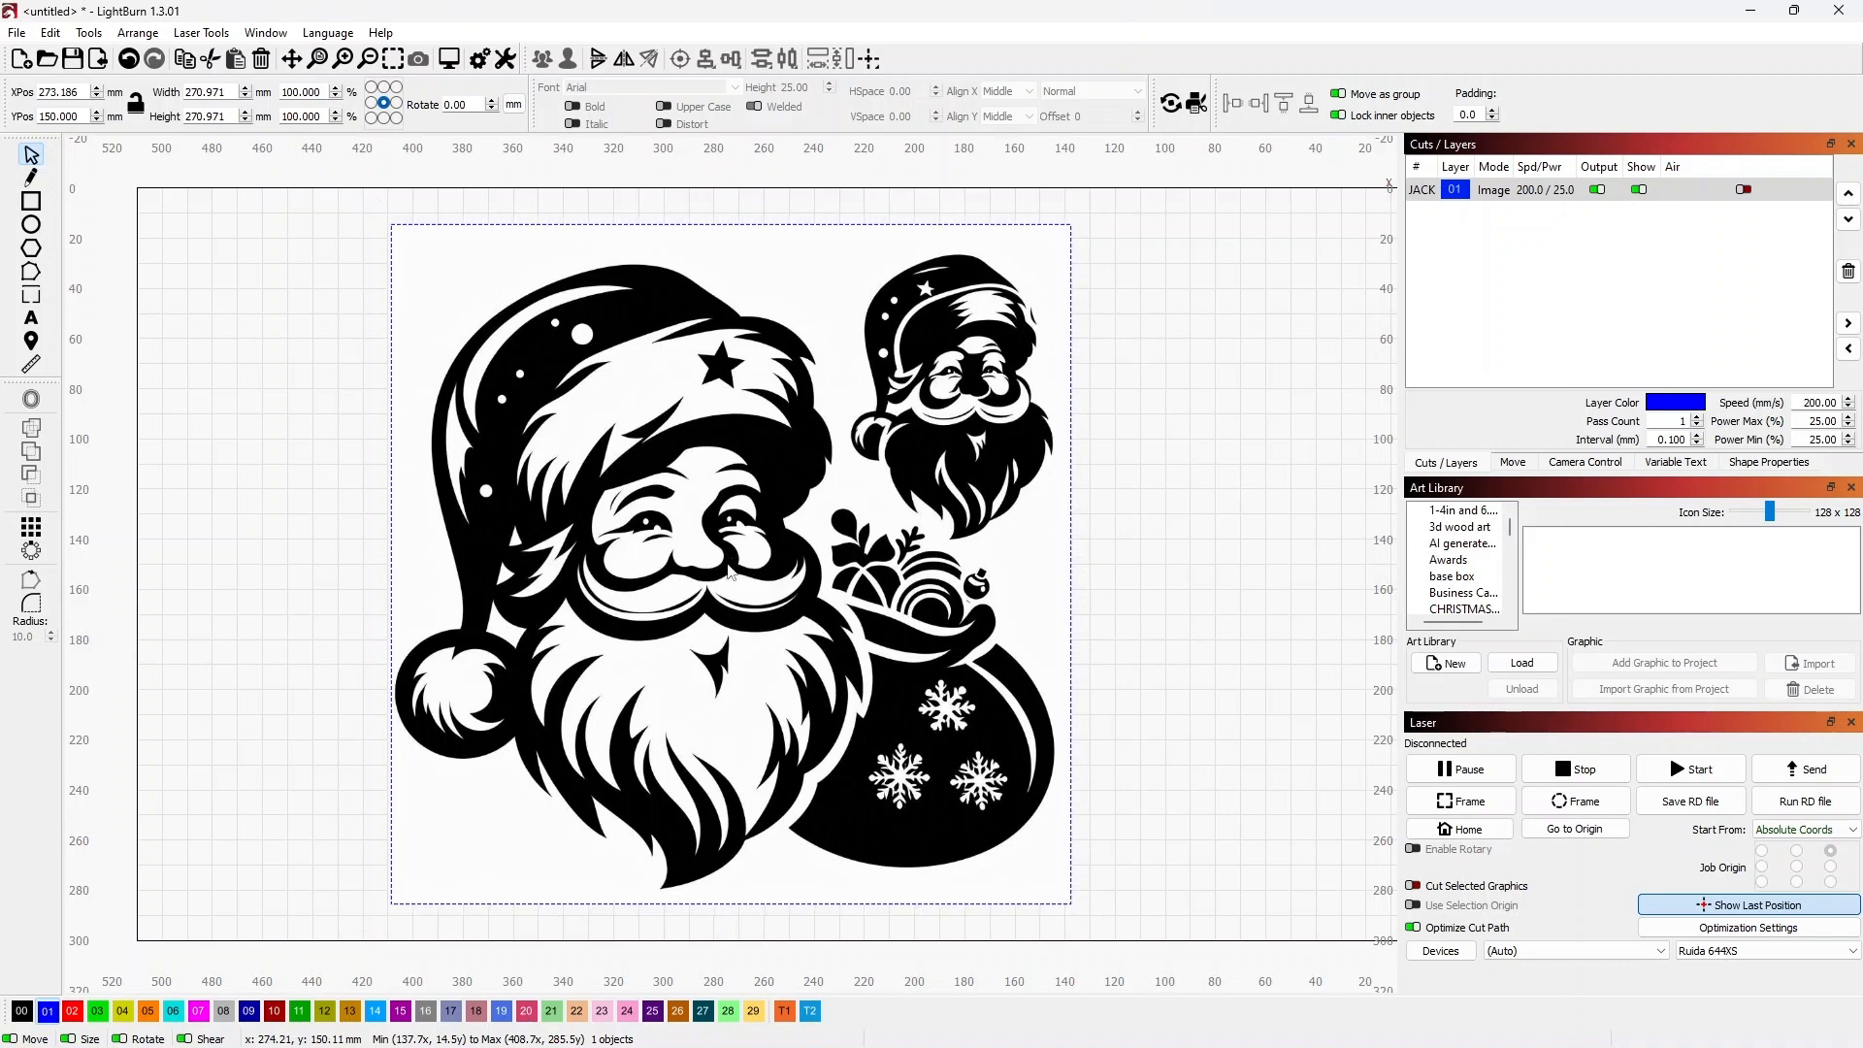
# Move the Santa image left and trace it into vectors with default settings.
pyautogui.moveTo(729, 559); pyautogui.dragTo(534, 559)
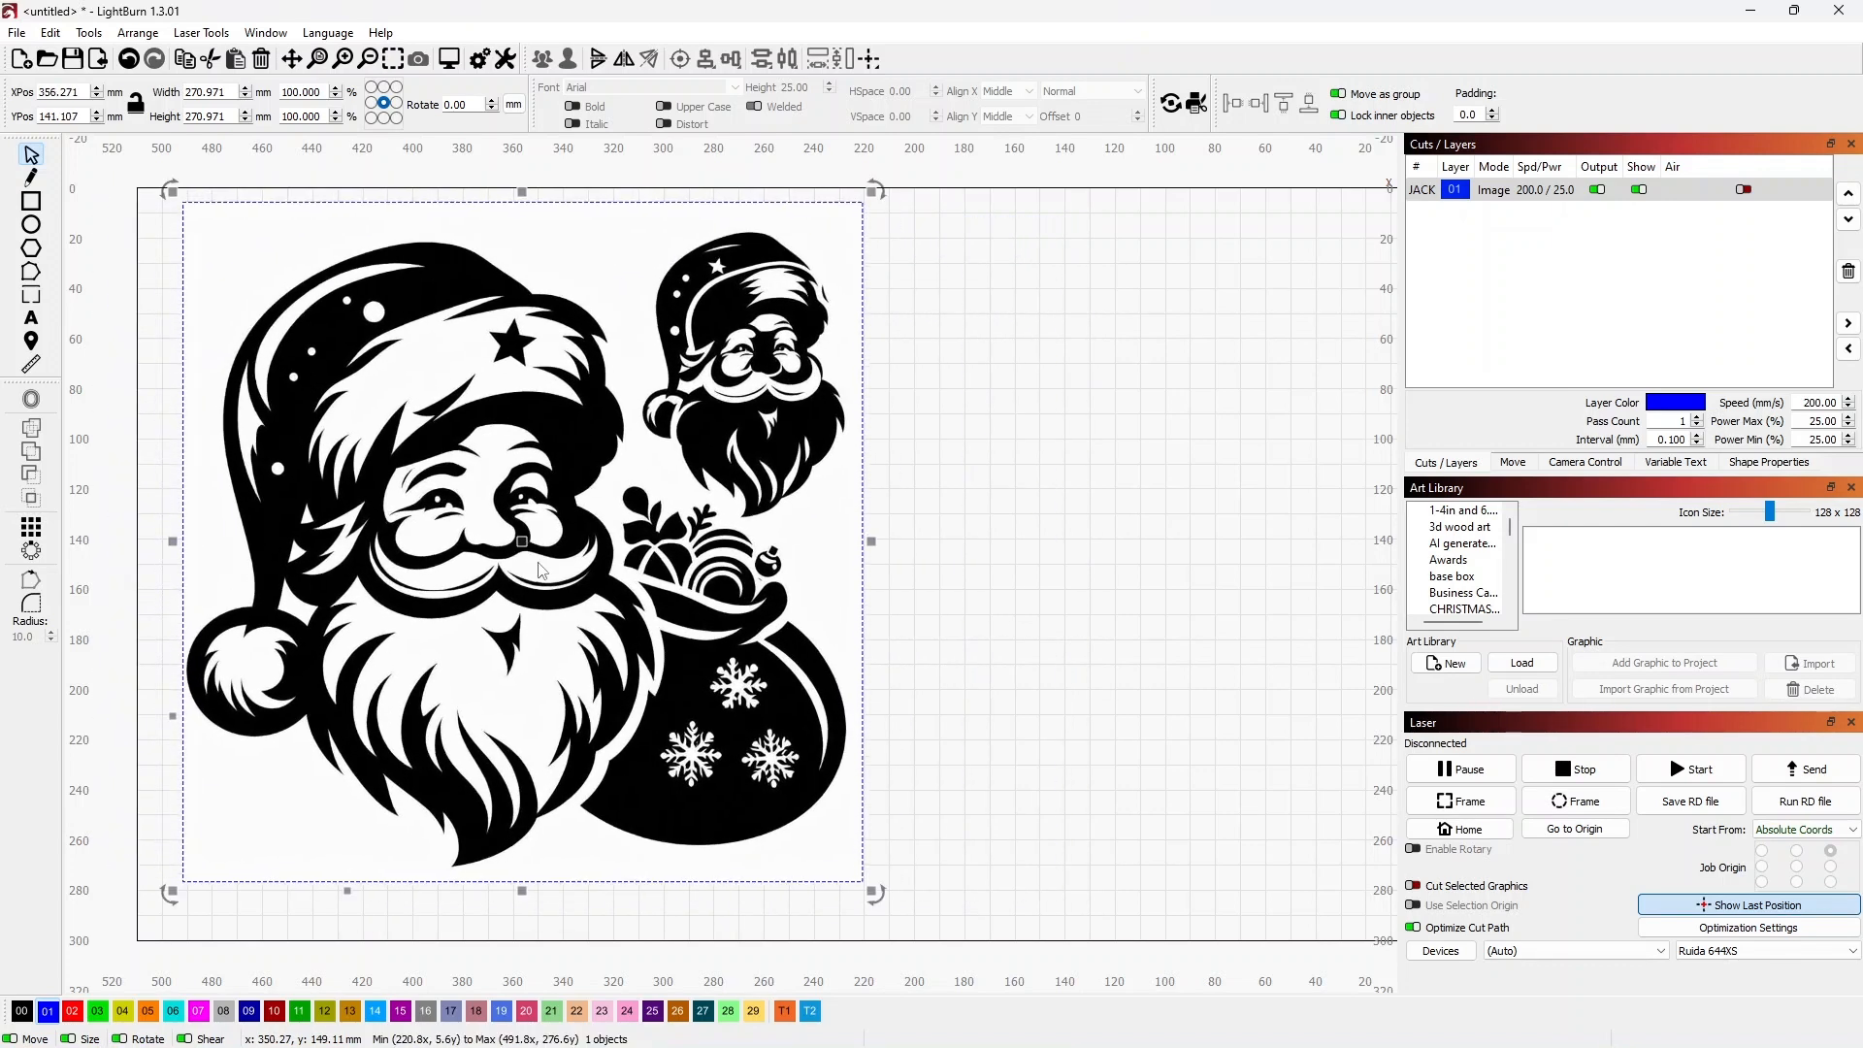
pyautogui.rightClick(539, 568)
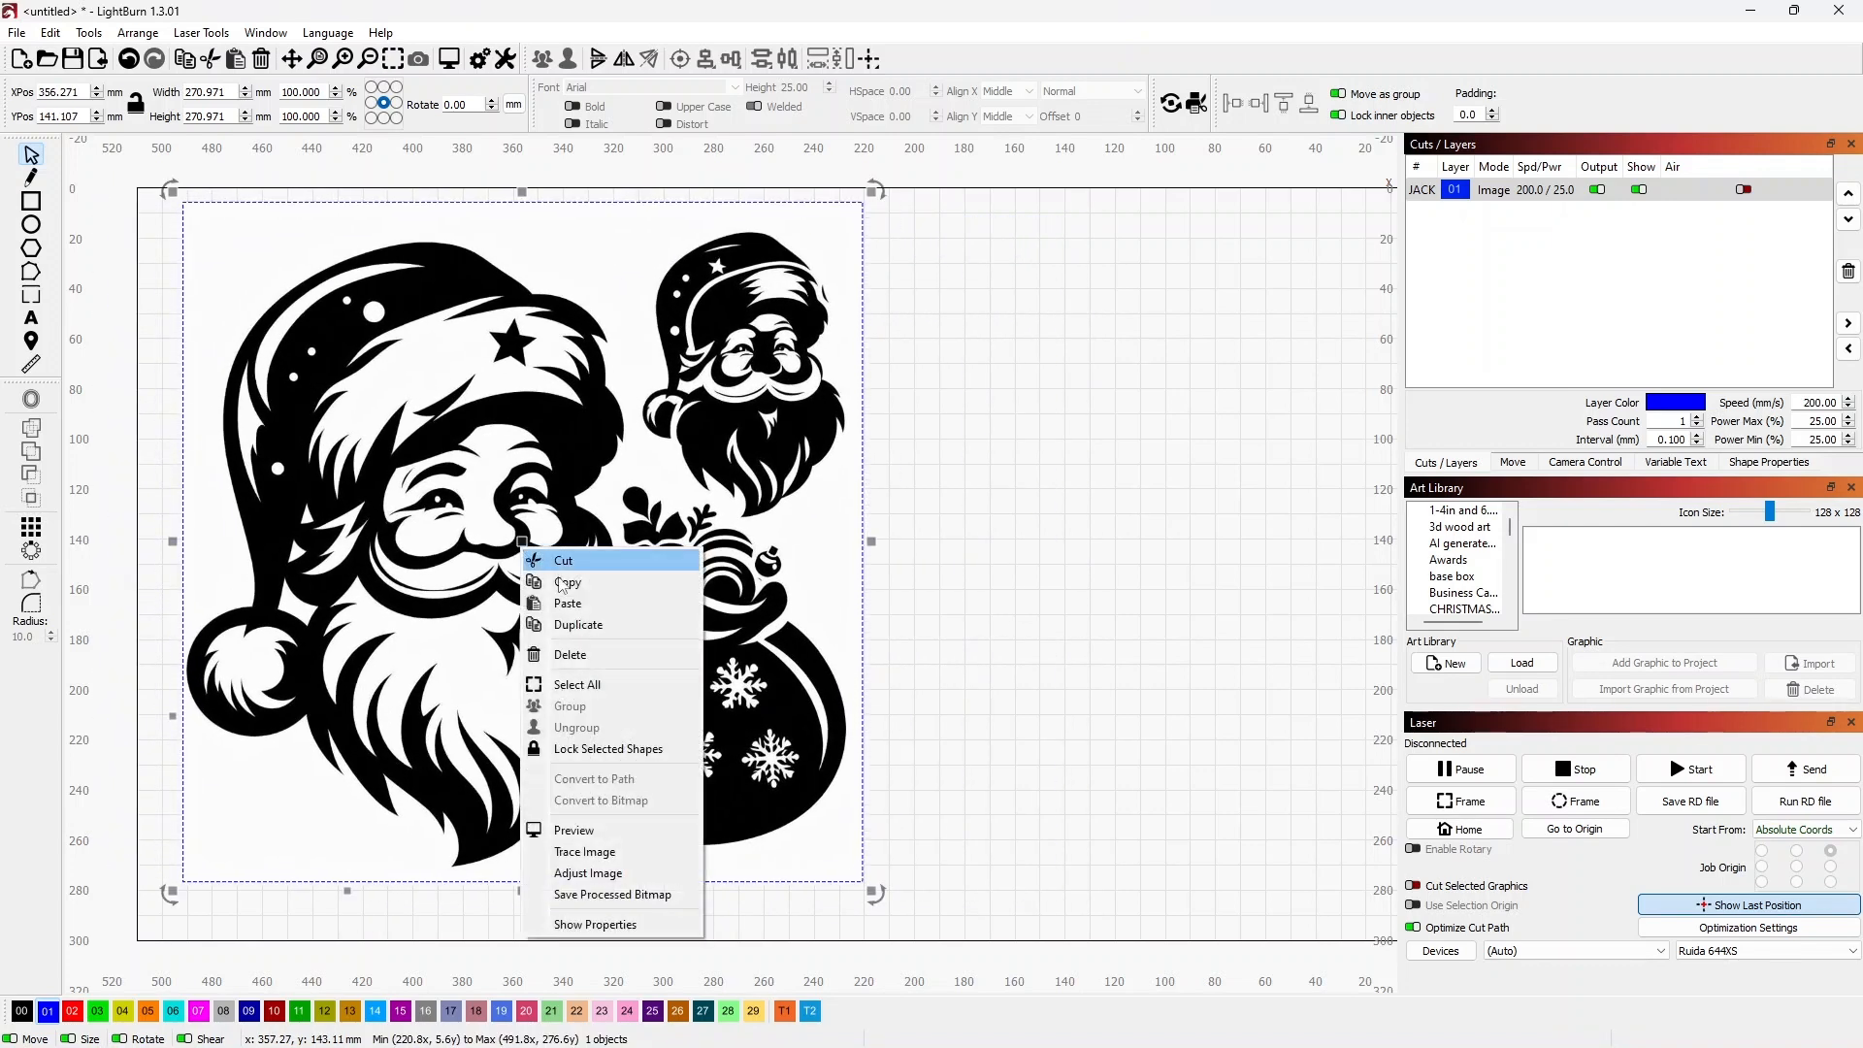
pyautogui.moveTo(617, 852)
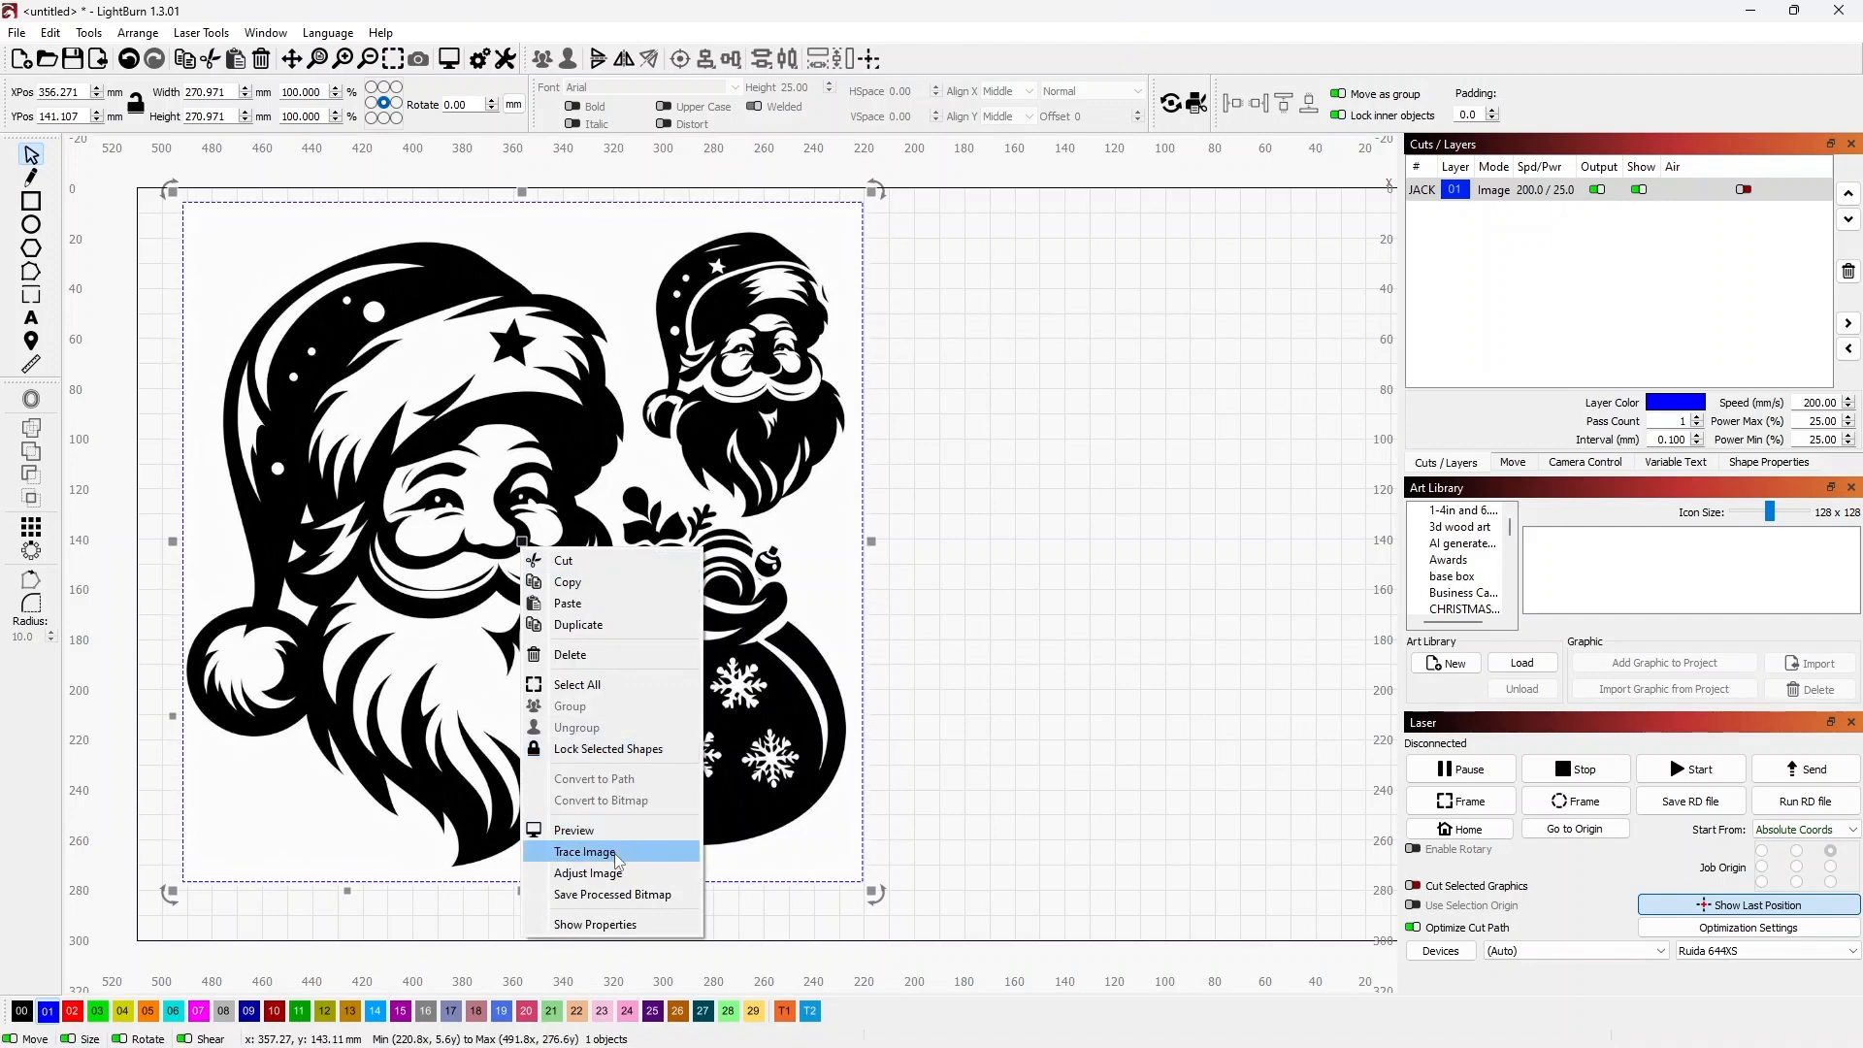
pyautogui.click(583, 851)
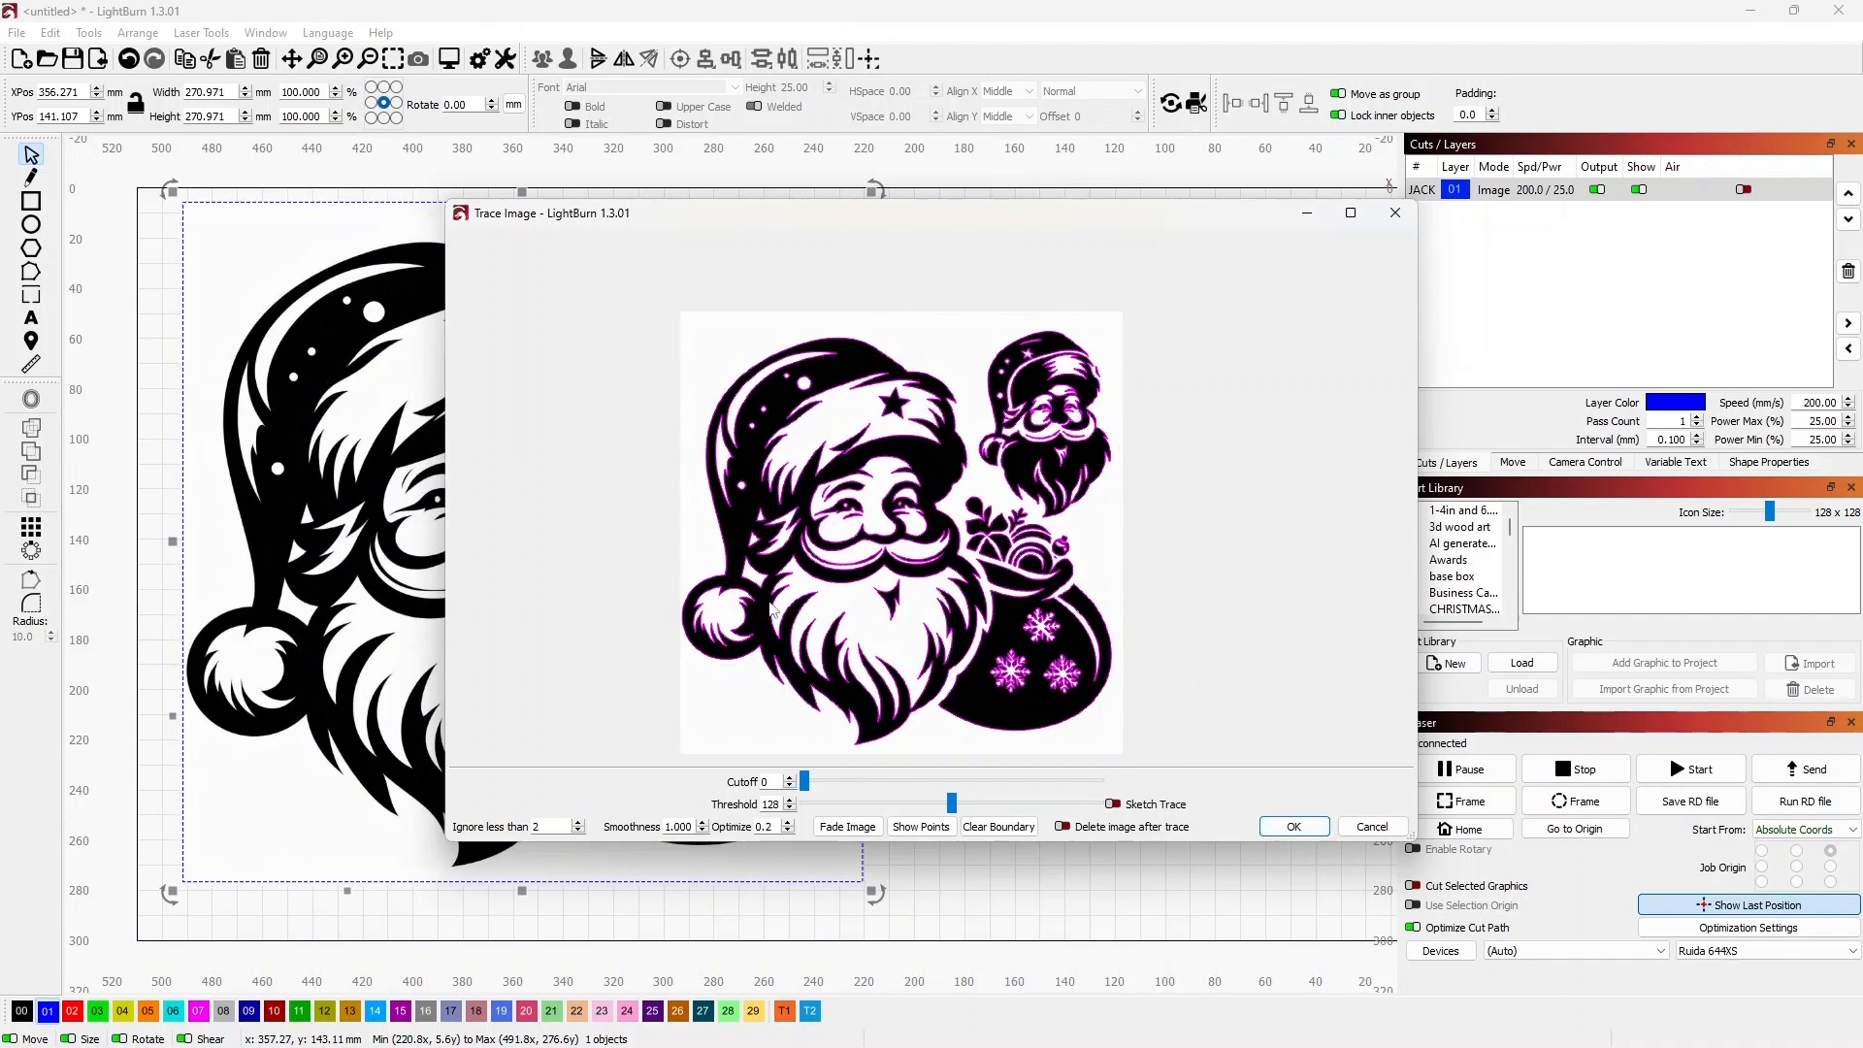
pyautogui.moveTo(1249, 827)
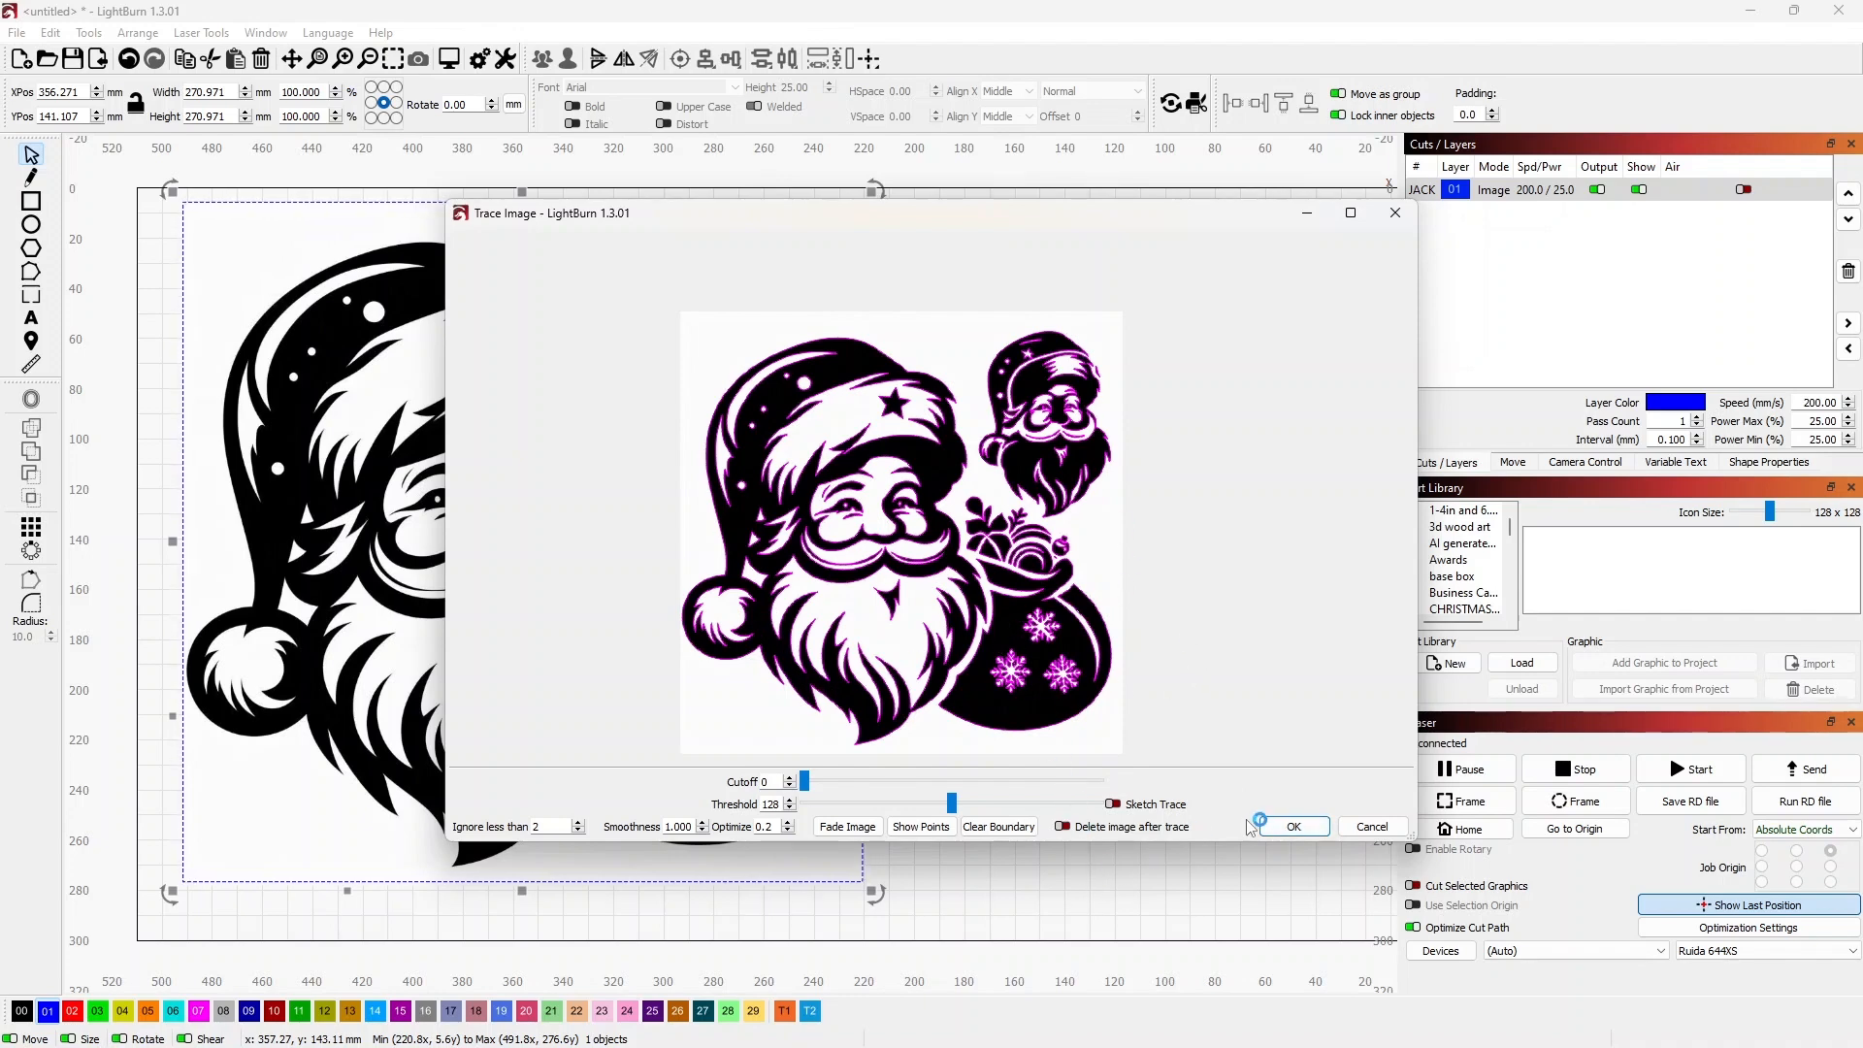
pyautogui.click(1291, 826)
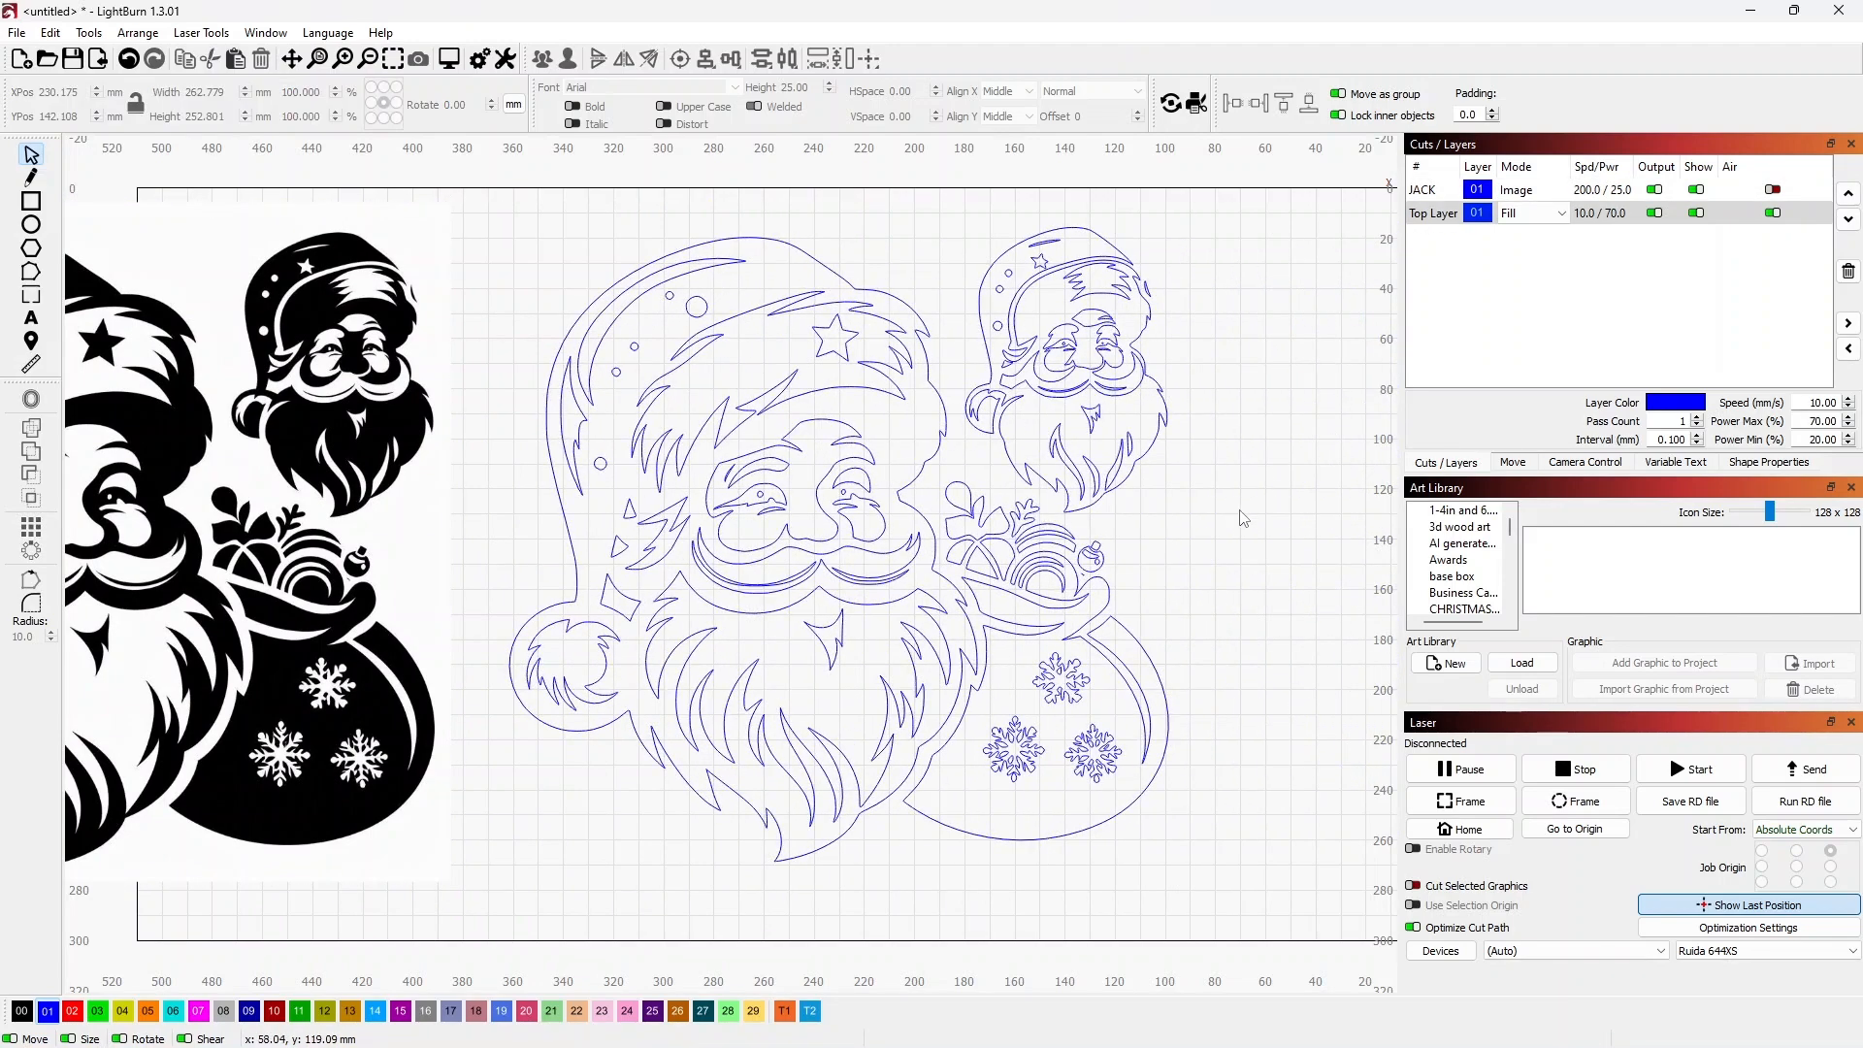
pyautogui.moveTo(1025, 330)
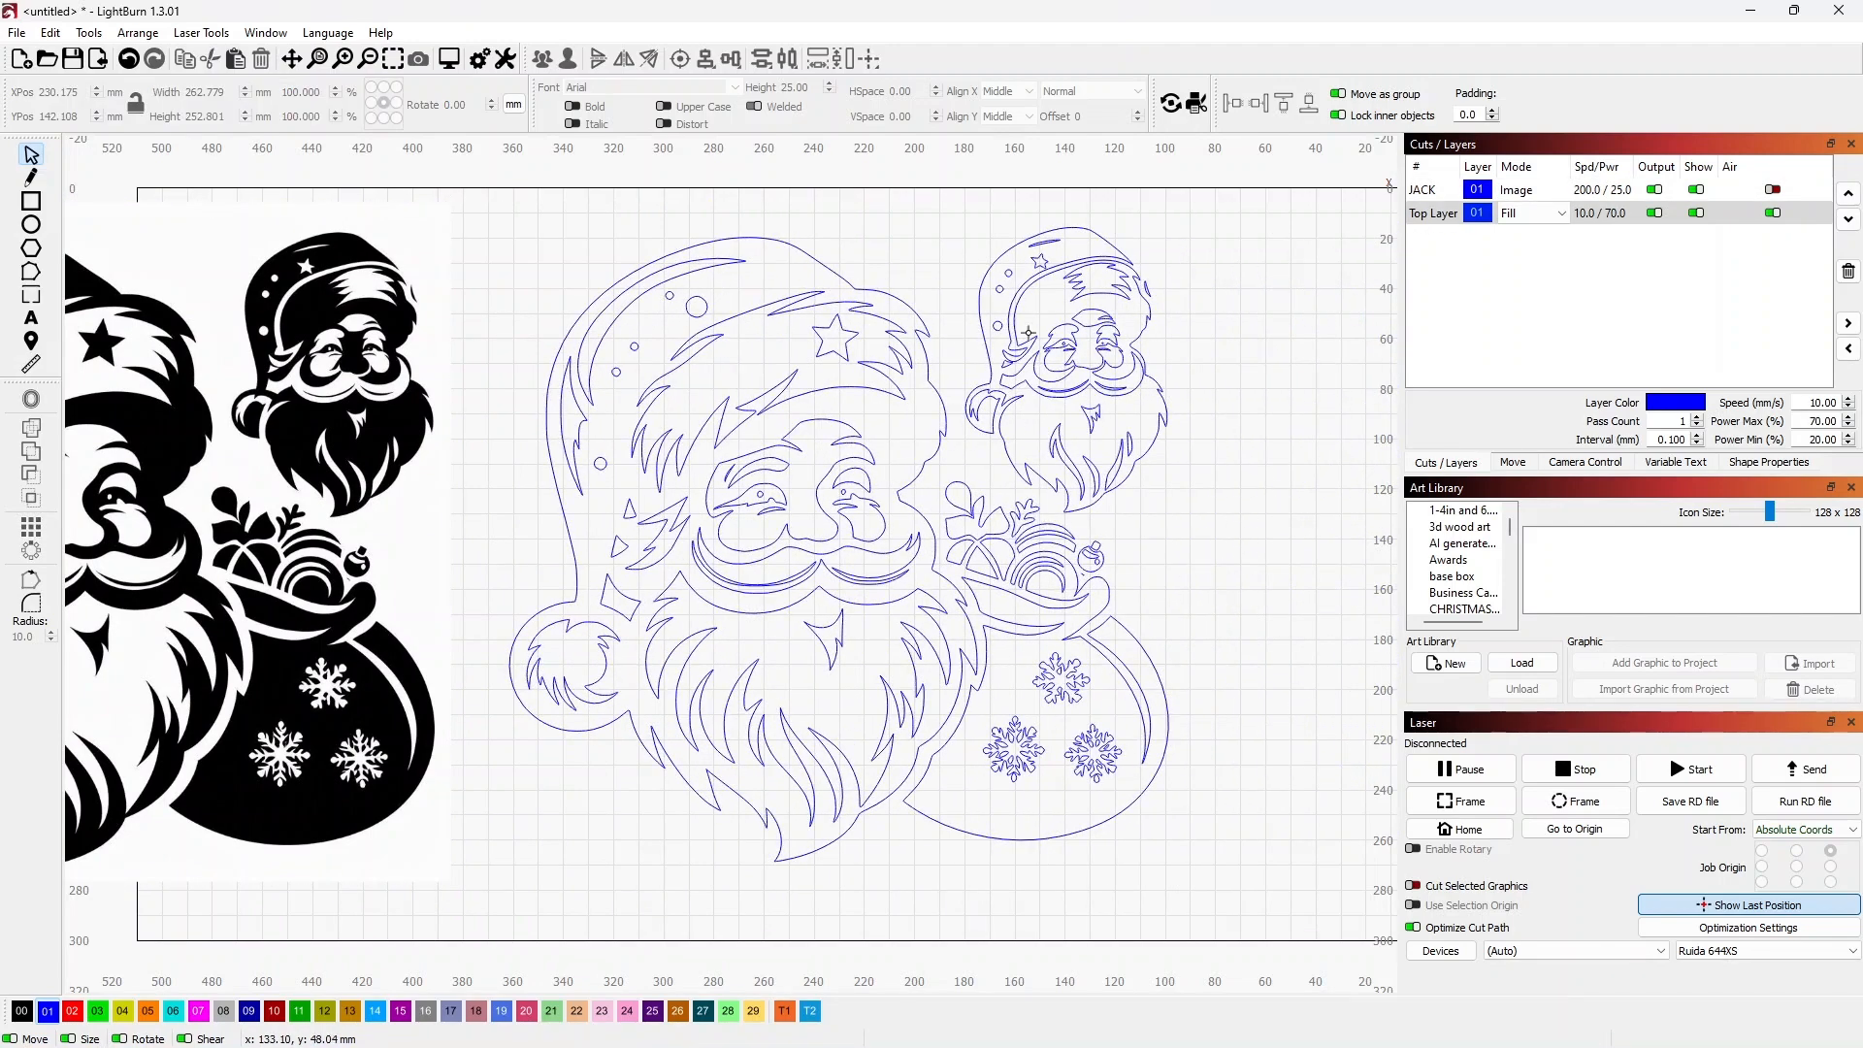
pyautogui.moveTo(828, 492)
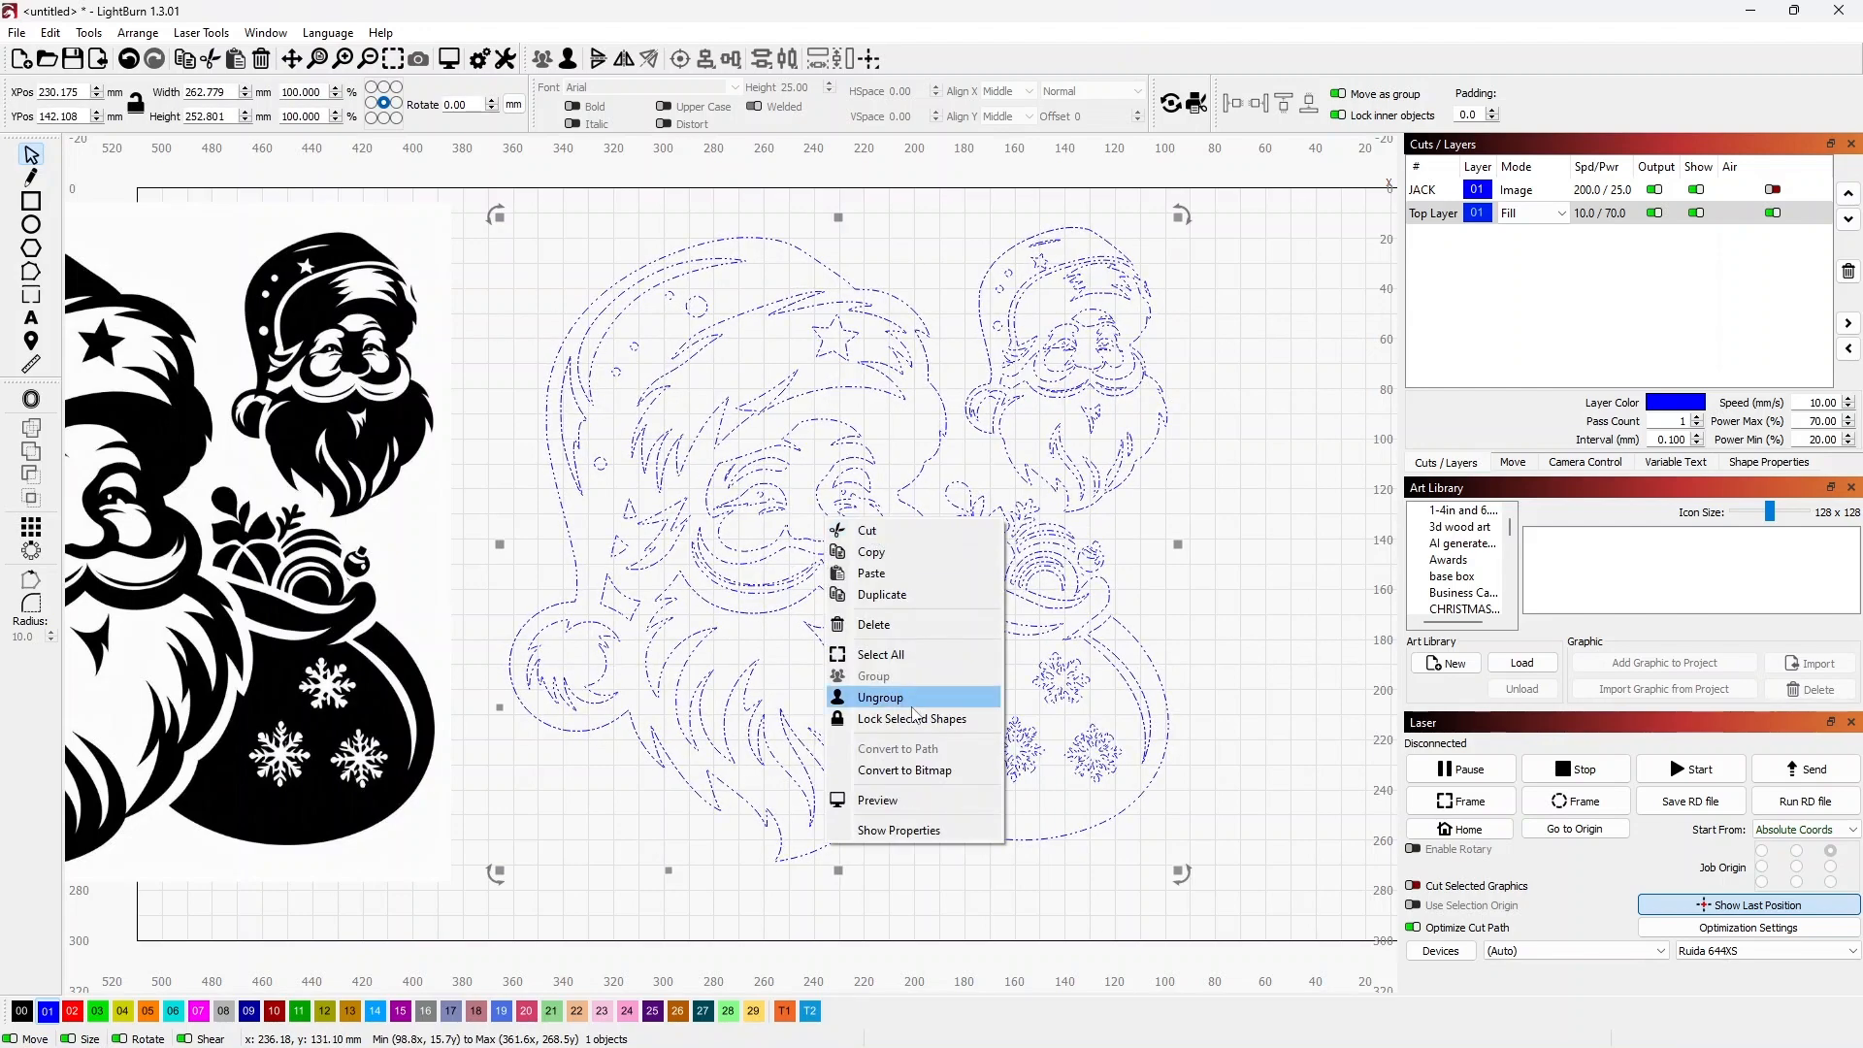
# Ungroup the trace, remove the small extra Santa, and select the remaining outline.
pyautogui.click(880, 697)
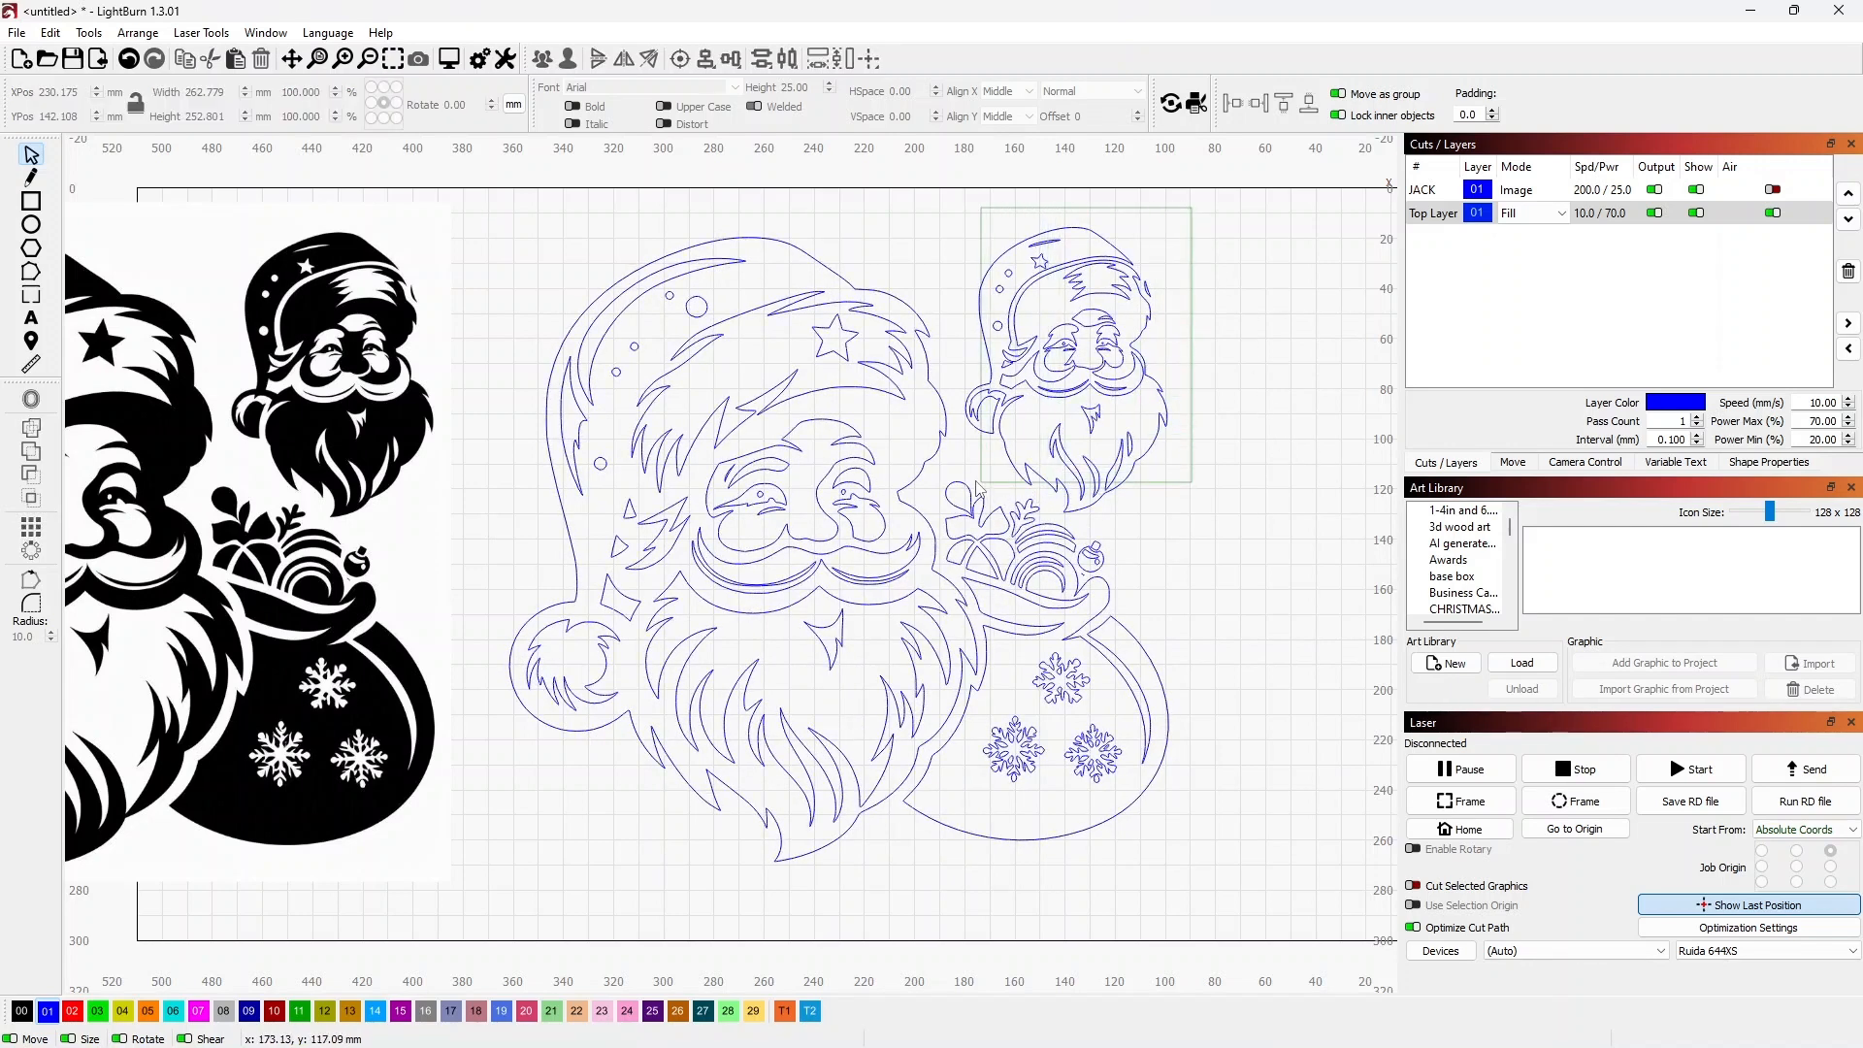
pyautogui.click(1065, 345)
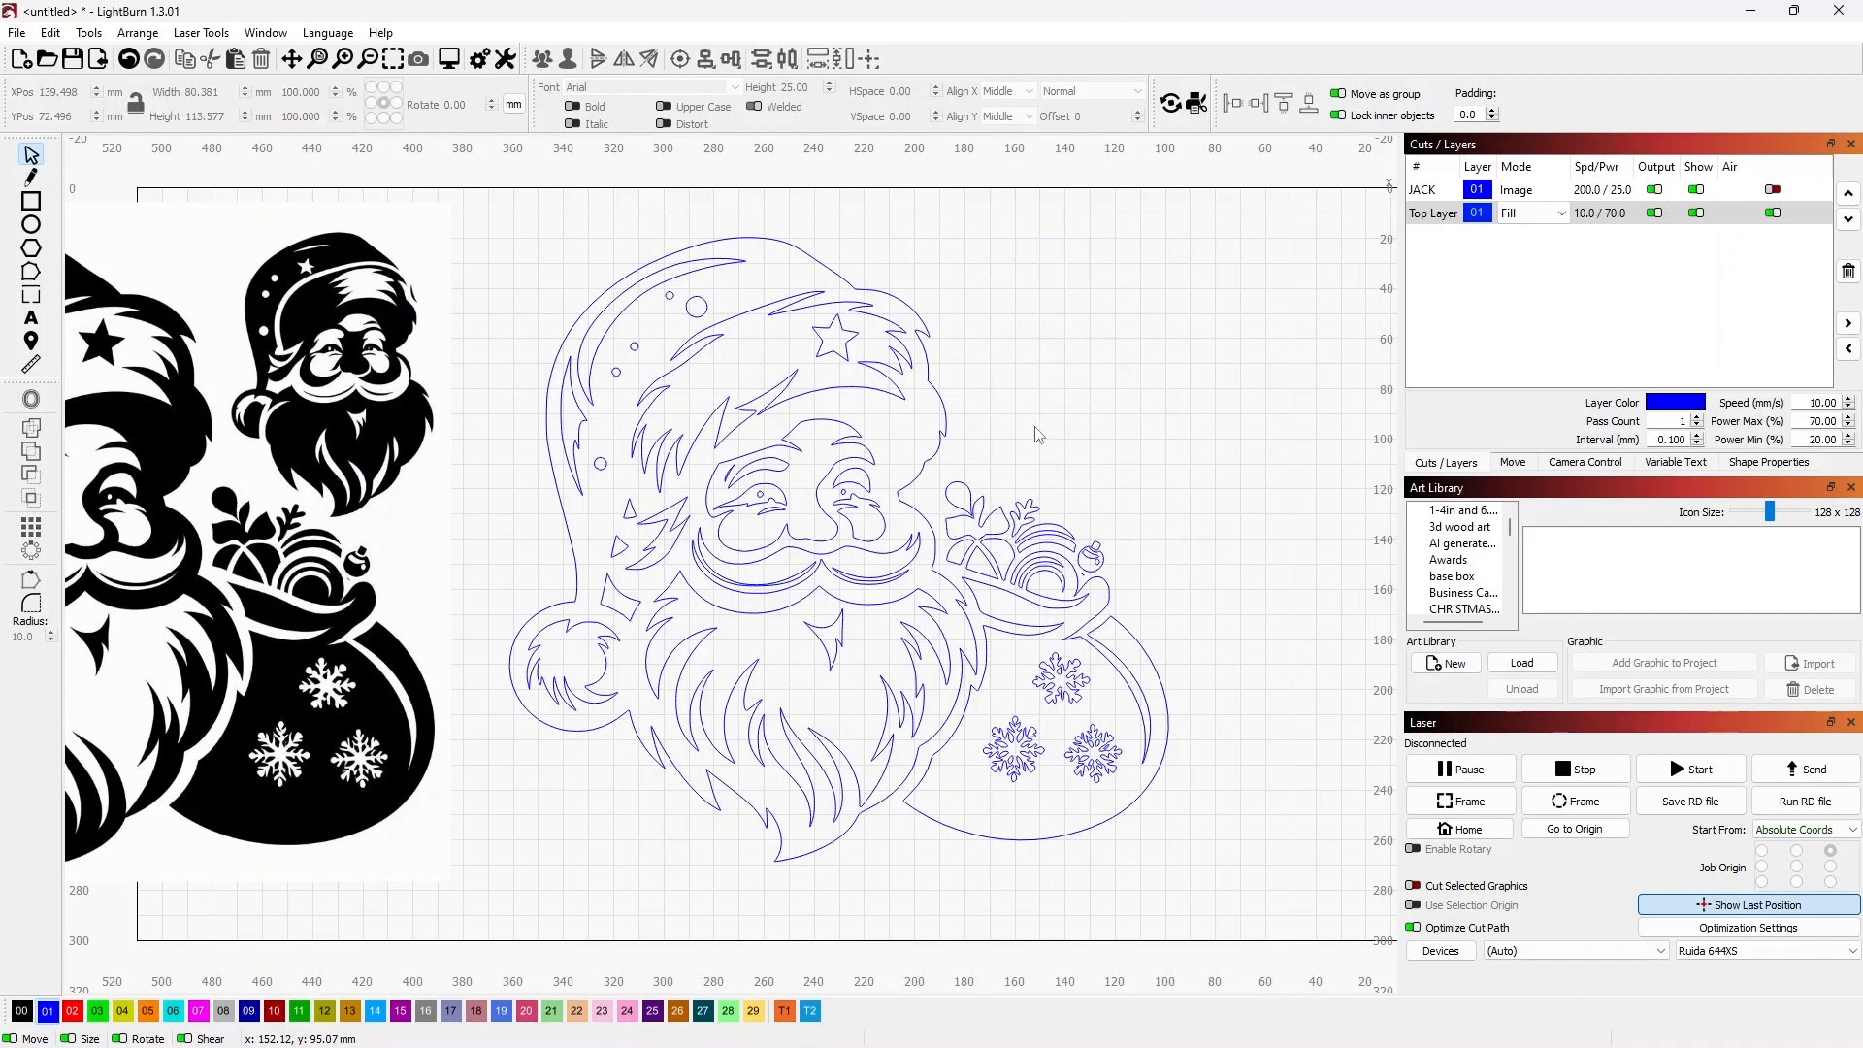
pyautogui.moveTo(1217, 700)
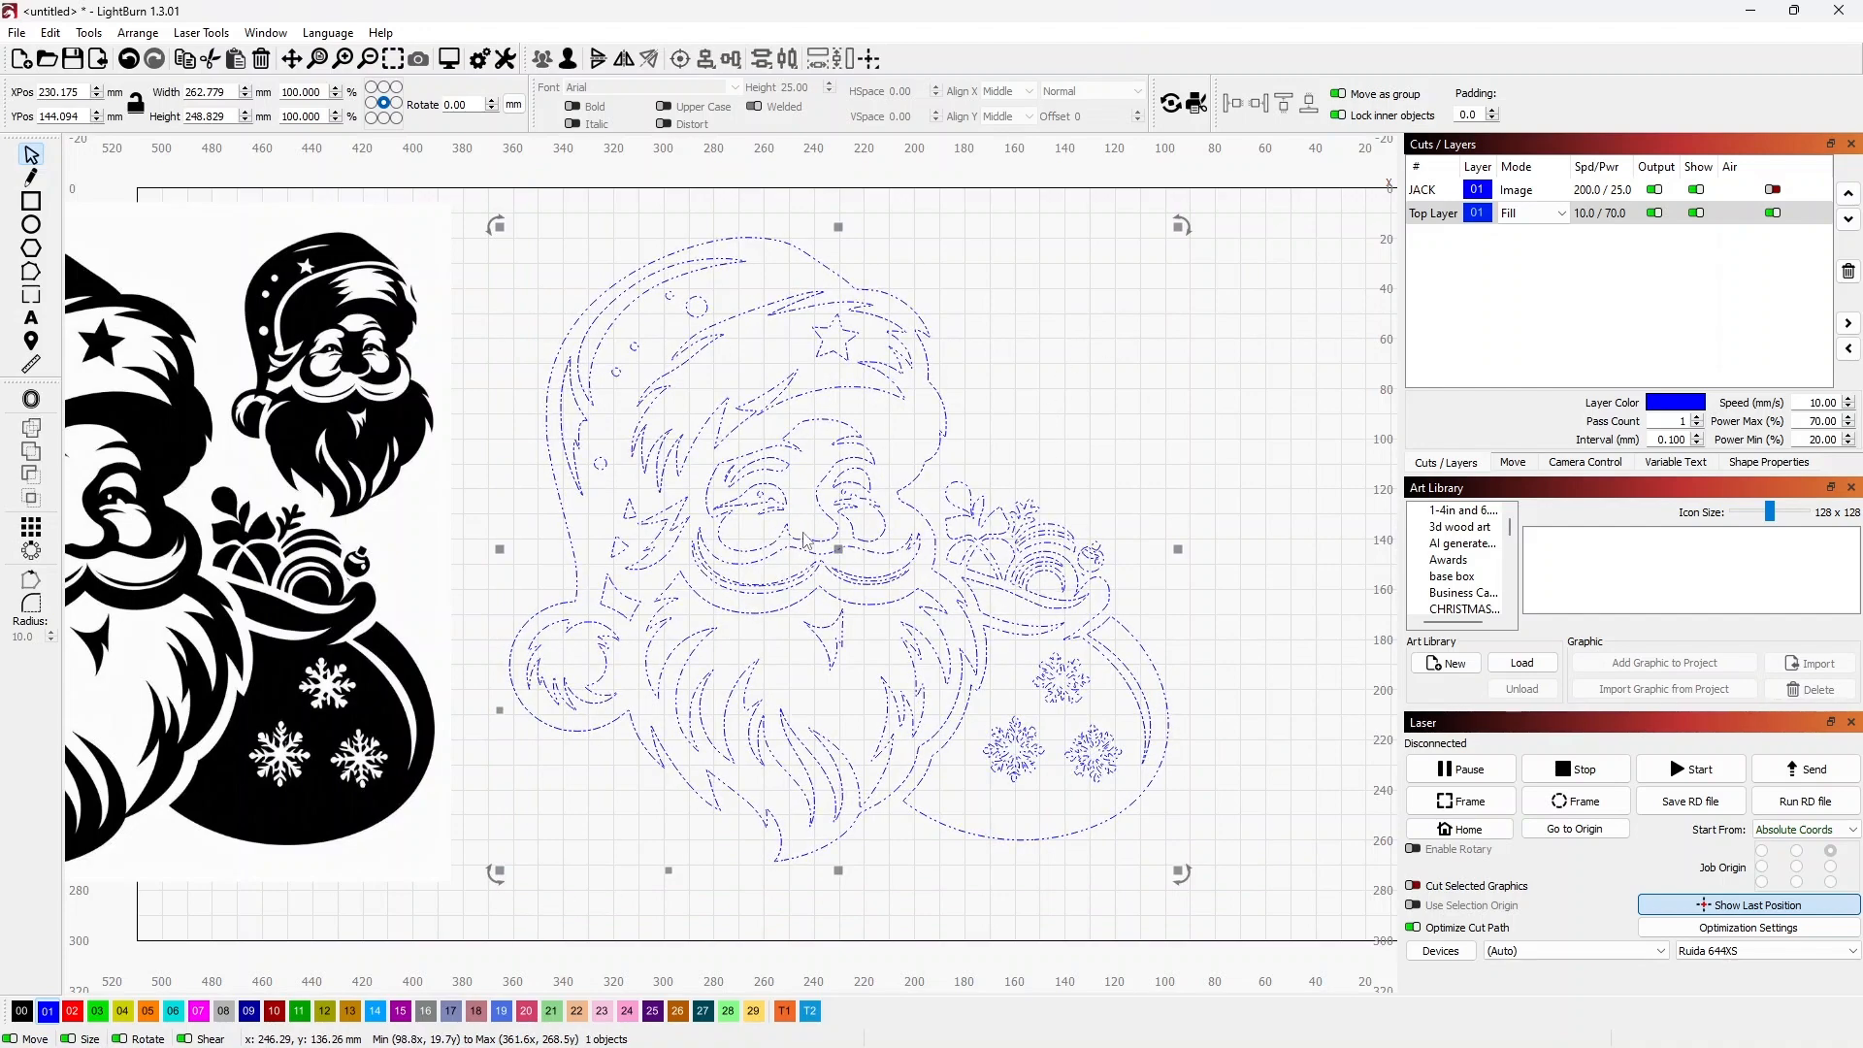
pyautogui.click(1010, 464)
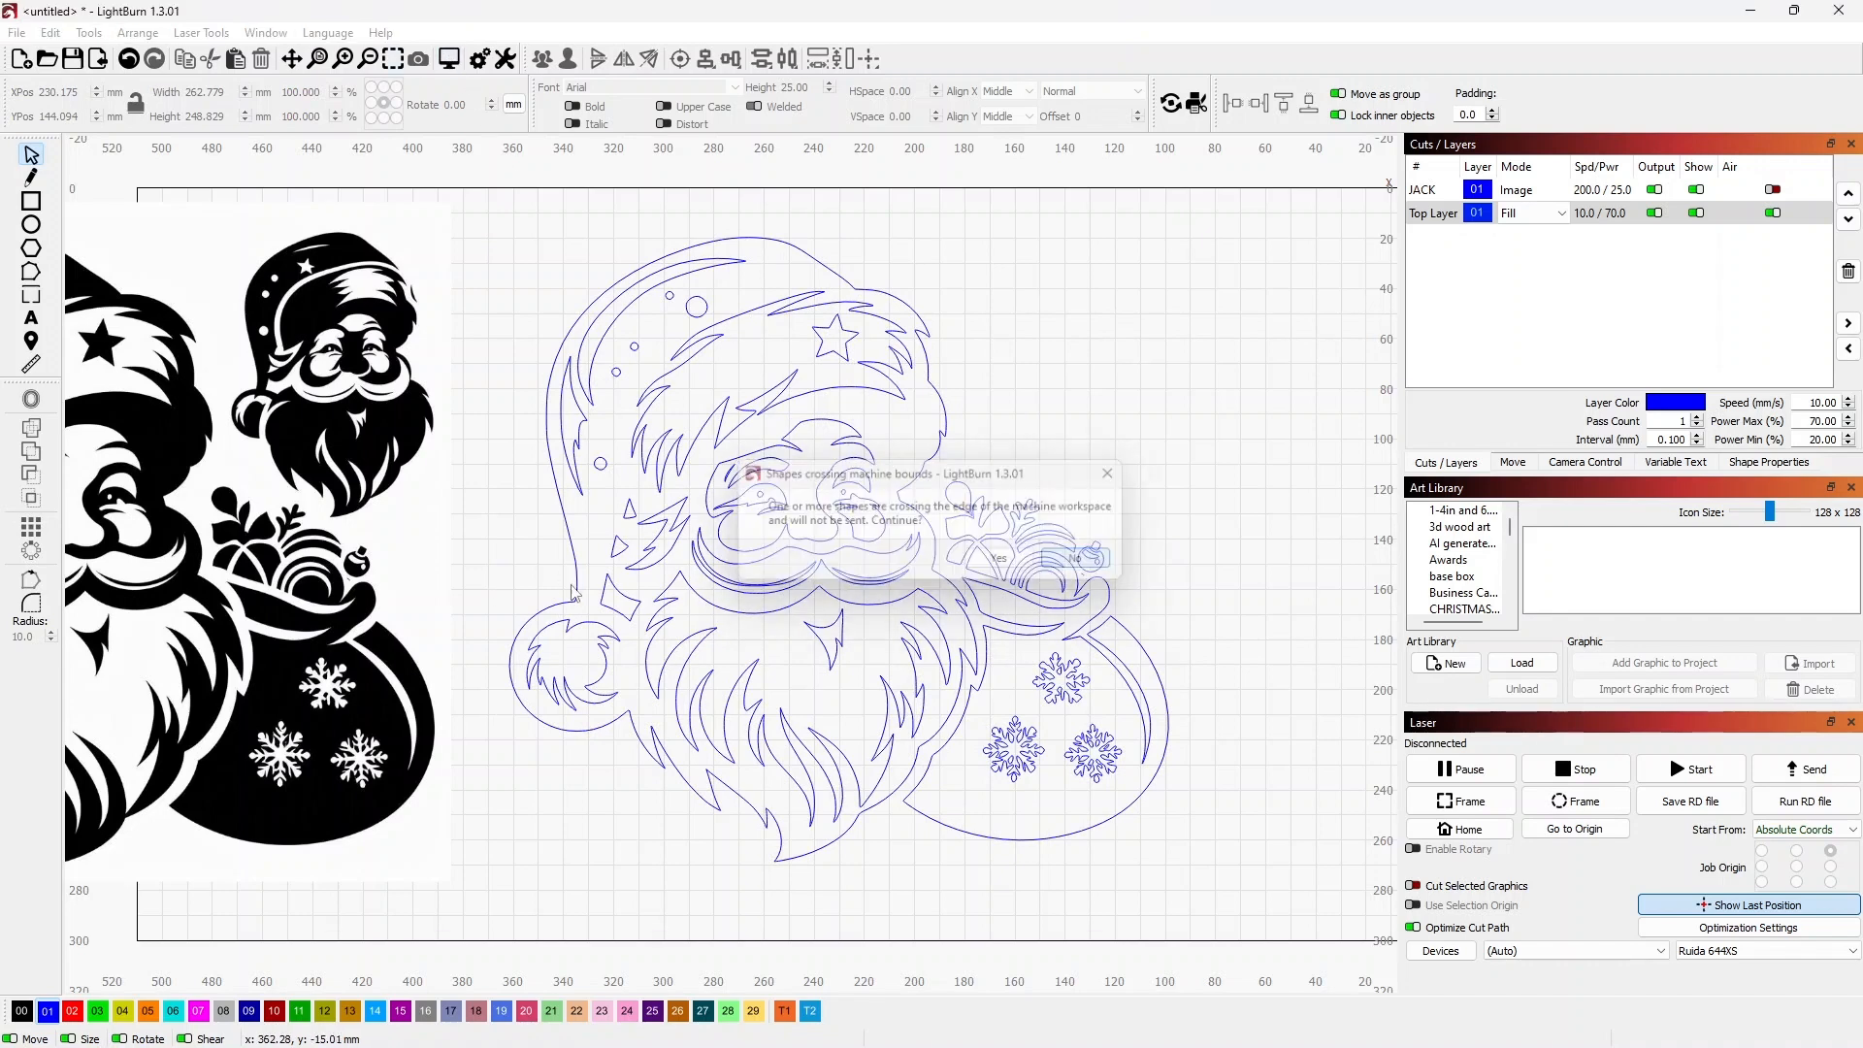
pyautogui.click(998, 559)
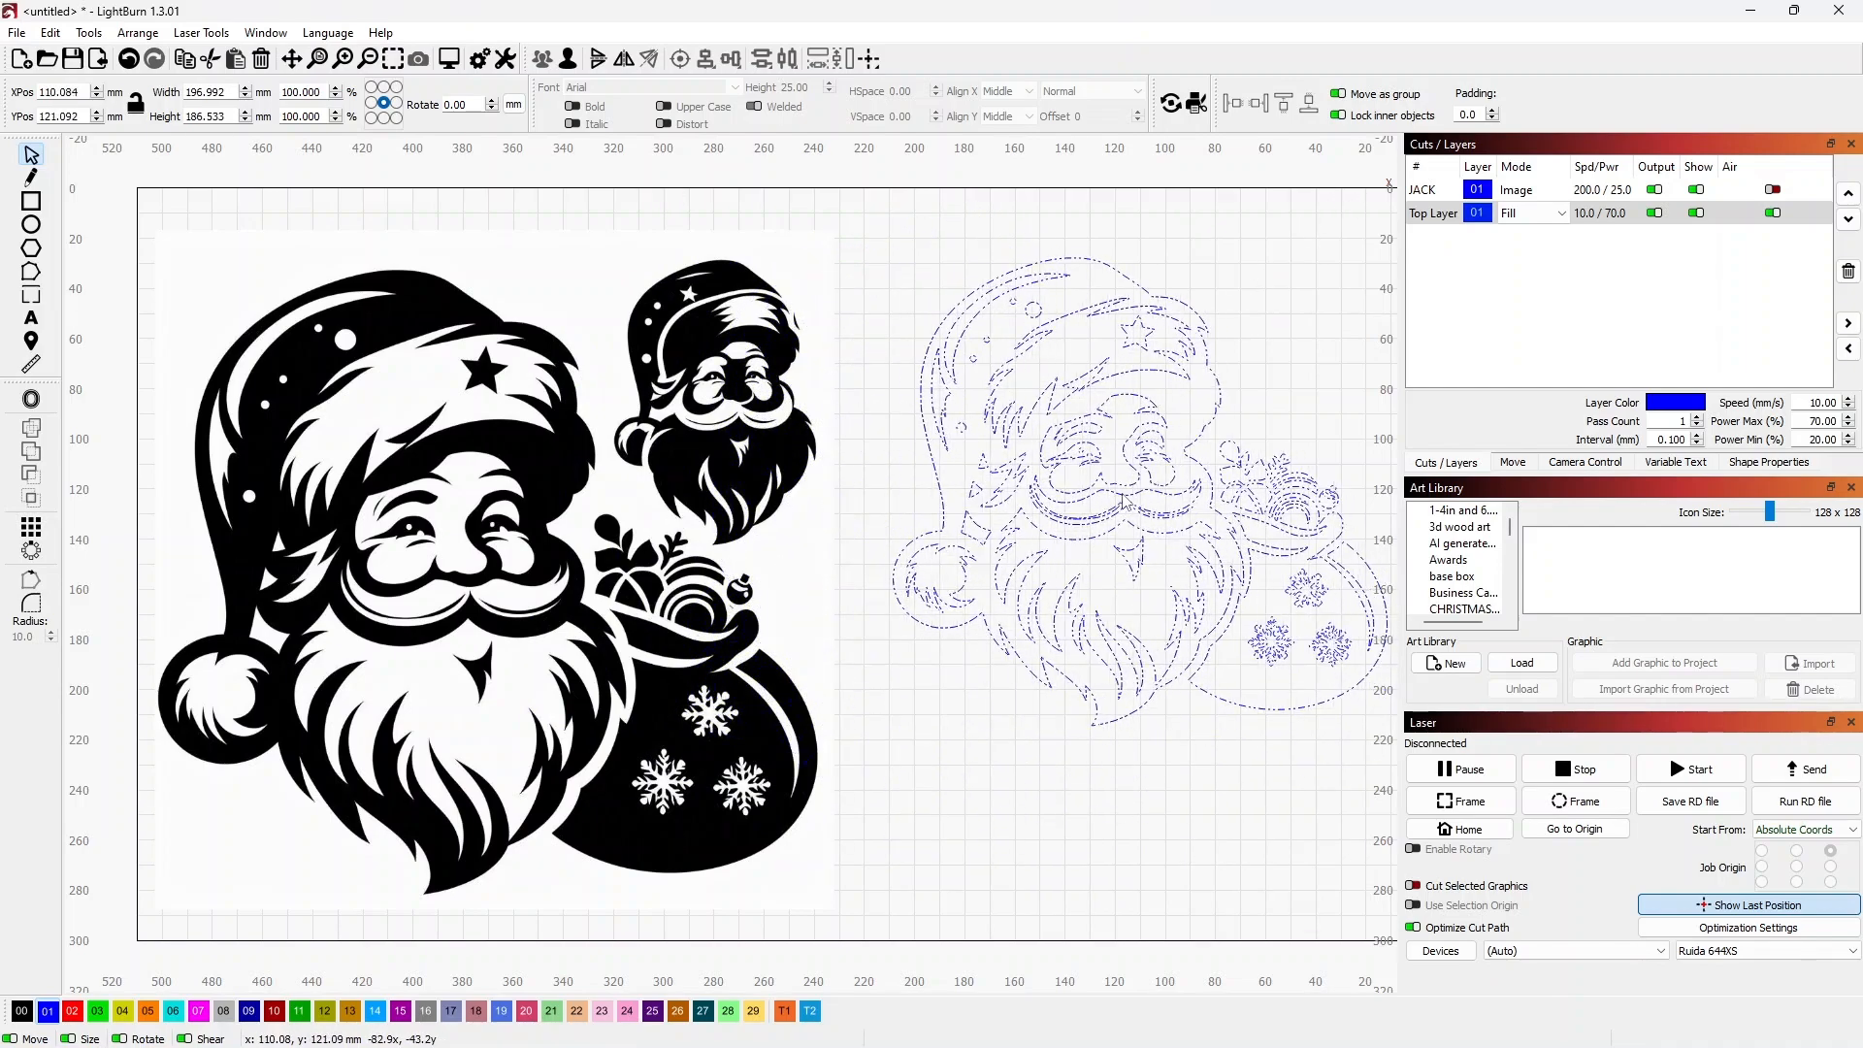
pyautogui.click(1116, 489)
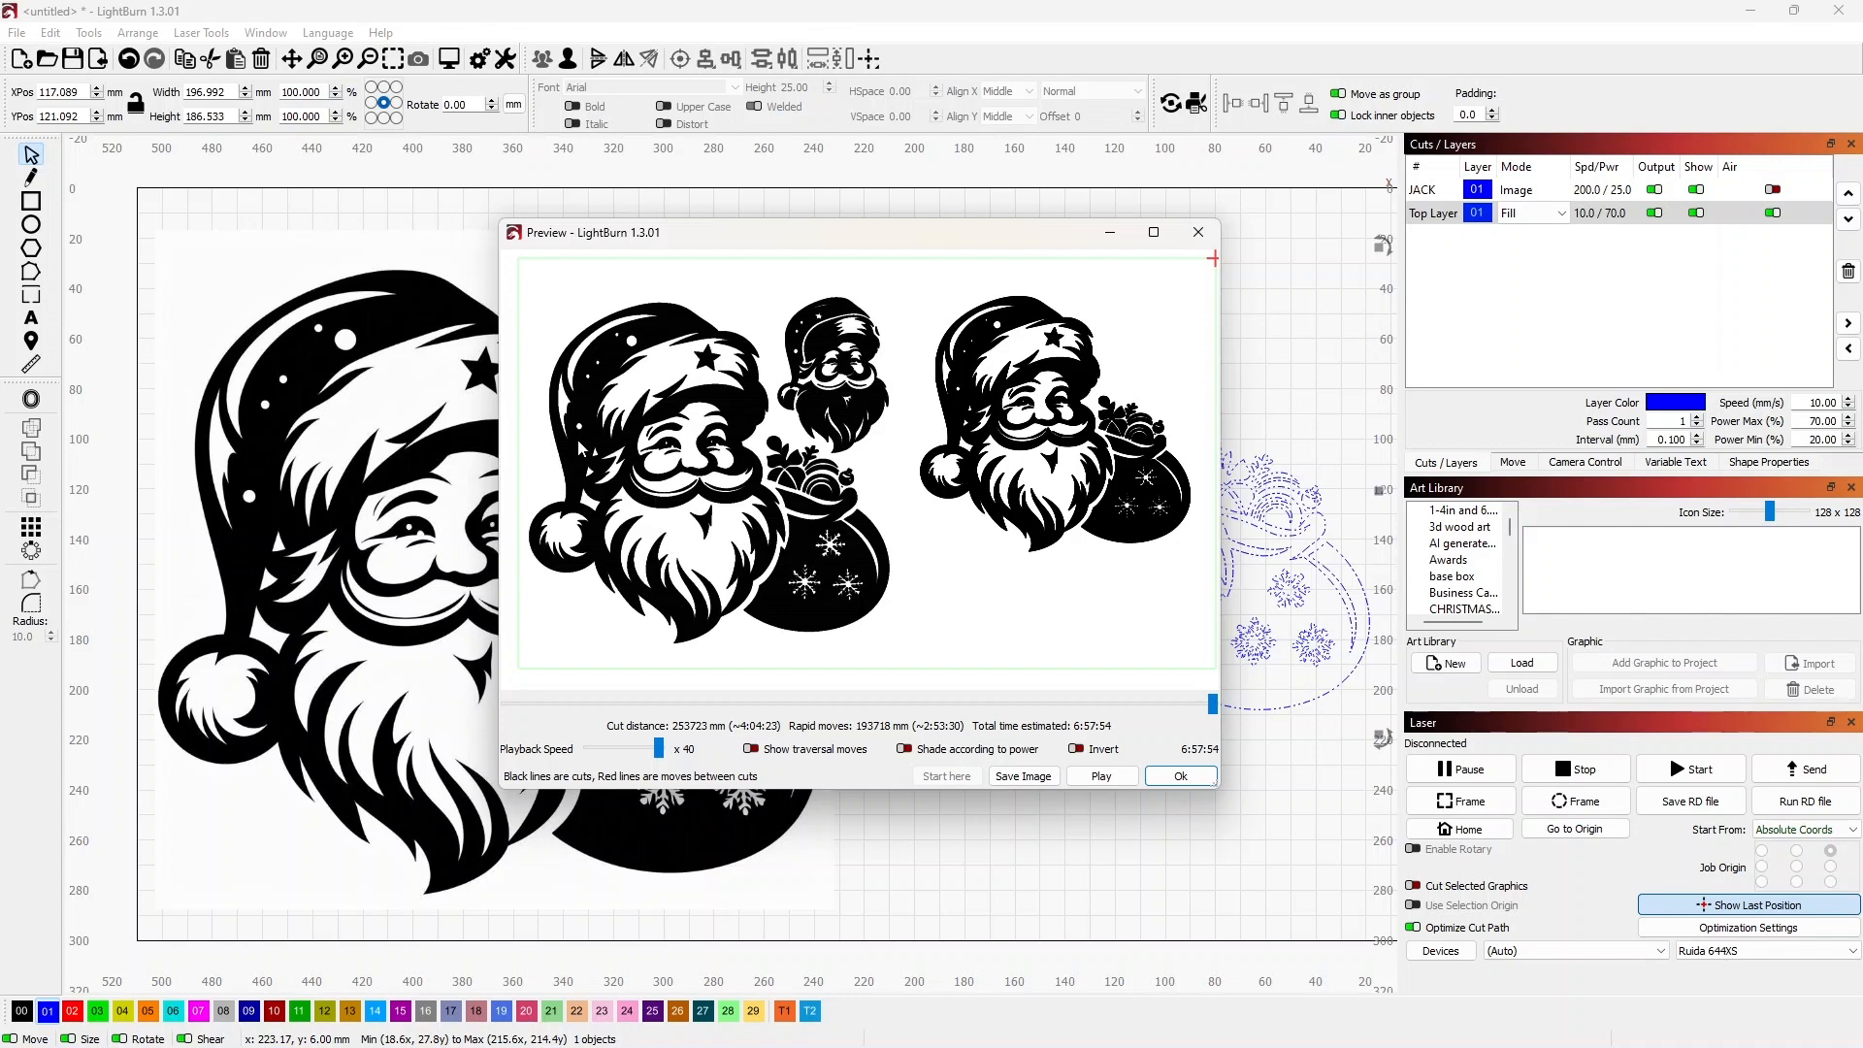
pyautogui.moveTo(513, 502)
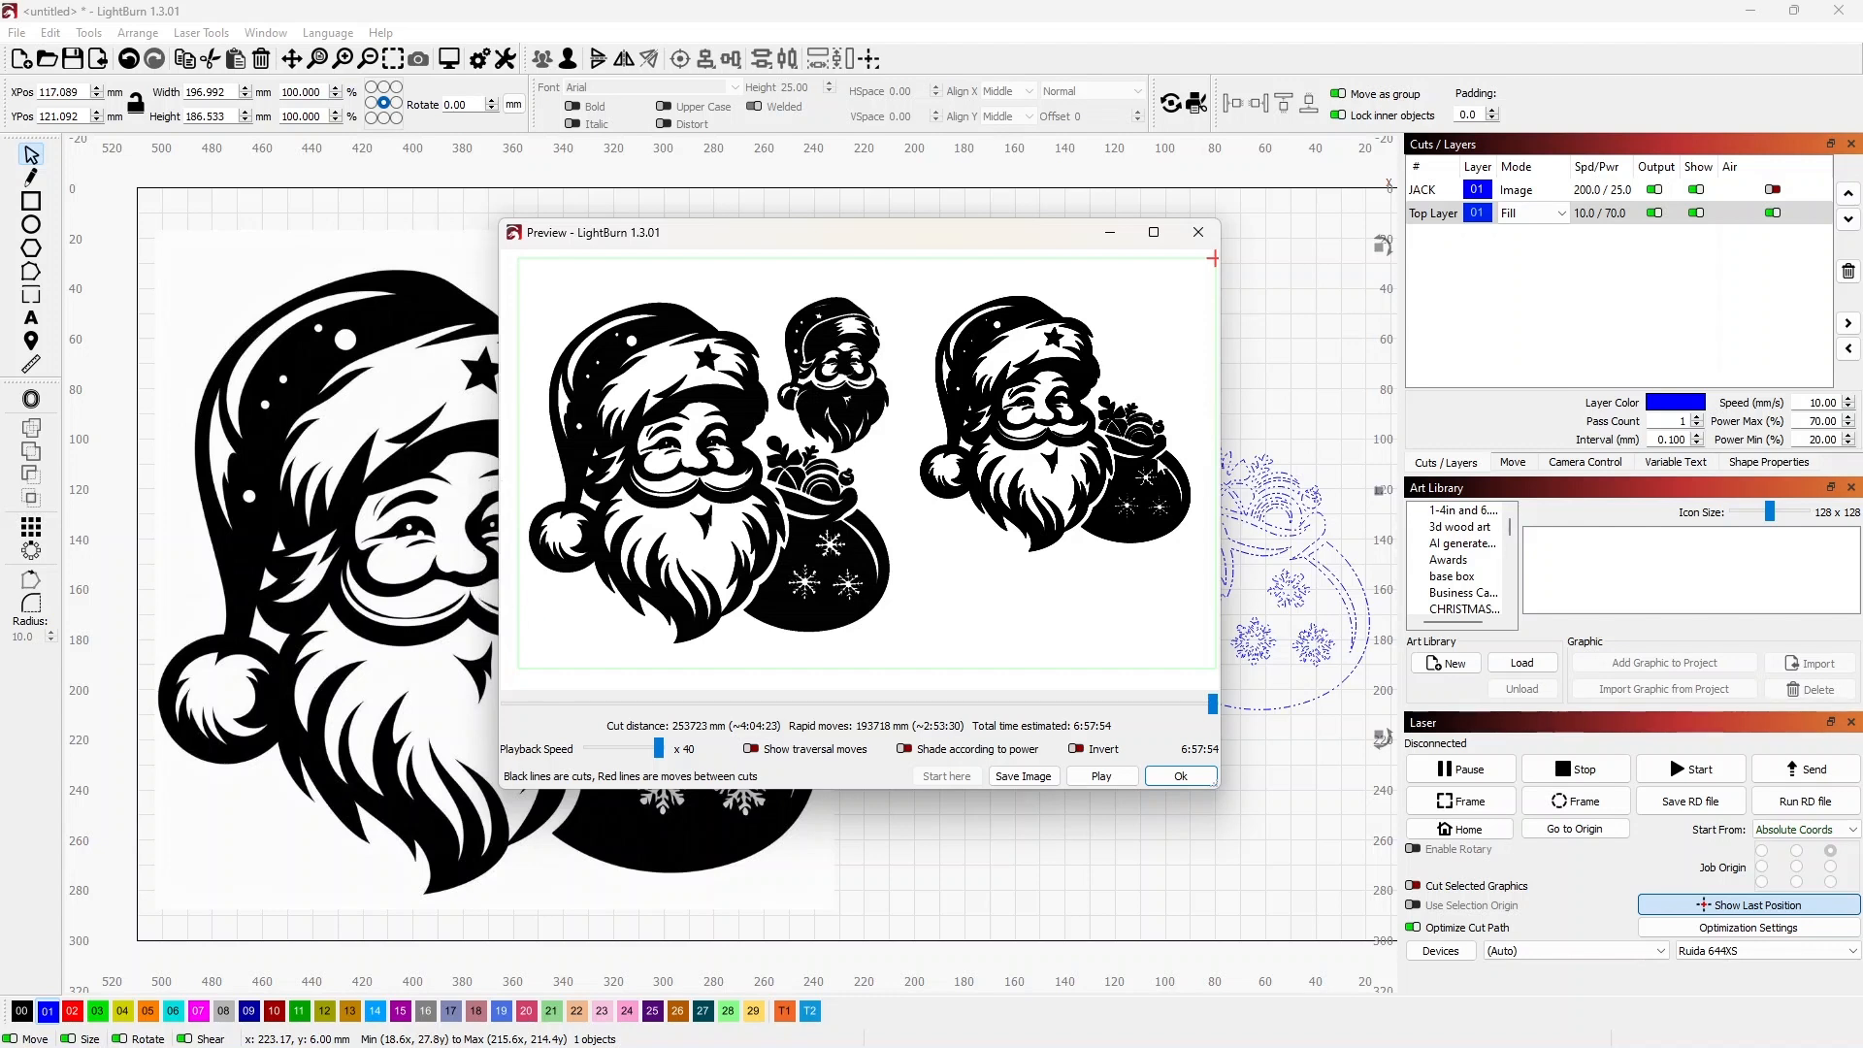
pyautogui.moveTo(1048, 662)
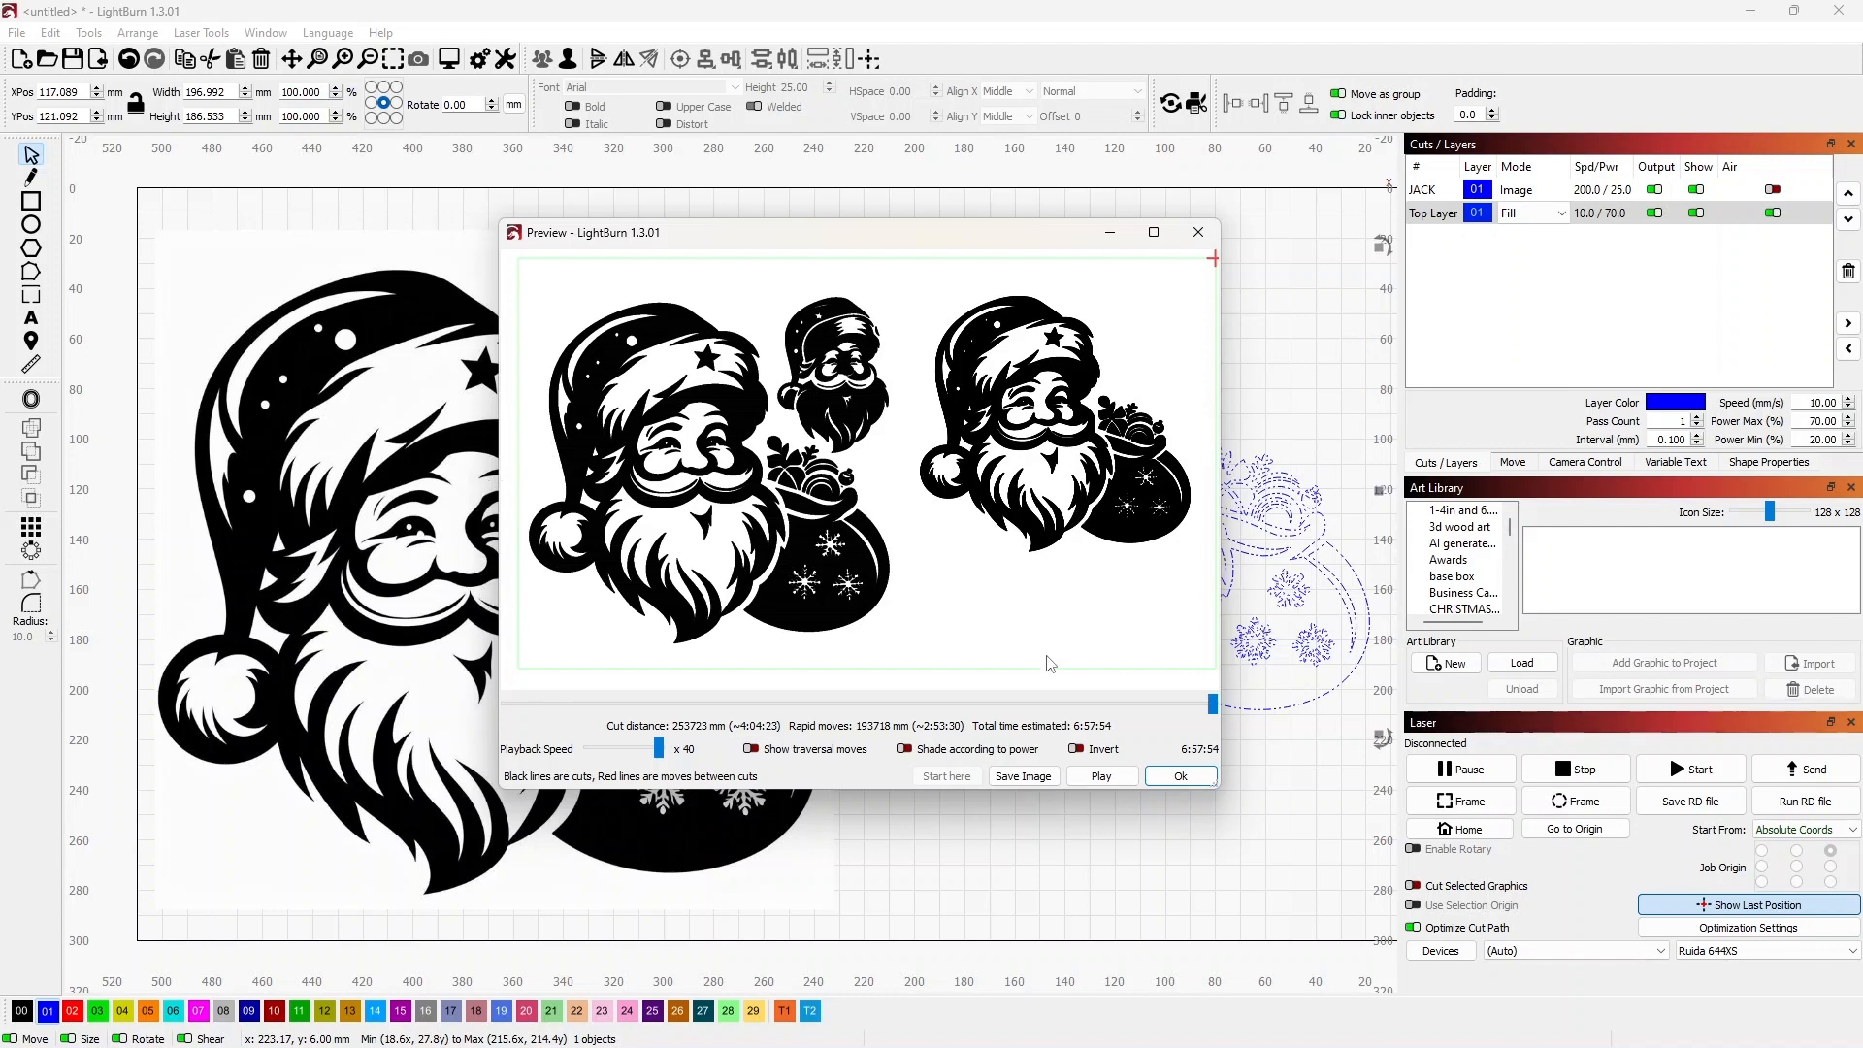
pyautogui.click(1179, 776)
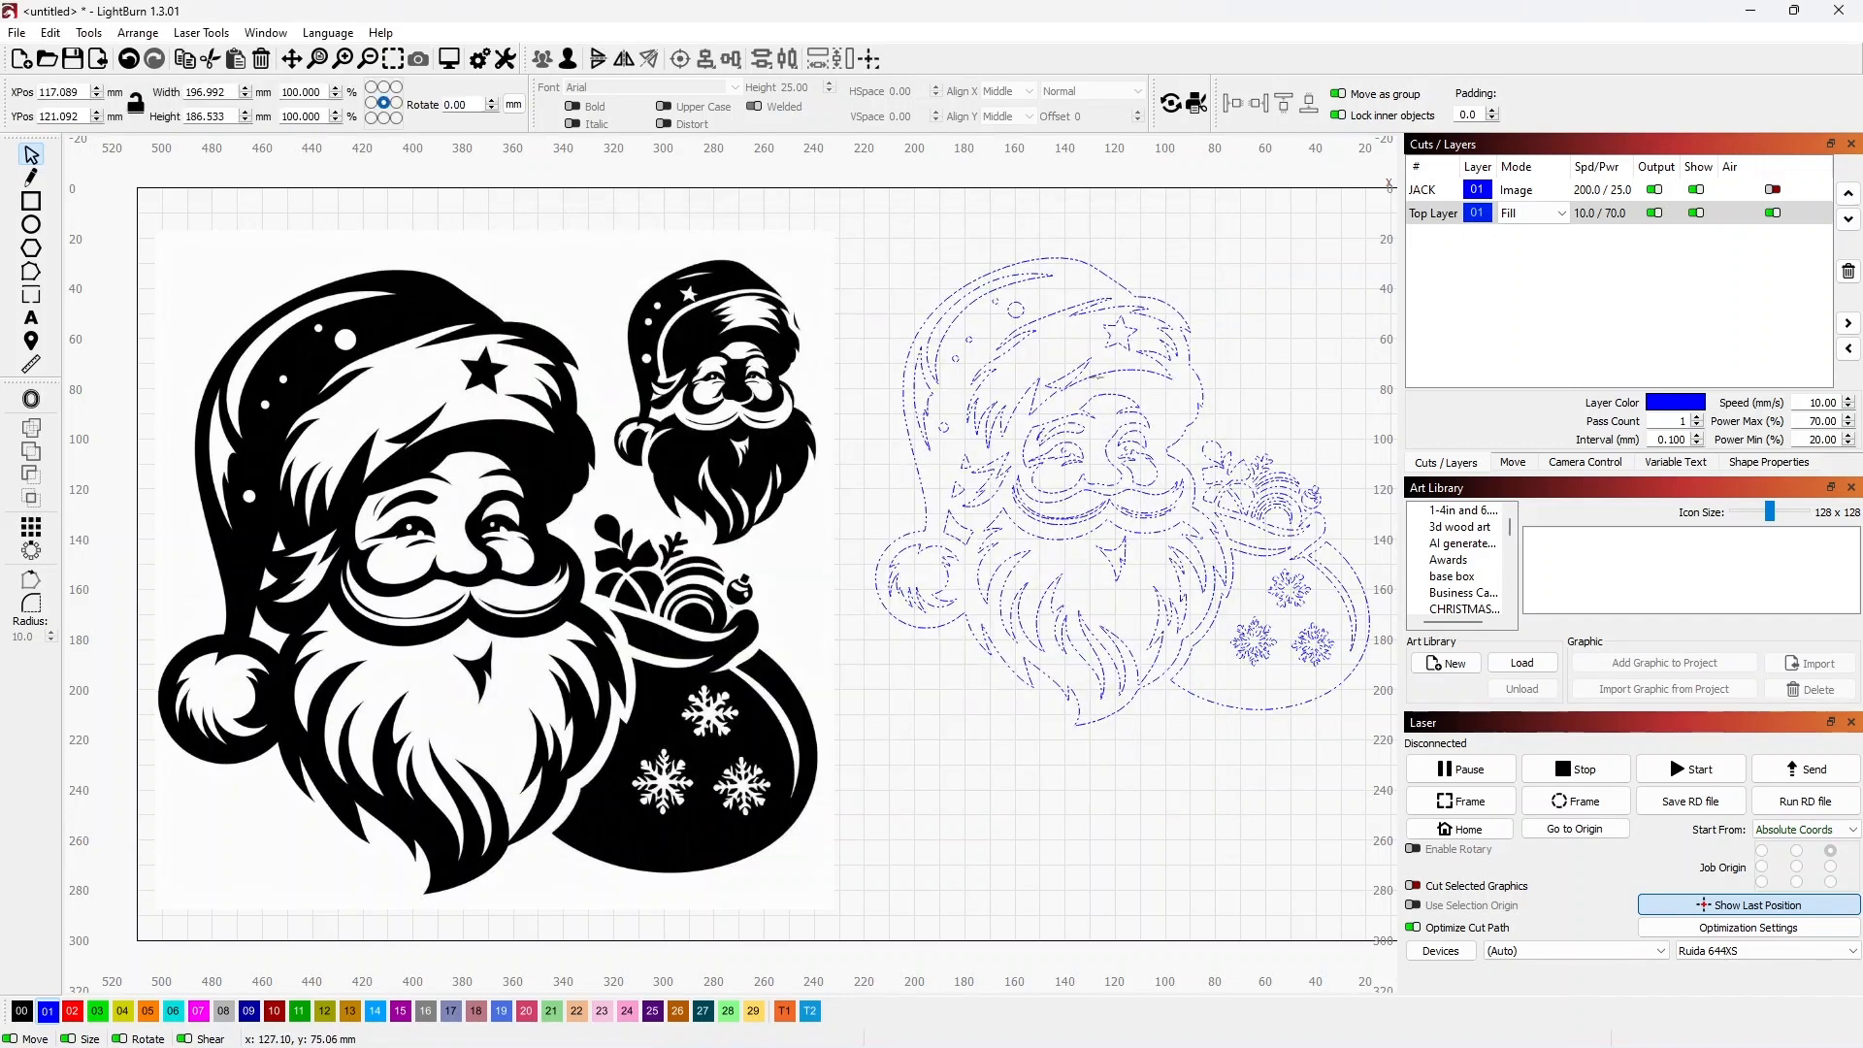
pyautogui.click(1117, 487)
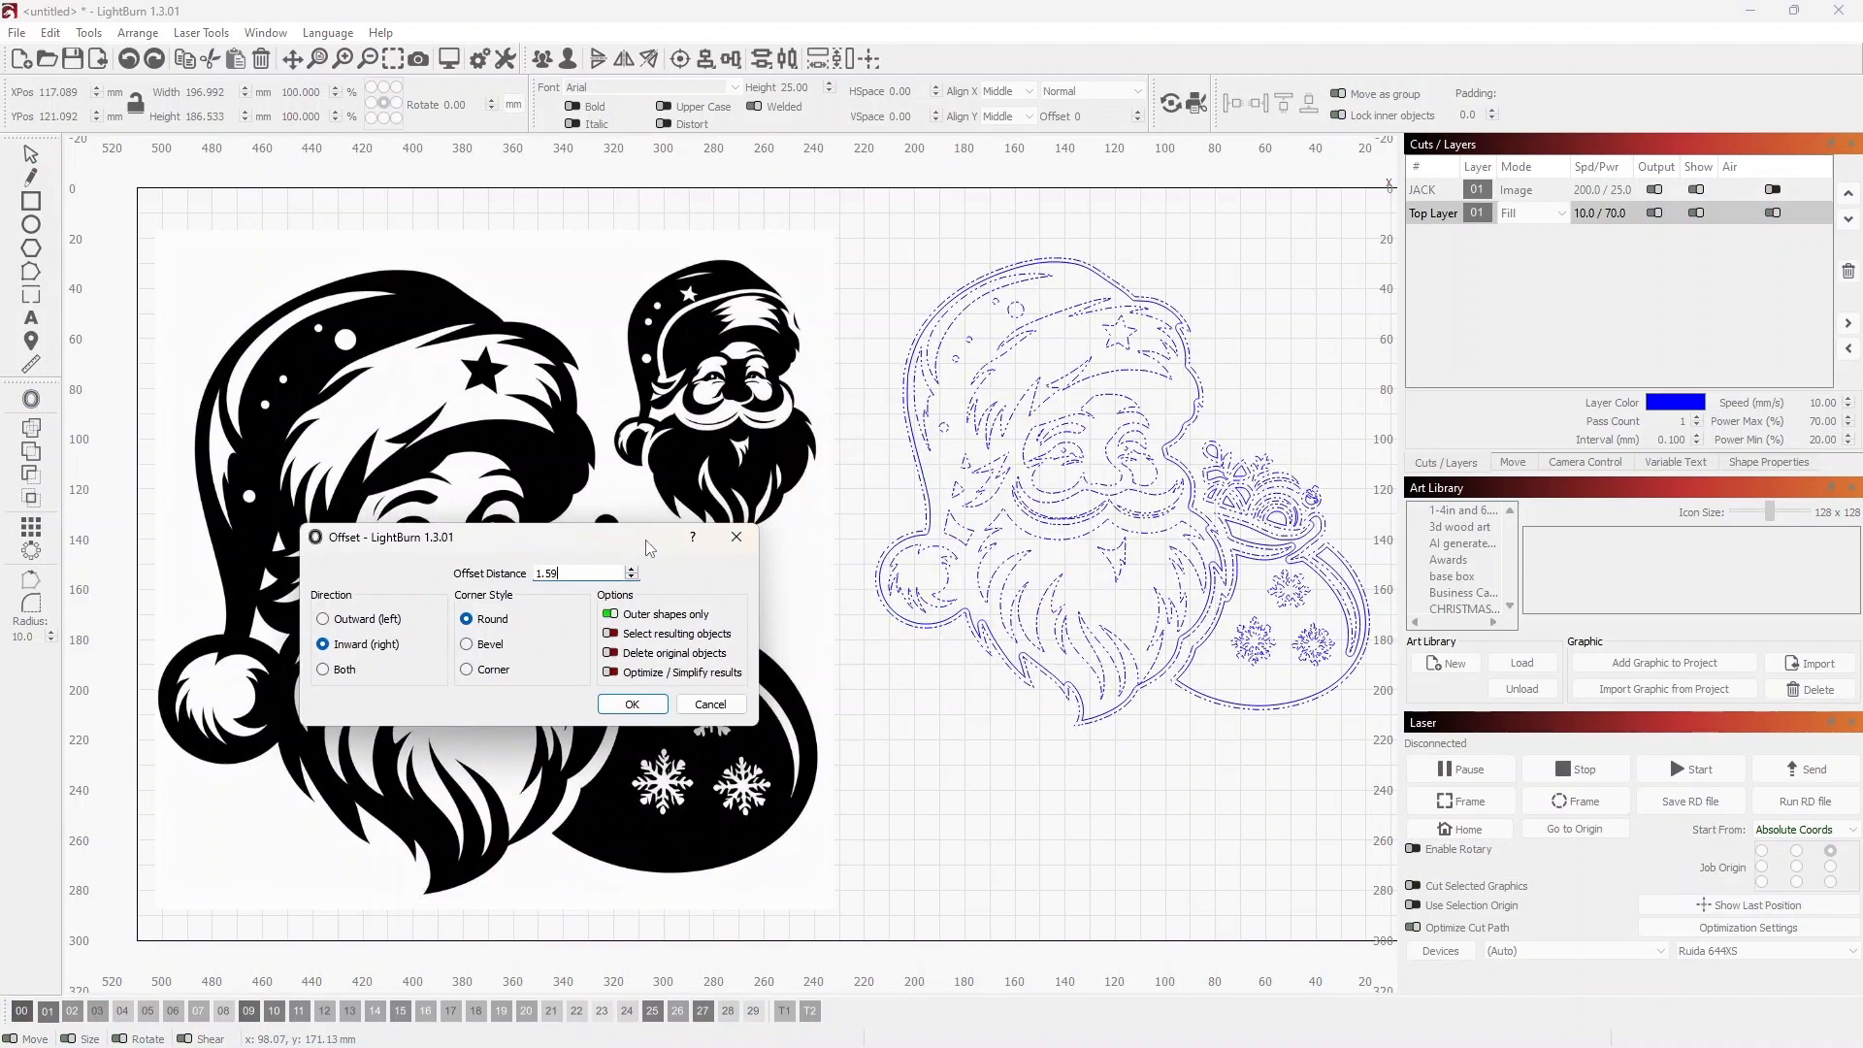
# Offset the Santa trace outward by 3.59 and set the new layer's mode to Line.
pyautogui.click(323, 619)
pyautogui.write('3.59')
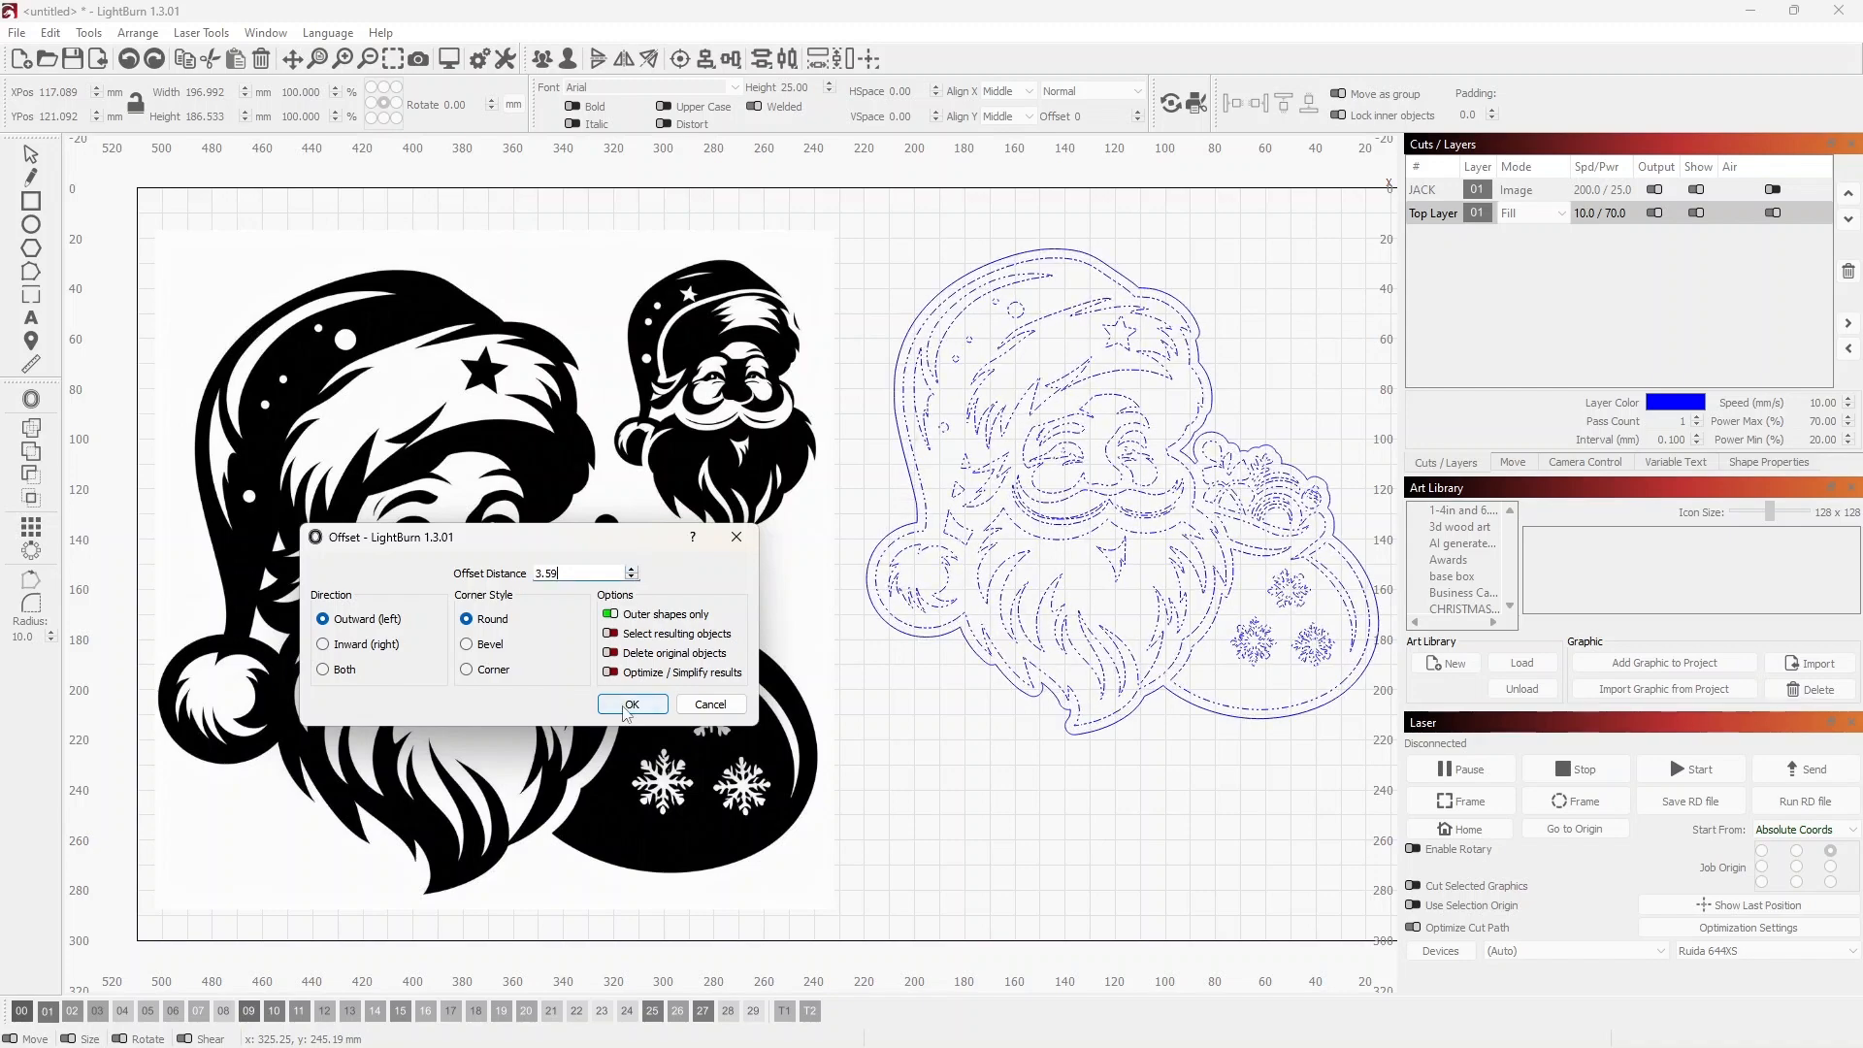
pyautogui.click(630, 703)
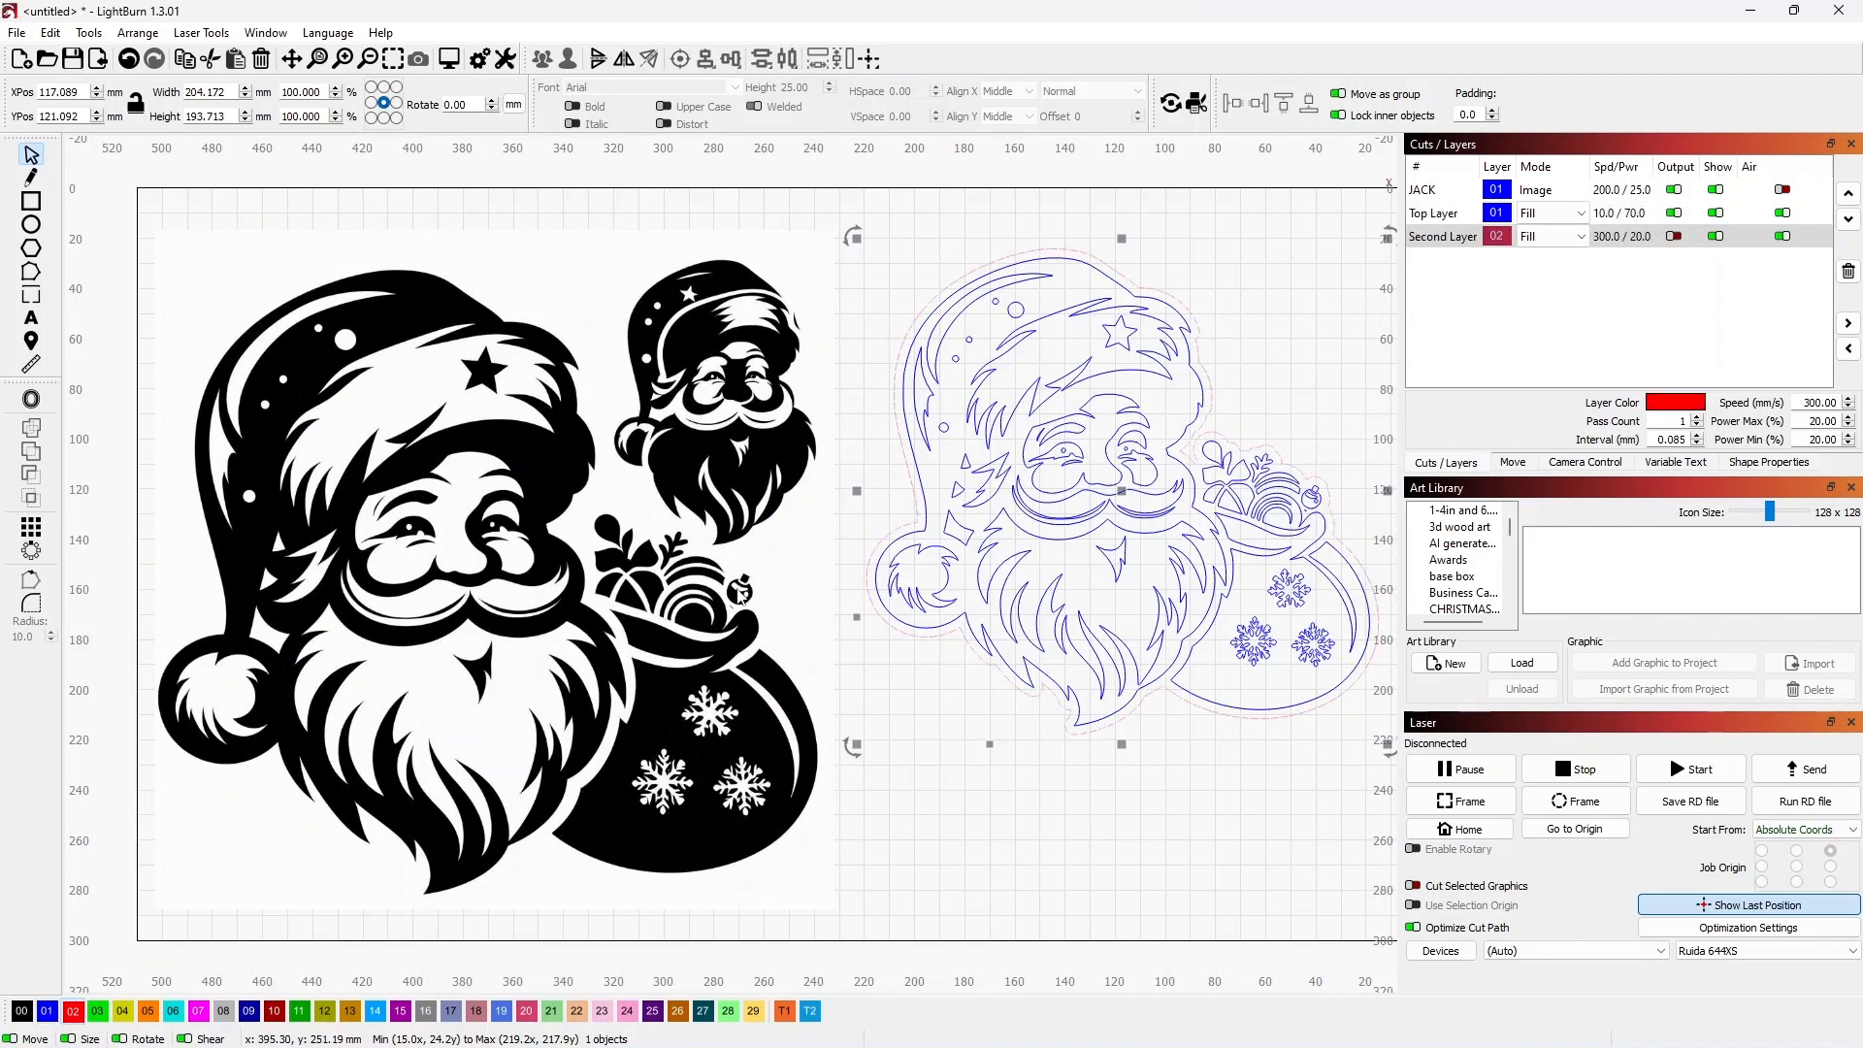
pyautogui.click(1549, 235)
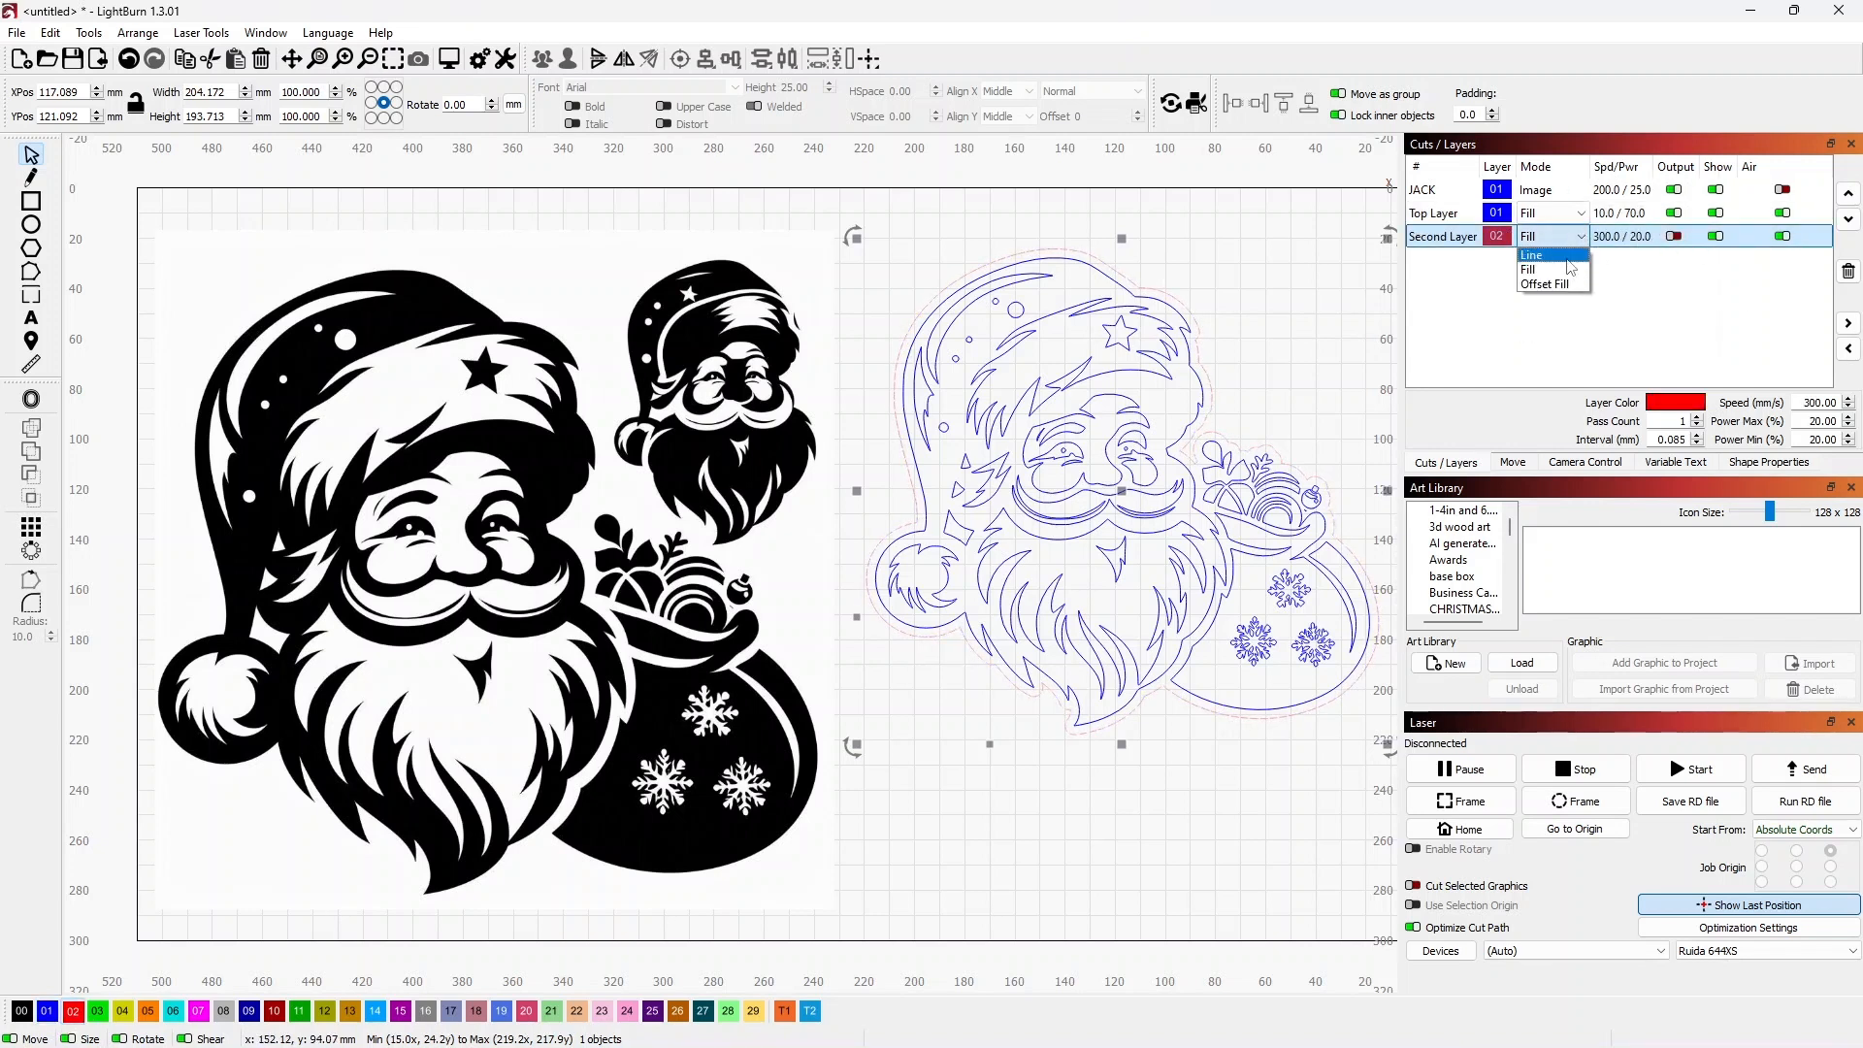
pyautogui.click(1534, 254)
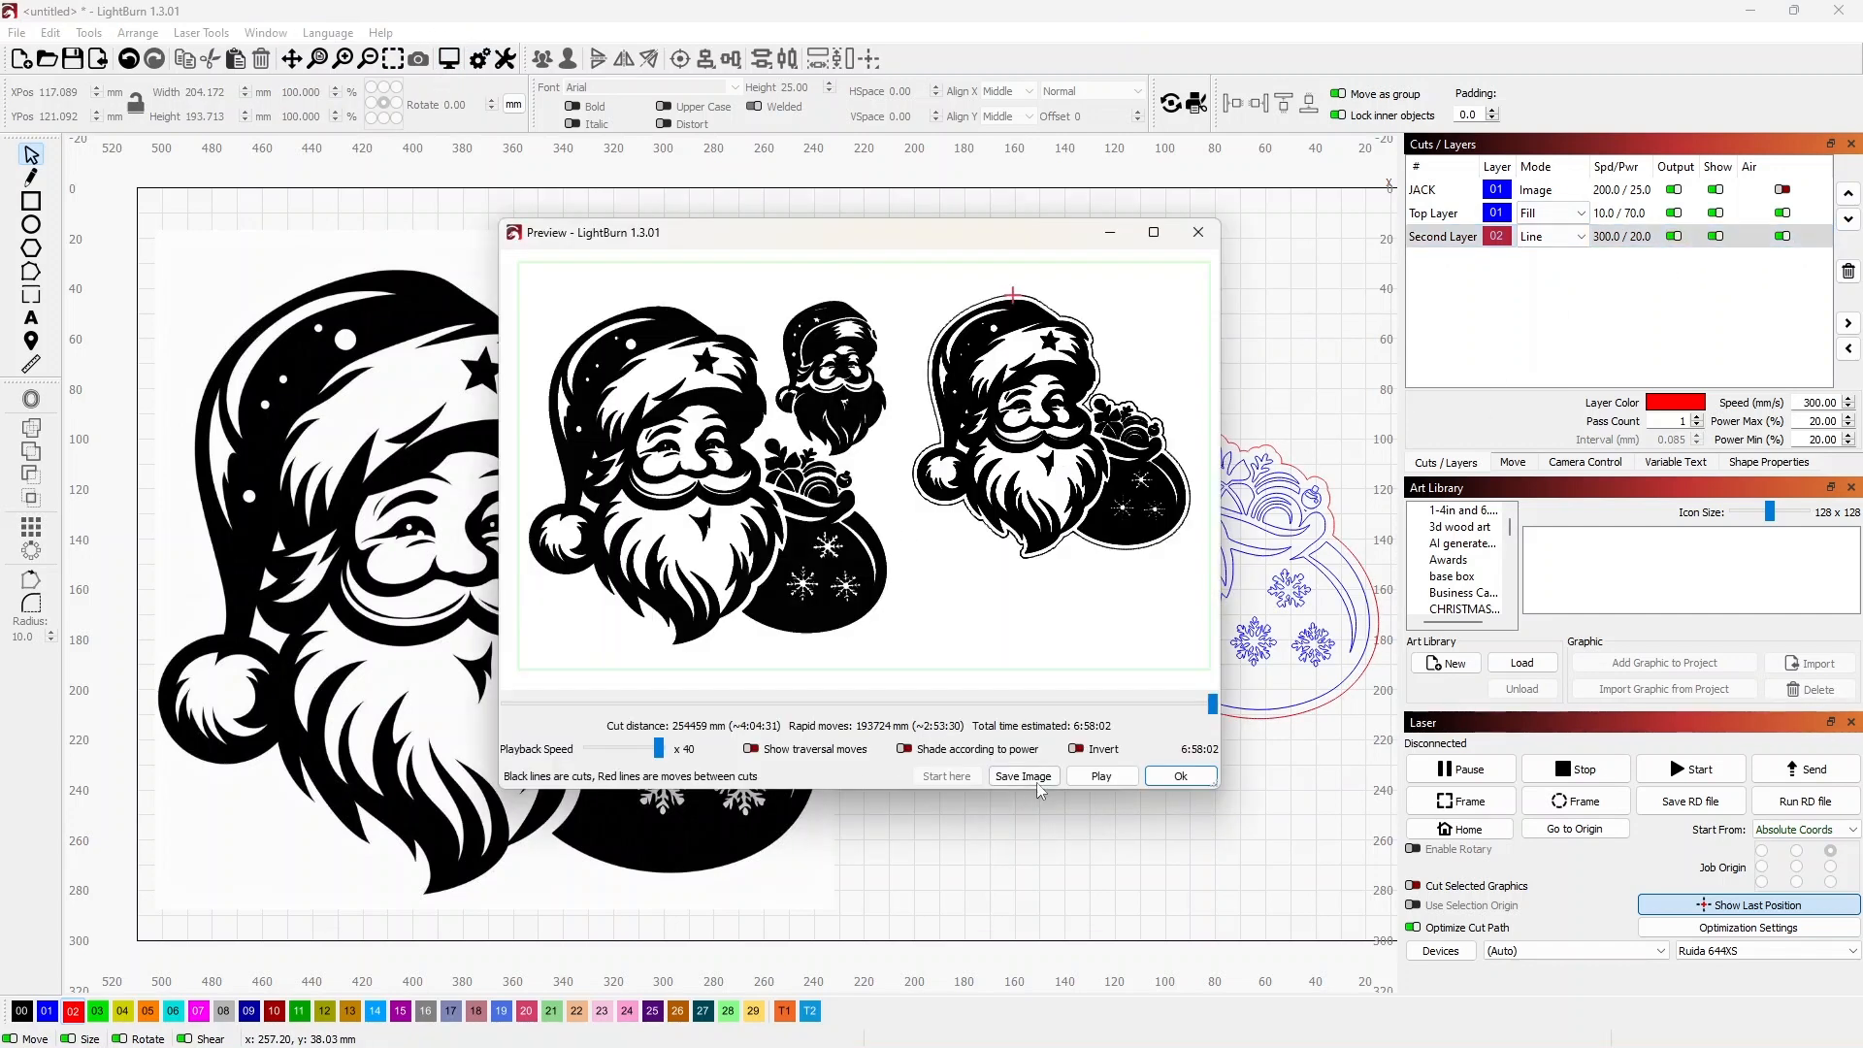
# Play, pause and replay the job simulation through to its 6:58:02 estimated finish.
pyautogui.click(1099, 776)
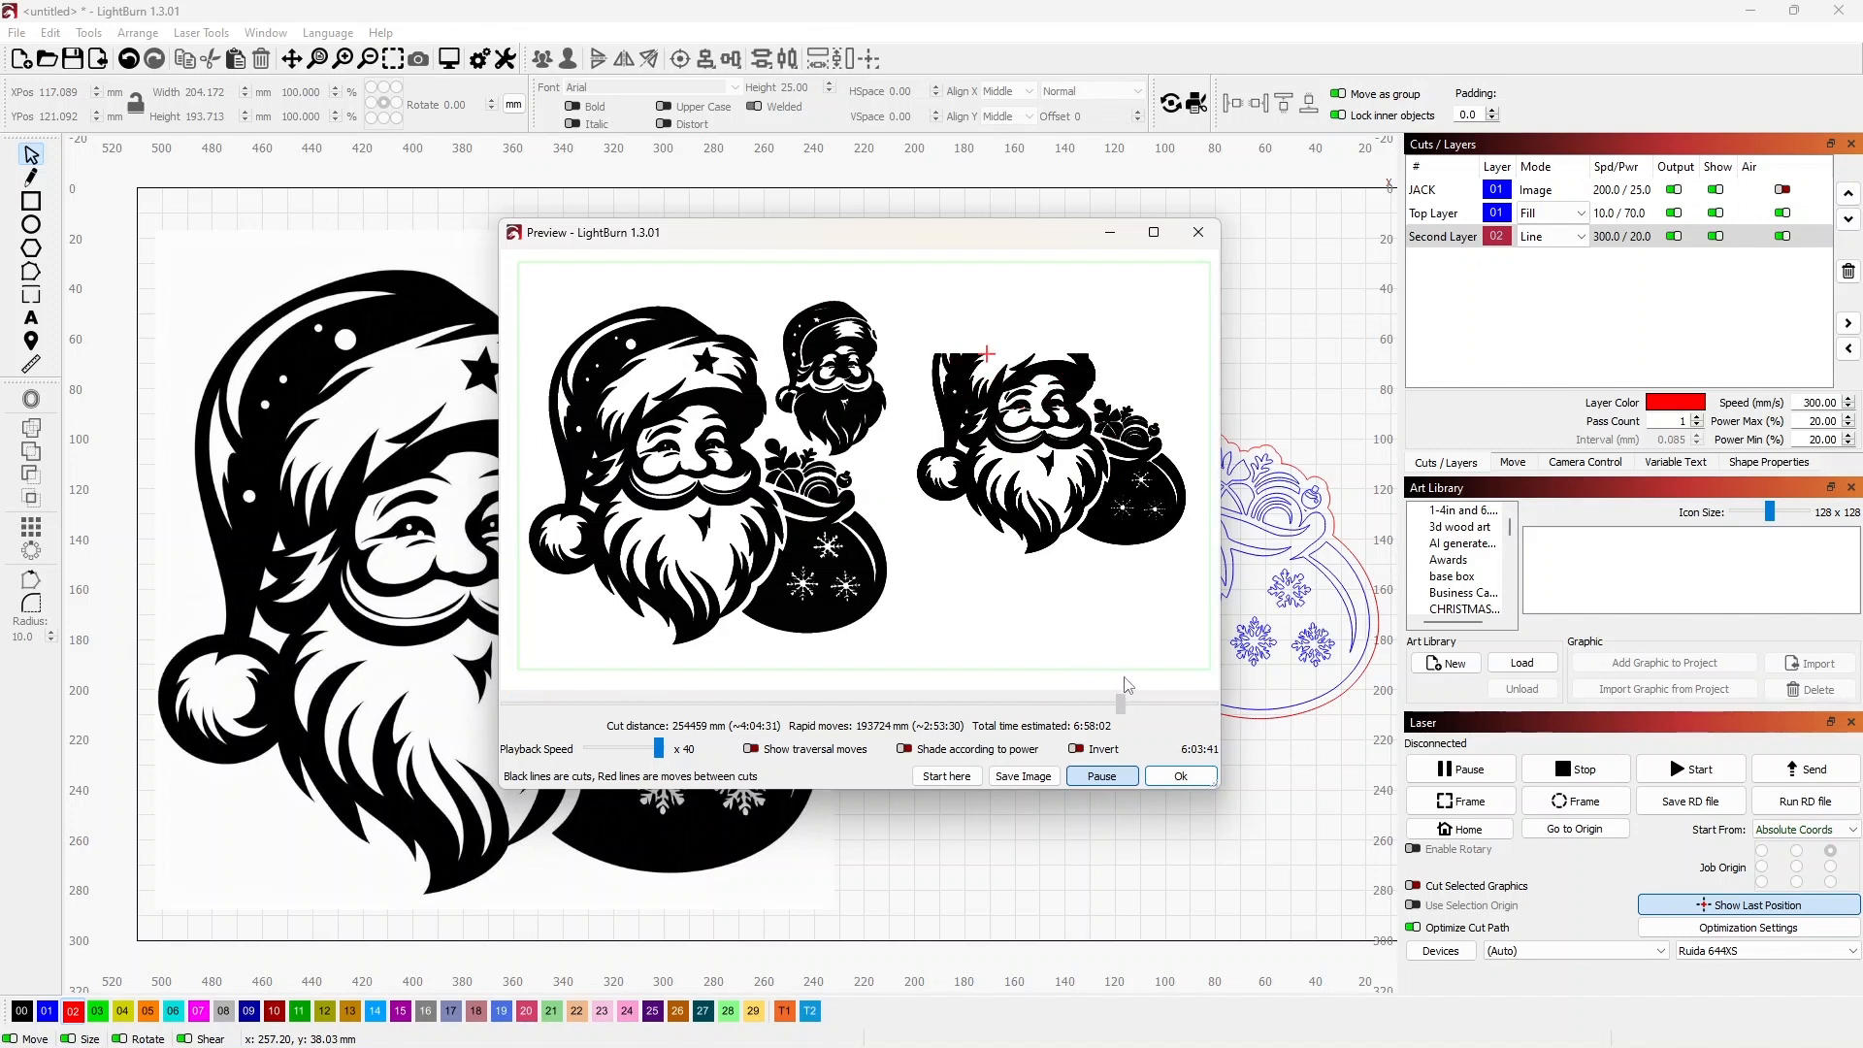
pyautogui.click(1100, 774)
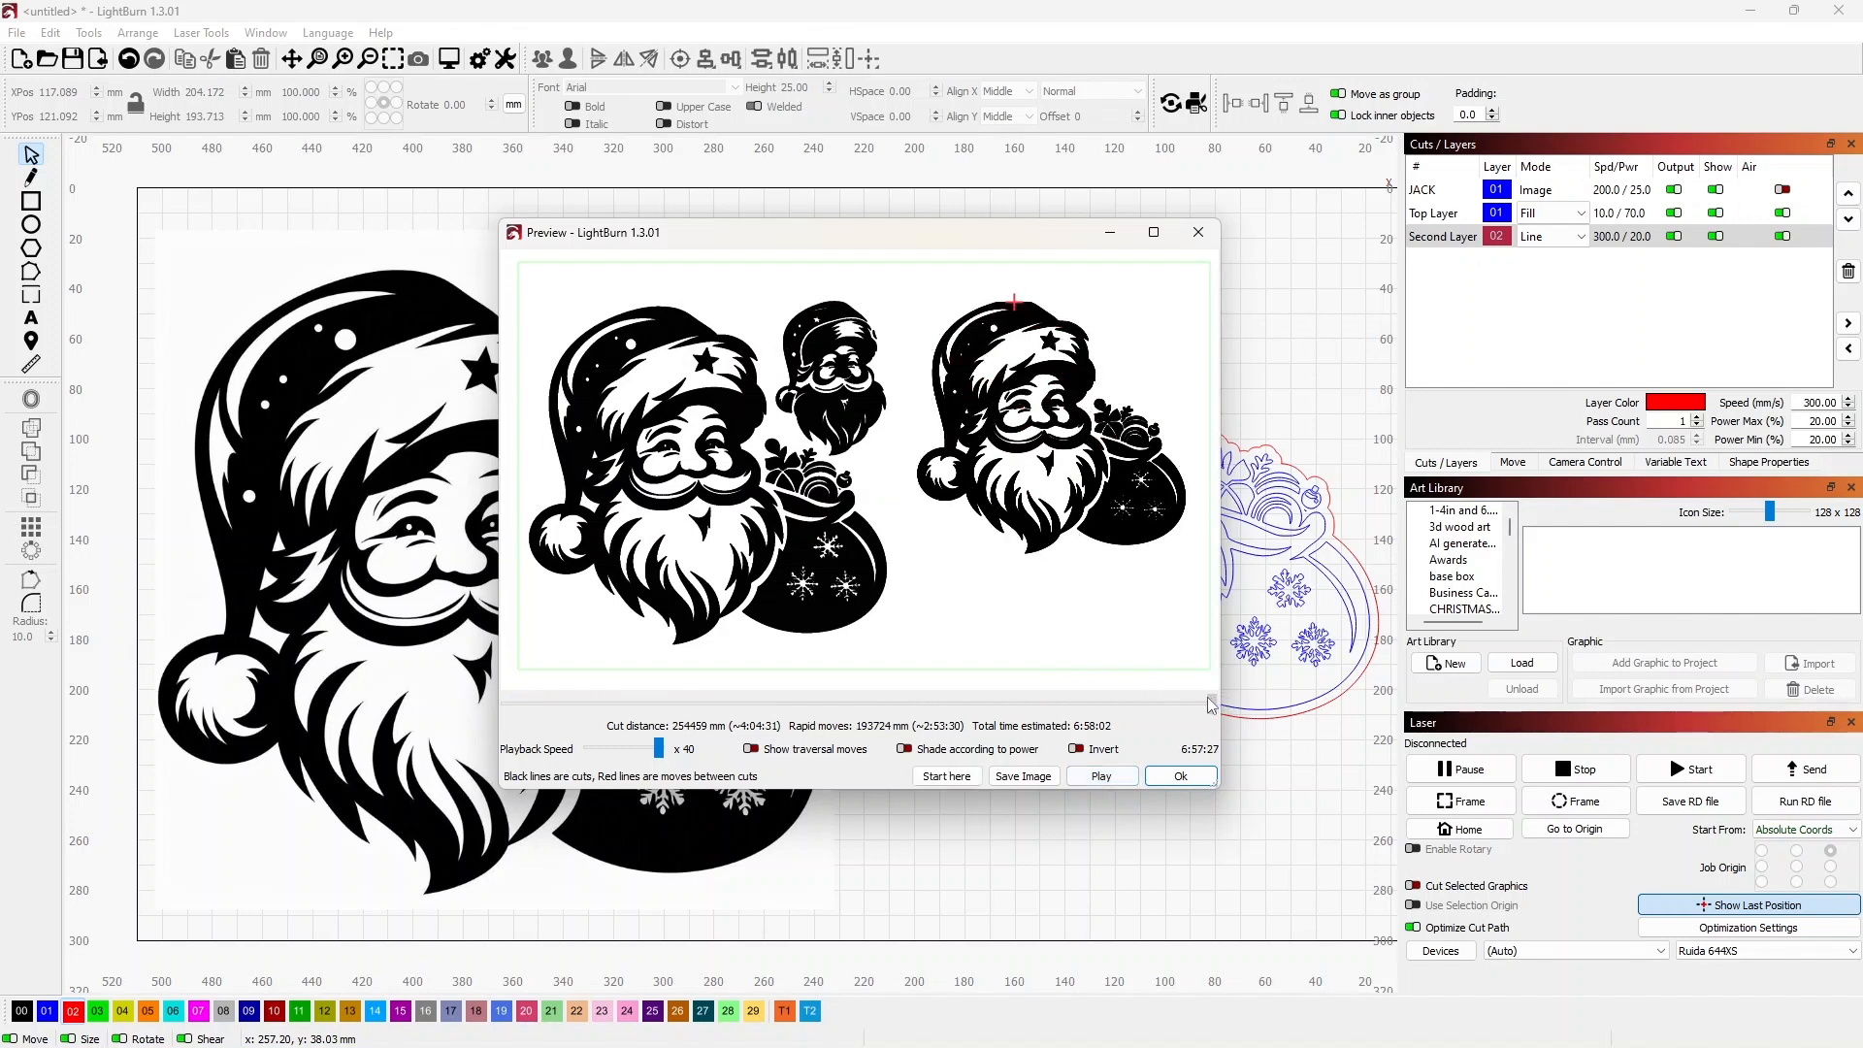
pyautogui.click(1099, 776)
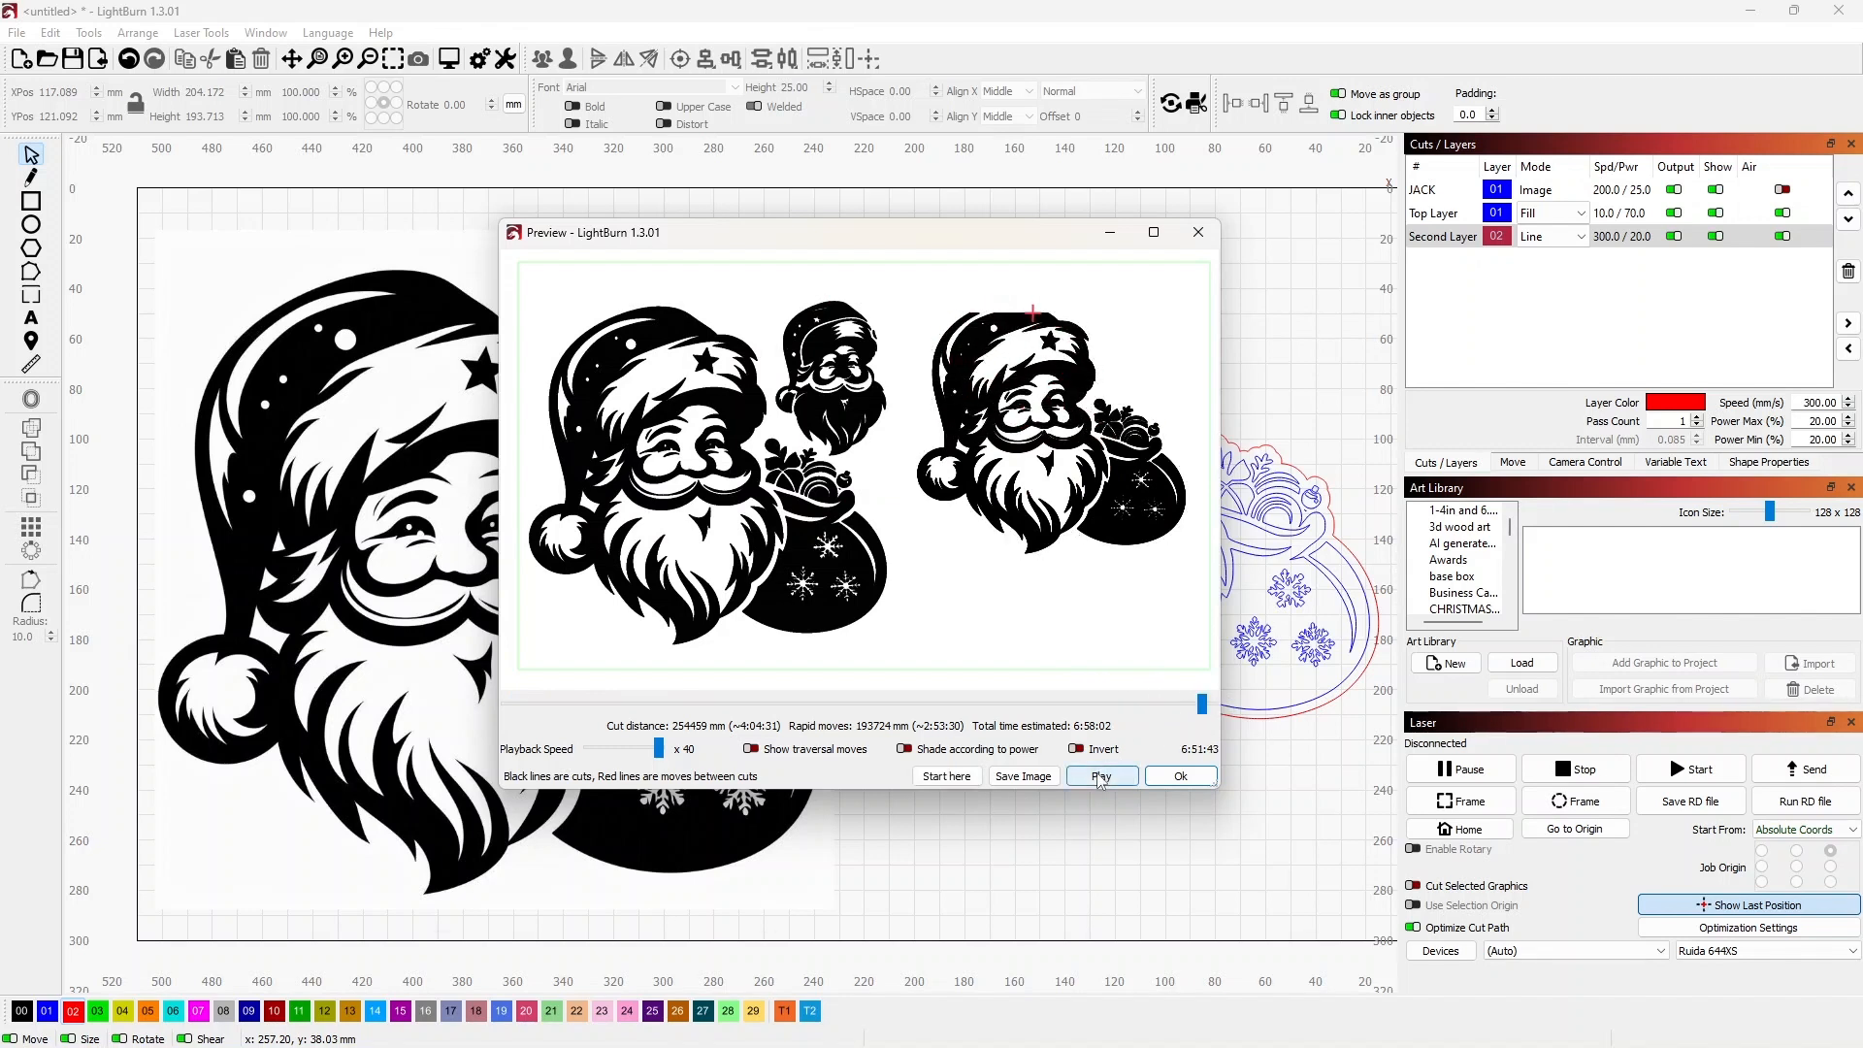
pyautogui.click(1101, 776)
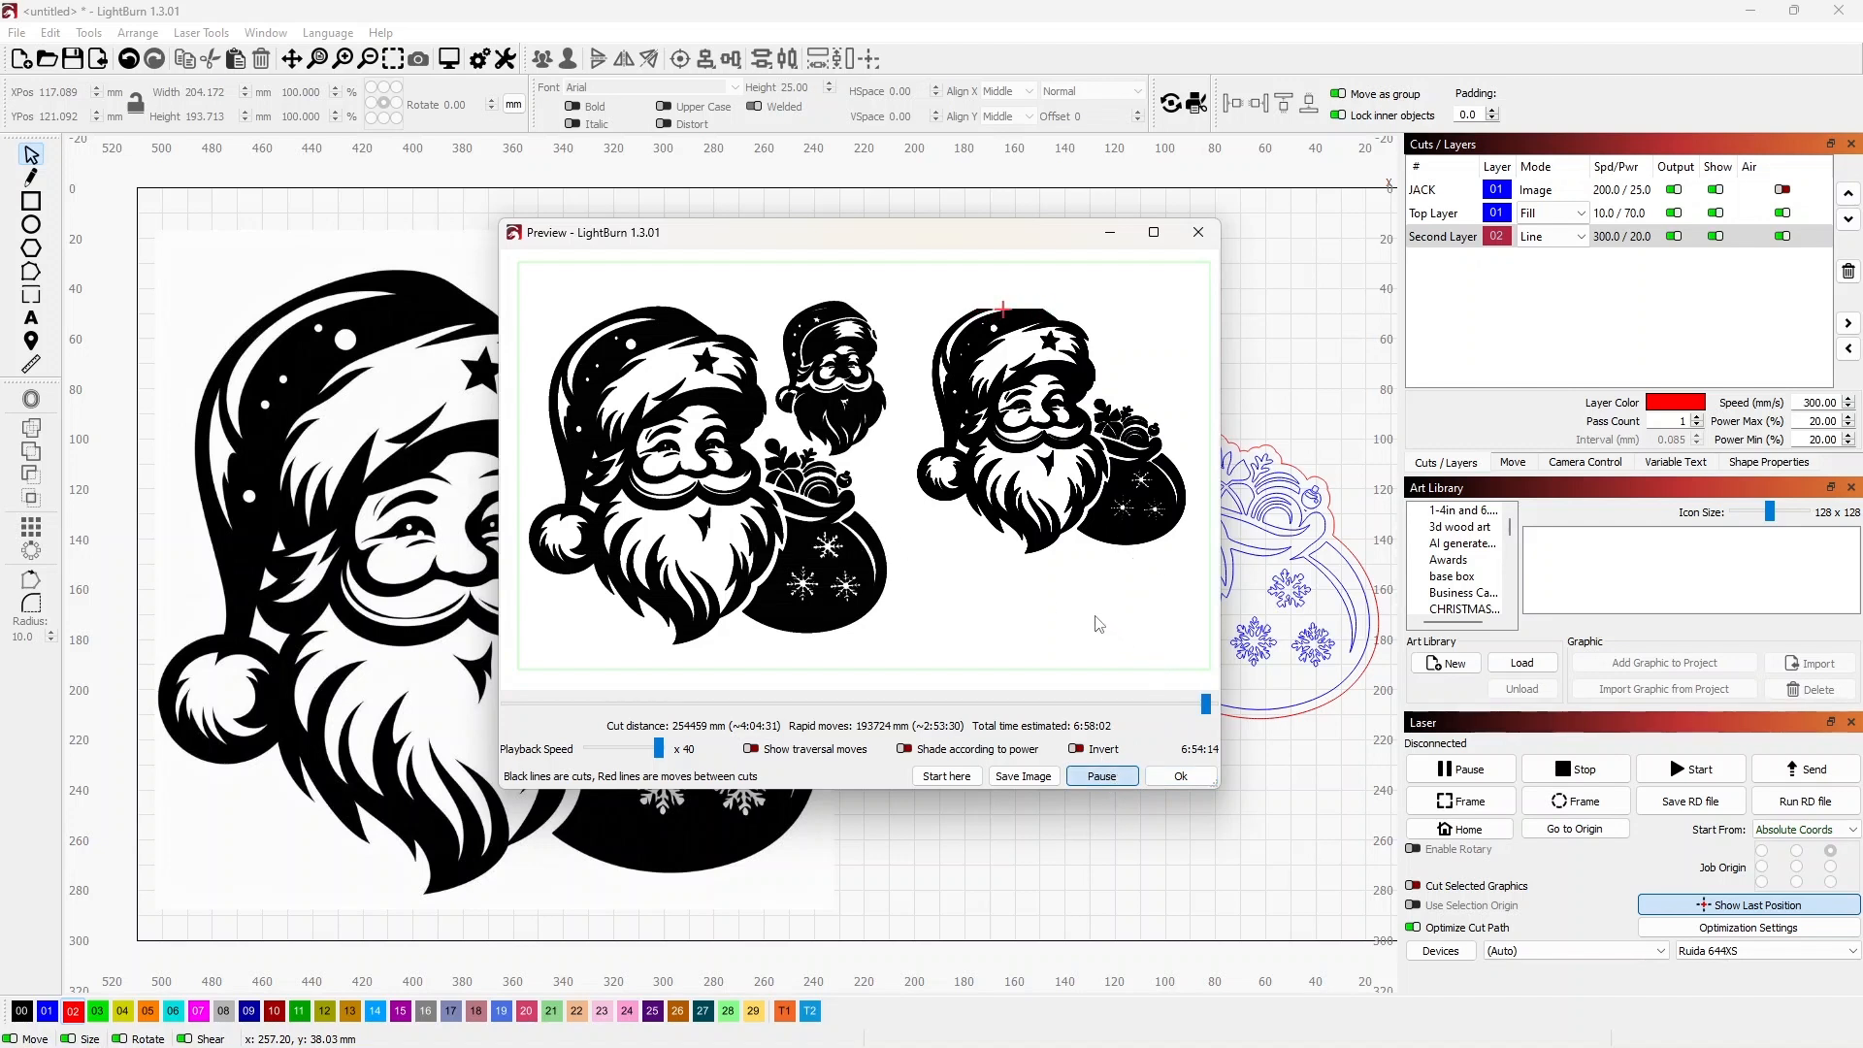
pyautogui.moveTo(1025, 591)
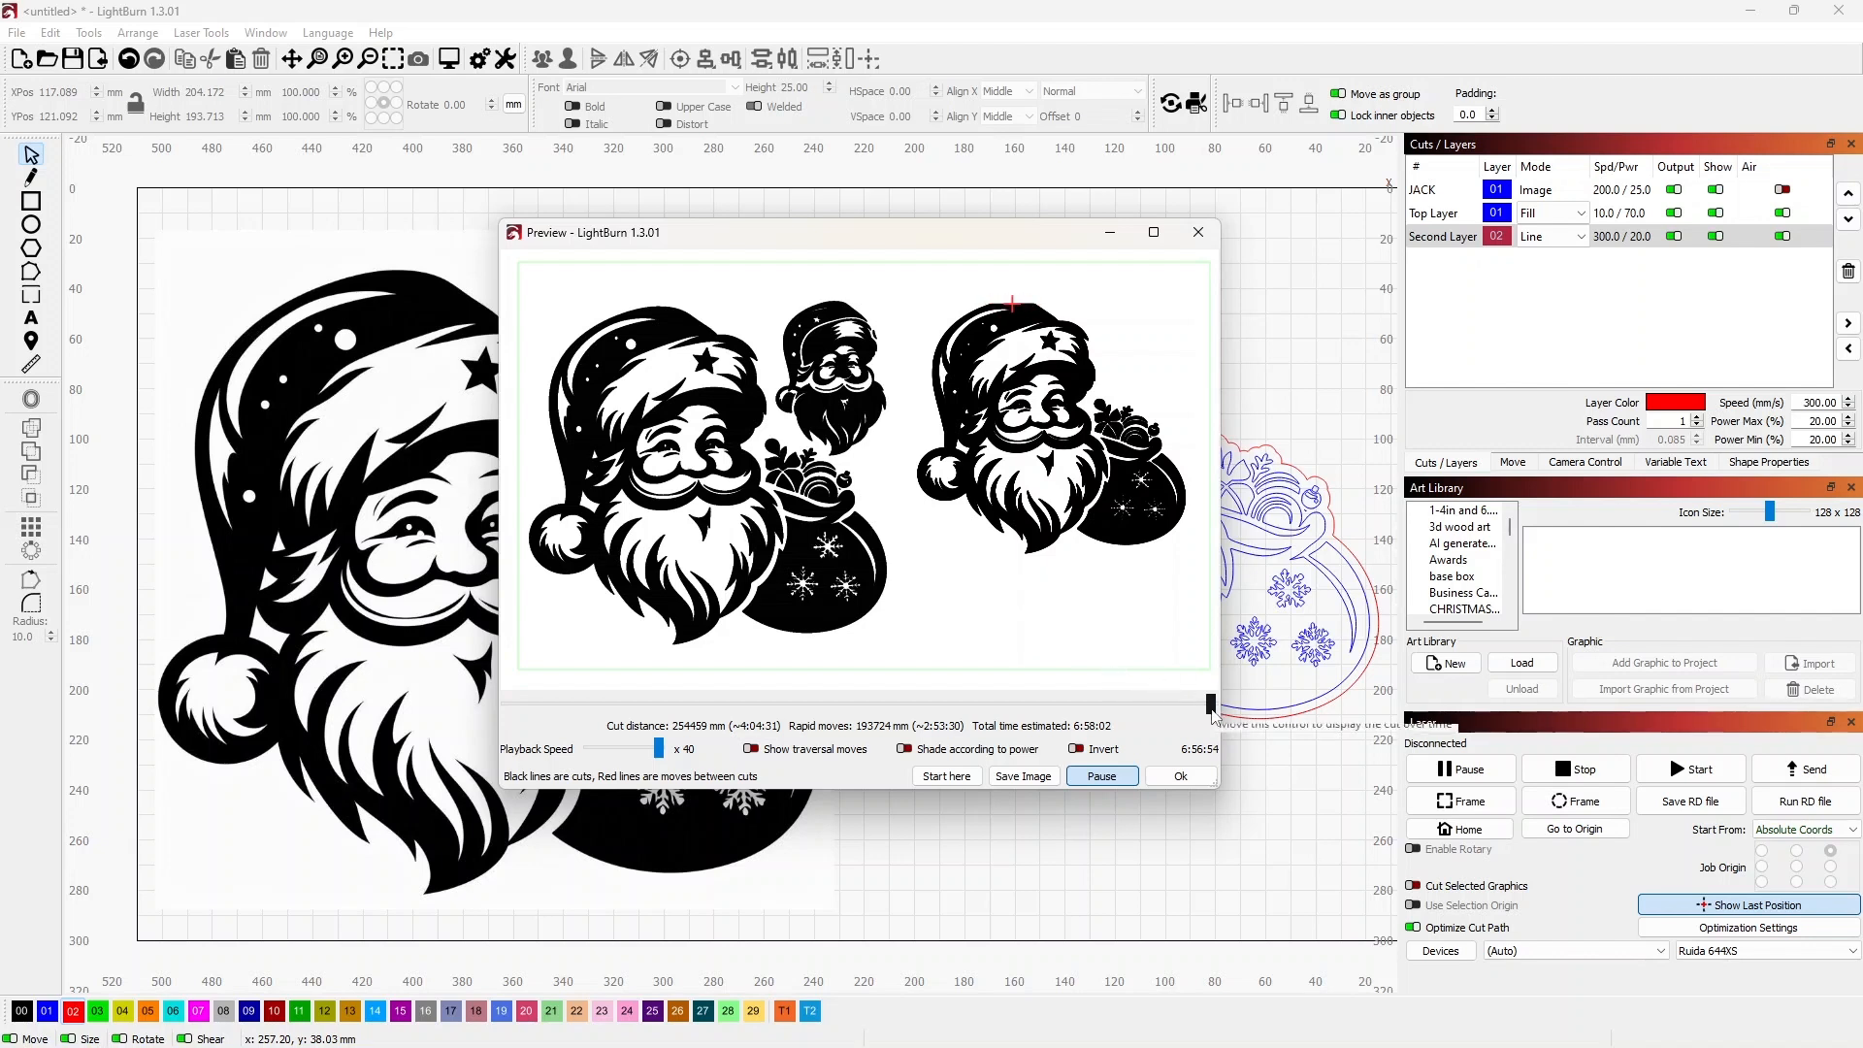
pyautogui.click(1099, 774)
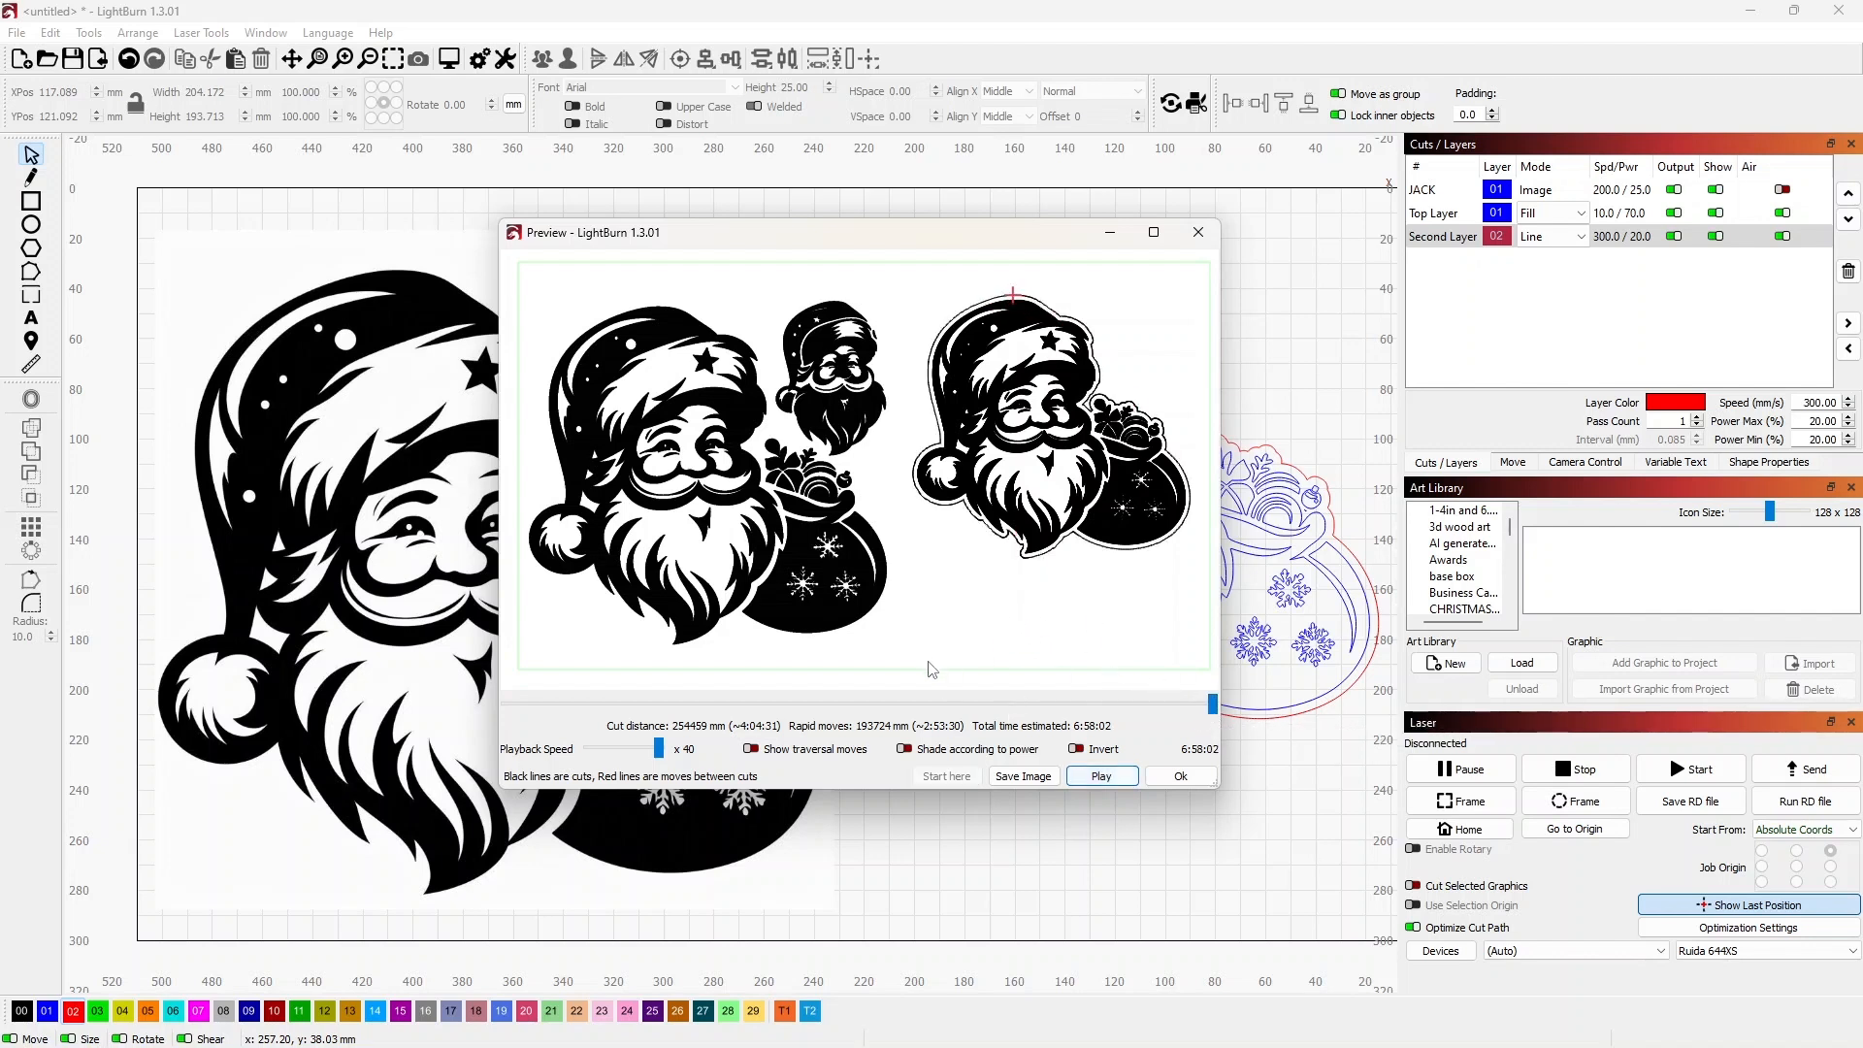